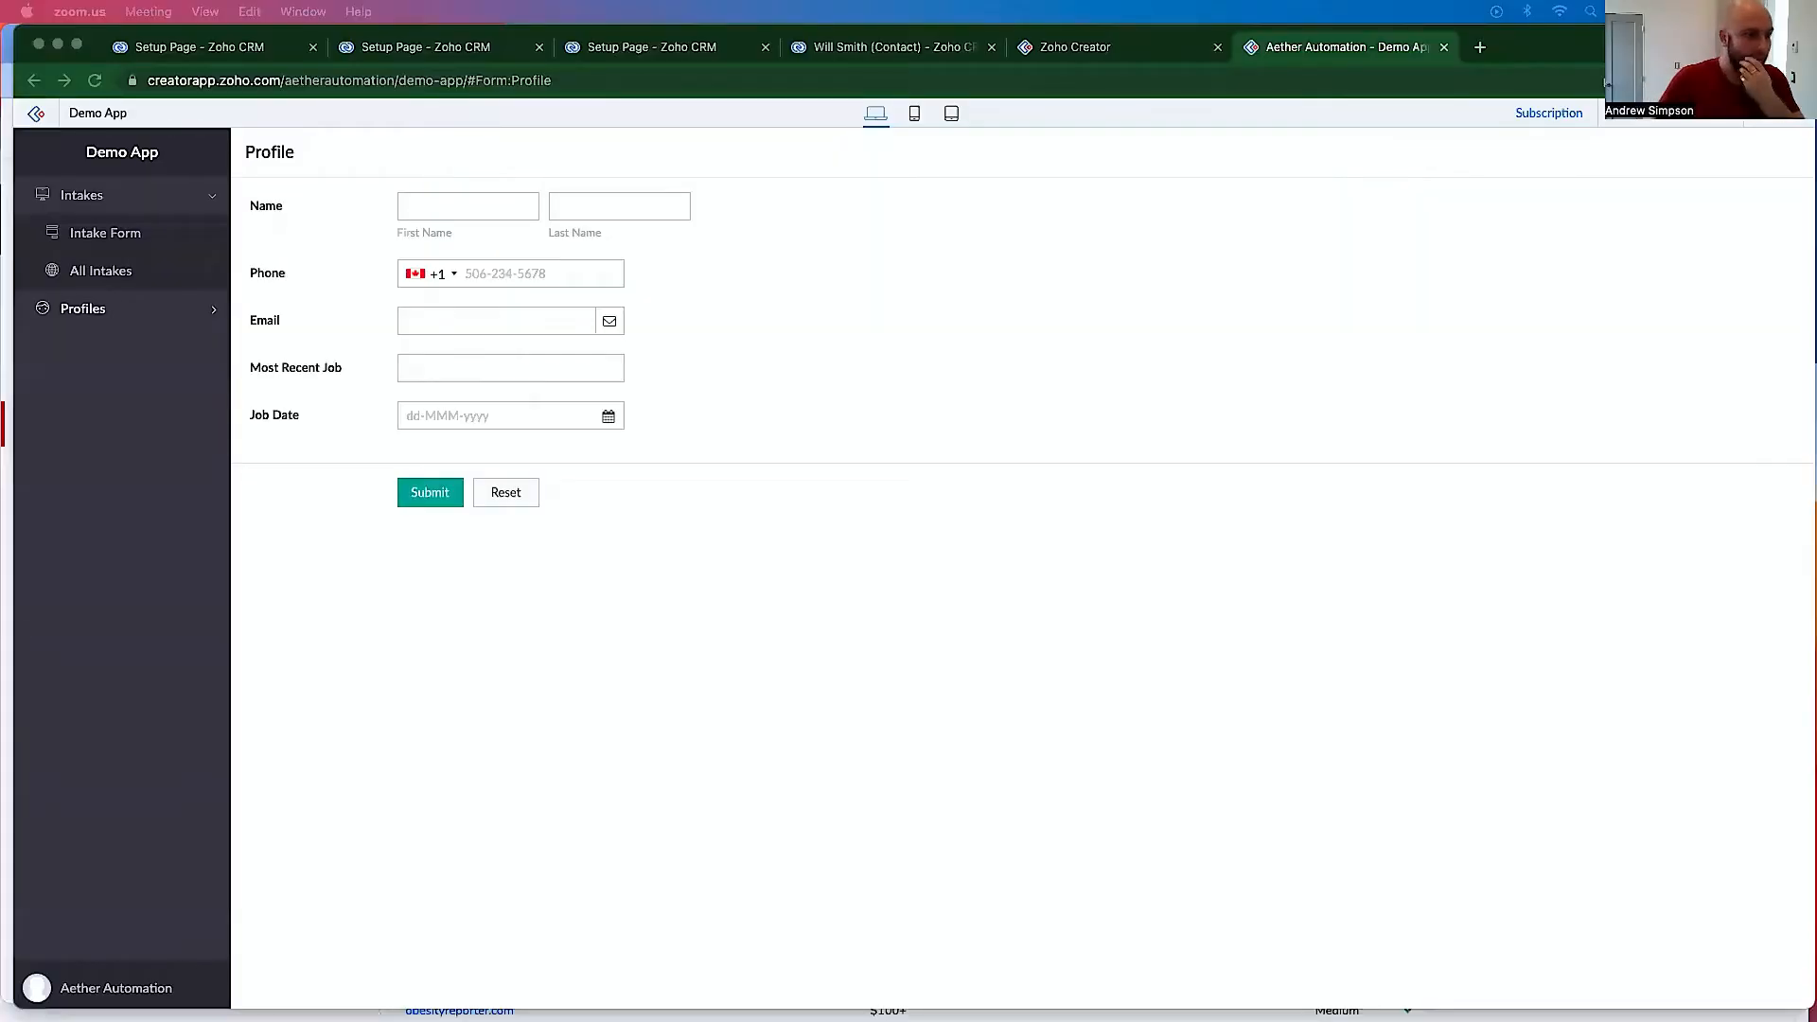
pyautogui.moveTo(238, 509)
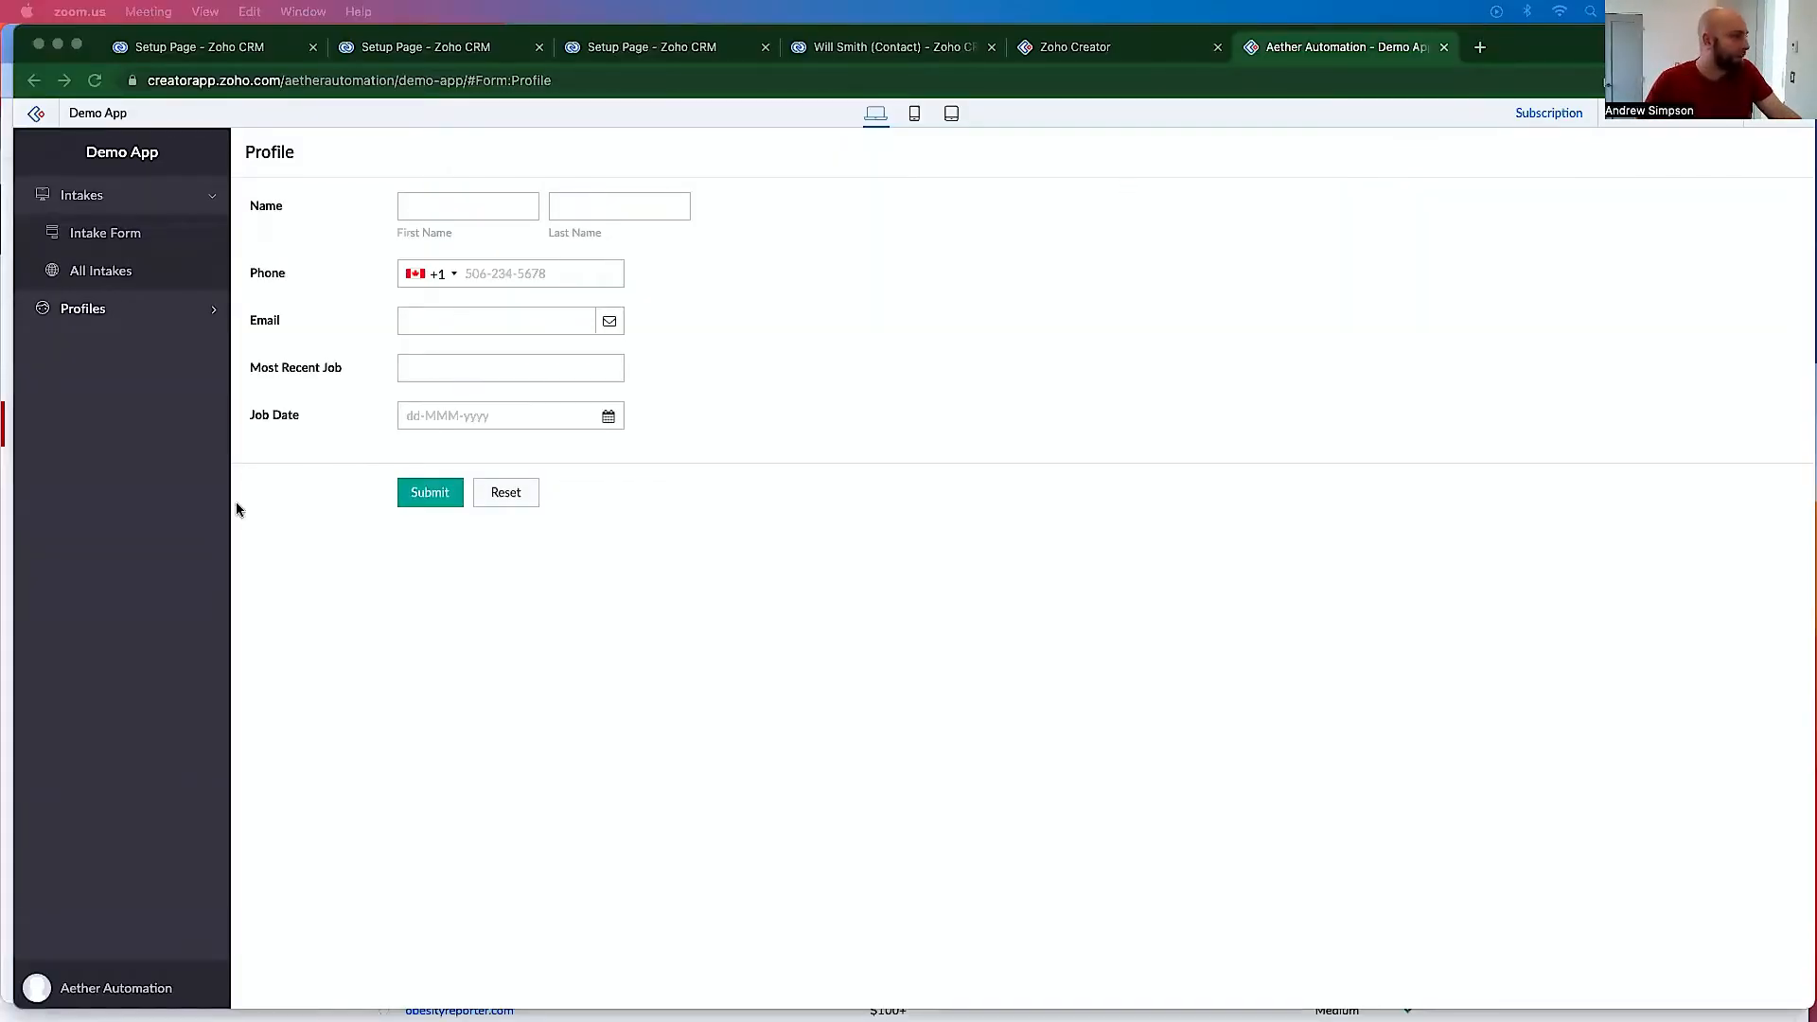
pyautogui.moveTo(416, 259)
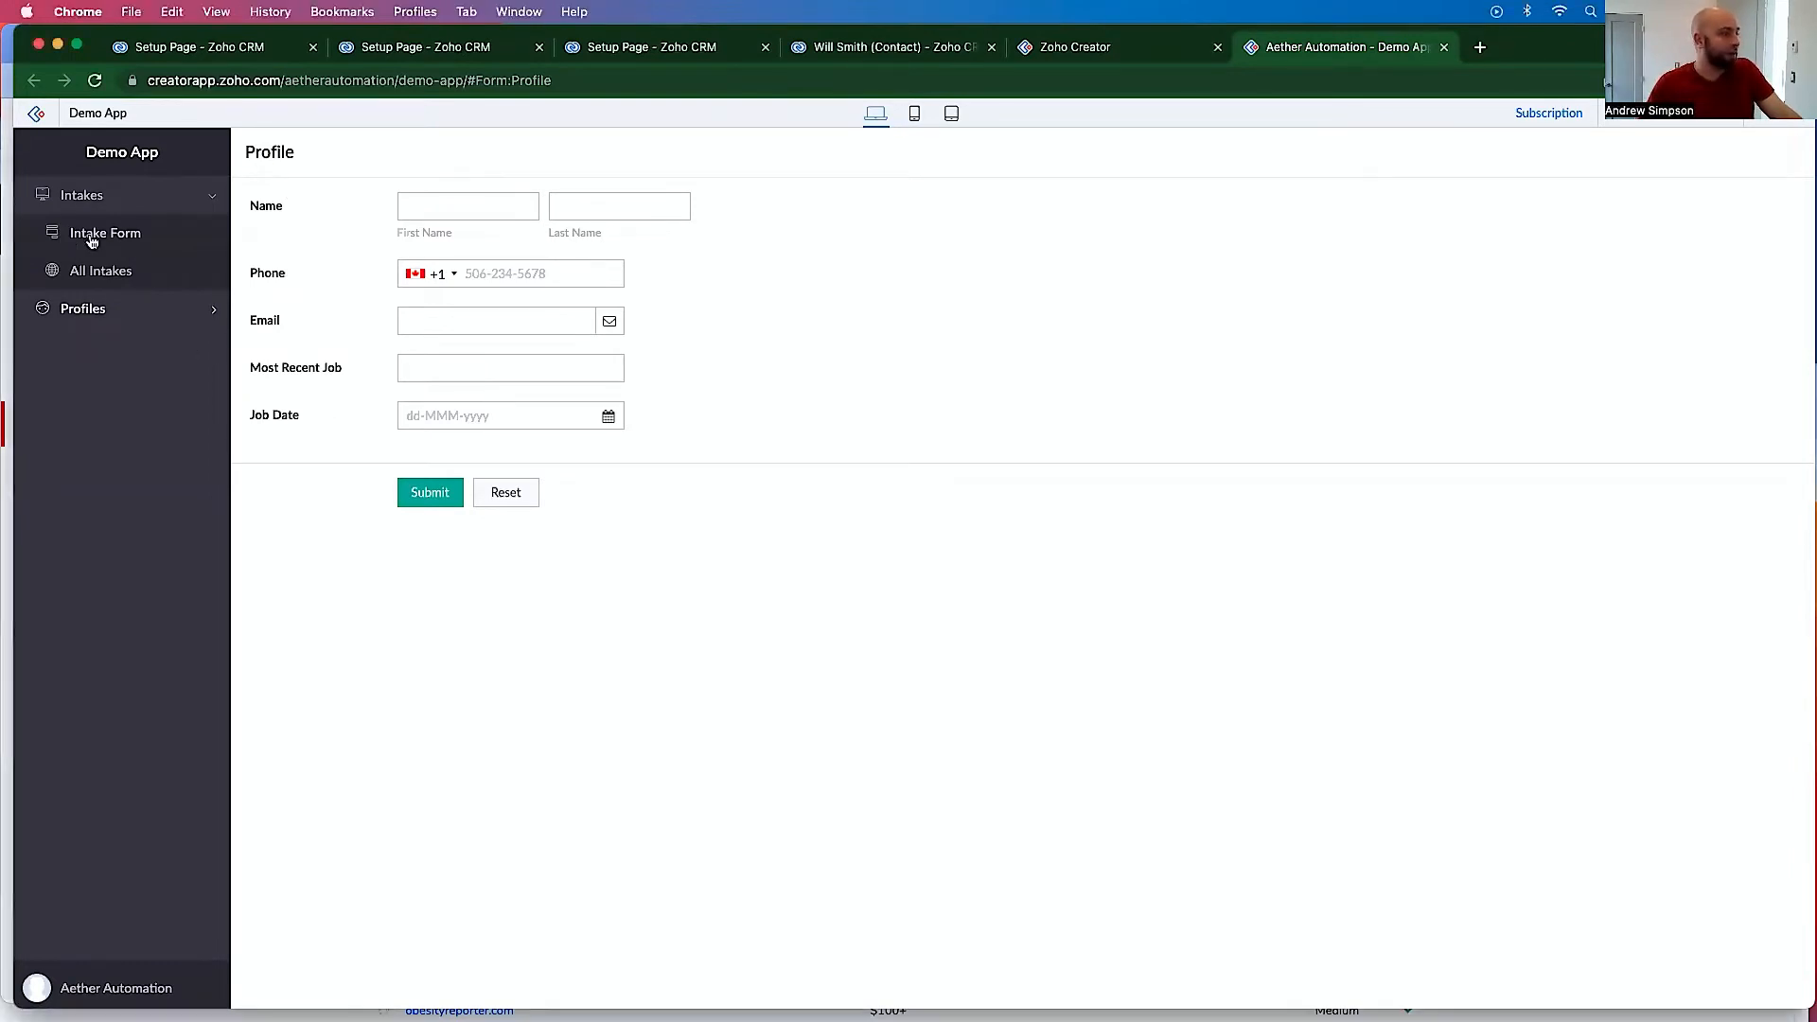
# Look over the Intake Form and Profile form, ending on the empty All Profiles report.
pyautogui.click(104, 231)
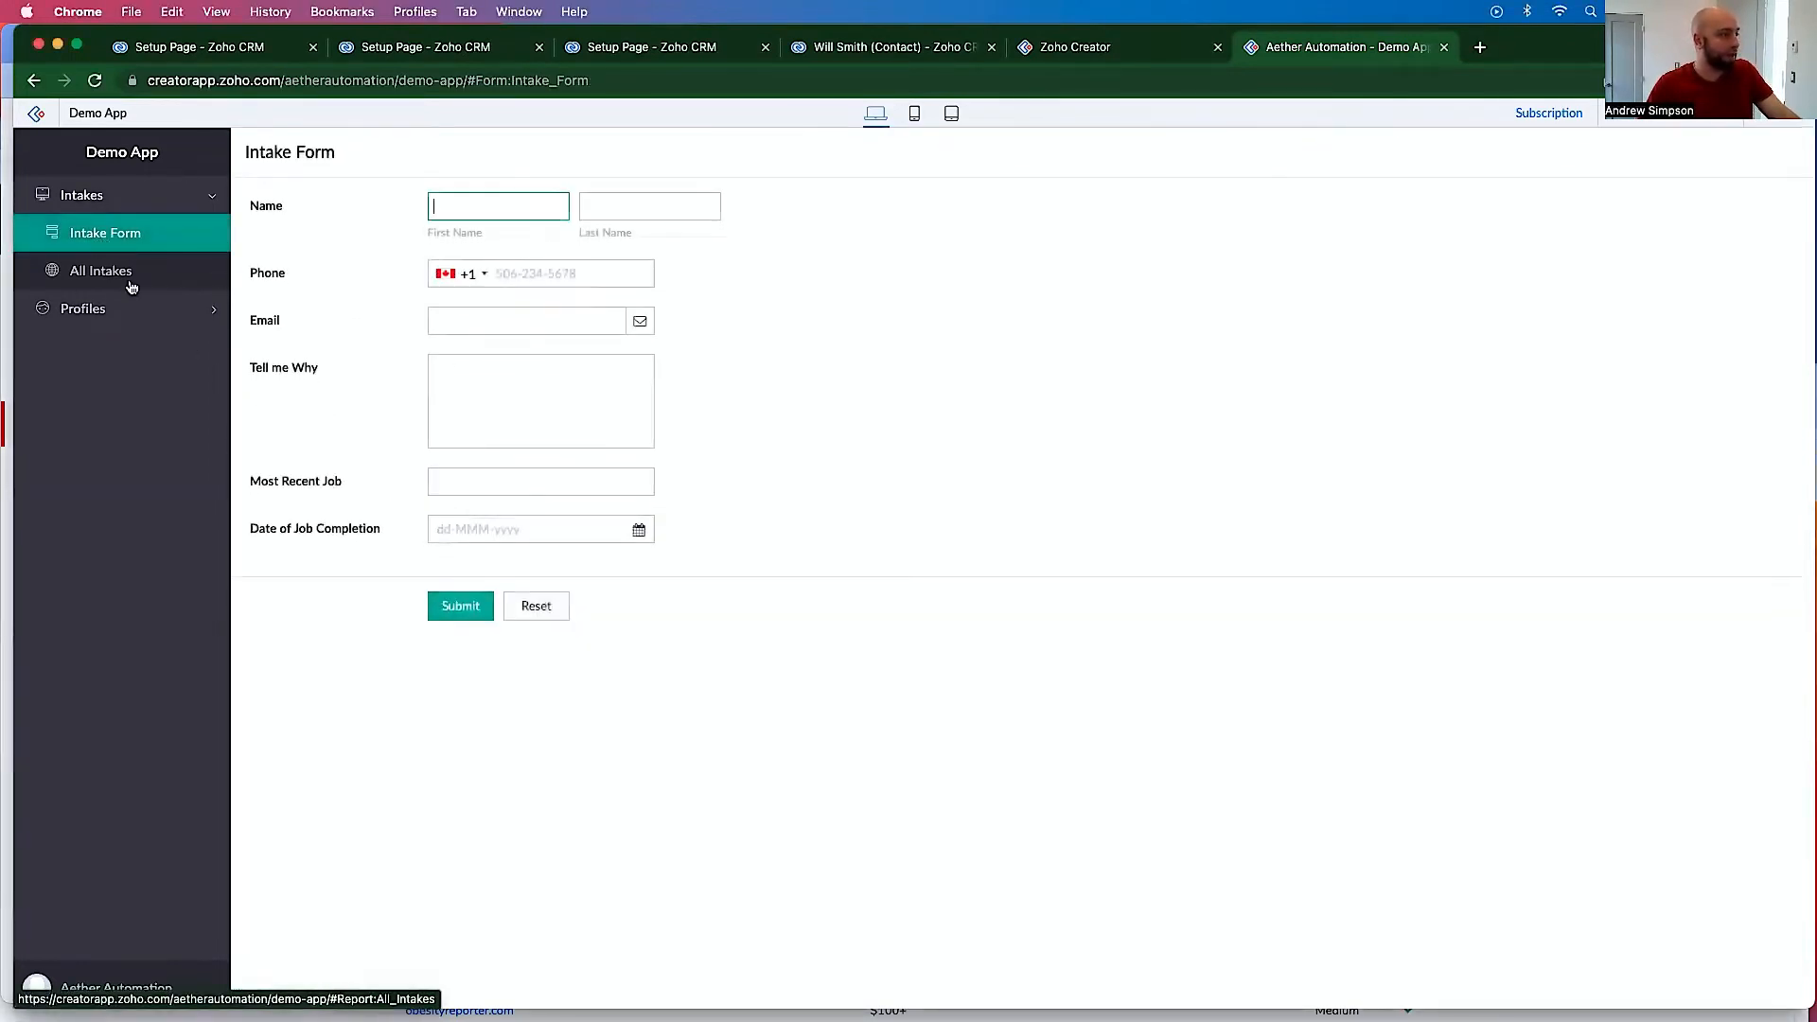
pyautogui.moveTo(353, 203)
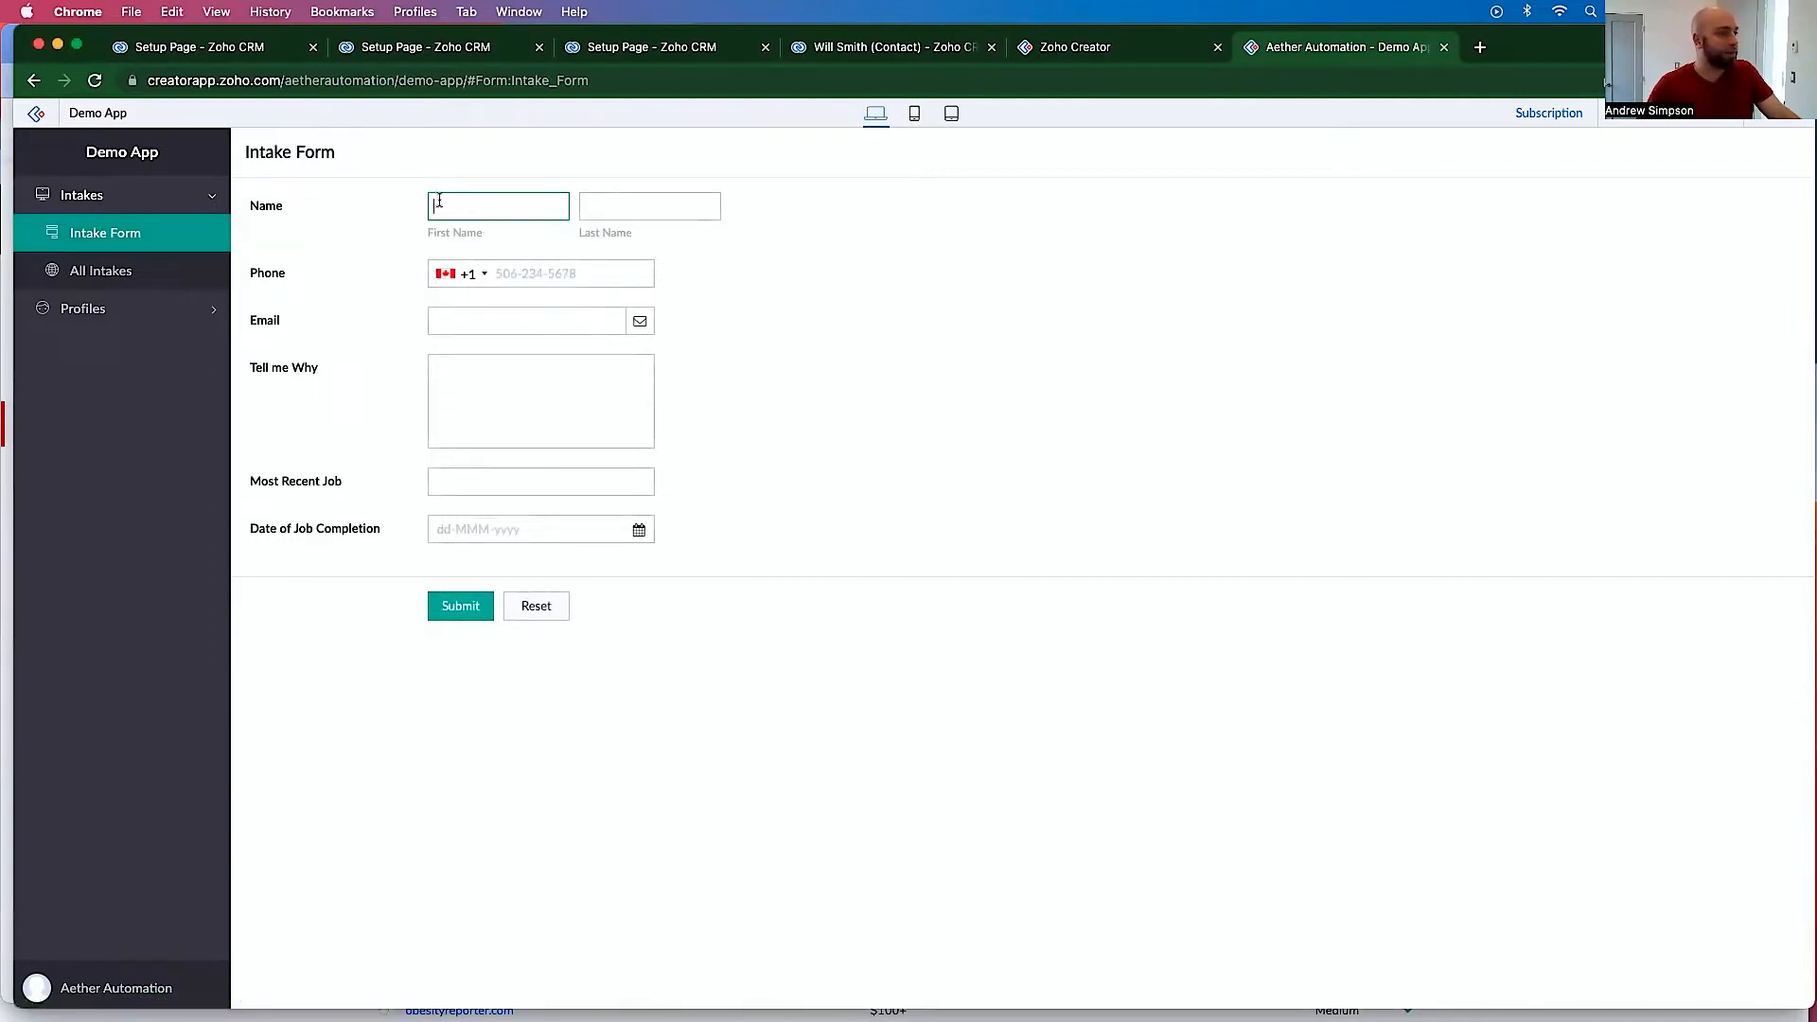
pyautogui.click(82, 309)
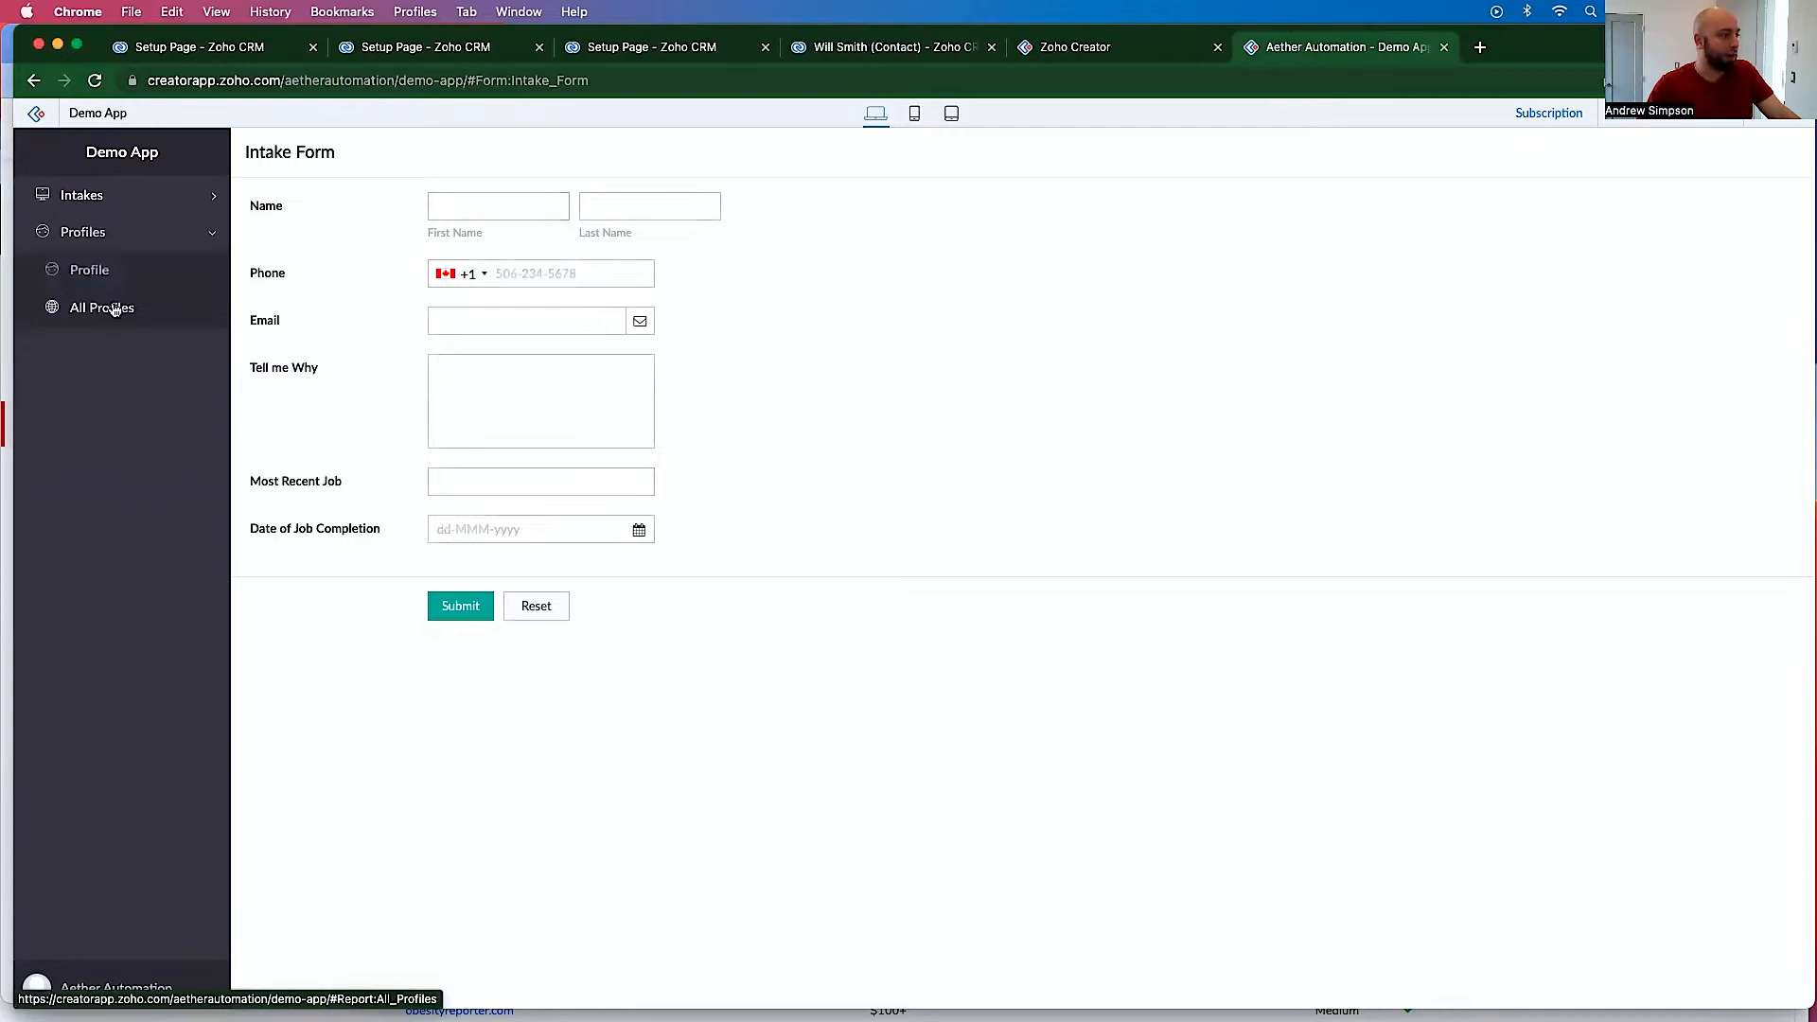
pyautogui.click(101, 307)
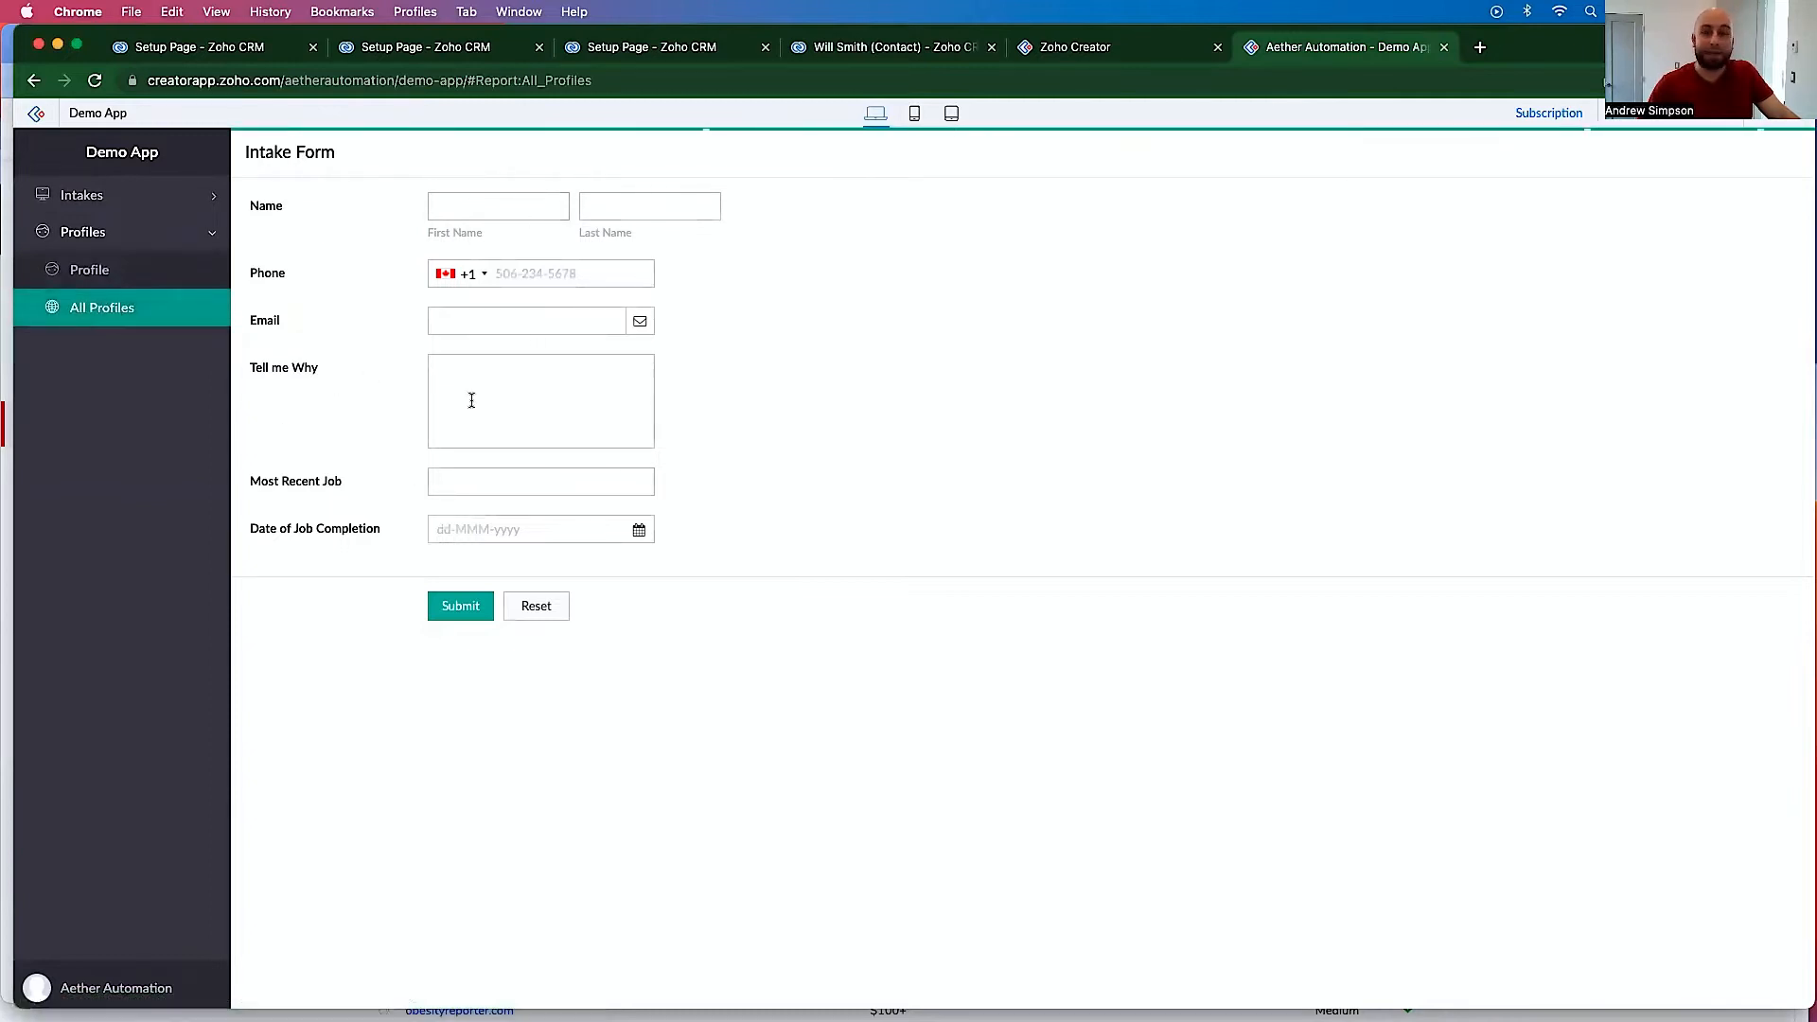
pyautogui.moveTo(89, 269)
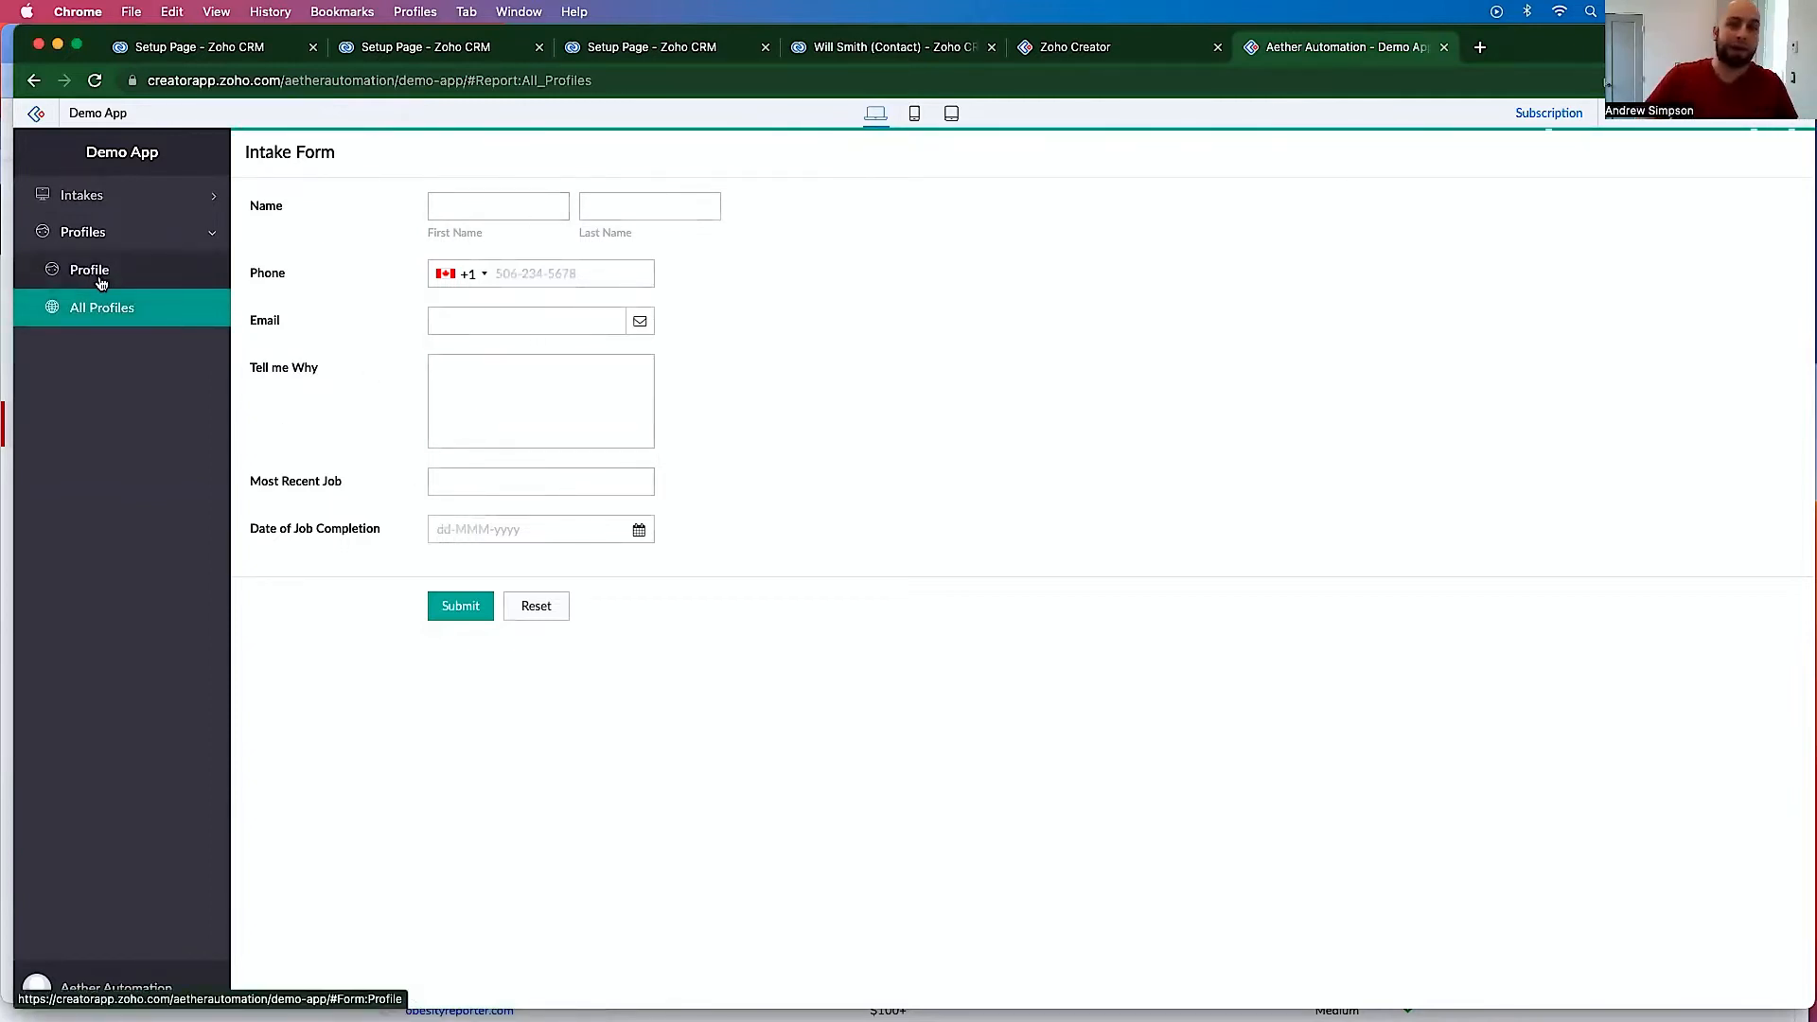
pyautogui.click(89, 268)
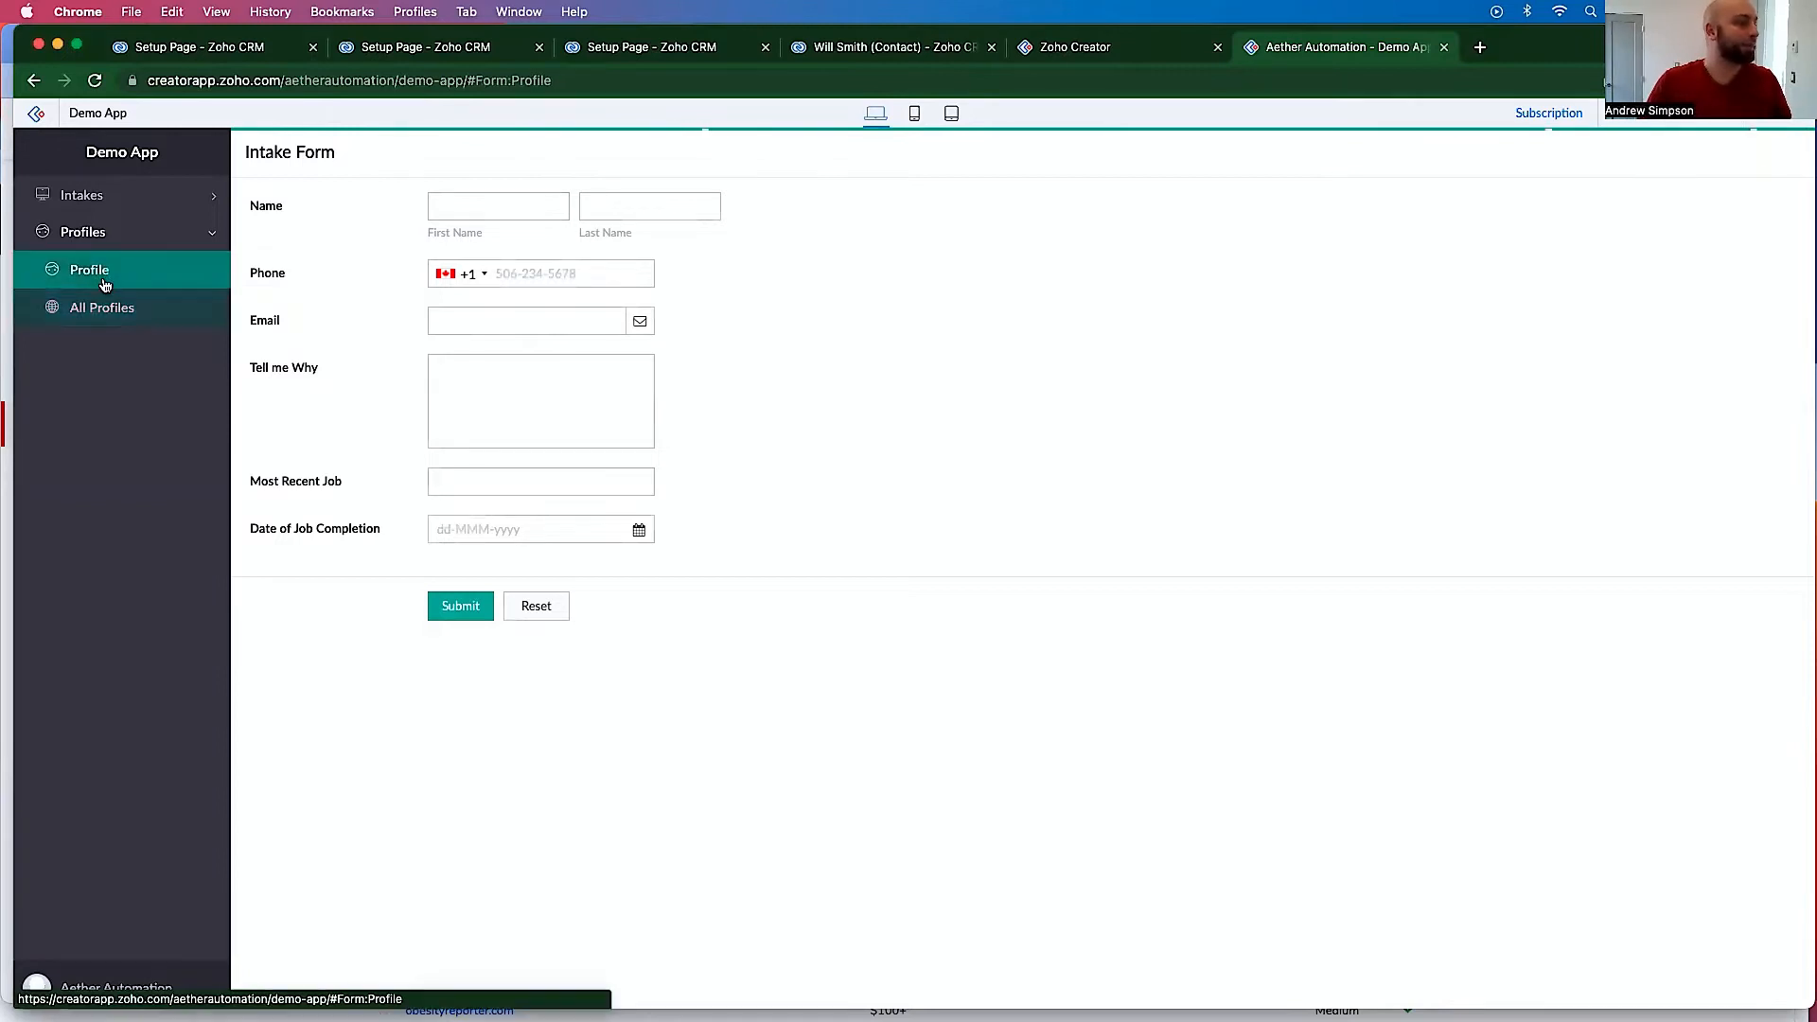
pyautogui.click(103, 307)
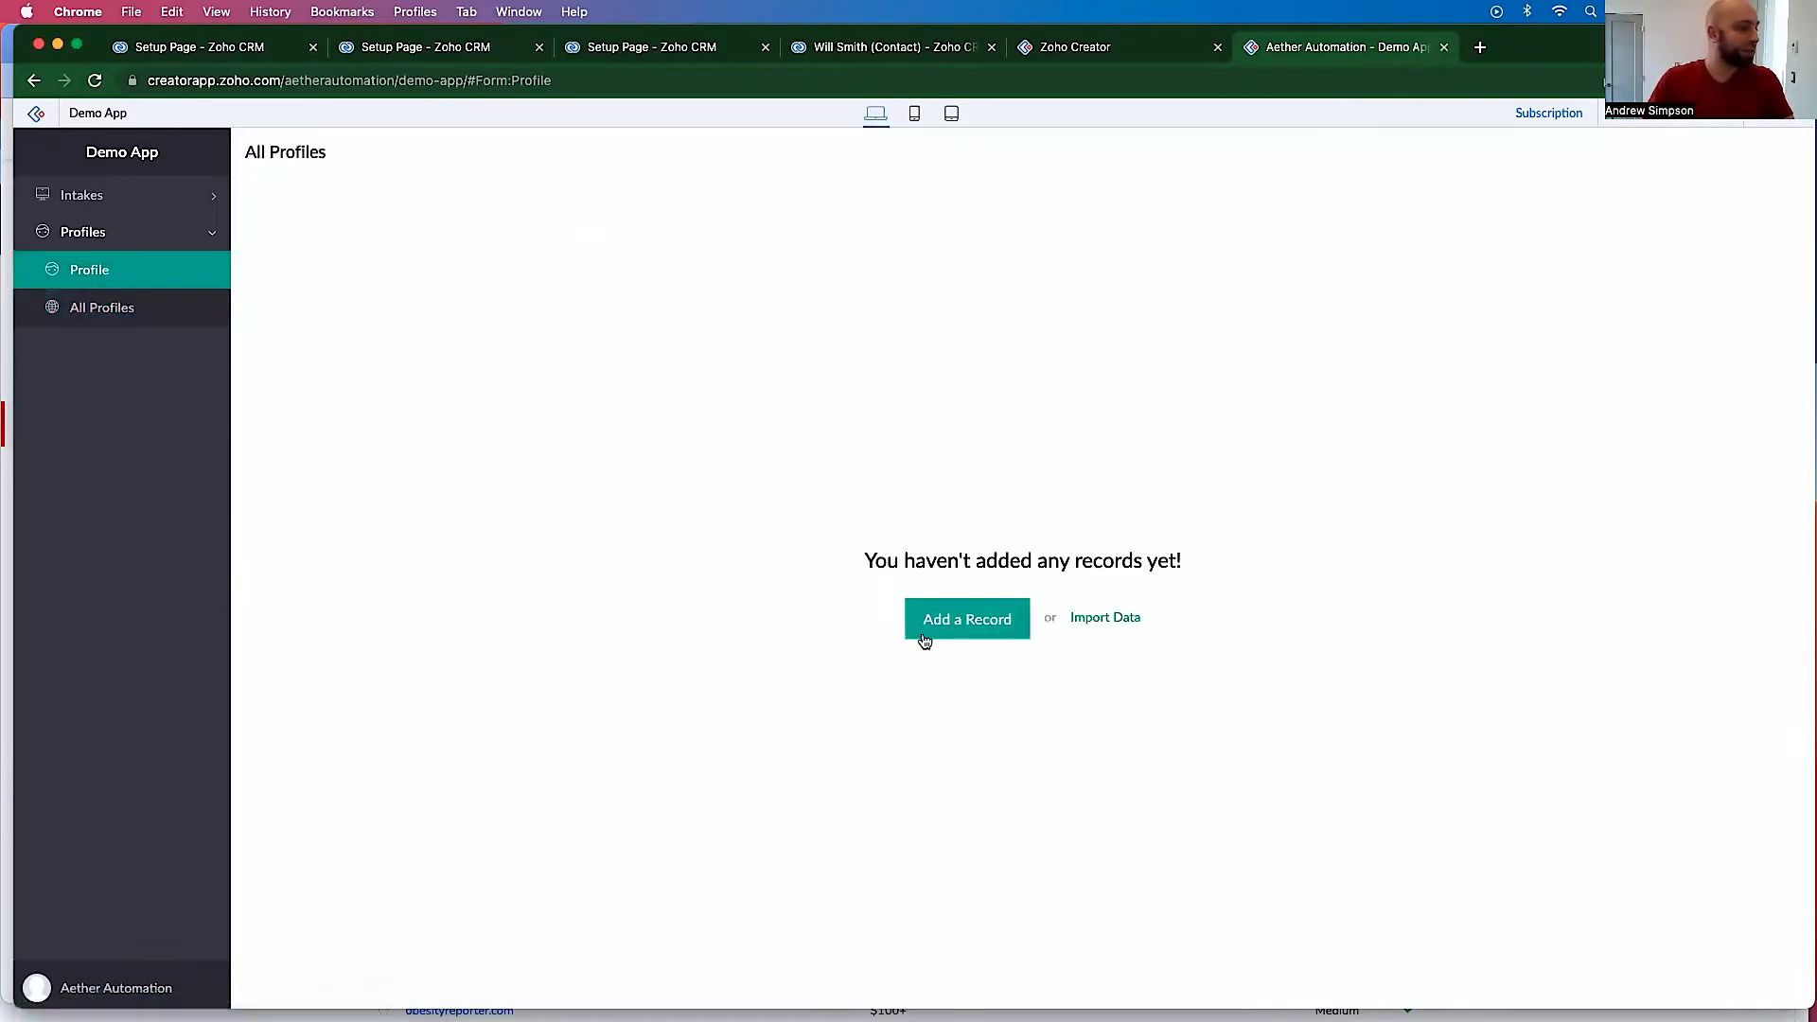
pyautogui.click(968, 619)
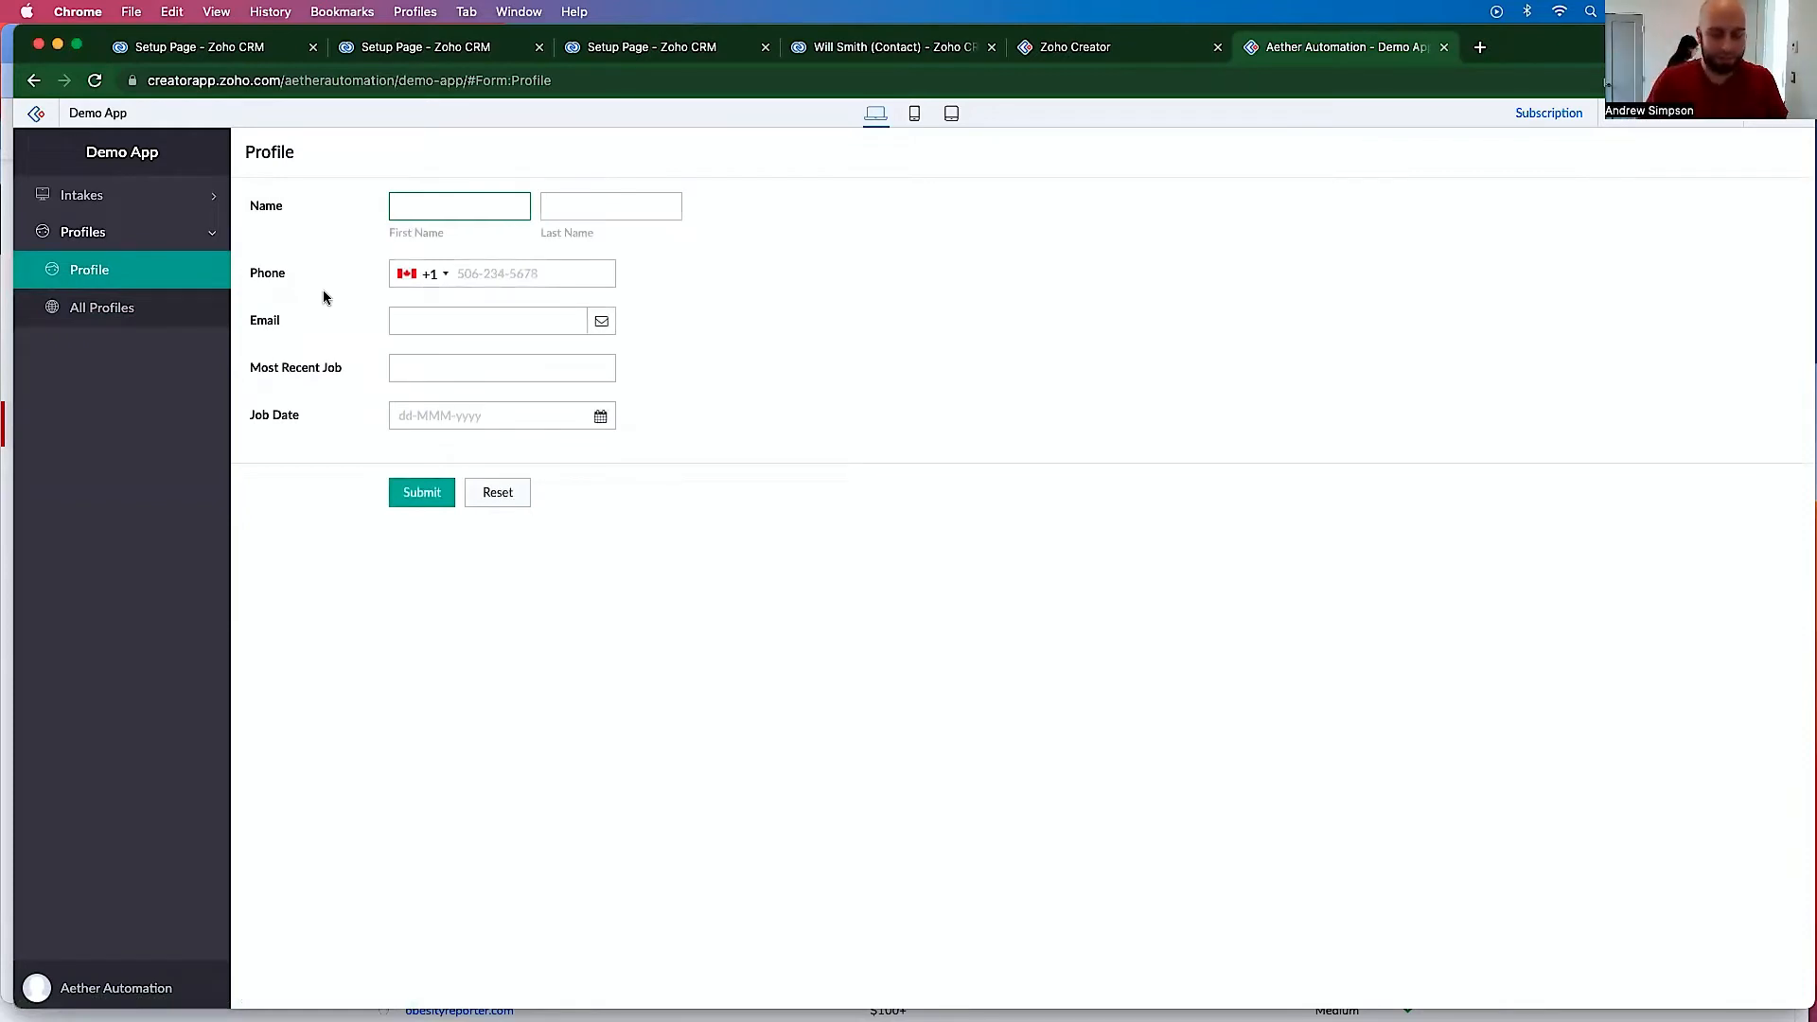
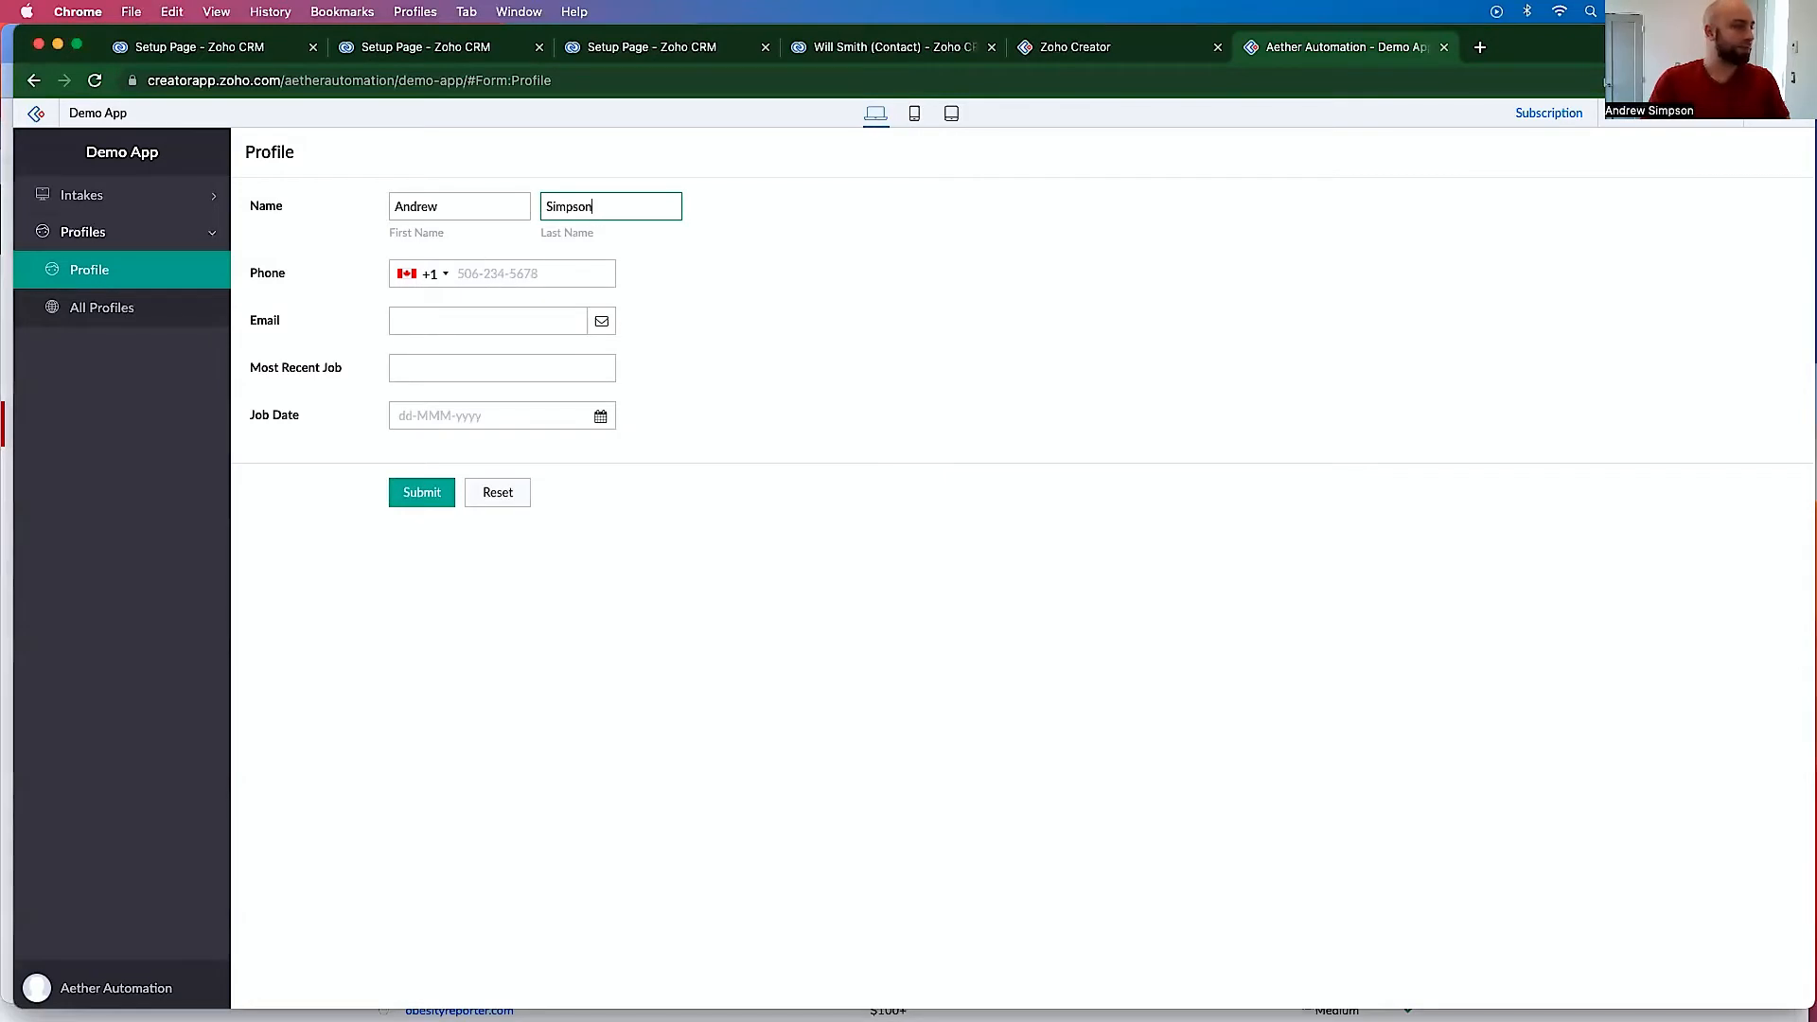
pyautogui.click(501, 273)
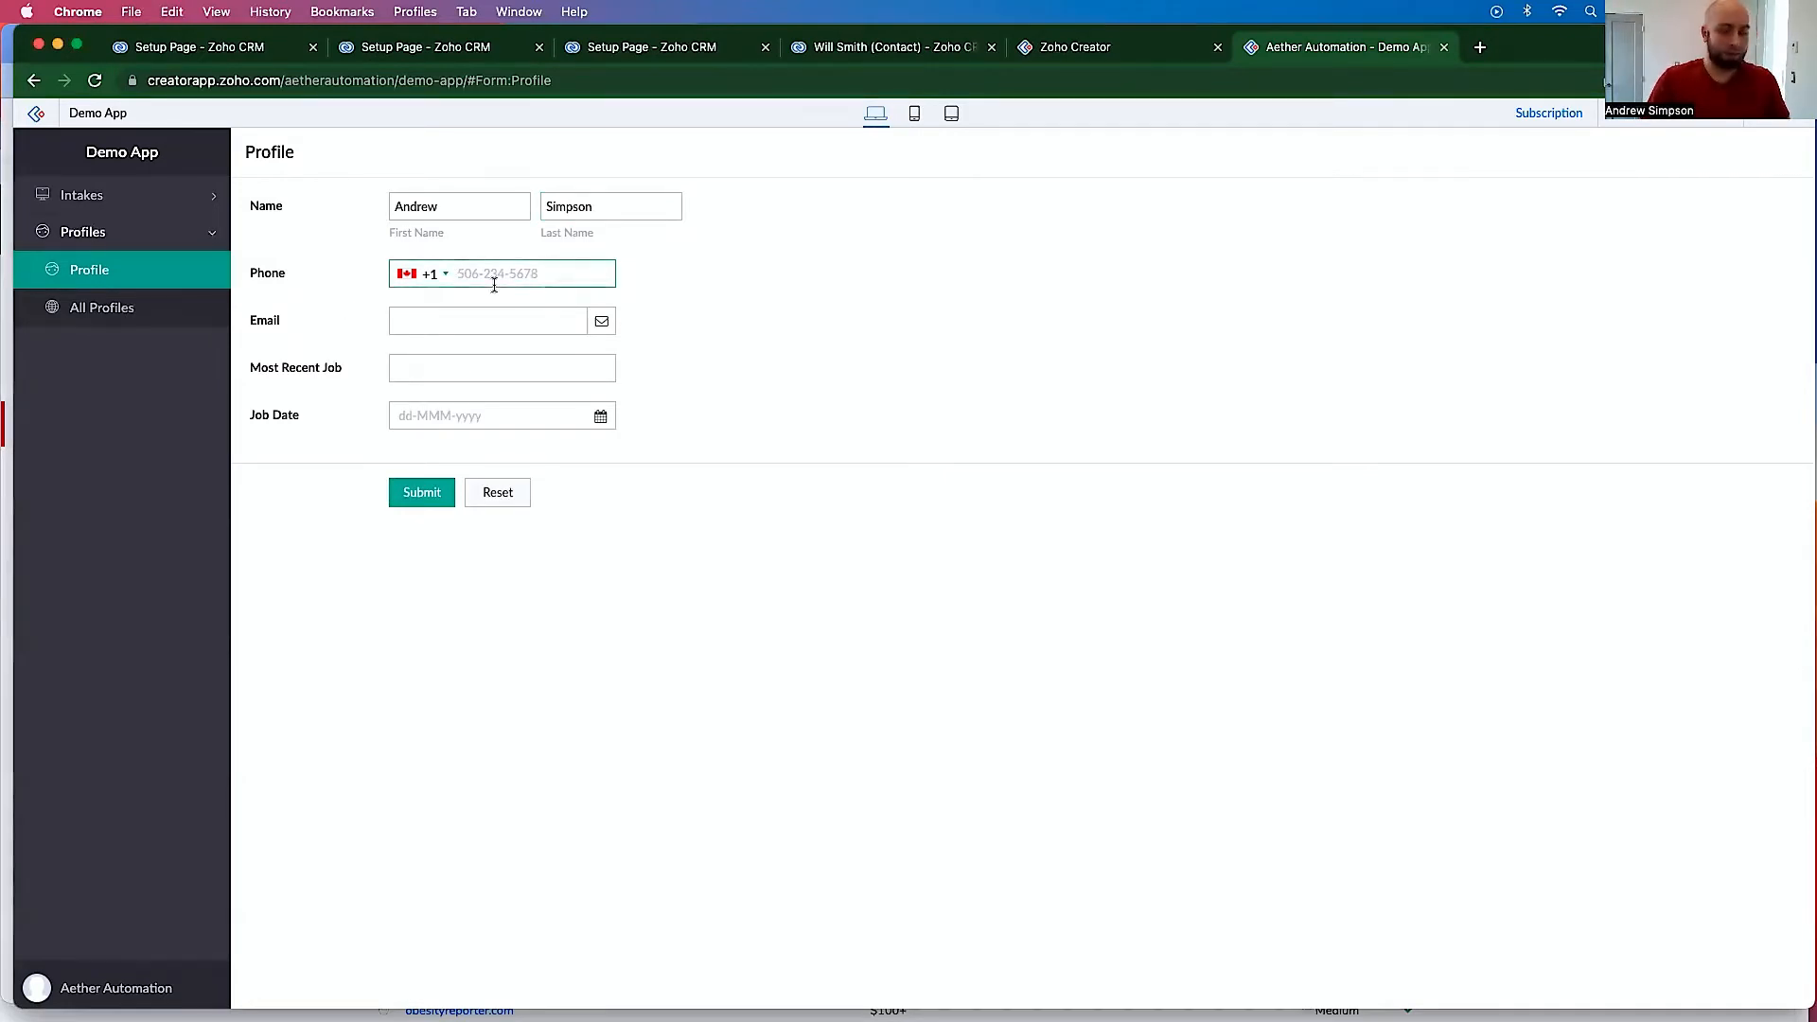
pyautogui.write('1234567890')
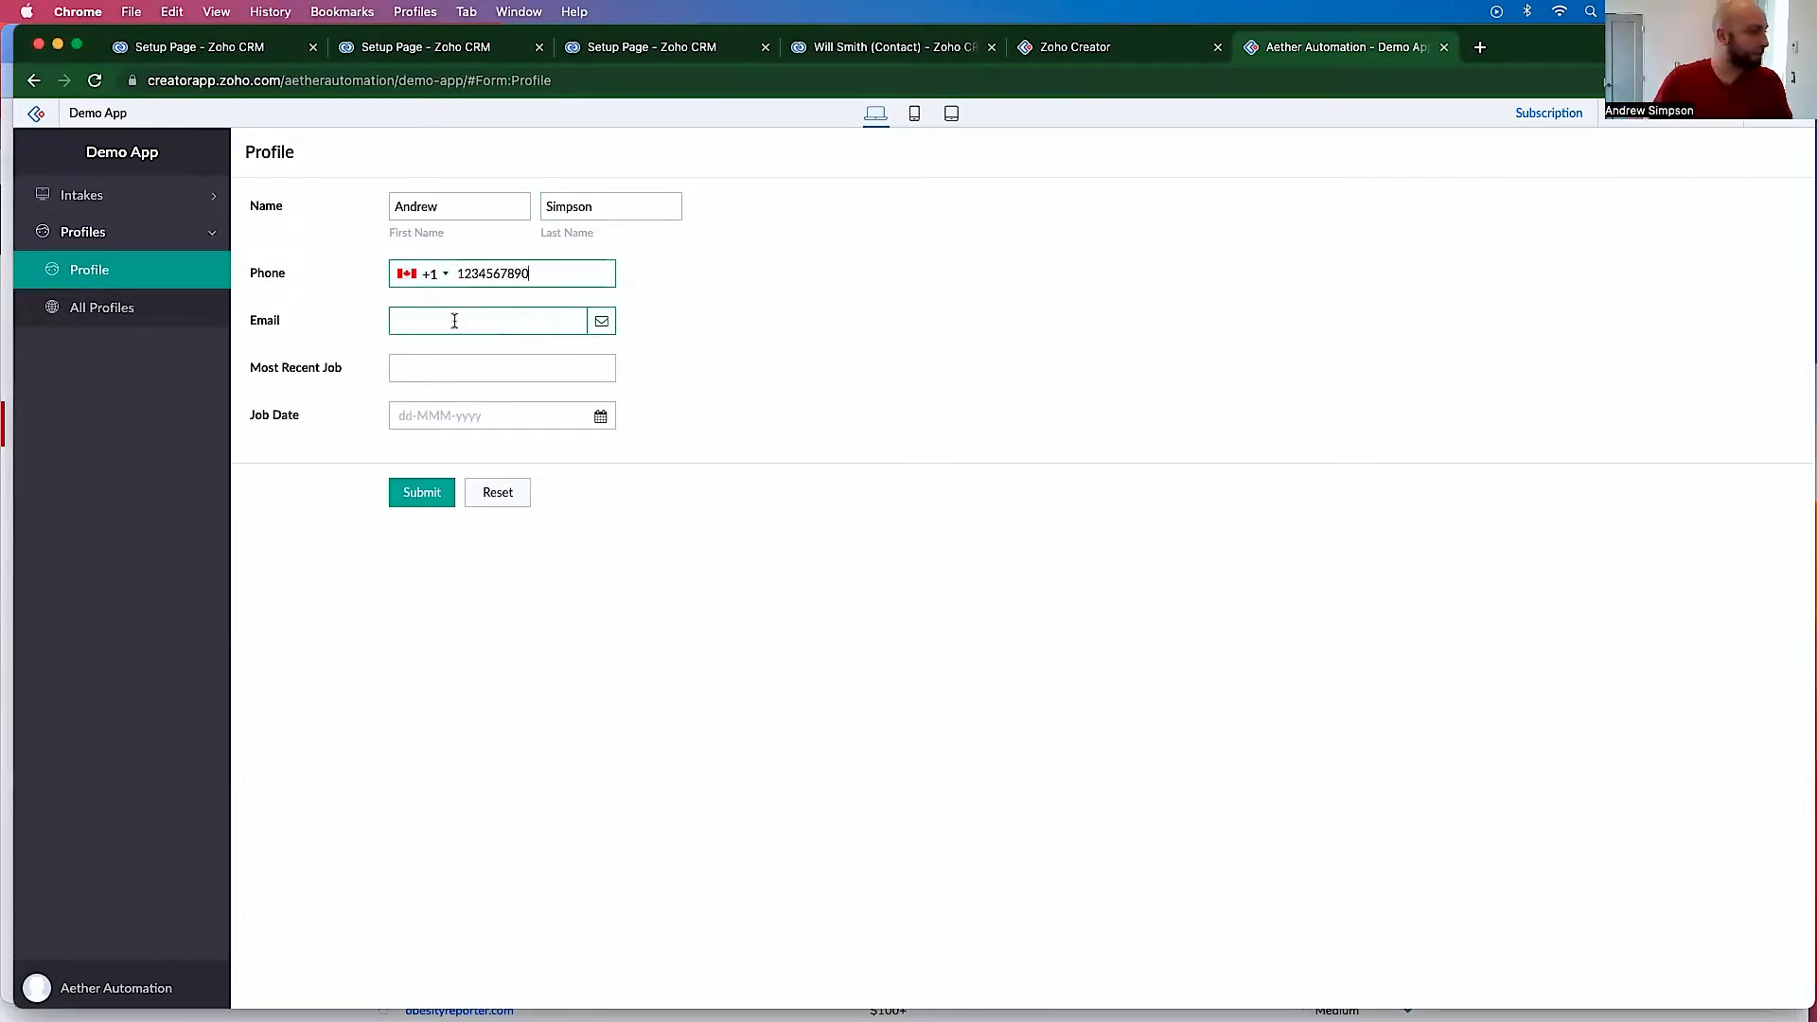
pyautogui.click(486, 320)
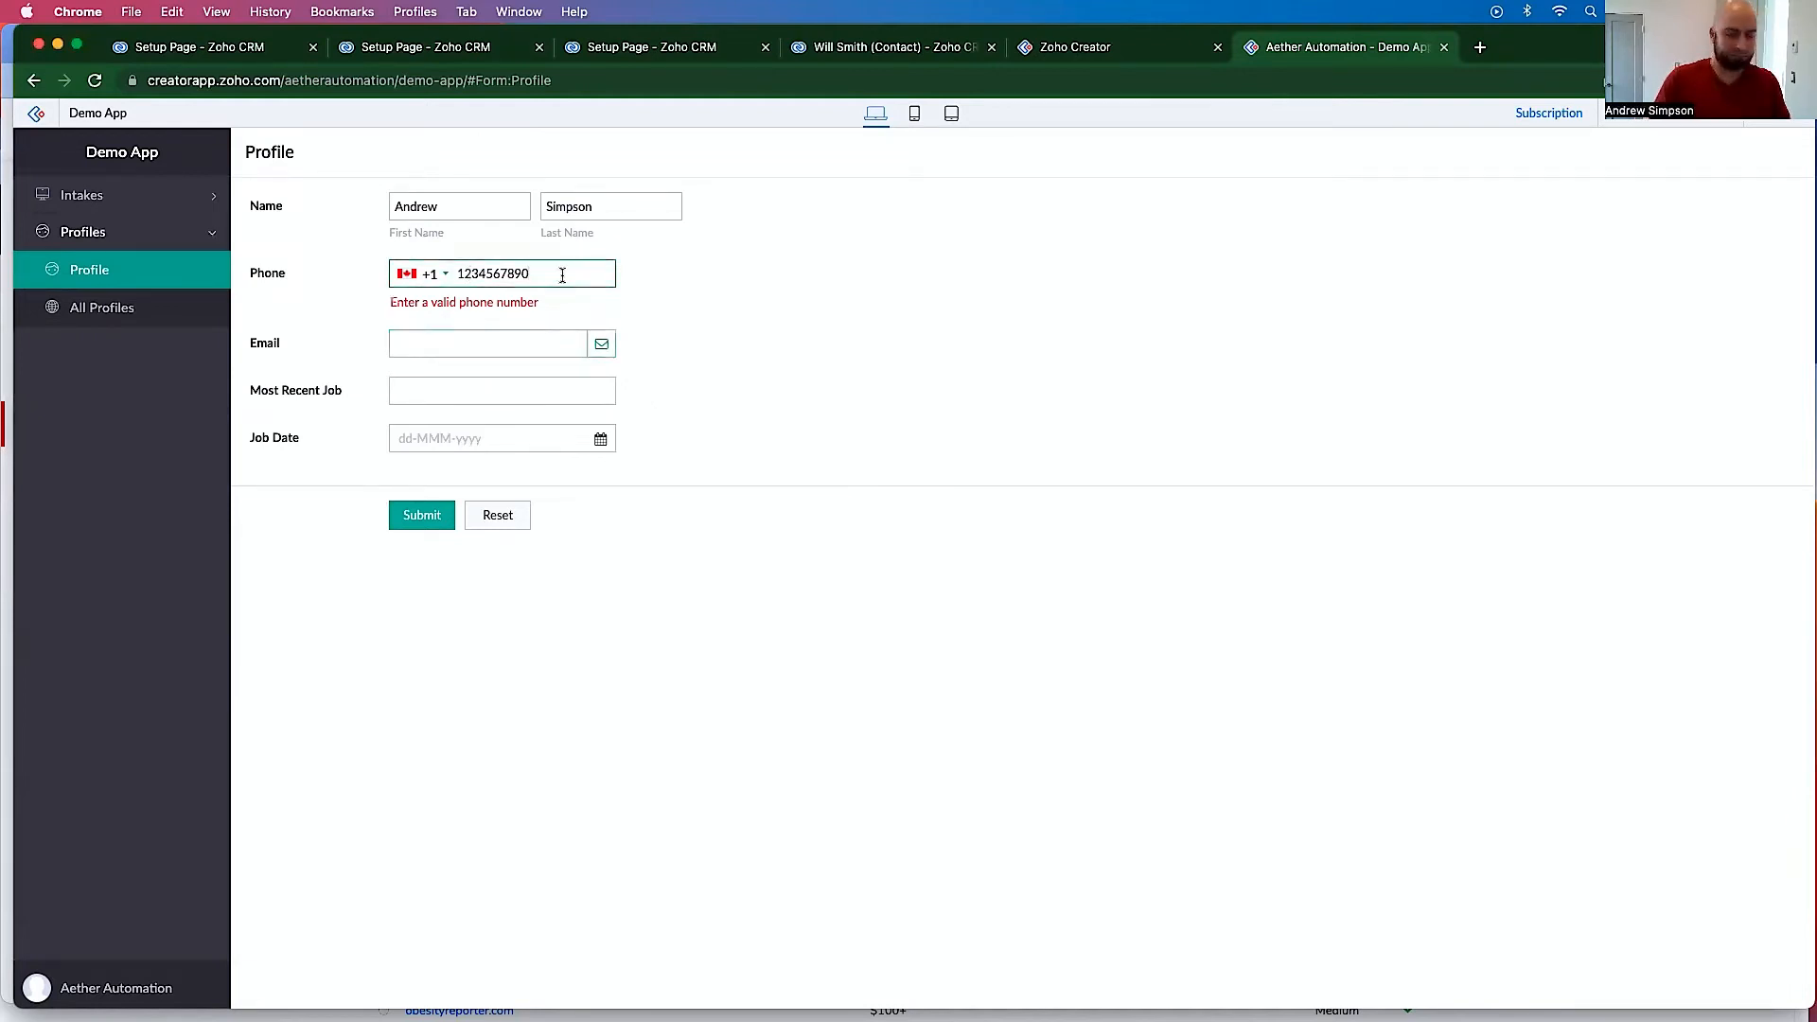
pyautogui.press('Backspace')
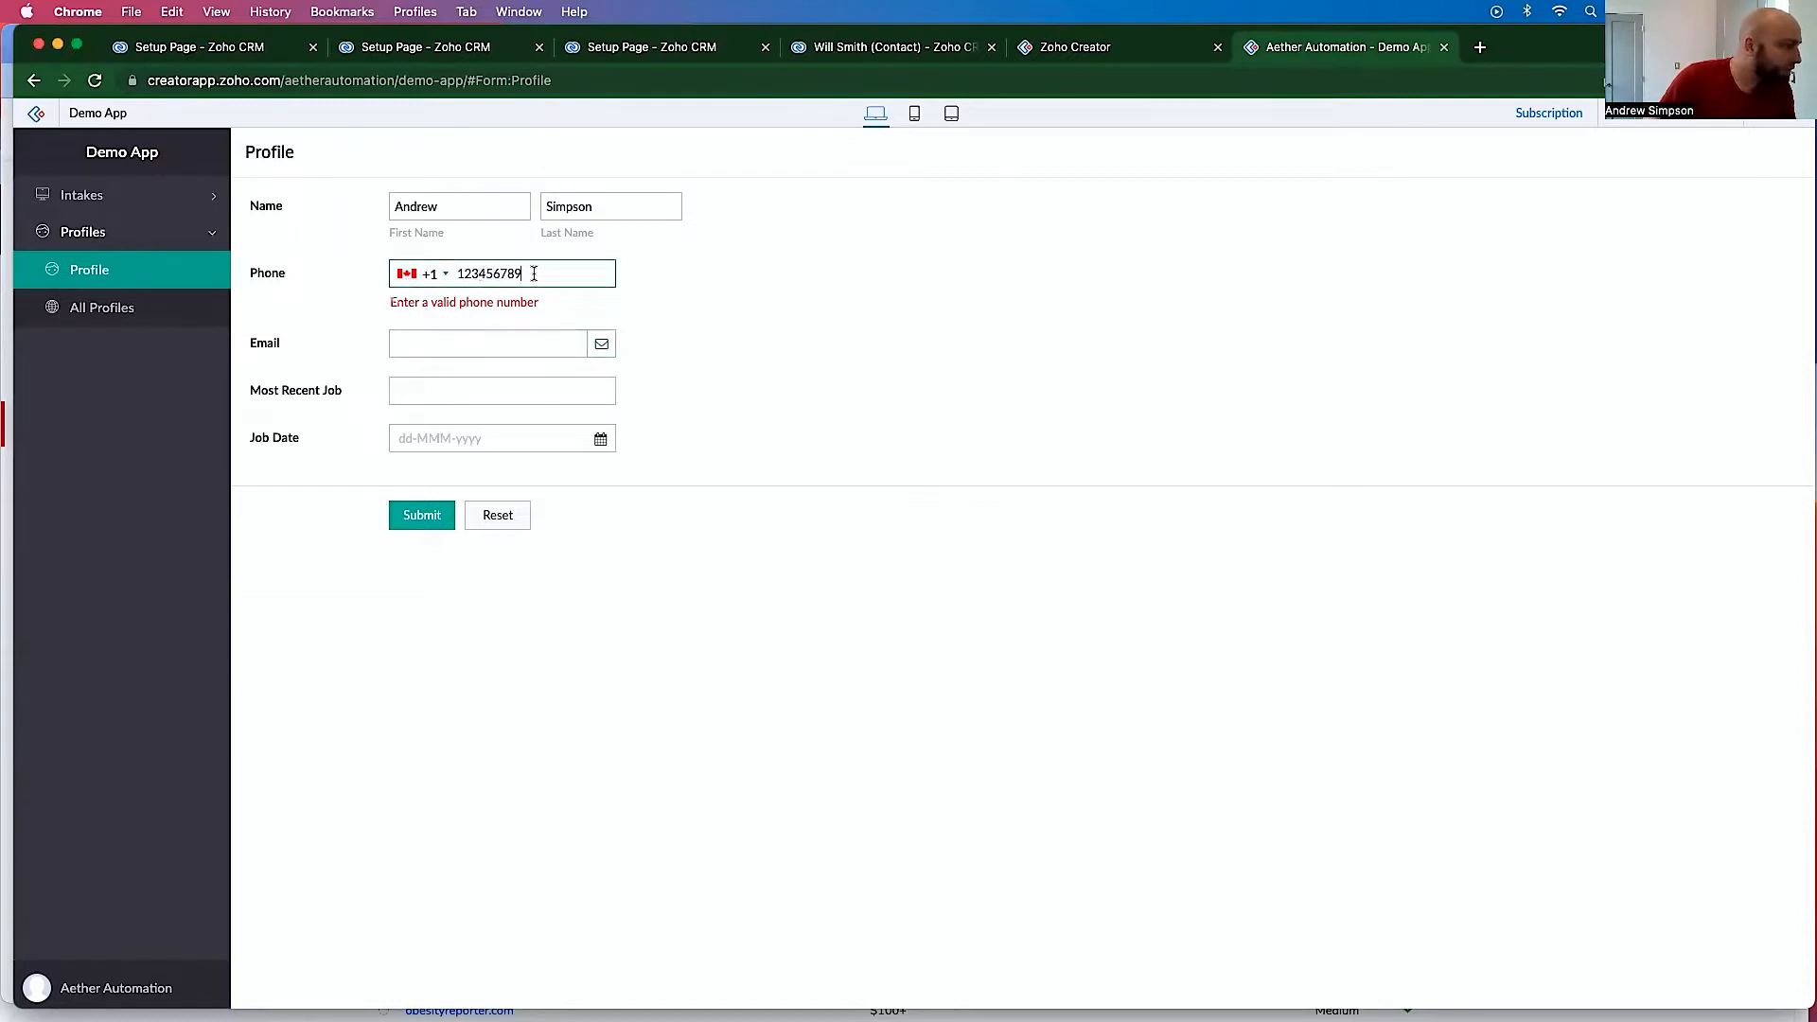
pyautogui.write('9')
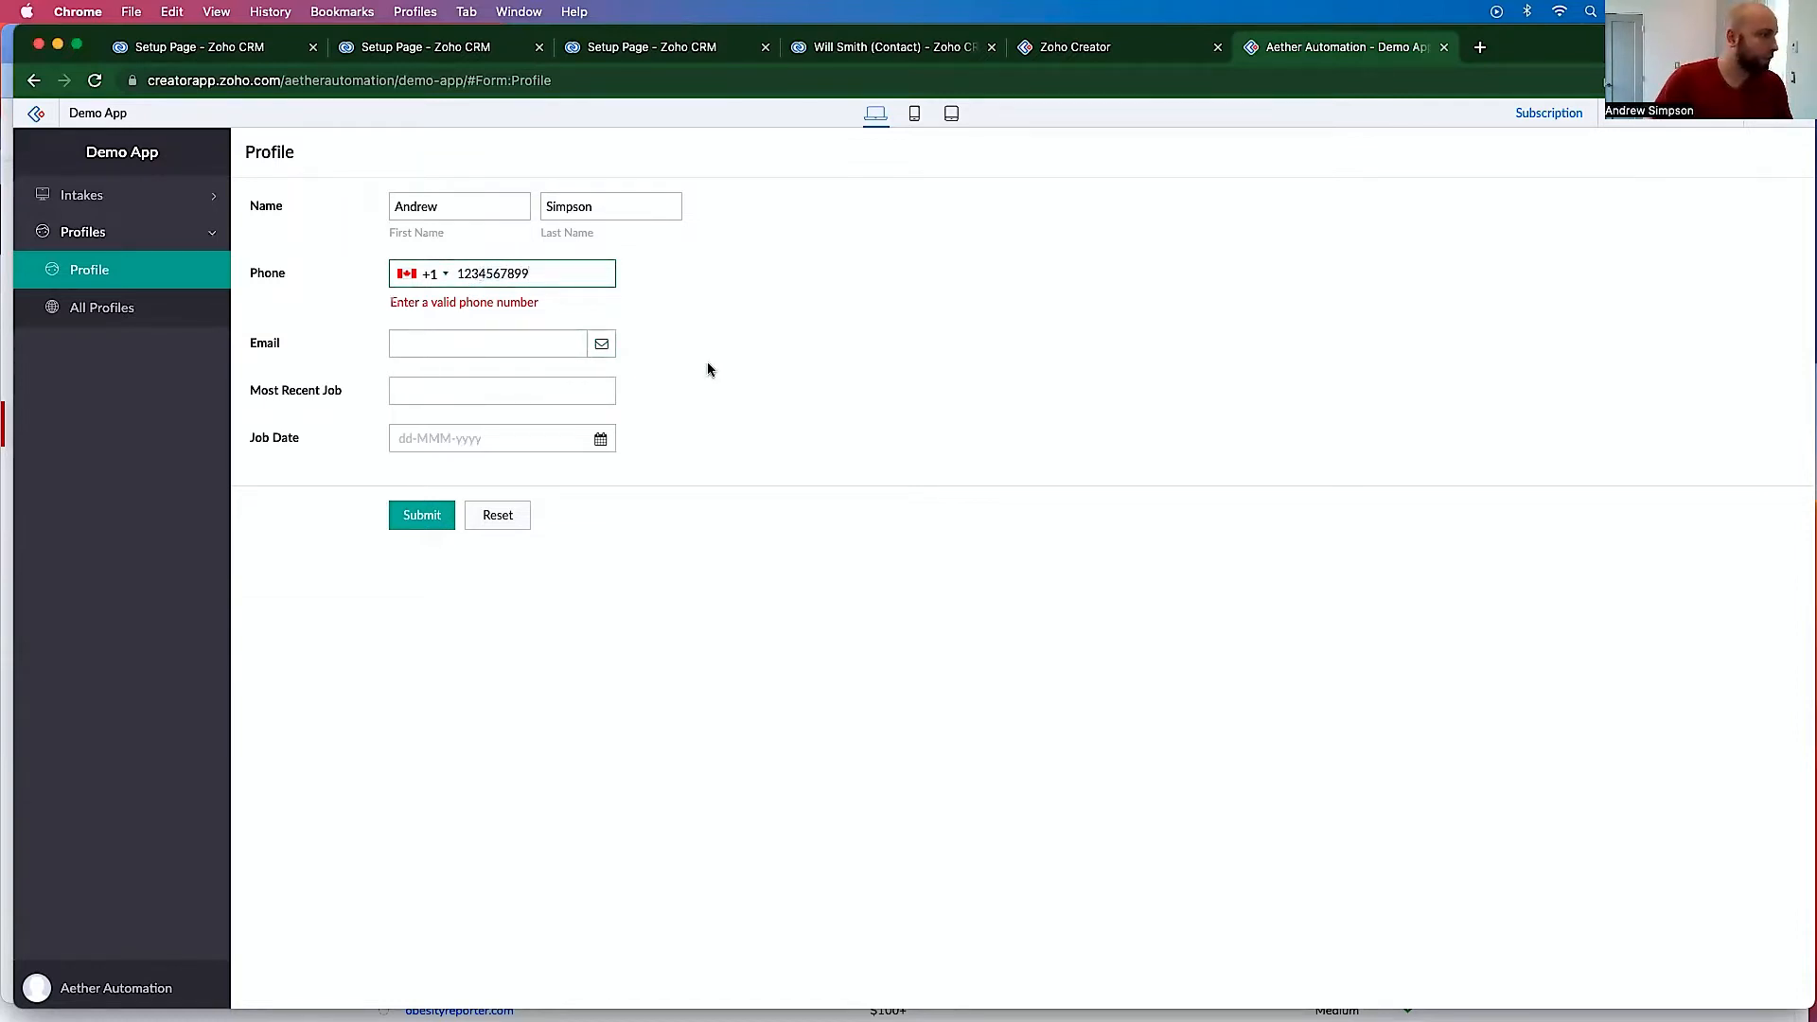
pyautogui.click(487, 273)
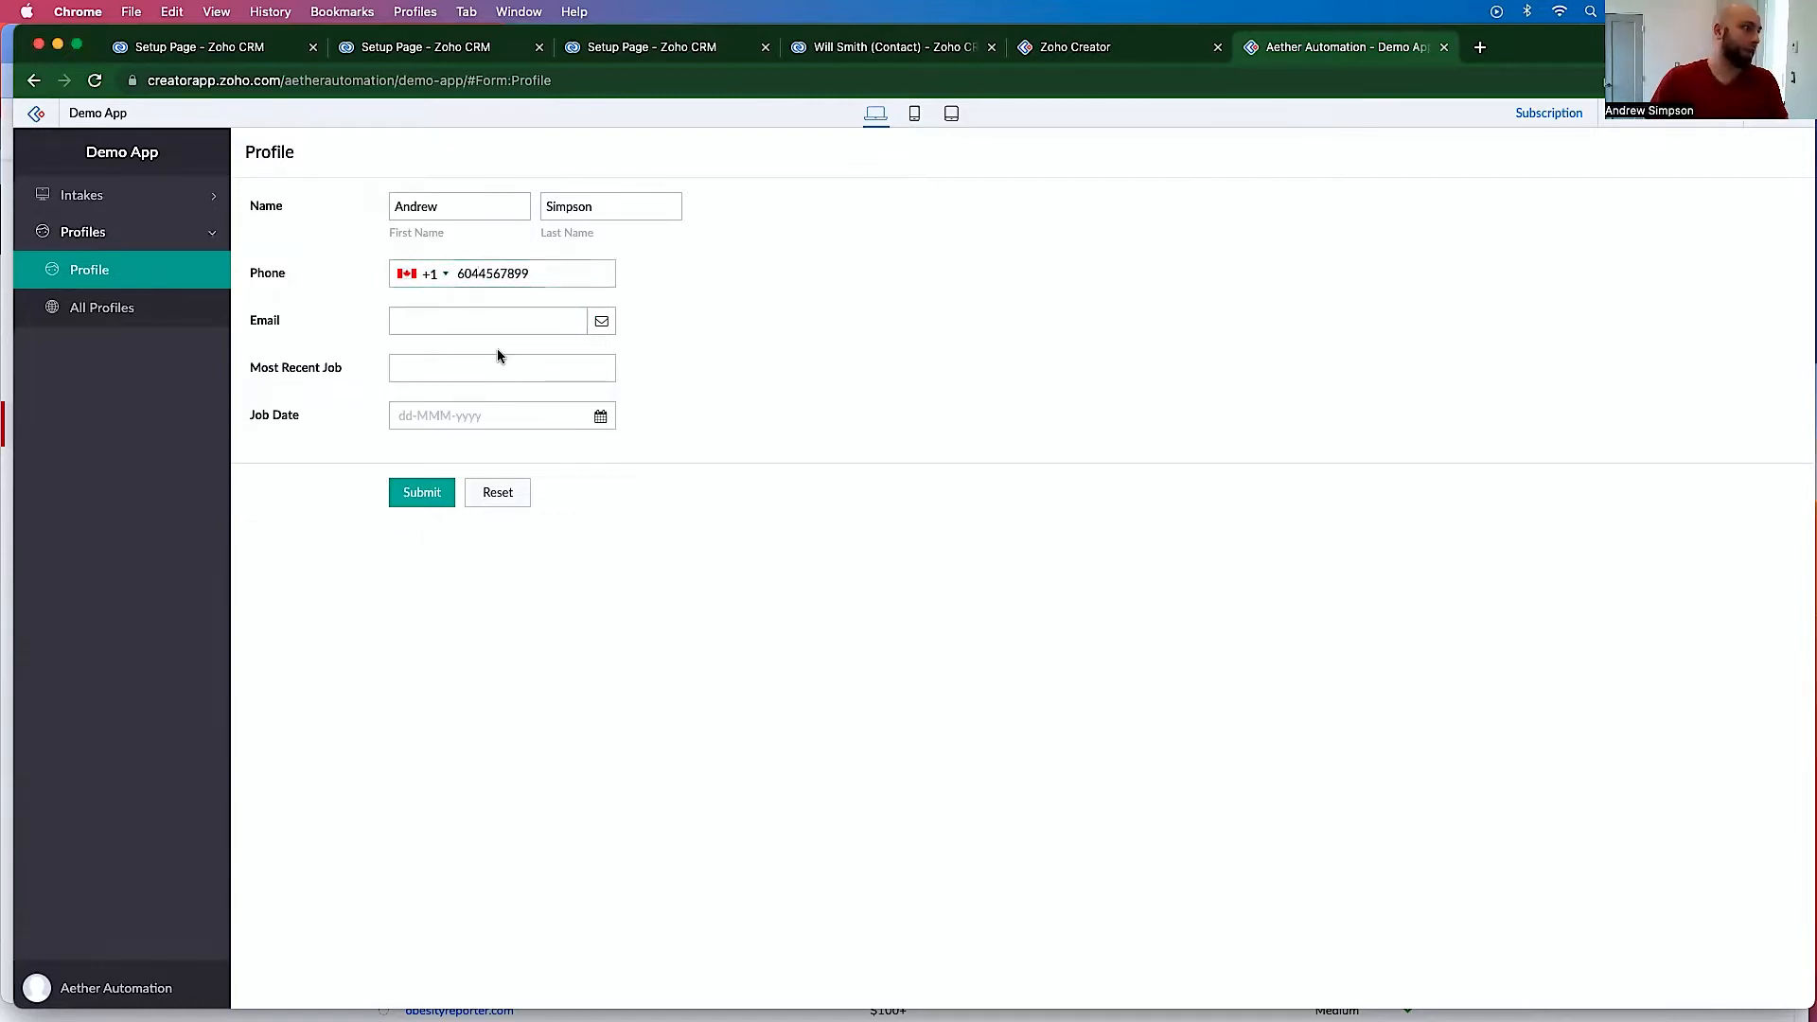
pyautogui.click(486, 322)
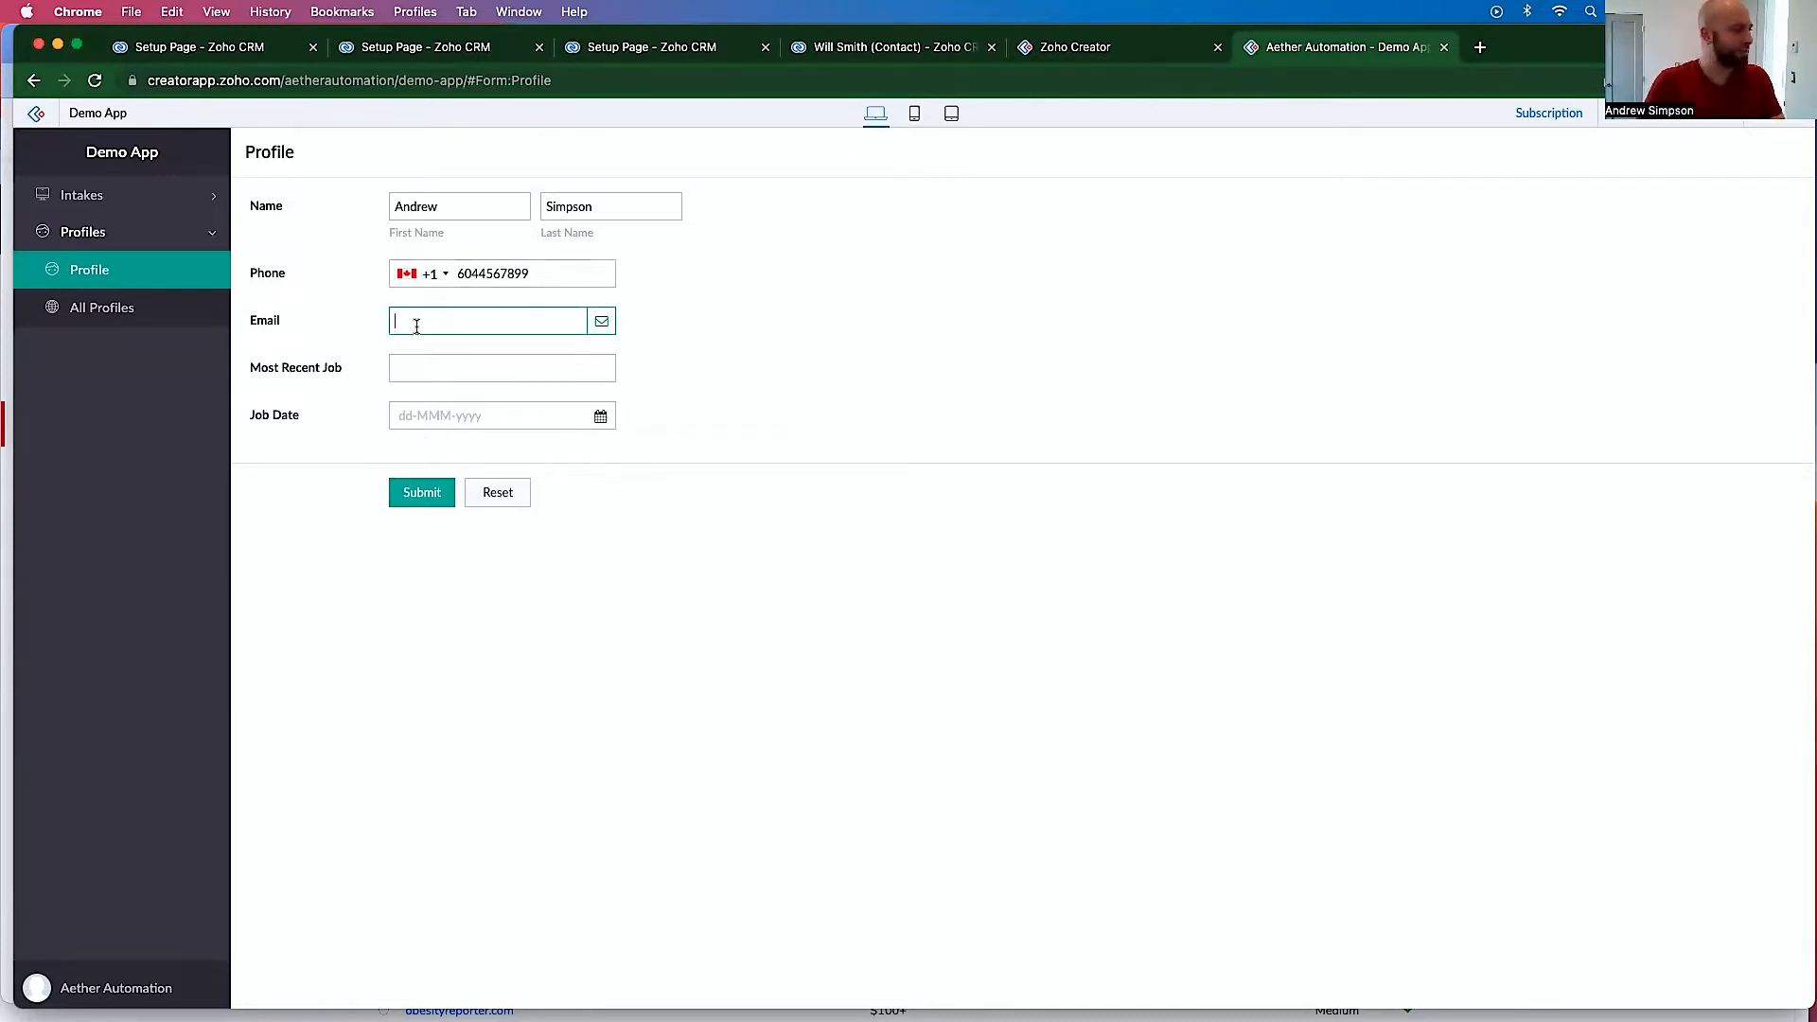
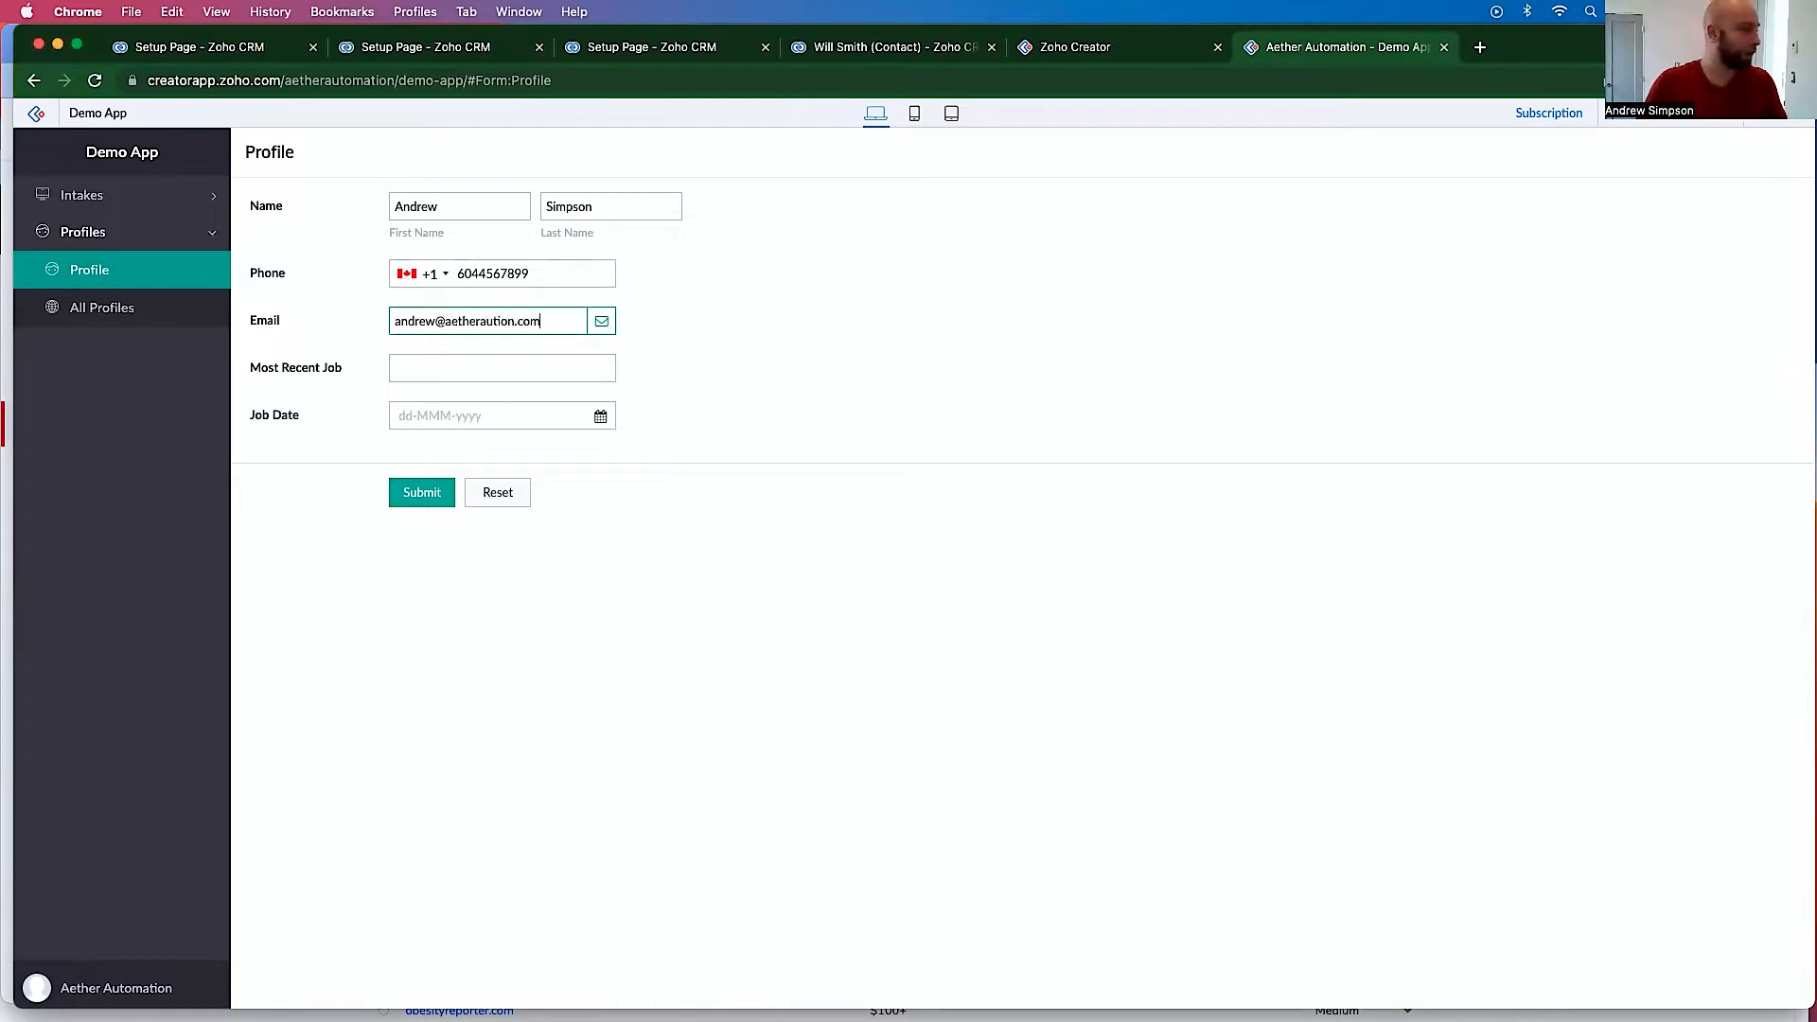
pyautogui.click(502, 367)
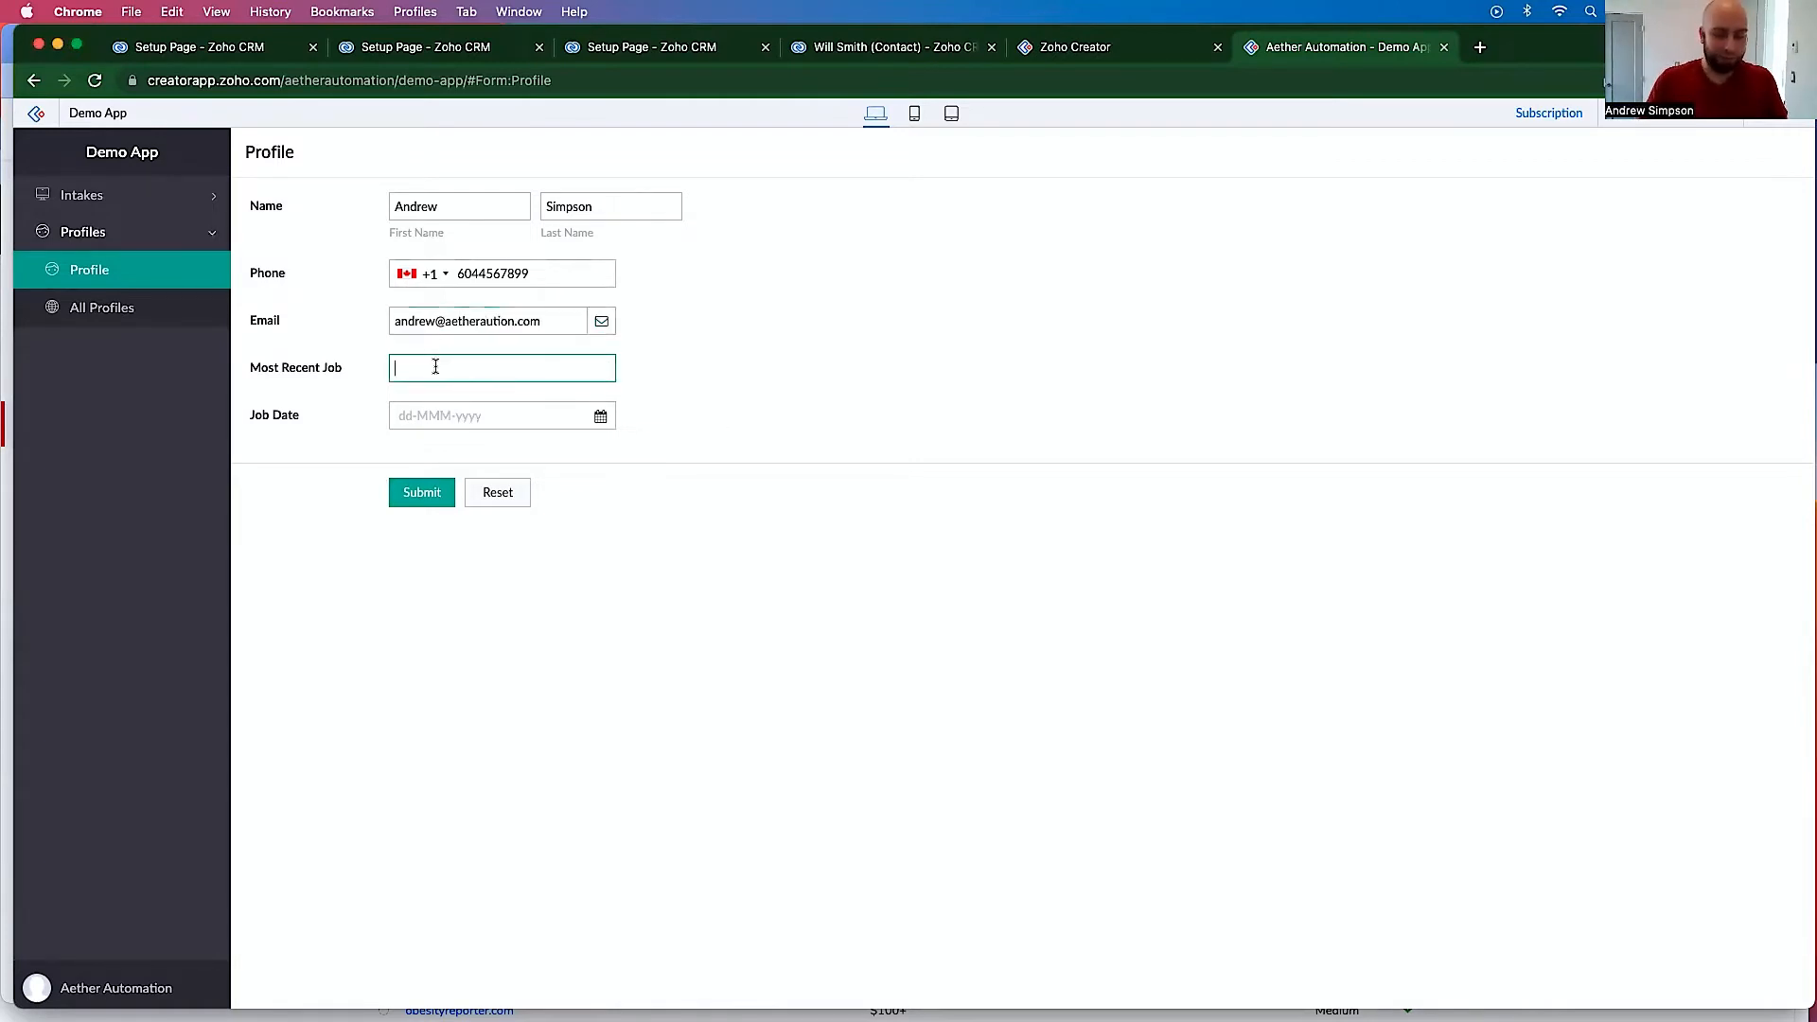
pyautogui.write('Trucke')
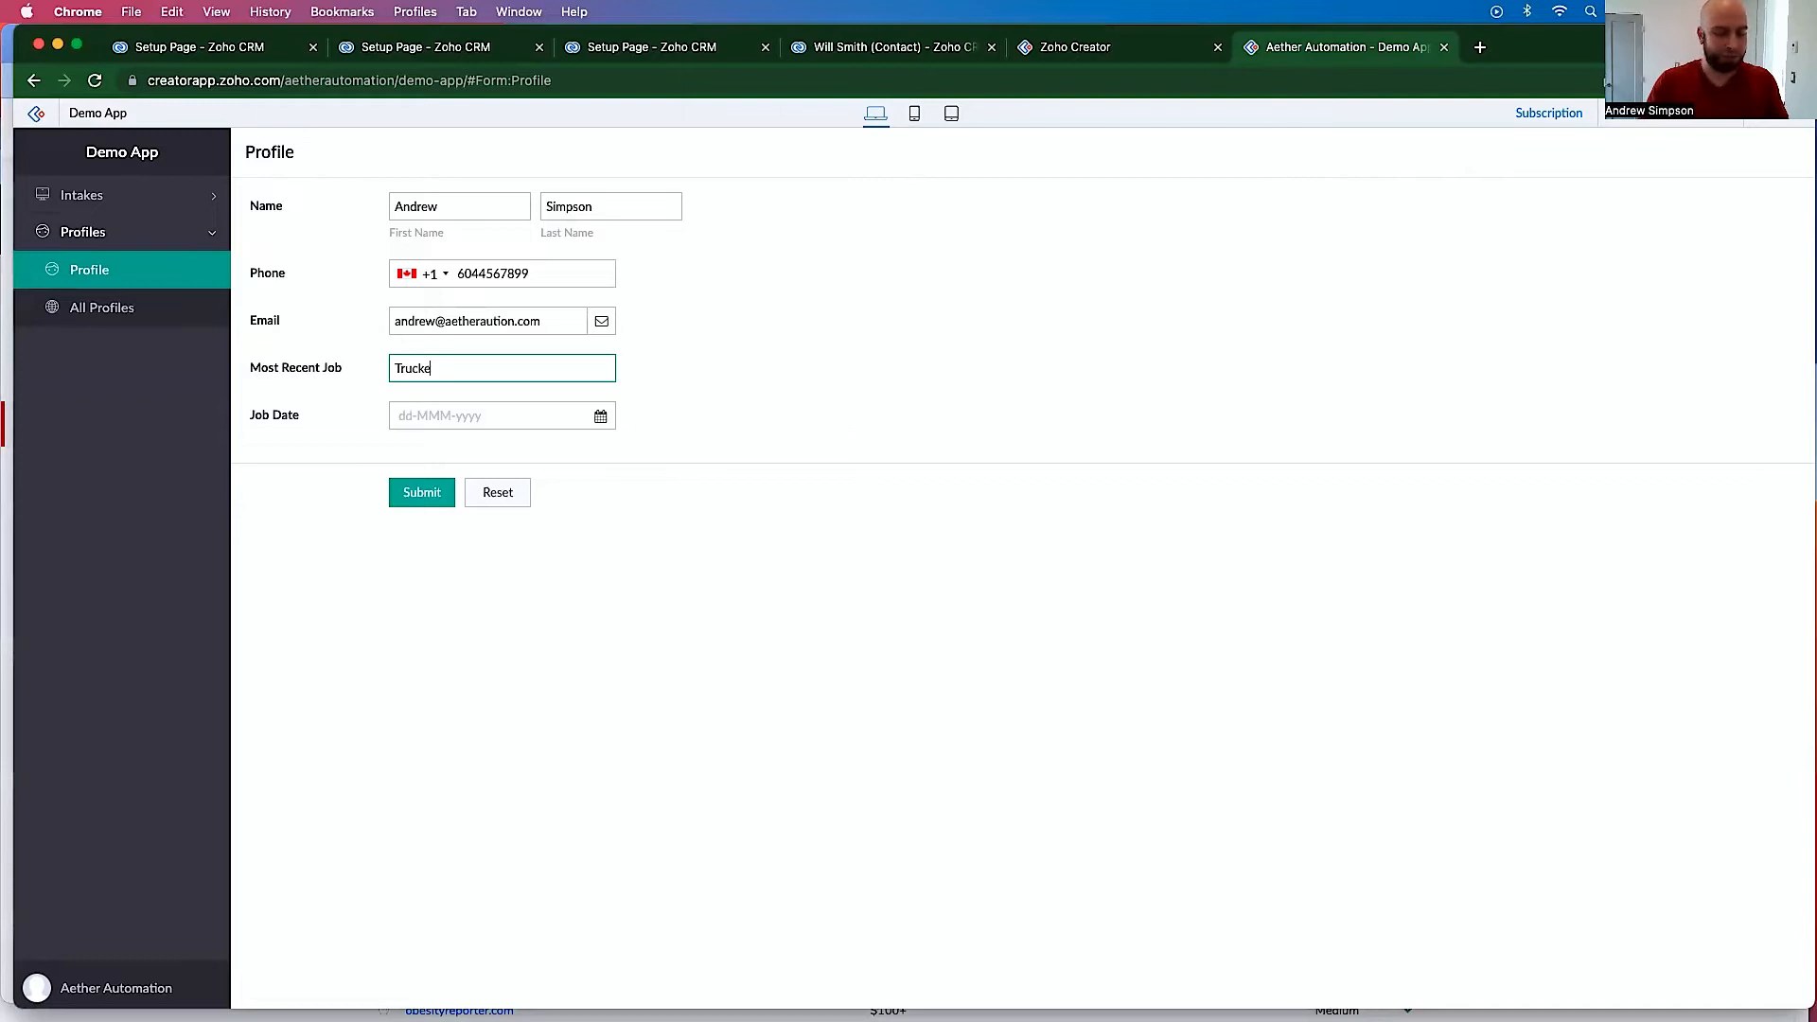
pyautogui.click(499, 414)
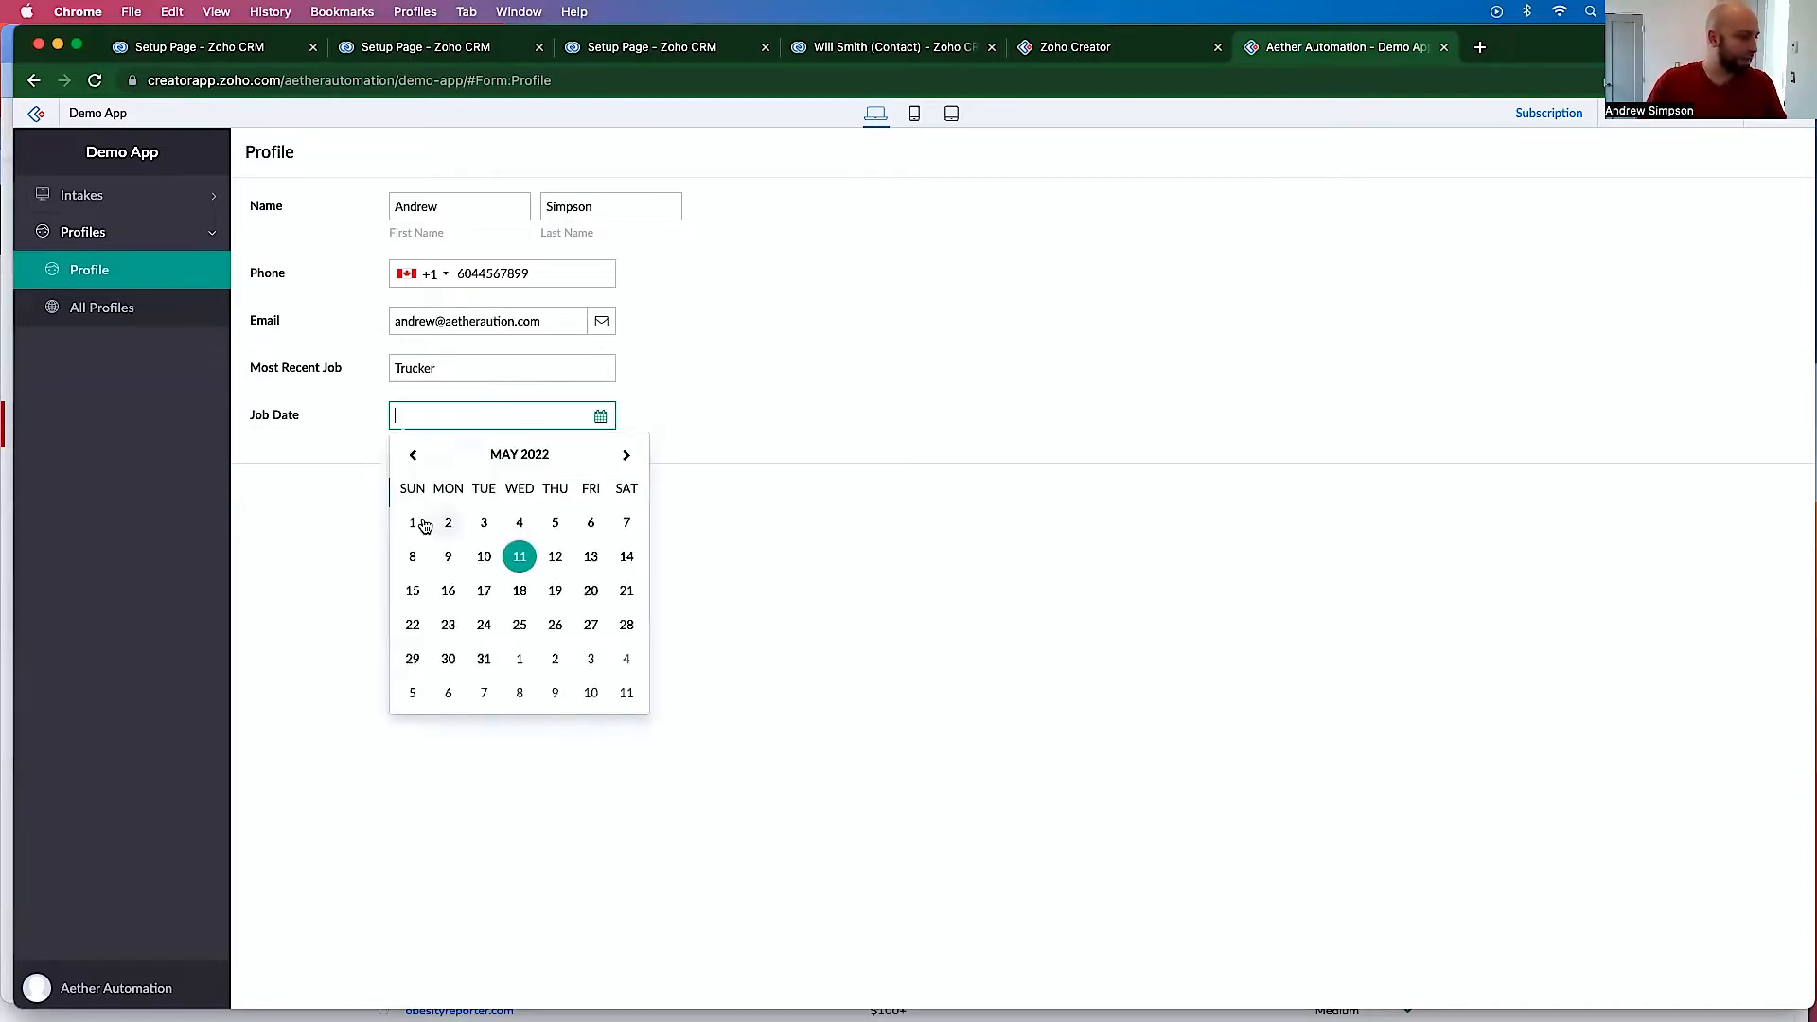
pyautogui.click(483, 556)
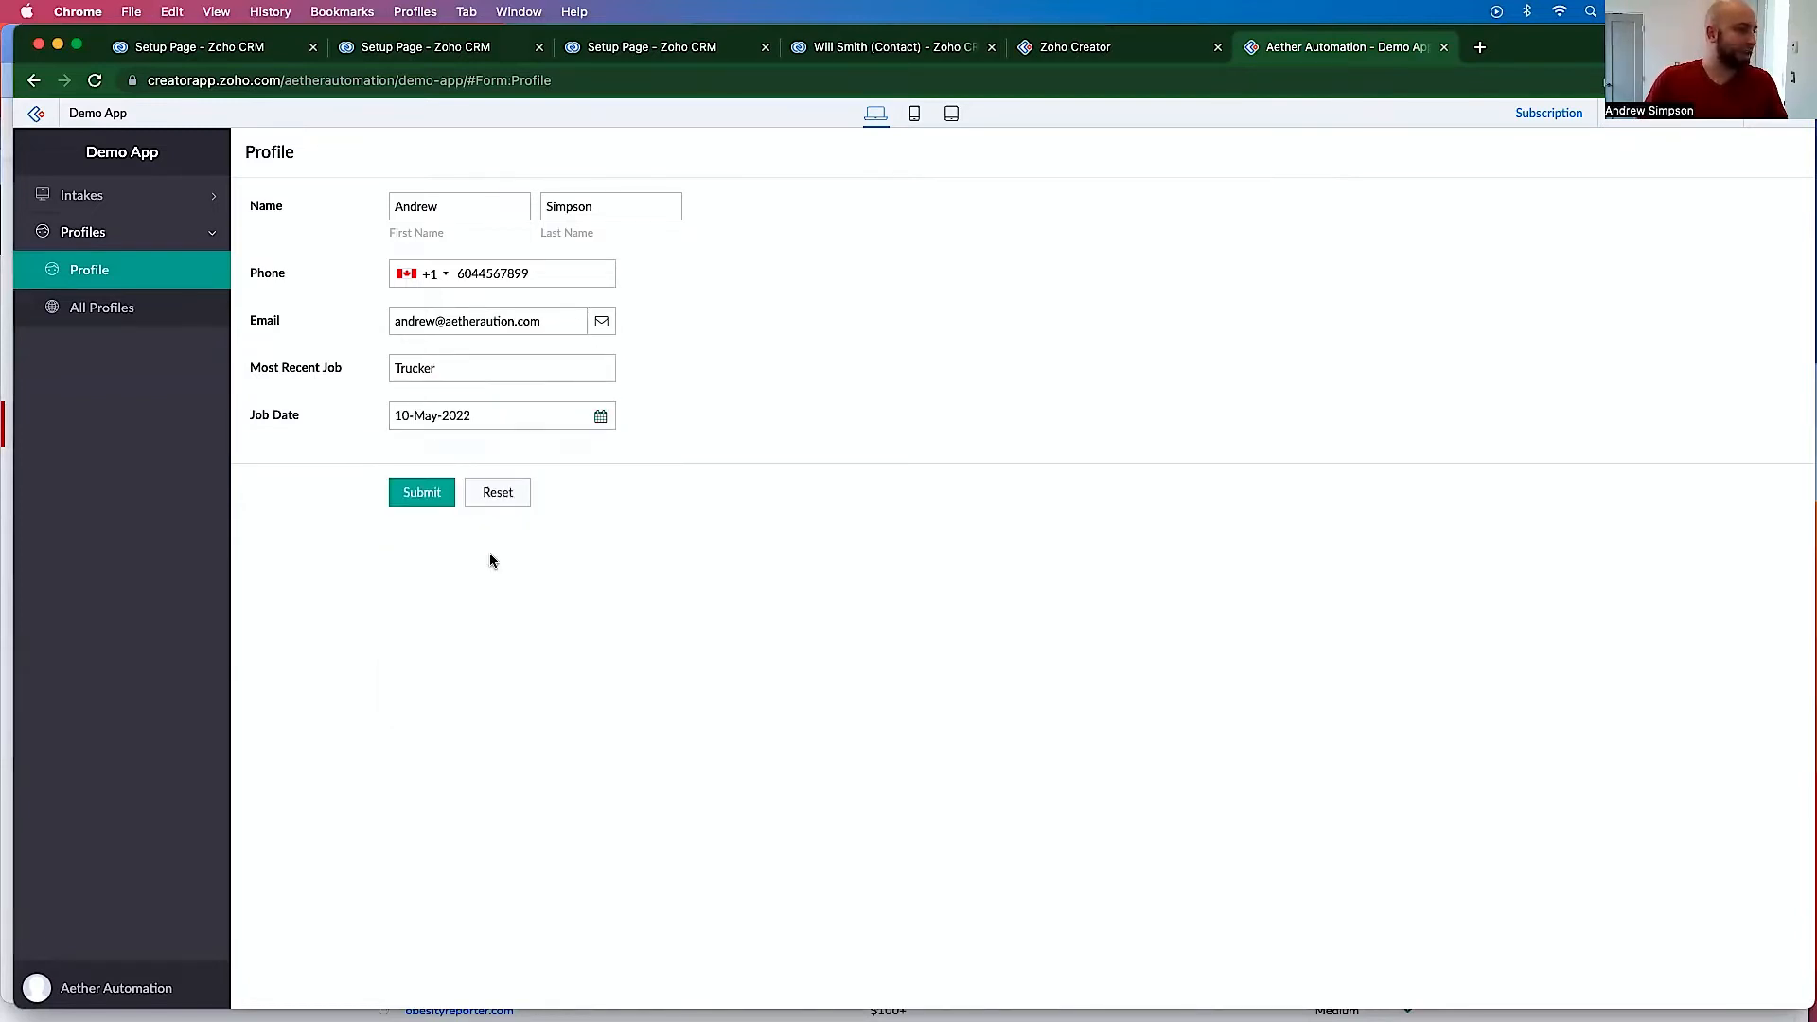
pyautogui.click(420, 492)
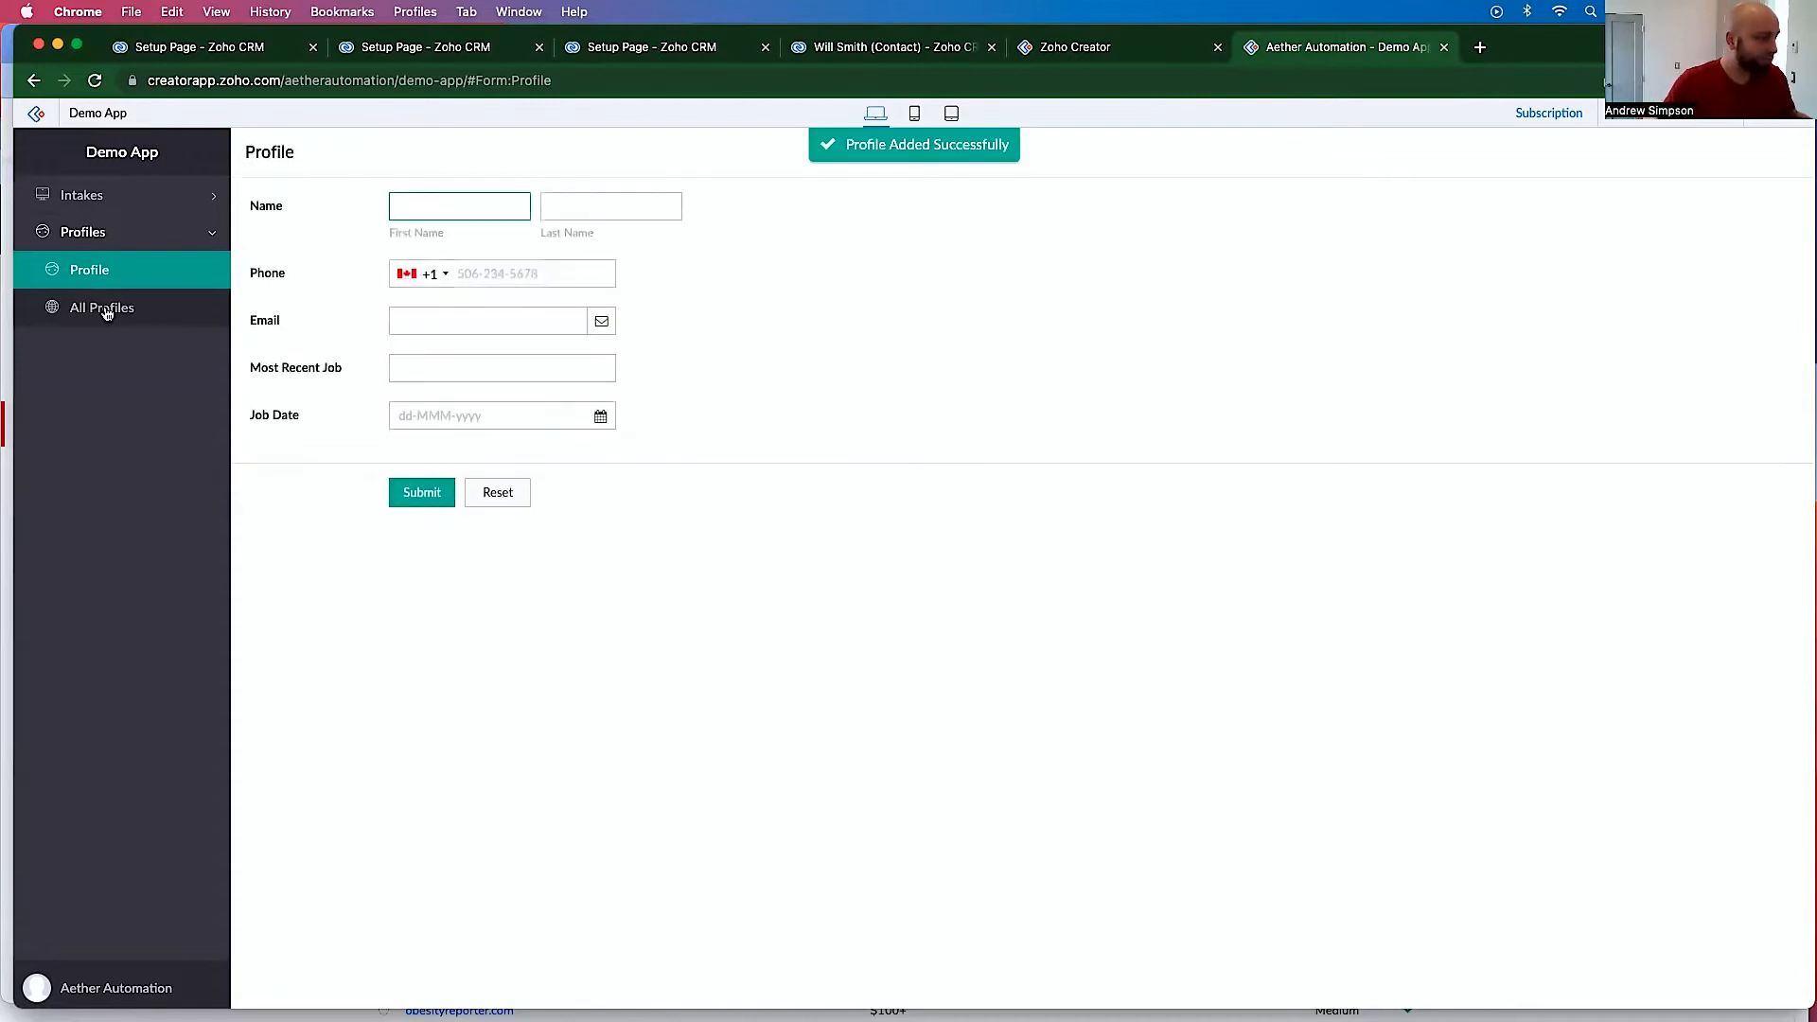
pyautogui.click(102, 306)
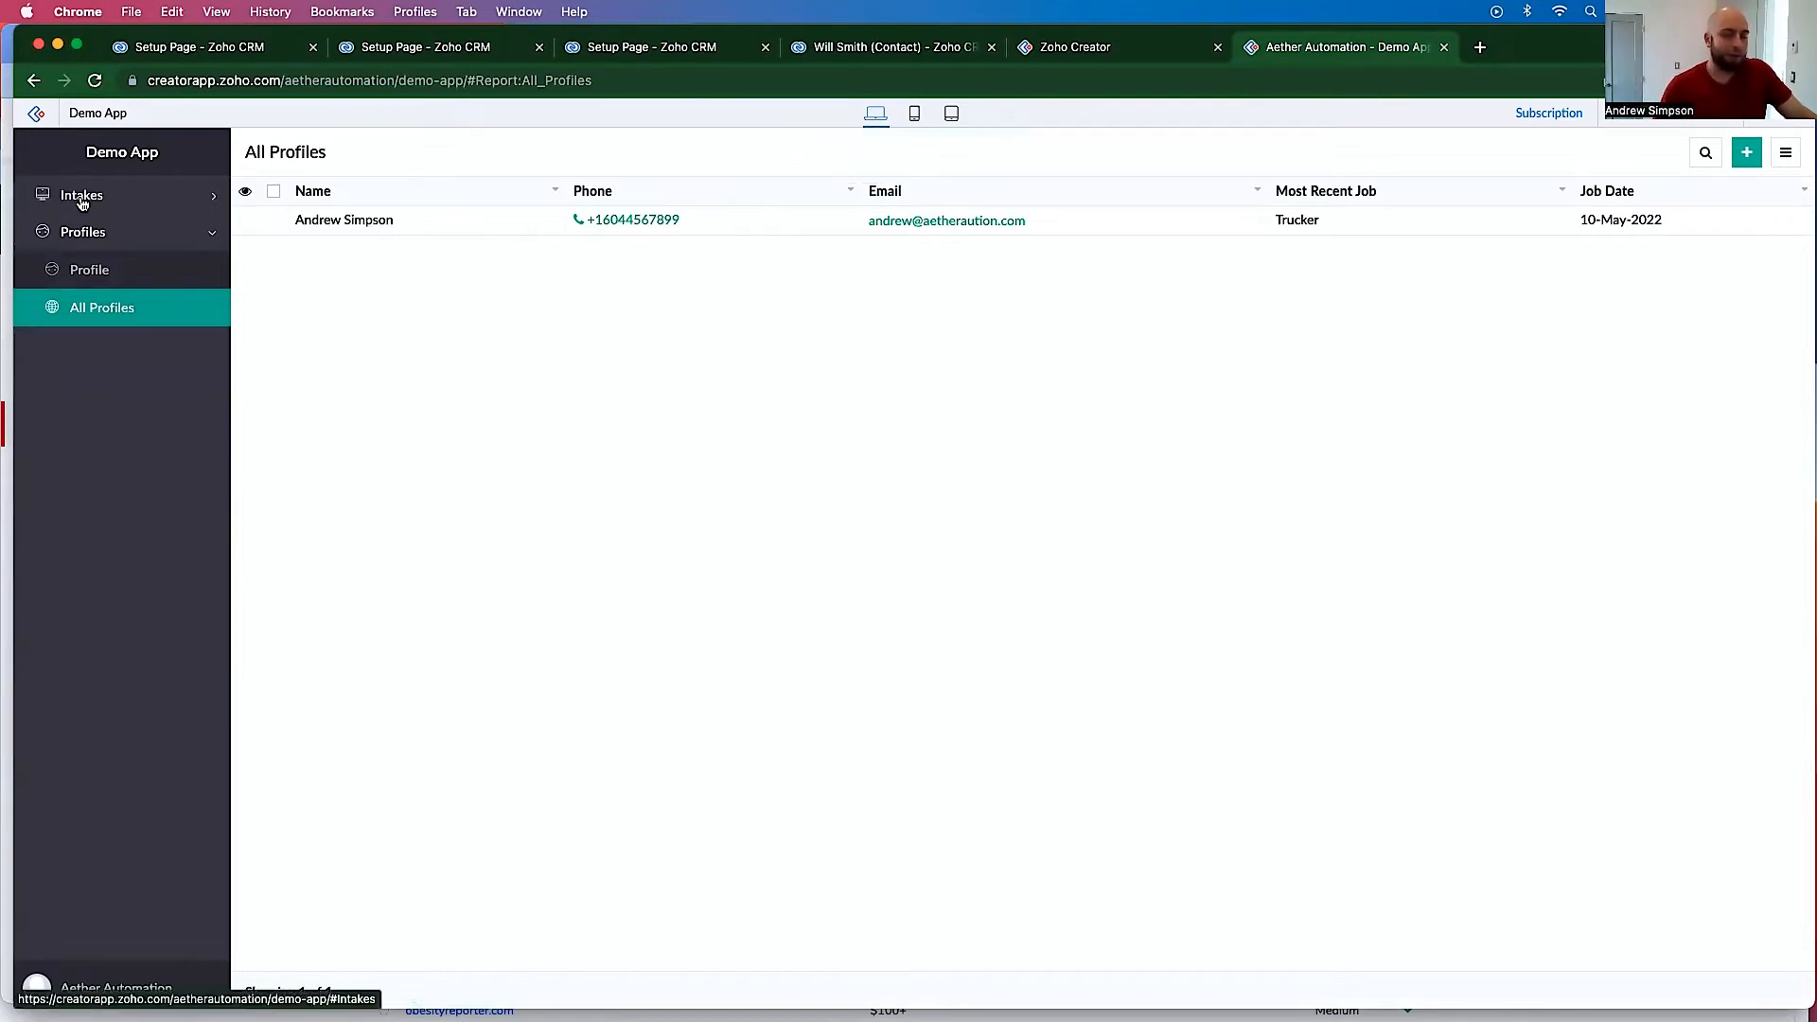
pyautogui.click(81, 195)
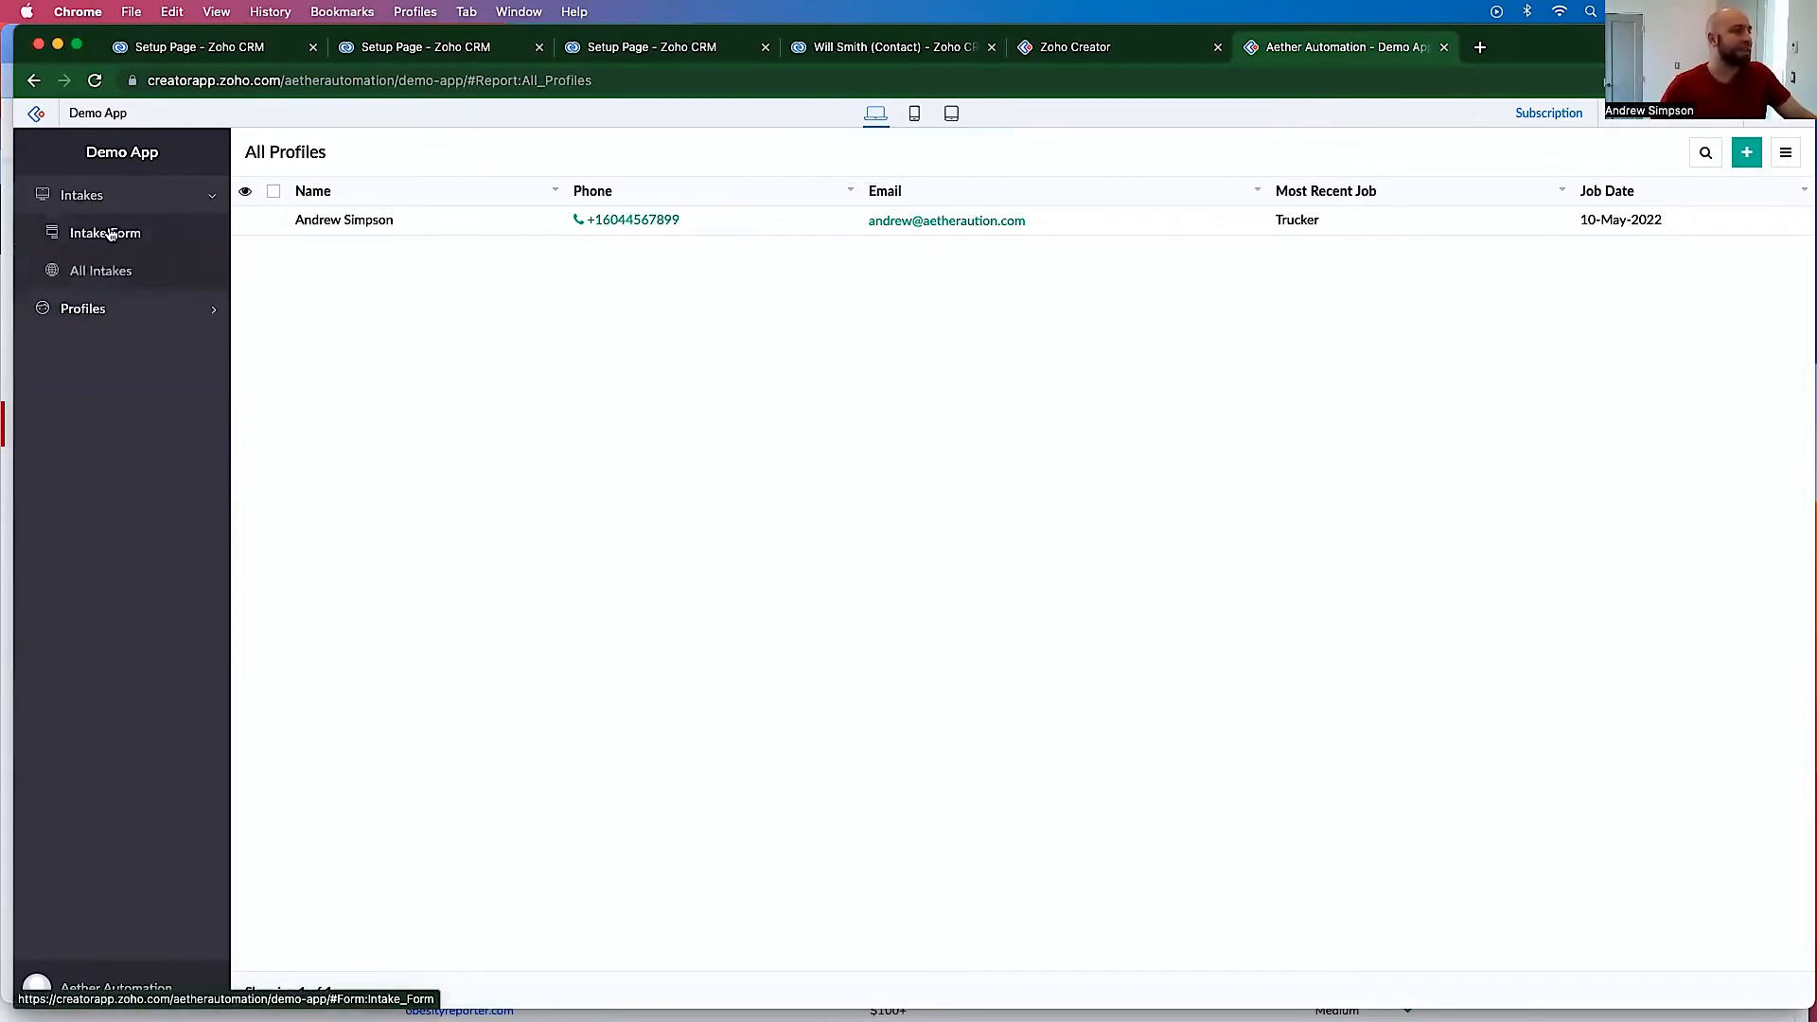
pyautogui.click(106, 231)
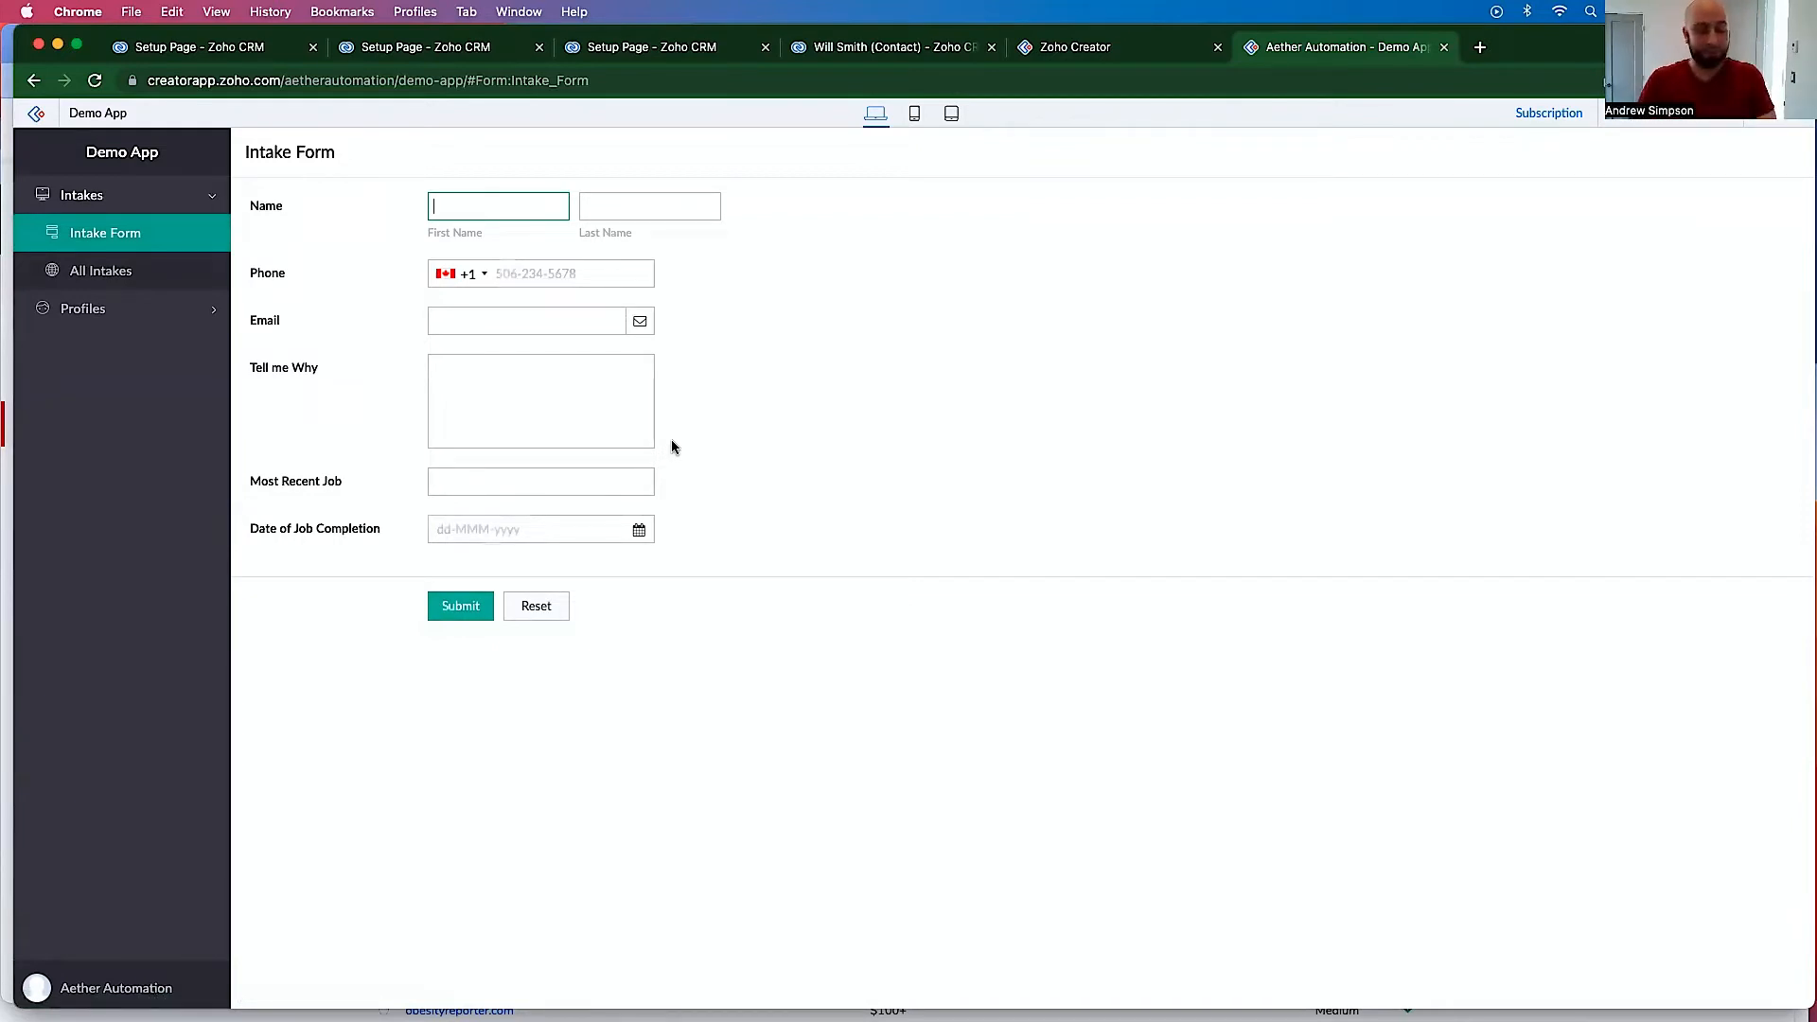
pyautogui.click(498, 206)
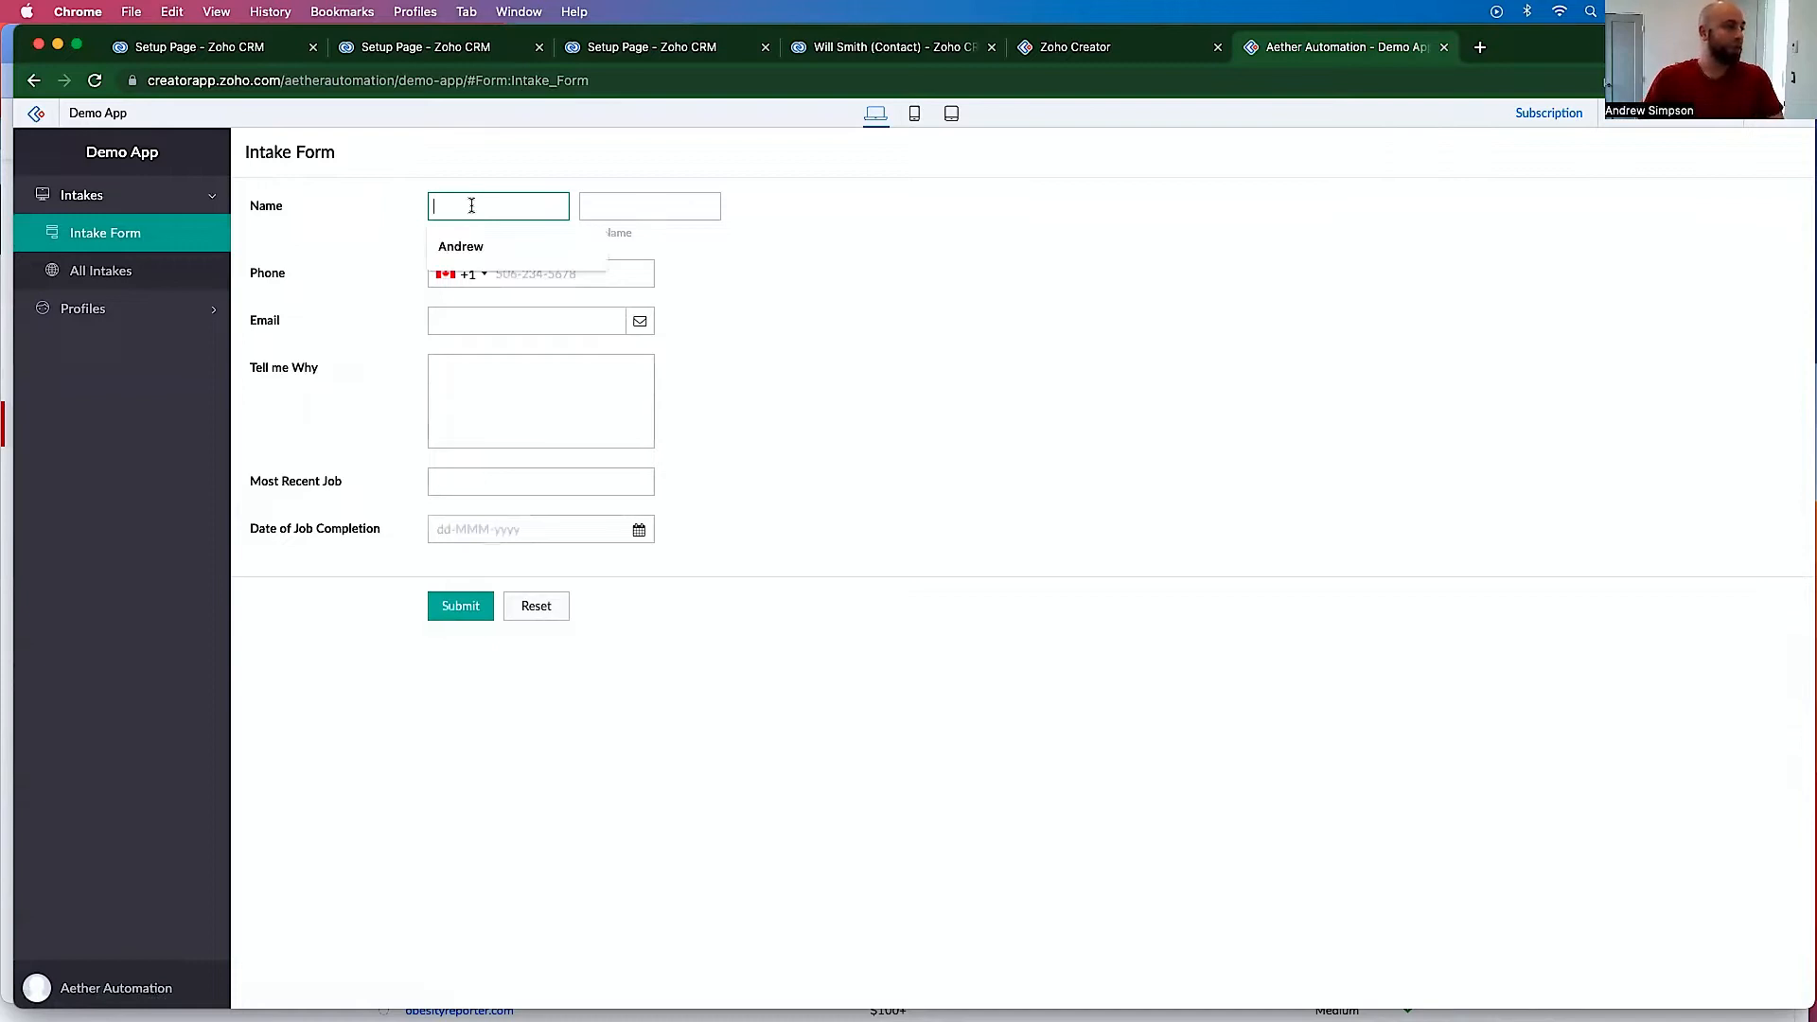
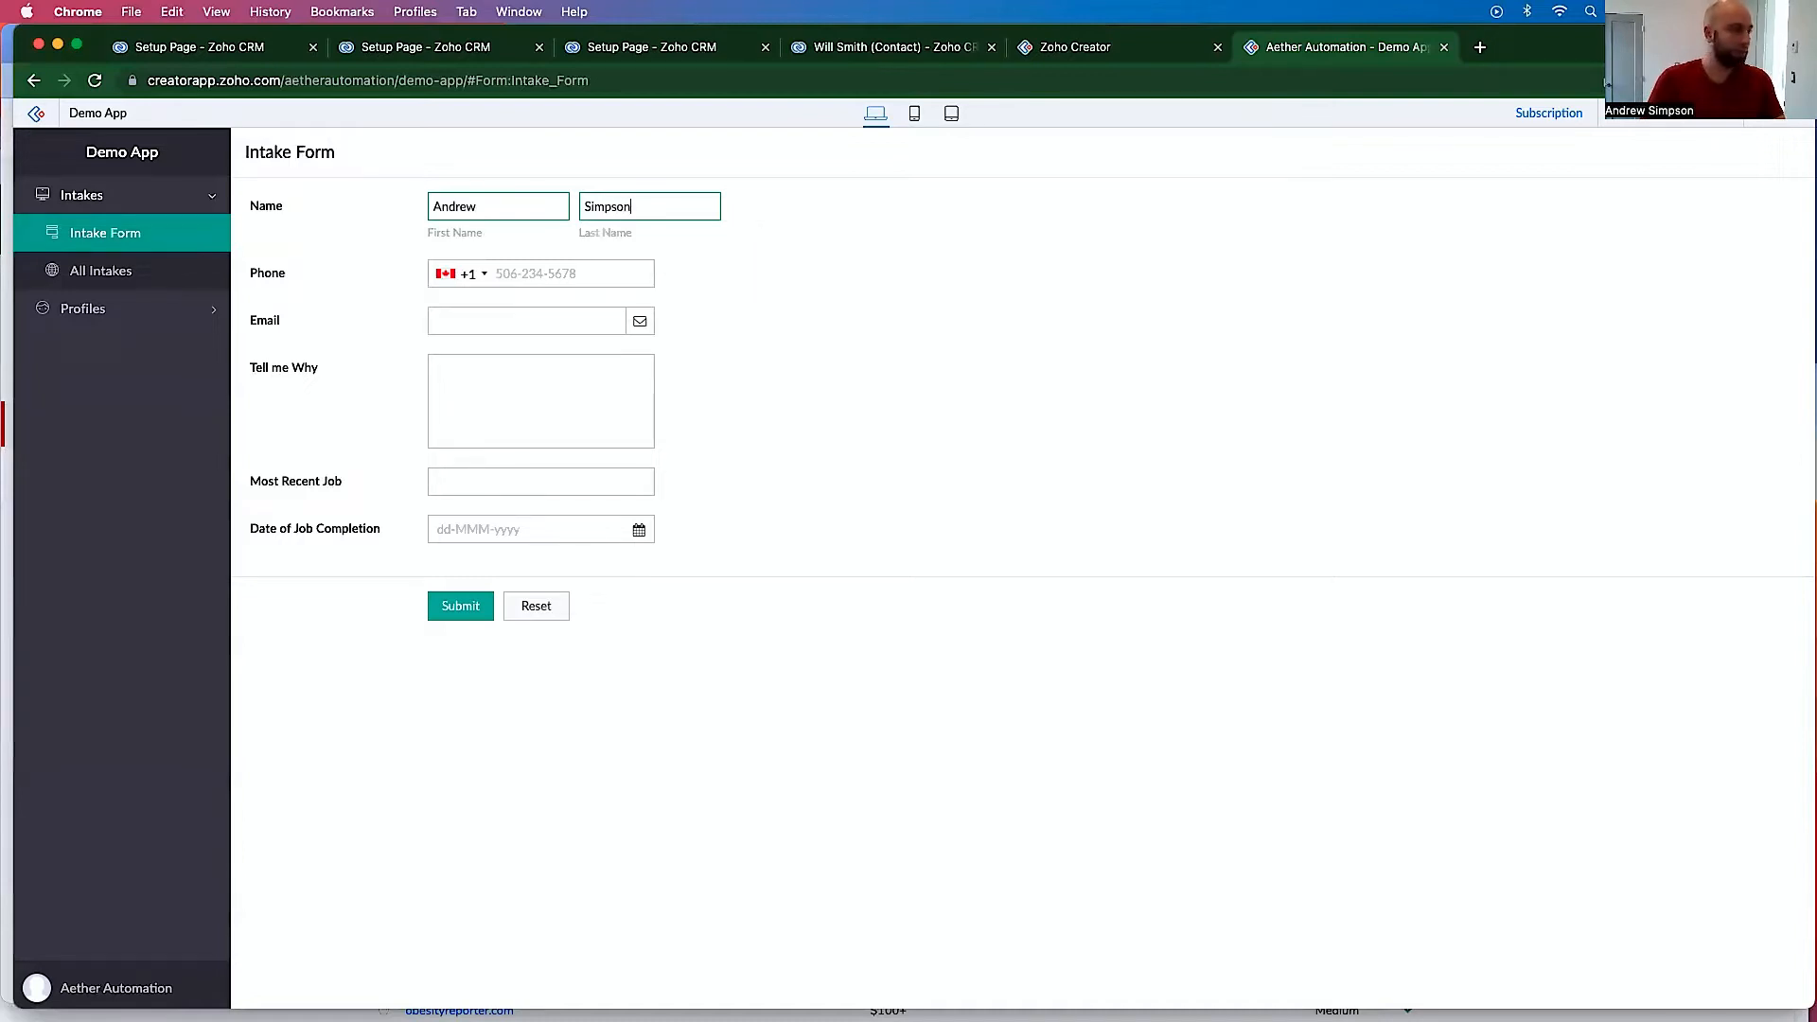
pyautogui.click(539, 273)
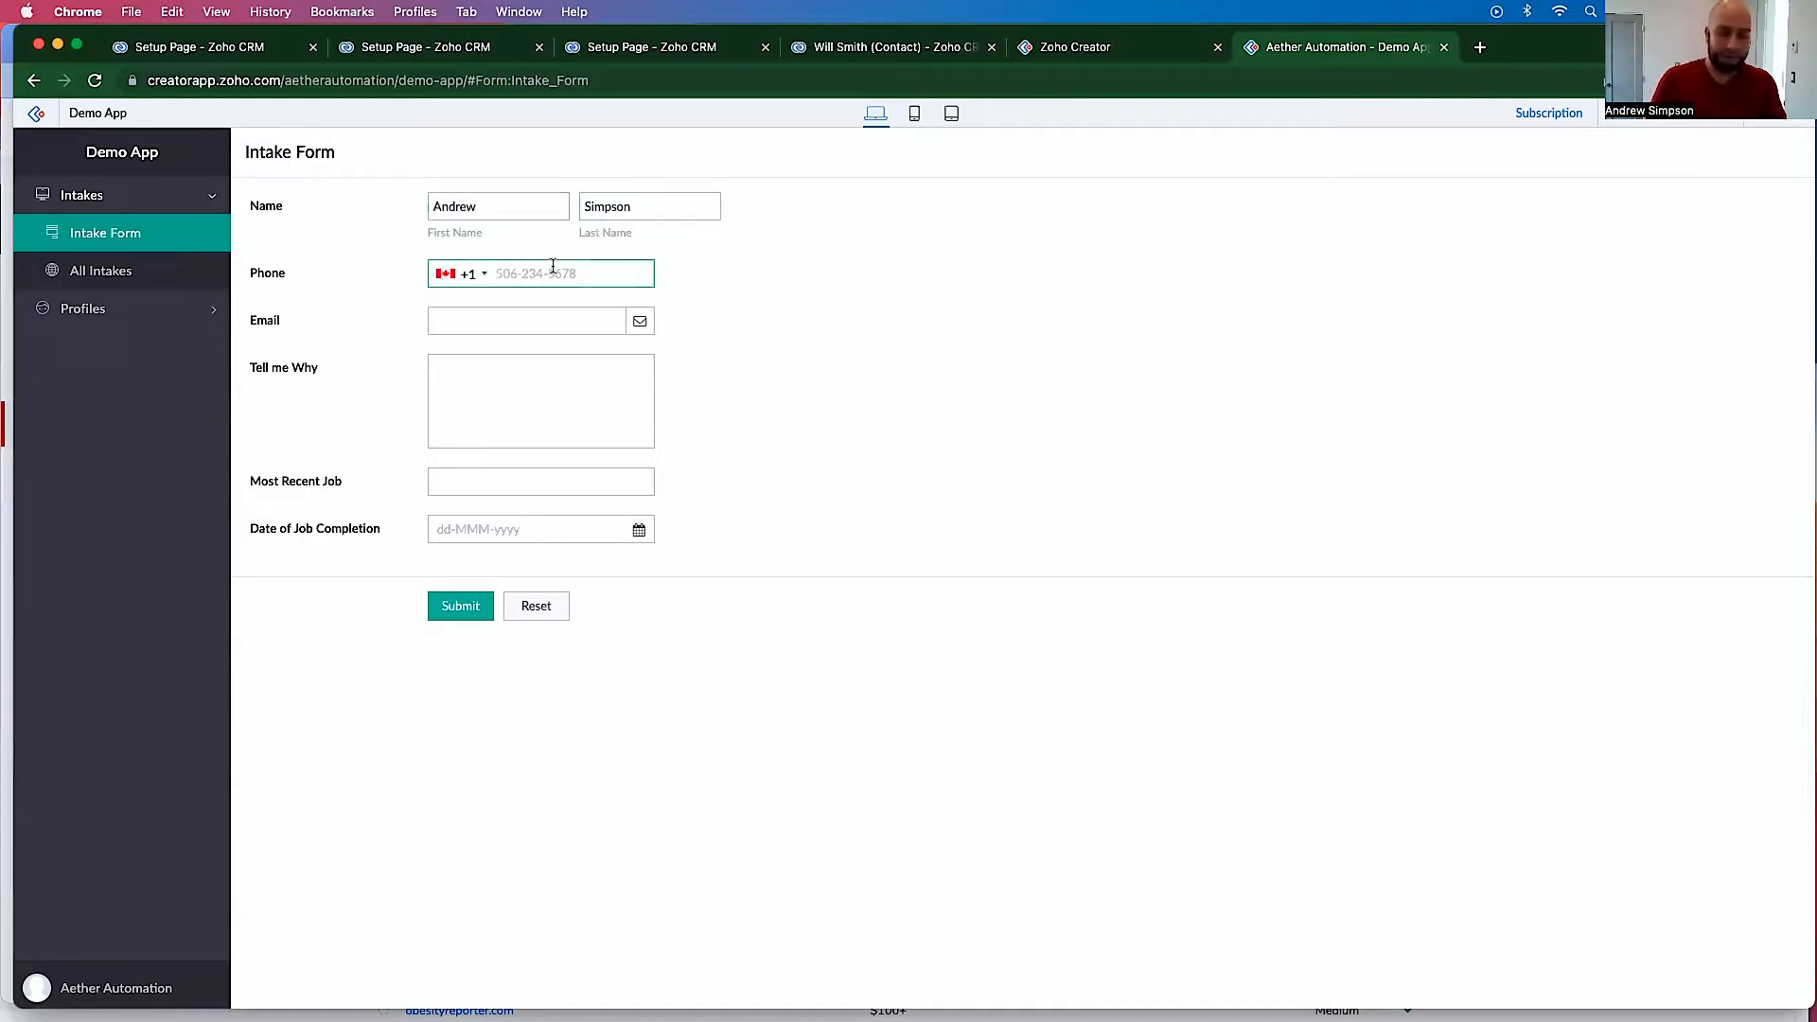
pyautogui.write('7781')
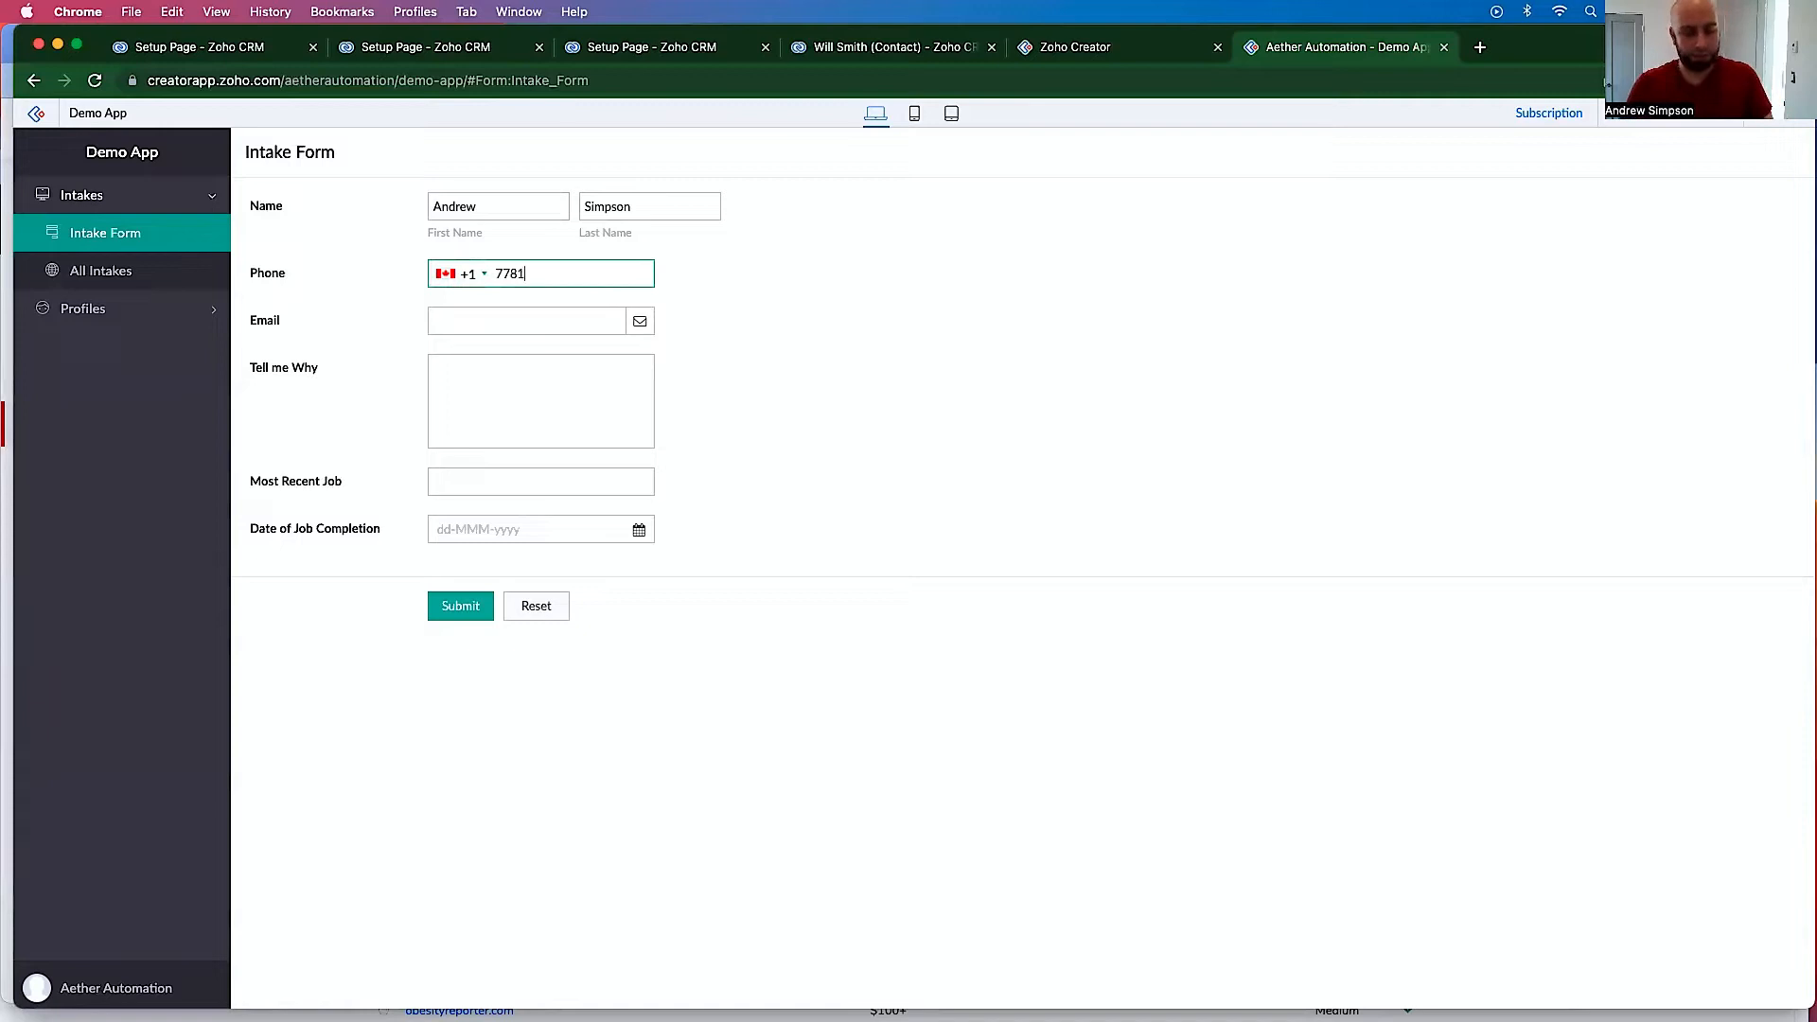
pyautogui.write('234567')
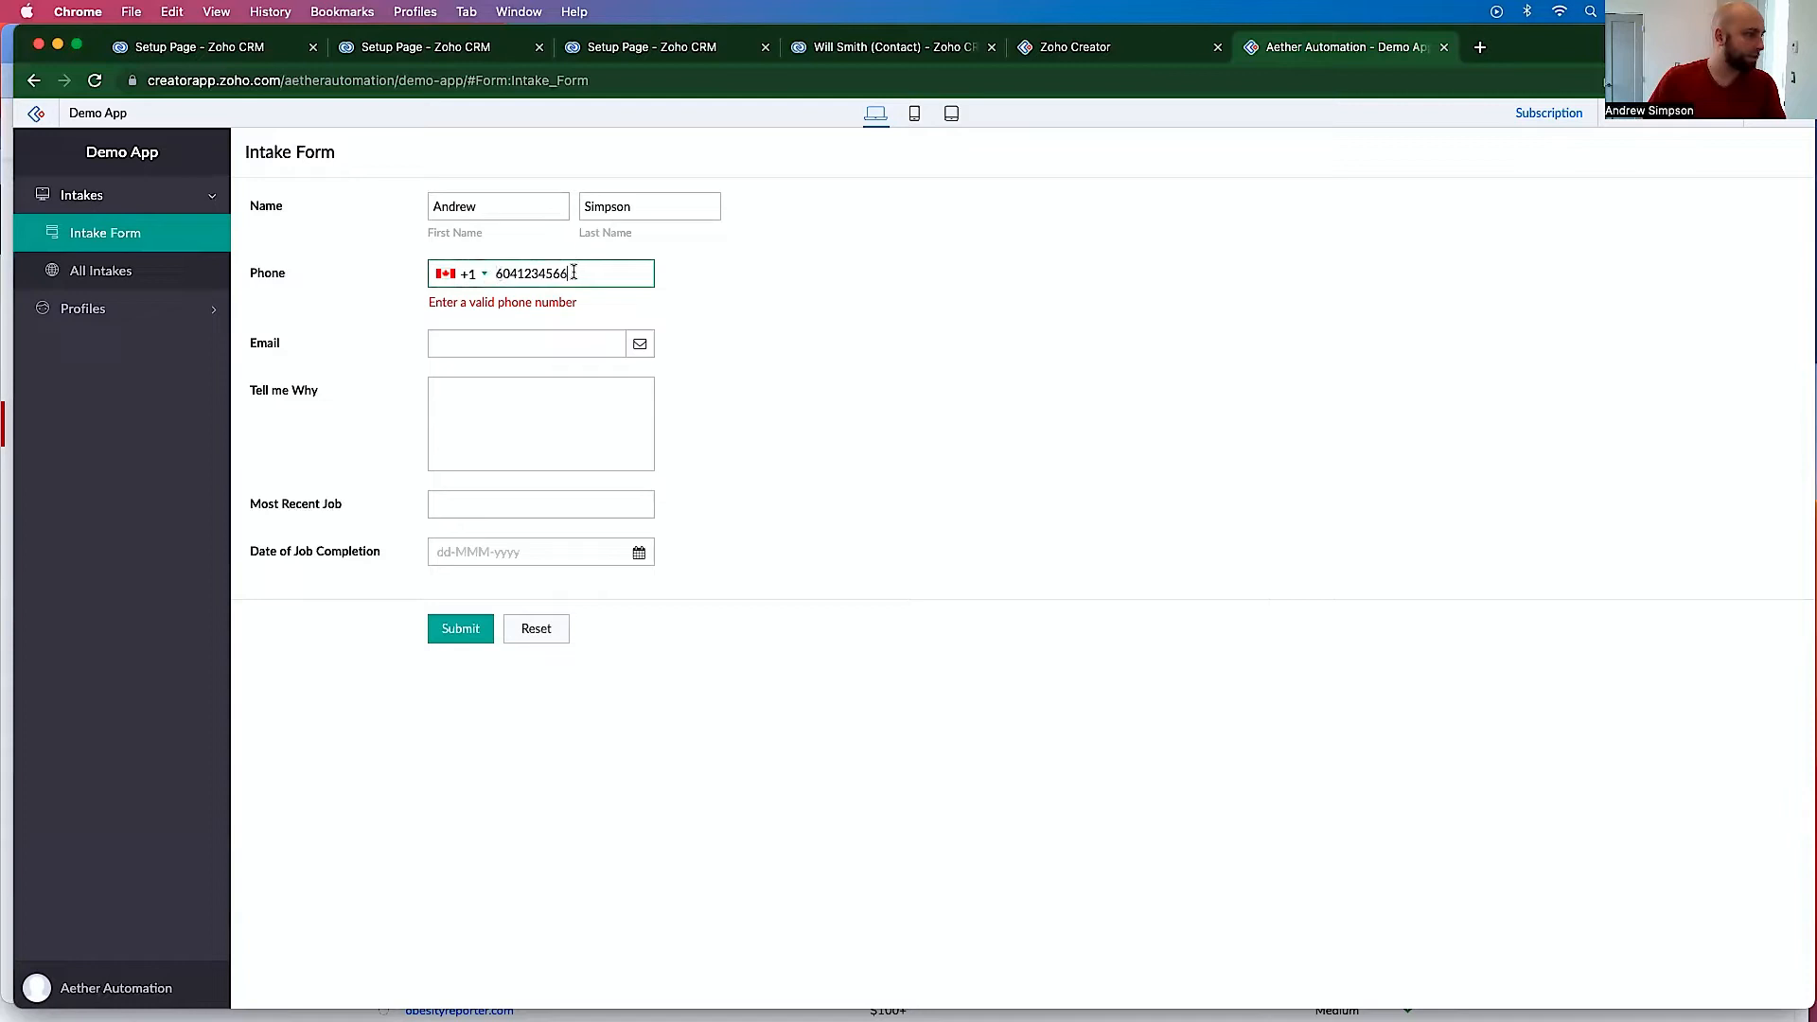
pyautogui.press('Backspace')
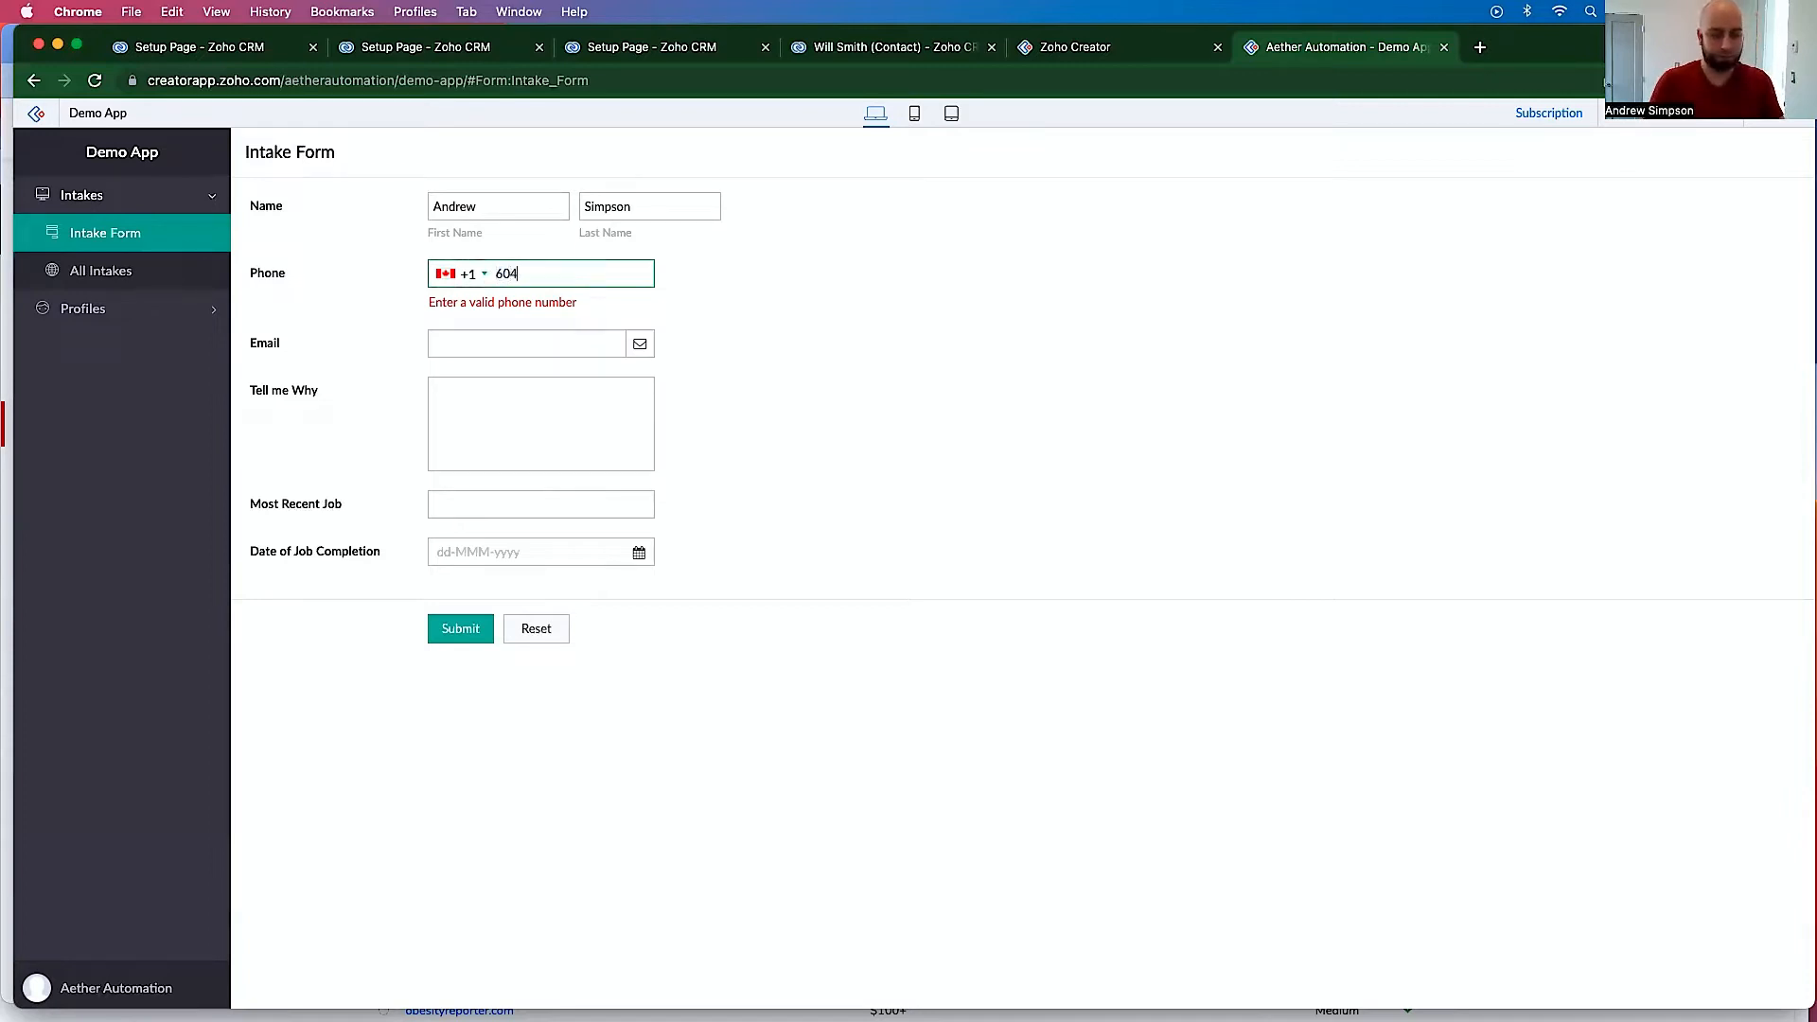
pyautogui.write('1111')
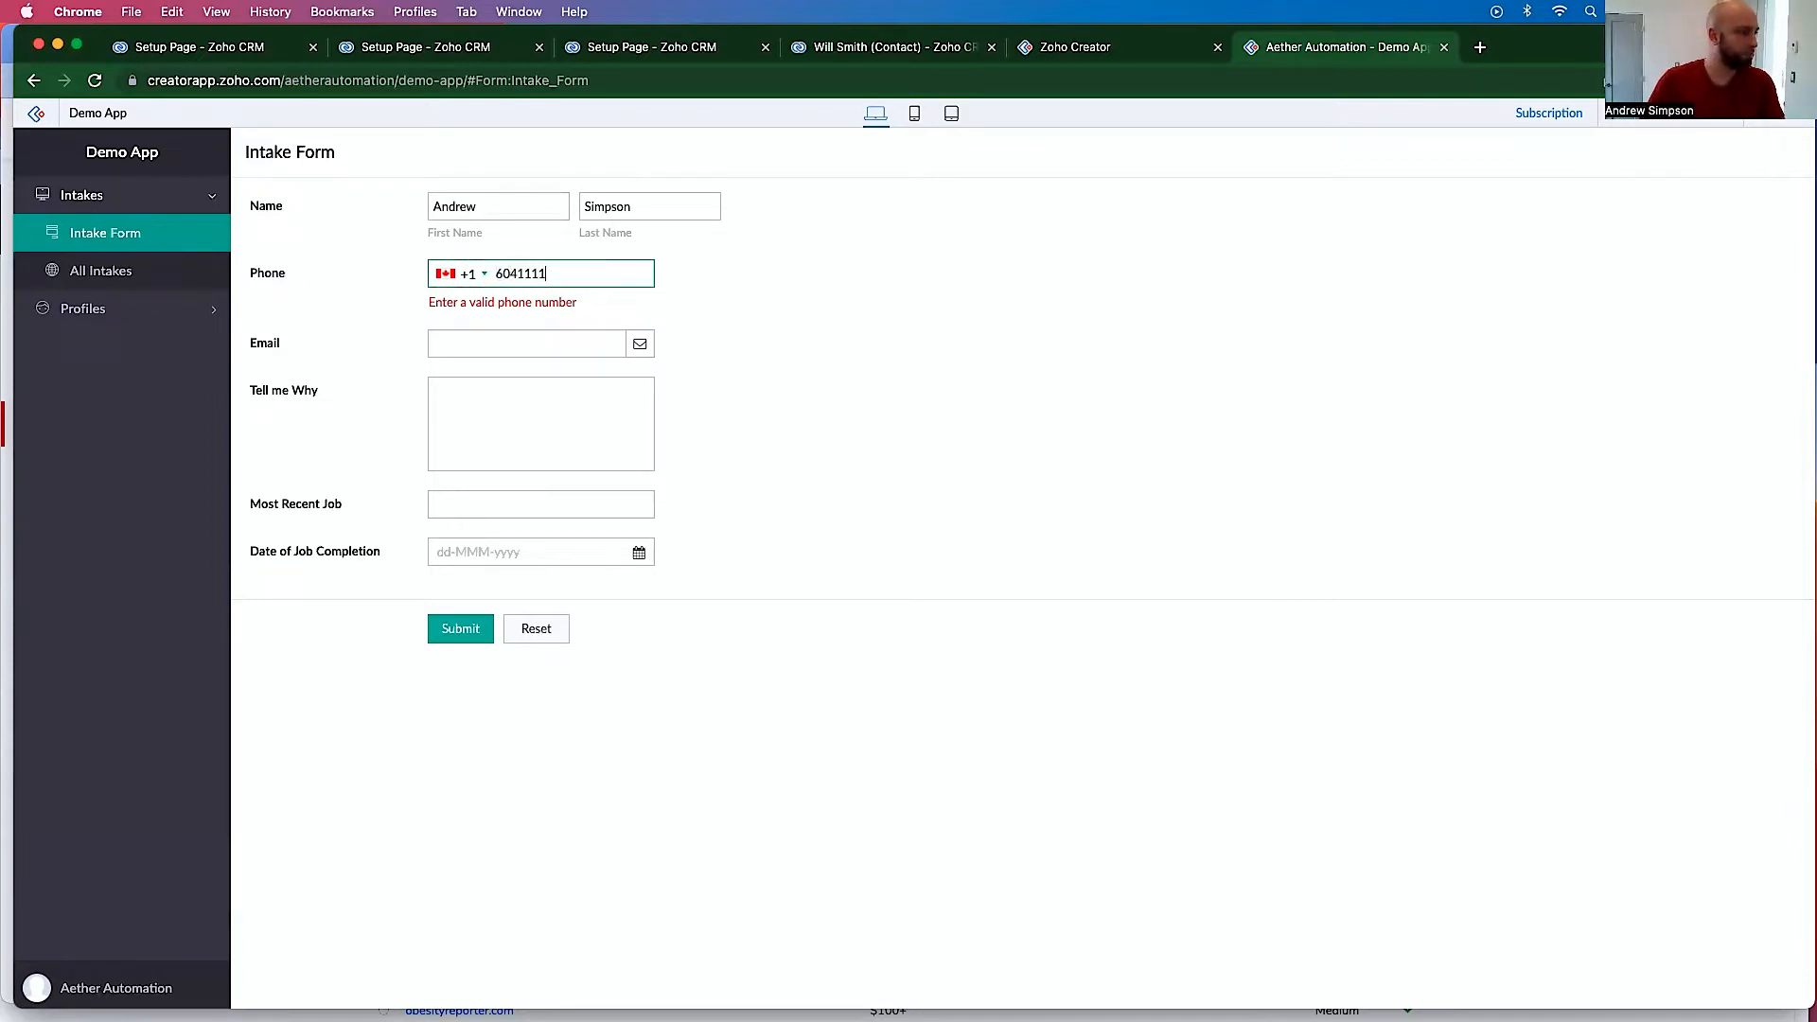
pyautogui.click(458, 272)
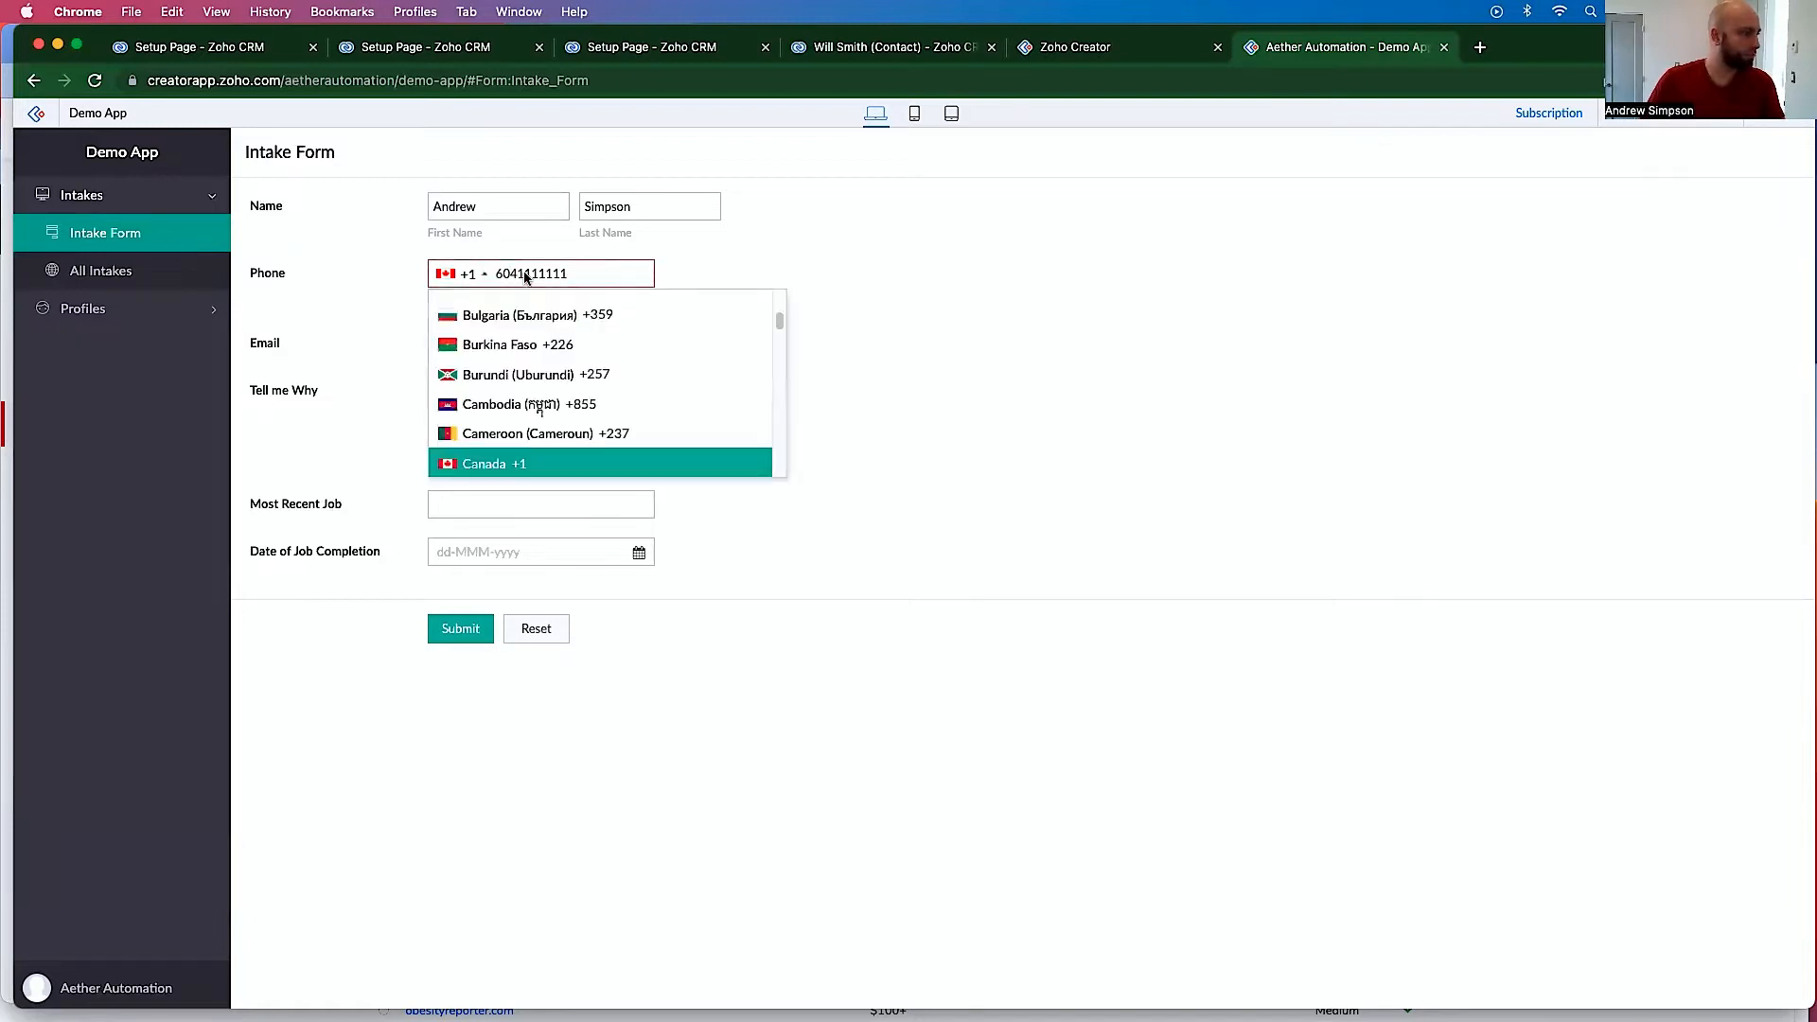
# After the invalid-entries alert, add the email, reason, antique collector job and date 12-May-2022.
pyautogui.click(460, 629)
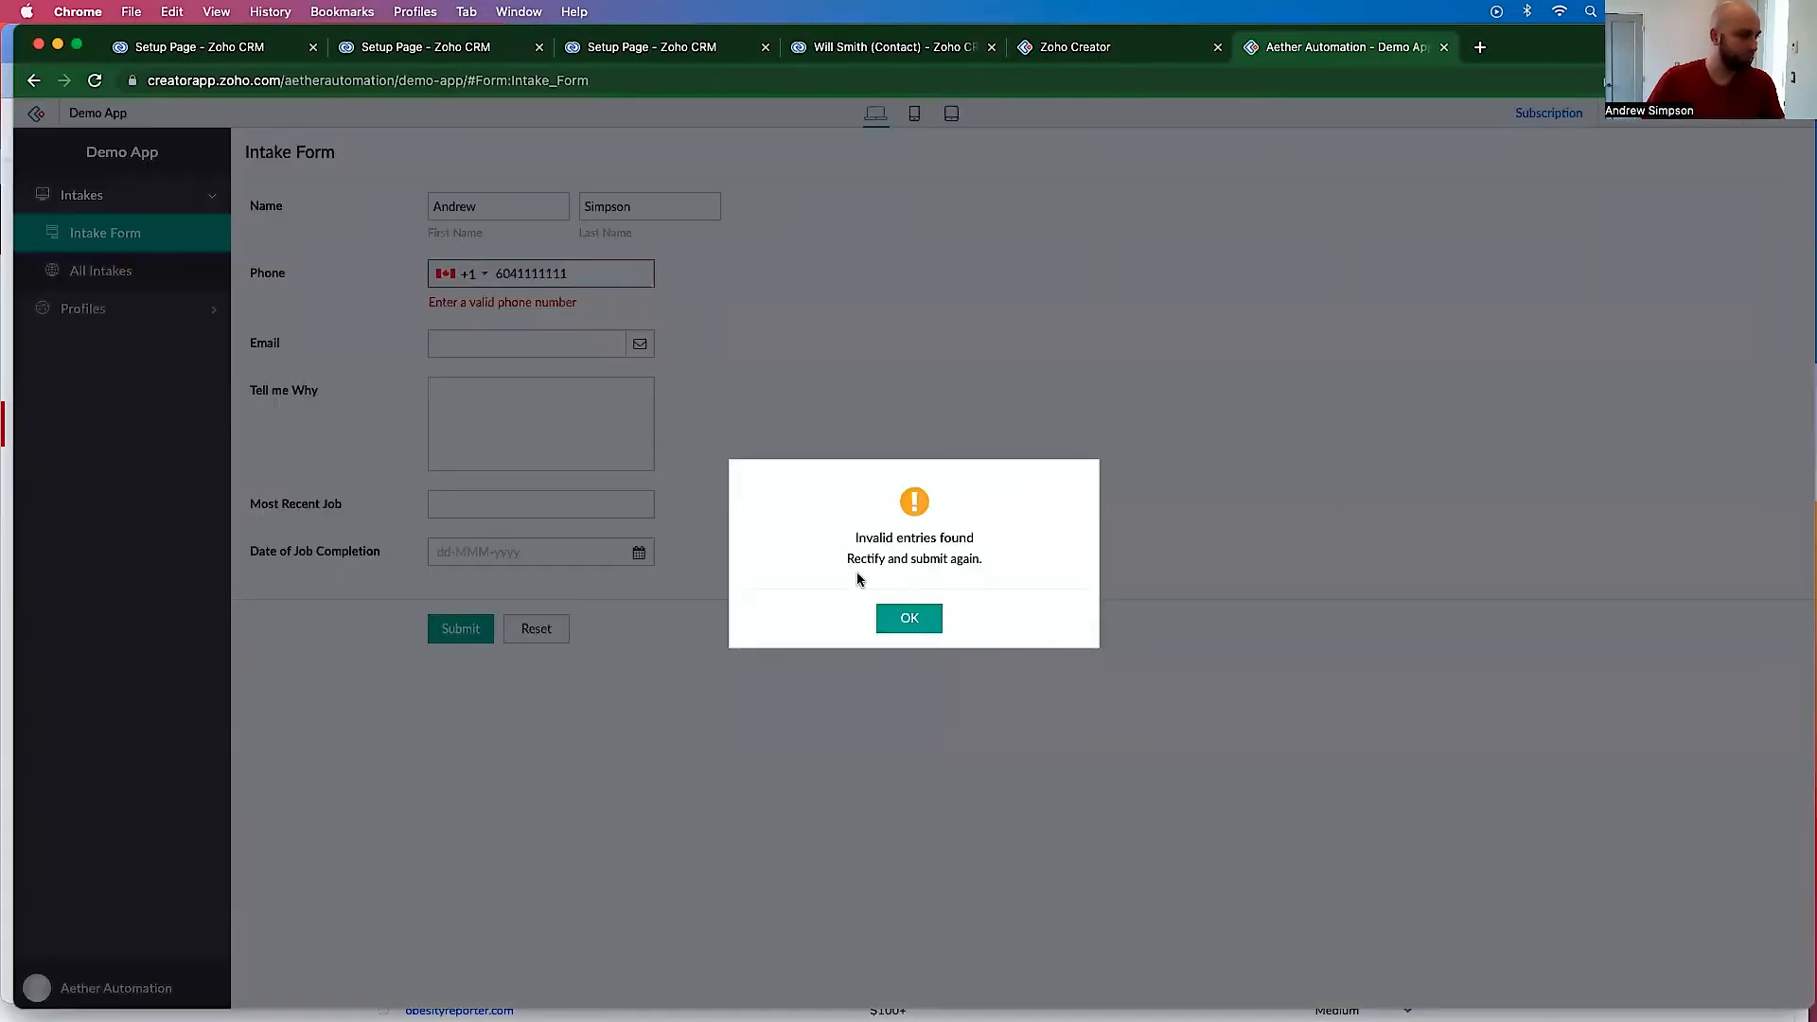
pyautogui.click(908, 617)
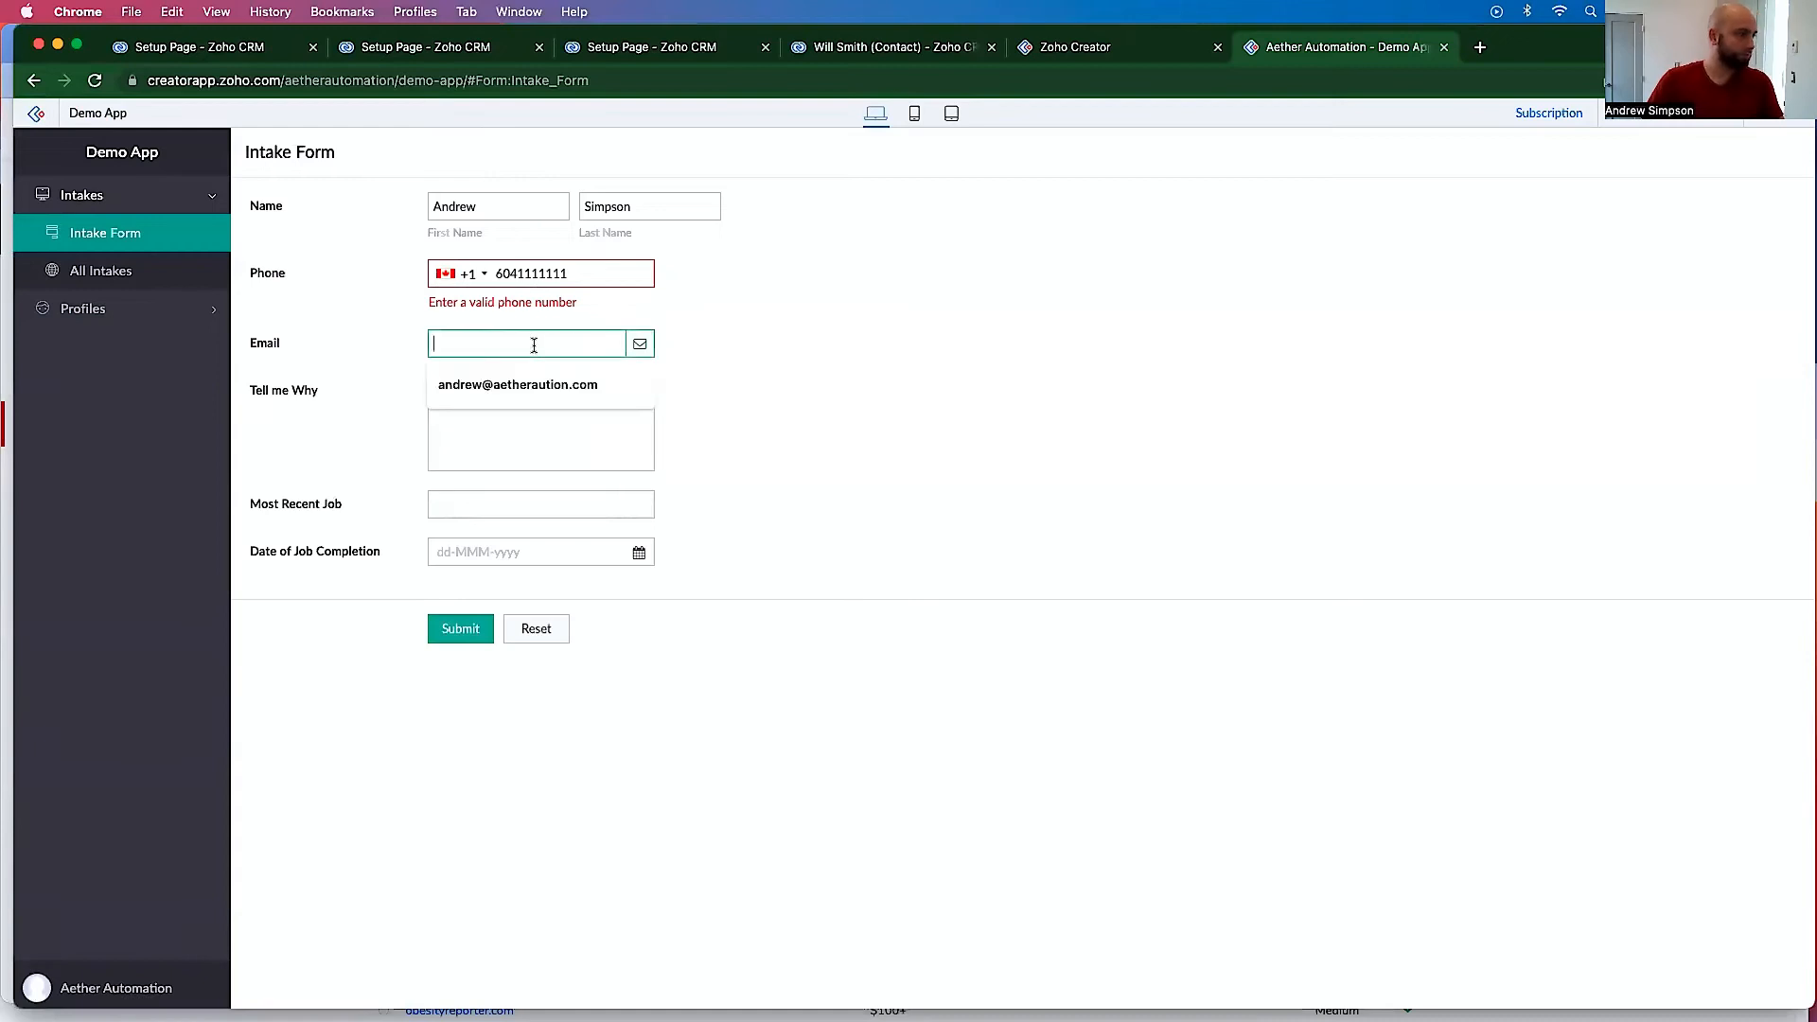
pyautogui.click(517, 384)
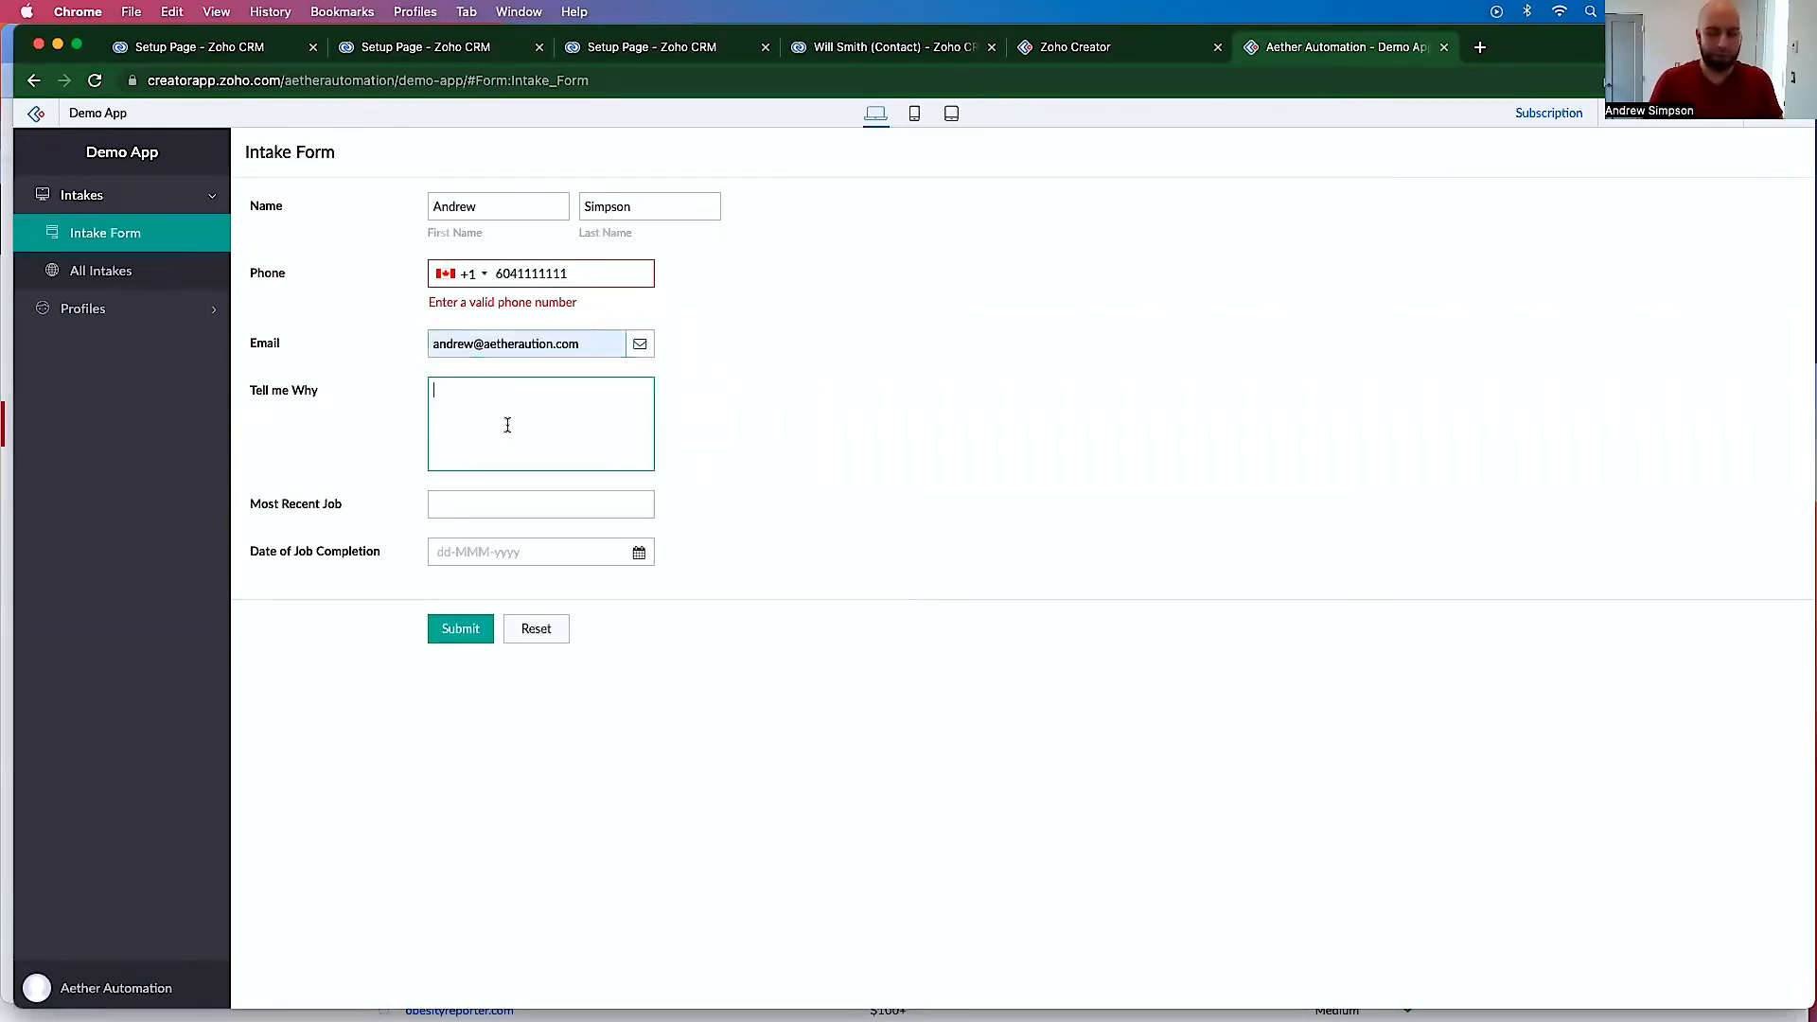
pyautogui.write('Aig')
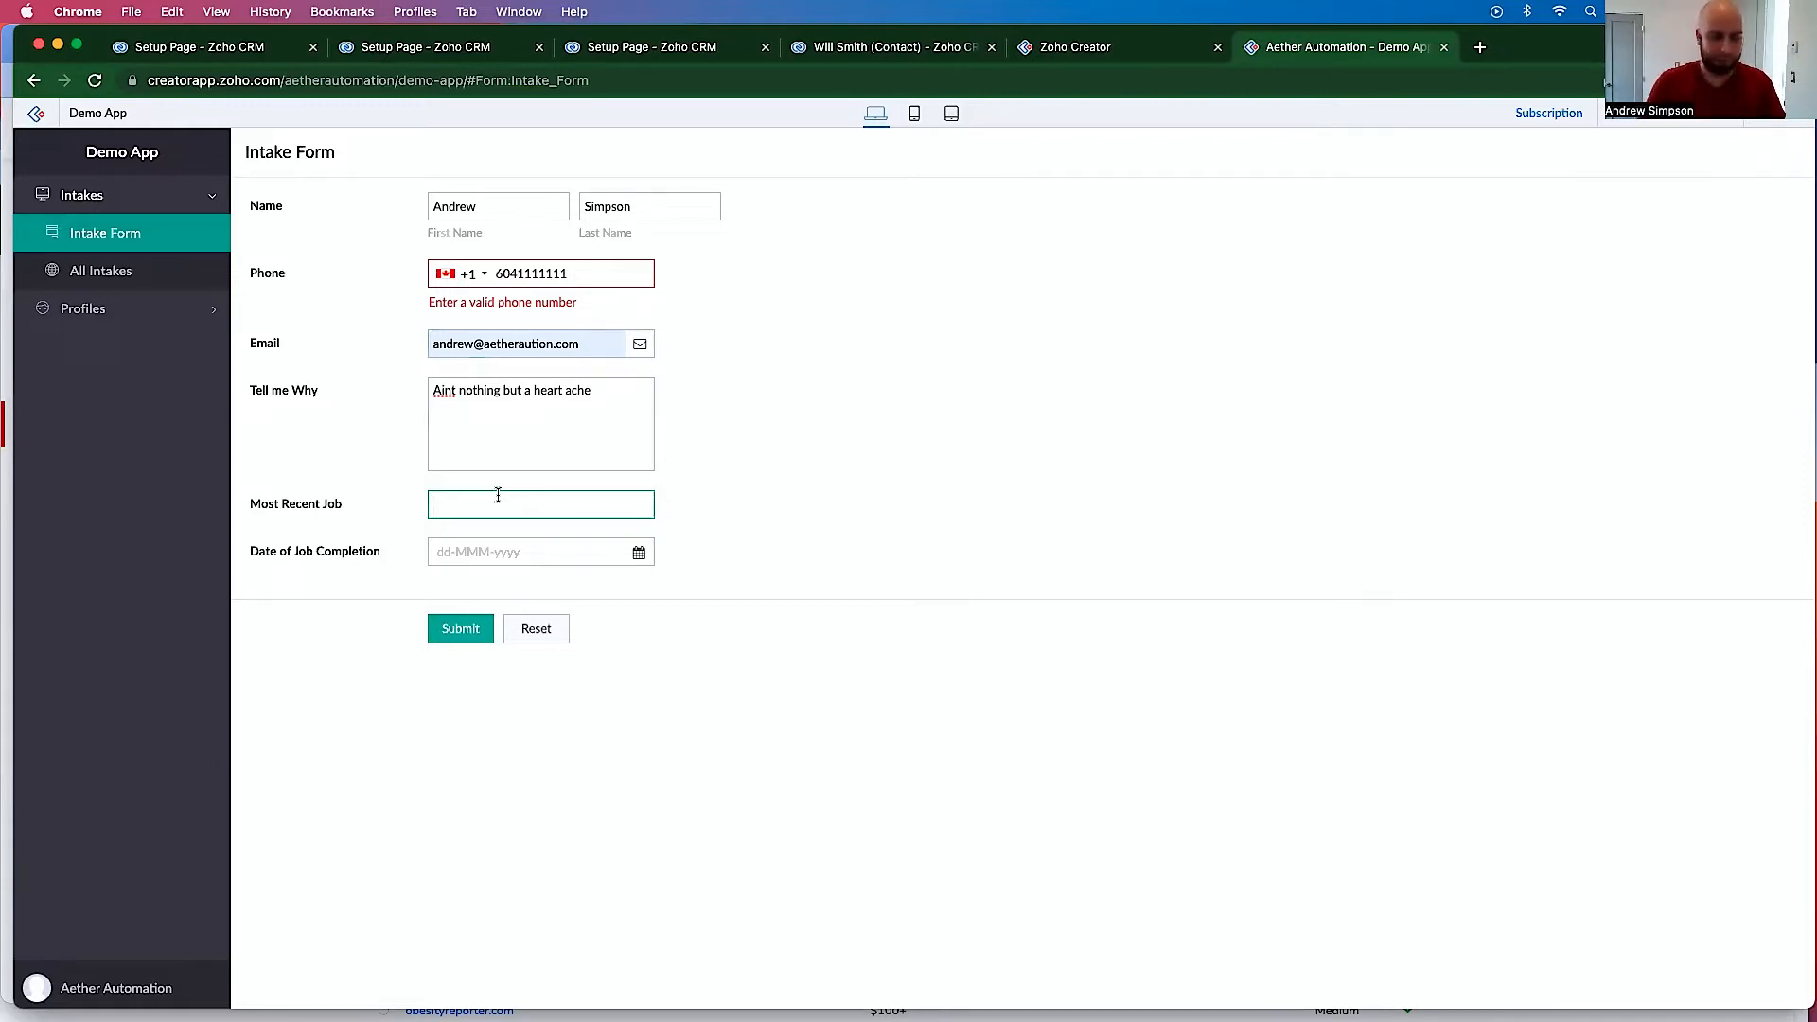
pyautogui.write('antique collector')
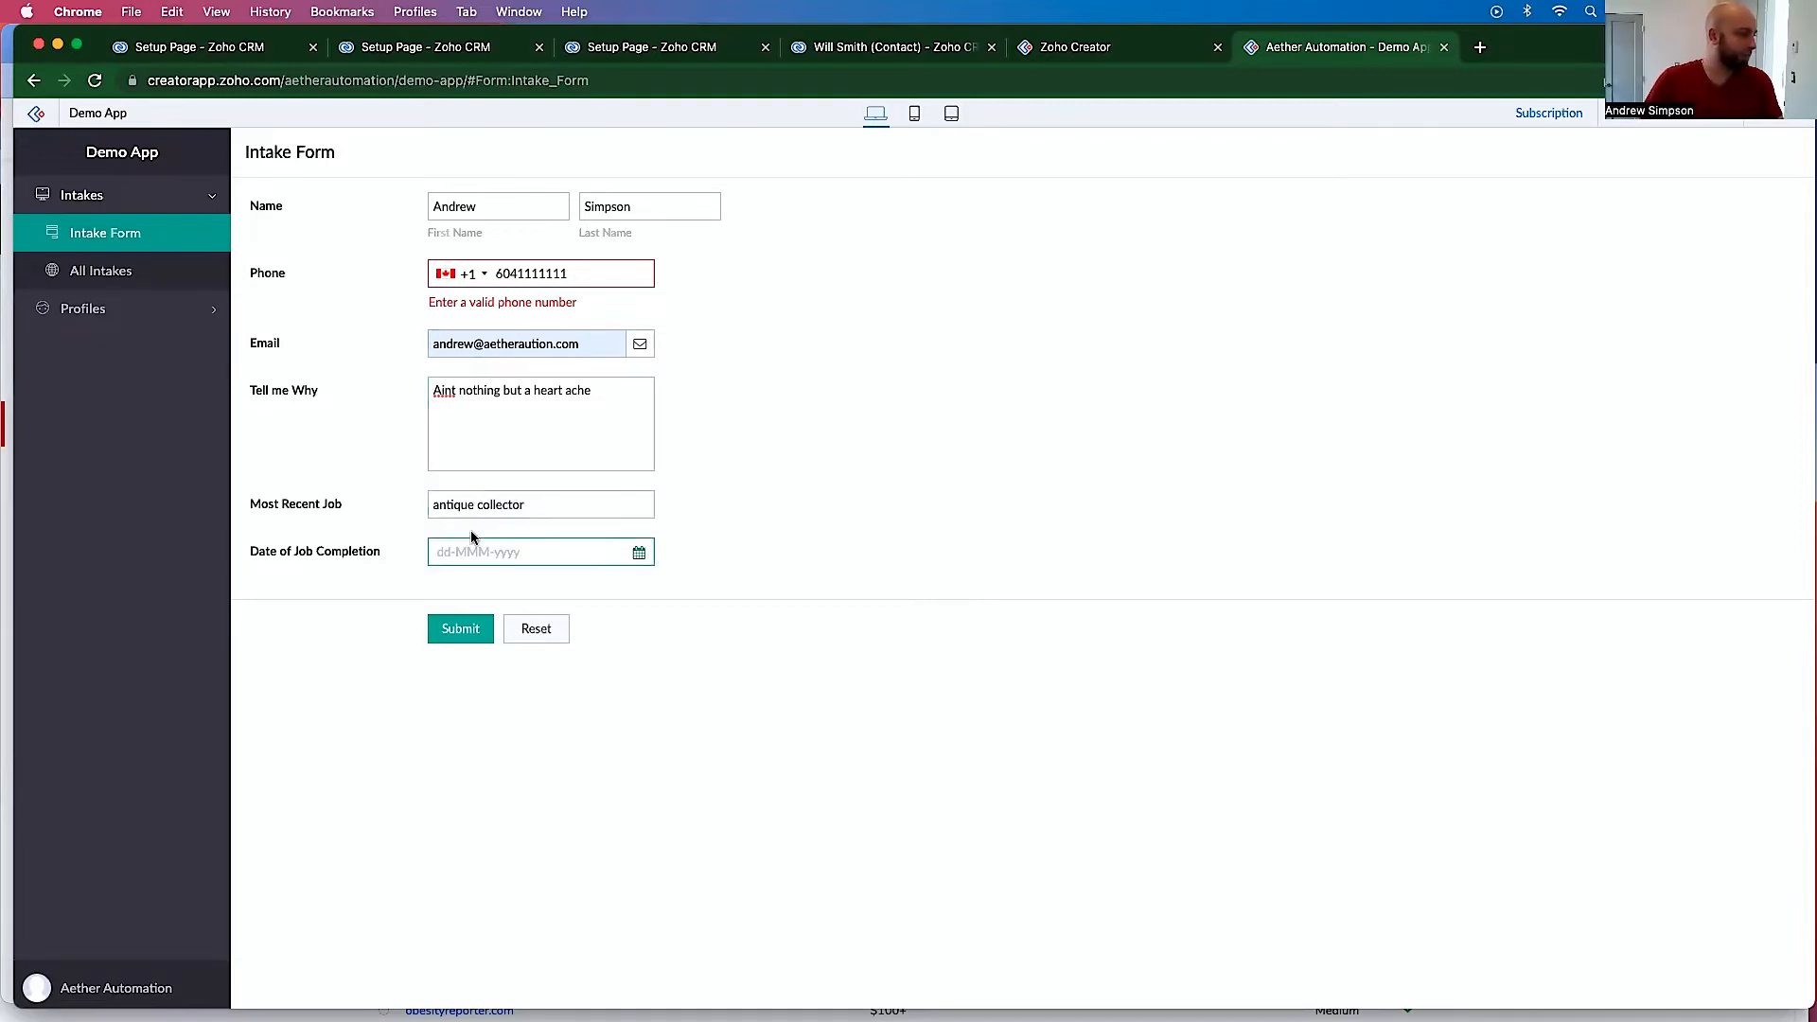
pyautogui.write('12-May-2022')
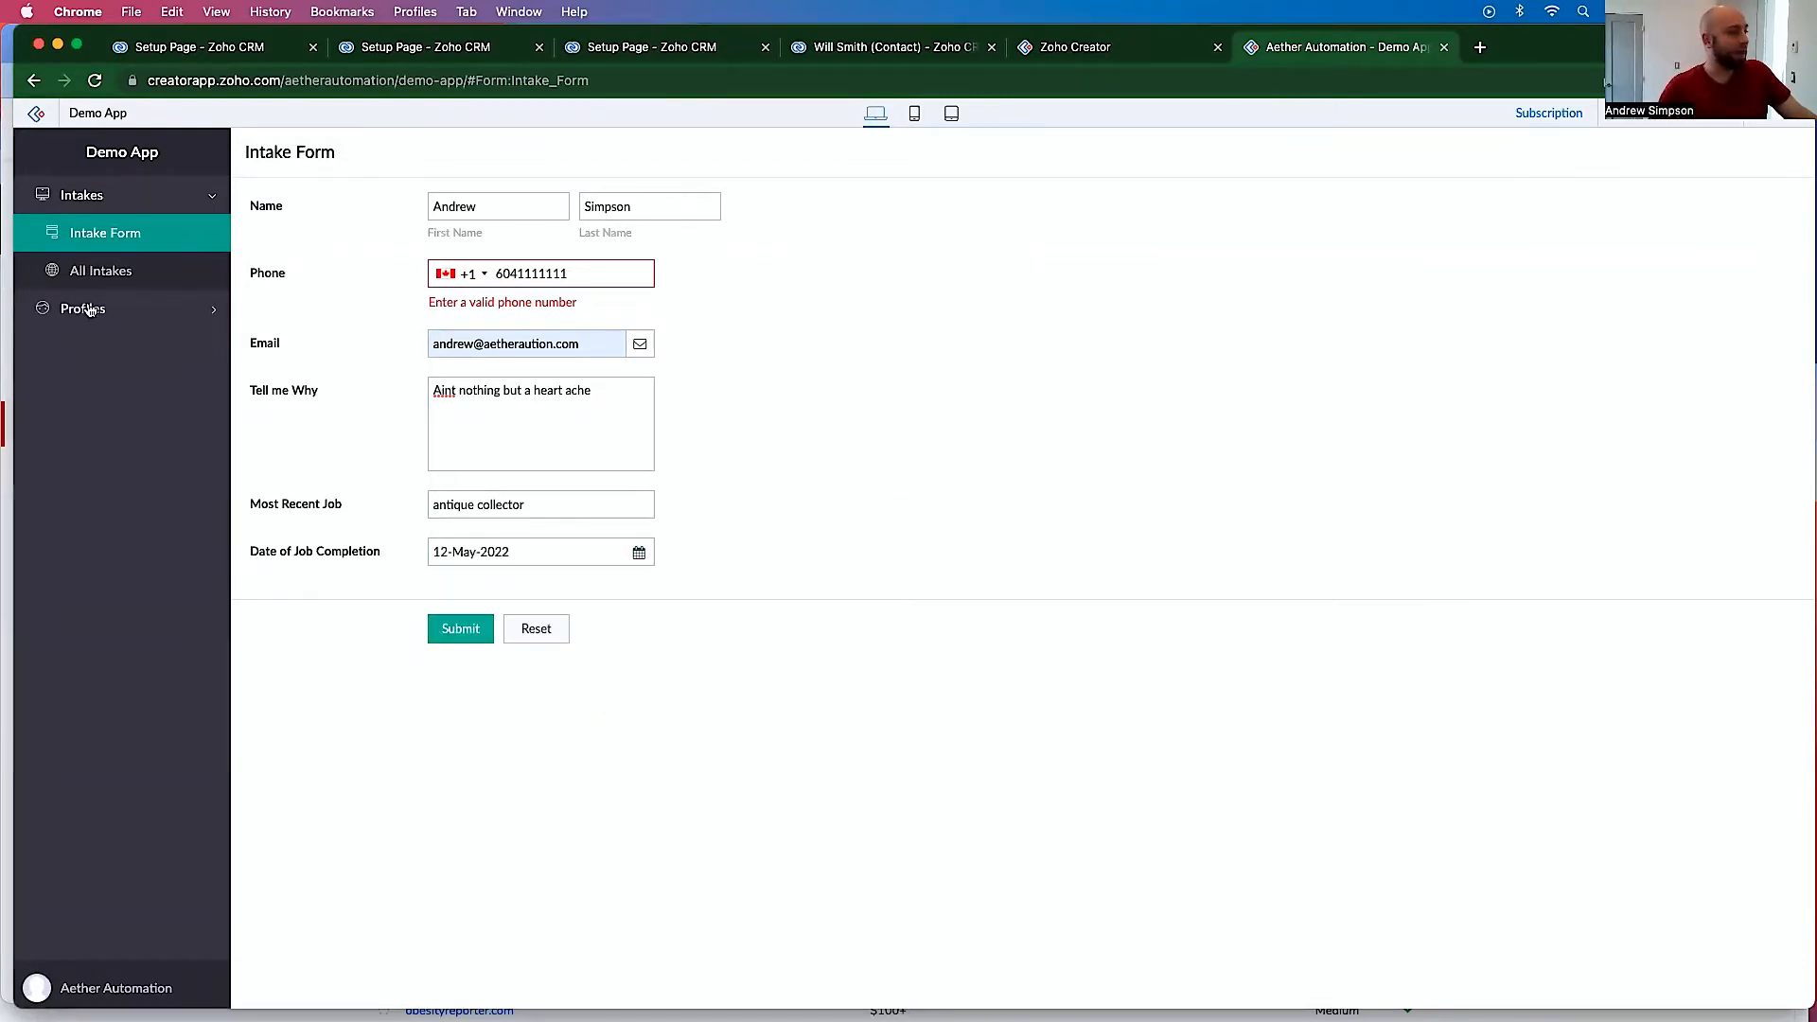
pyautogui.moveTo(81, 309)
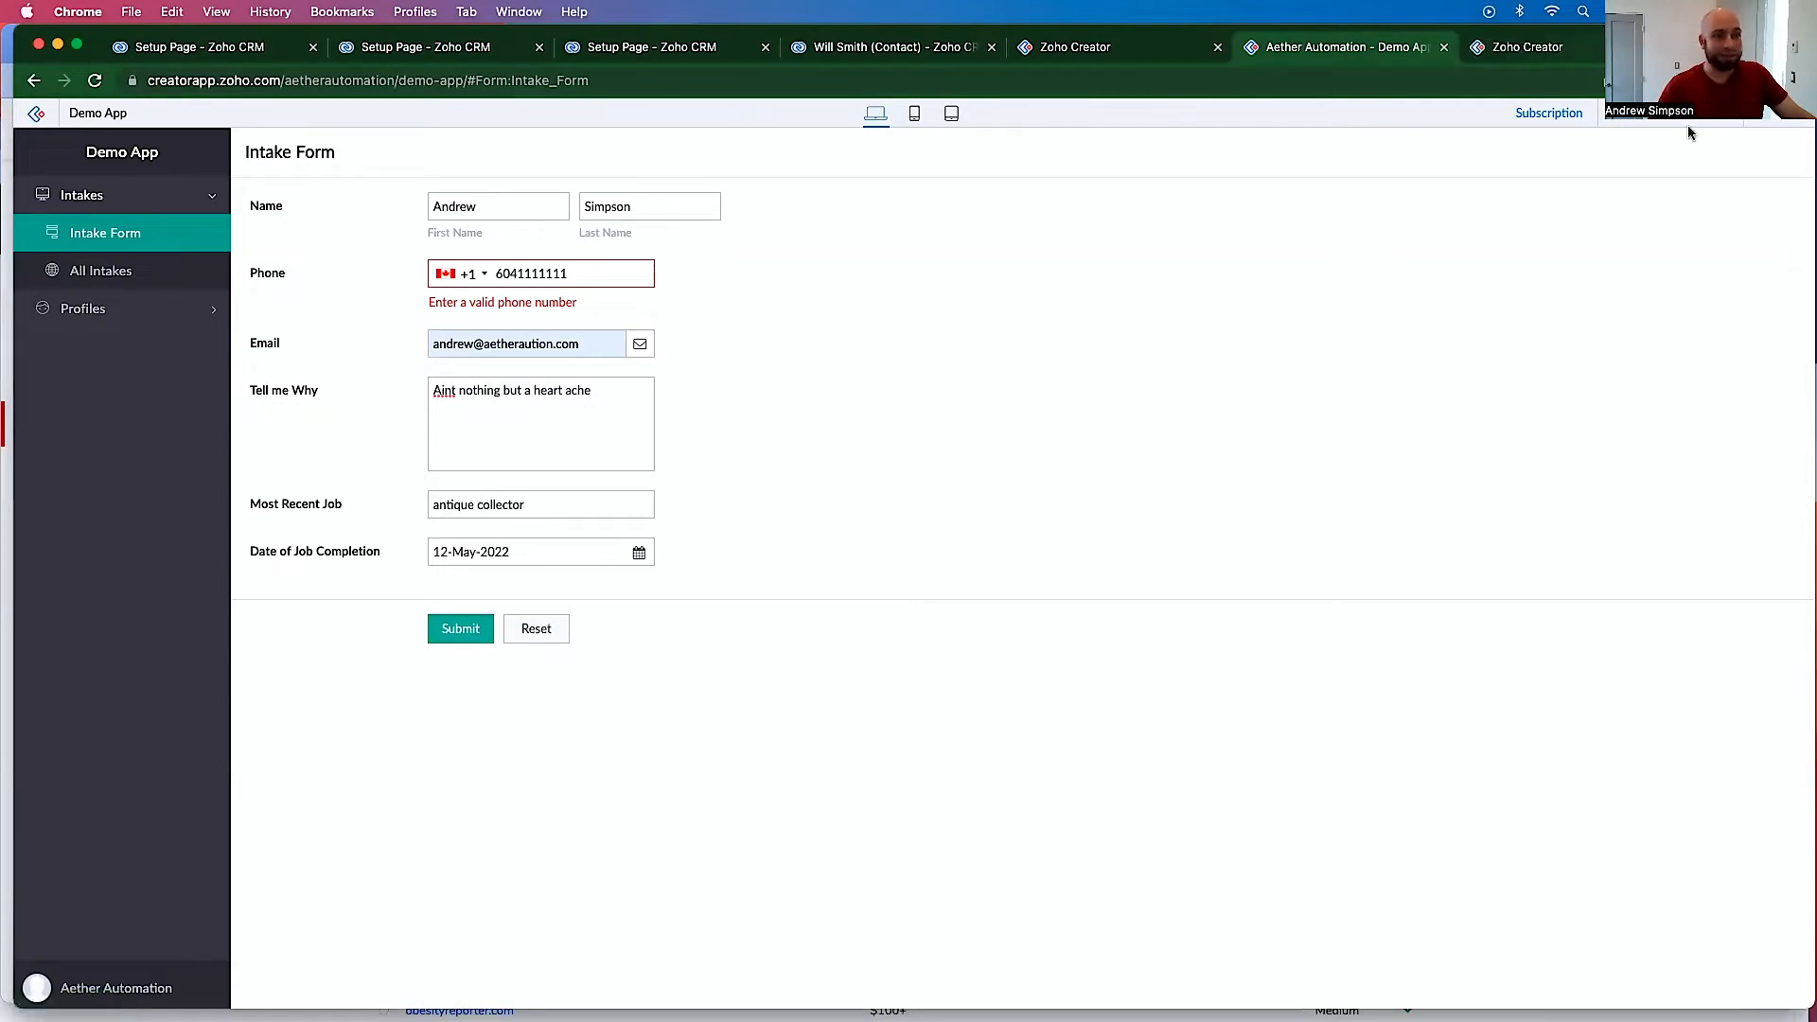
pyautogui.moveTo(699, 277)
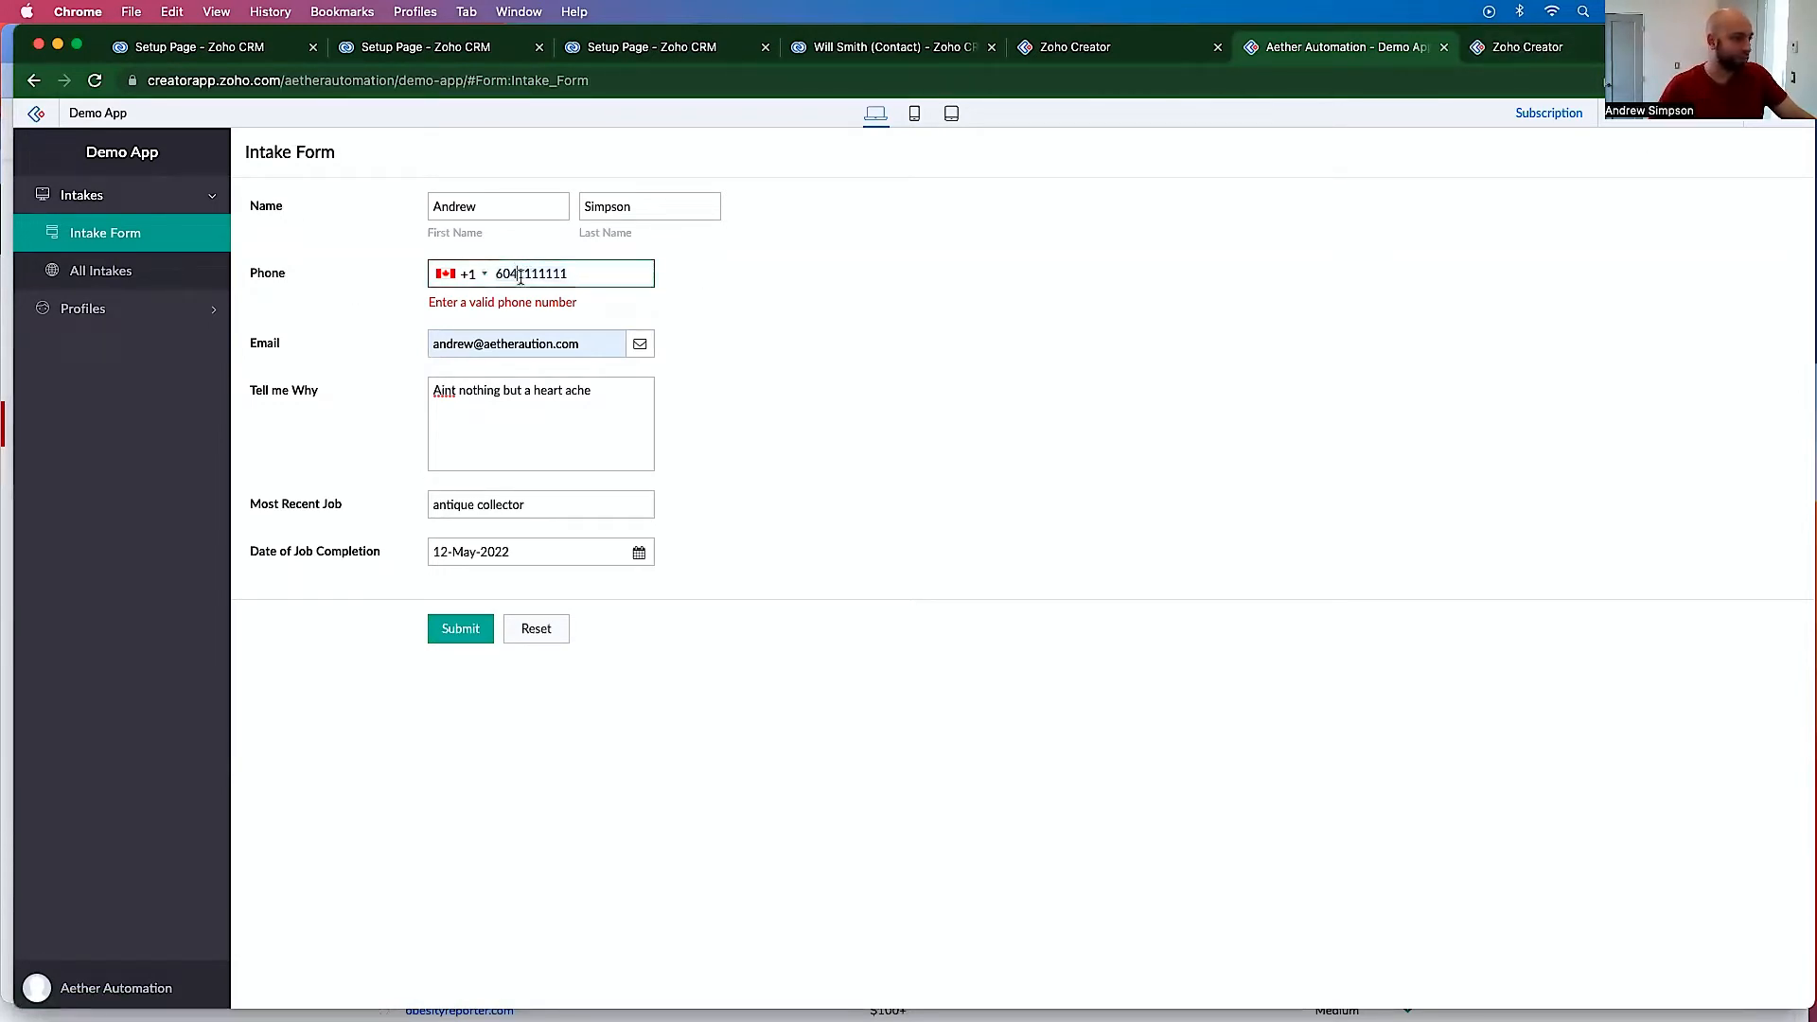
# Begin a new workflow on Intake Form, run on record creation after successful form submission.
pyautogui.click(1524, 45)
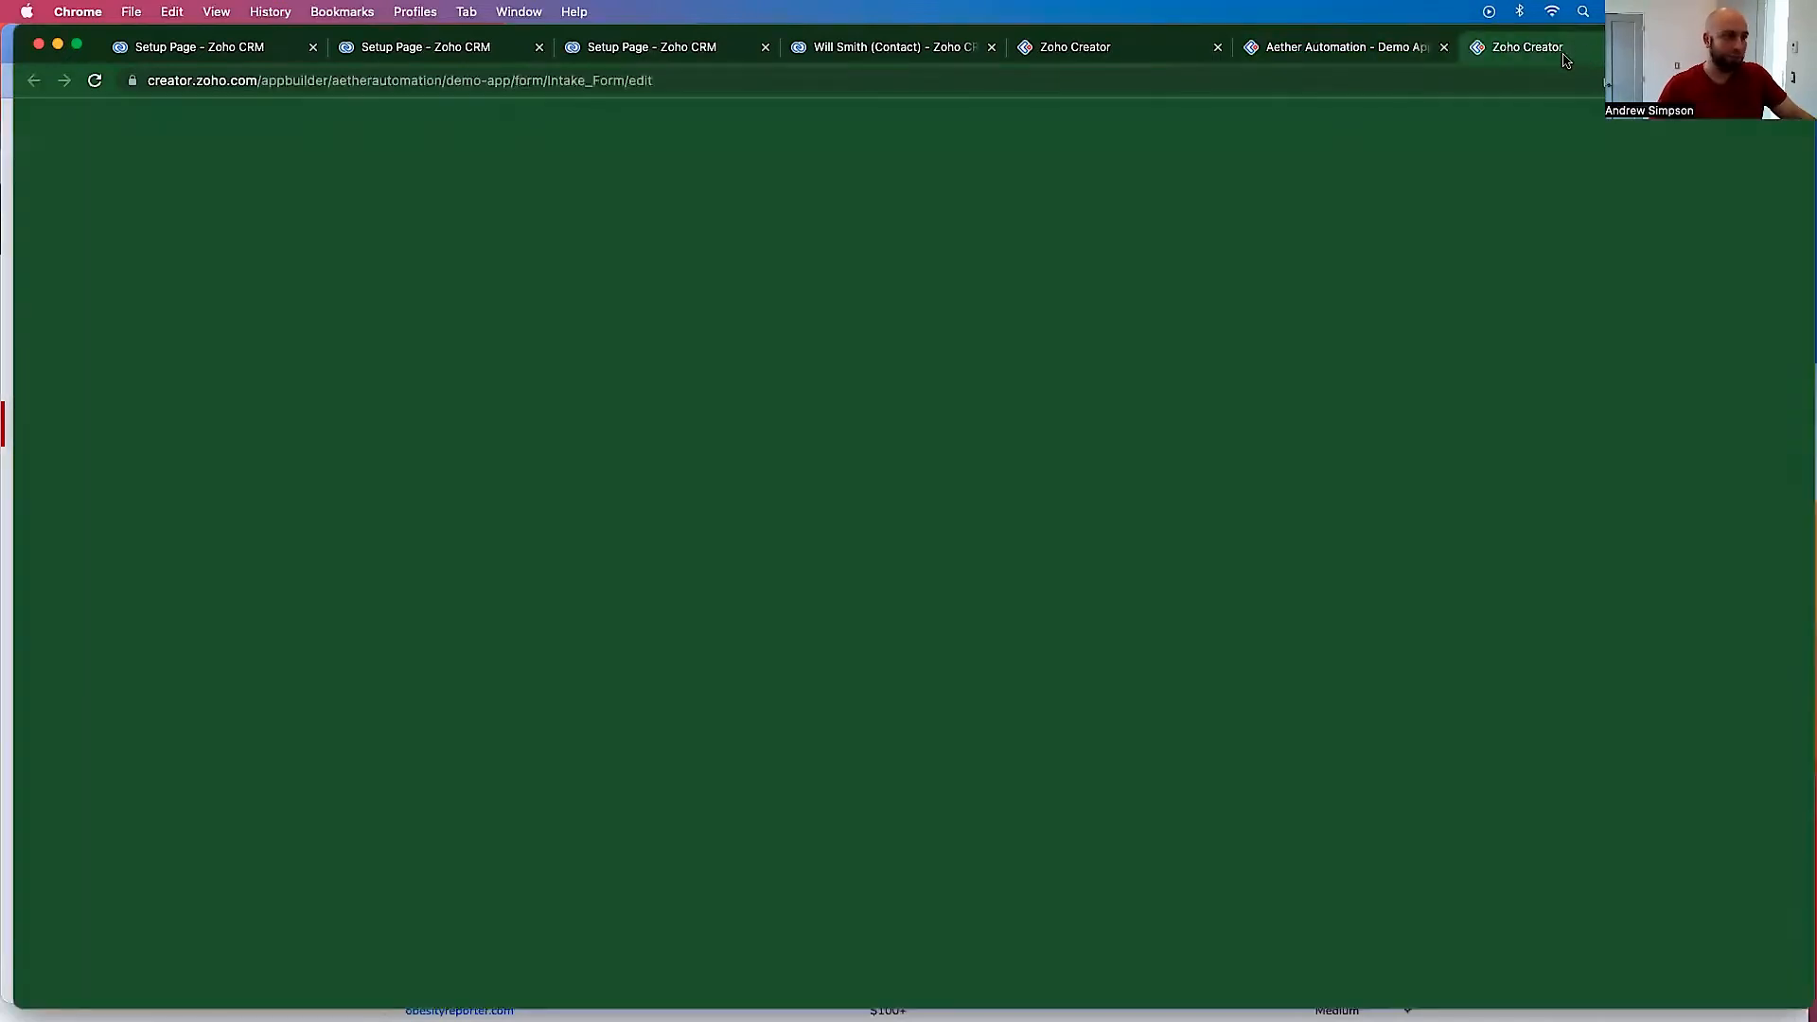
pyautogui.click(922, 121)
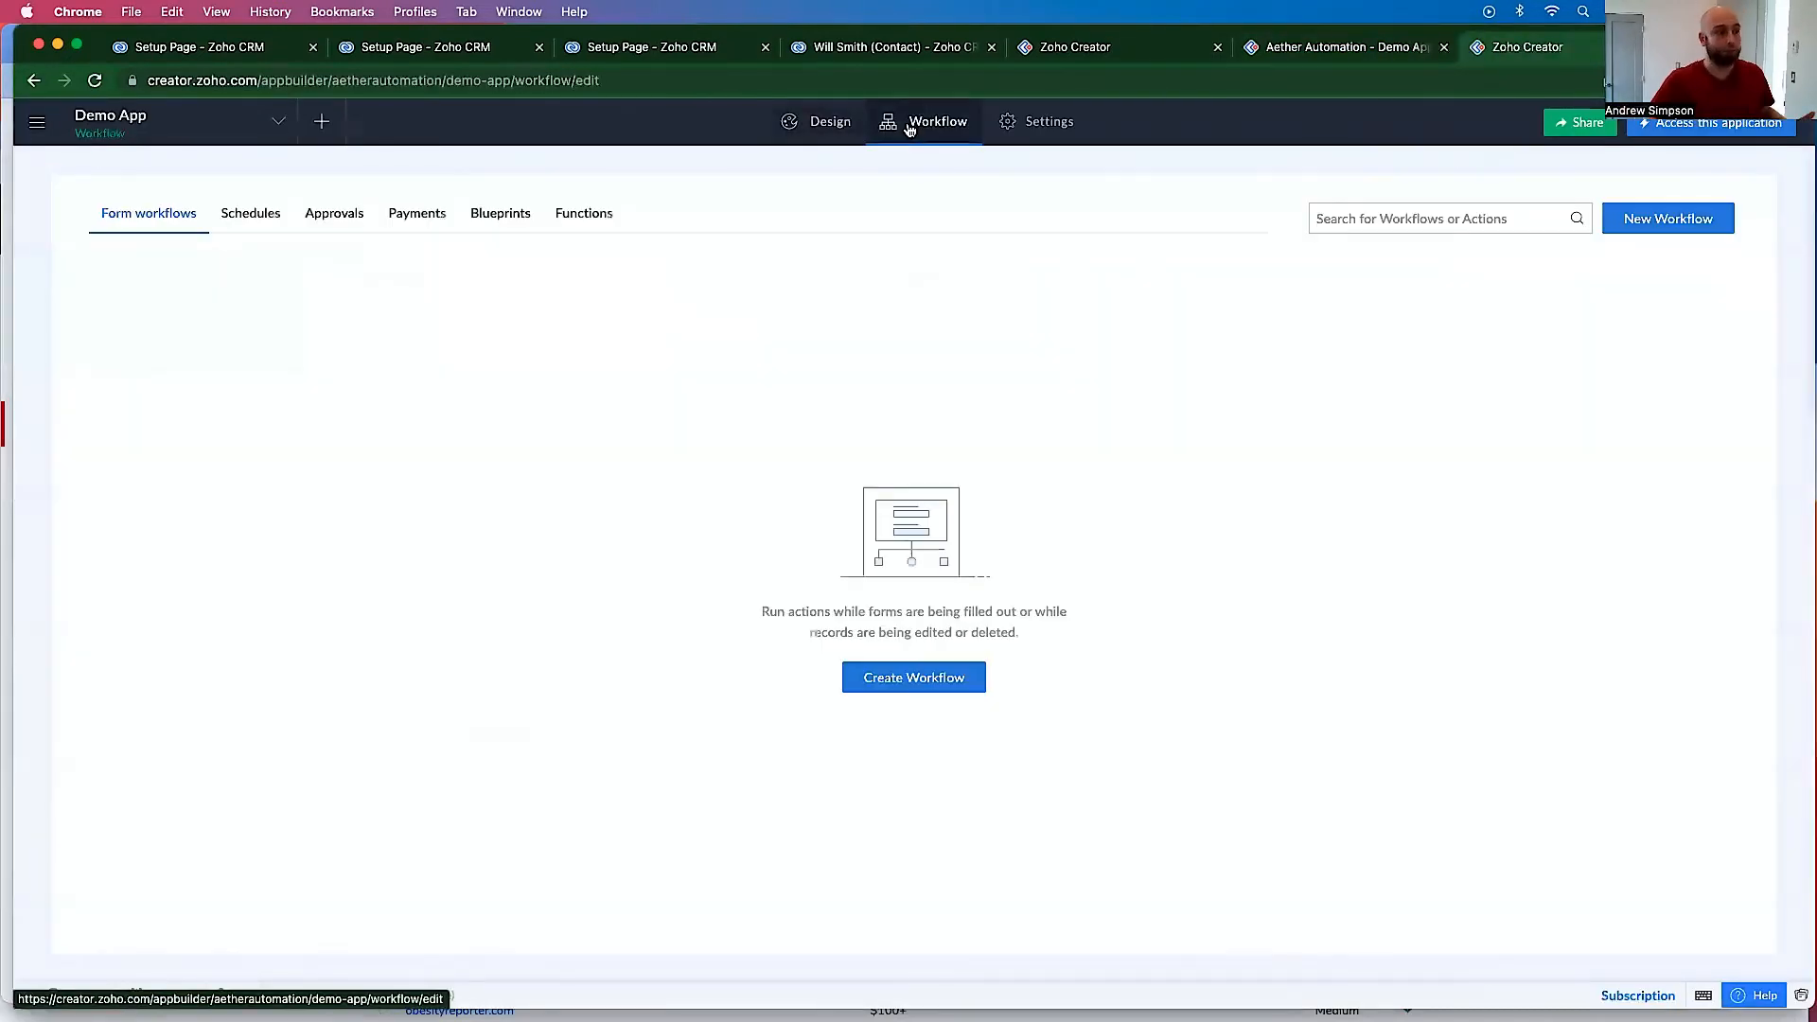
pyautogui.click(913, 678)
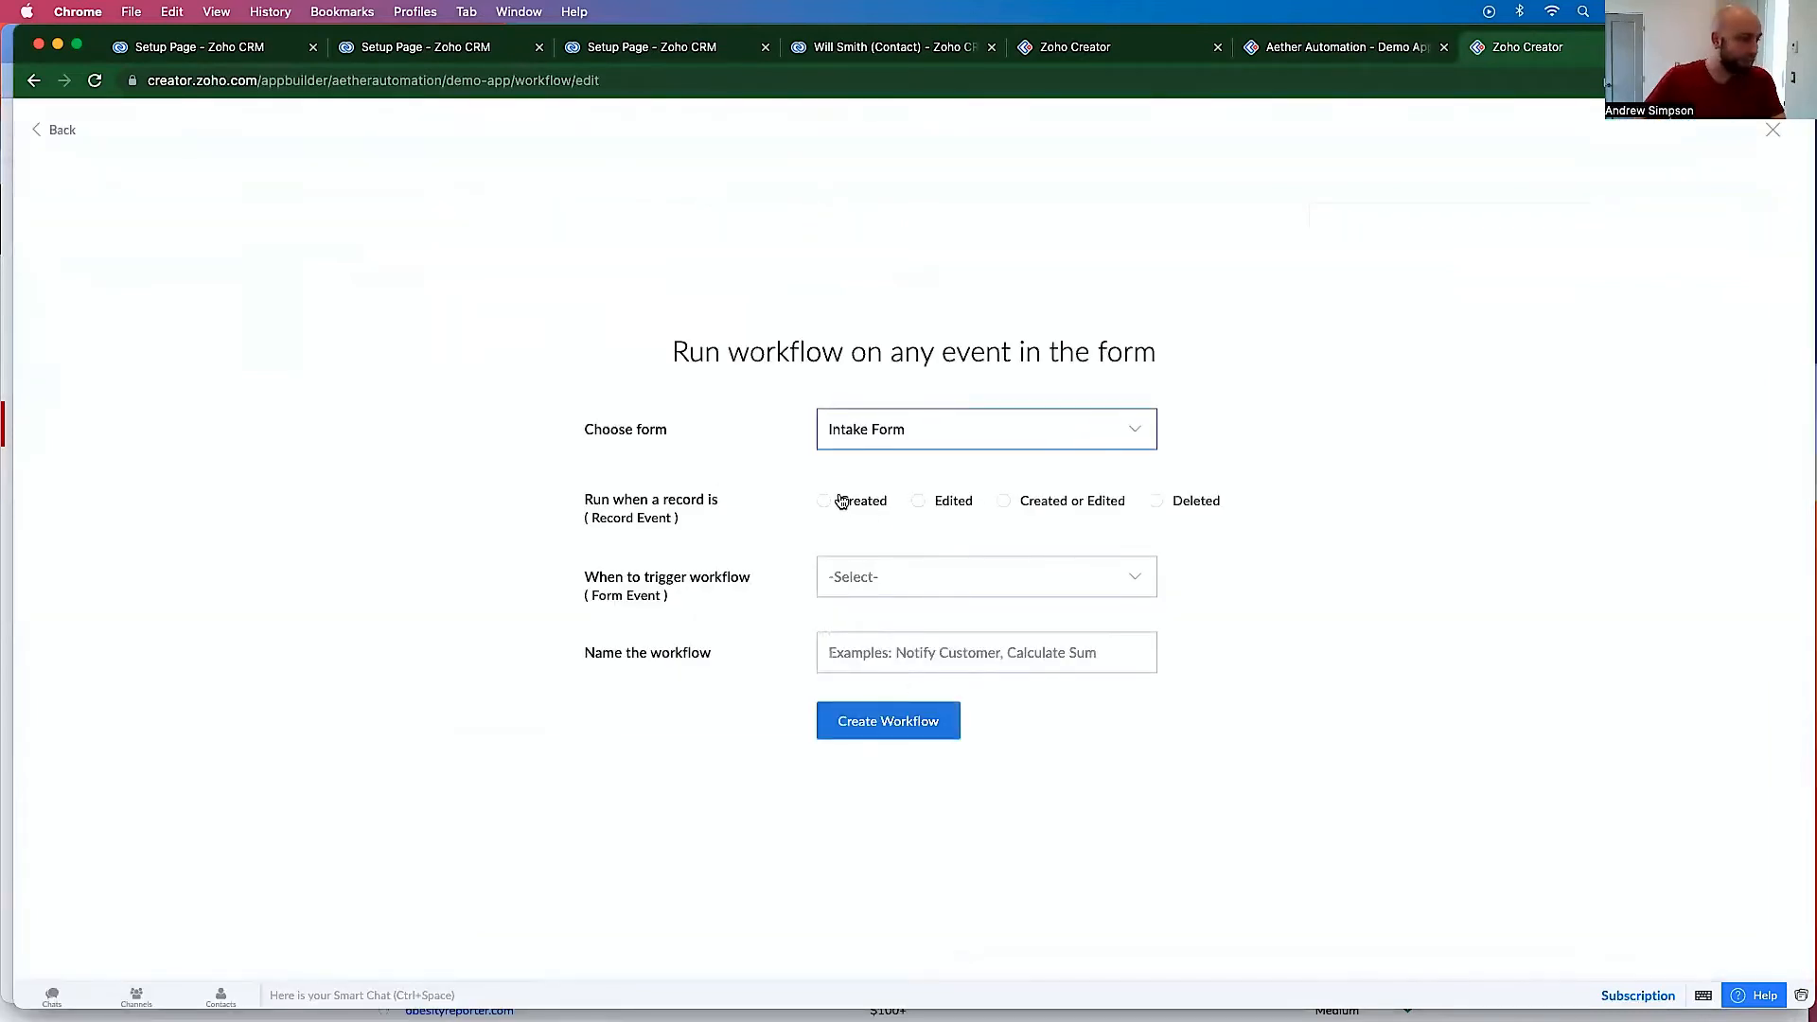
pyautogui.click(823, 499)
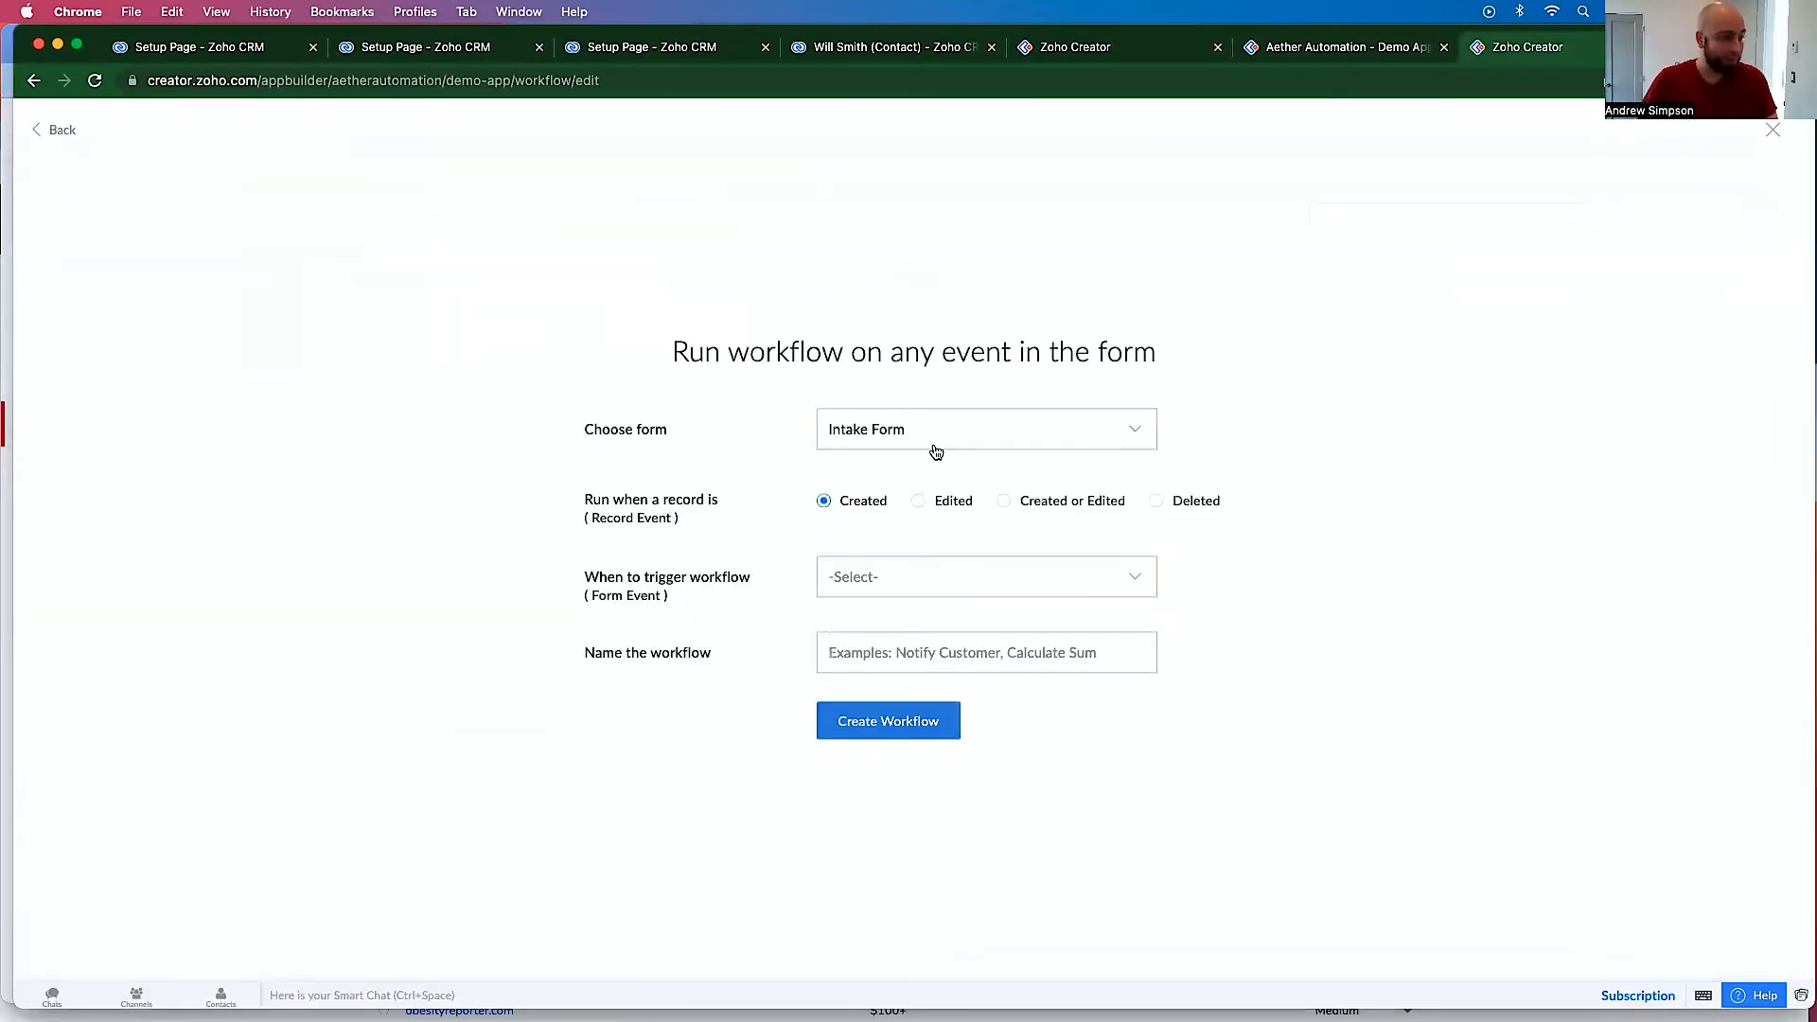
pyautogui.click(984, 576)
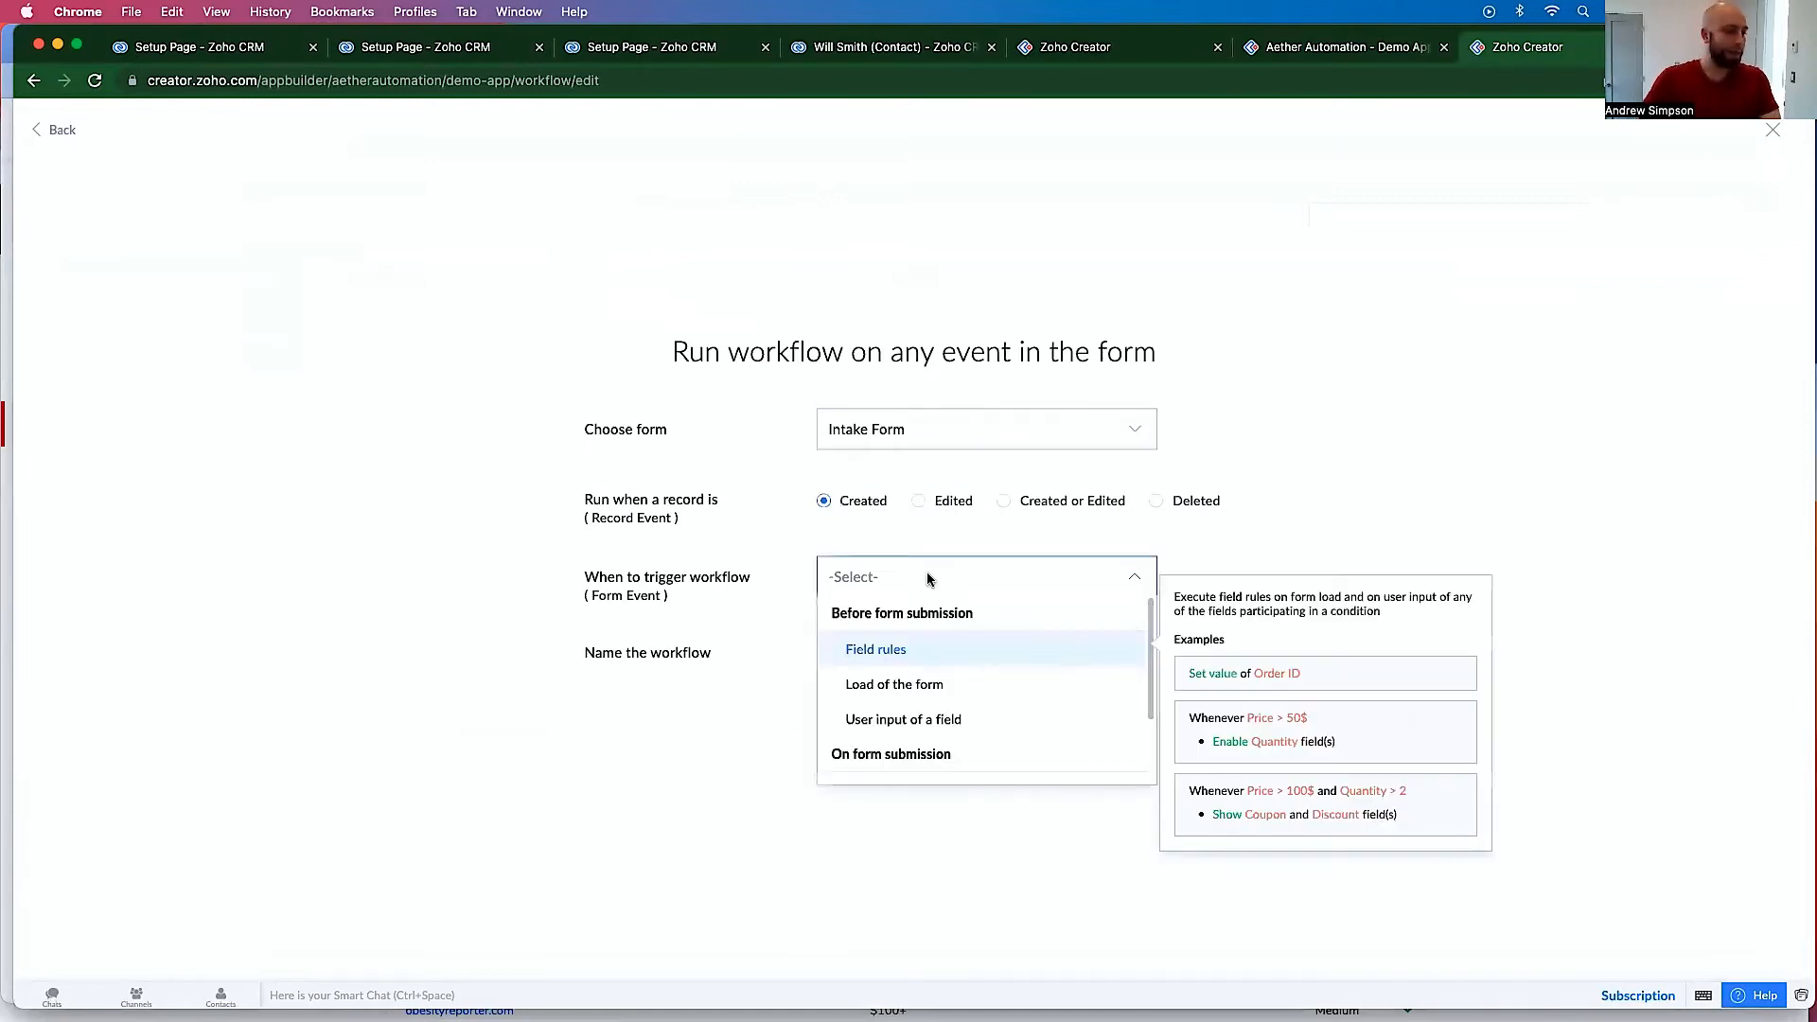
pyautogui.scroll(-3)
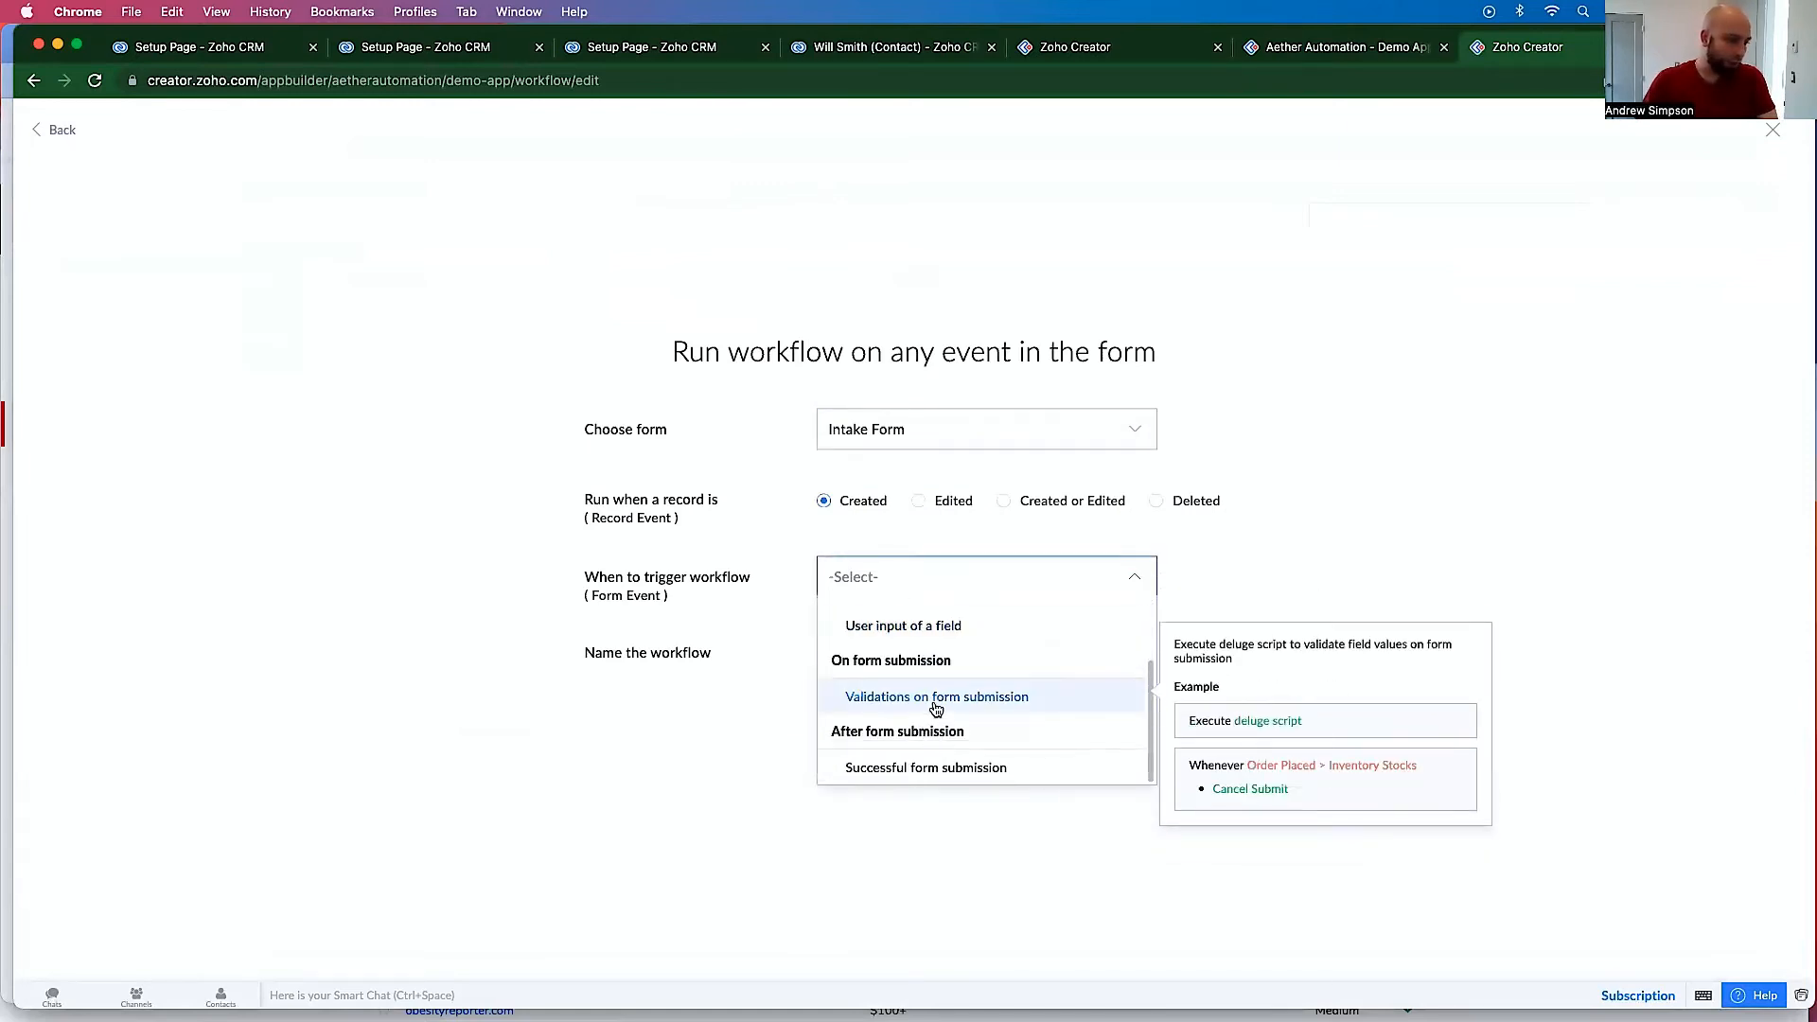
pyautogui.click(926, 767)
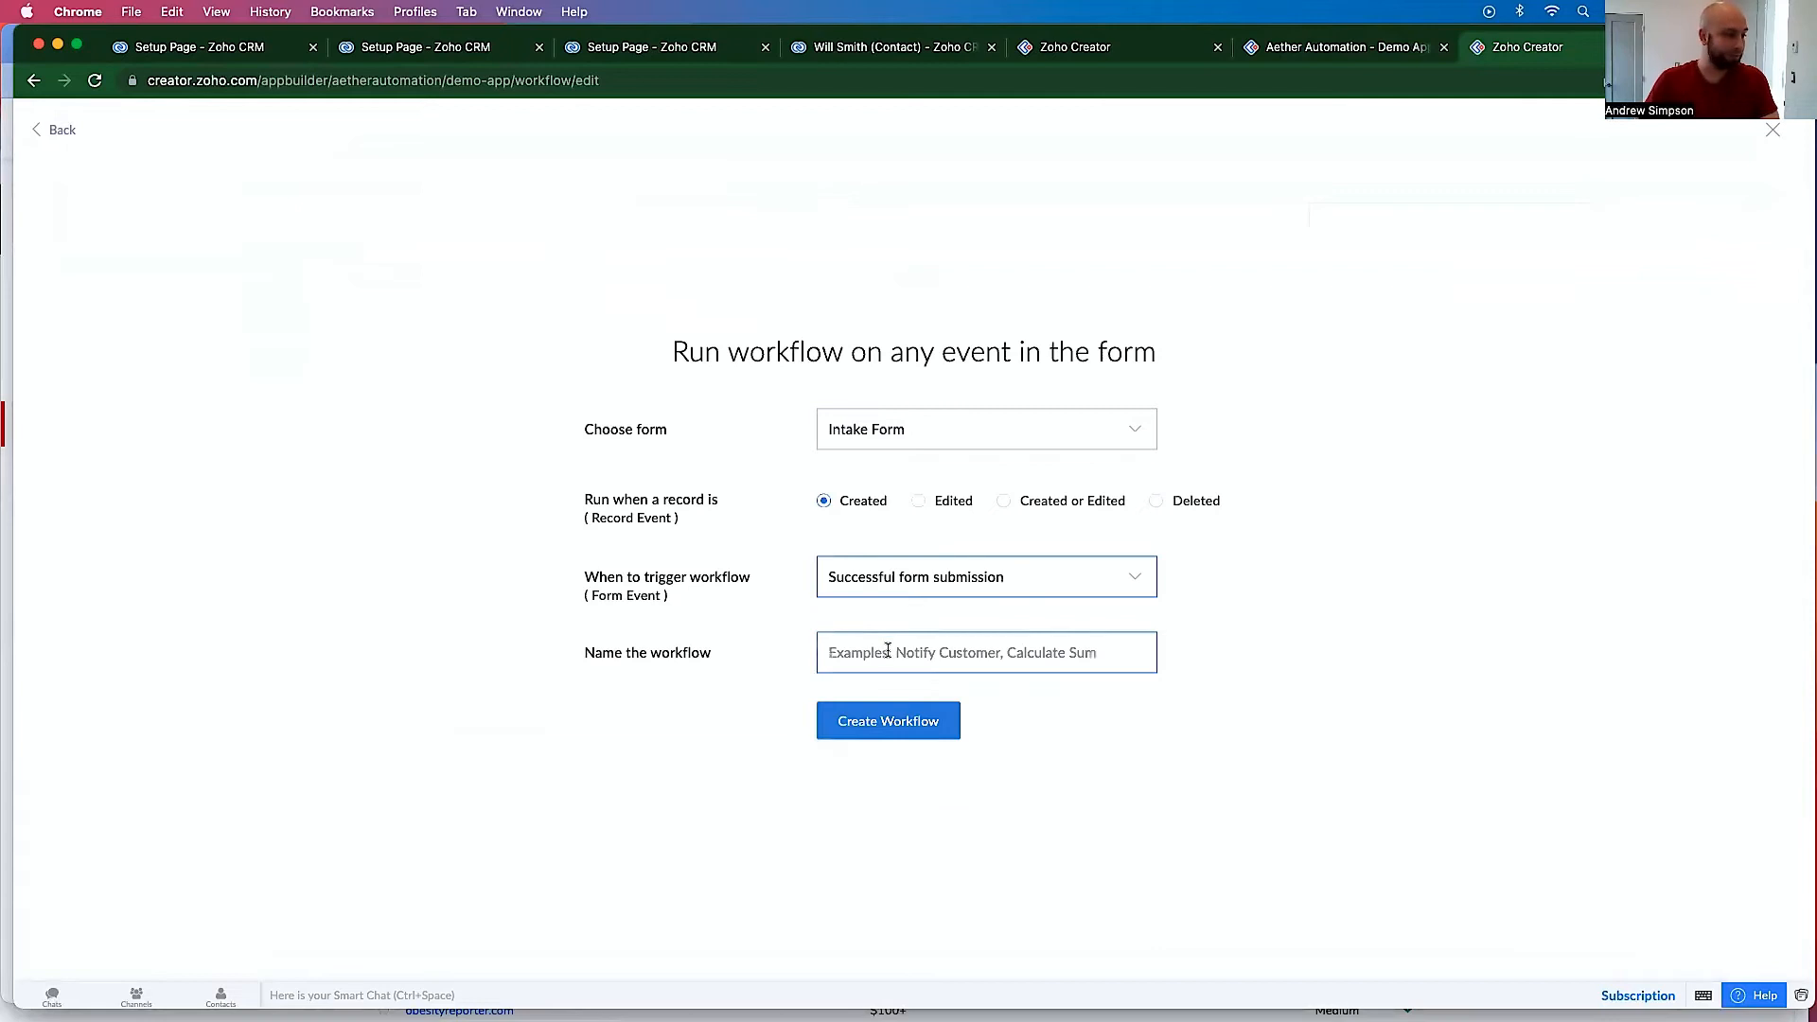
# Name the workflow 'update Related Profile' and create it.
pyautogui.write('update R')
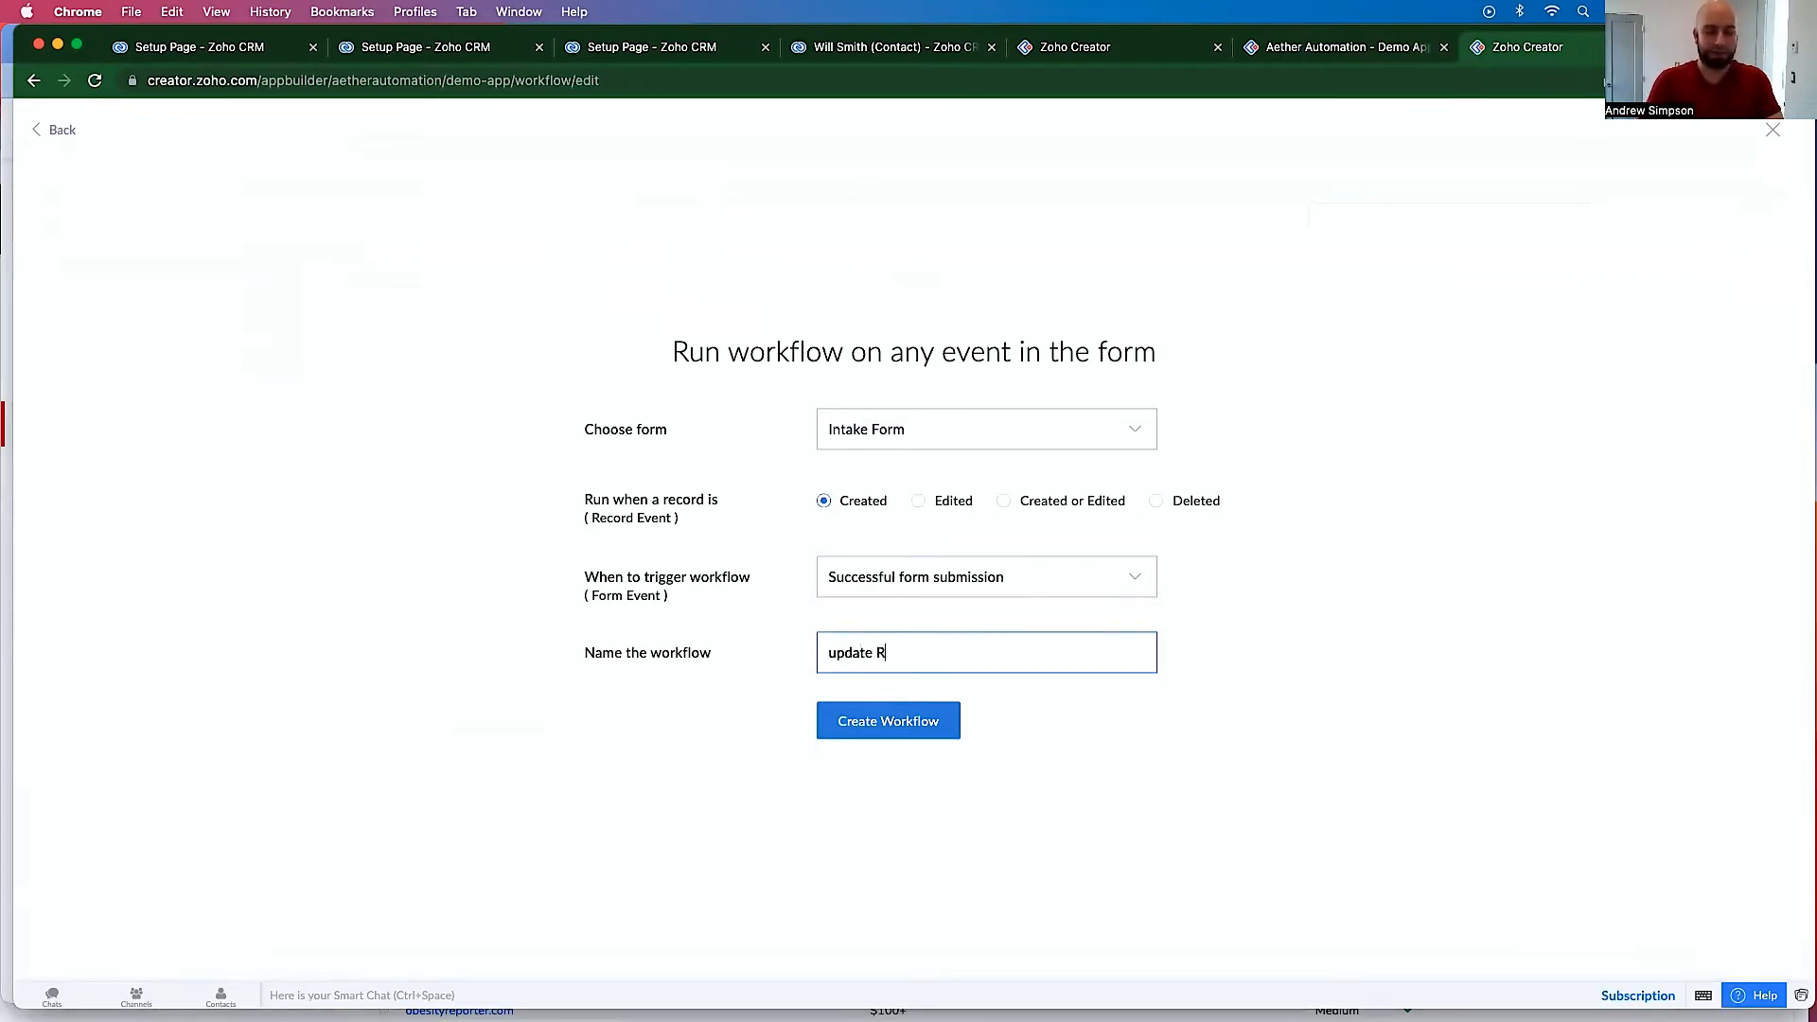
pyautogui.write('elated Prod')
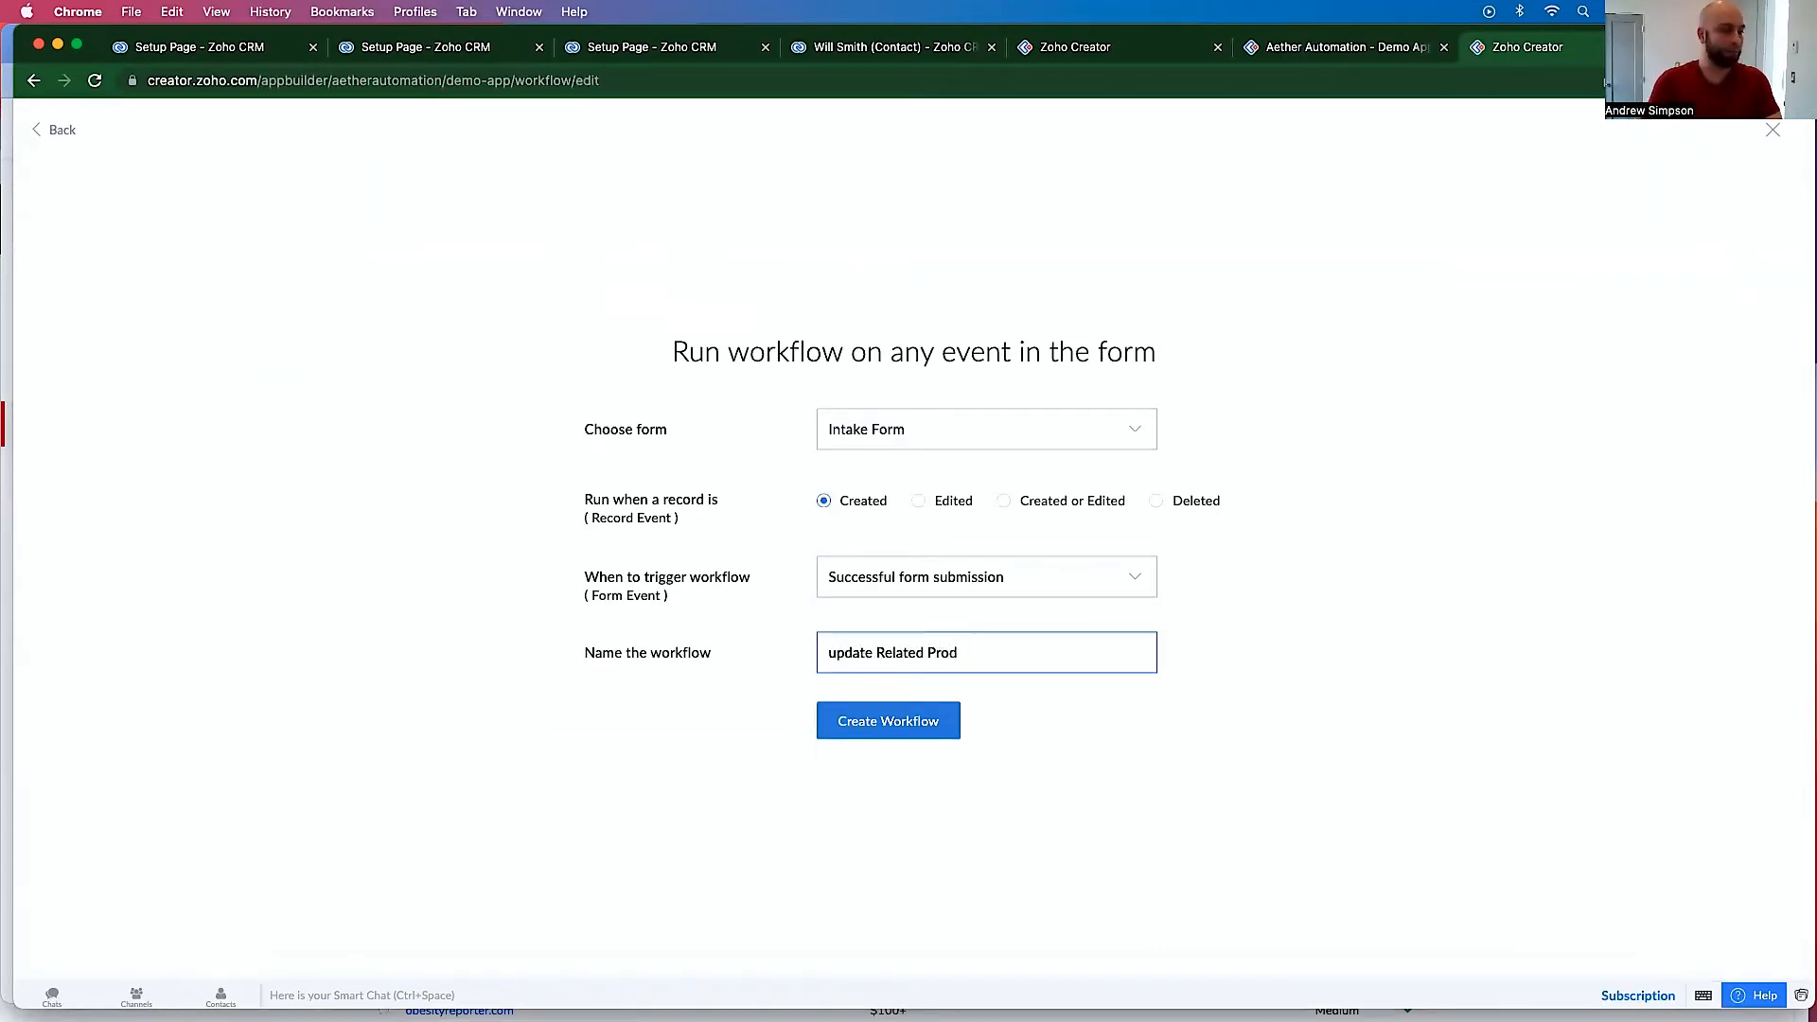
pyautogui.write('ile')
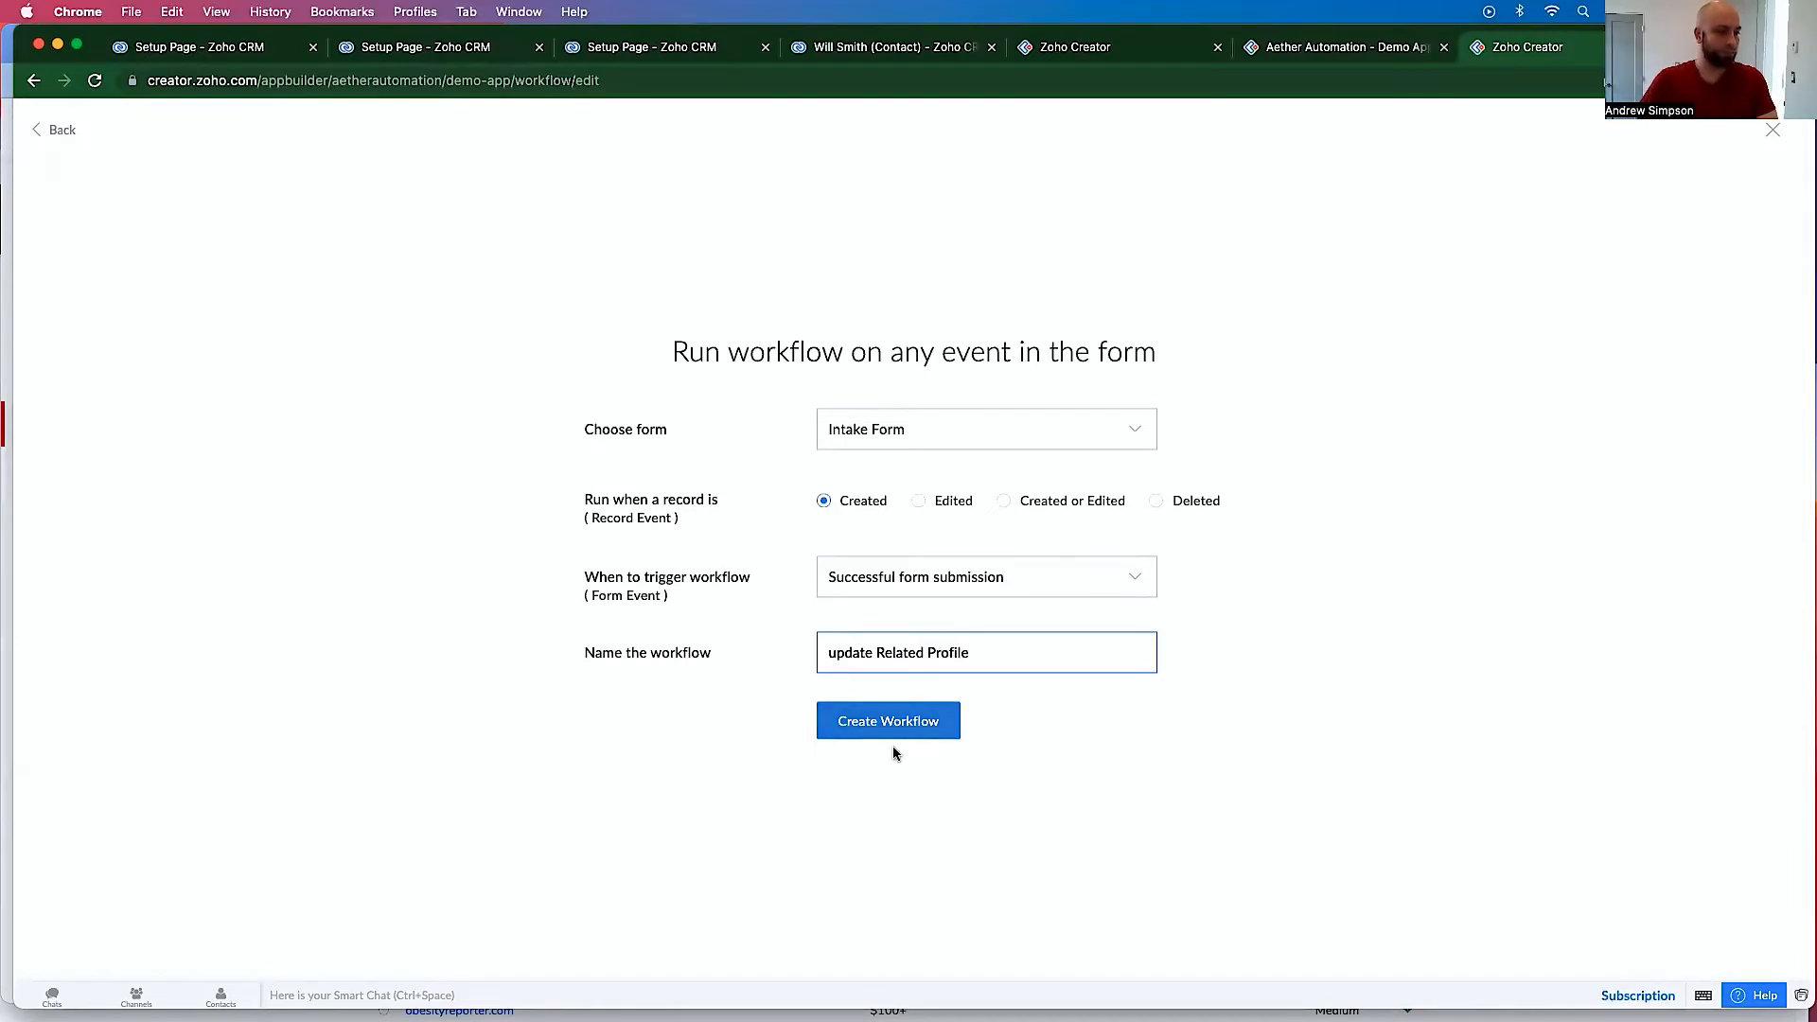
pyautogui.click(888, 719)
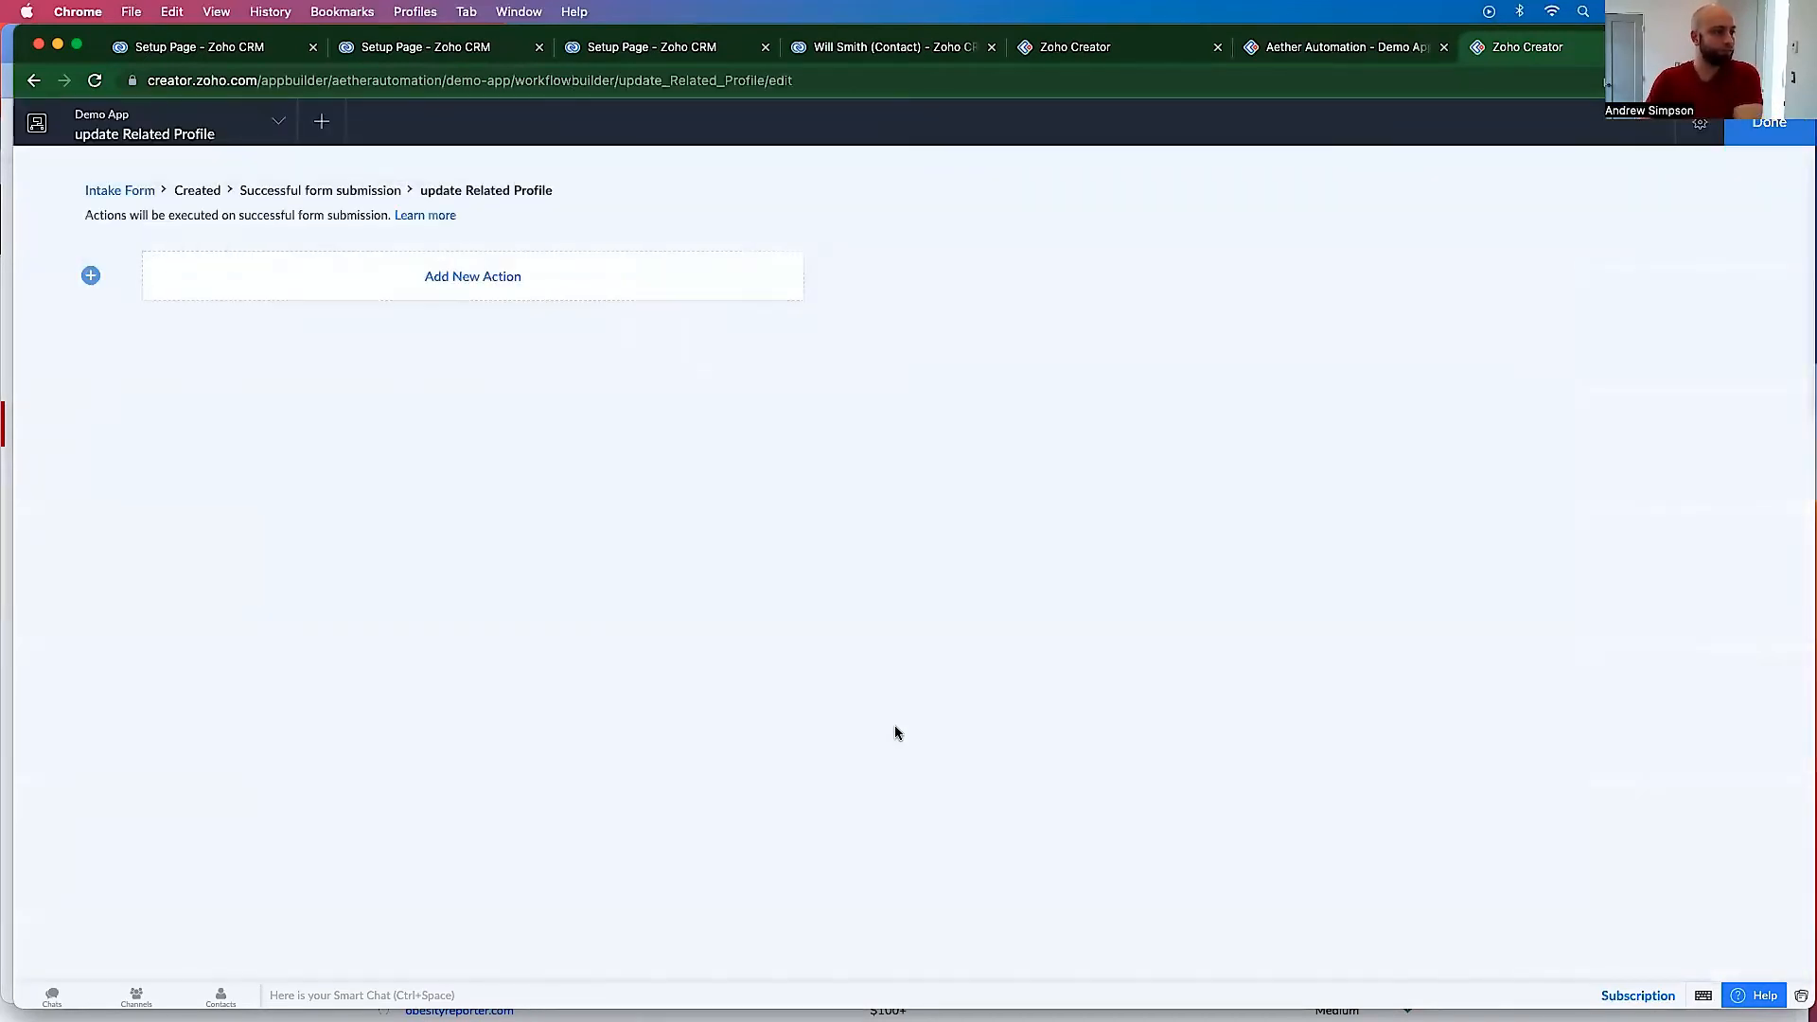
# Add a Deluge Script action to the update Related Profile workflow.
pyautogui.click(471, 277)
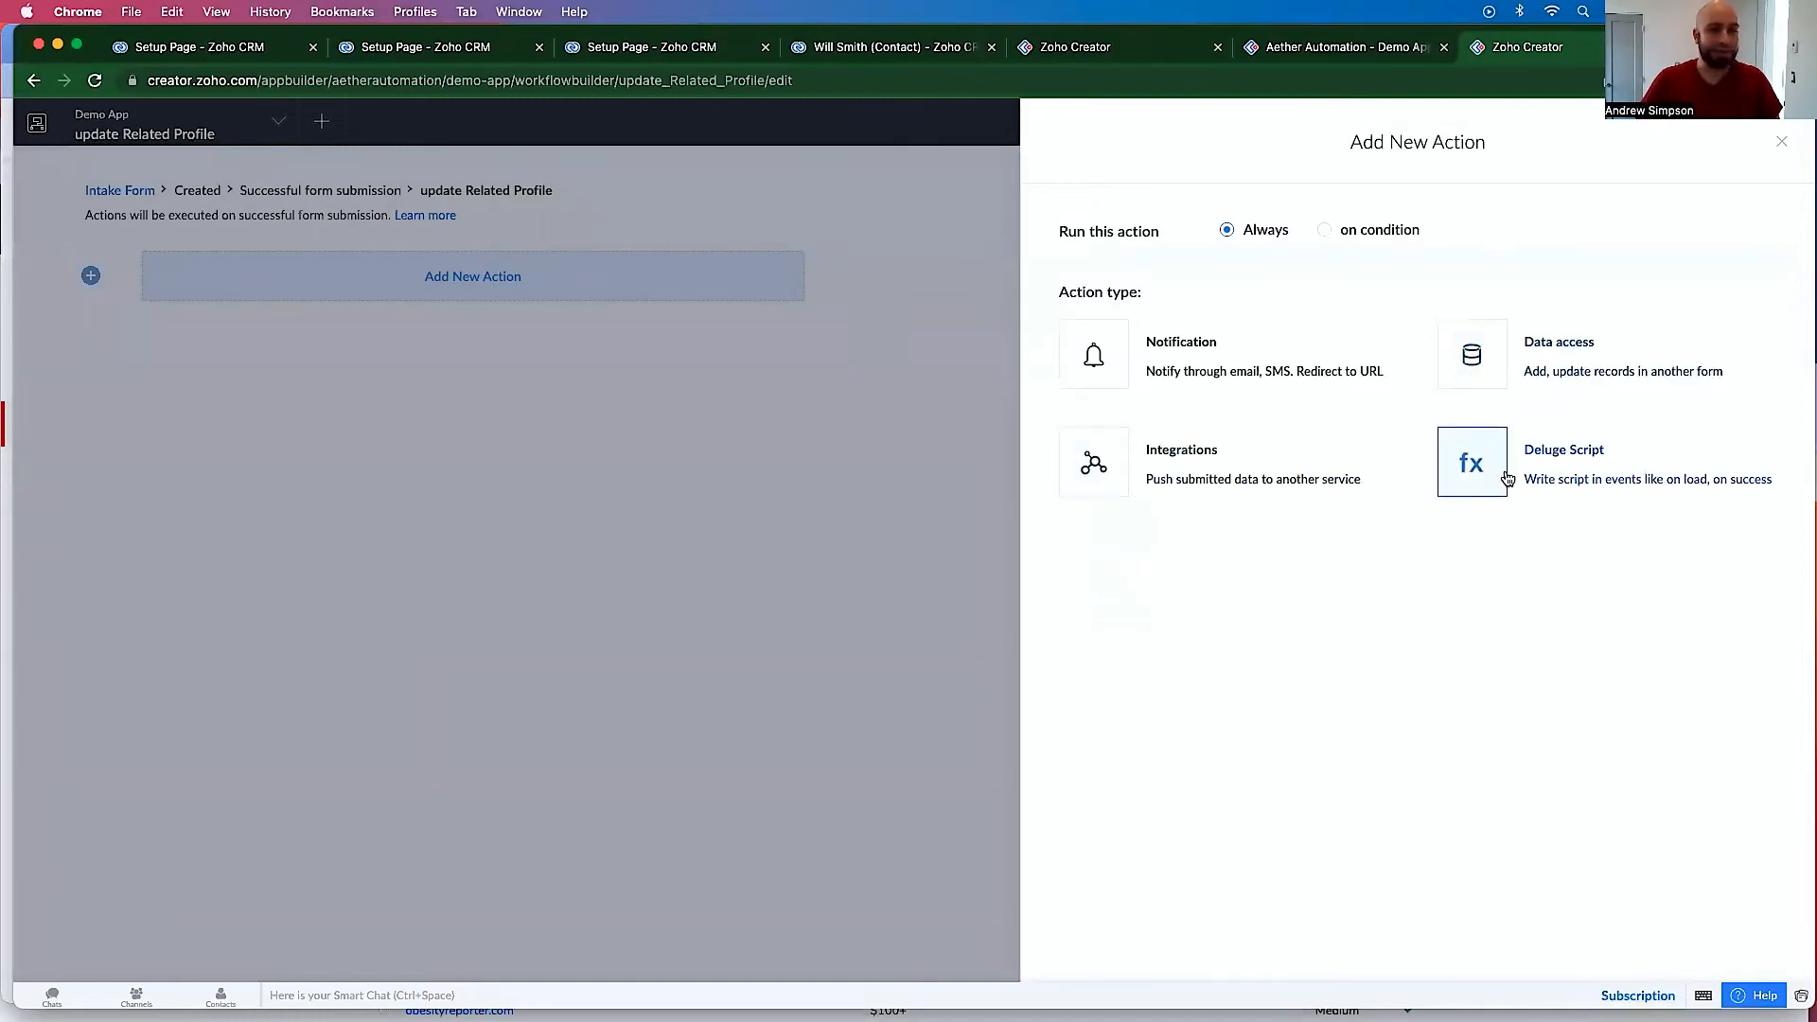
pyautogui.click(1471, 462)
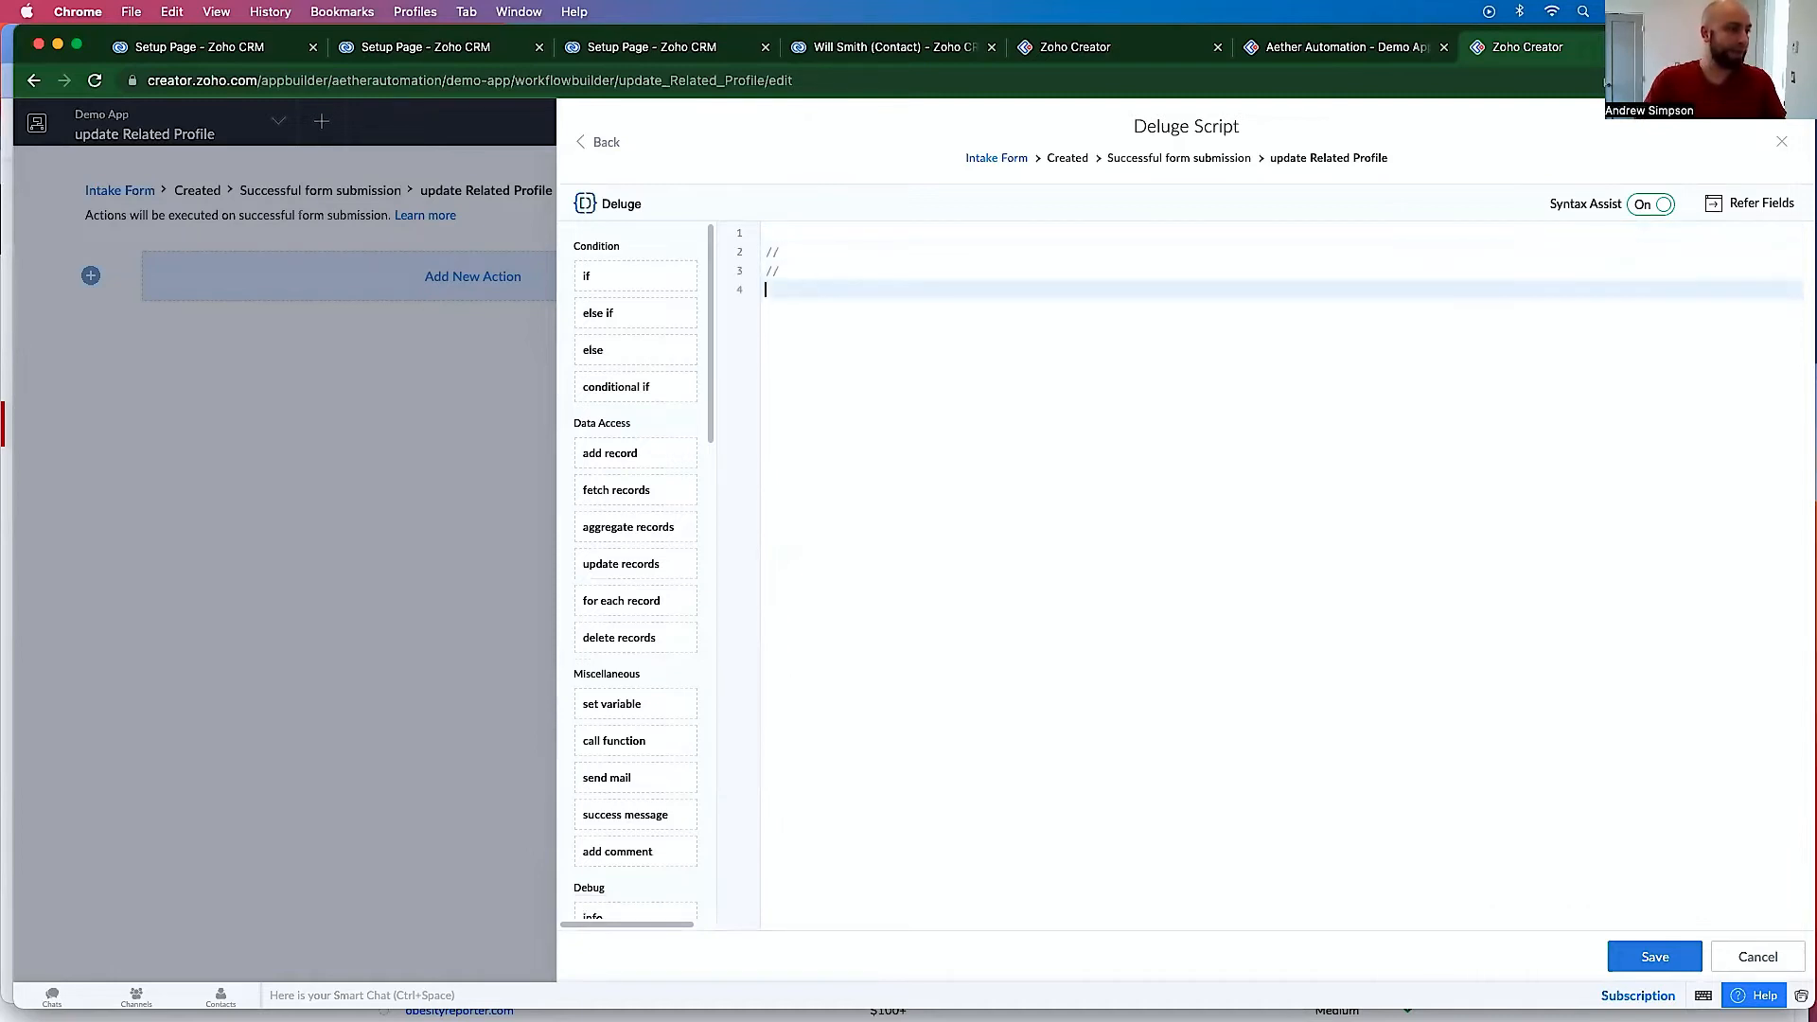
# Write comments for searching an existing profile in the creator app and updating it if found.
pyautogui.write('//Seach')
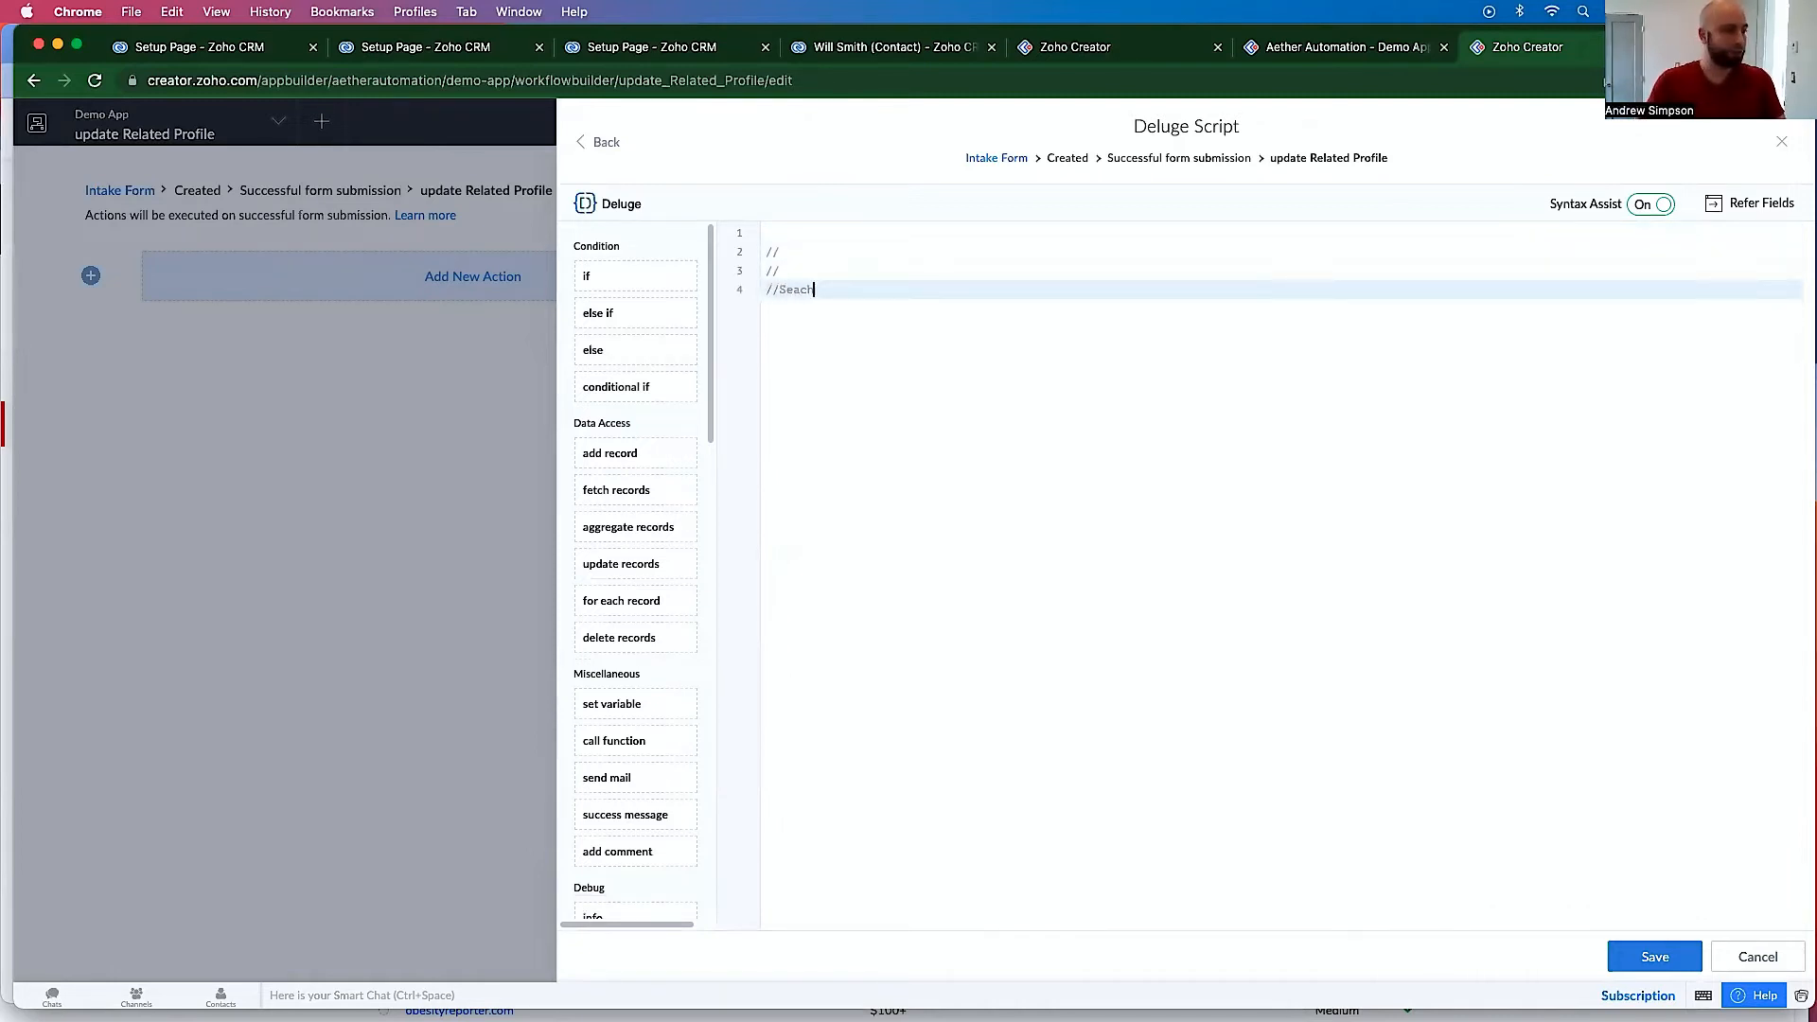
pyautogui.write('Search fpo')
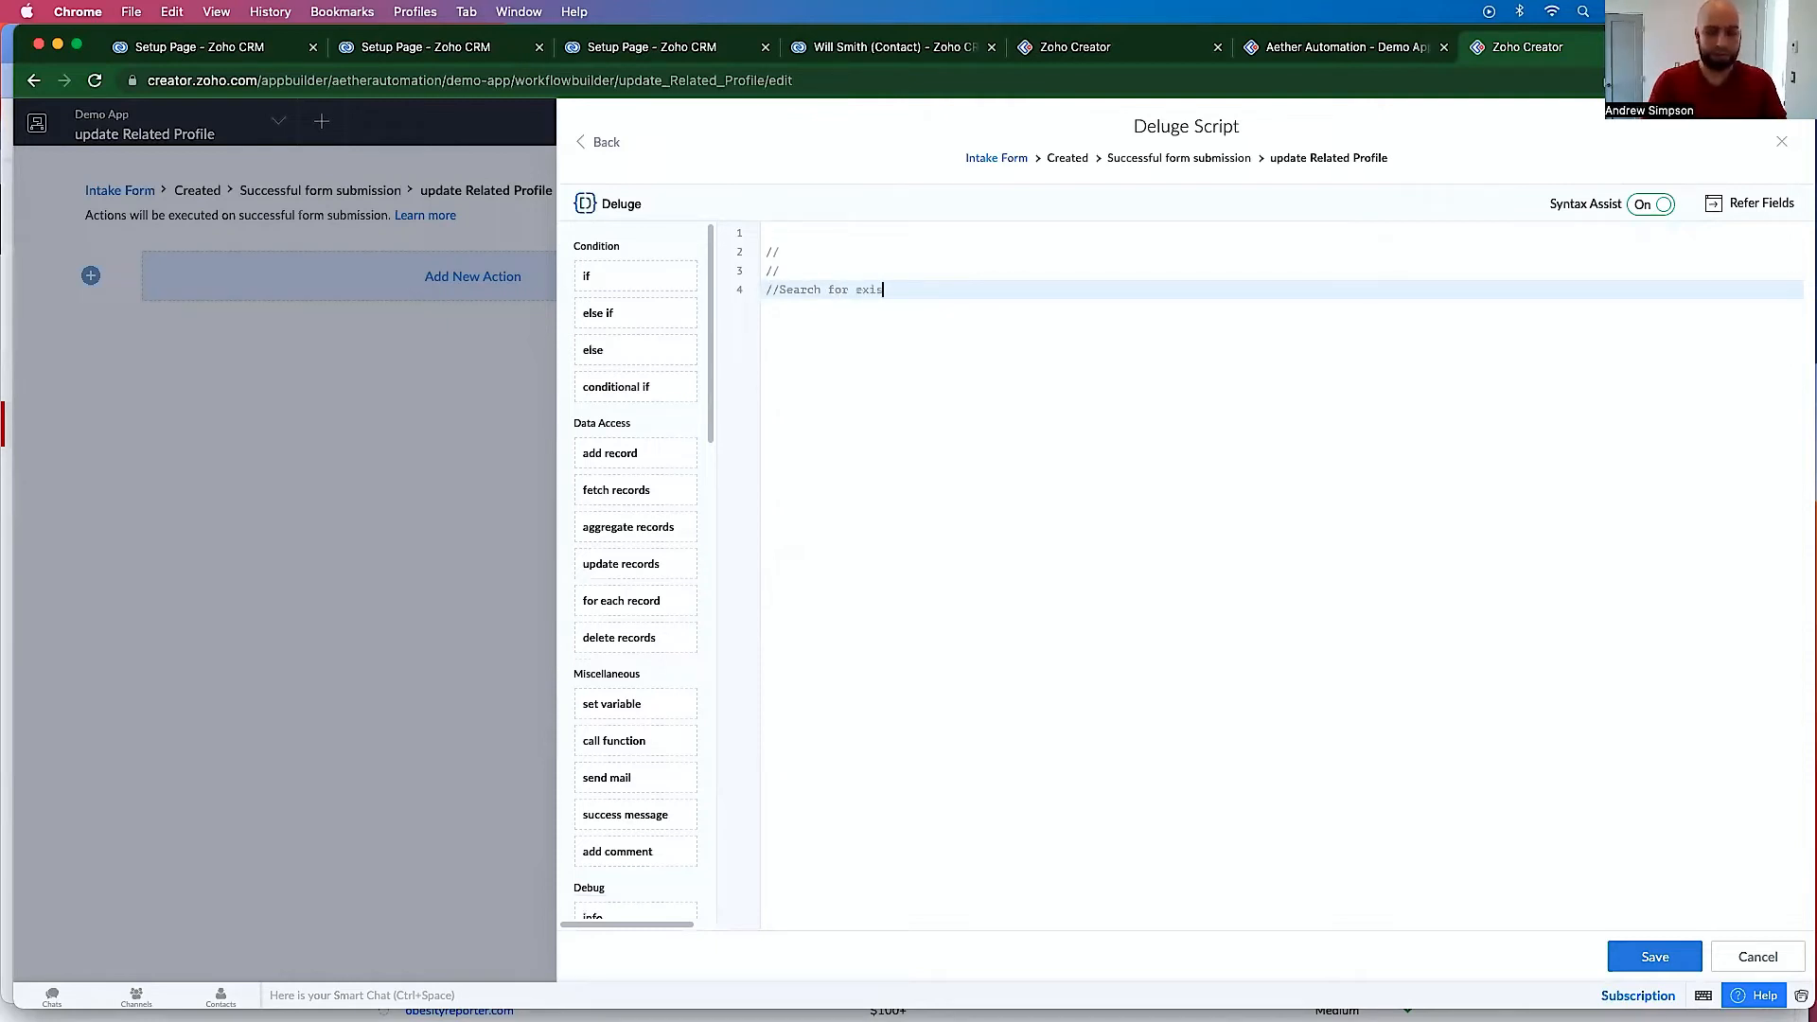
pyautogui.write('ting pro')
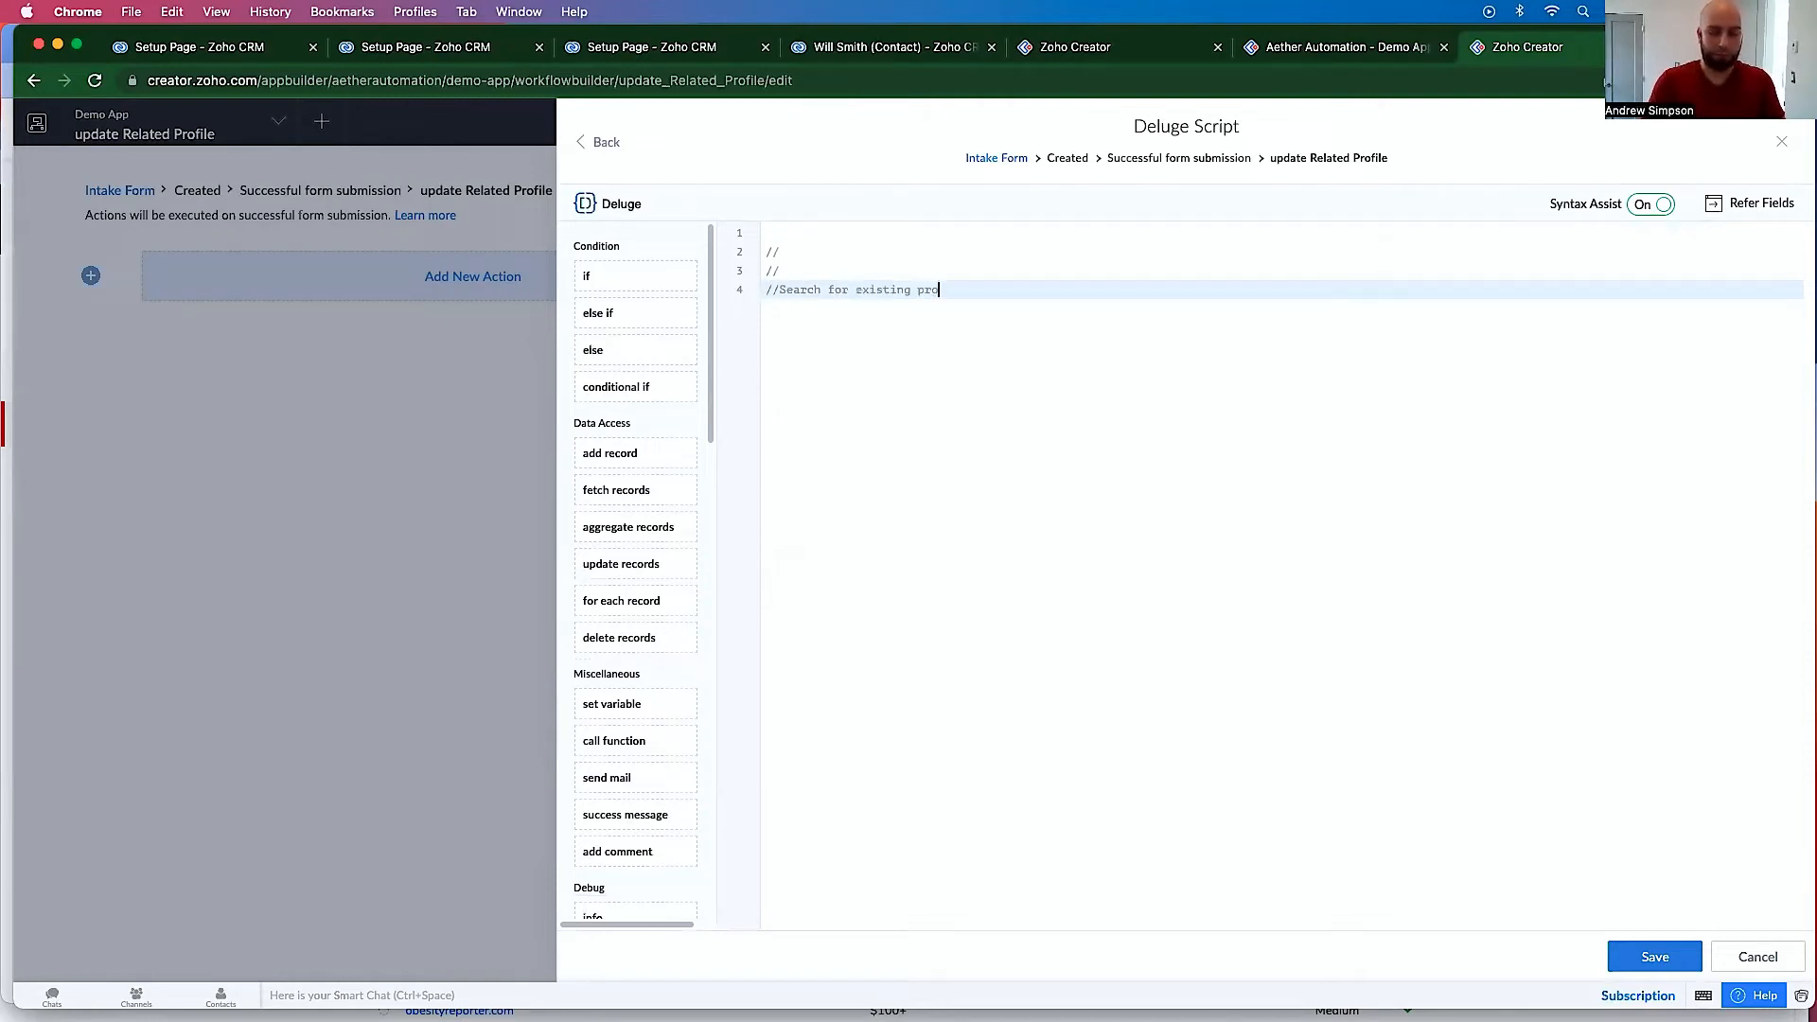
pyautogui.write('file')
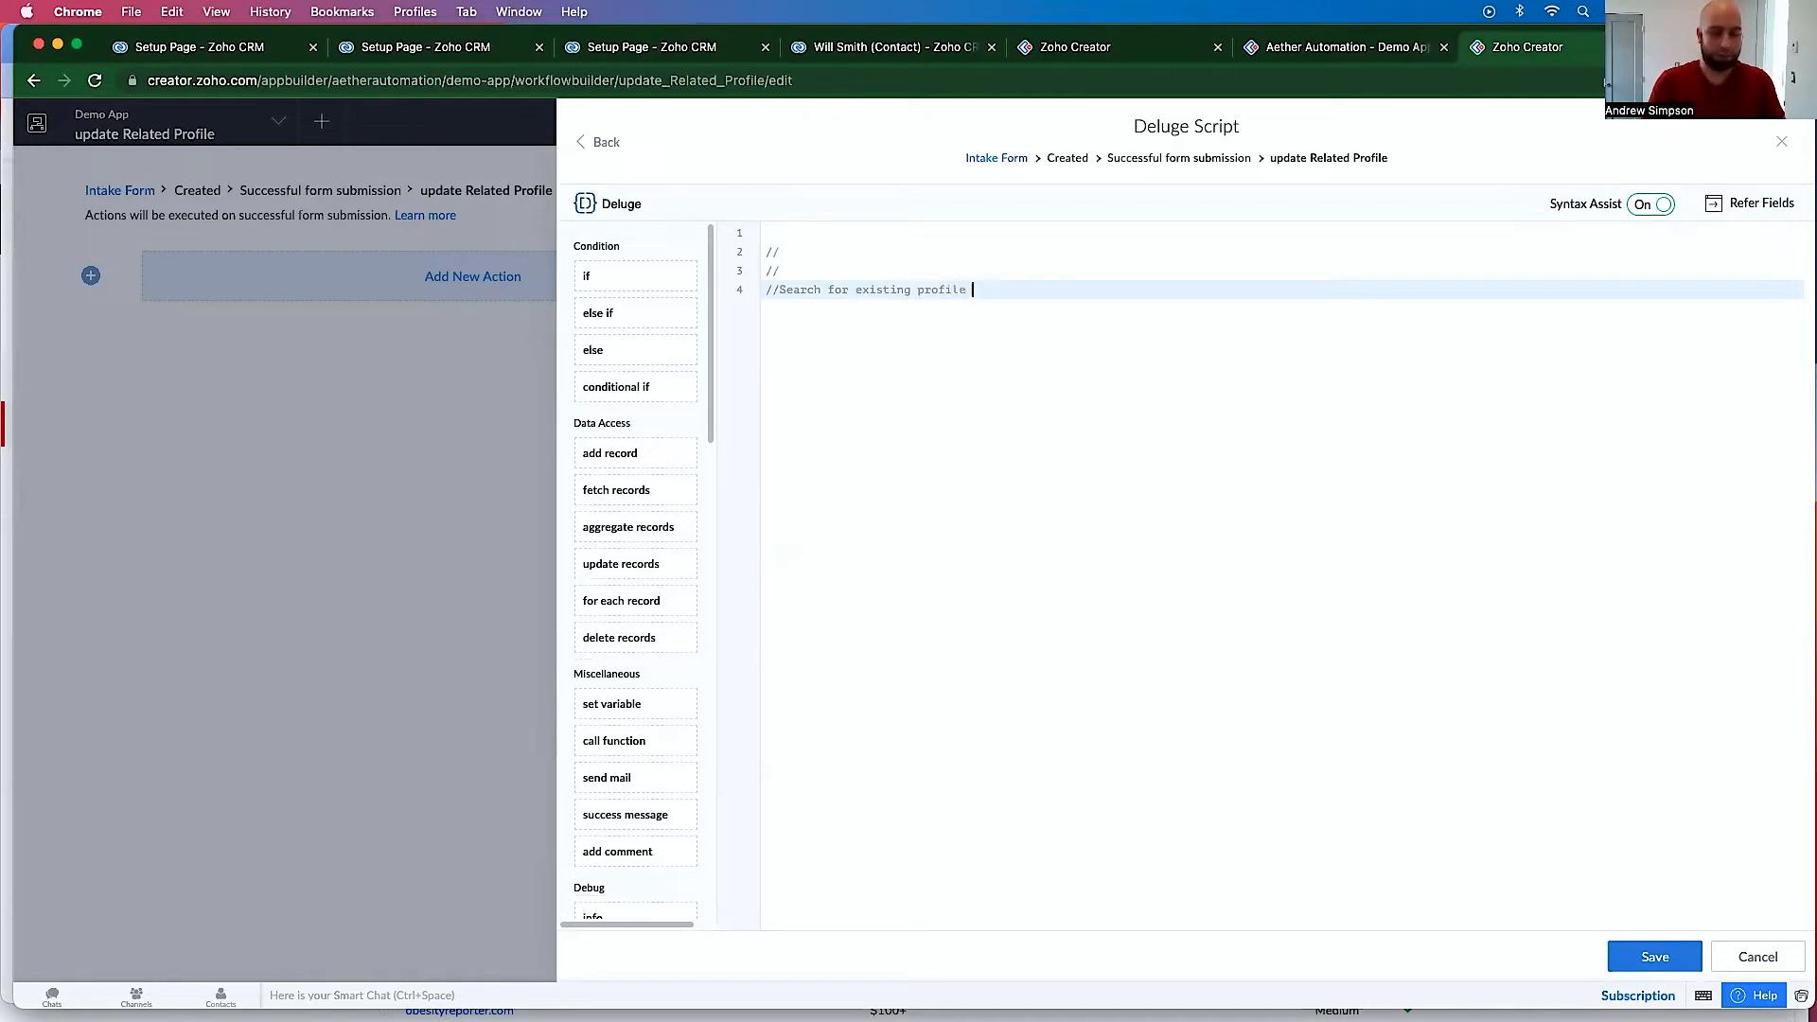
pyautogui.write('in c')
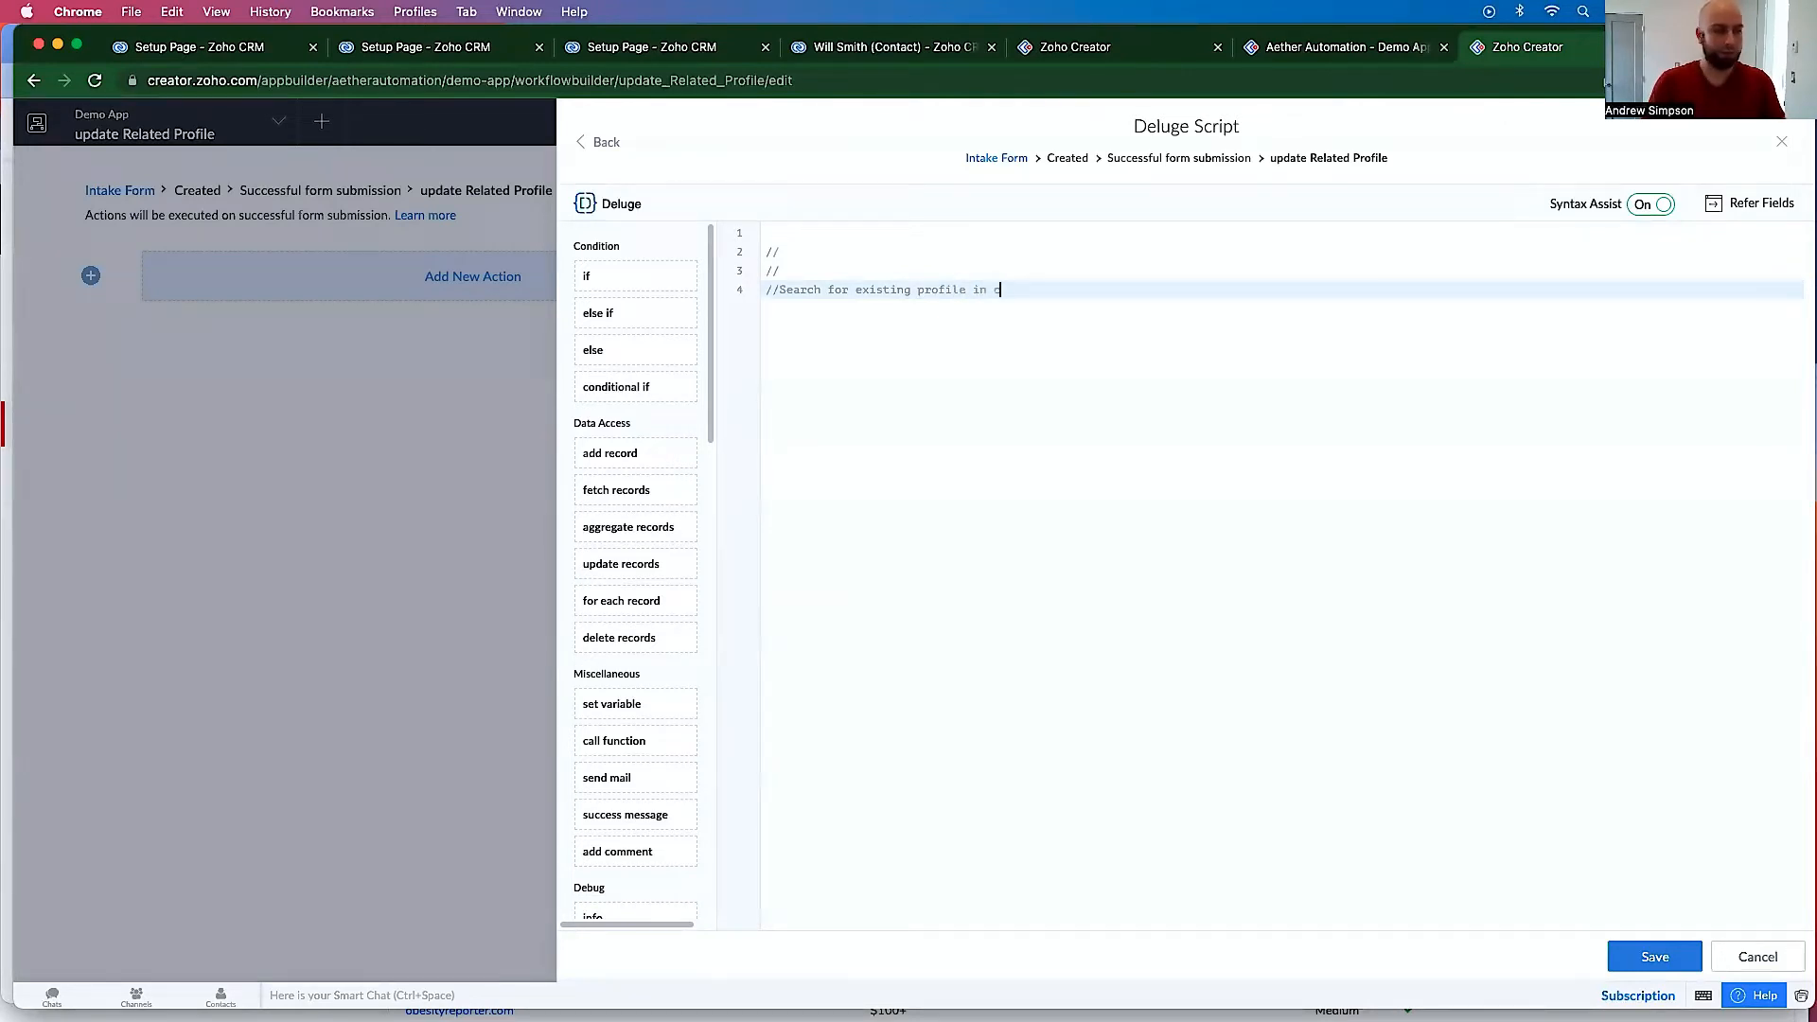
pyautogui.write('creator app')
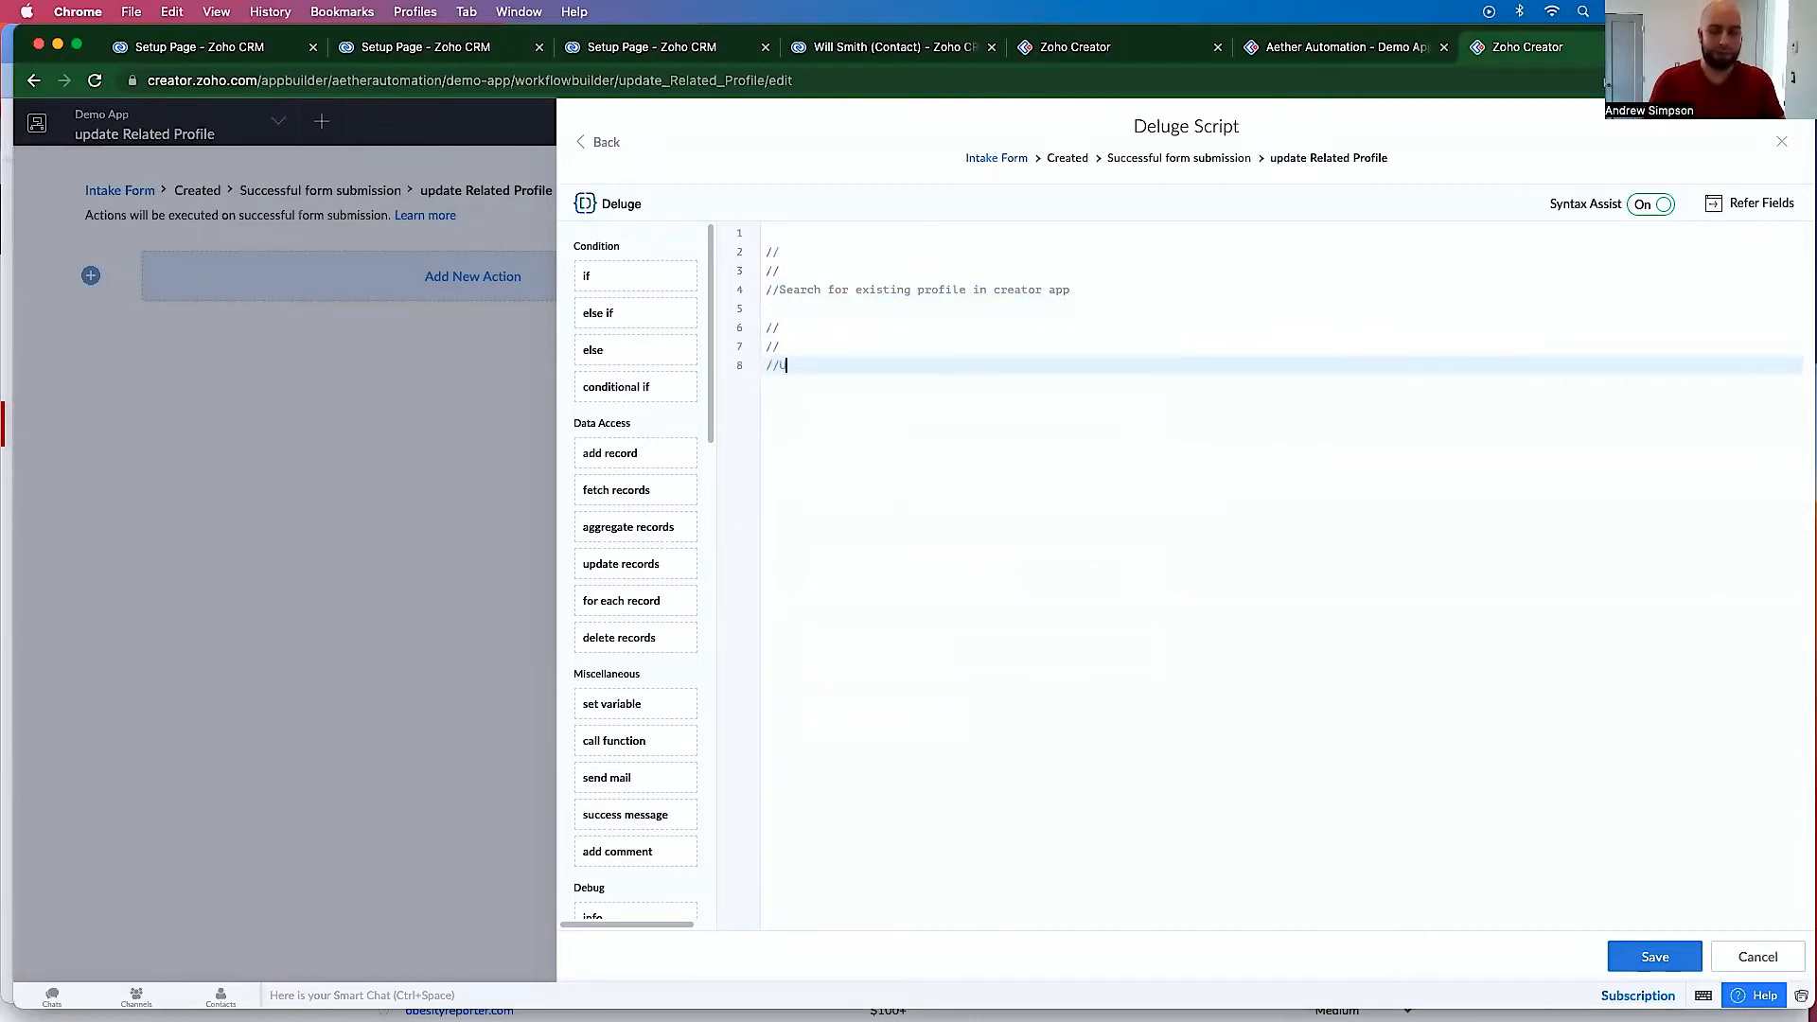
pyautogui.write('pdate existing Pr')
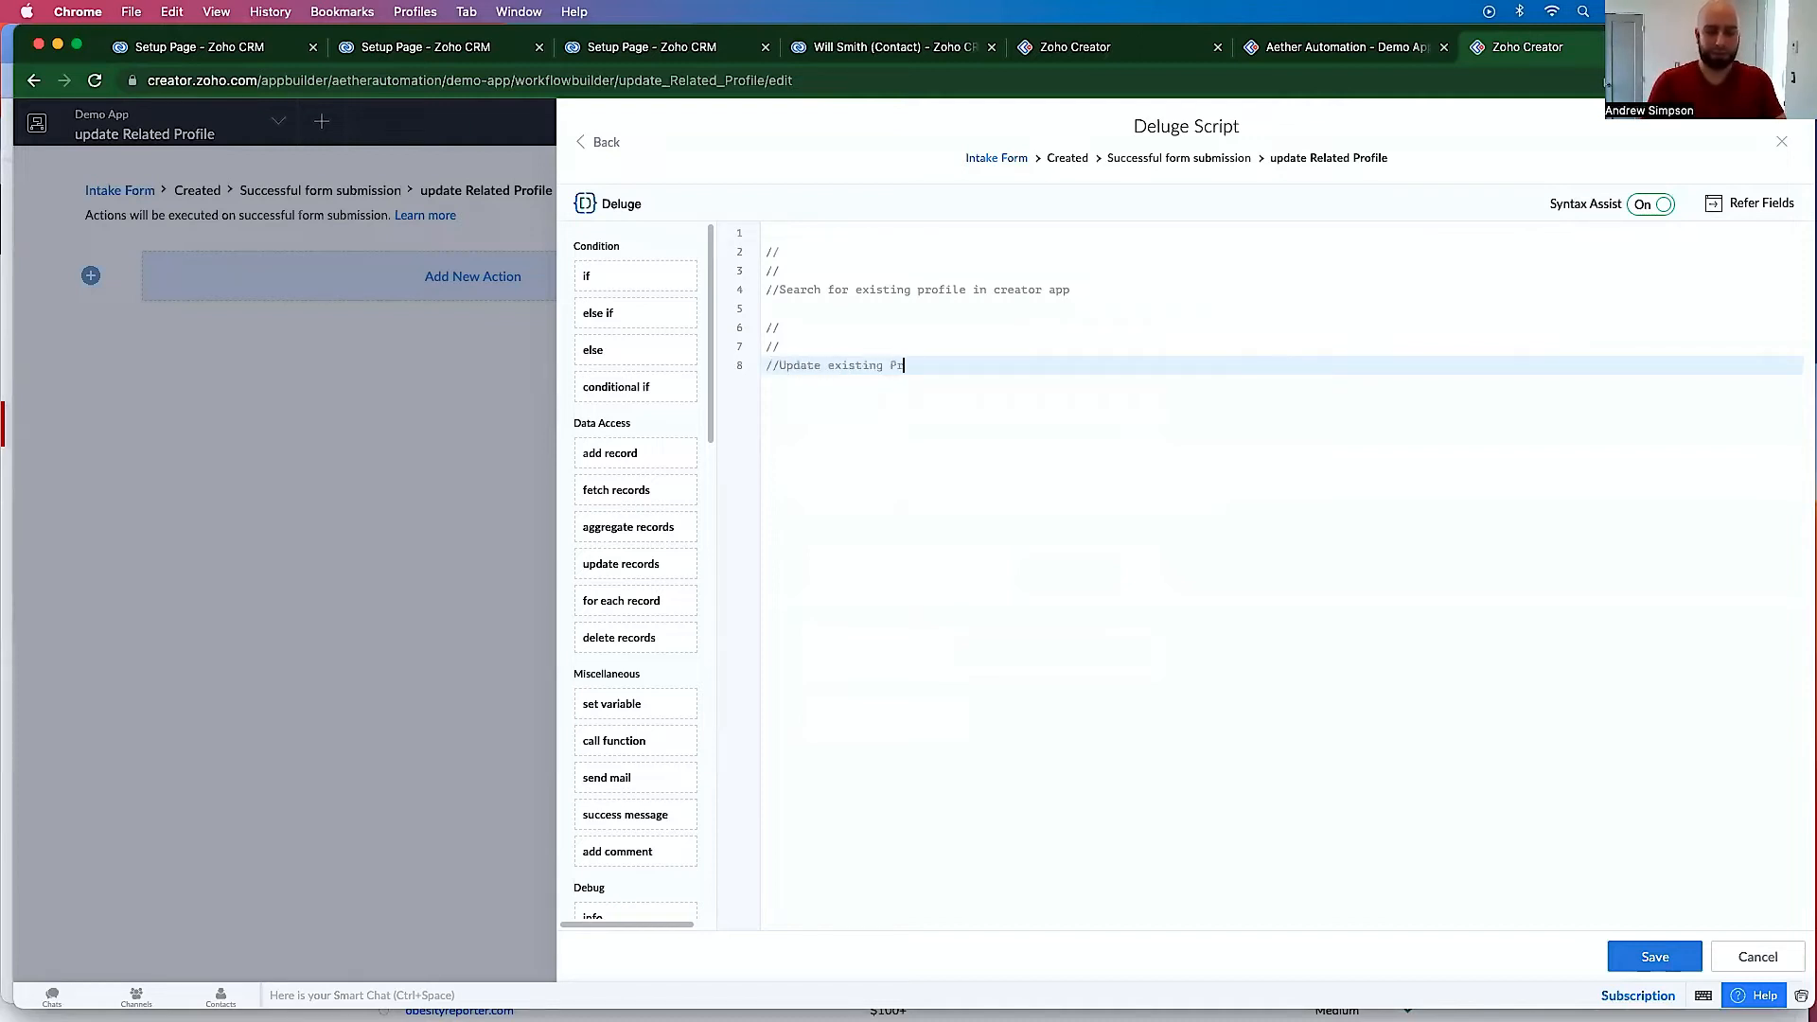
pyautogui.write('ofile')
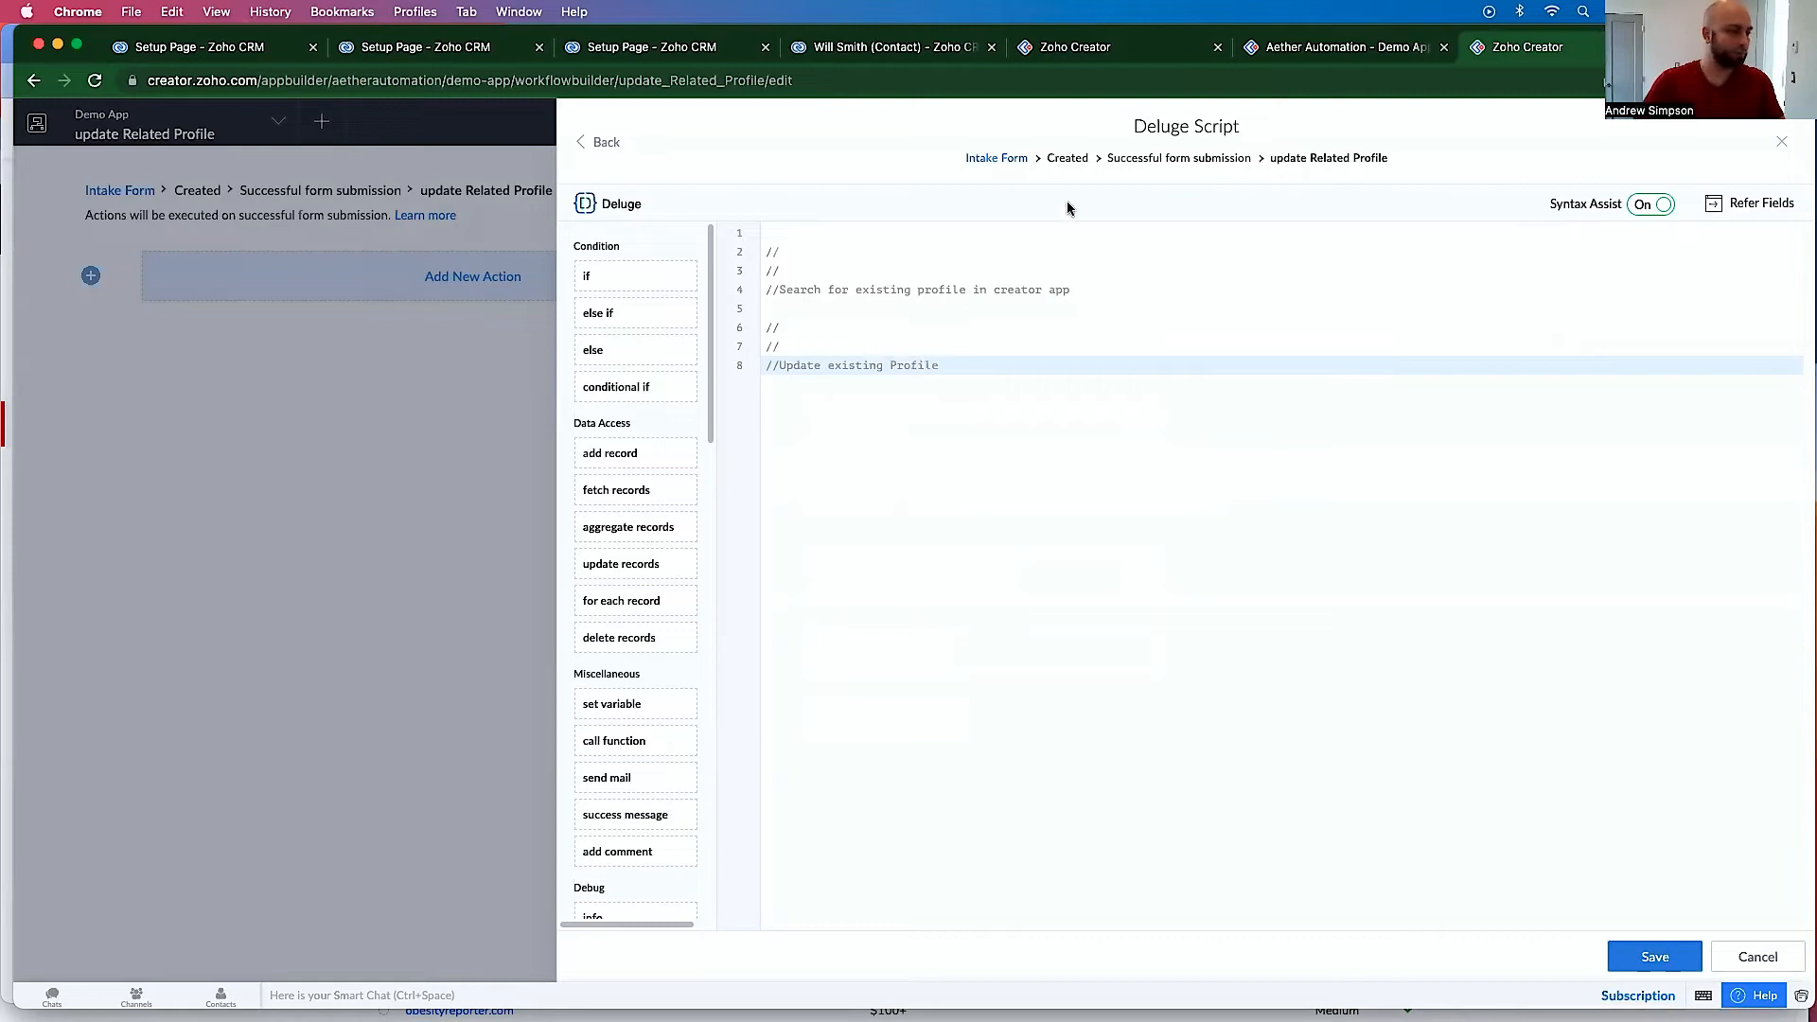
pyautogui.moveTo(992, 381)
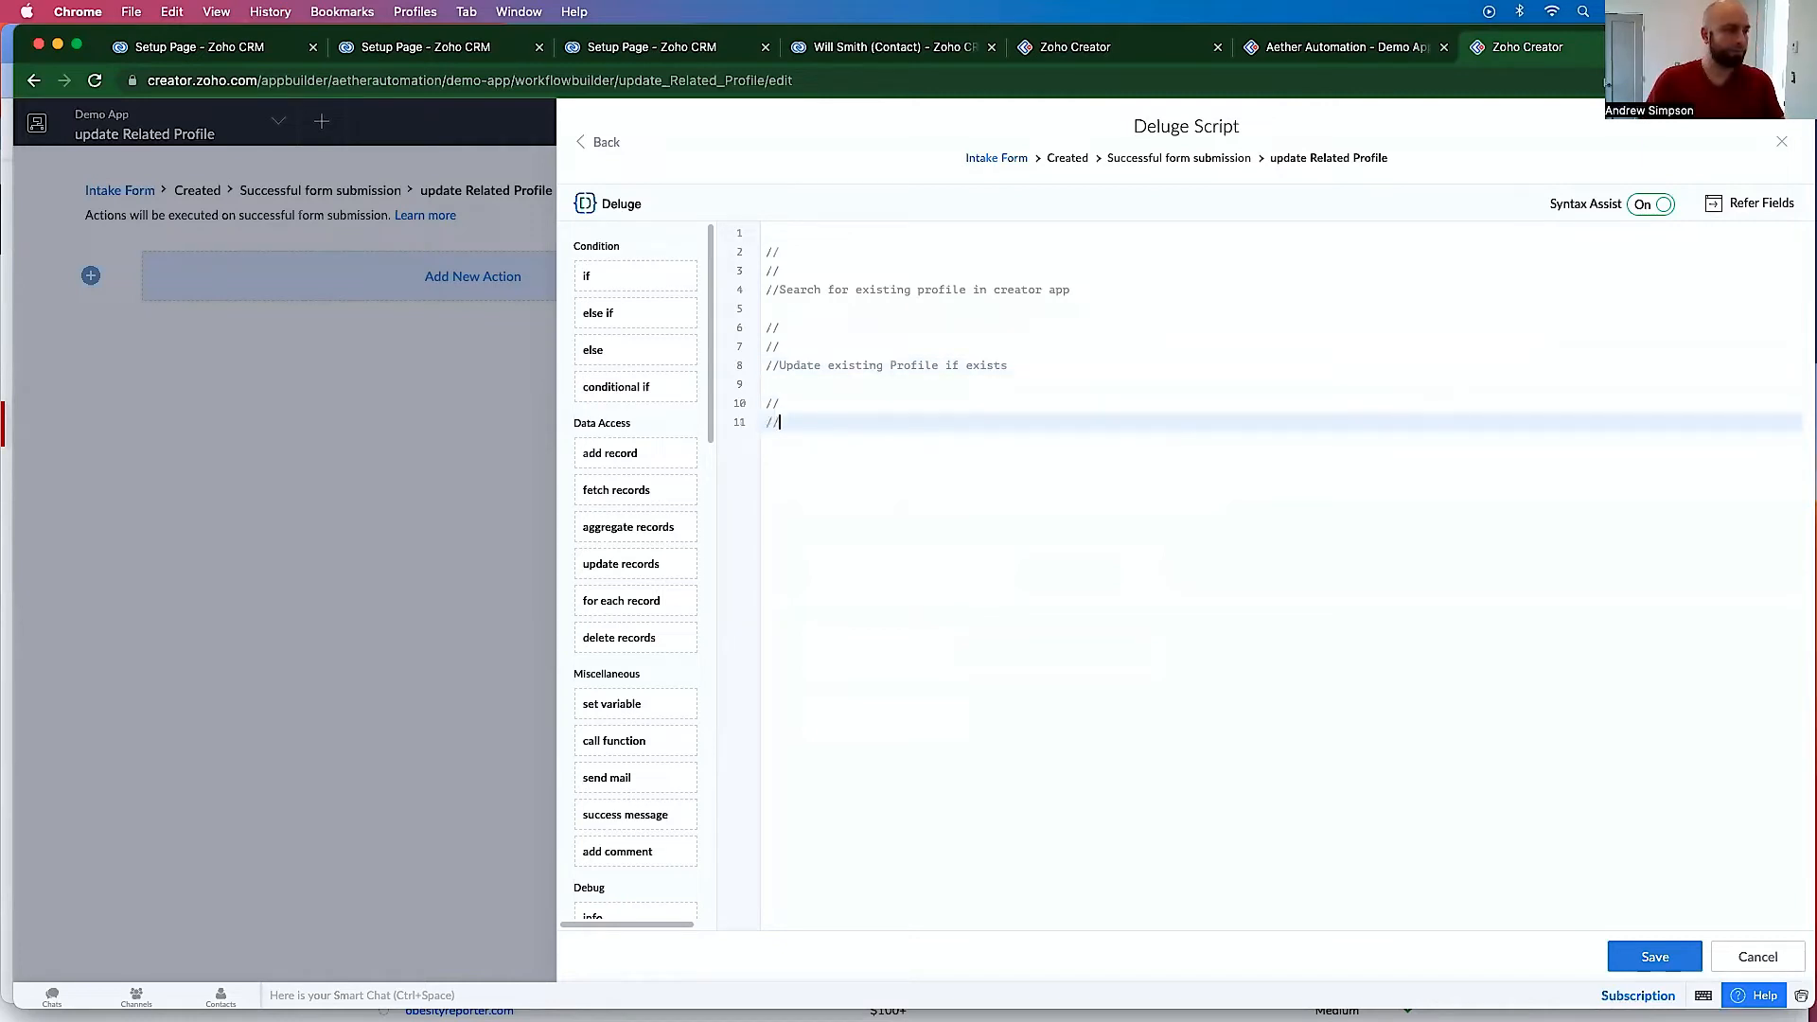
# Add the 'Create new Profile if does not exist' comment and move under the search comment.
pyautogui.write('//Create r')
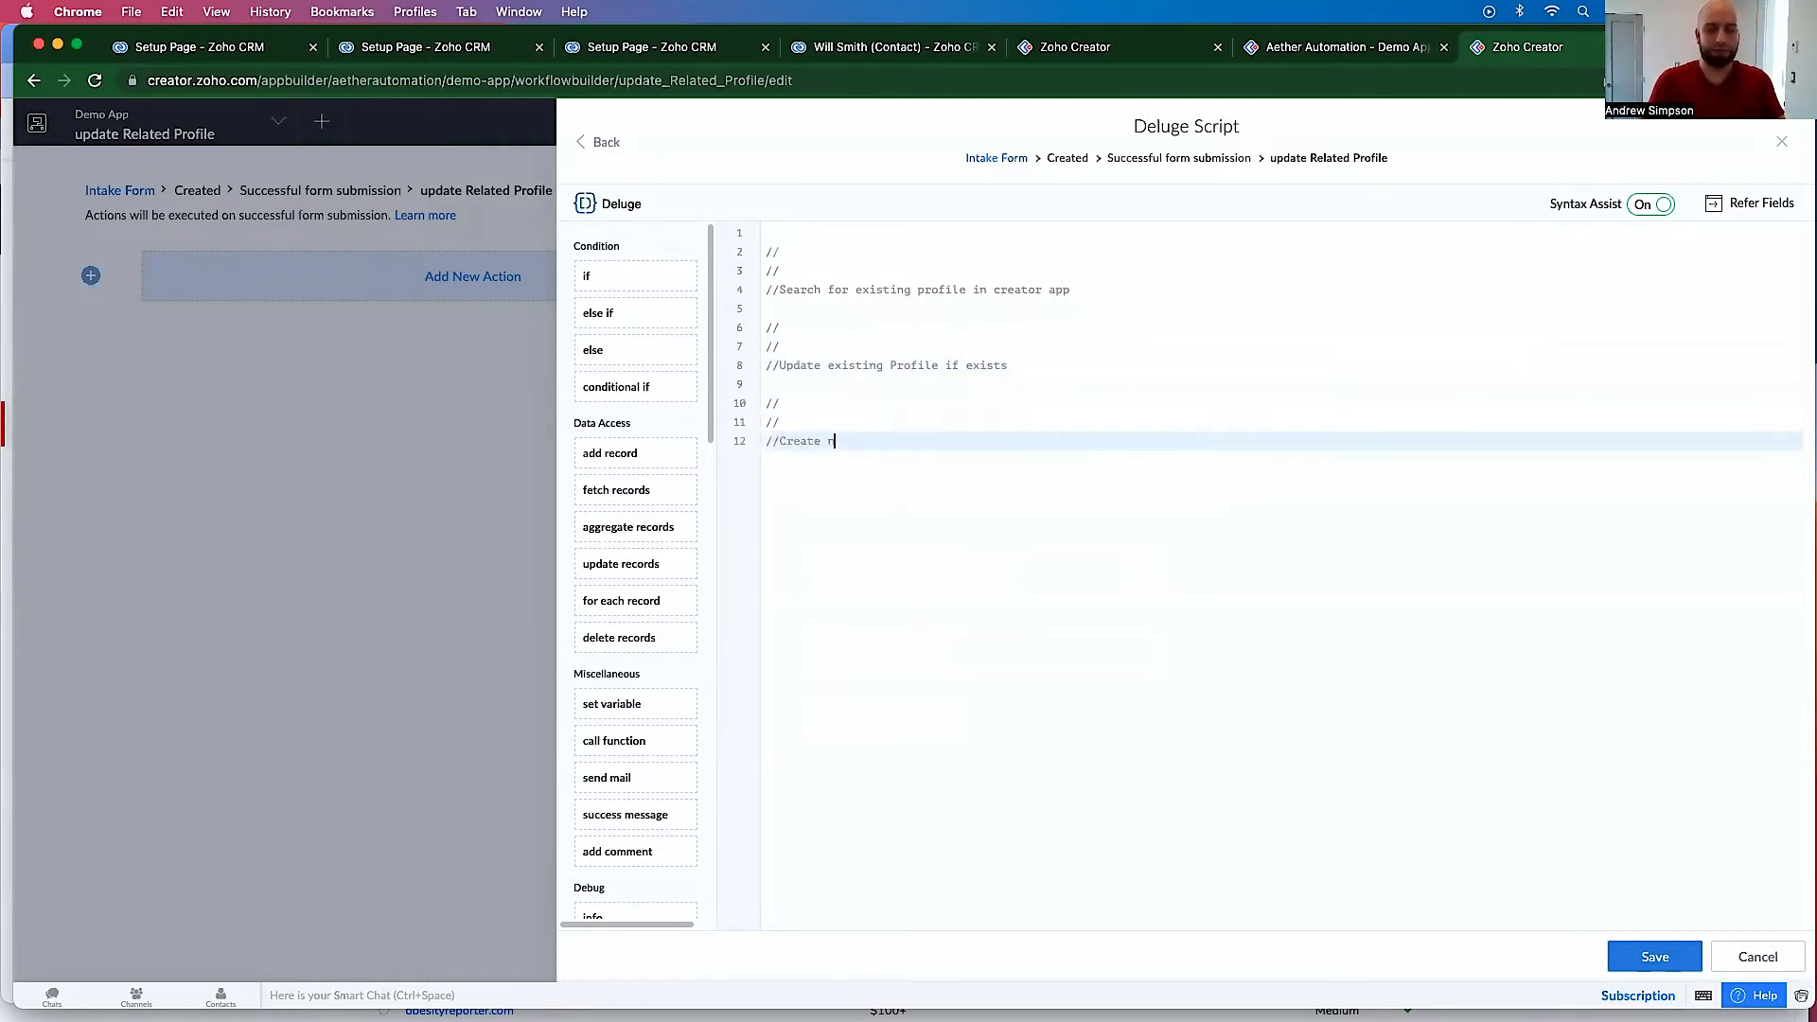
pyautogui.write('new Profile if')
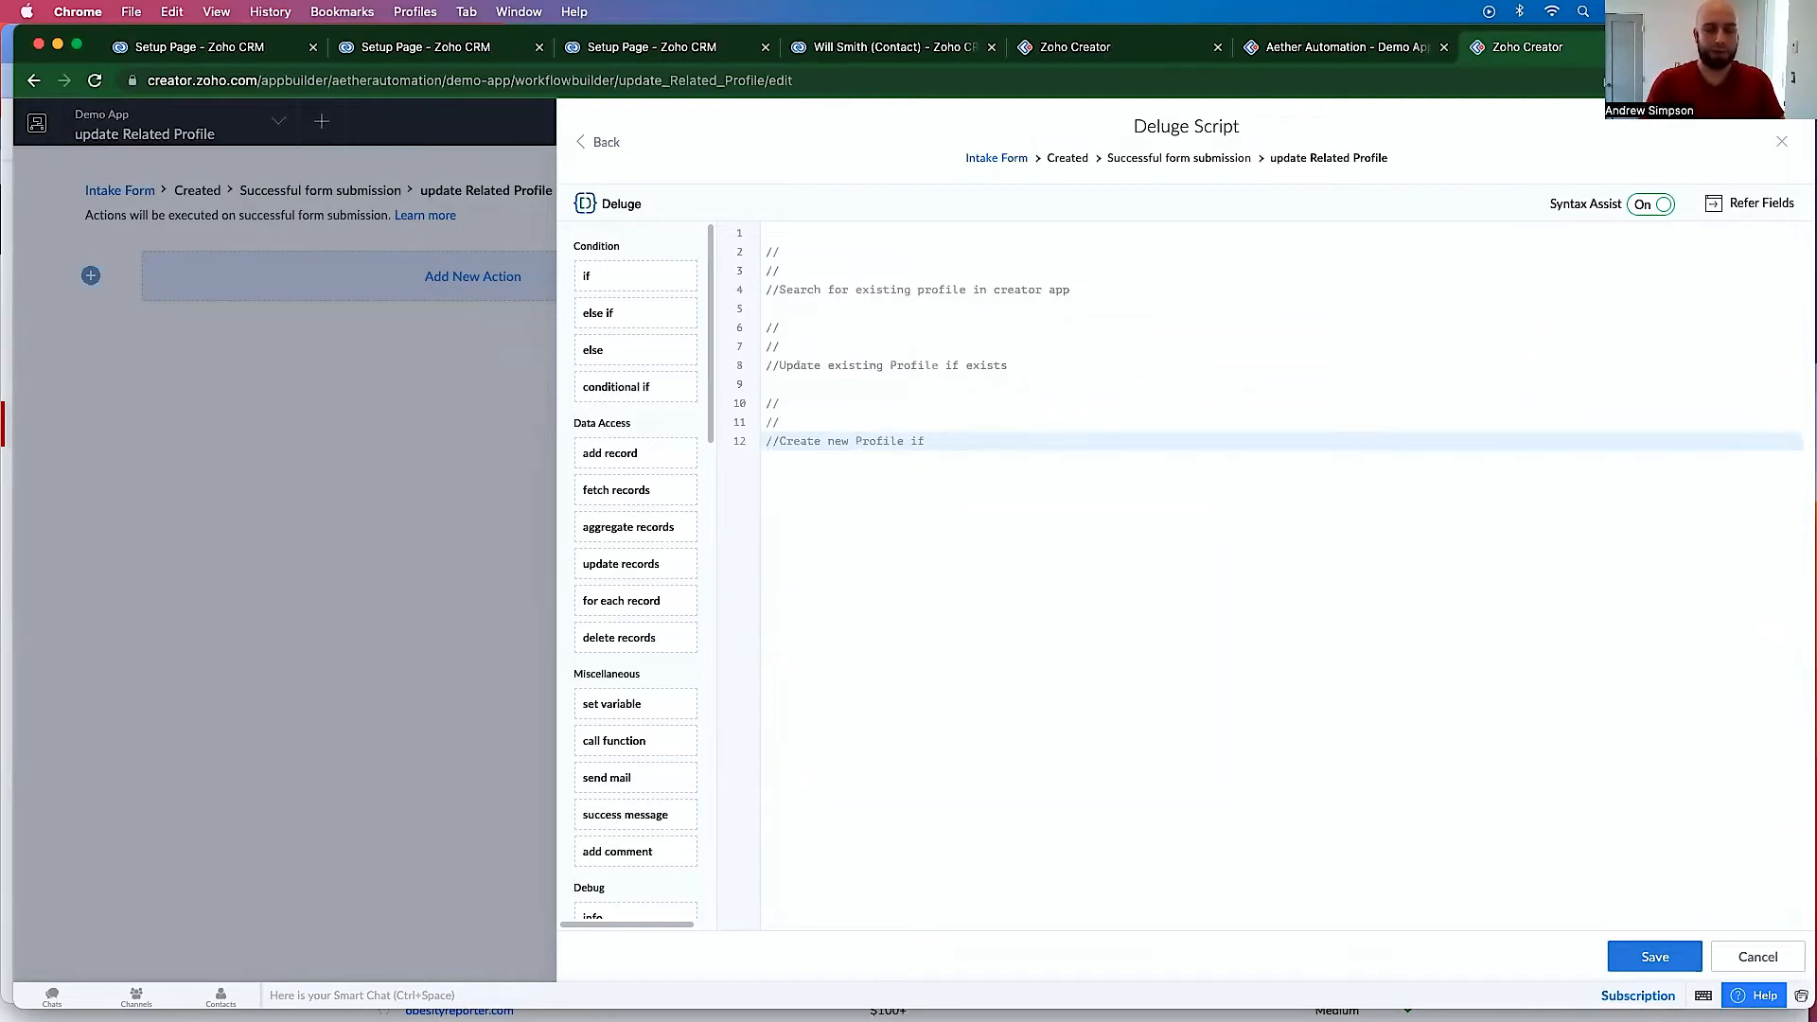
pyautogui.write('does not exist')
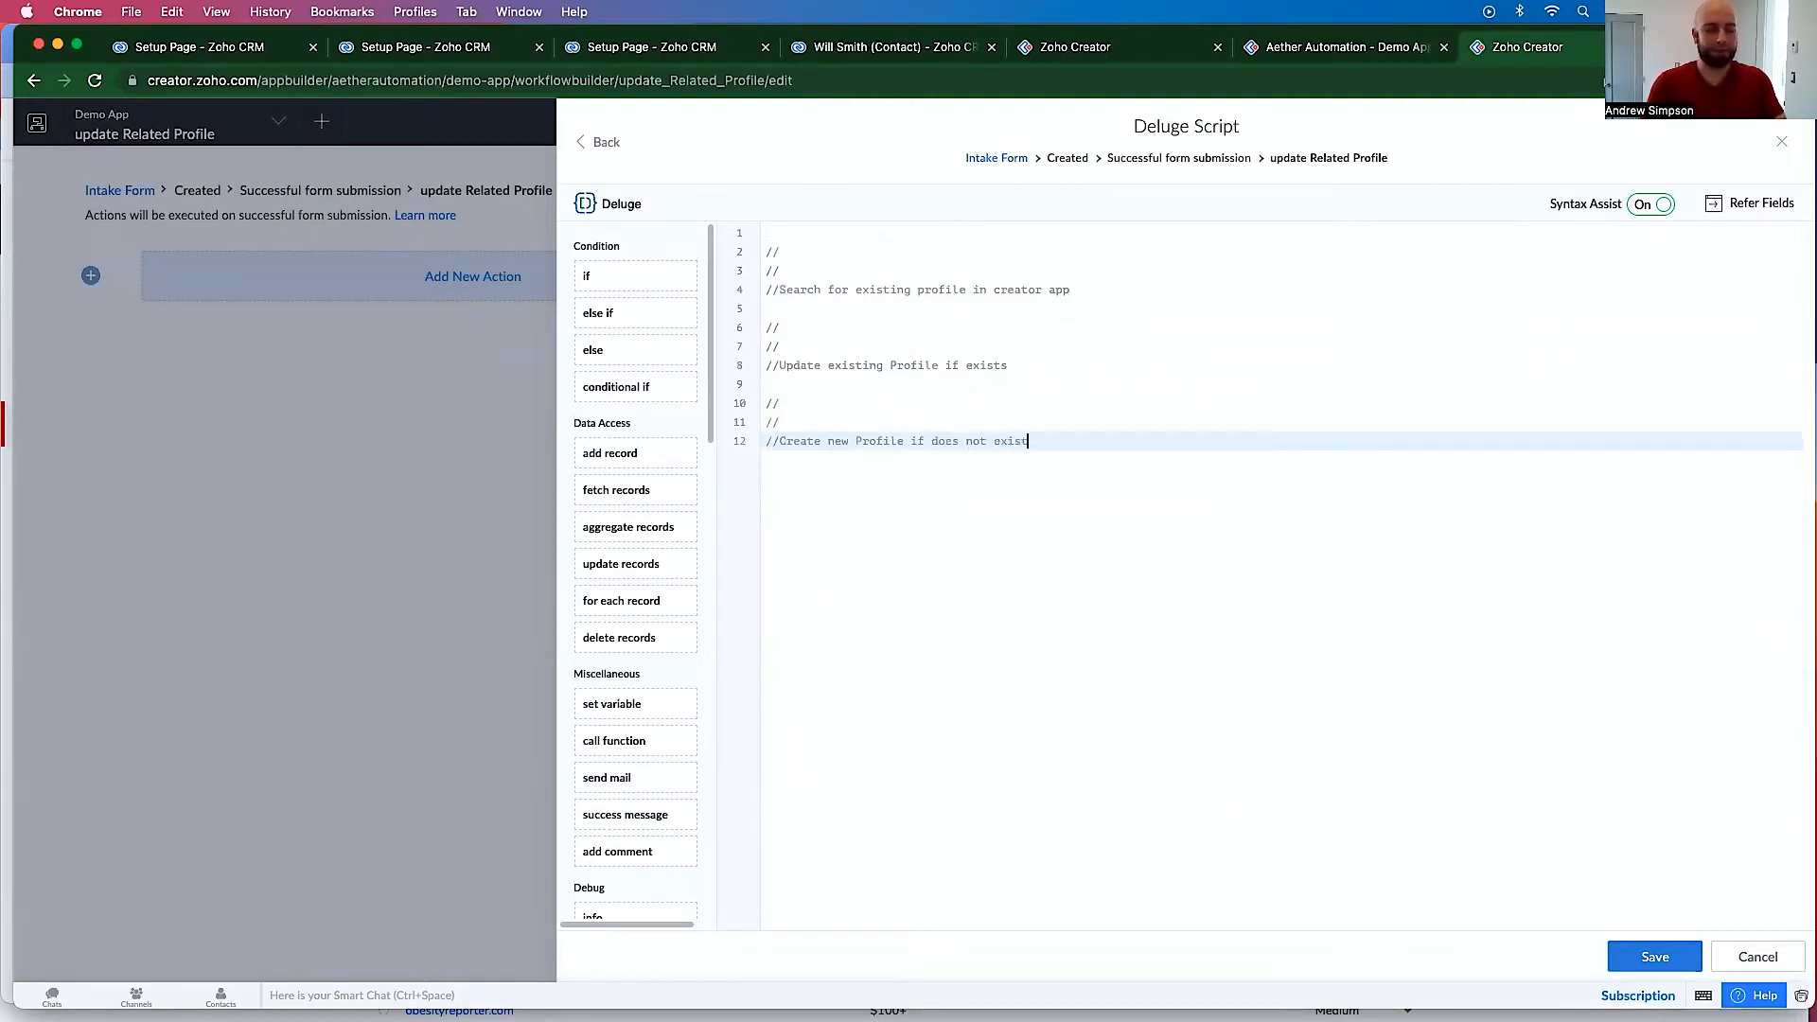
pyautogui.click(835, 309)
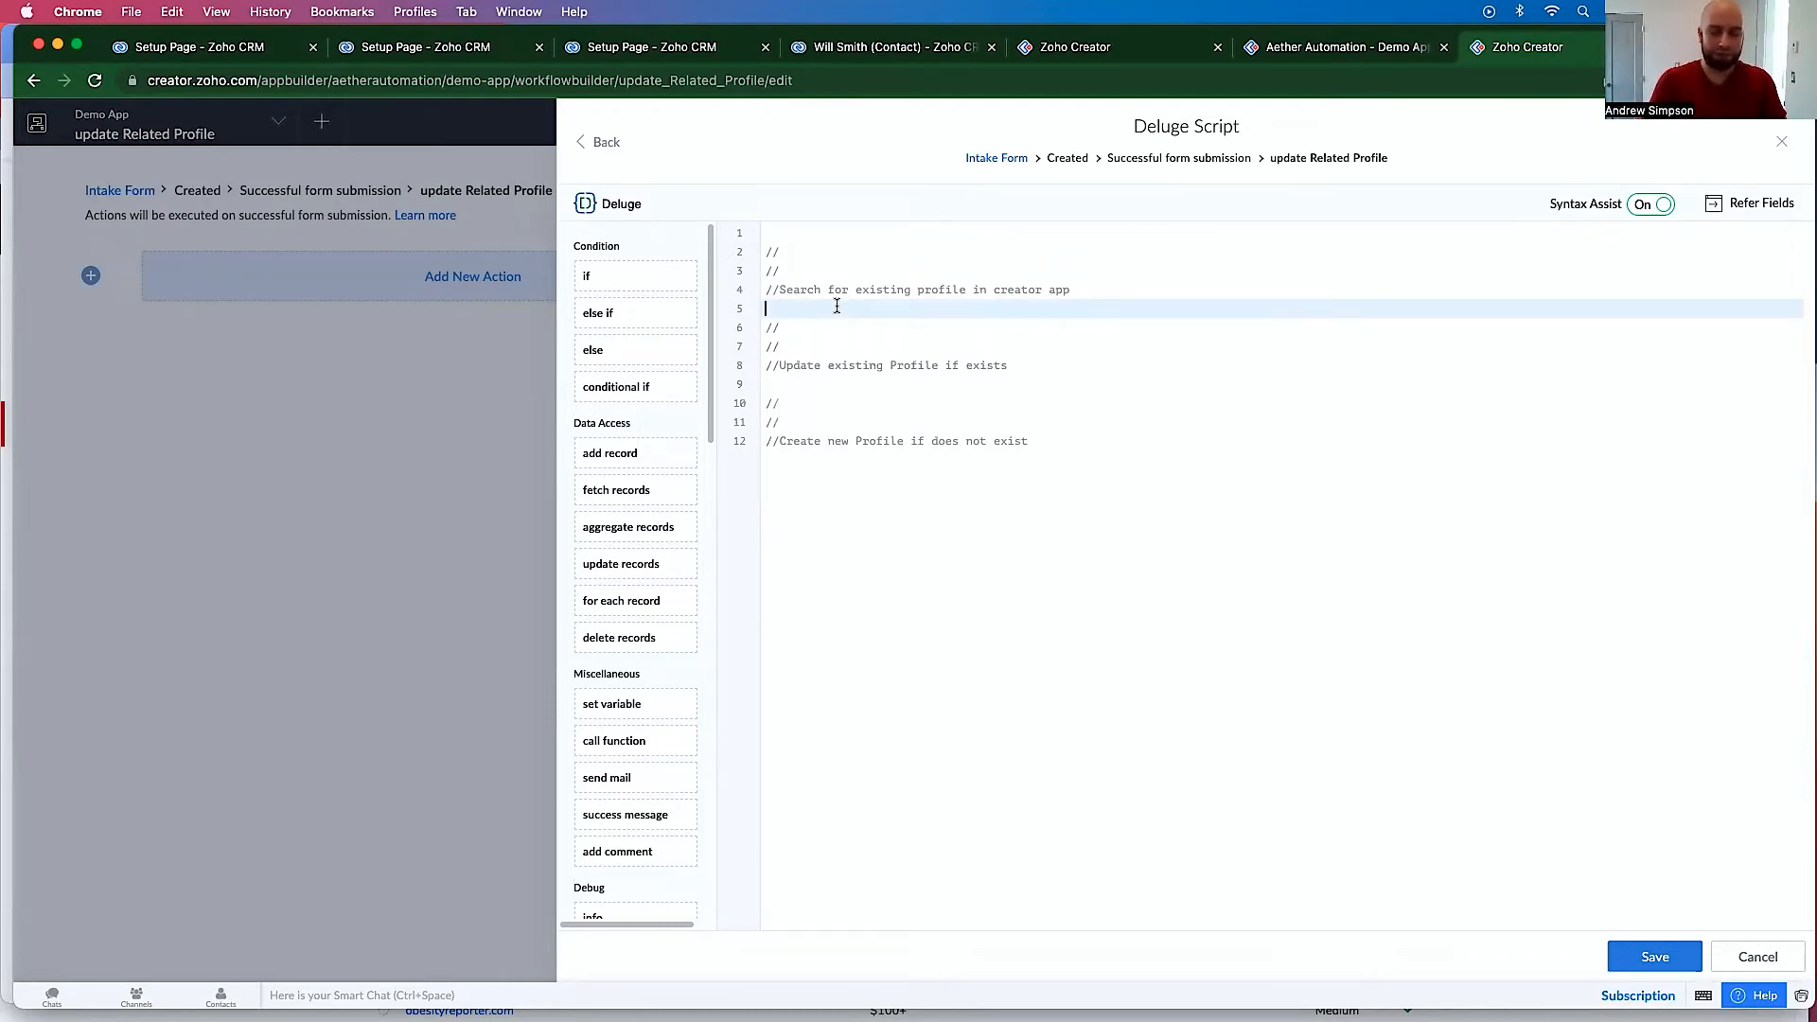
# Write 'potentialProfile = Profile[ ]' with the cursor inside the empty criteria brackets.
pyautogui.write('potentialP')
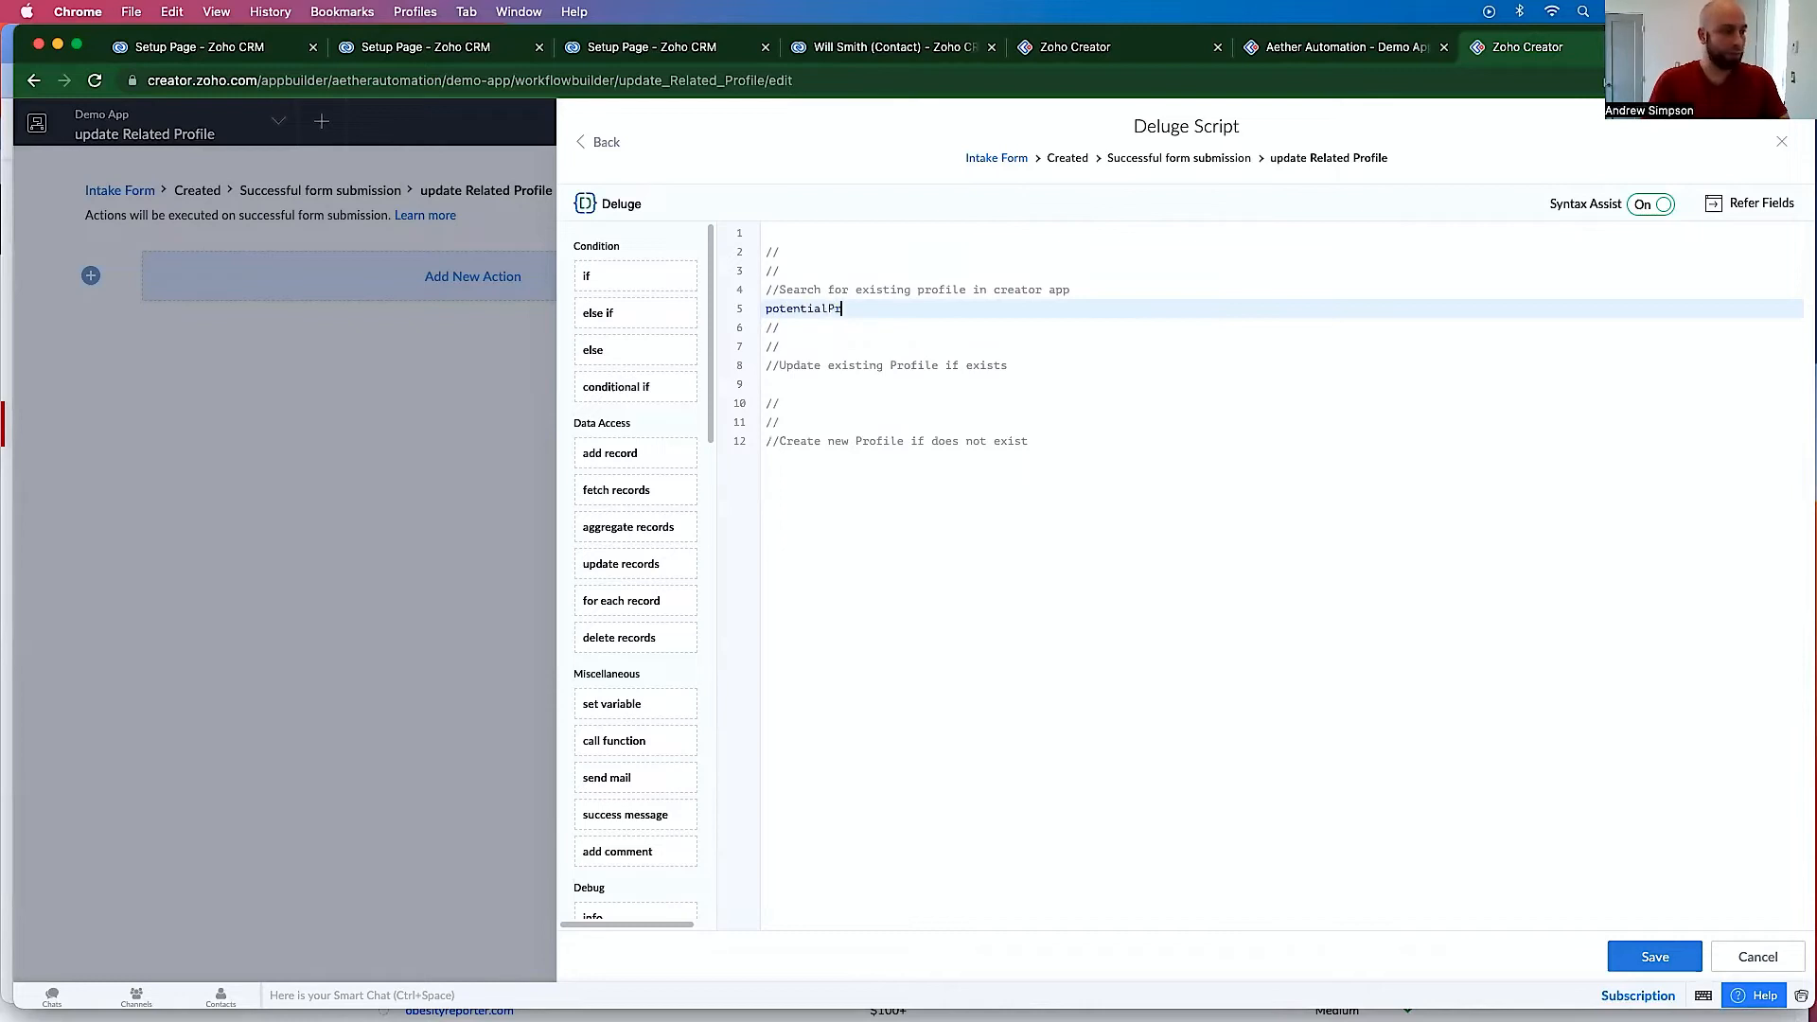
pyautogui.write('rofile')
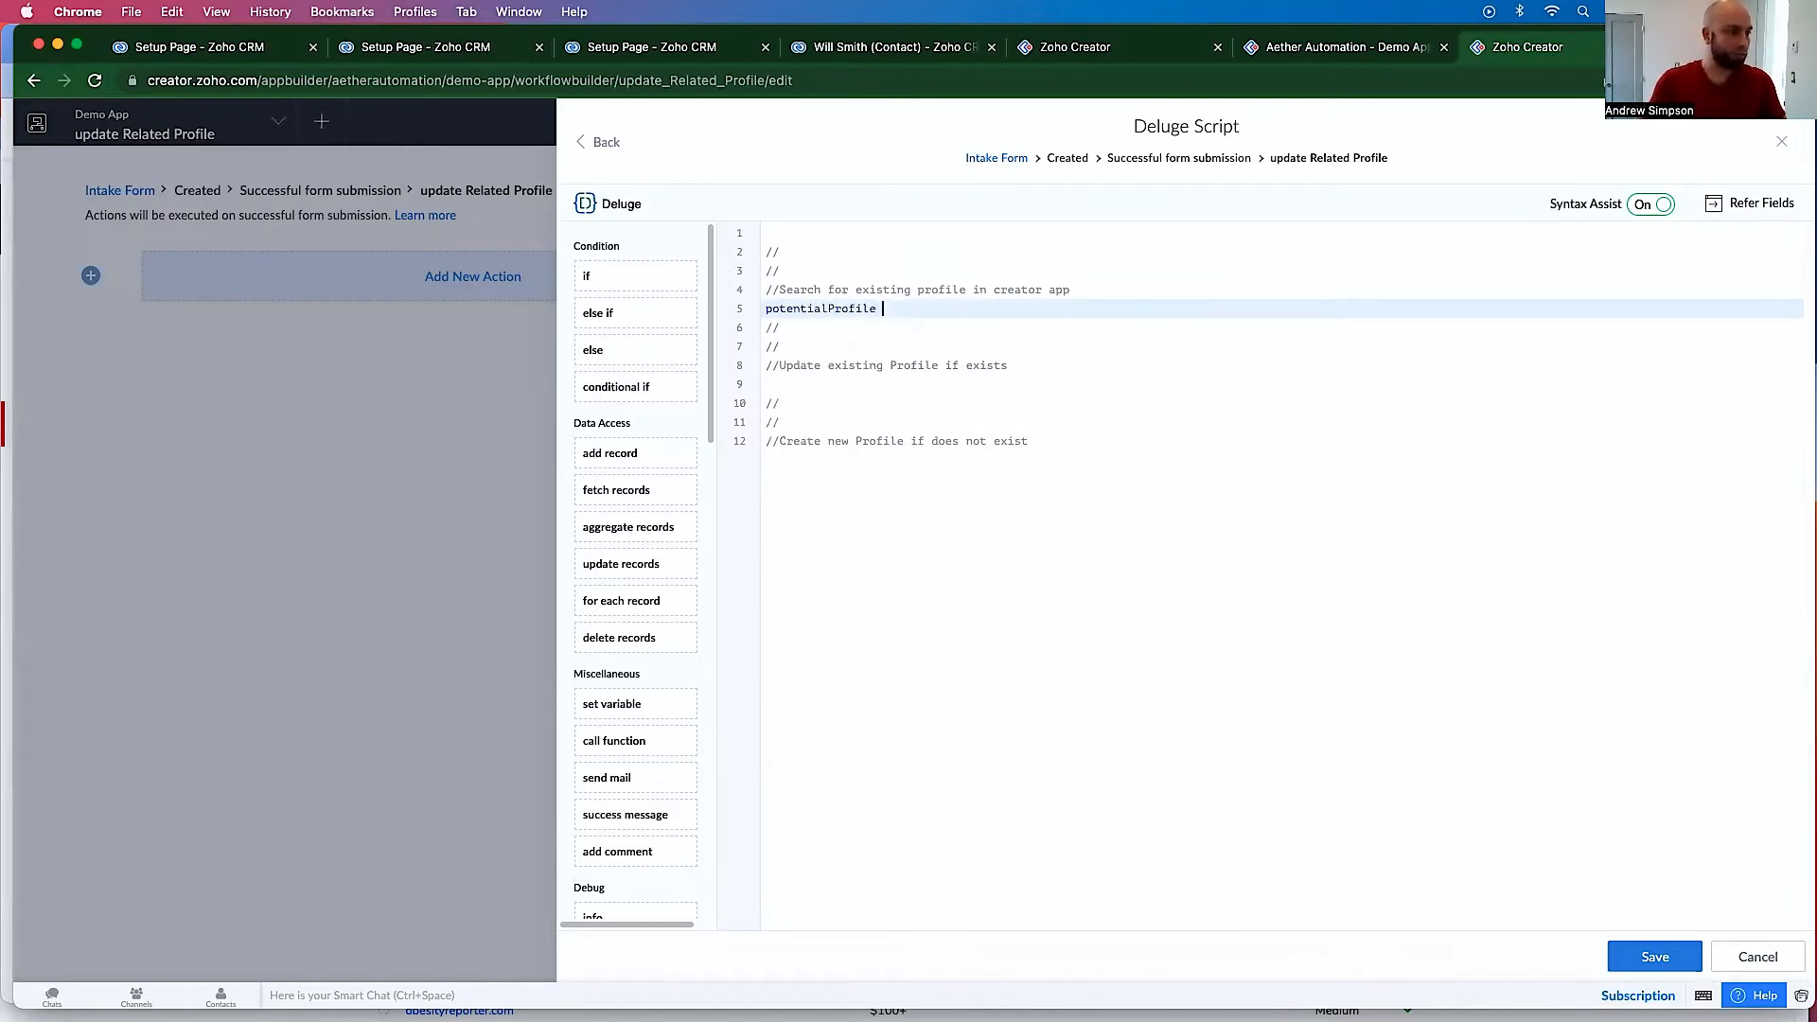
pyautogui.write('= pr')
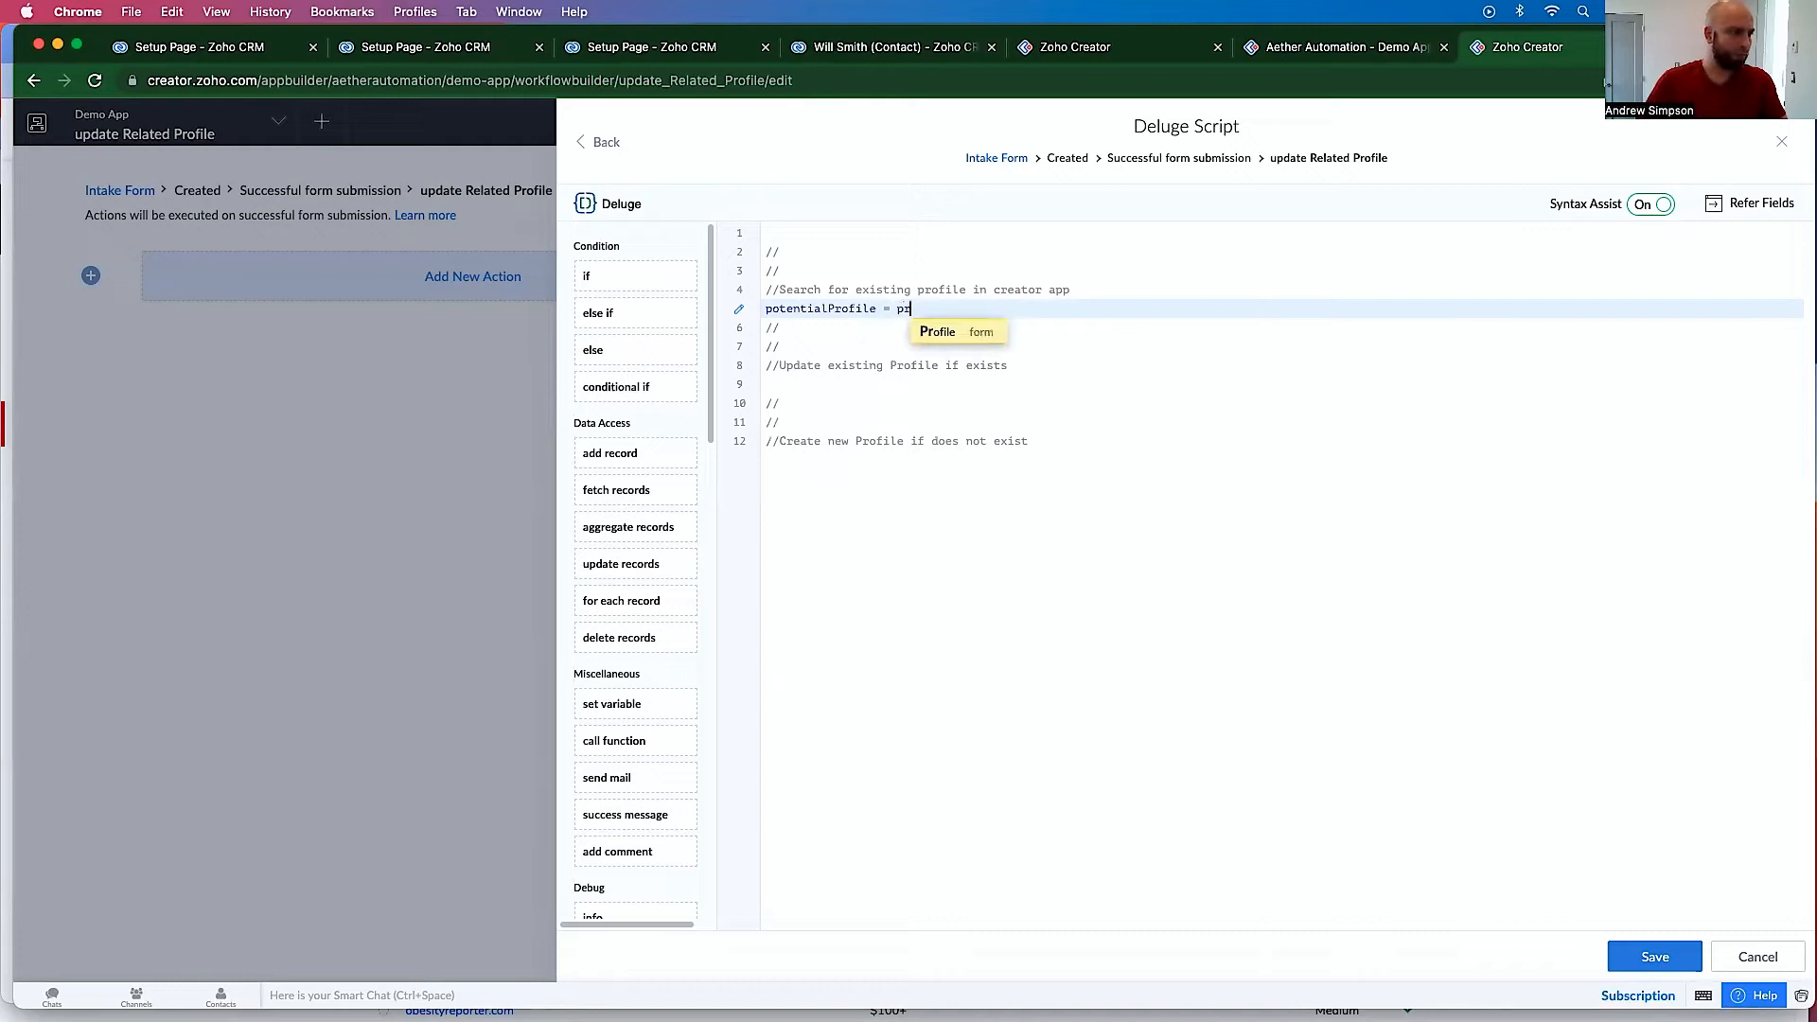
pyautogui.click(937, 331)
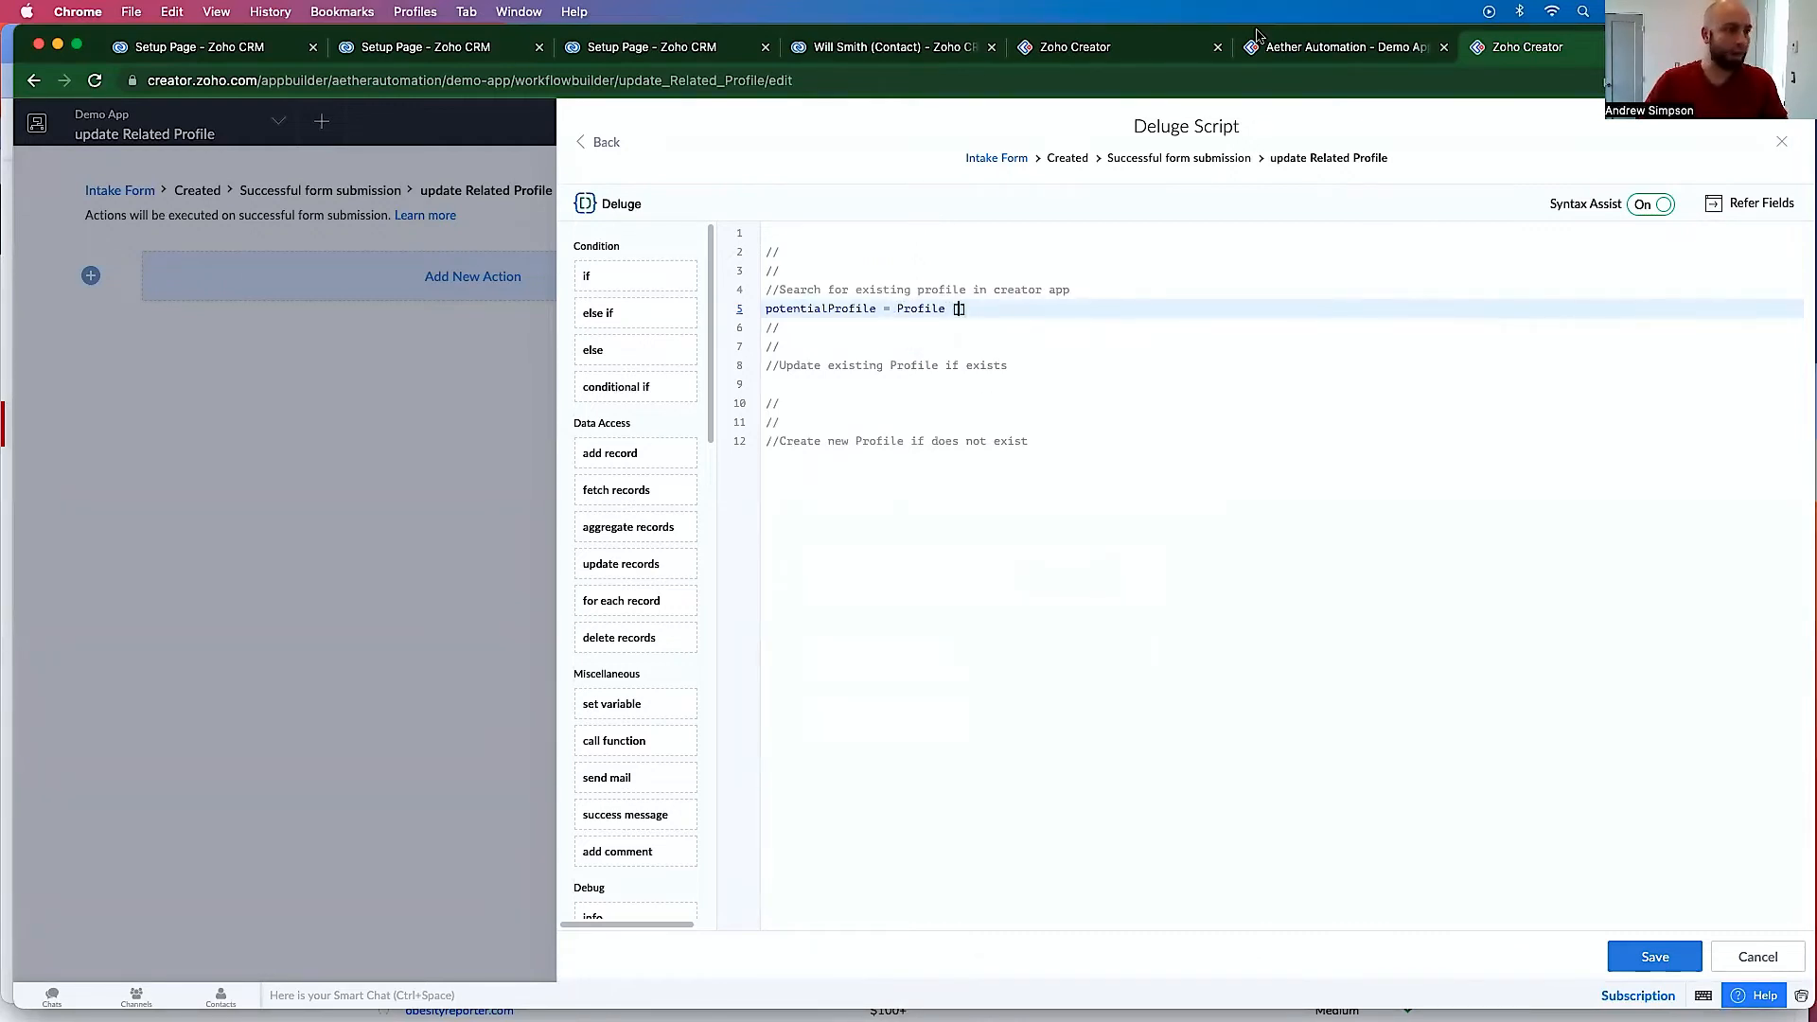
pyautogui.click(1339, 46)
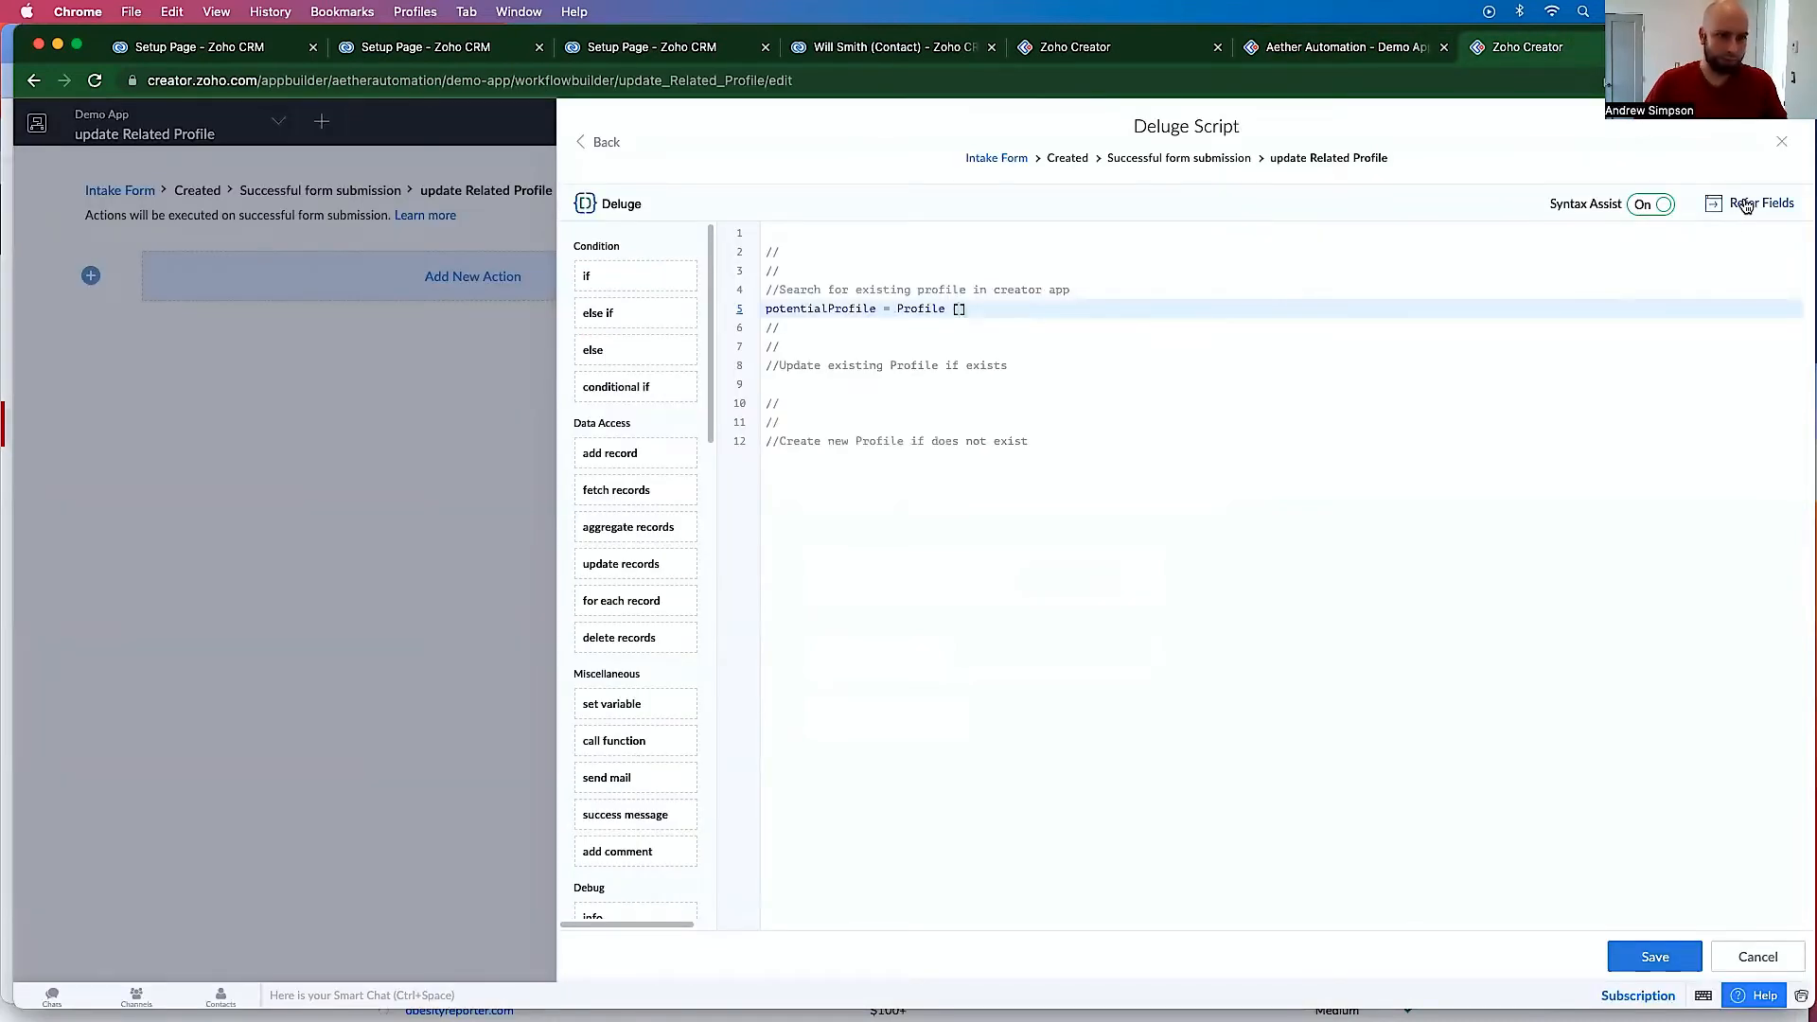
# Complete the fetch as 'potentialProfile = Profile[Email = input.Email];' using the Profile field list.
pyautogui.click(1758, 203)
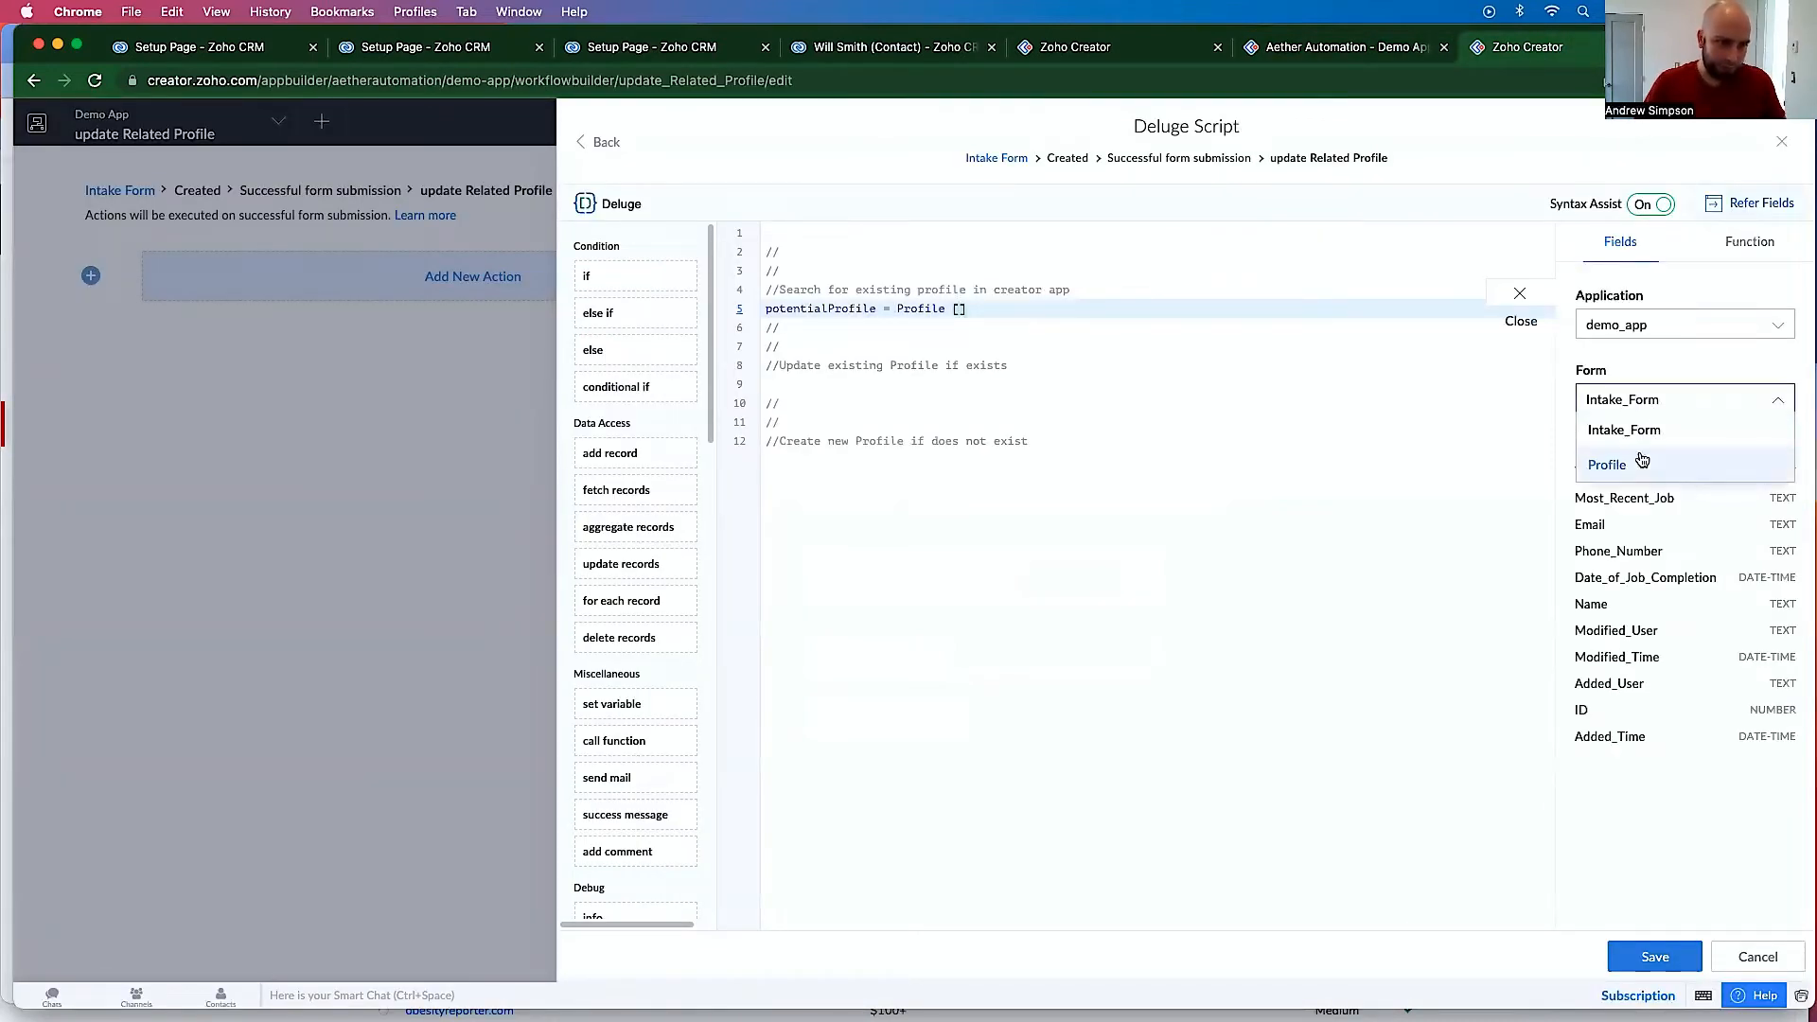
pyautogui.click(1607, 464)
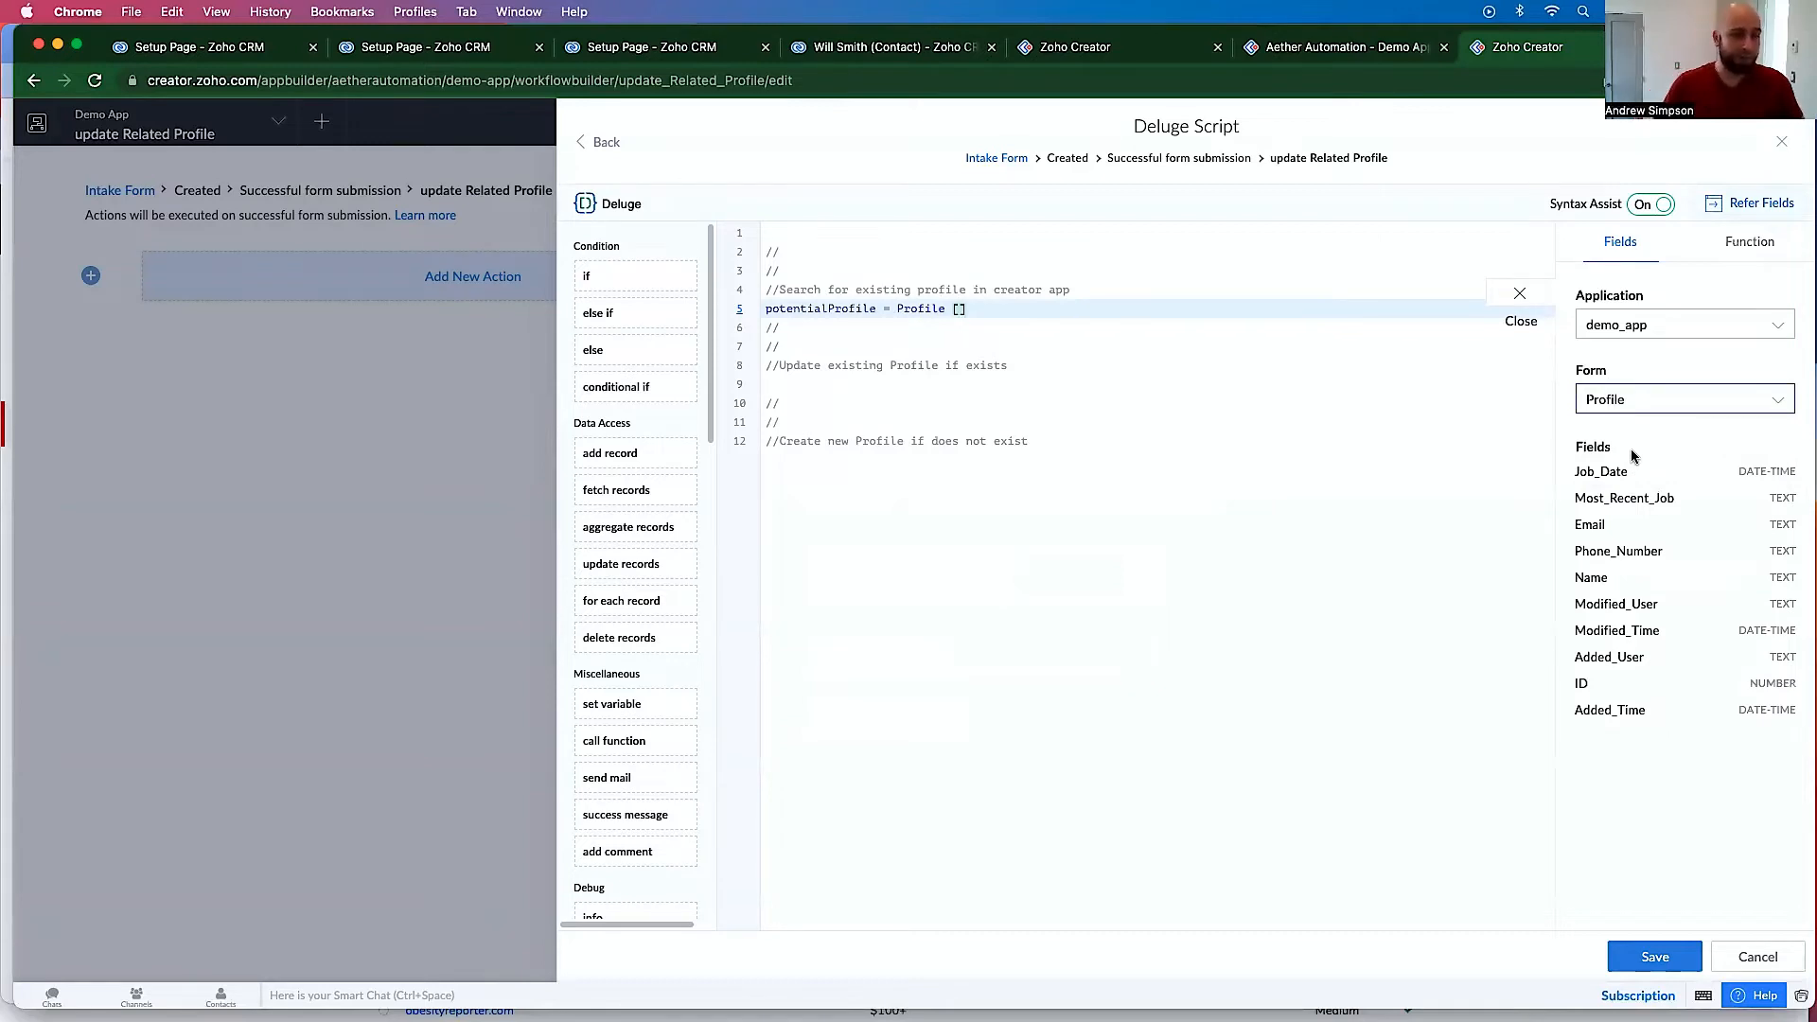
pyautogui.moveTo(1620, 525)
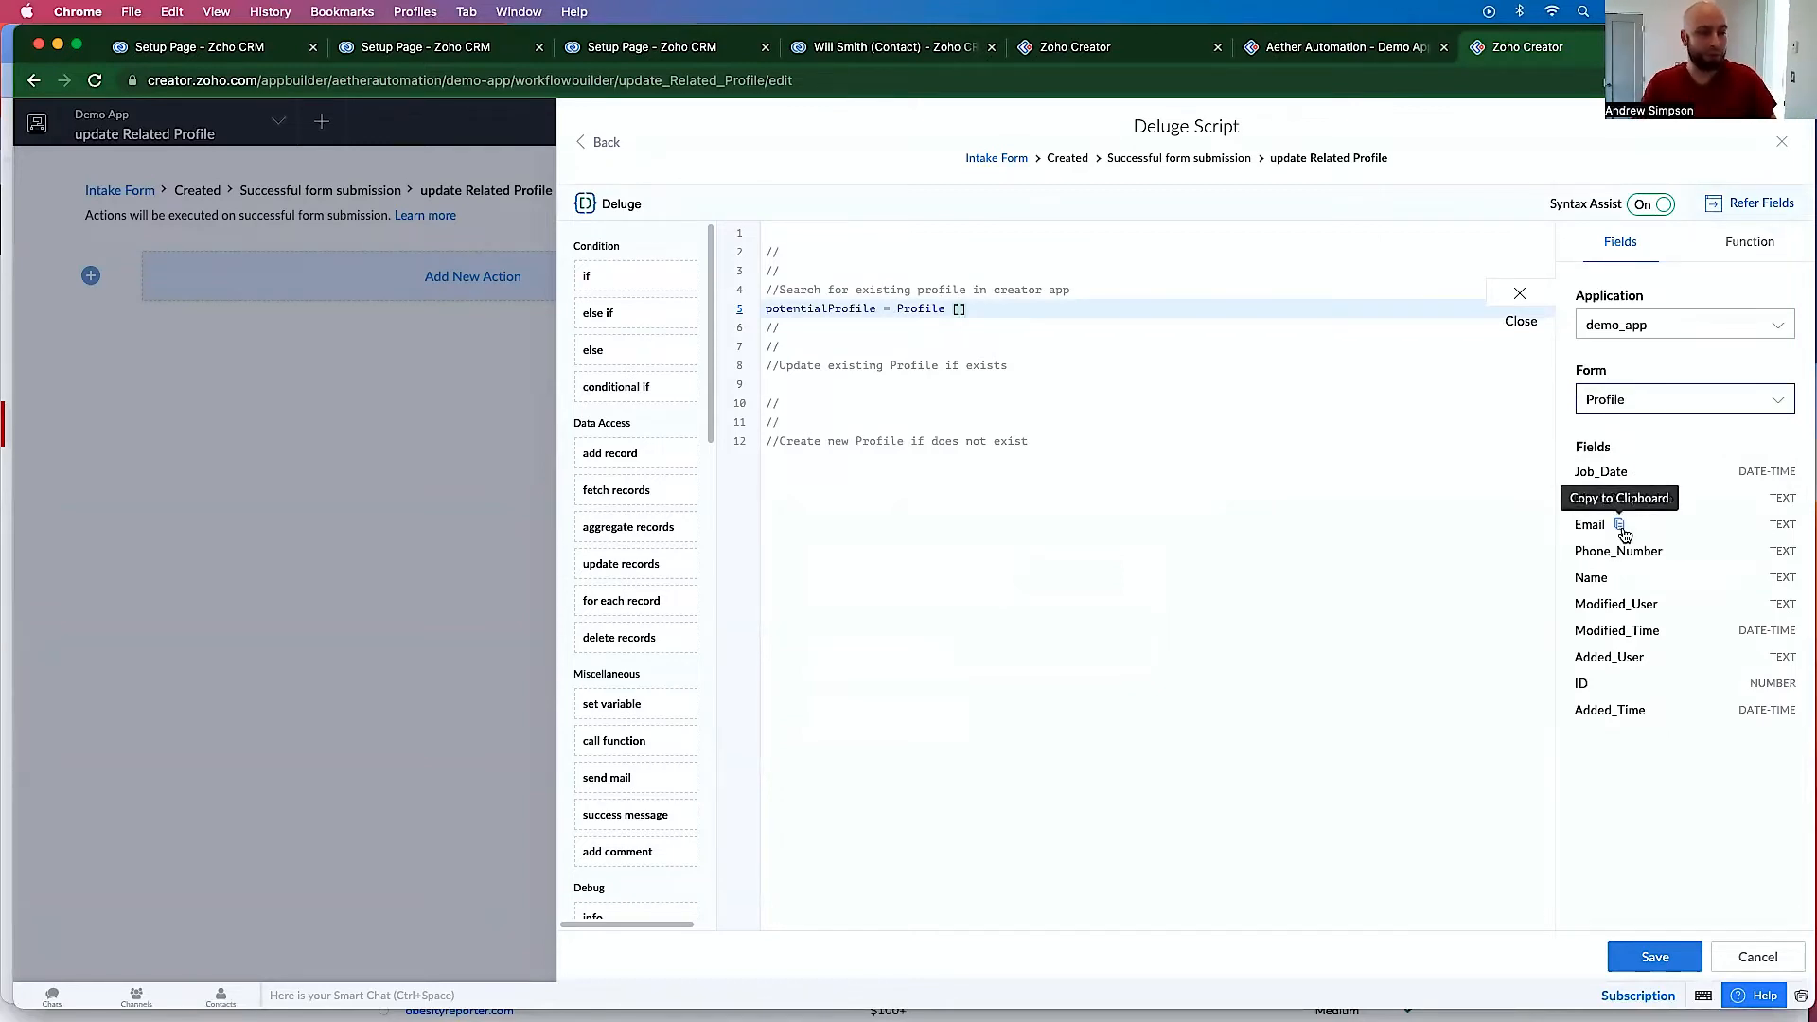
pyautogui.moveTo(1599, 354)
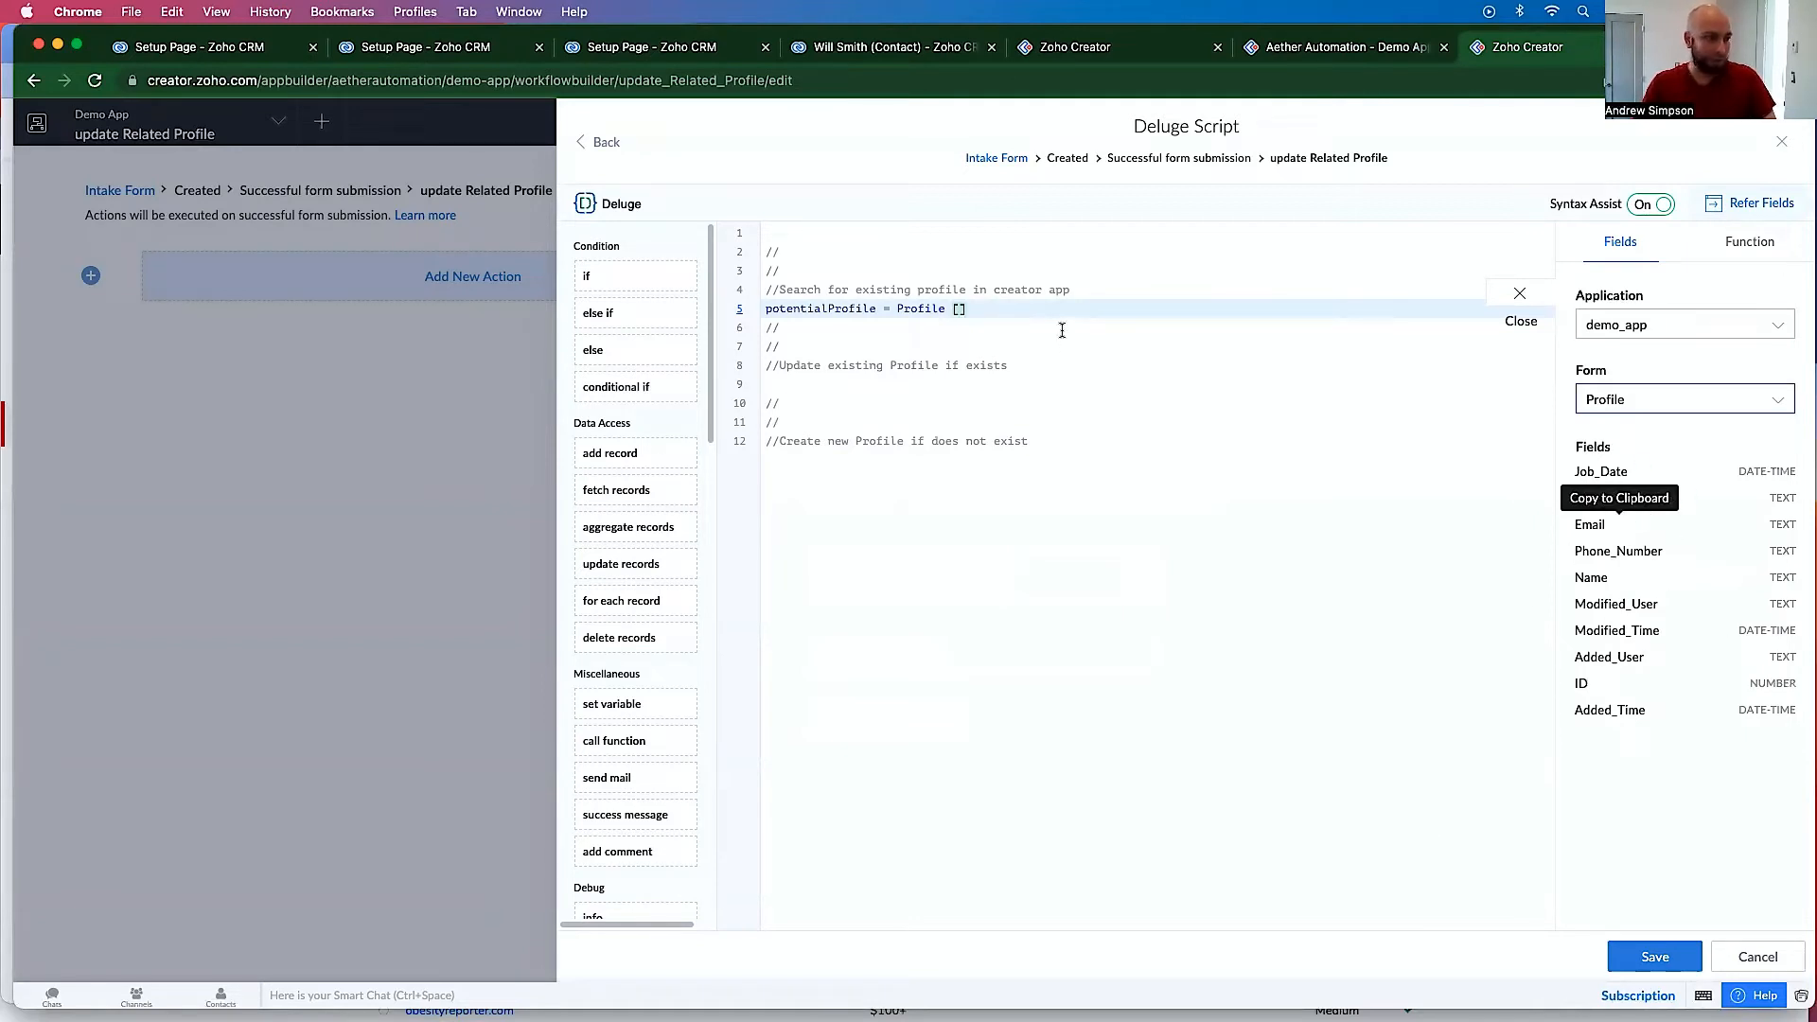
pyautogui.write('EMAI')
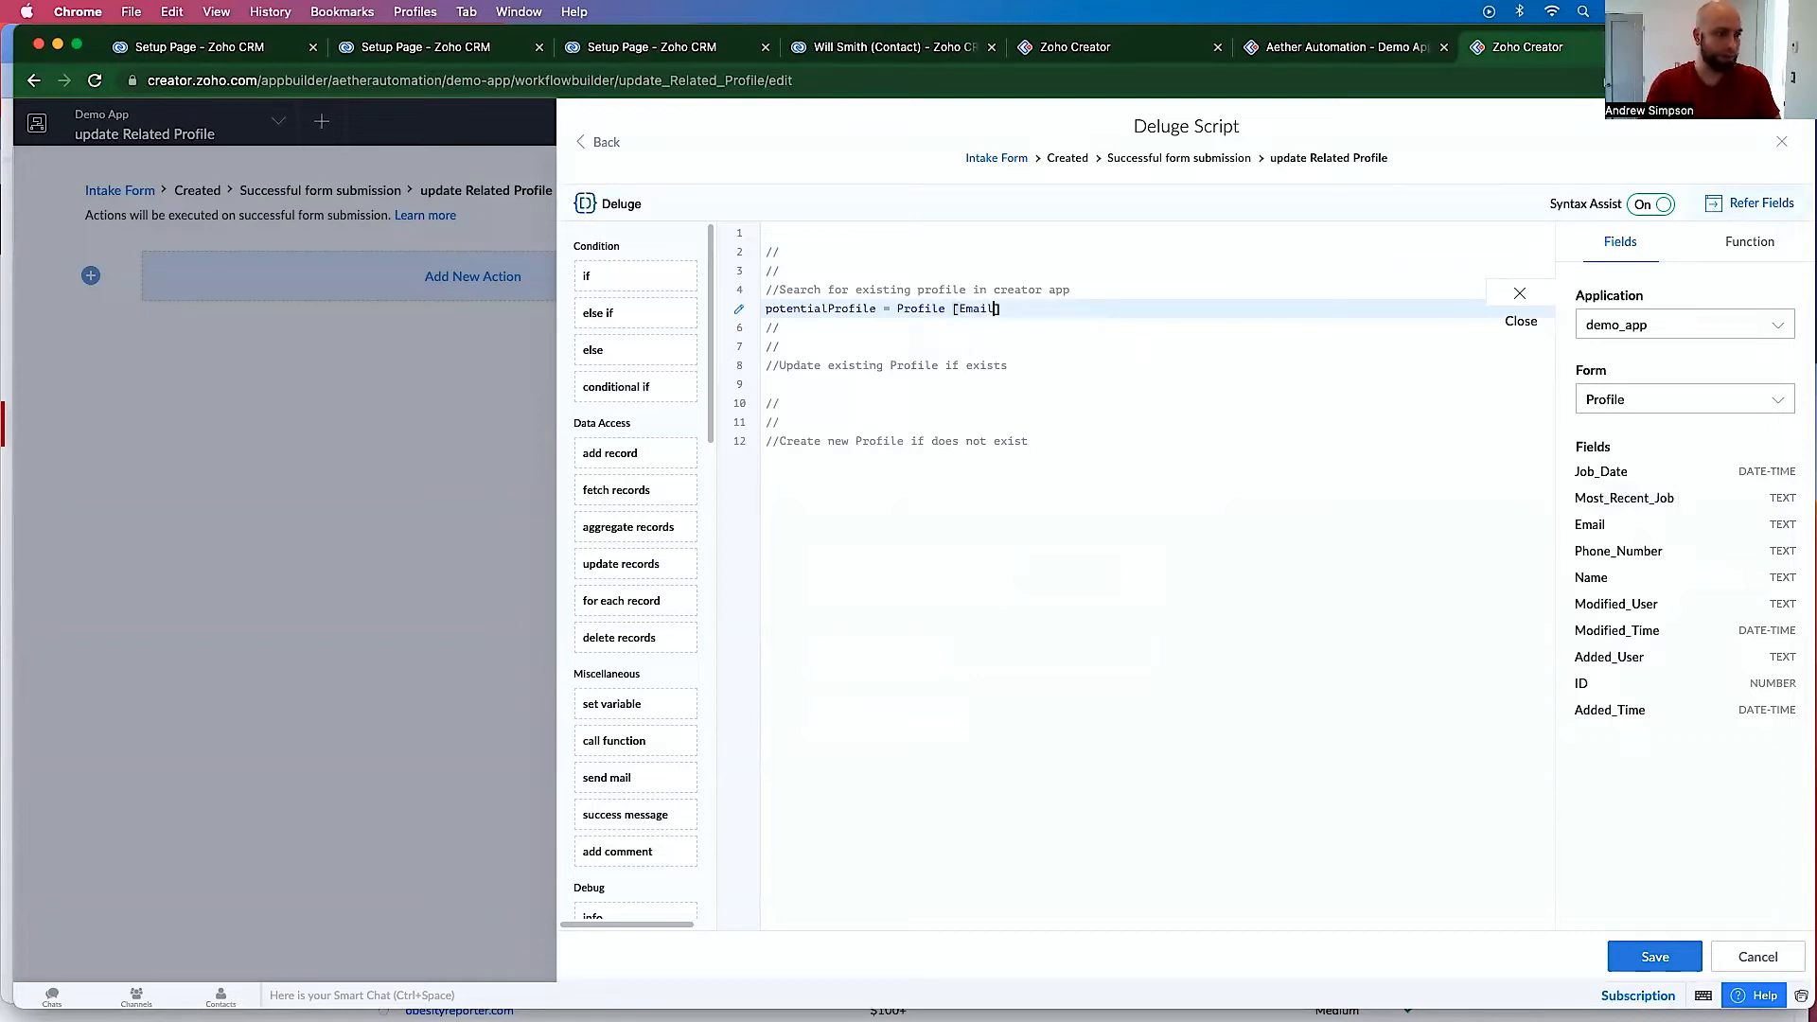
pyautogui.write('= input')
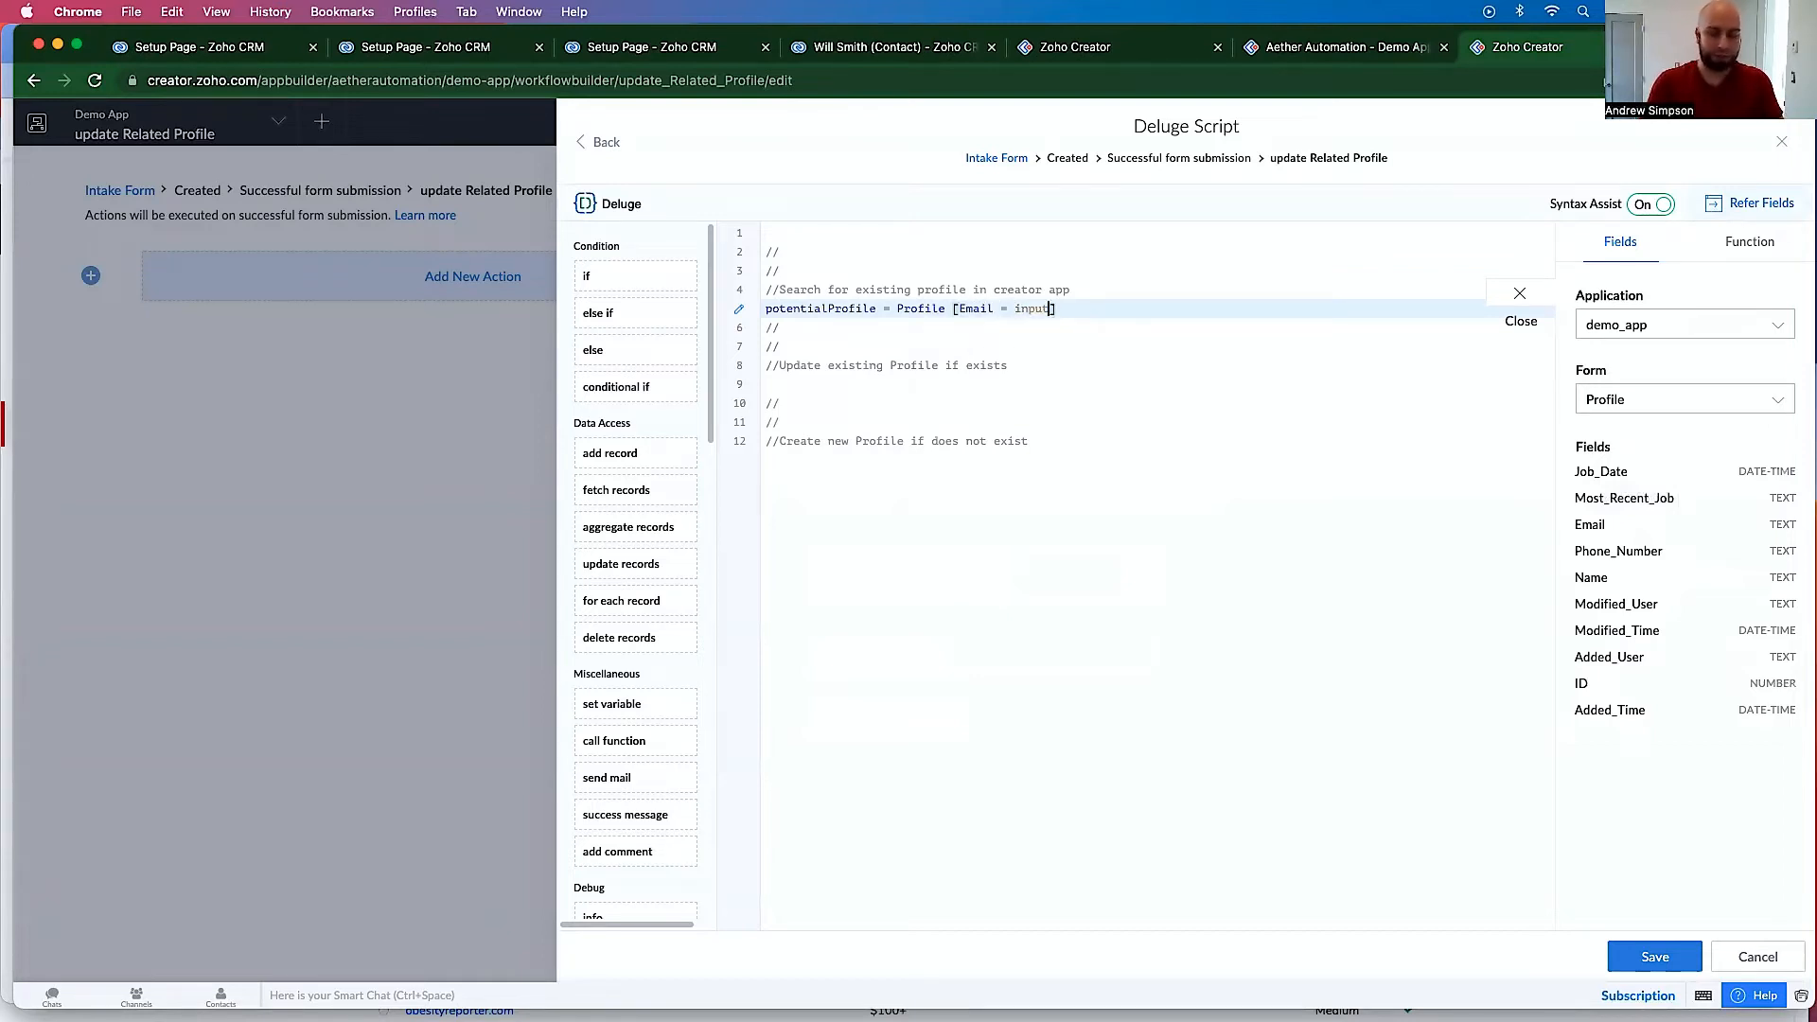
pyautogui.write('.e')
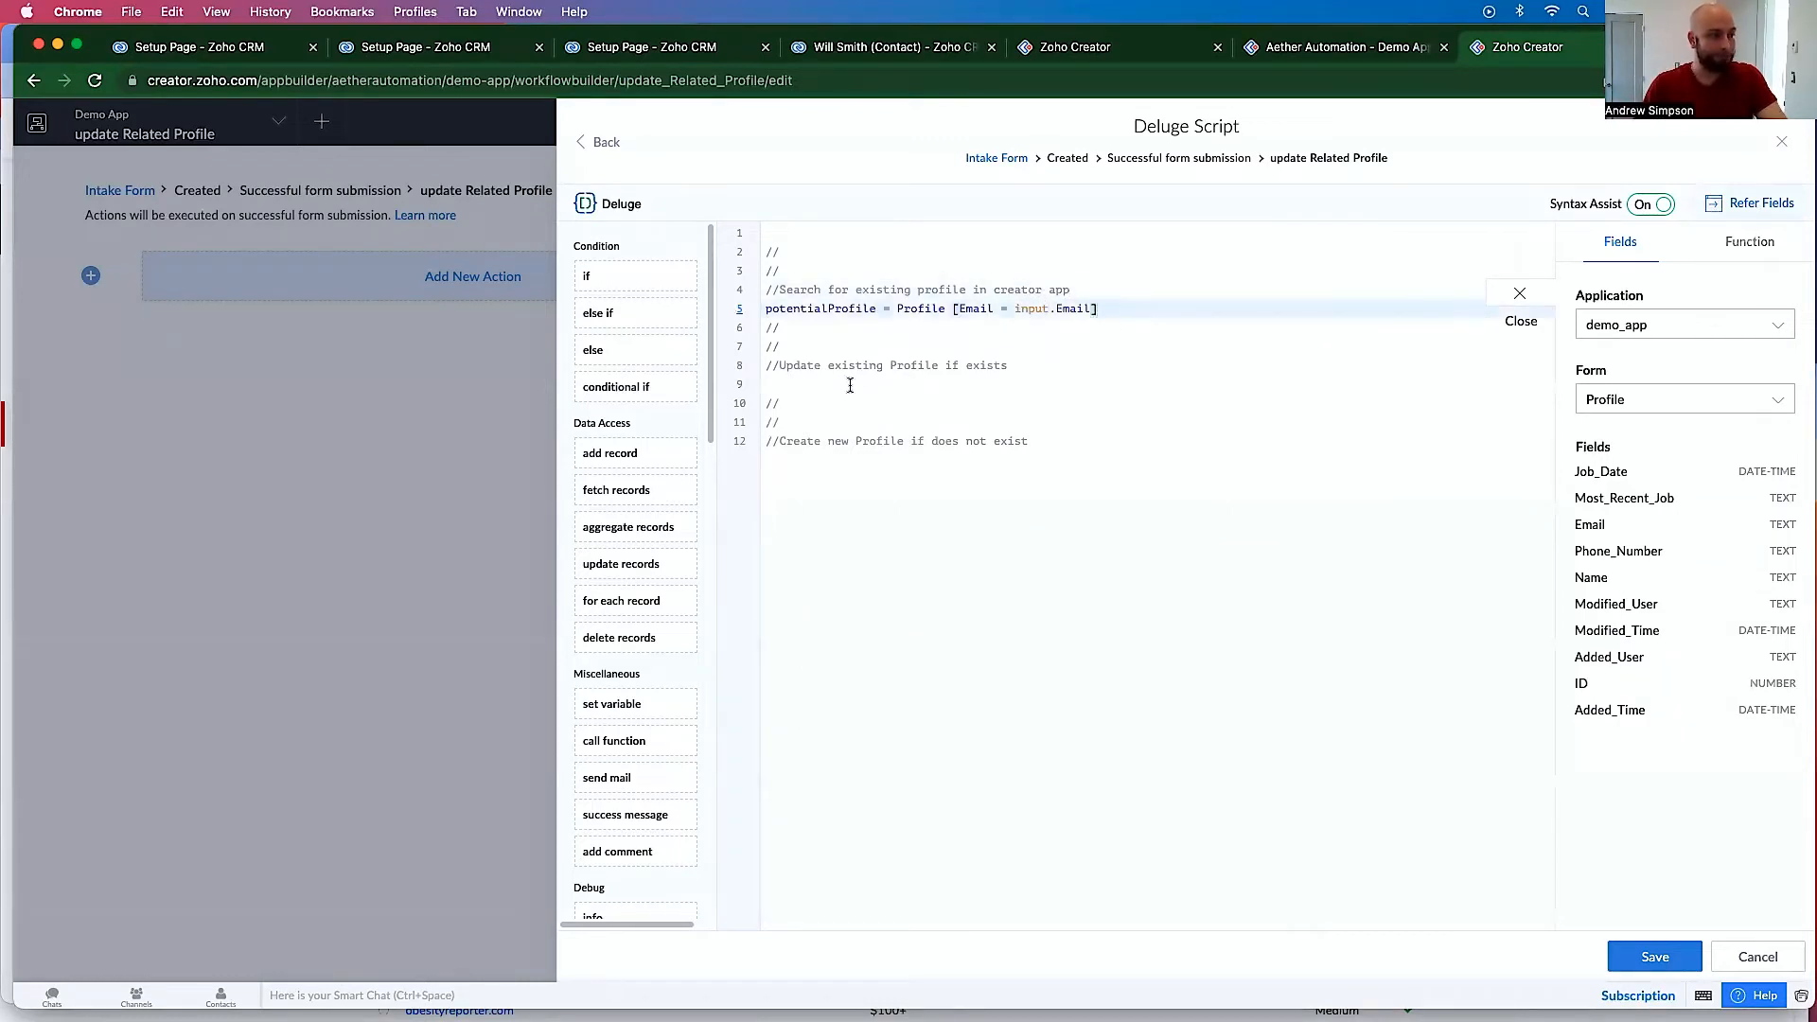
pyautogui.click(1123, 309)
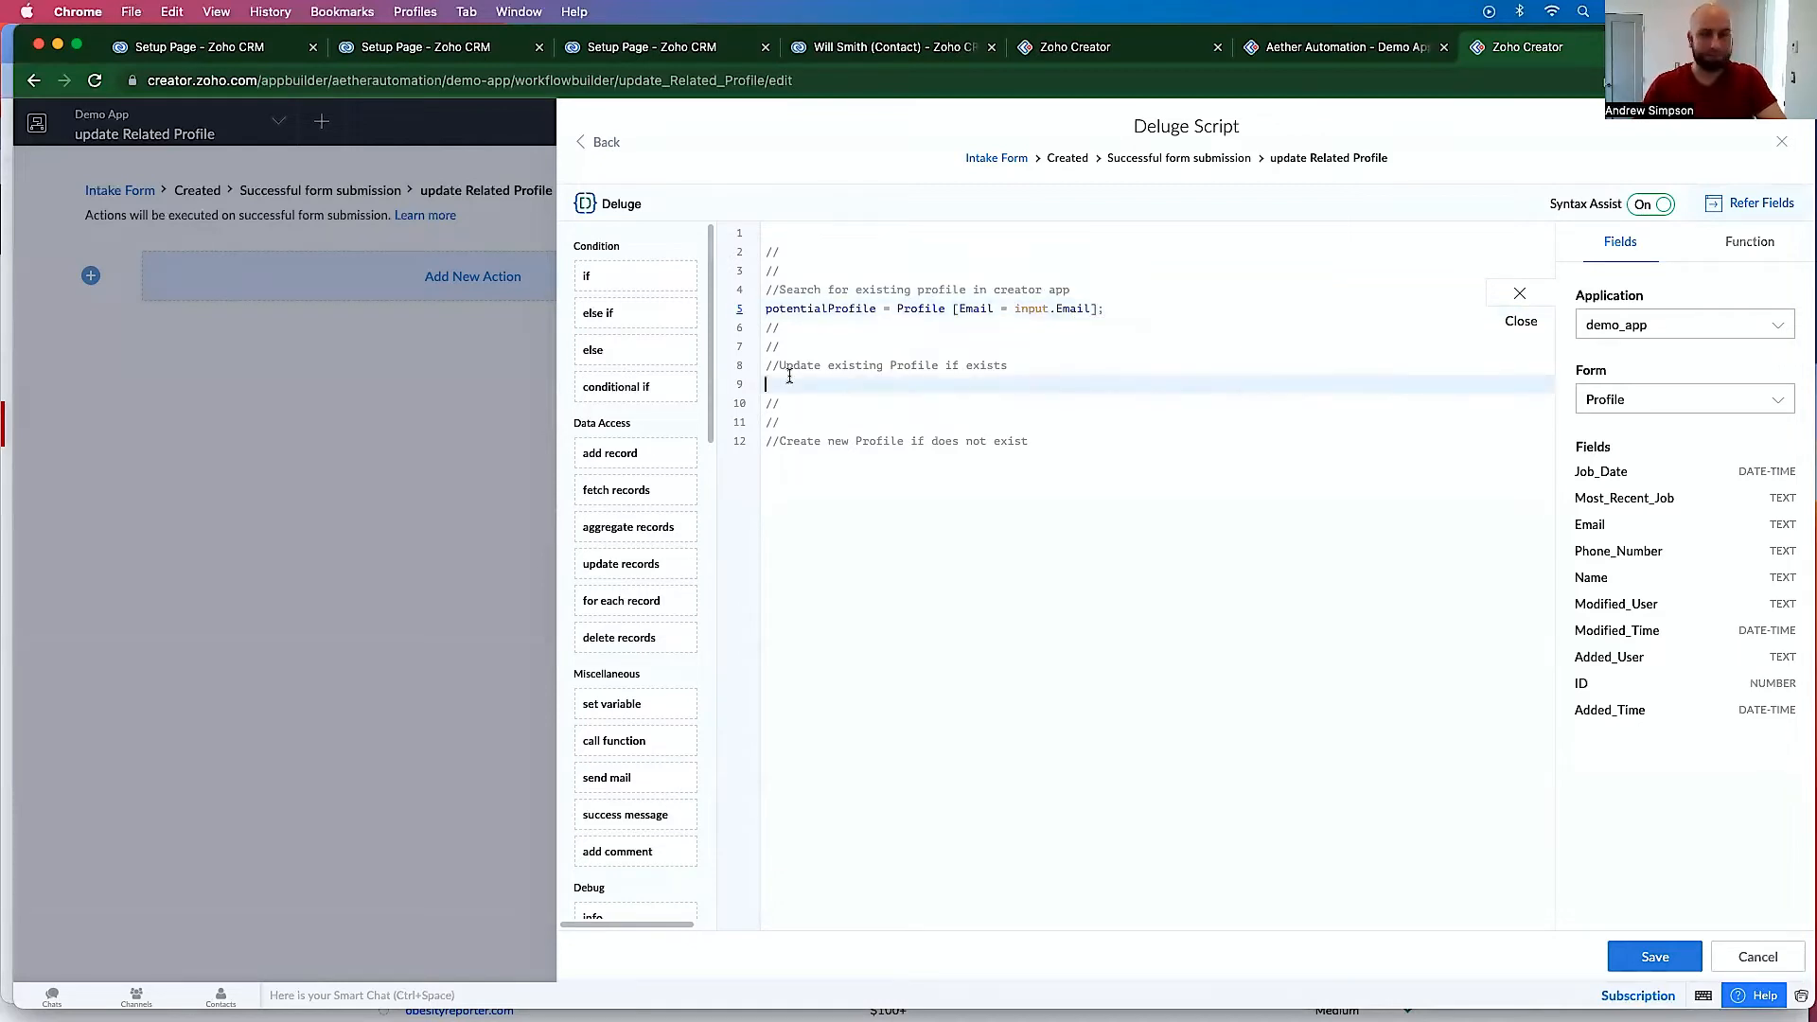
pyautogui.moveTo(1041, 519)
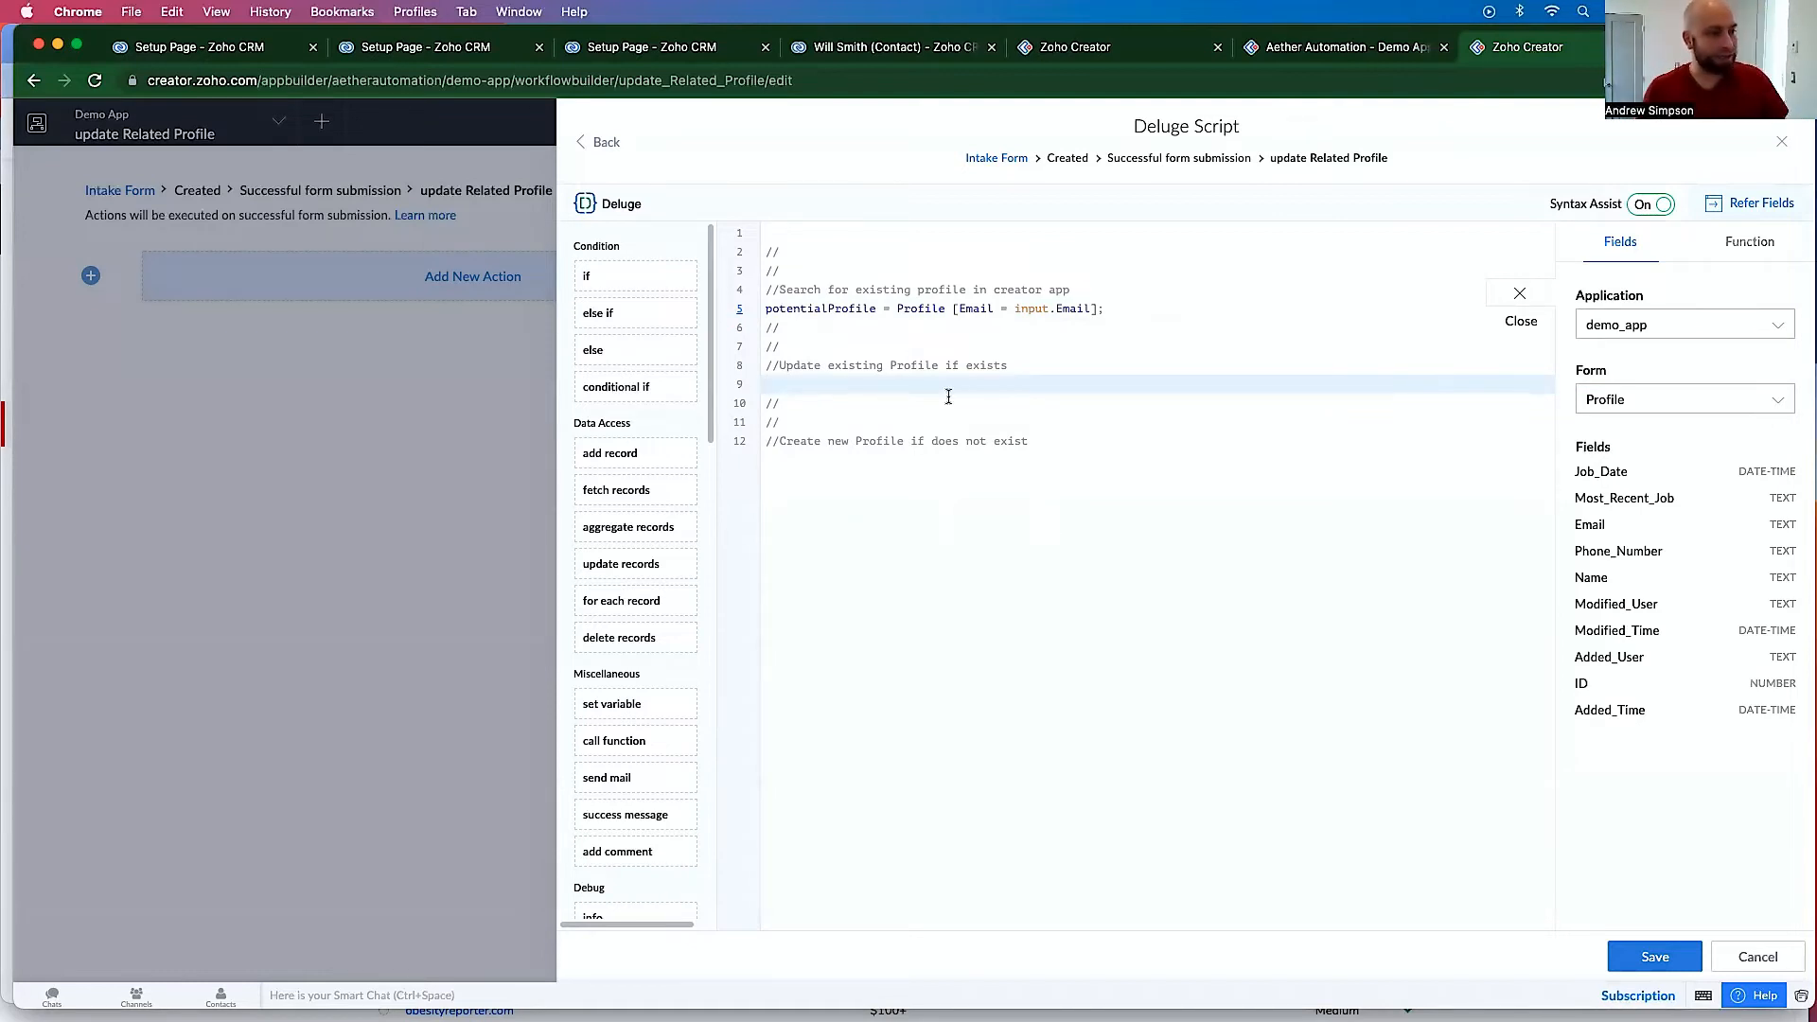
# Write 'if(potentialProfile.count(Email) == 1)' with empty braces under the update comment.
pyautogui.write('if()')
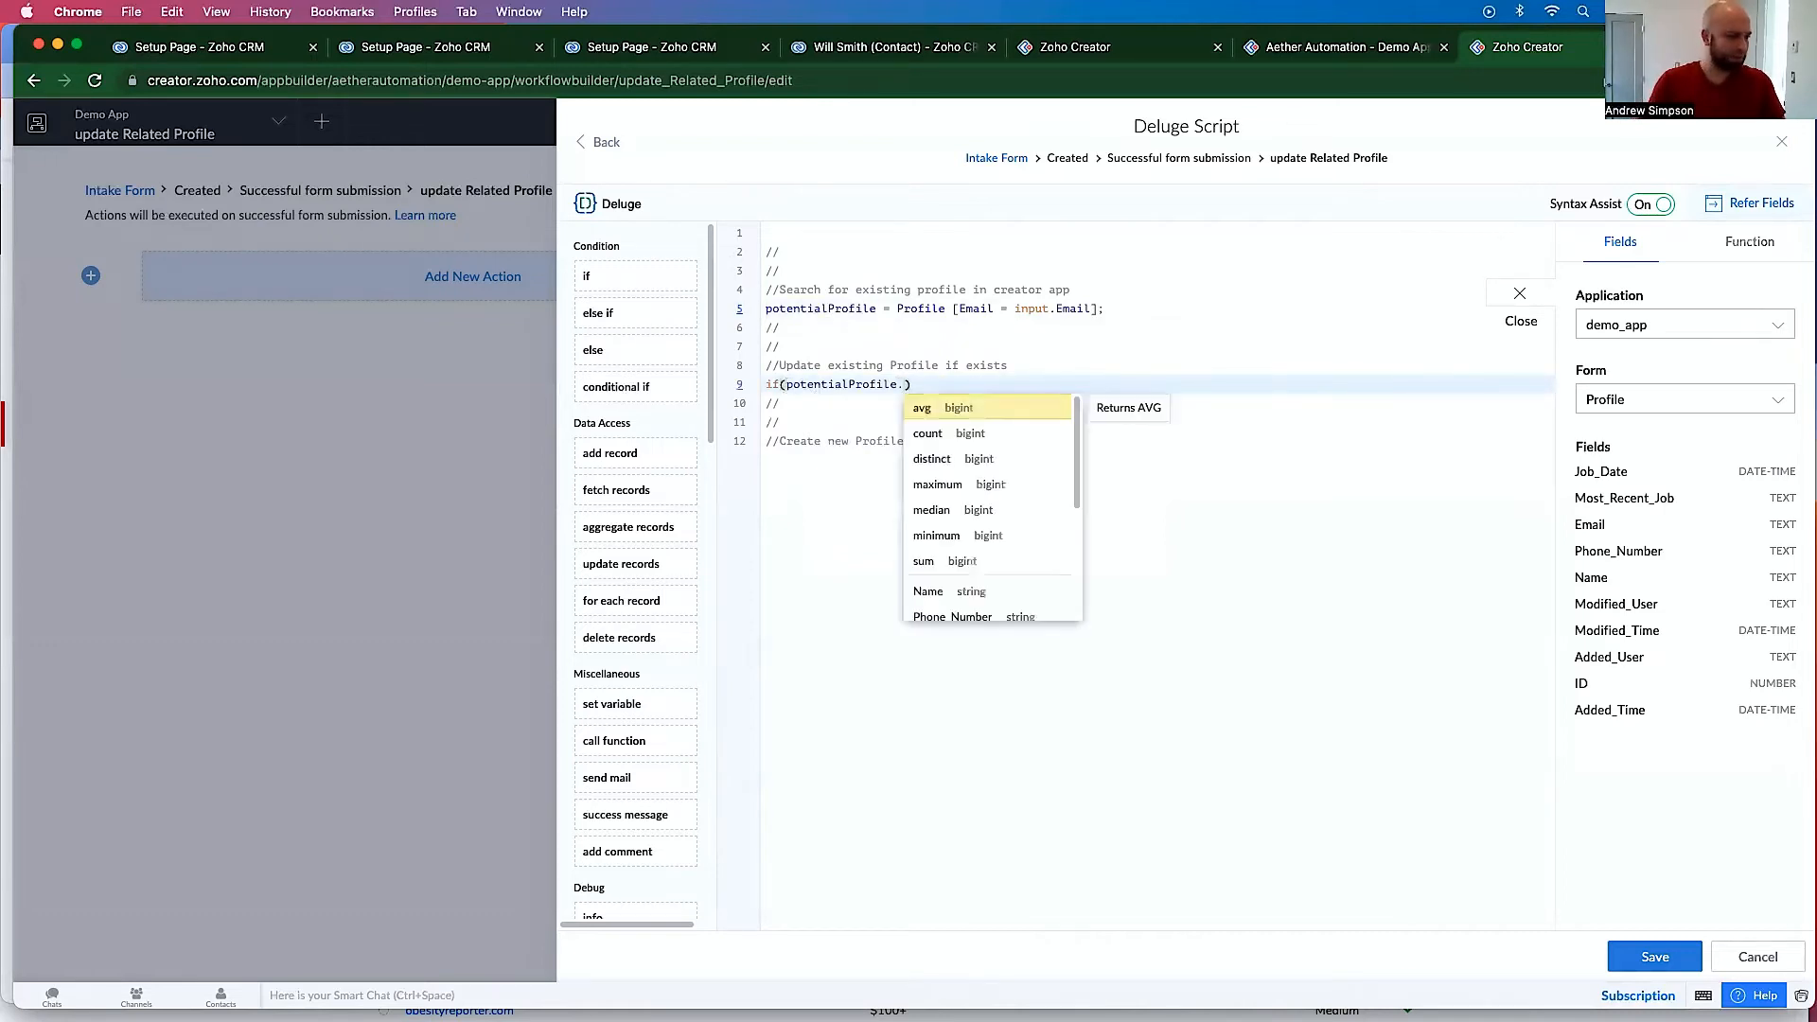
pyautogui.click(927, 432)
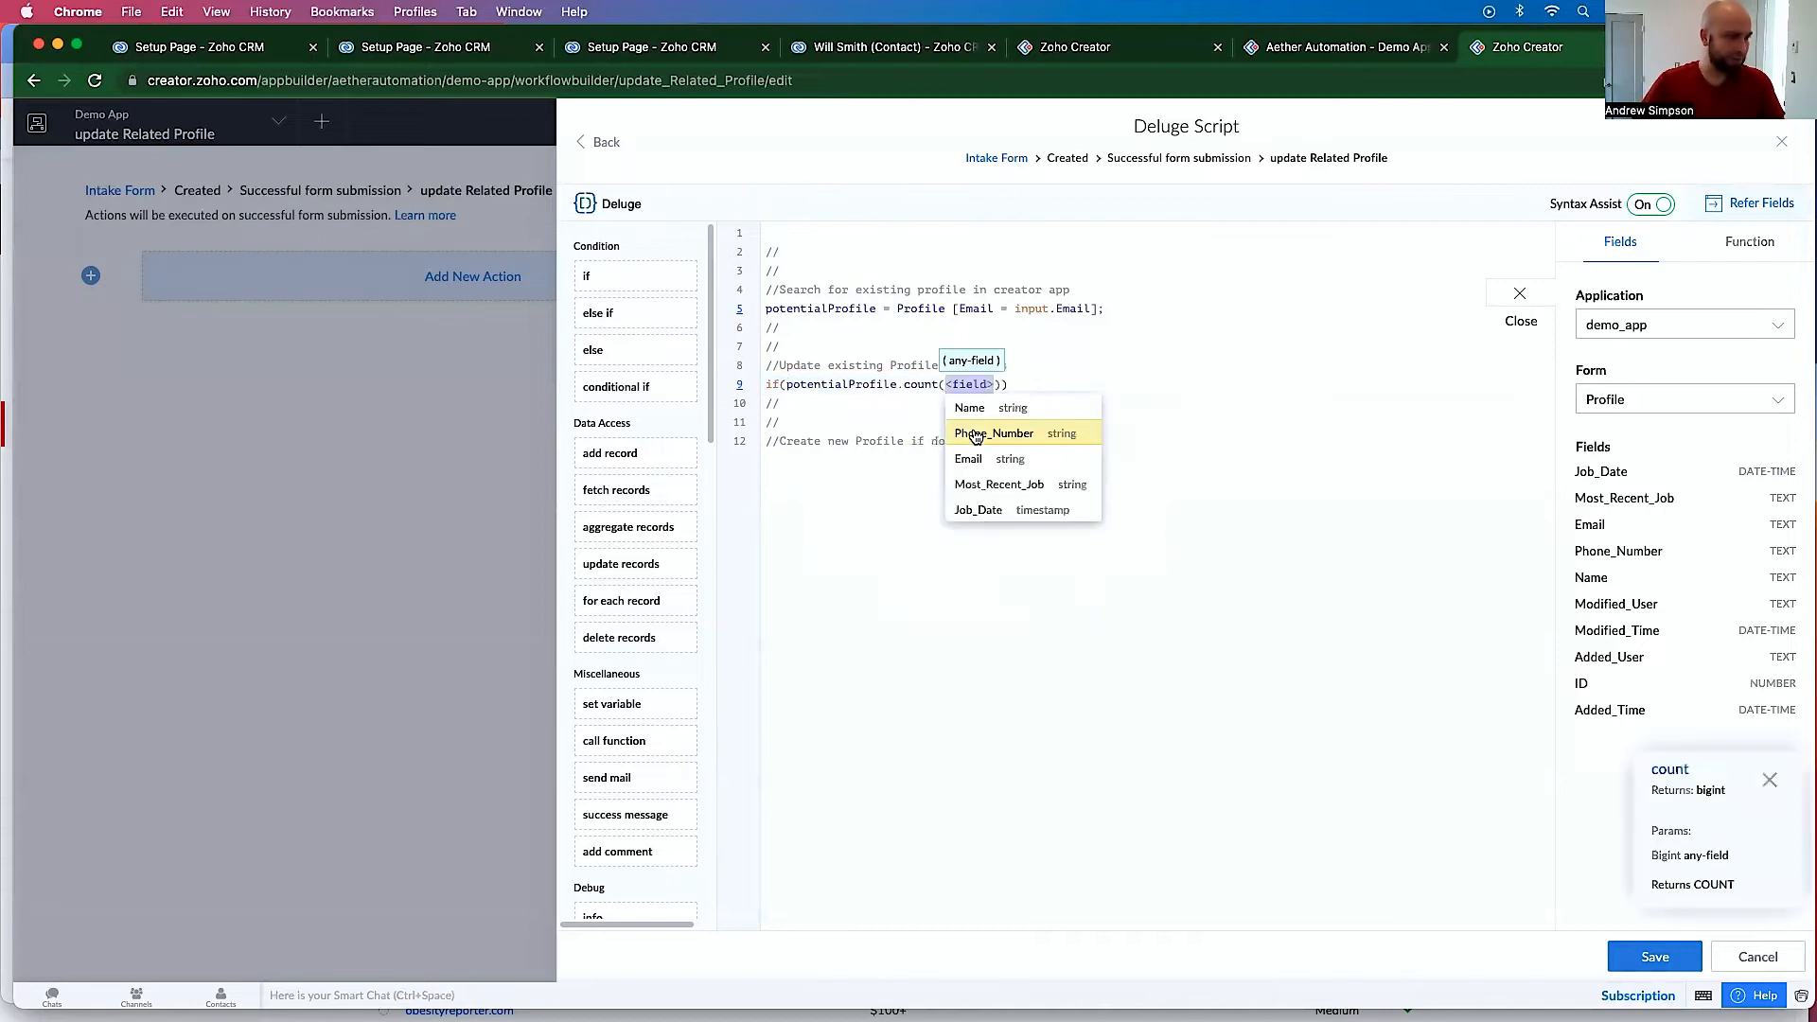
pyautogui.moveTo(1056, 458)
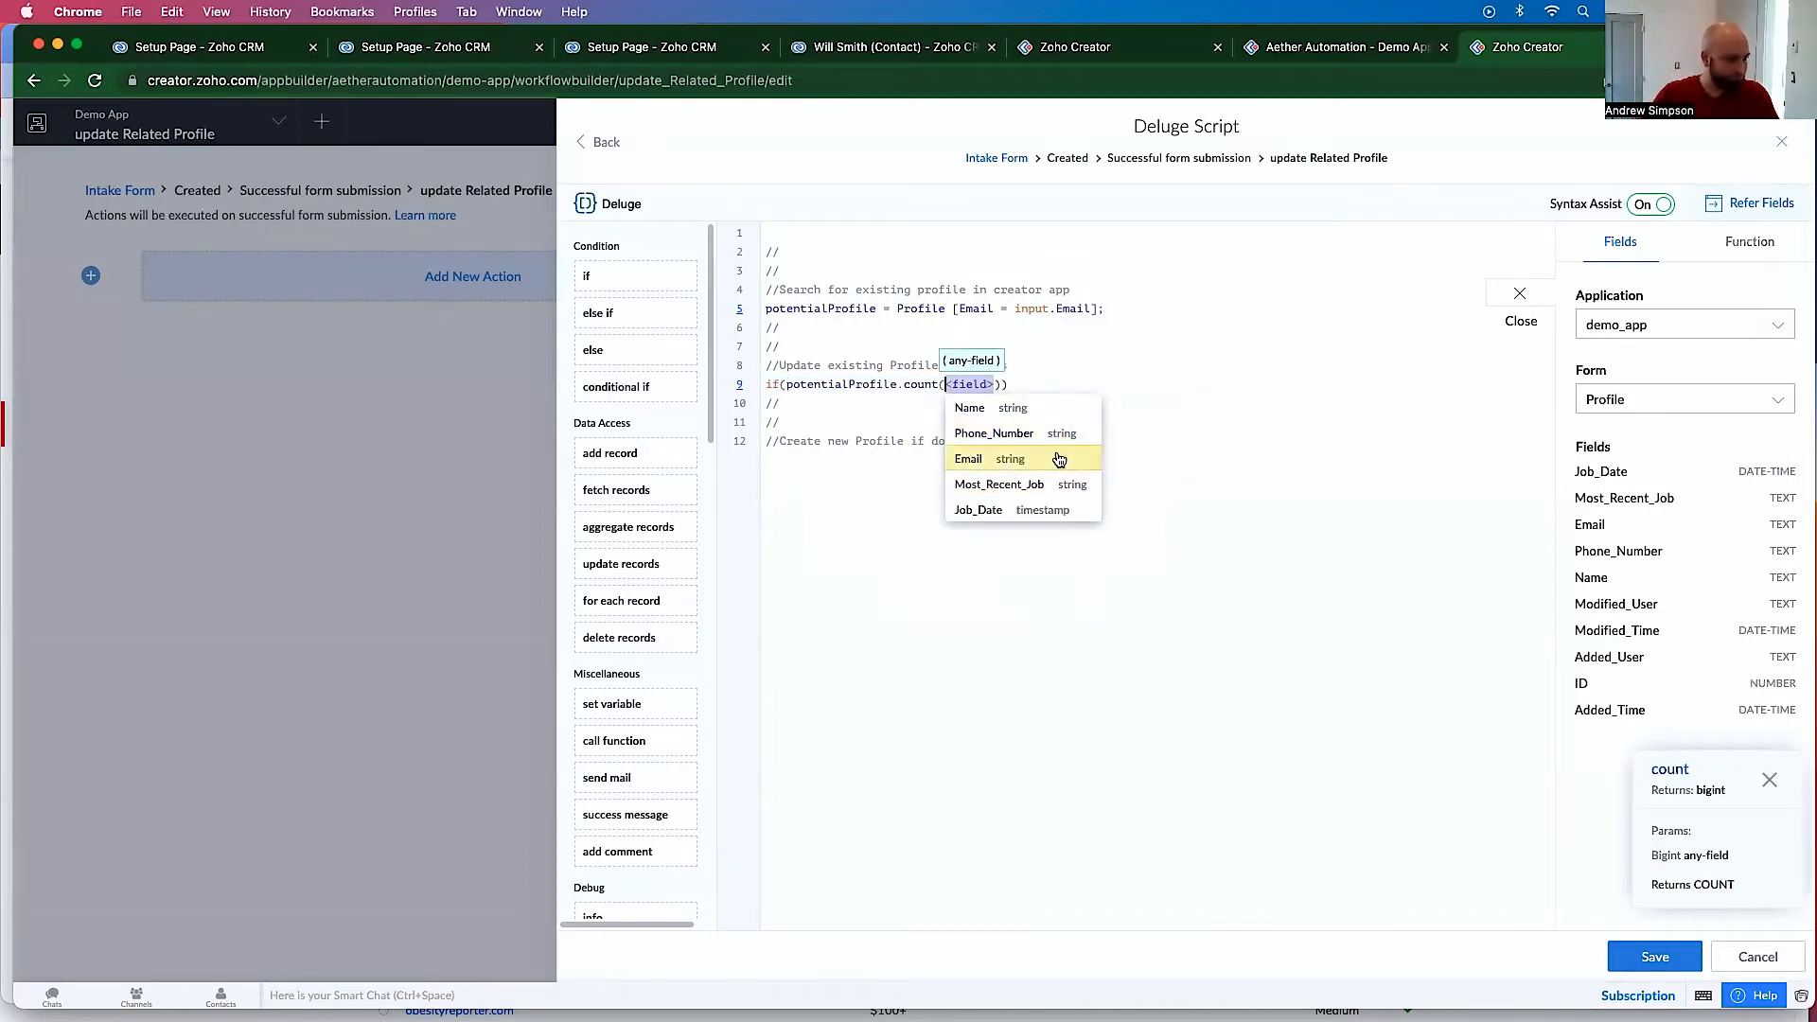
pyautogui.click(968, 458)
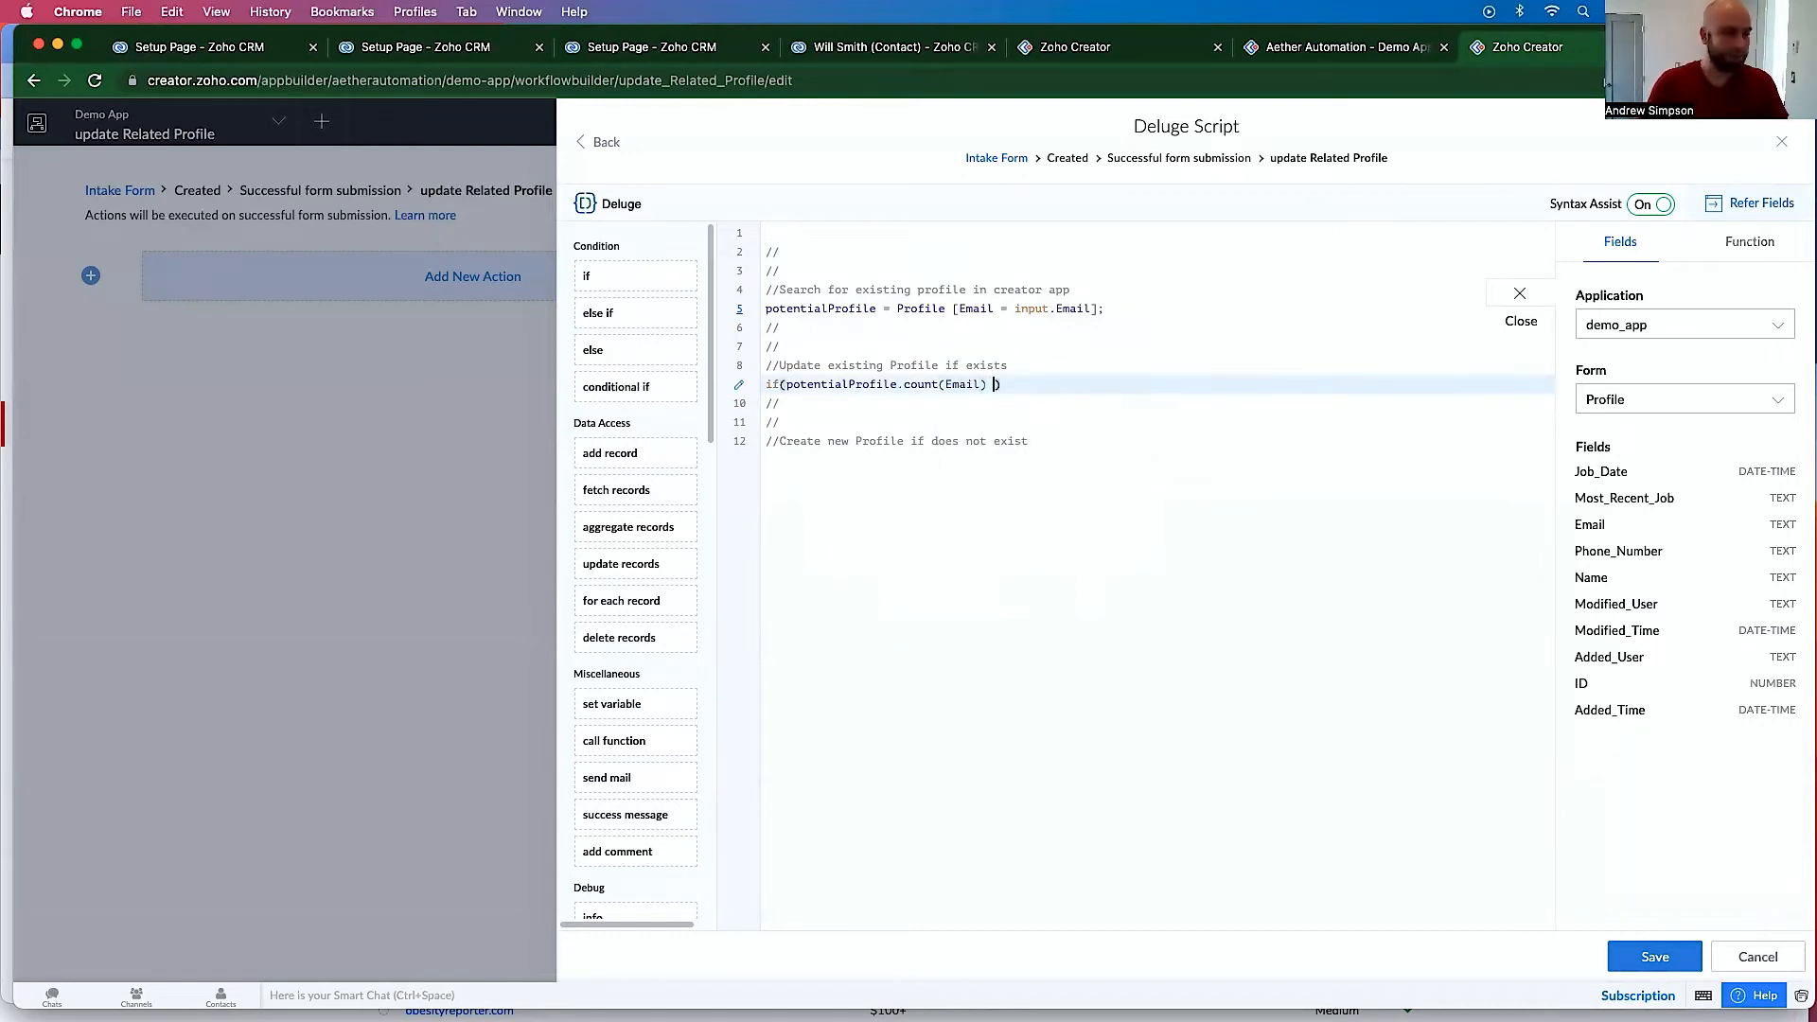
pyautogui.write('== 1')
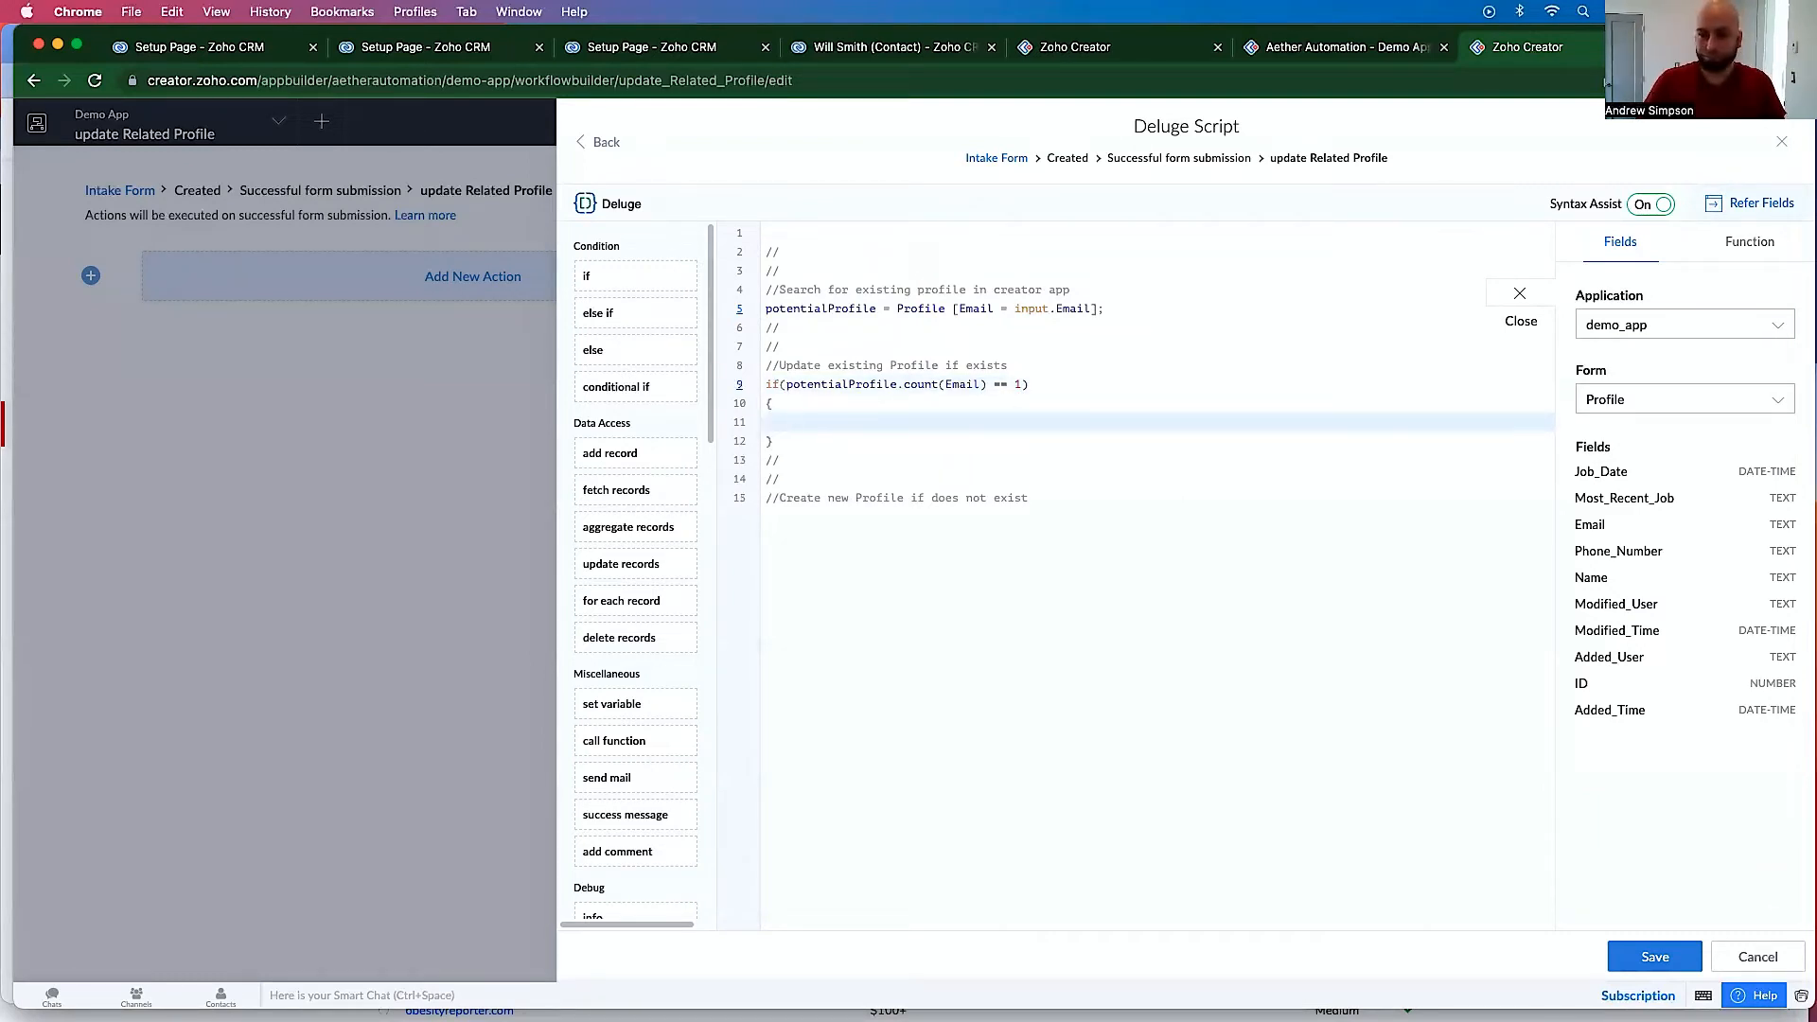
pyautogui.click(829, 420)
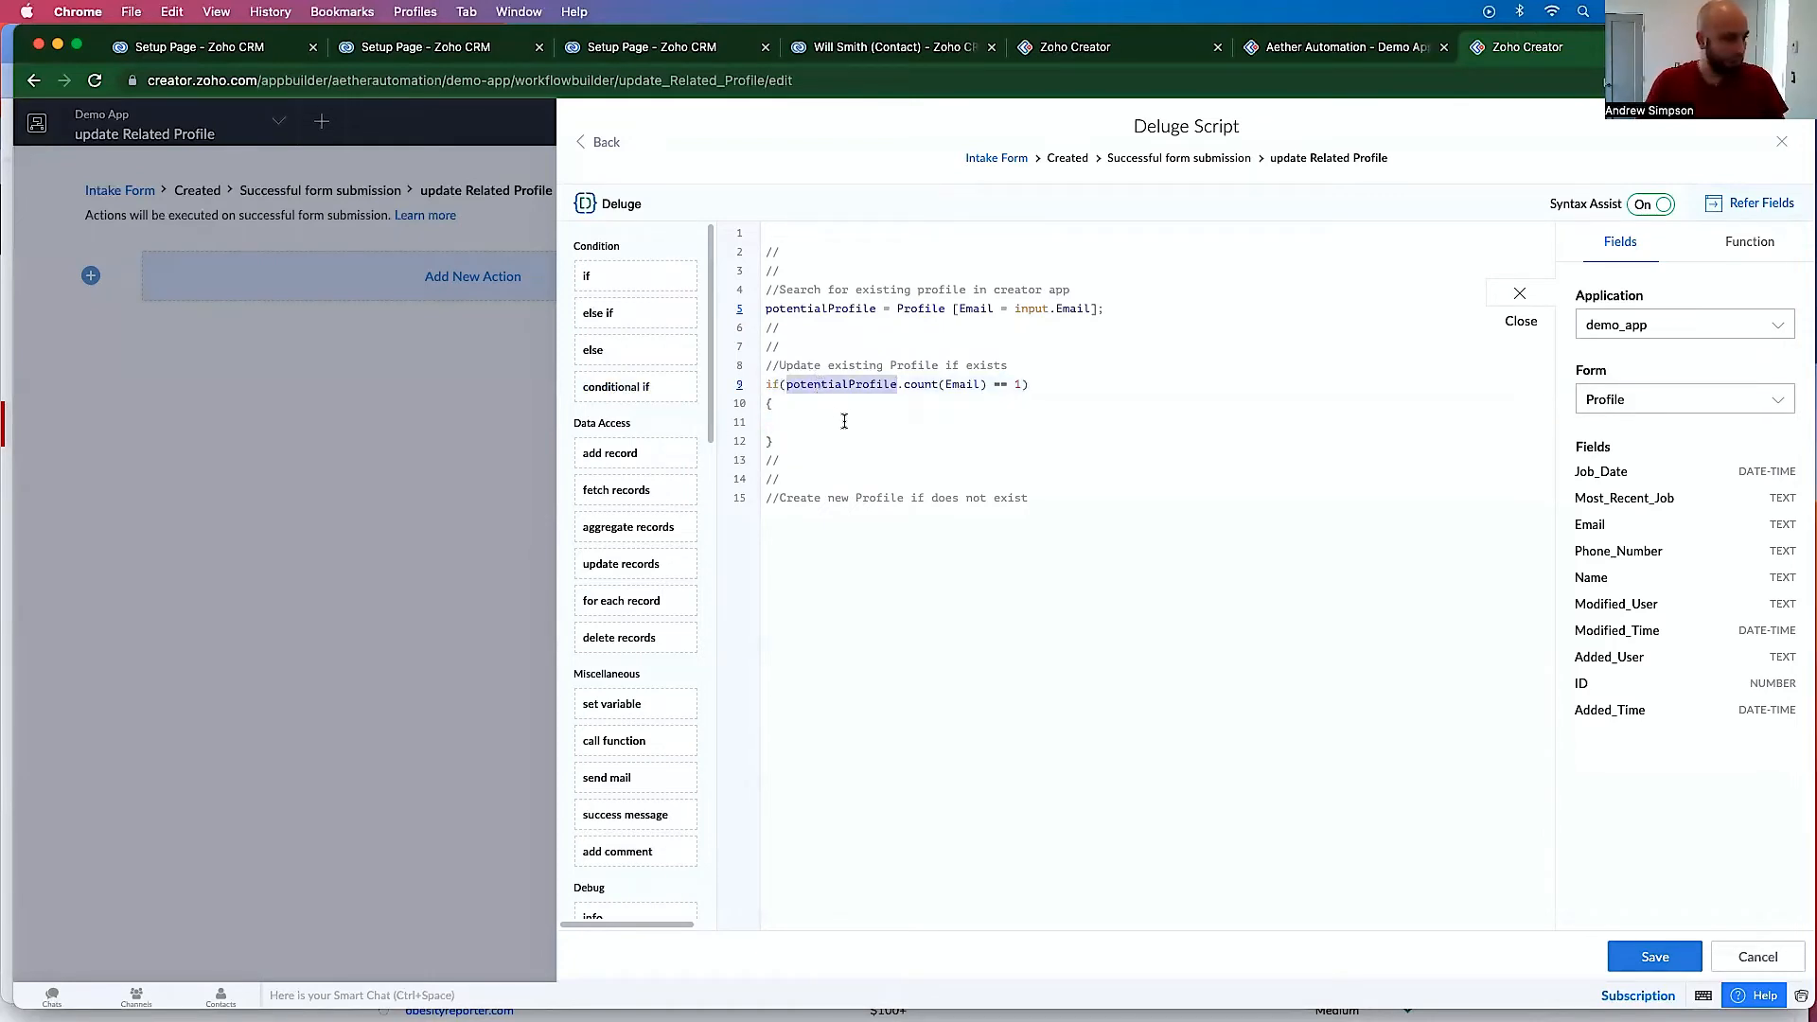
# Set potentialProfile.Name.first_name to input.Name.first_name inside the if block.
pyautogui.write('potentialProfile.')
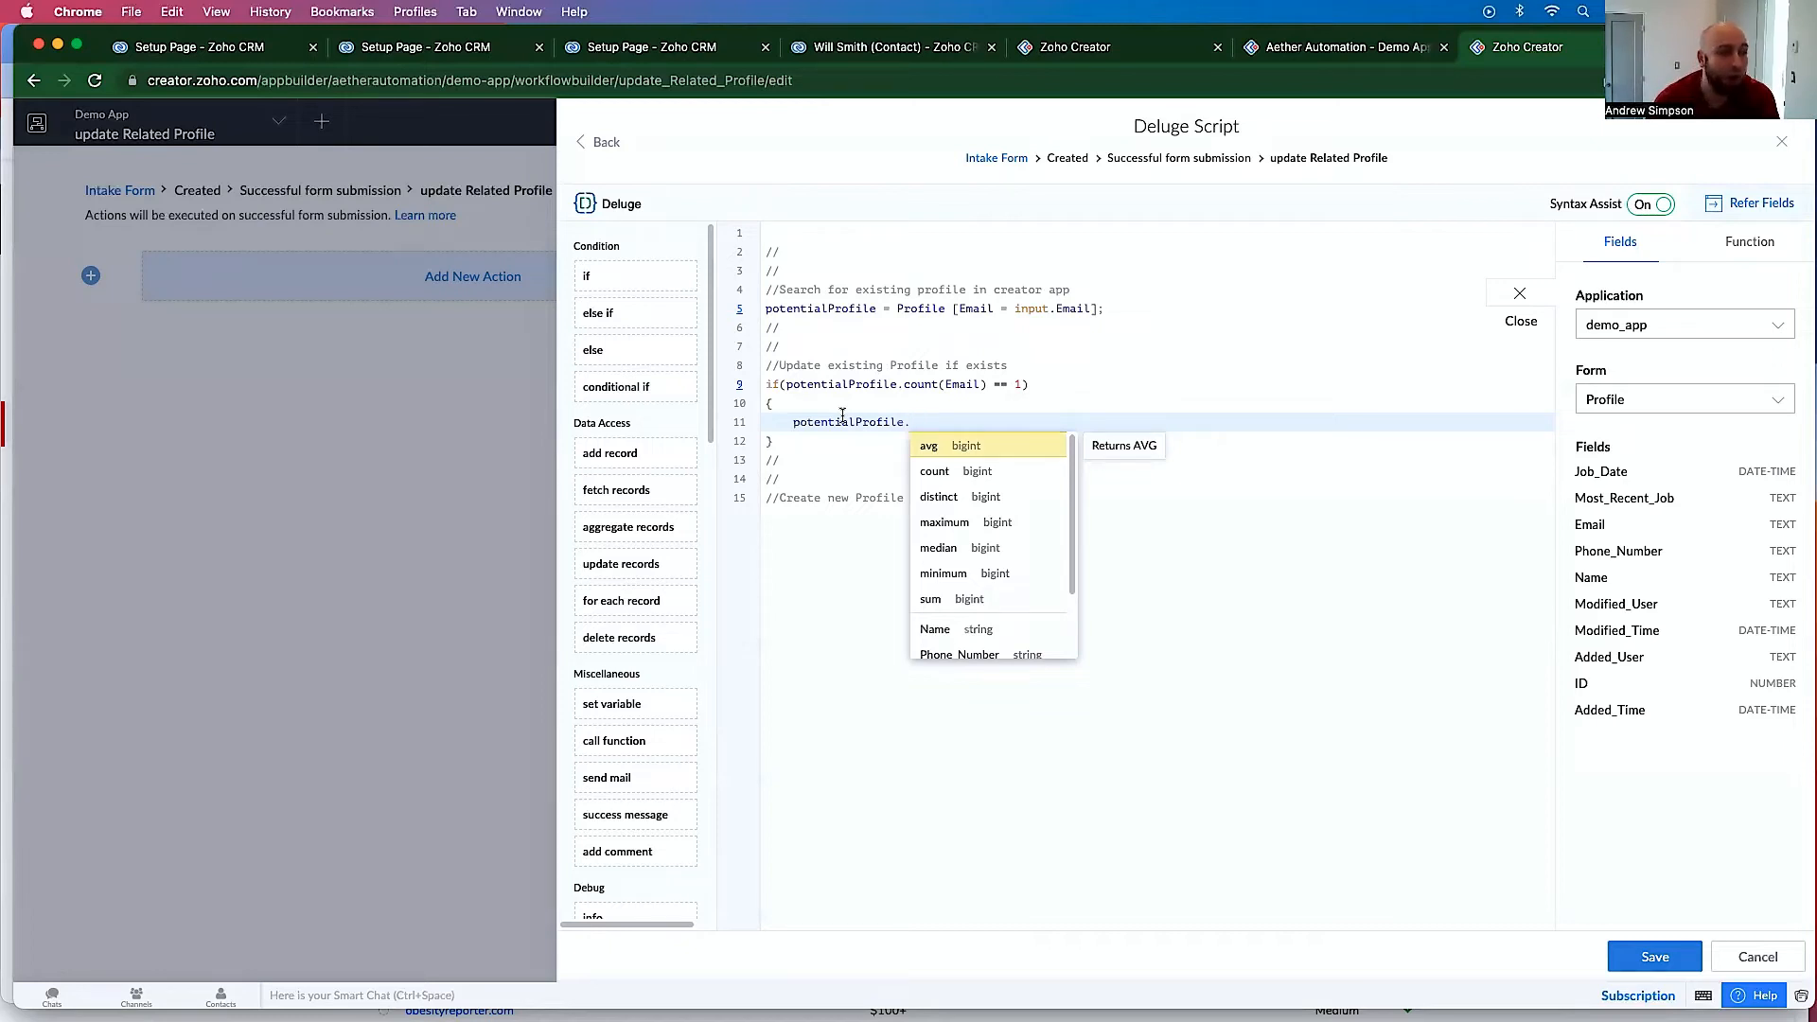
pyautogui.moveTo(943, 472)
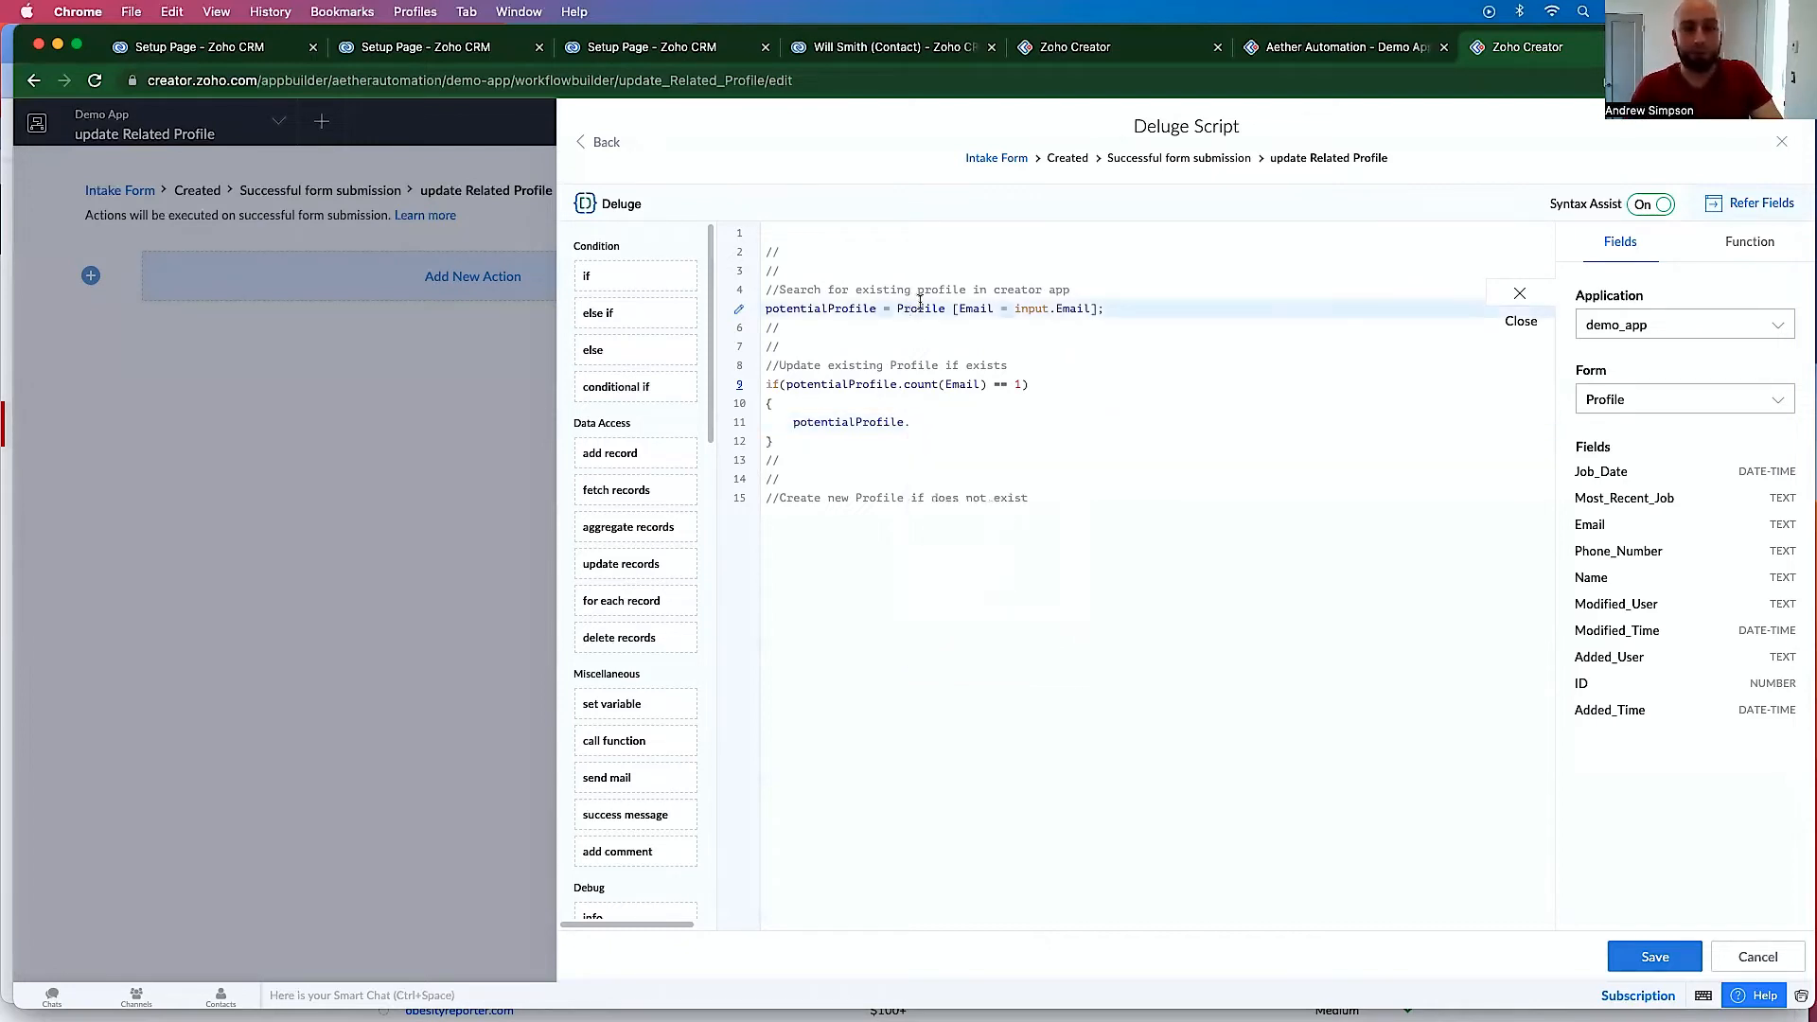
pyautogui.click(914, 422)
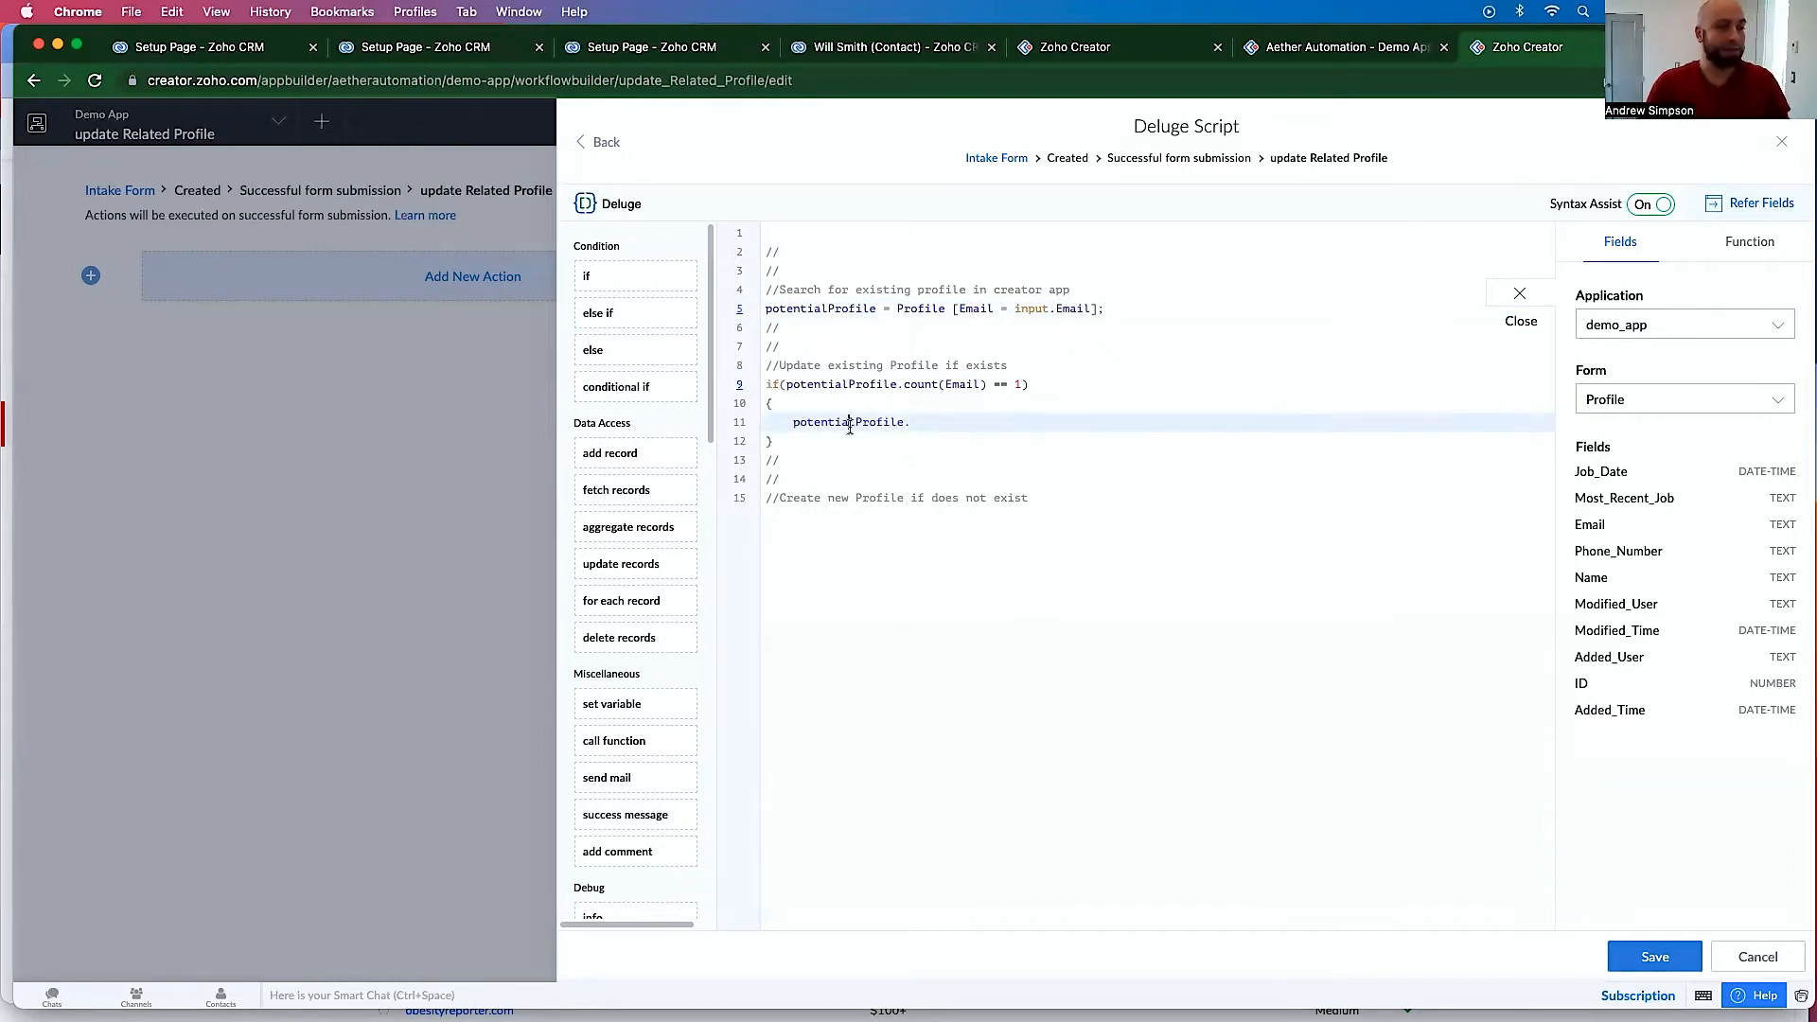
pyautogui.write('.')
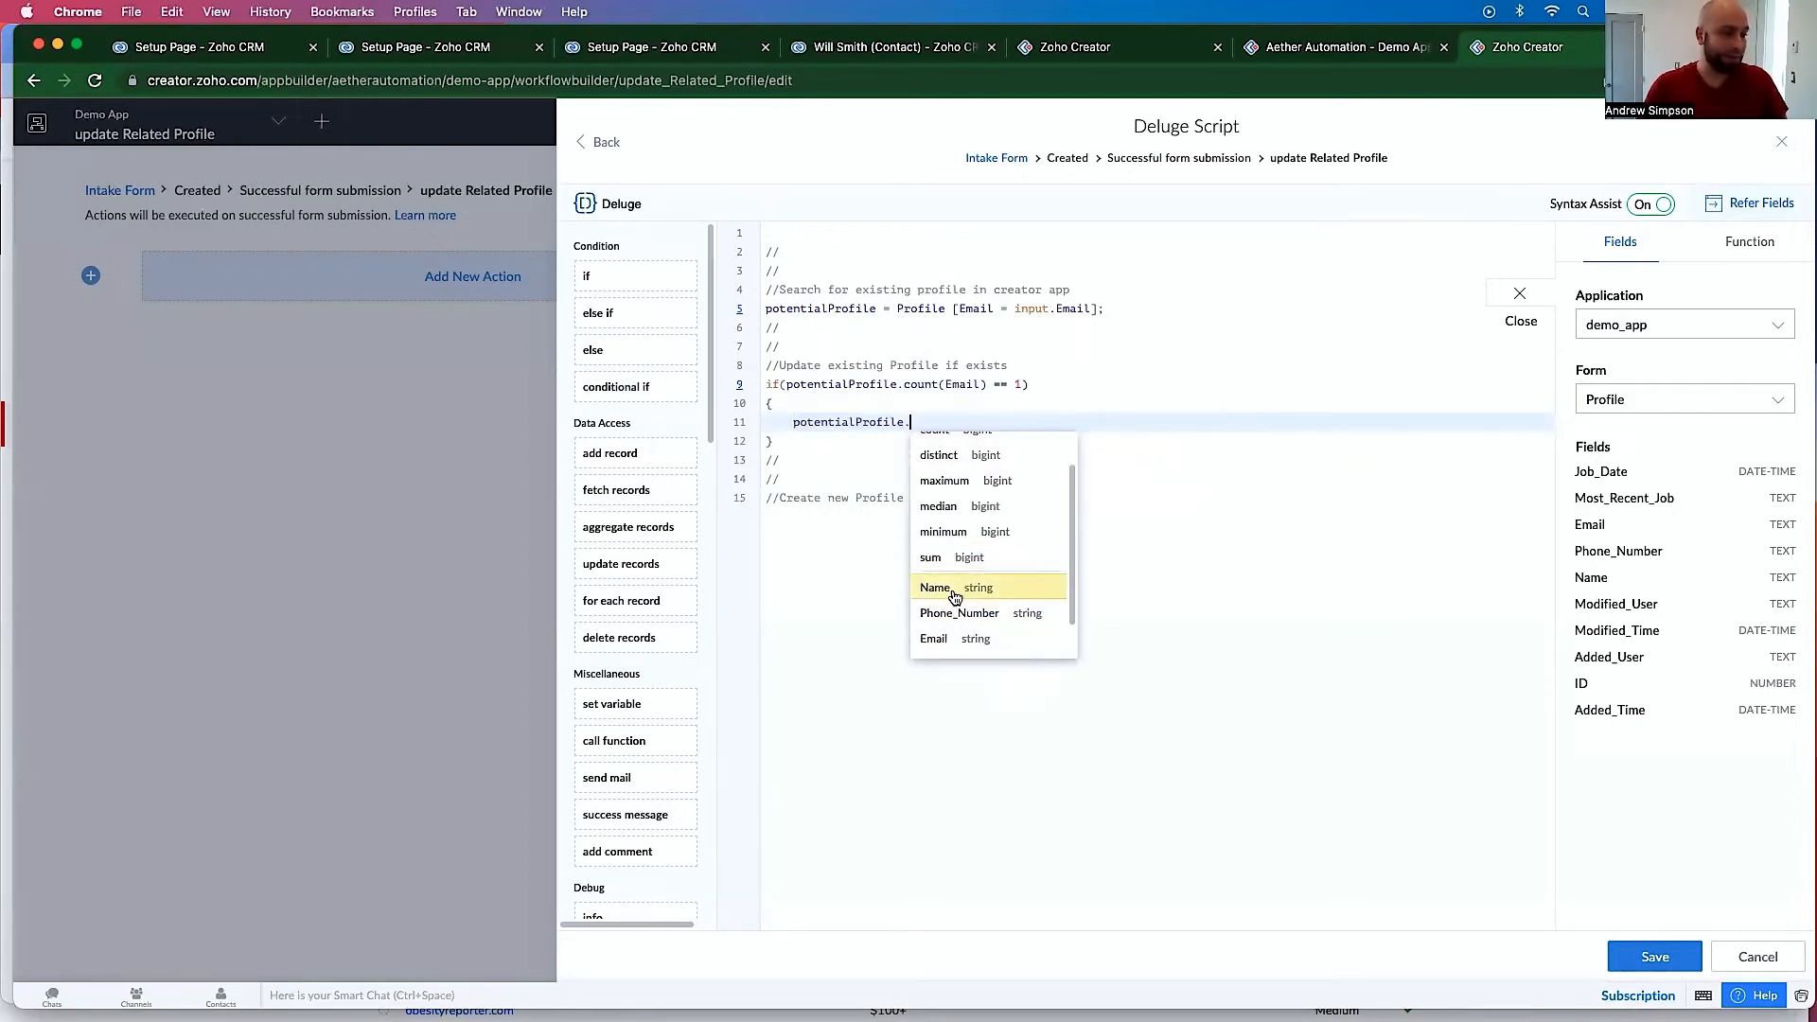
pyautogui.click(936, 587)
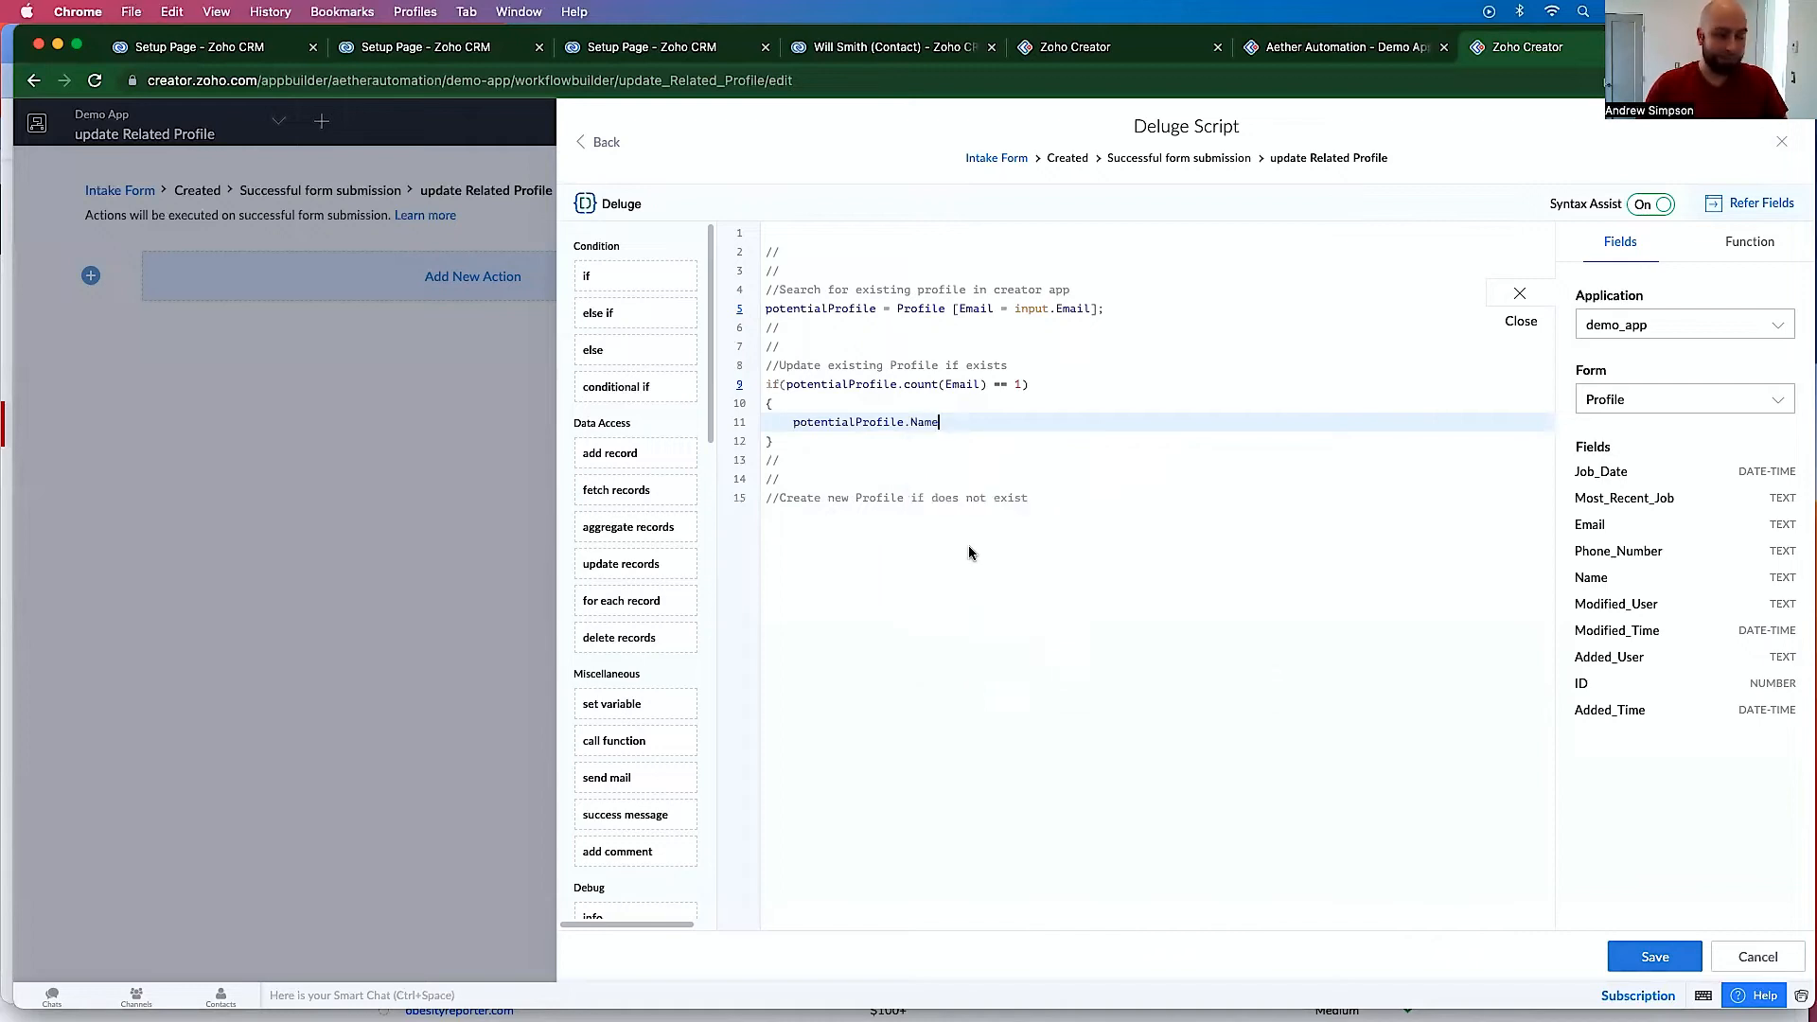
pyautogui.write('.')
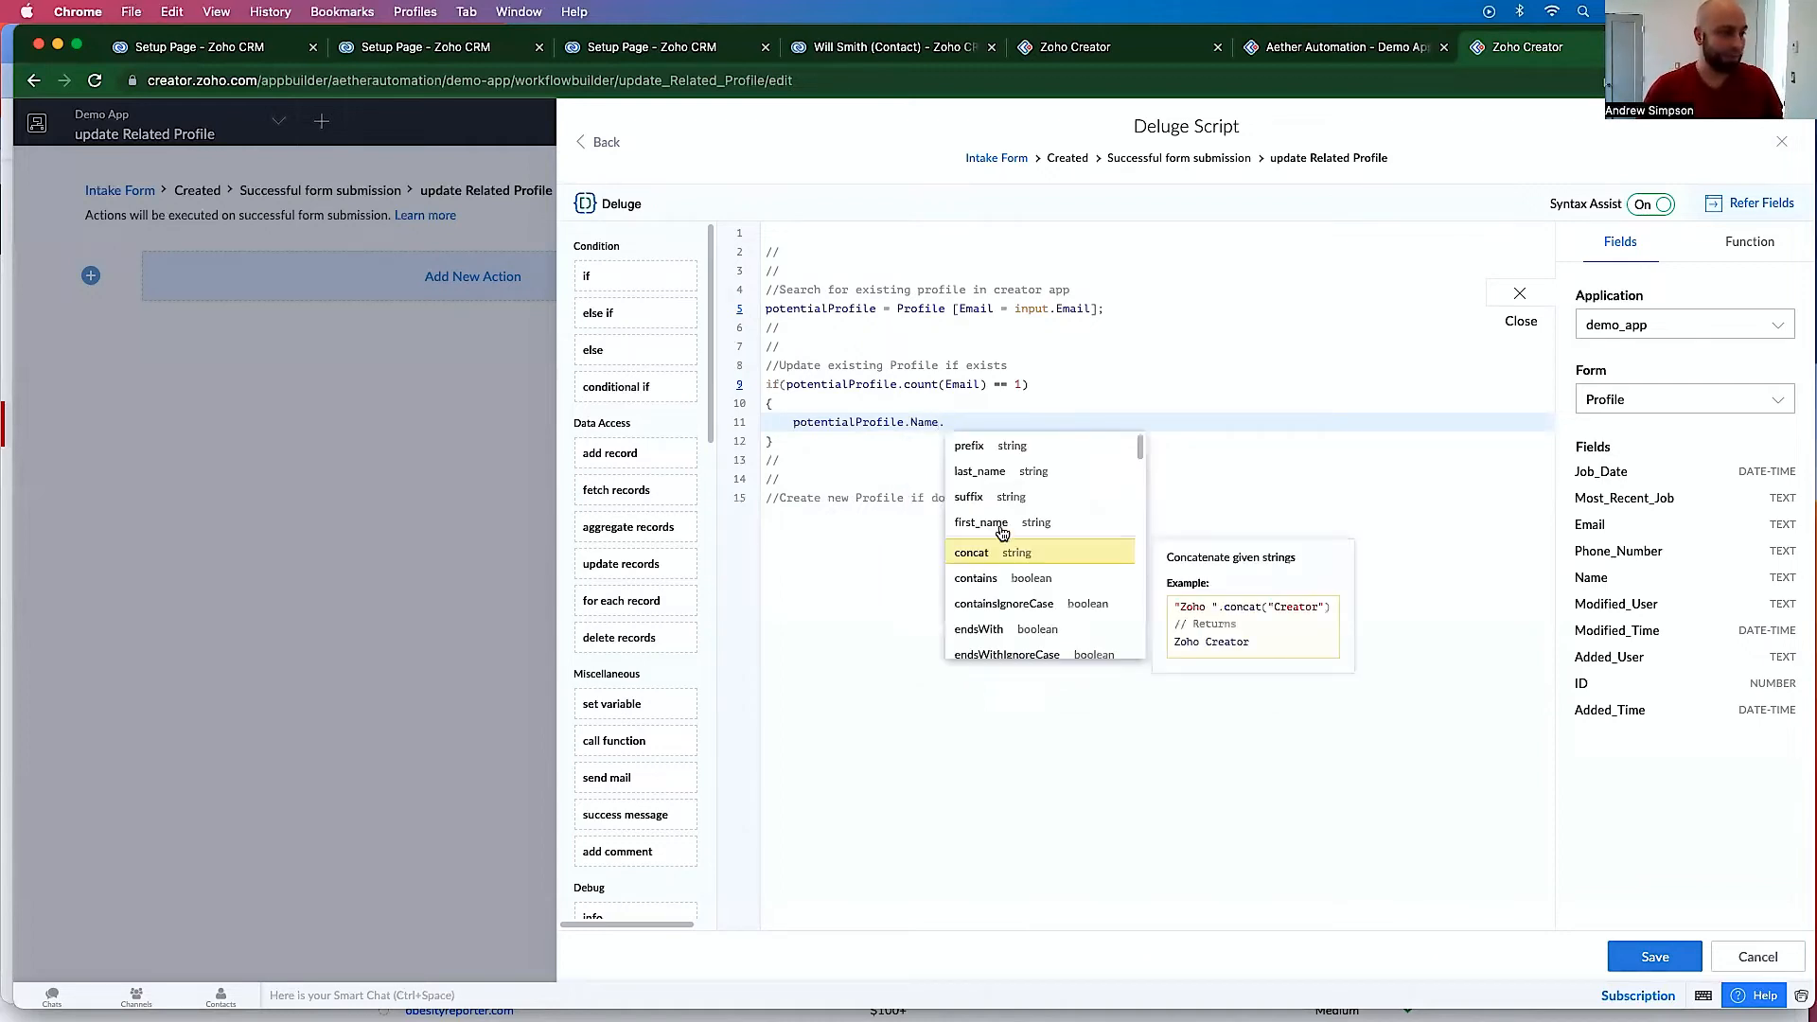
pyautogui.click(981, 522)
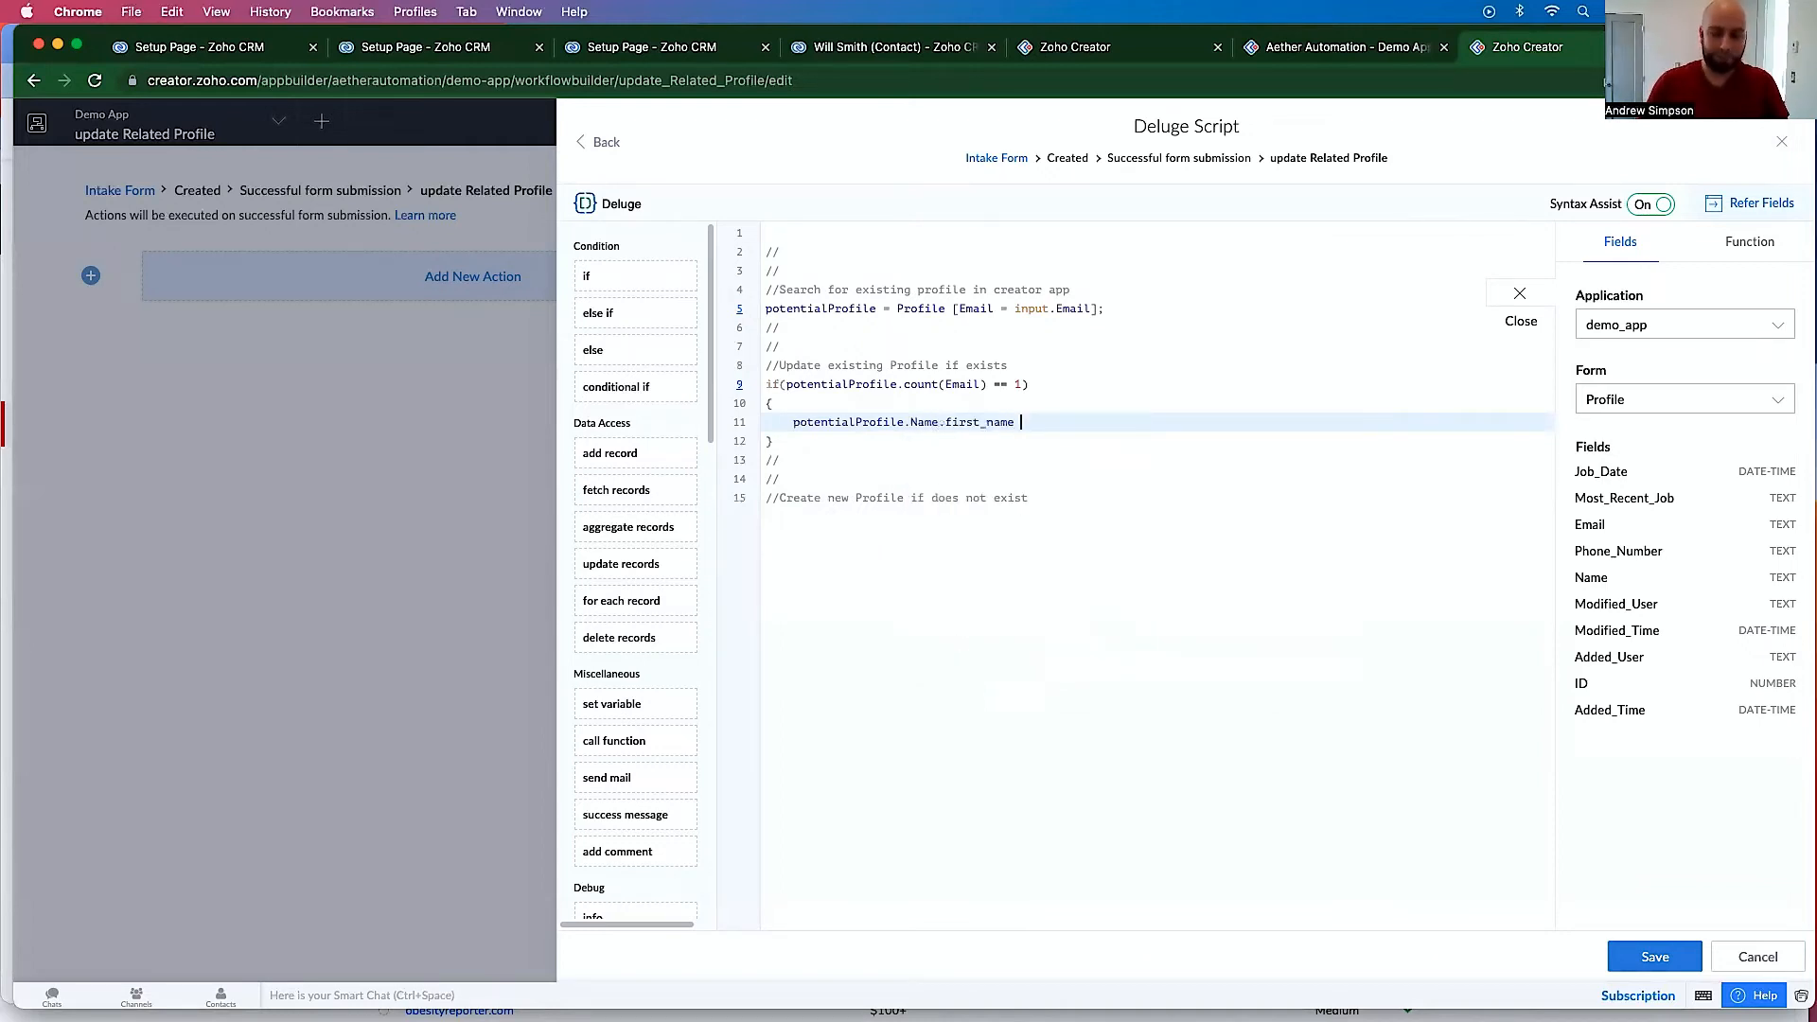
pyautogui.write('= input')
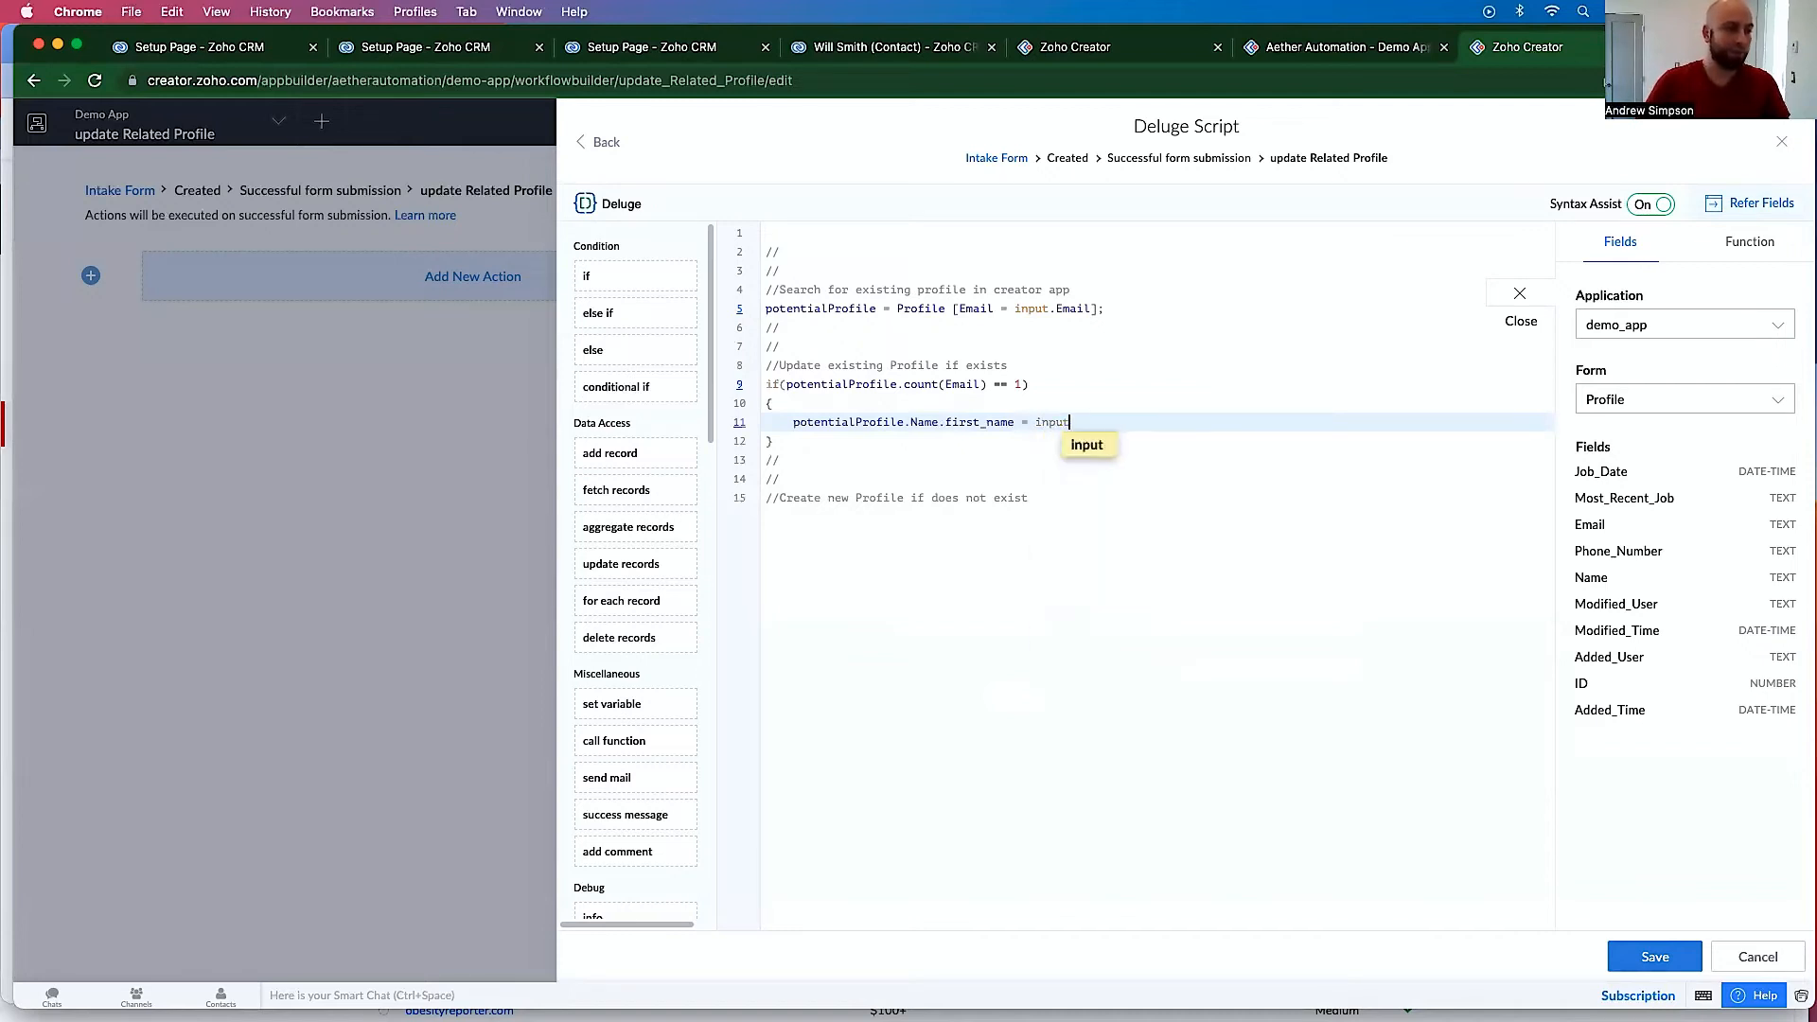
pyautogui.write('.Name')
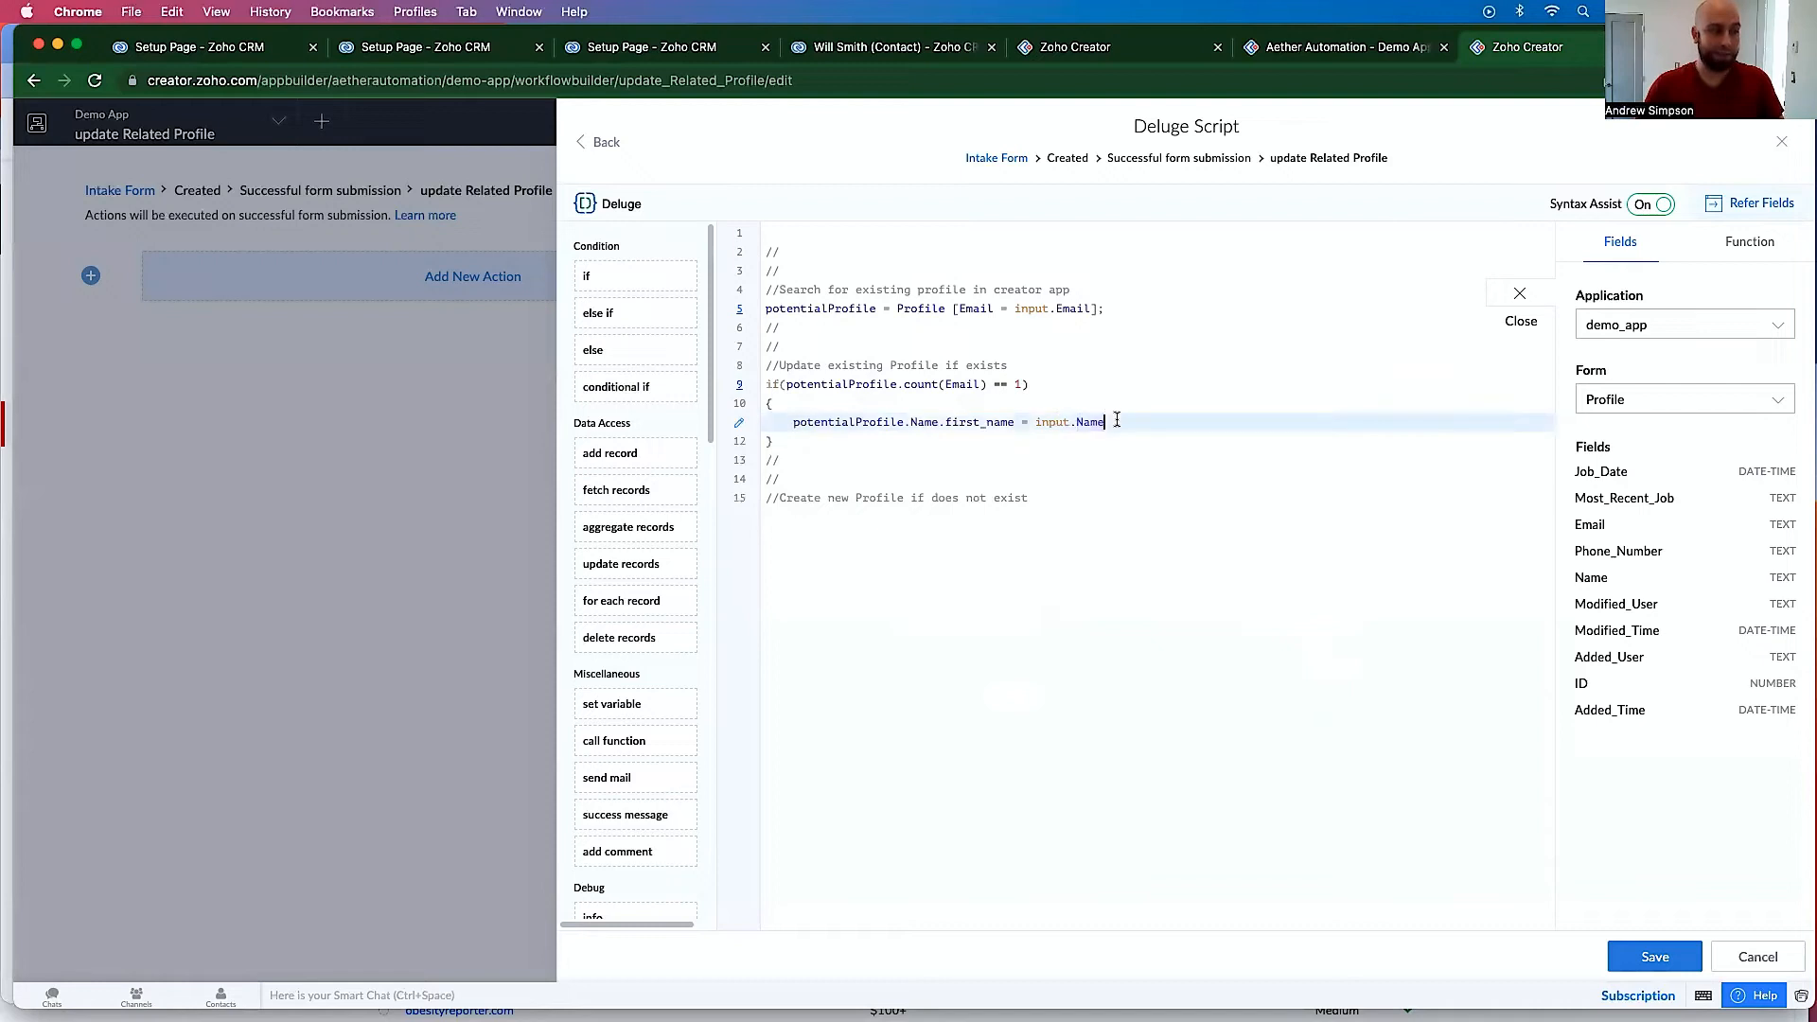
pyautogui.write('.f')
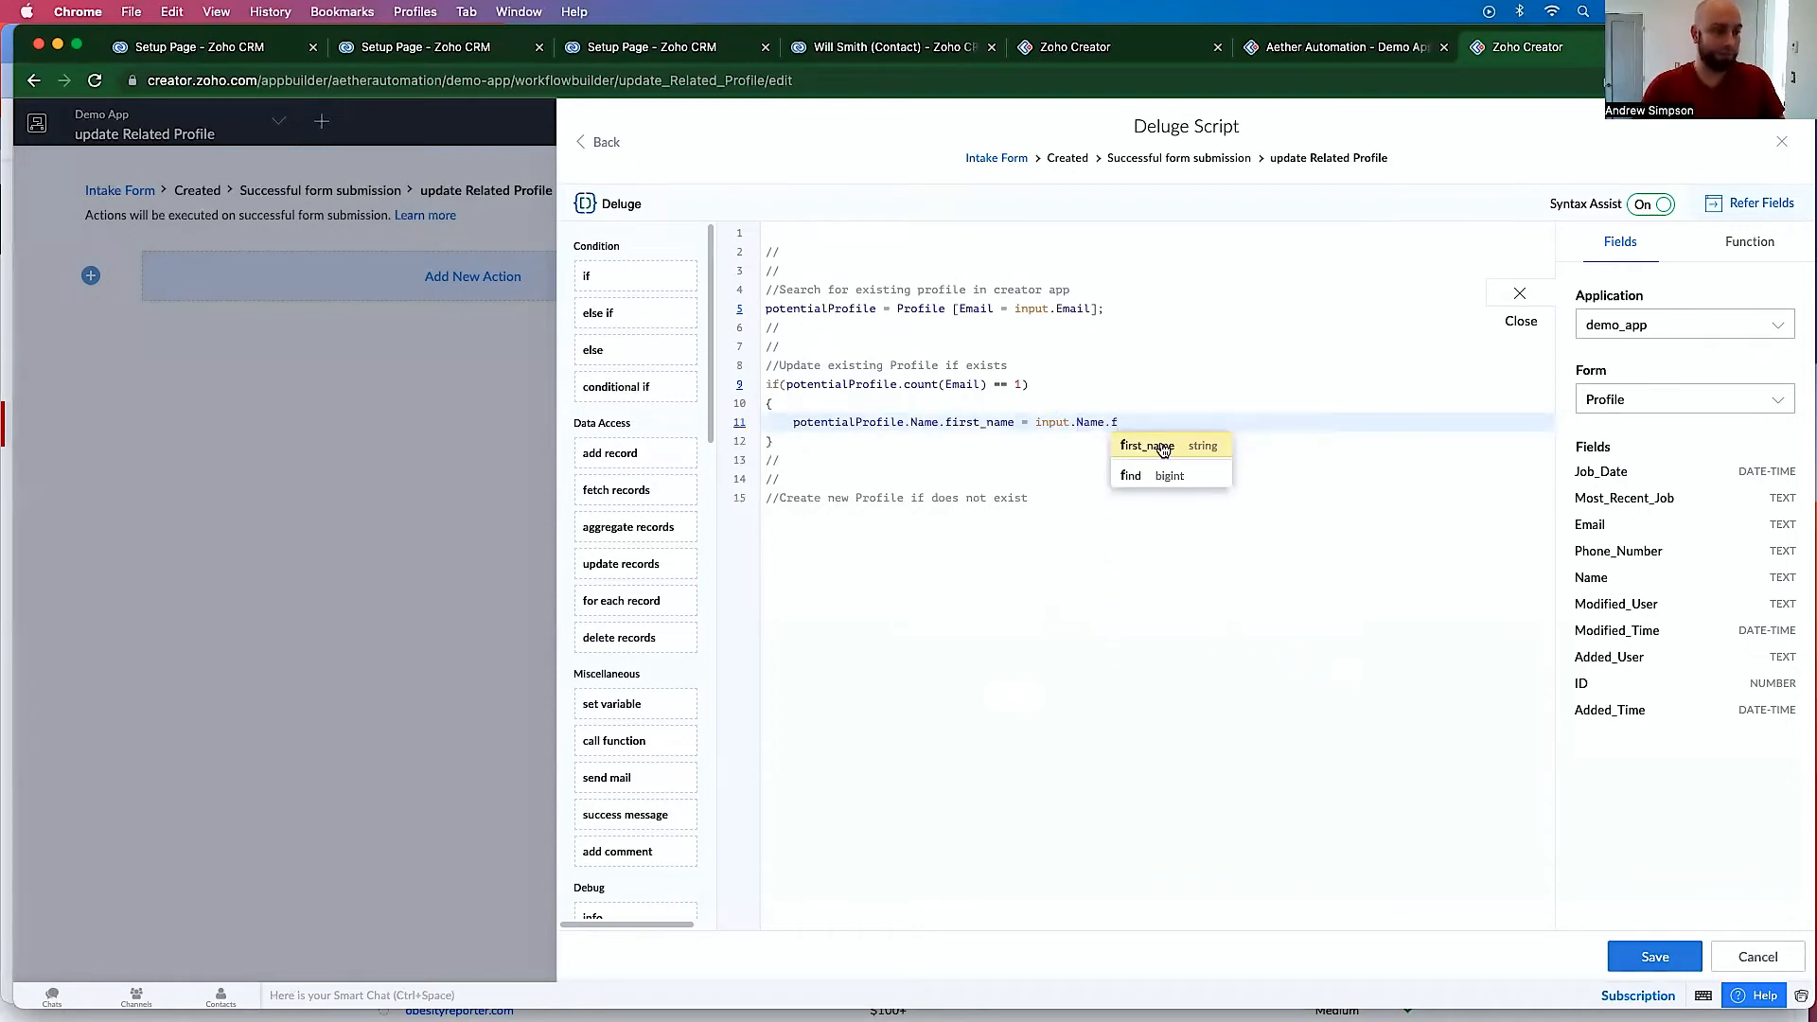
pyautogui.click(1147, 447)
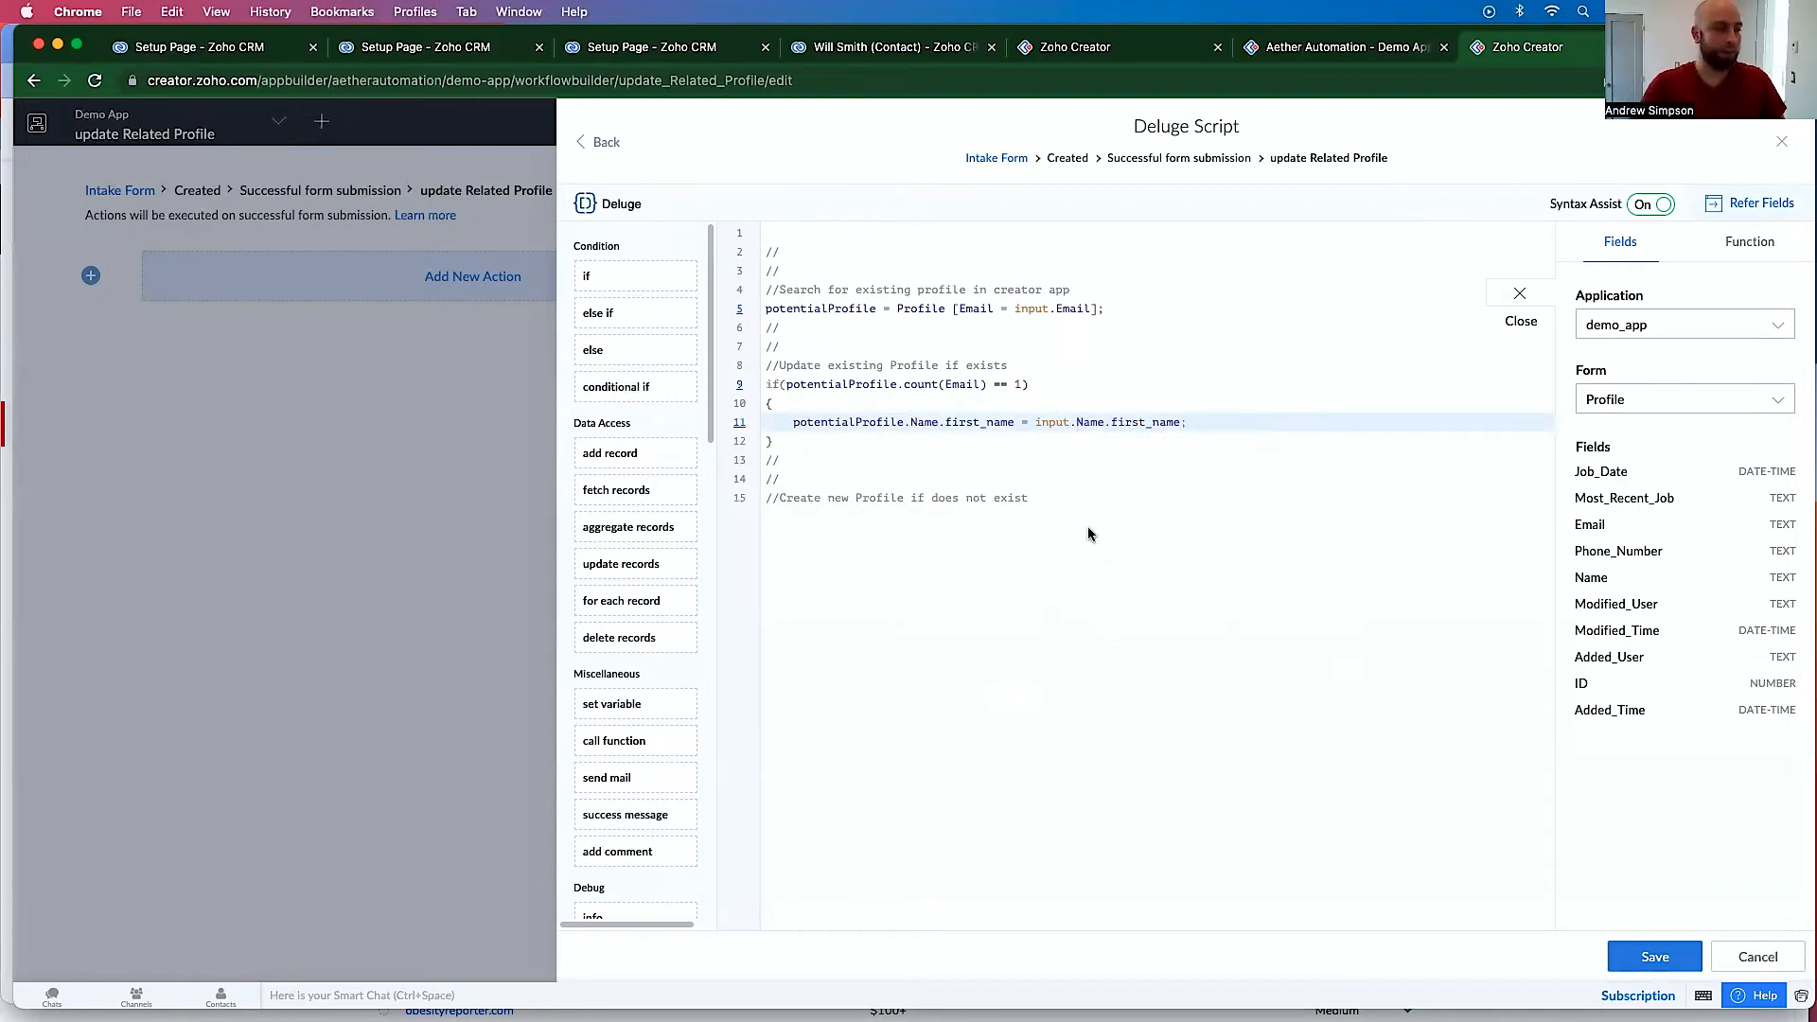
# Set potentialProfile.Name.last_name to input.Name.last_name on the next line.
pyautogui.press('Enter')
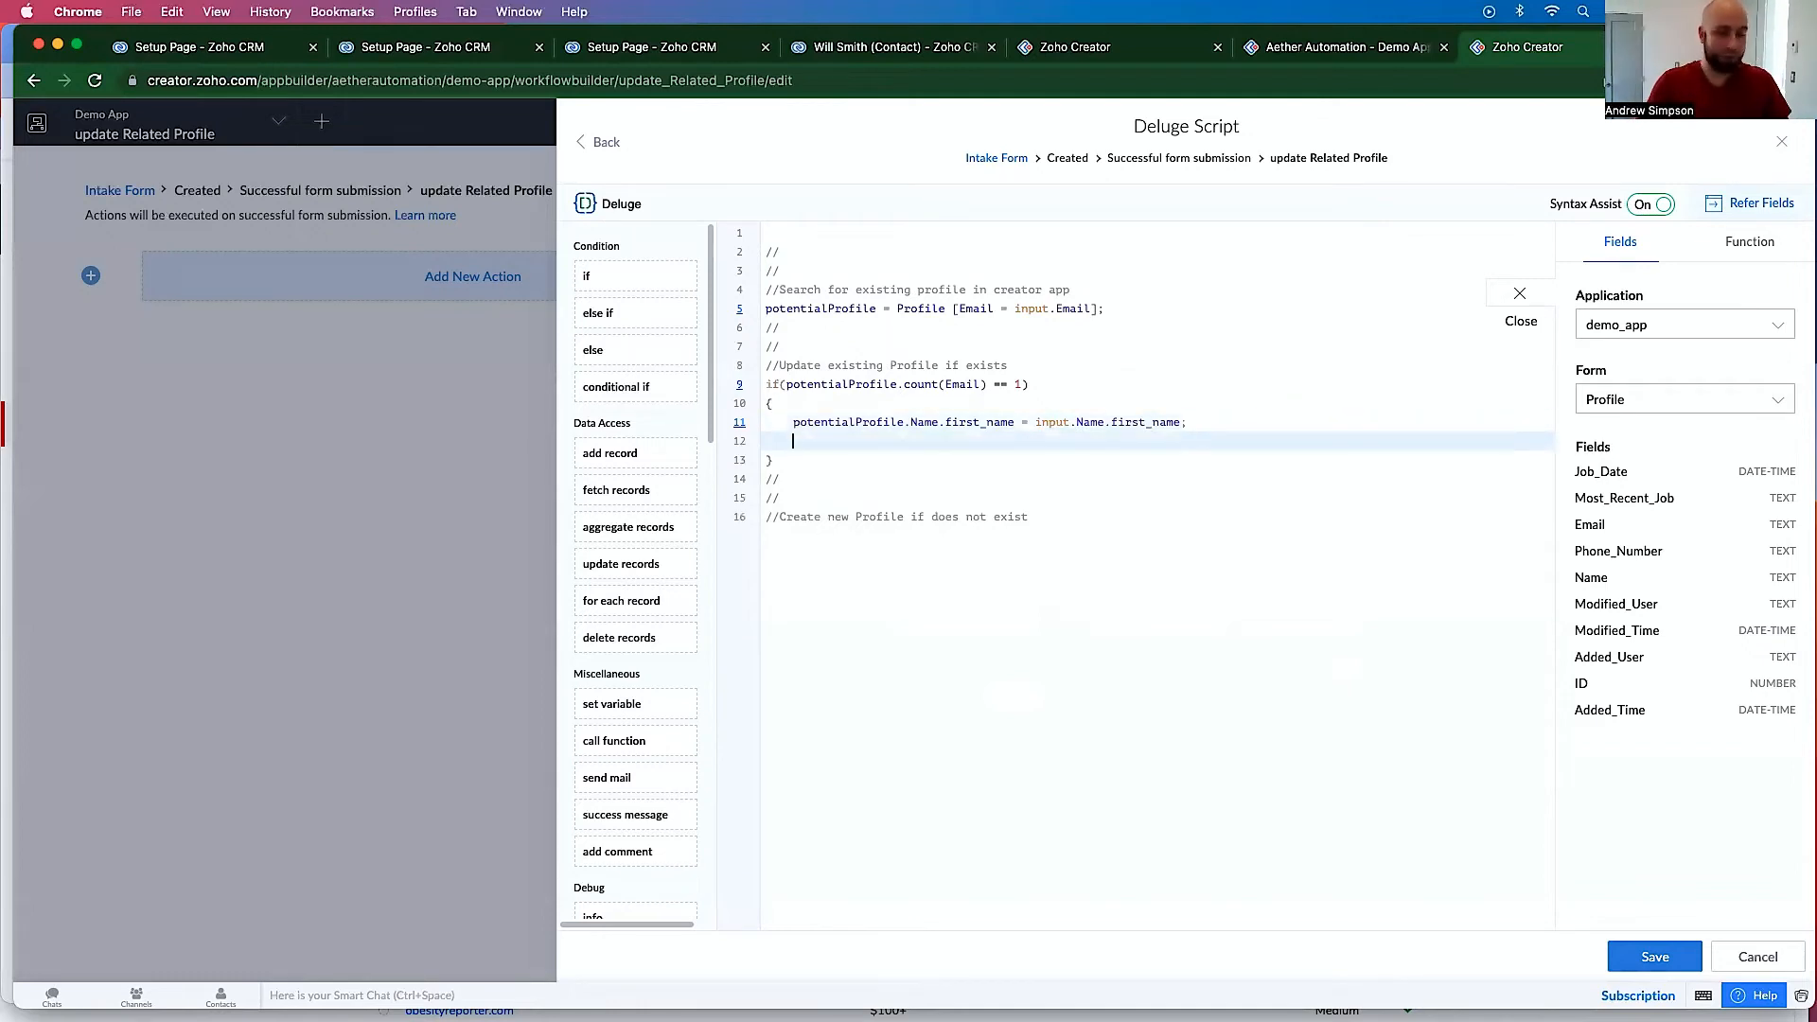
pyautogui.write('potentialProfile')
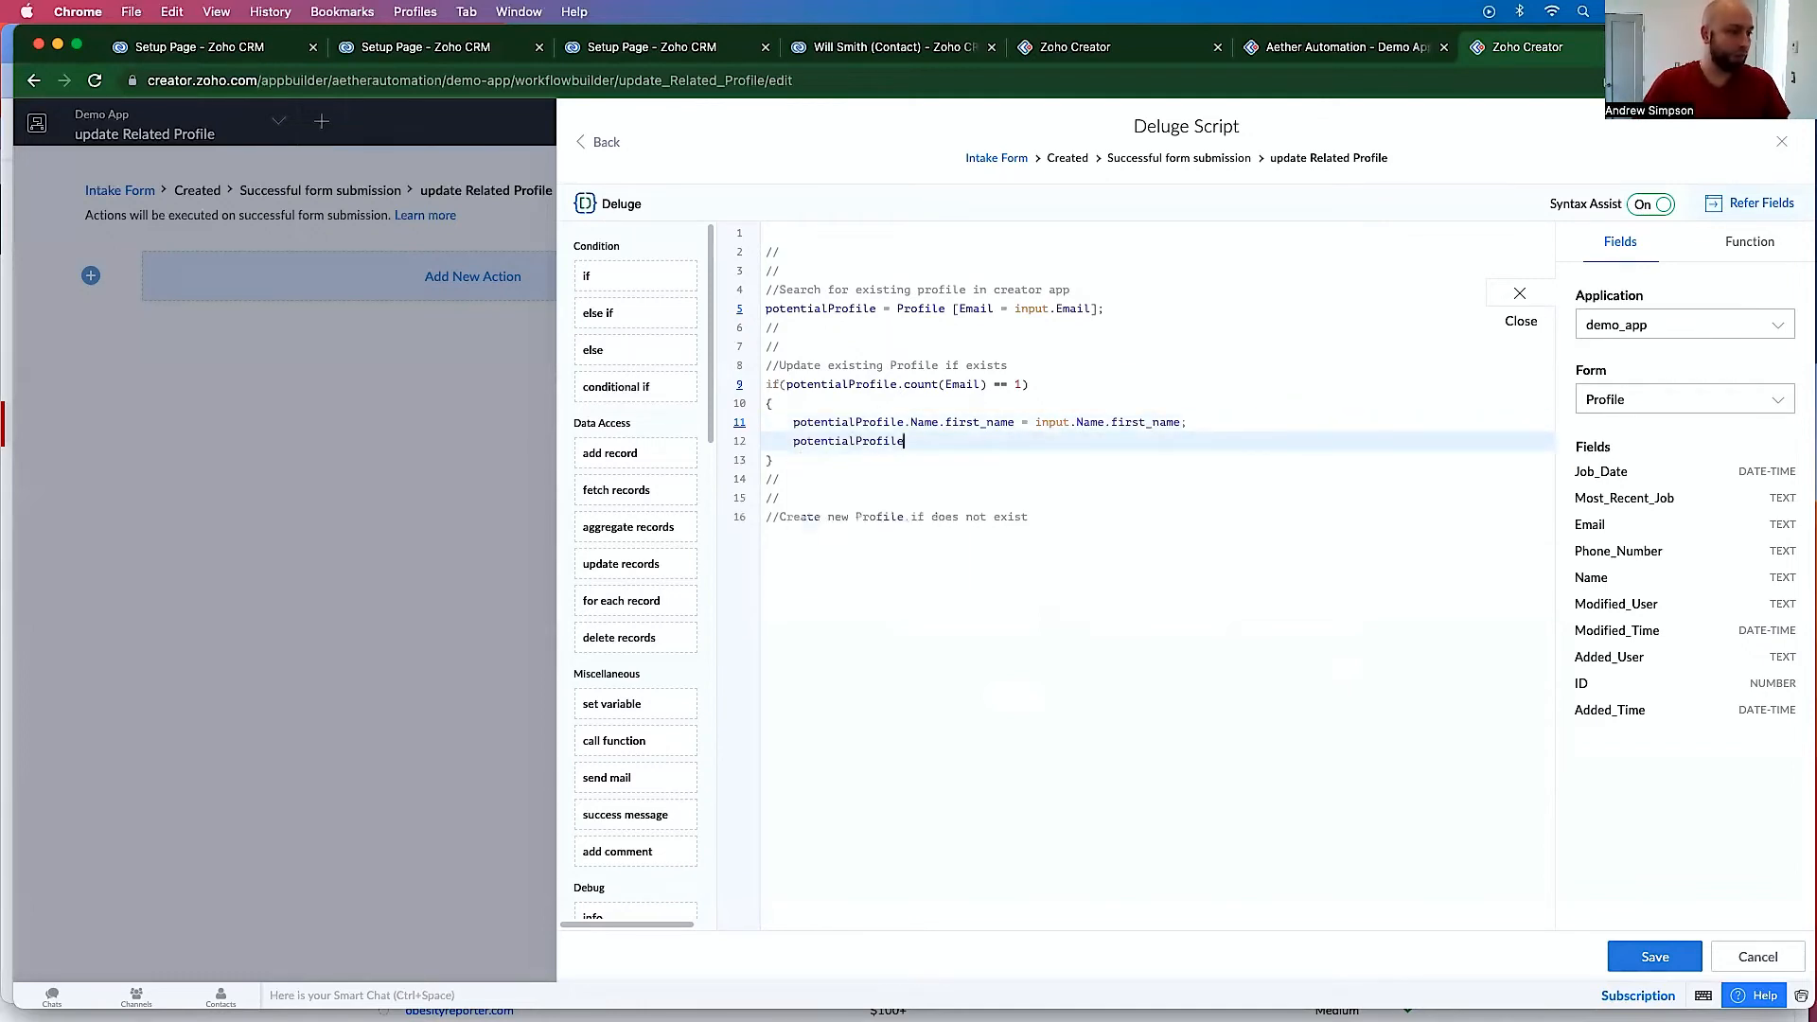
pyautogui.write('.Name')
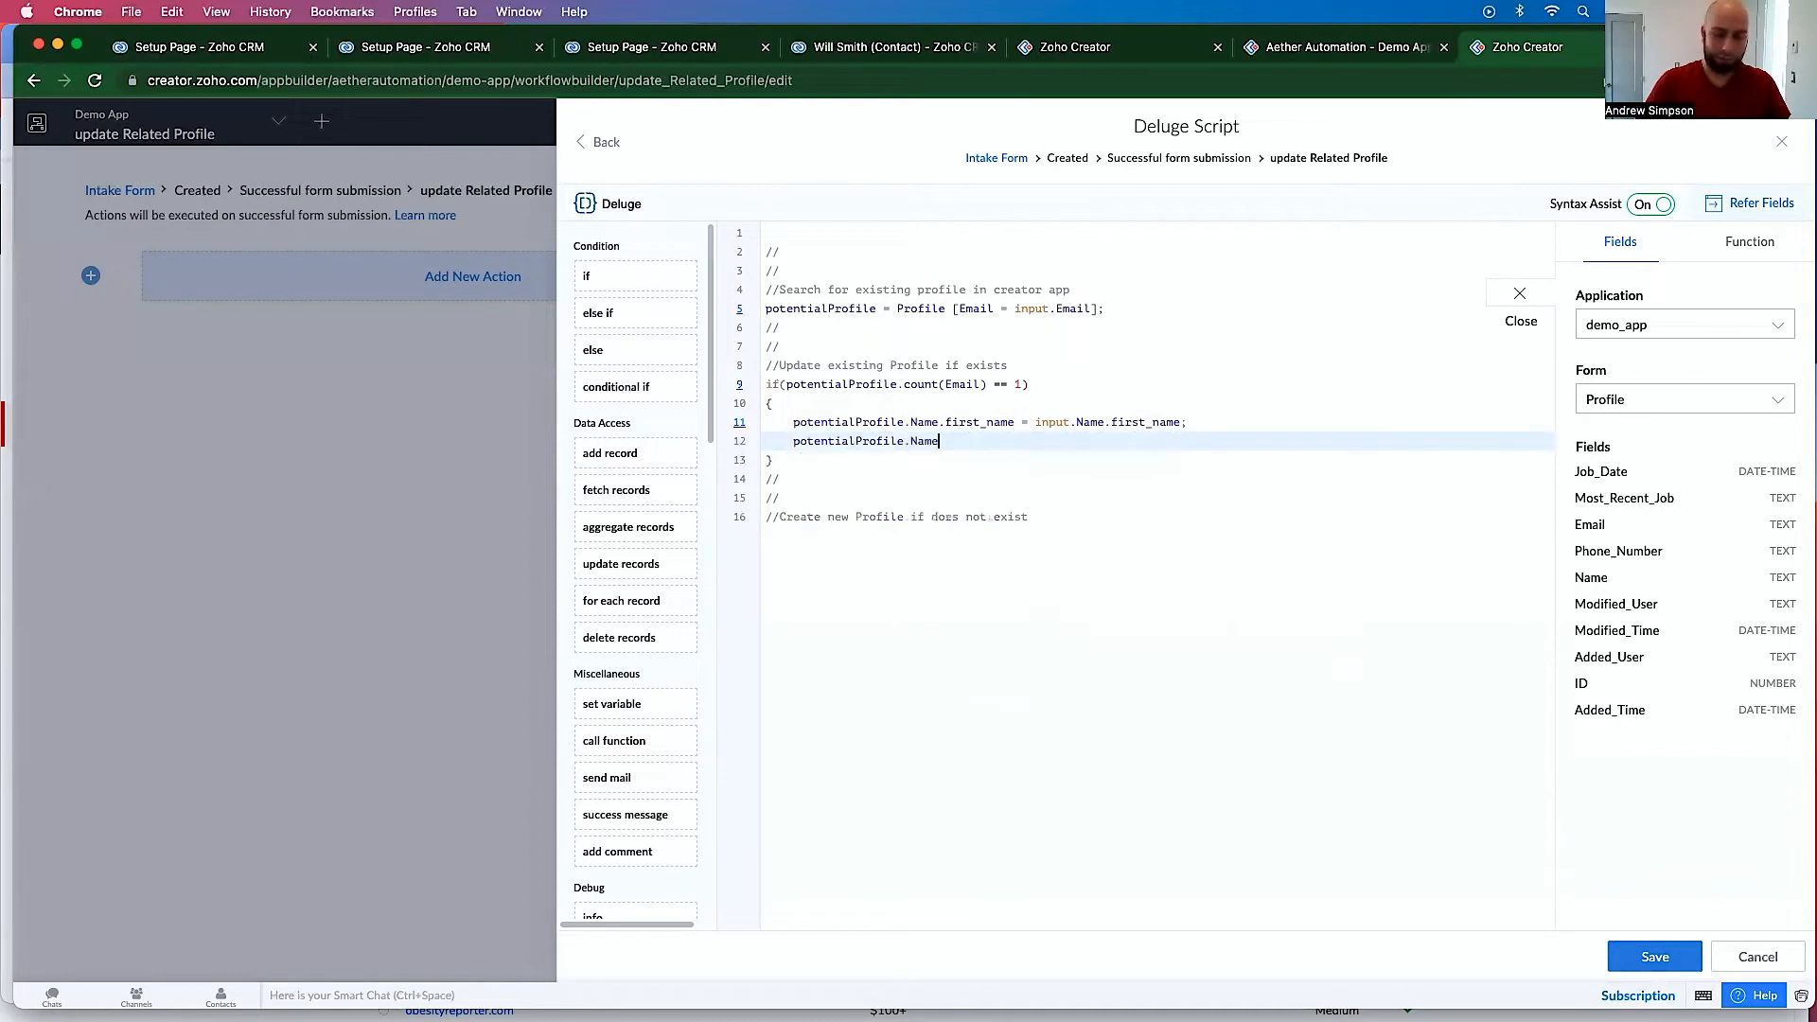
pyautogui.write('.la')
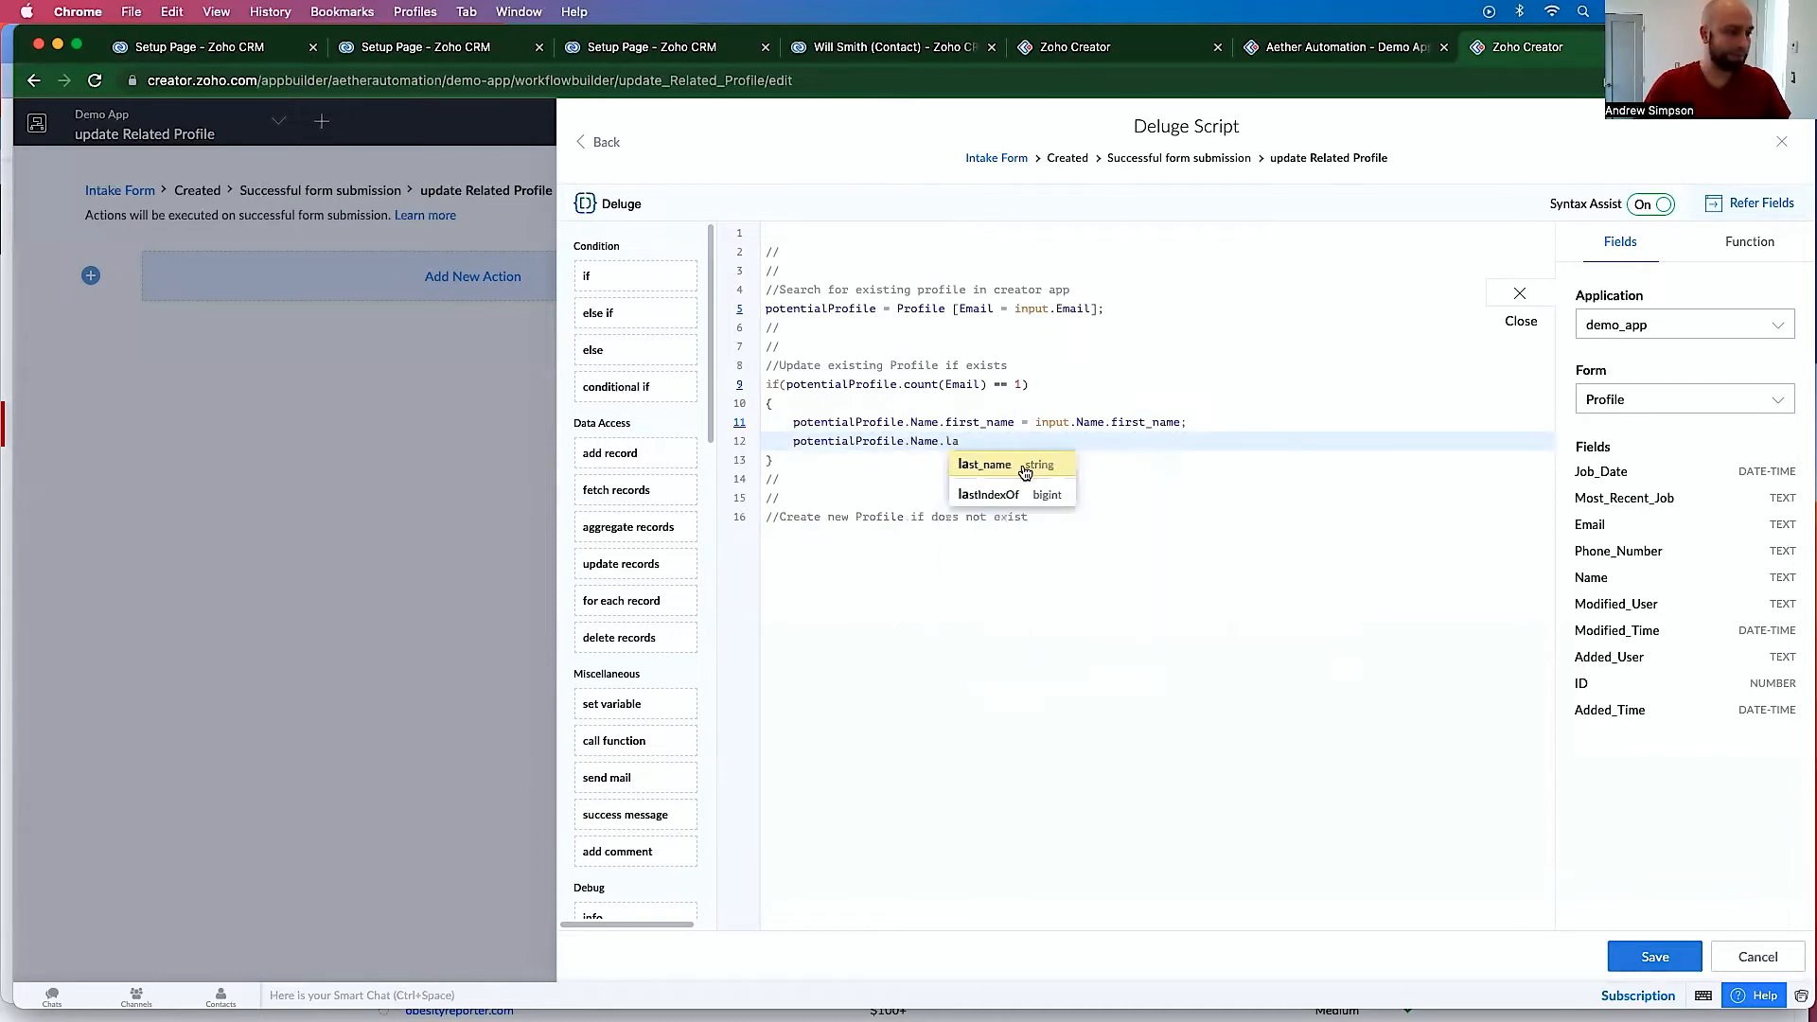
pyautogui.click(984, 463)
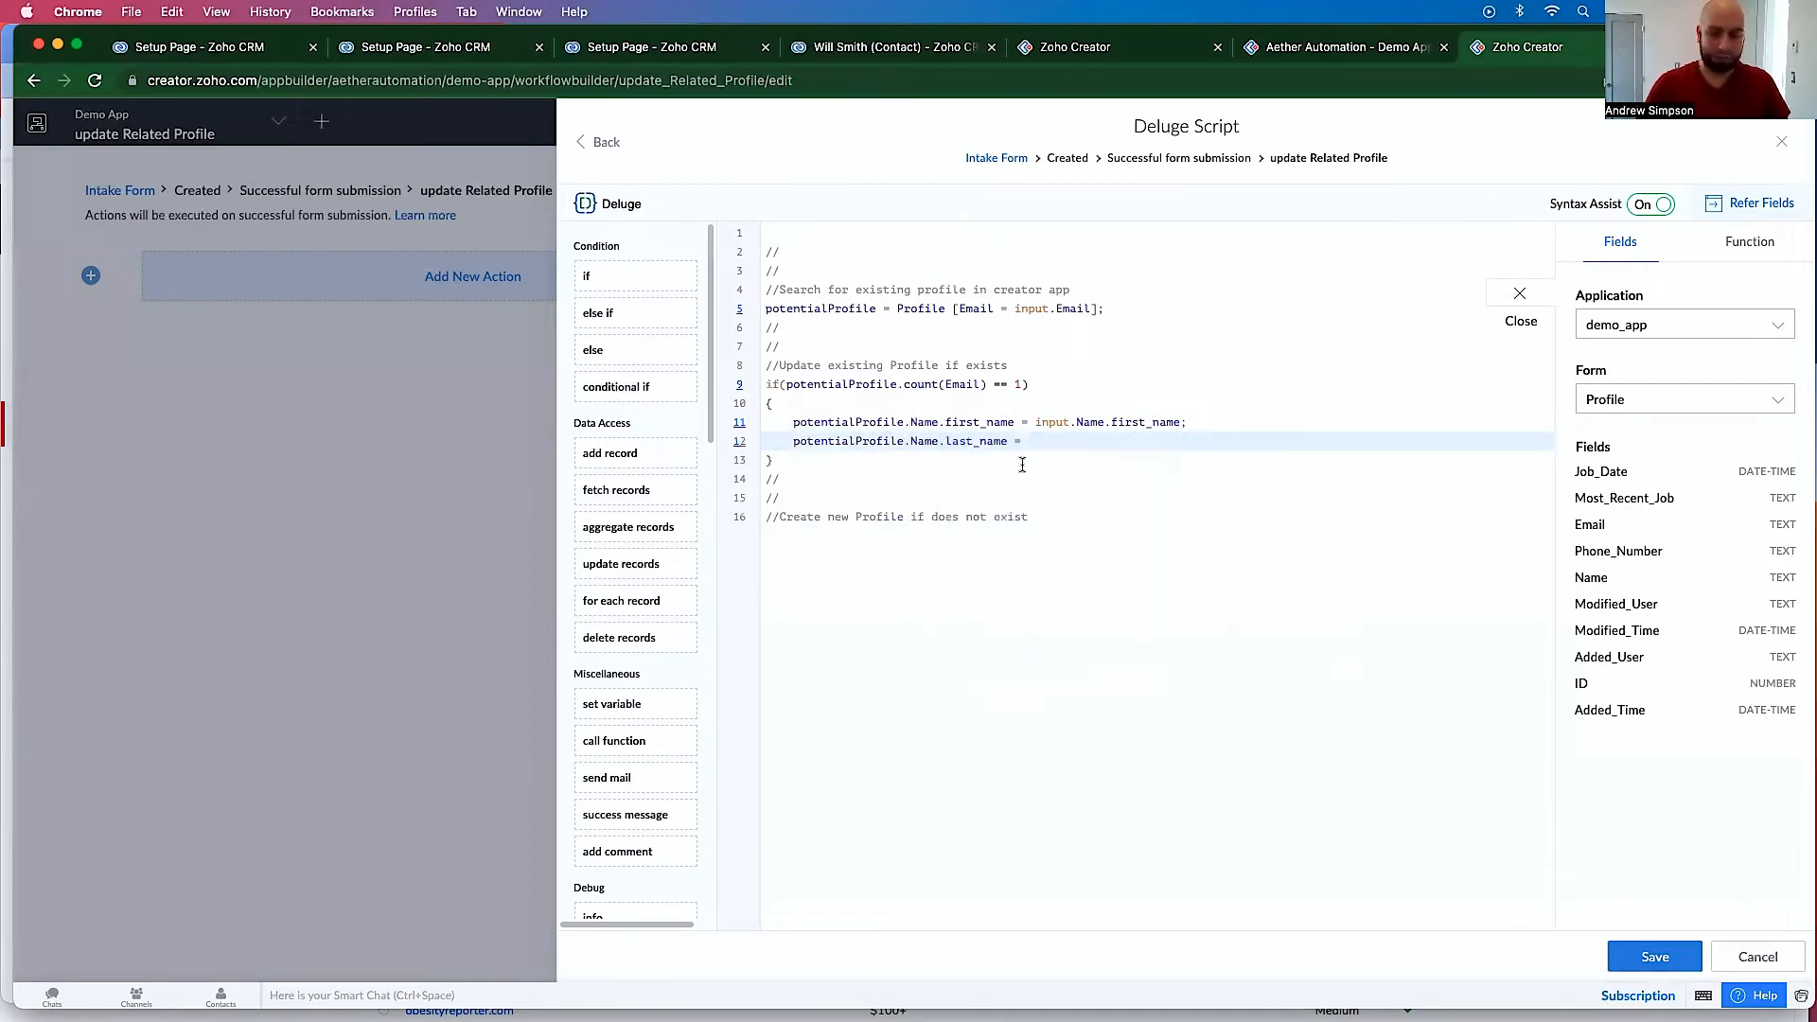
pyautogui.write('input.Name')
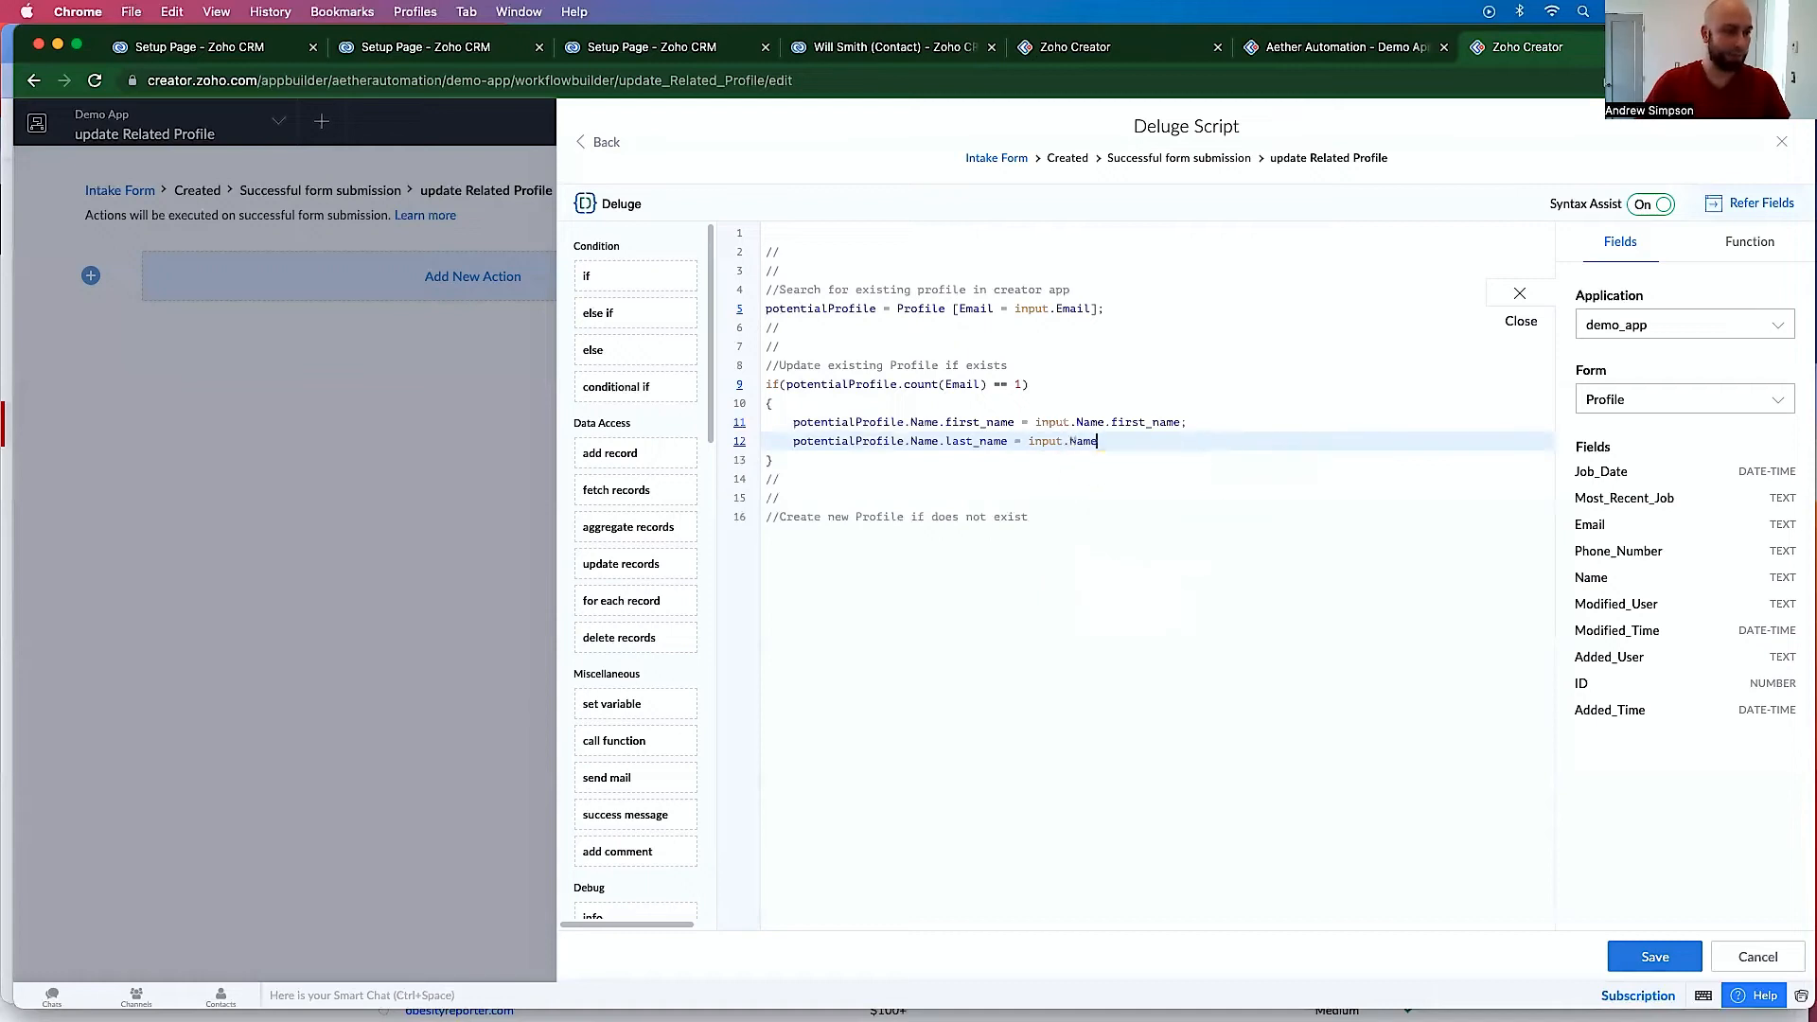
pyautogui.write('.l')
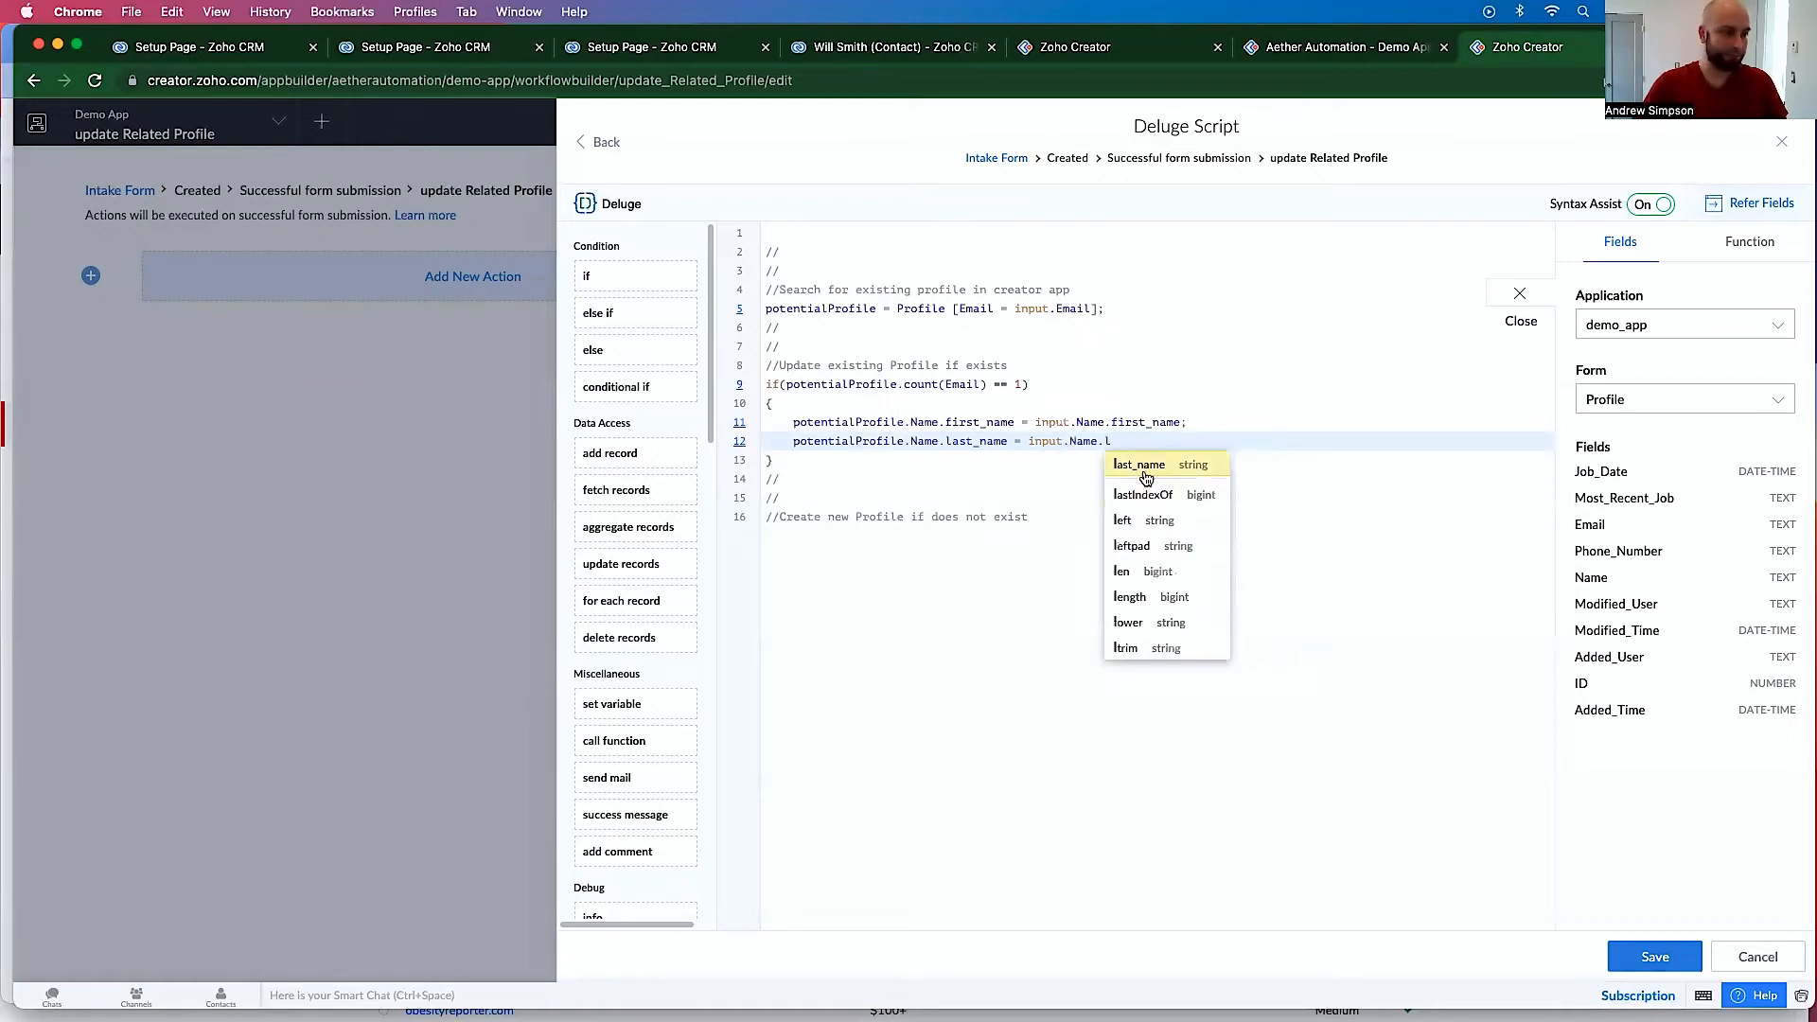
pyautogui.click(1137, 464)
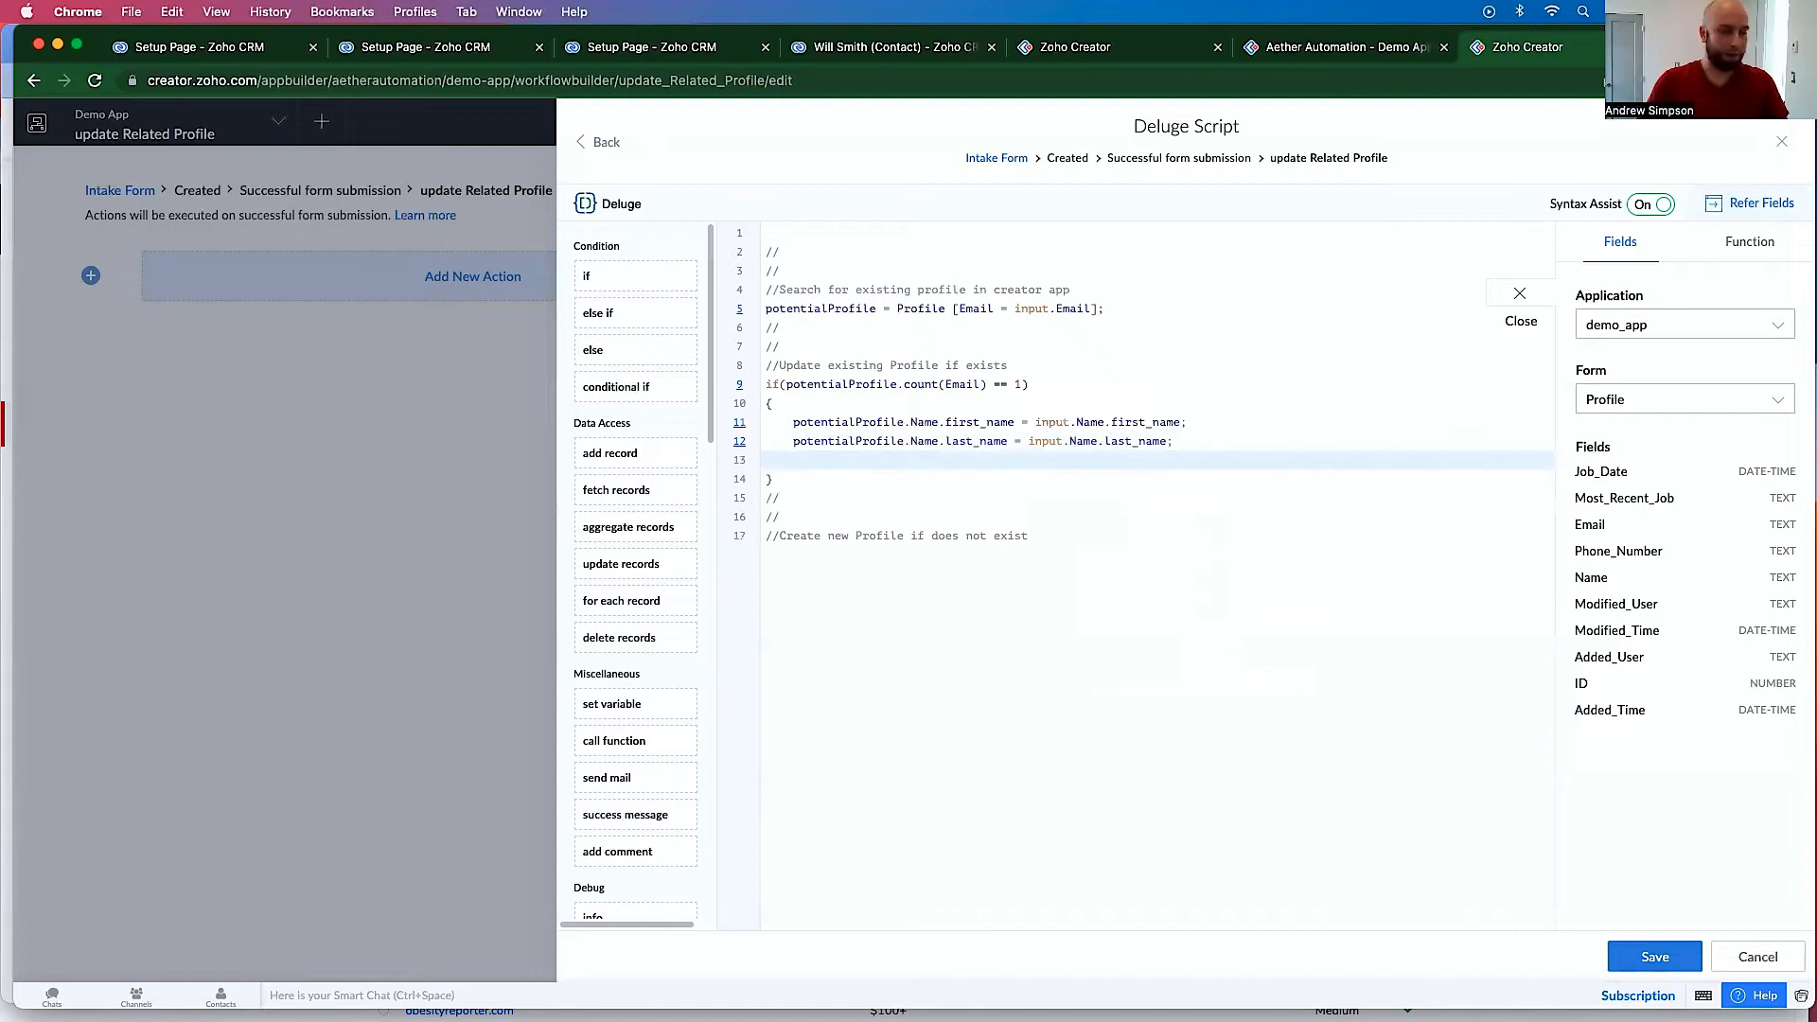
# Add potentialProfile.Phone_Number = input.Phone_Number to the update block.
pyautogui.write('potentialProfile.Phone_Number = input.p')
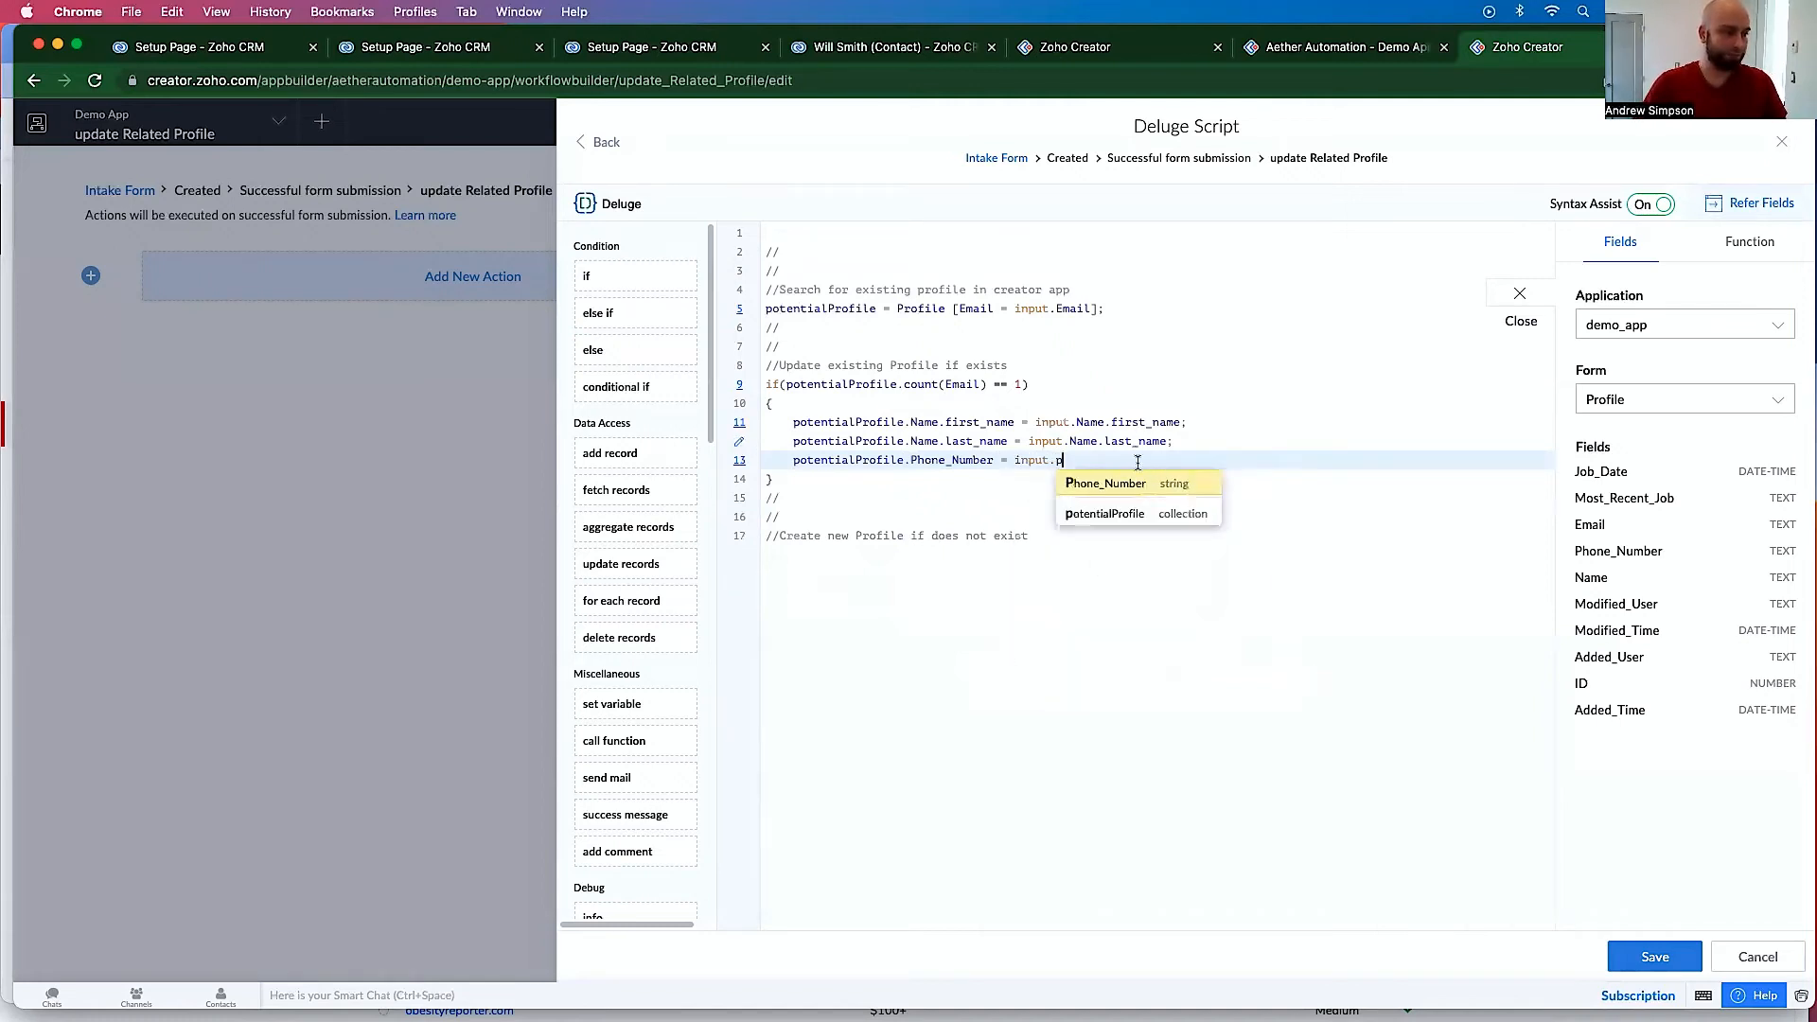
pyautogui.click(1104, 482)
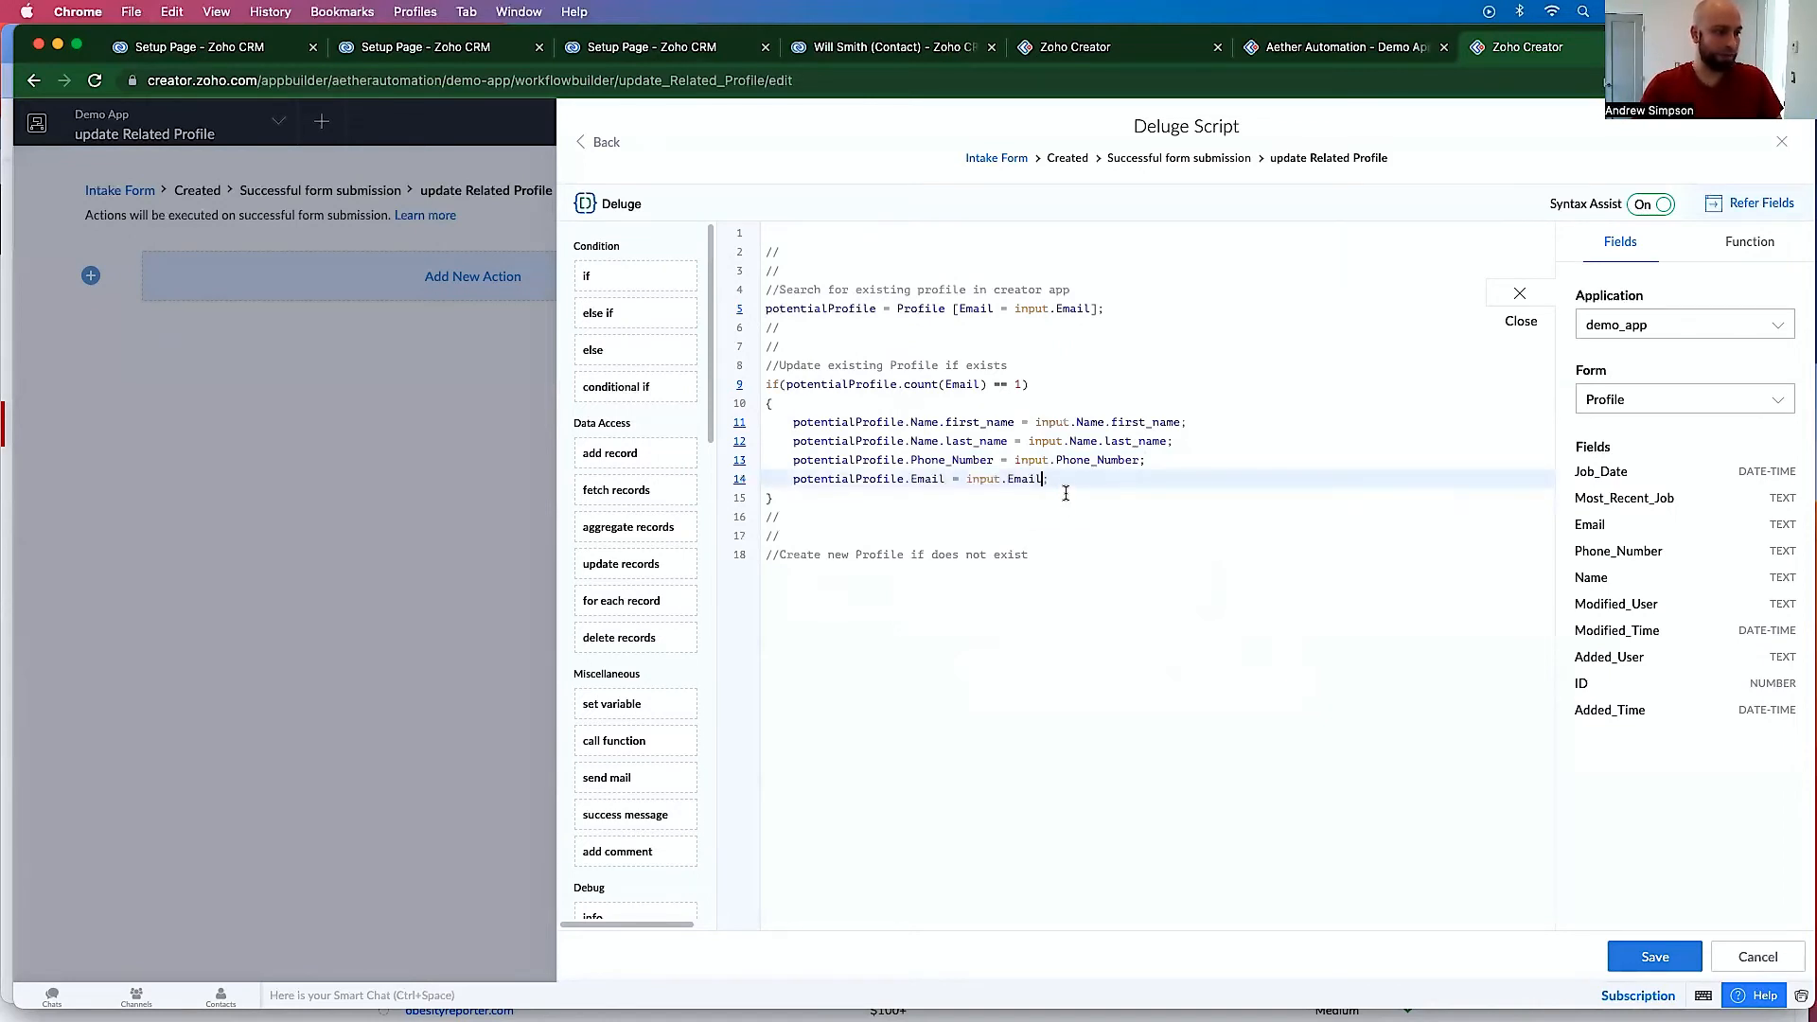
pyautogui.write('potentialProfile.Phone_Number = input.Phone_Number;')
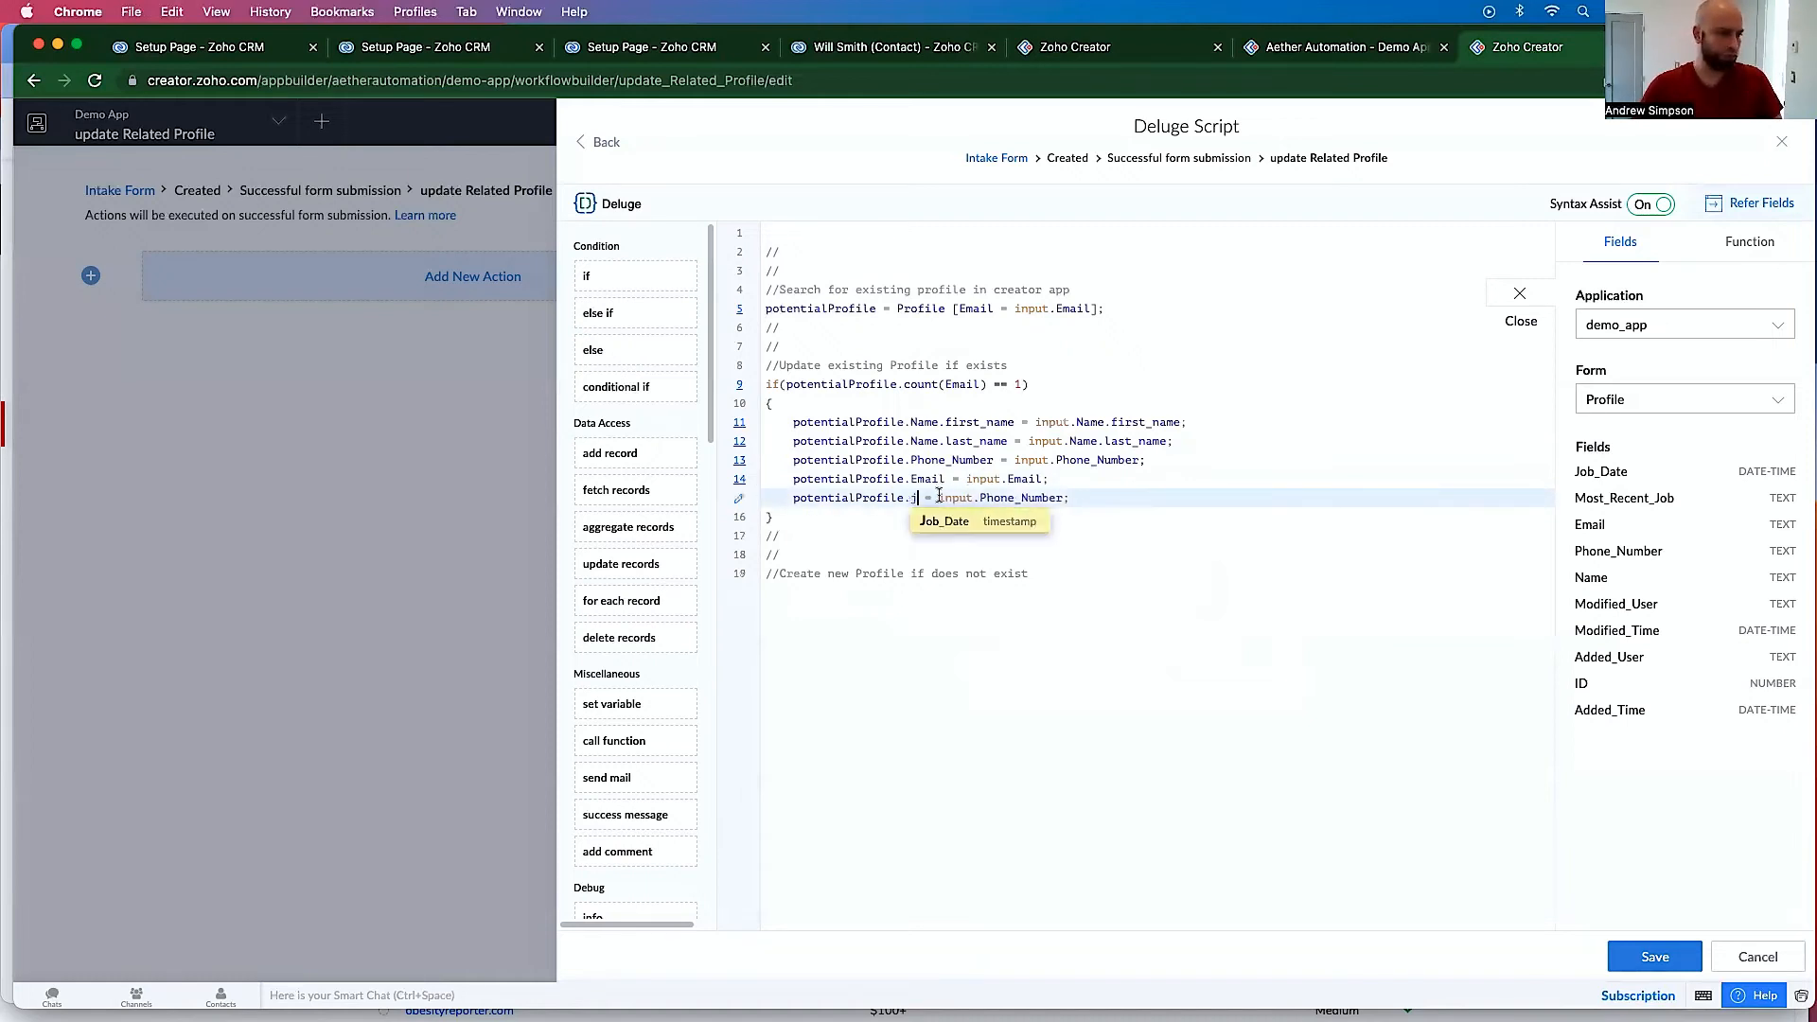
# Set Job_Date from input.Date_of_Job_Completion, checking field names in the Fields panel.
pyautogui.click(945, 521)
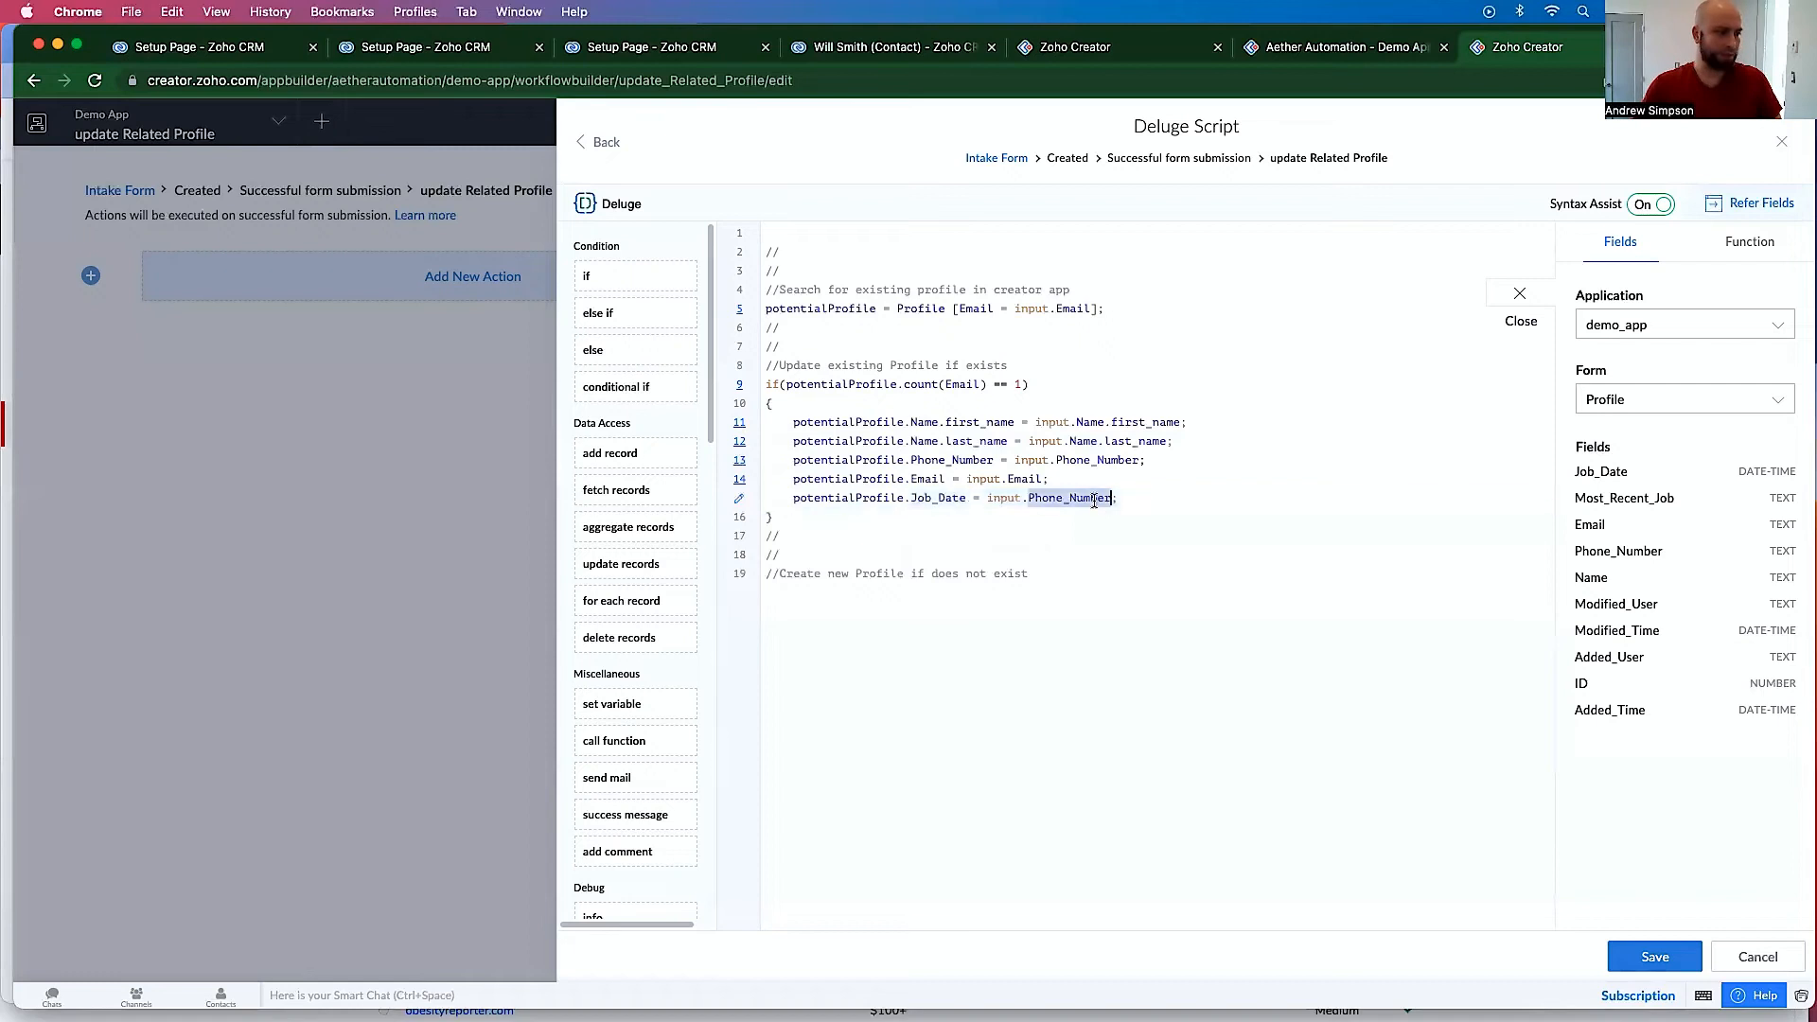
pyautogui.press('Backspace')
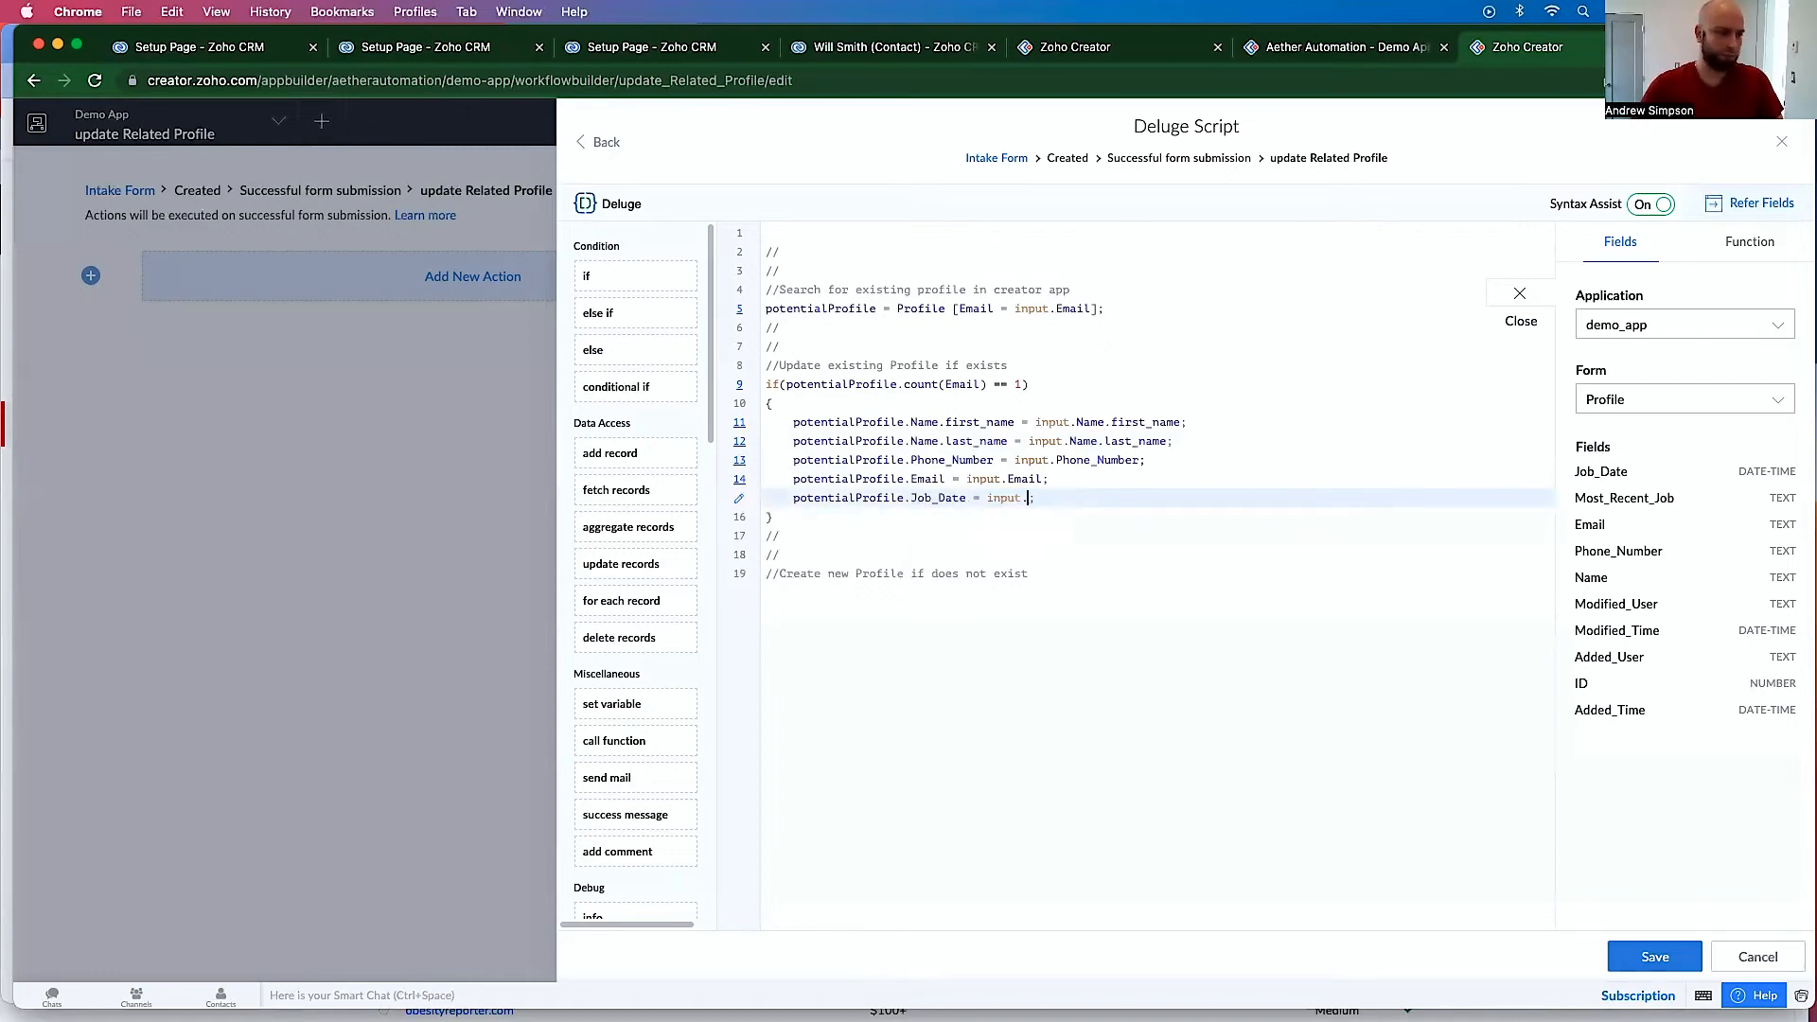
pyautogui.write('Date_of_Job_Completion')
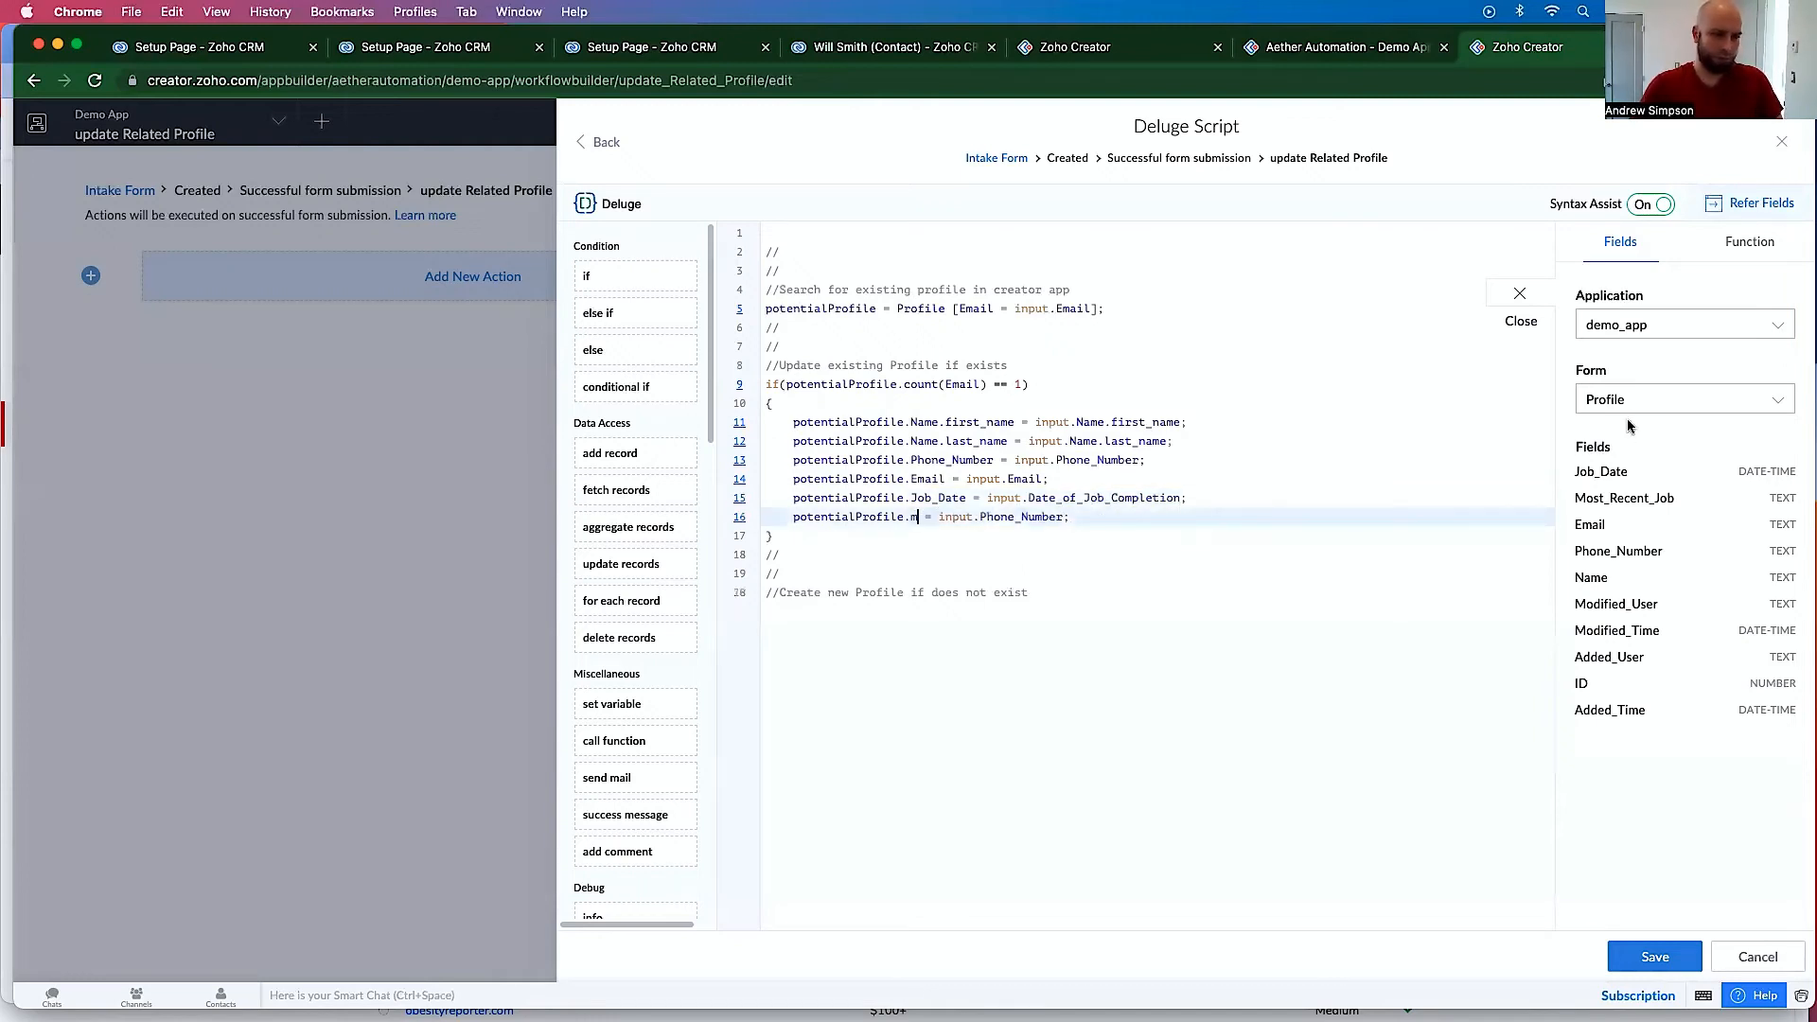
pyautogui.click(1681, 400)
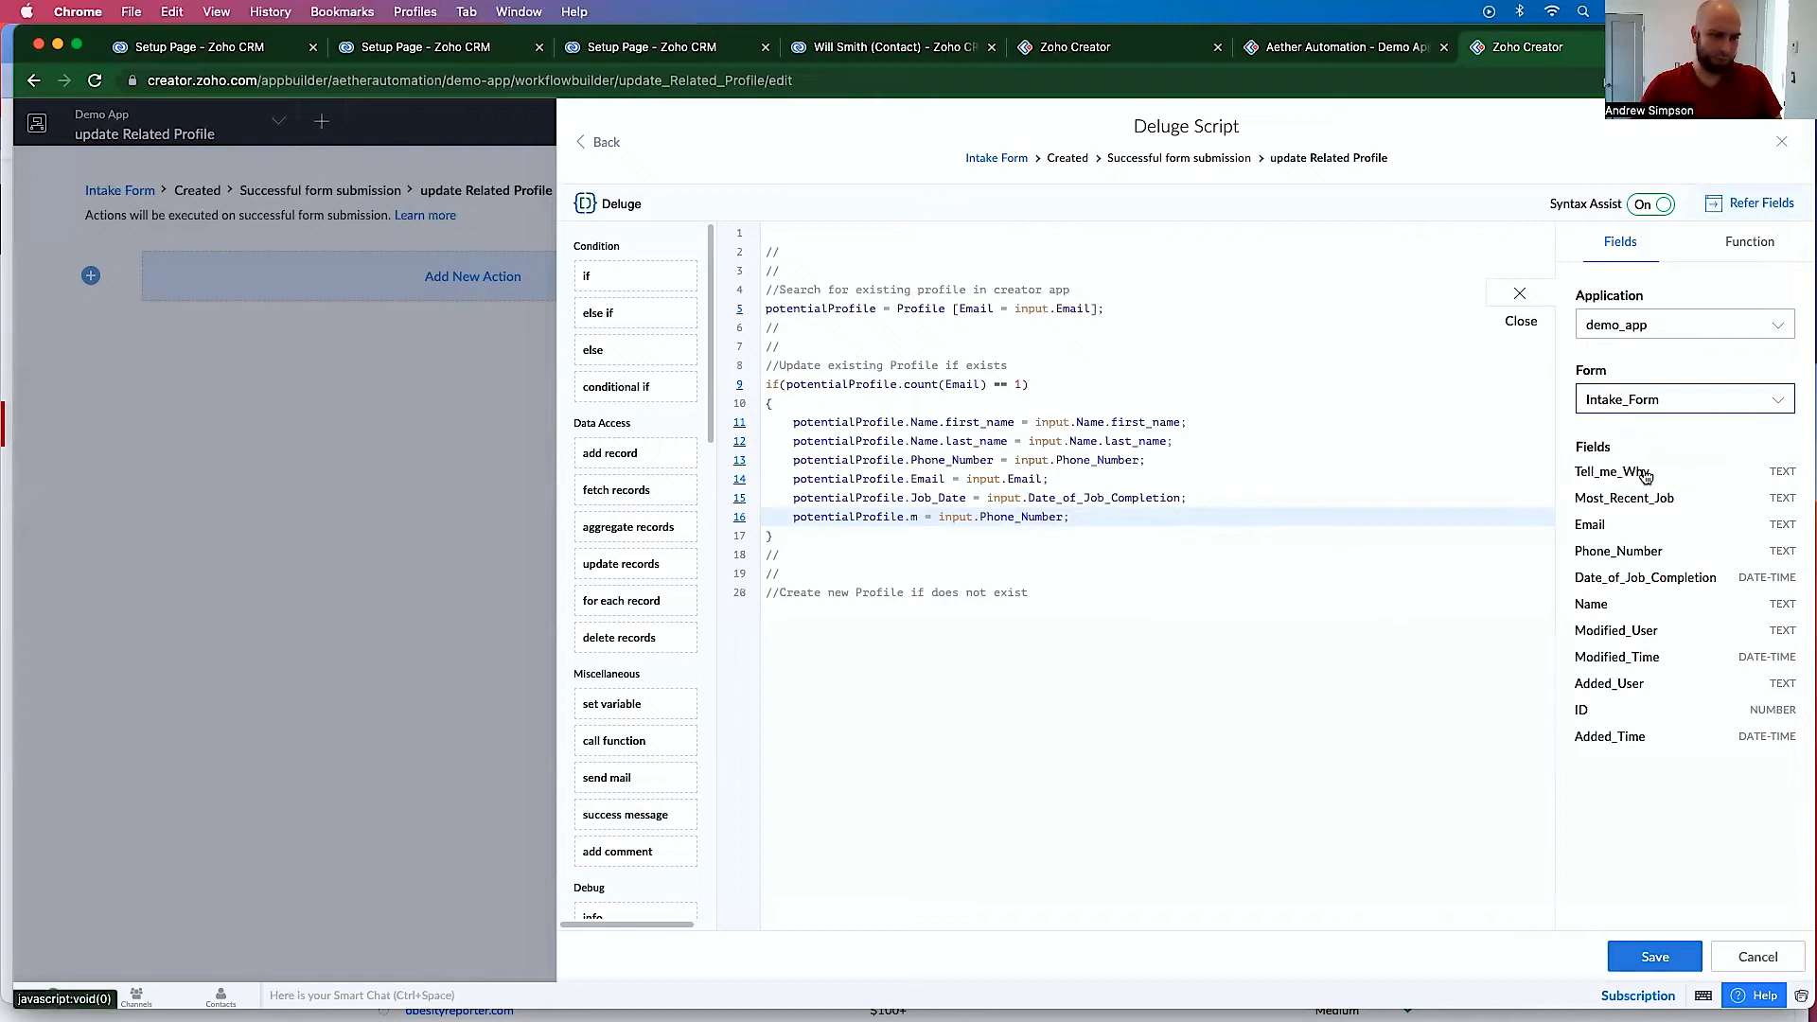
pyautogui.click(1681, 399)
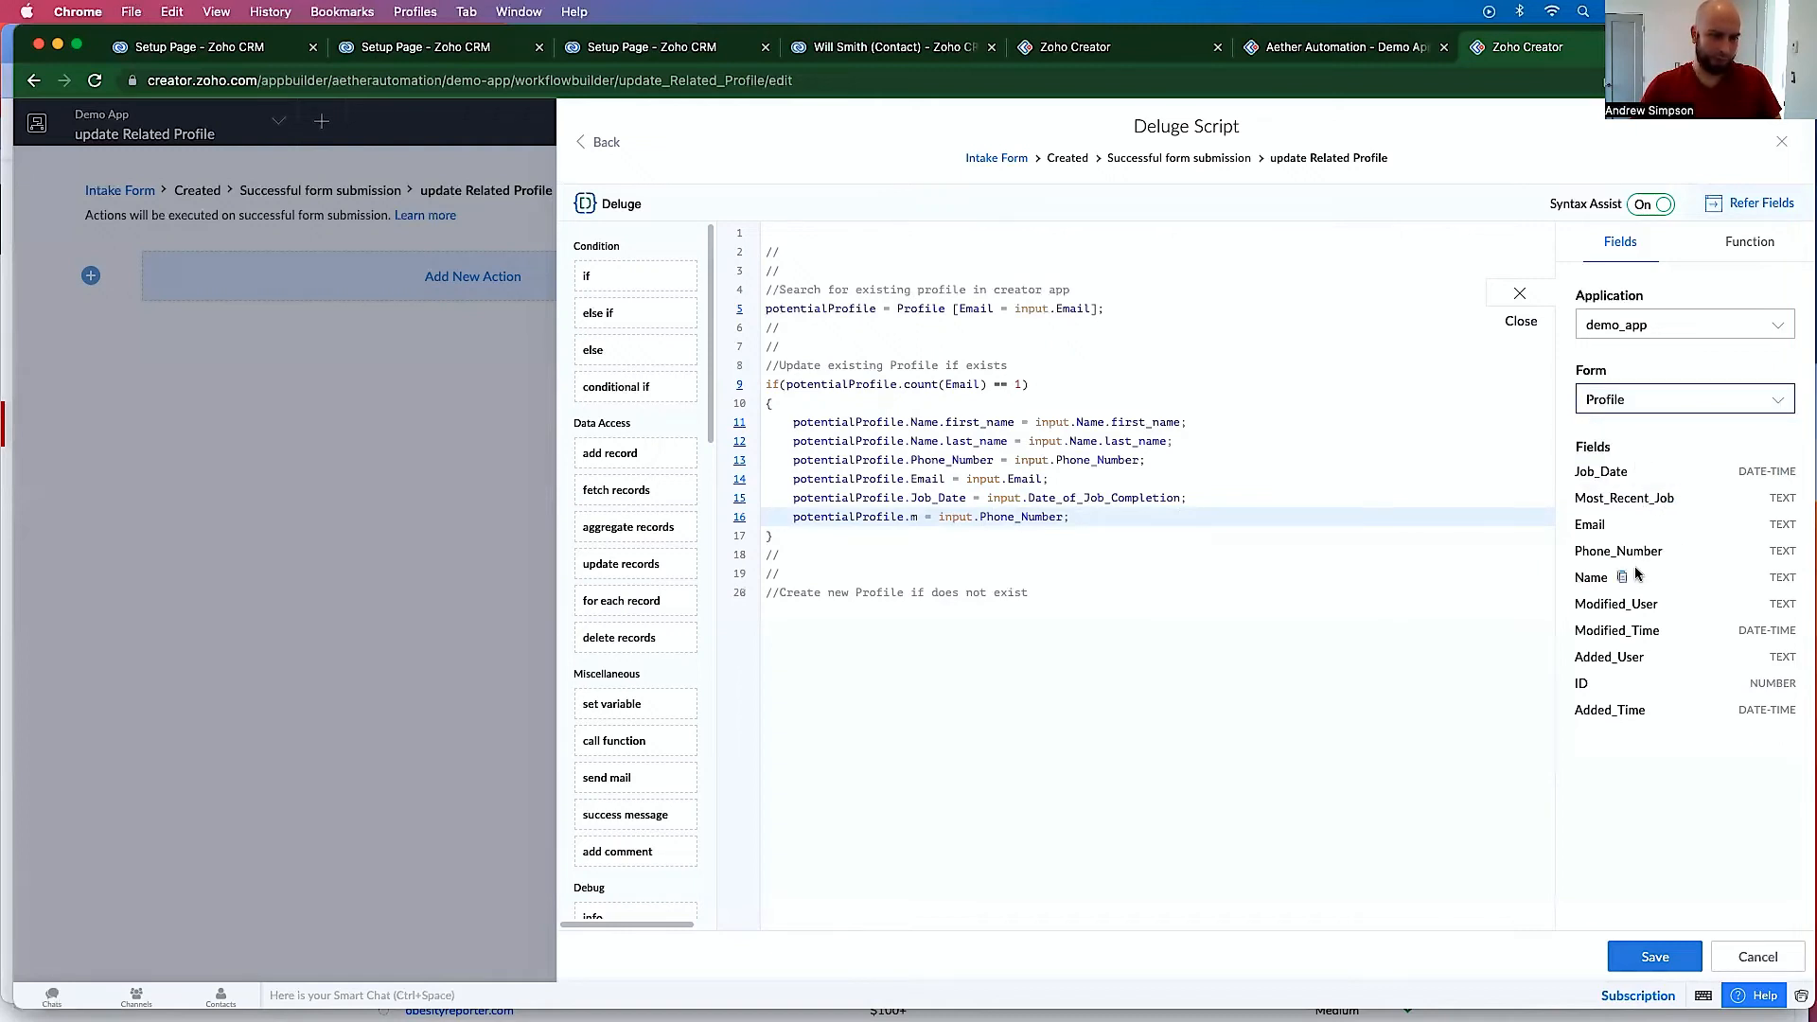
pyautogui.moveTo(1643, 498)
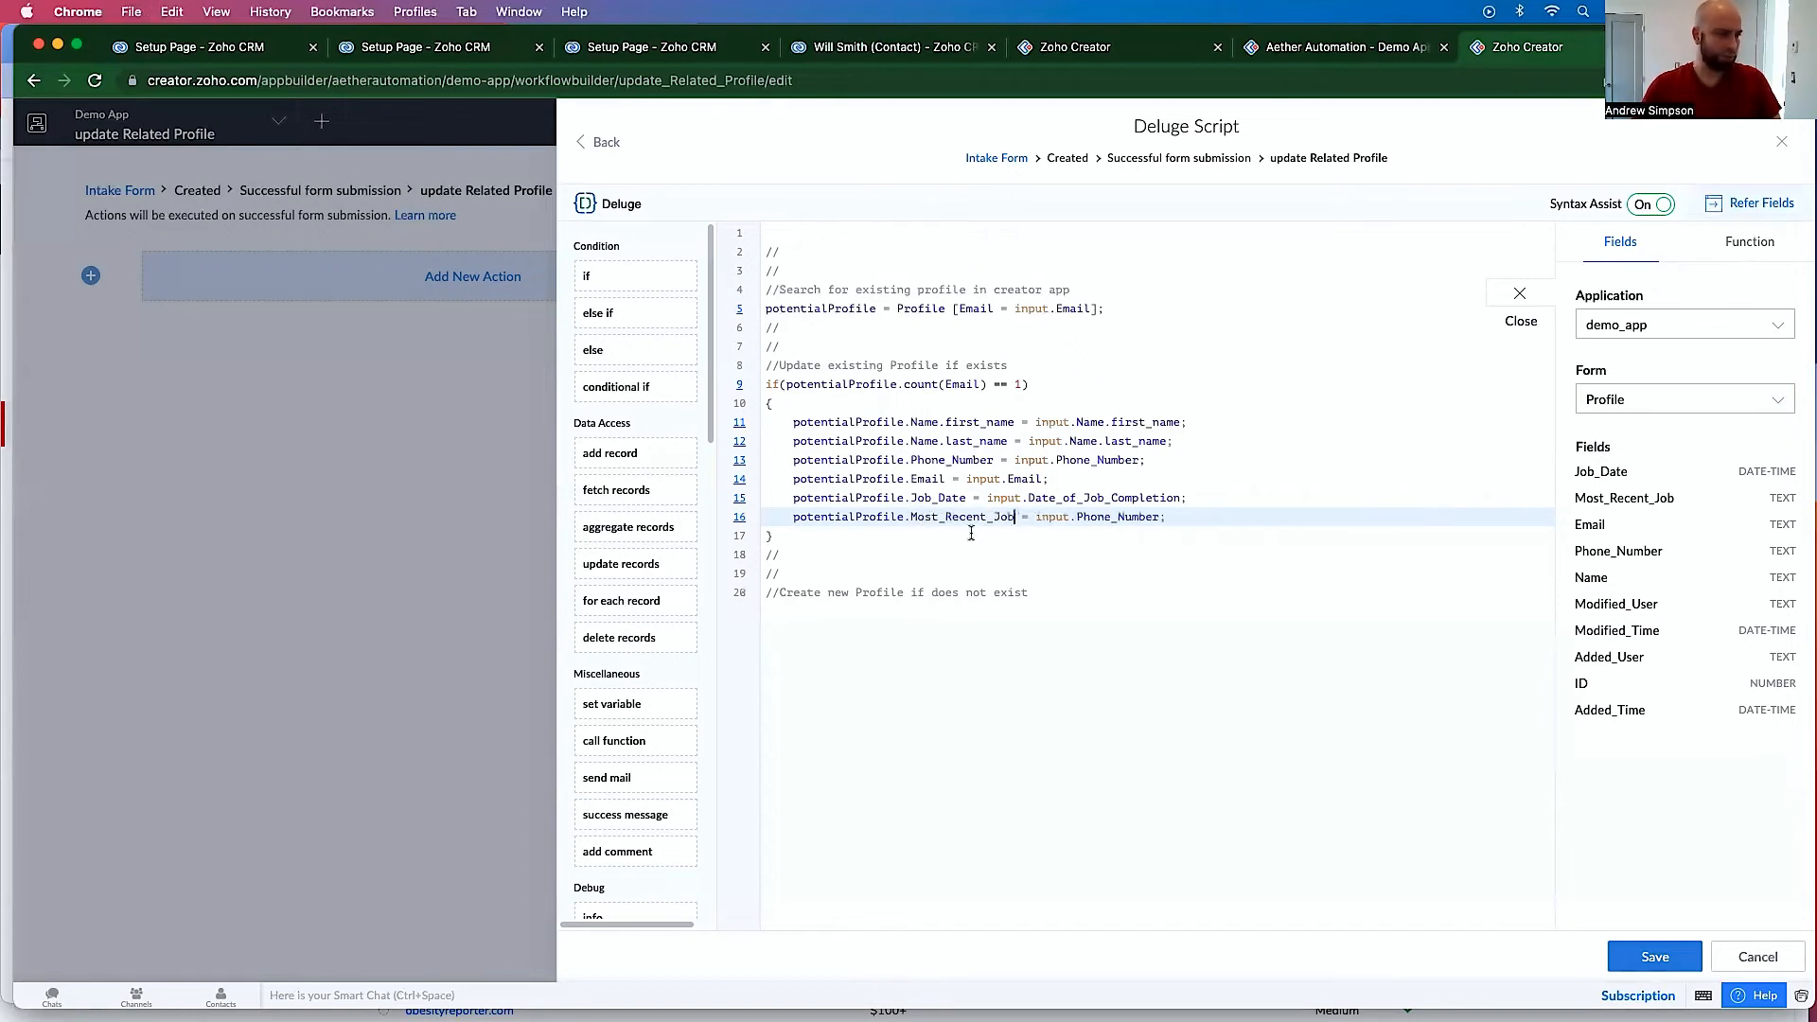
pyautogui.click(1680, 400)
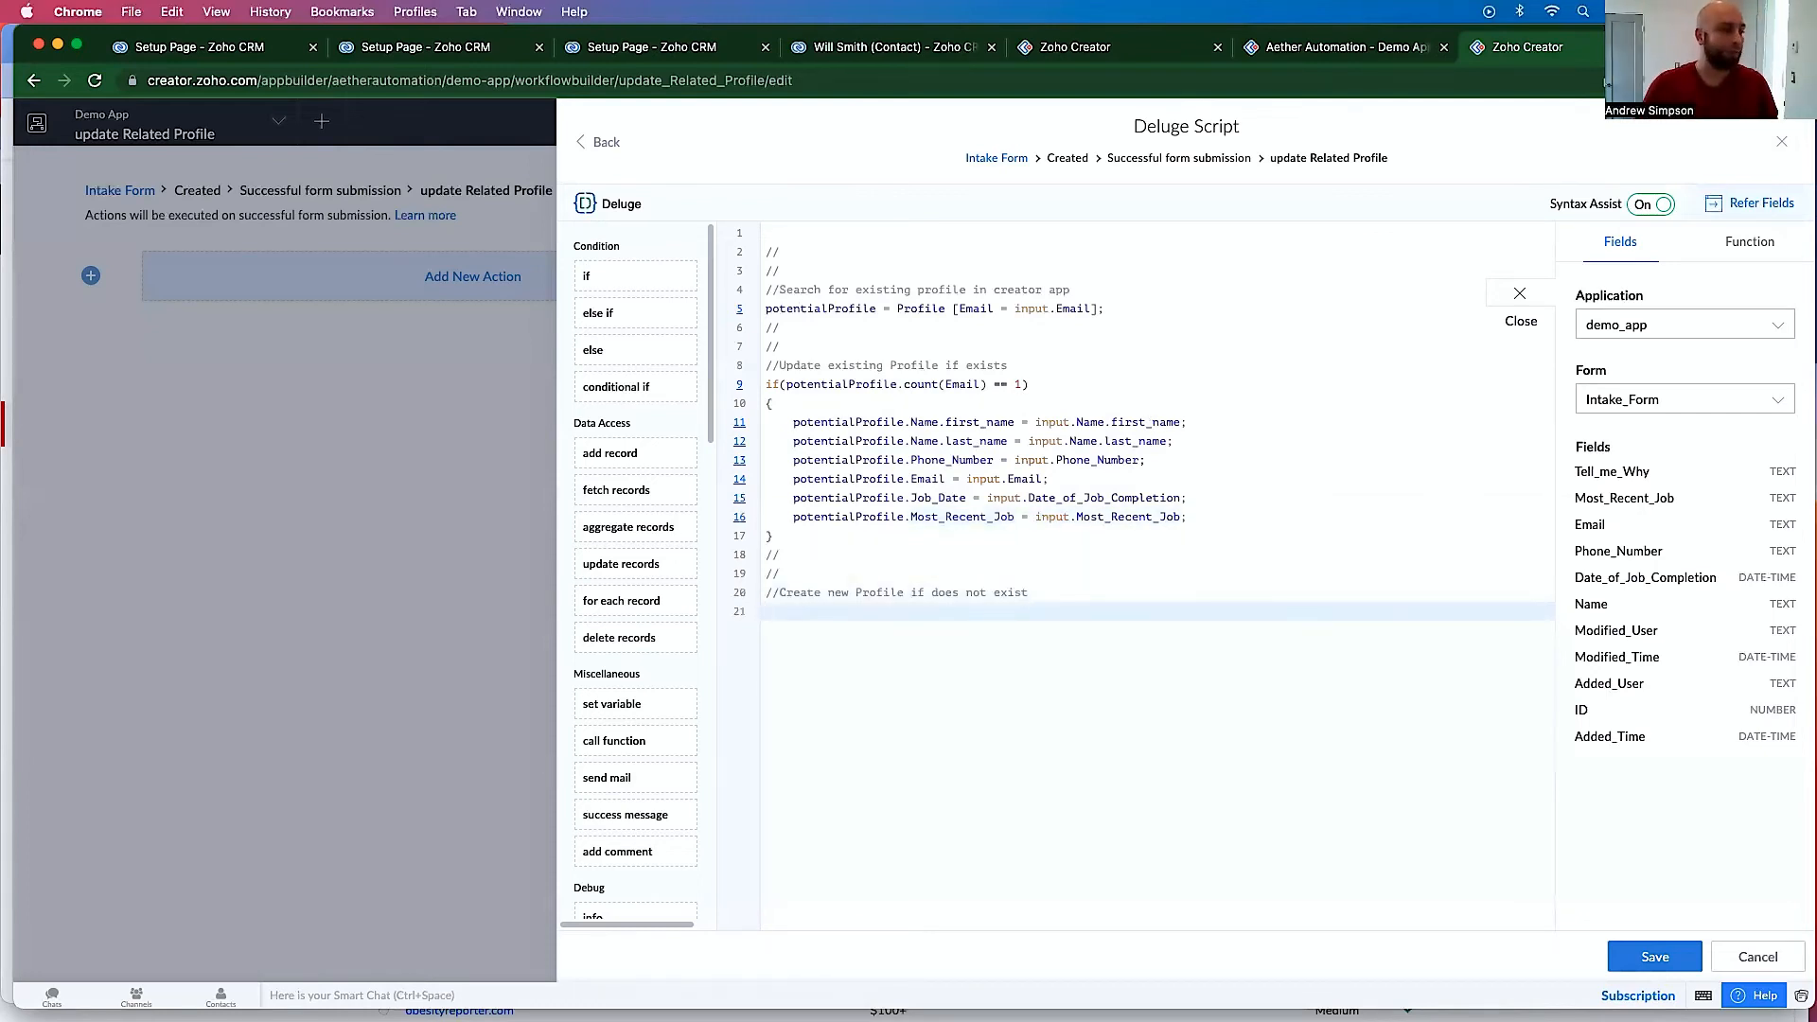
pyautogui.moveTo(612, 452)
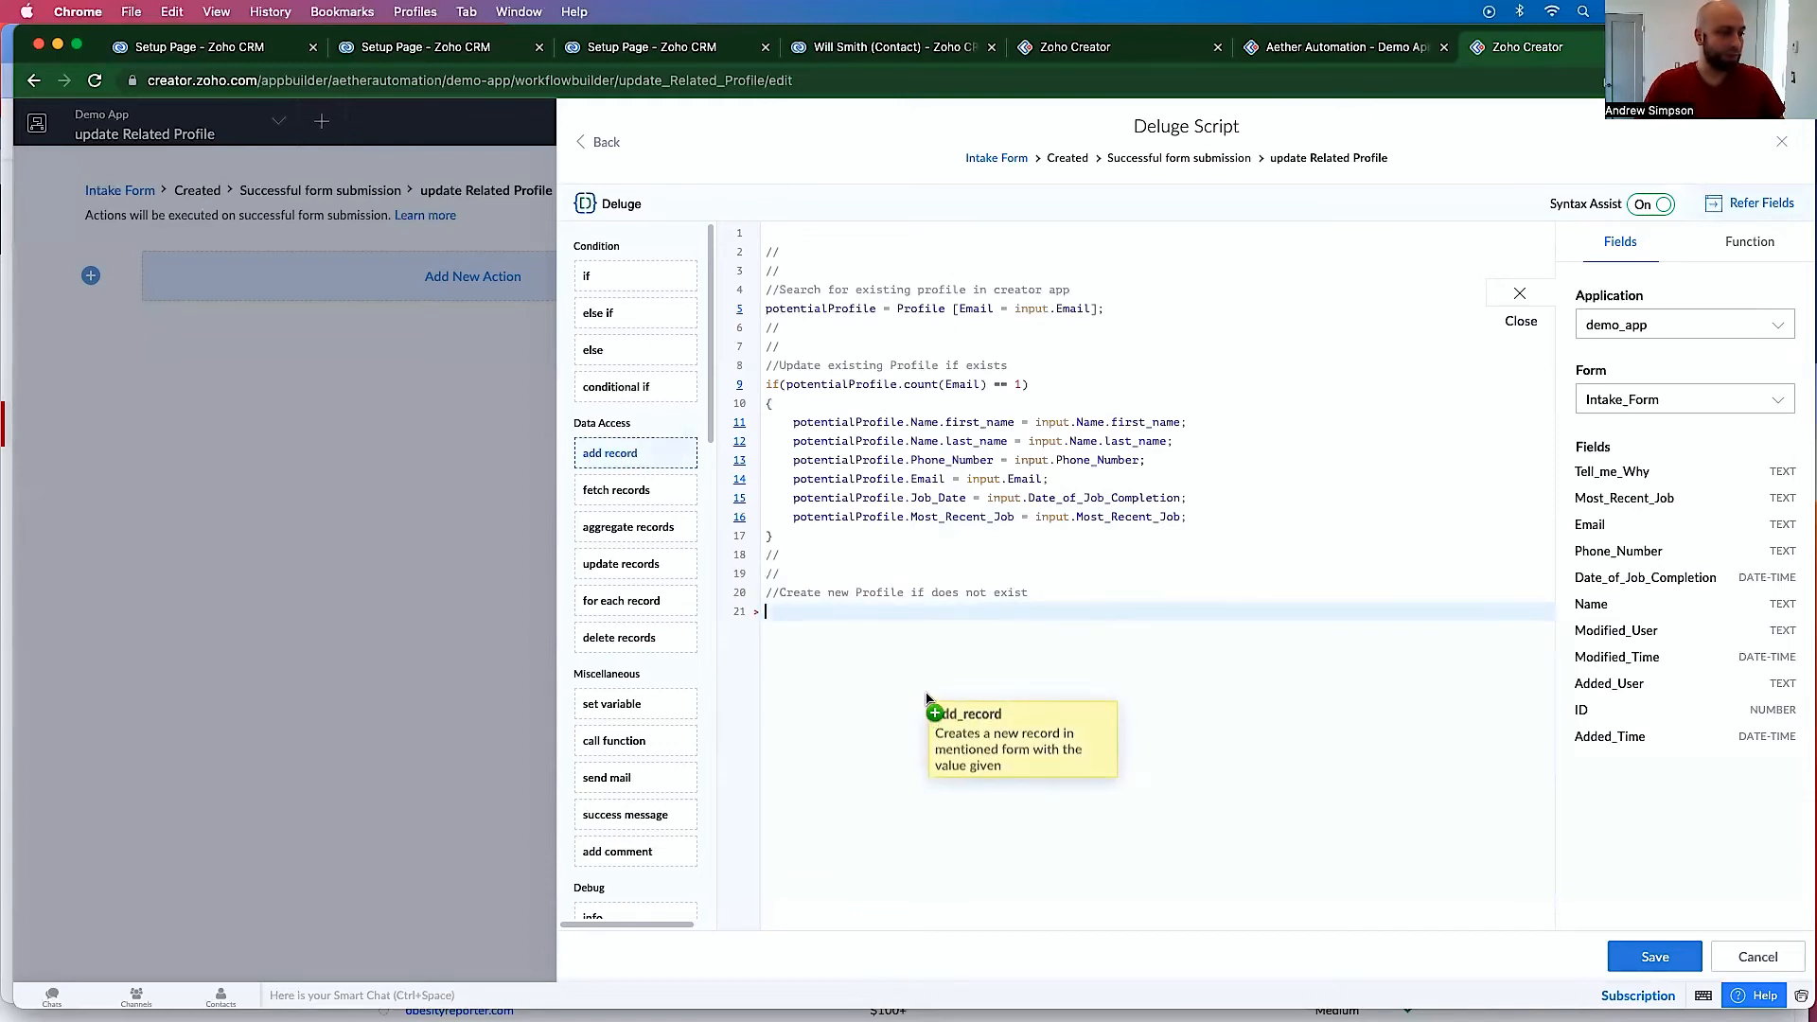
# Insert an 'insert into Profile' block at line 21 with Added_User = zoho.loginuser.
pyautogui.click(611, 452)
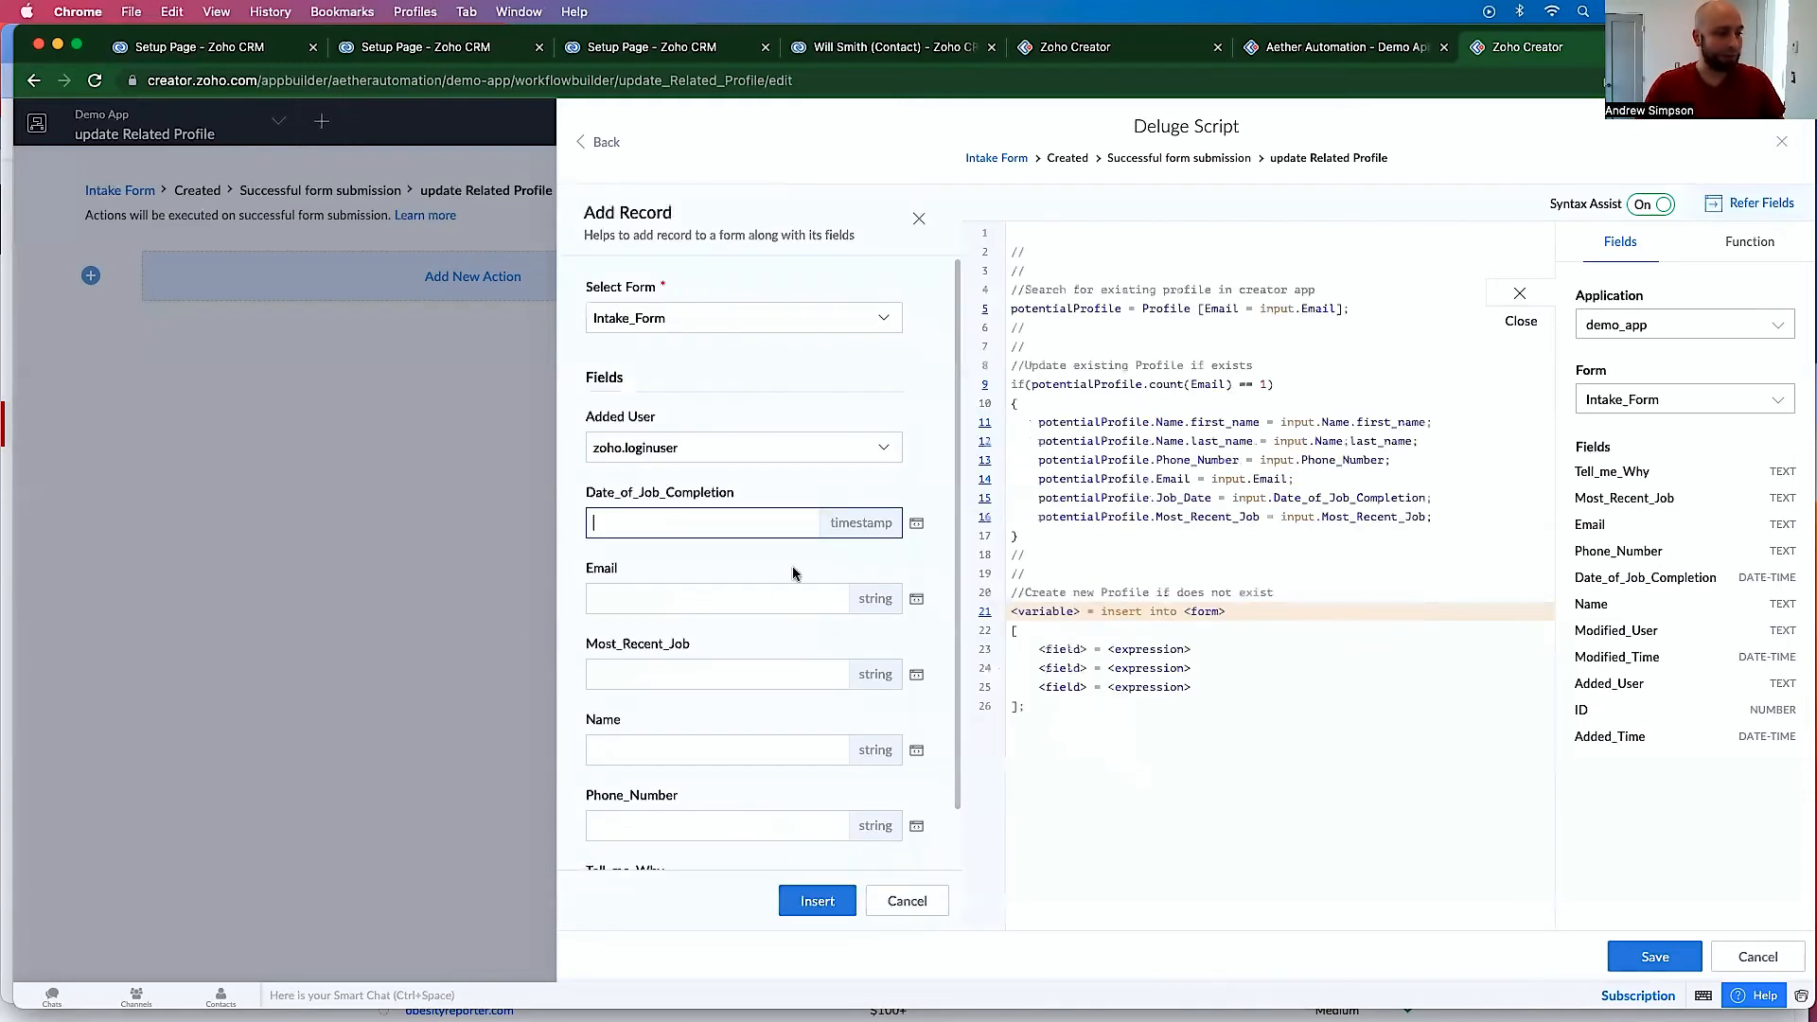
pyautogui.click(742, 318)
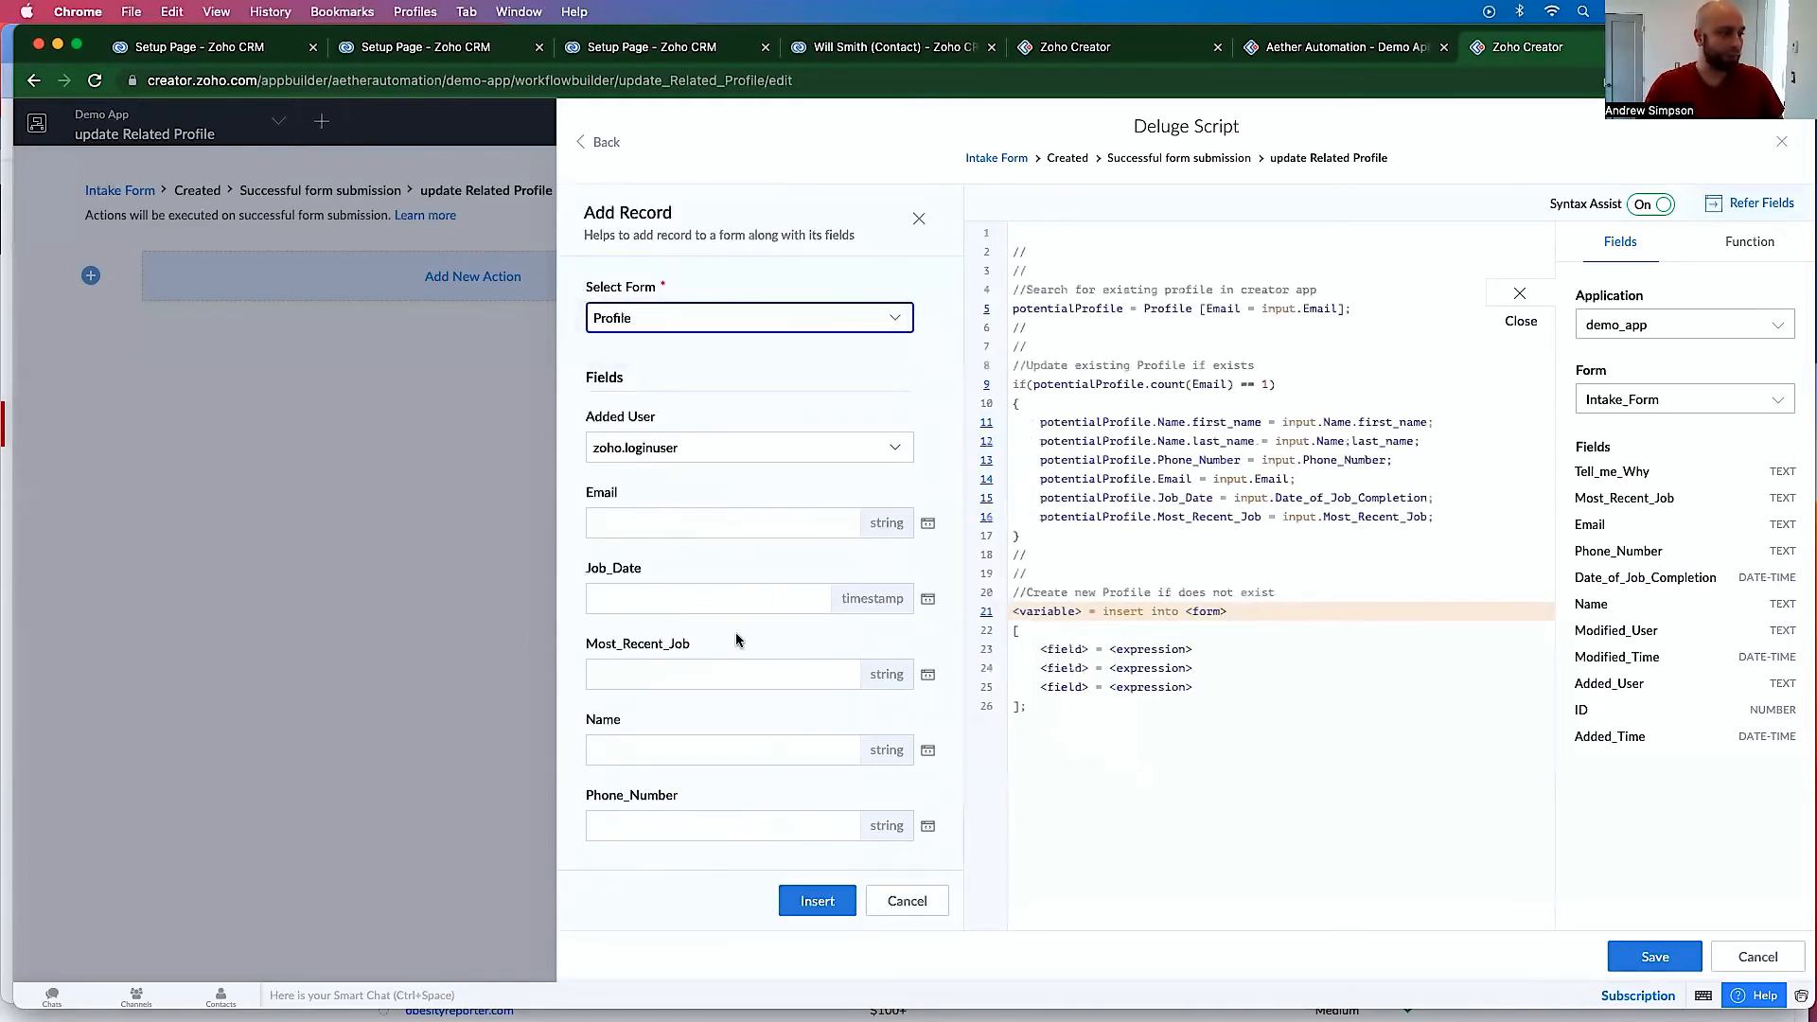
pyautogui.click(818, 901)
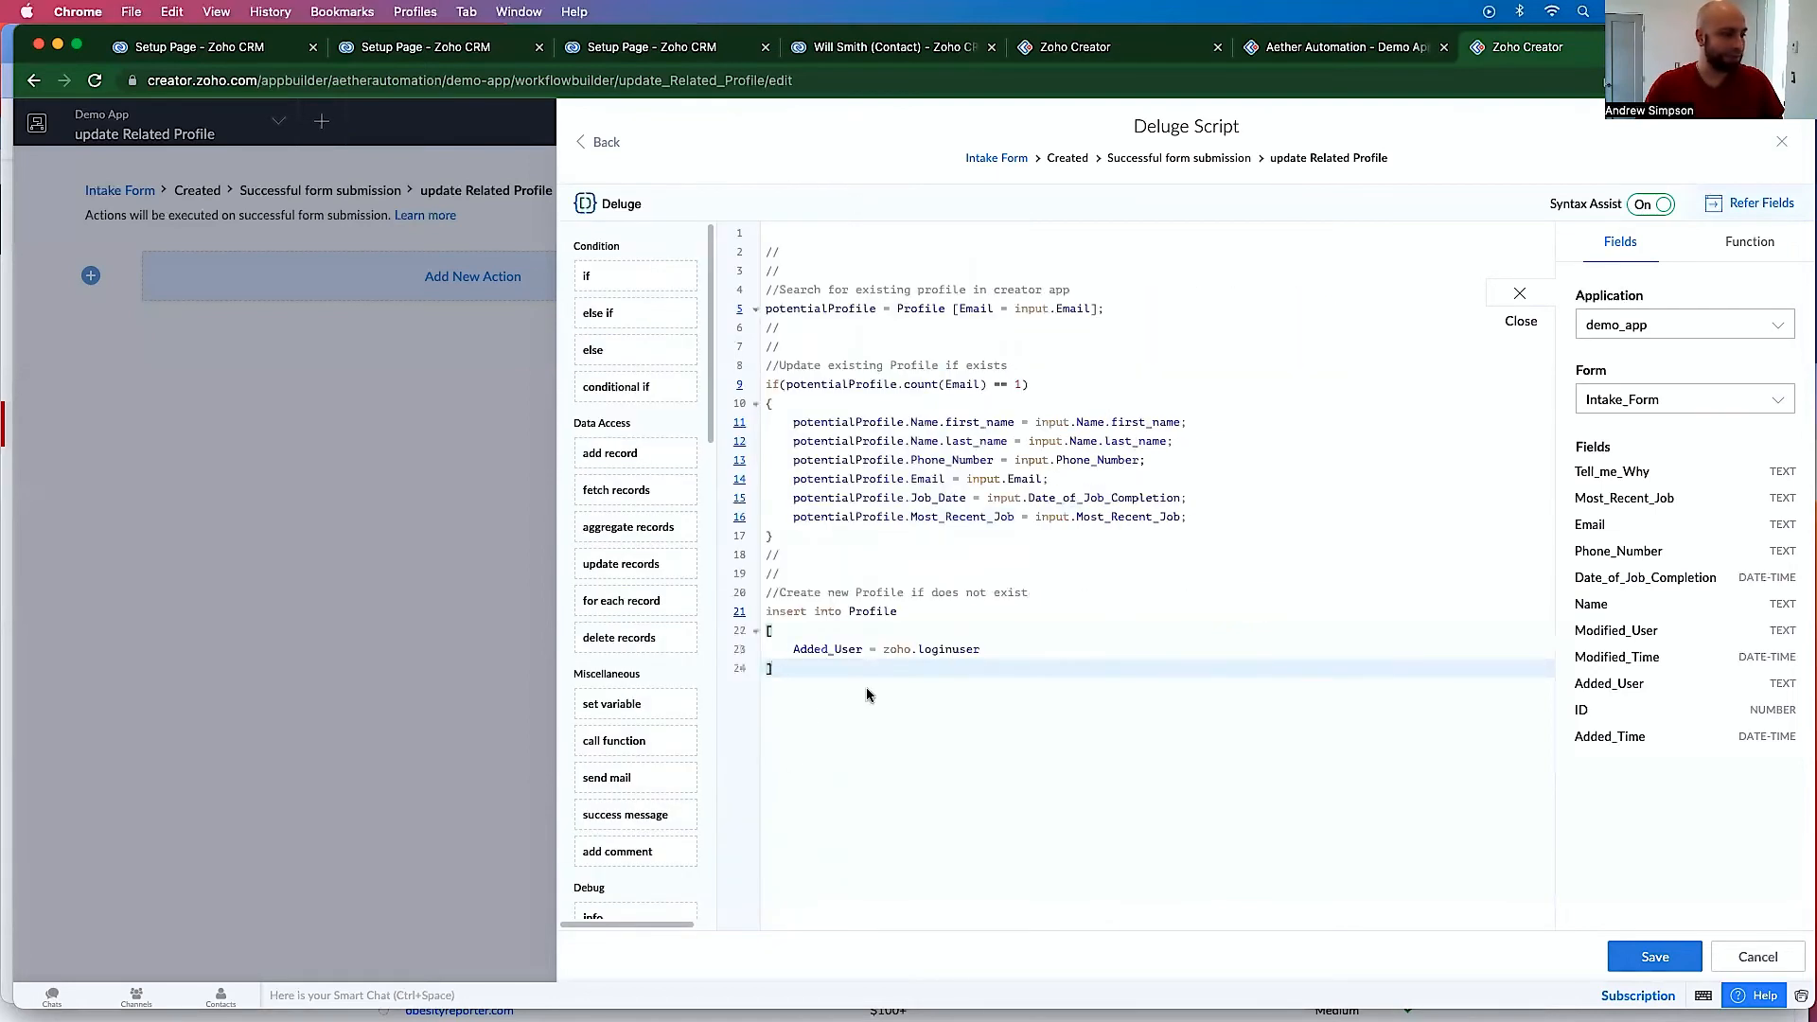
# Fill the insert block with name, phone, email, job date and recent job assignments and save.
pyautogui.press('Return')
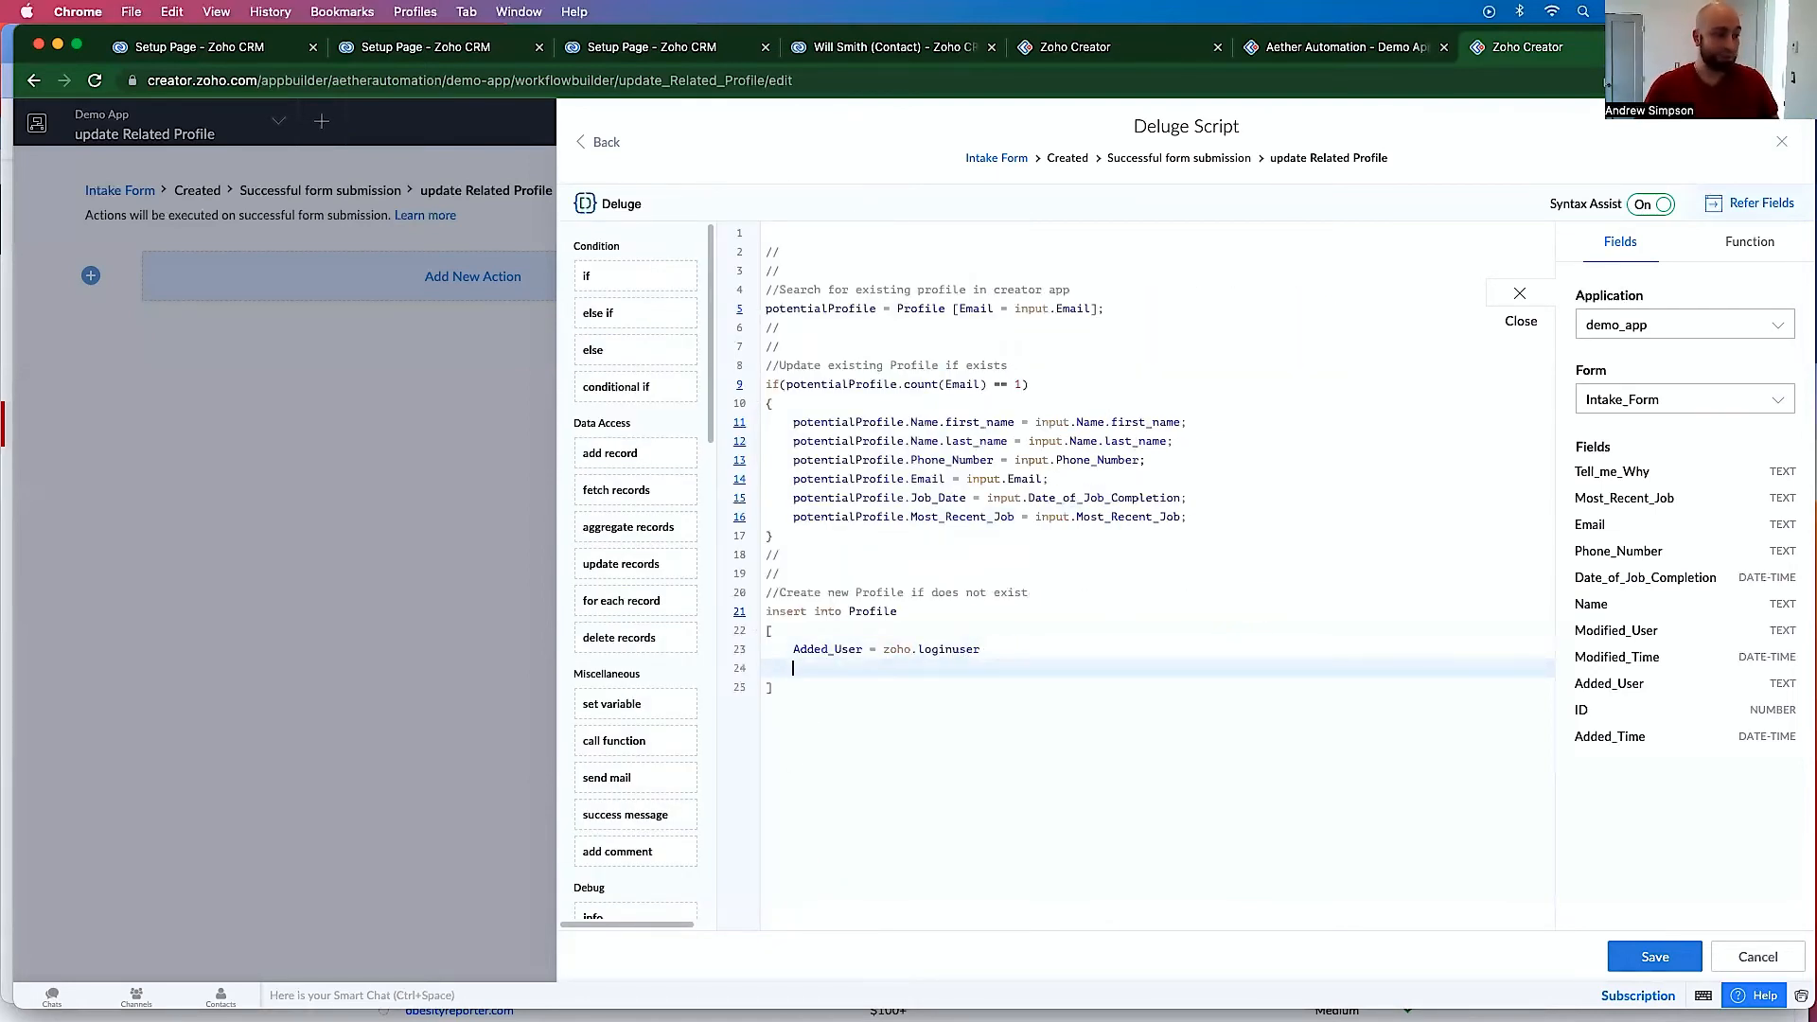
pyautogui.write('n')
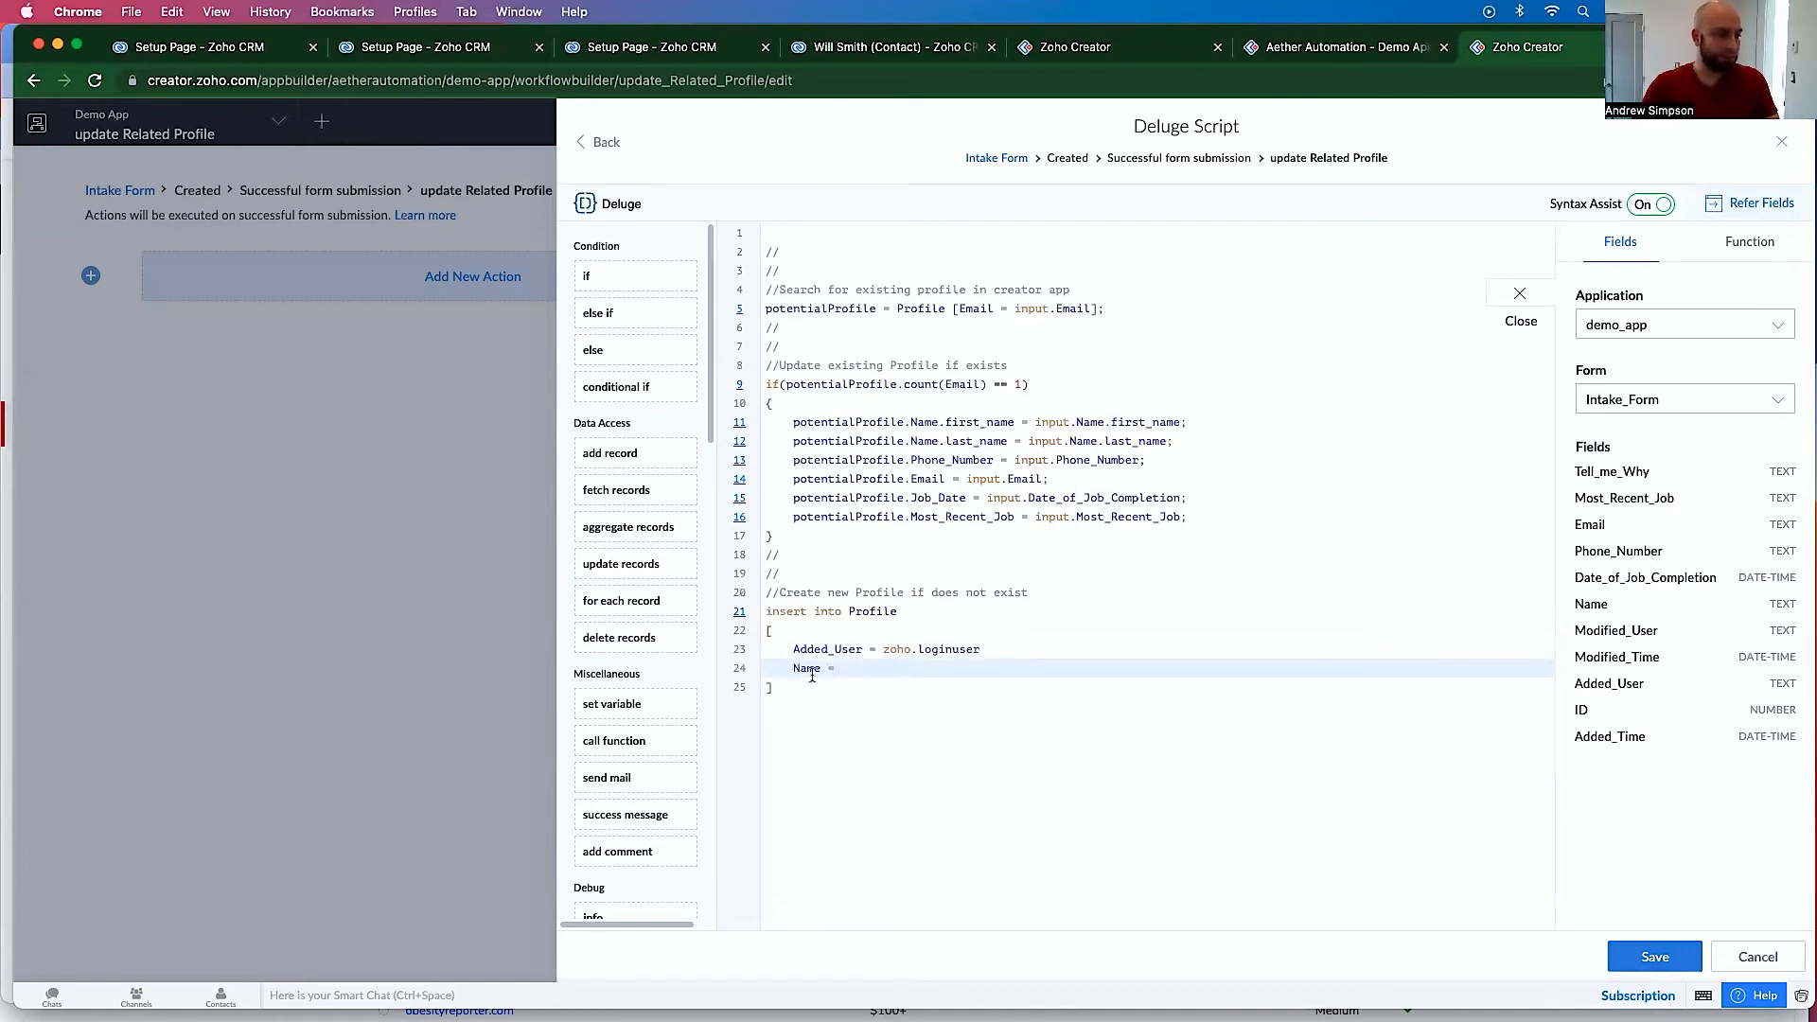
pyautogui.write('.last_name')
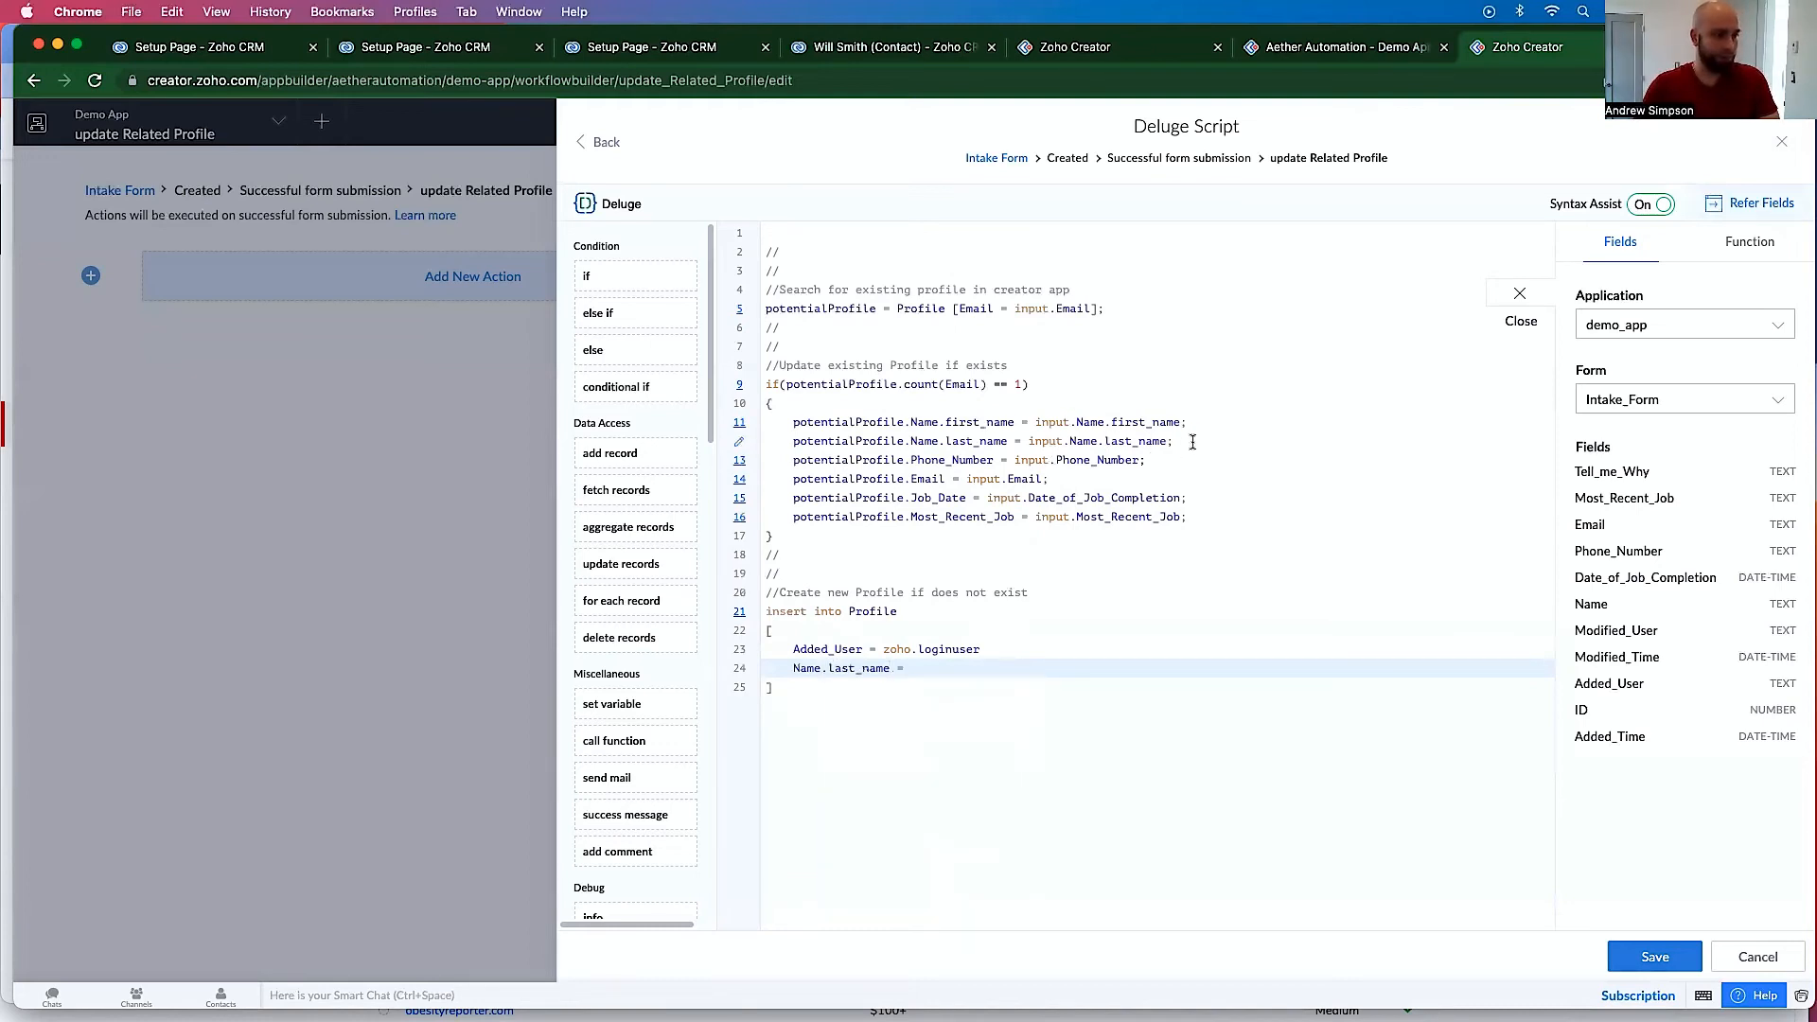
pyautogui.doubleClick(1098, 441)
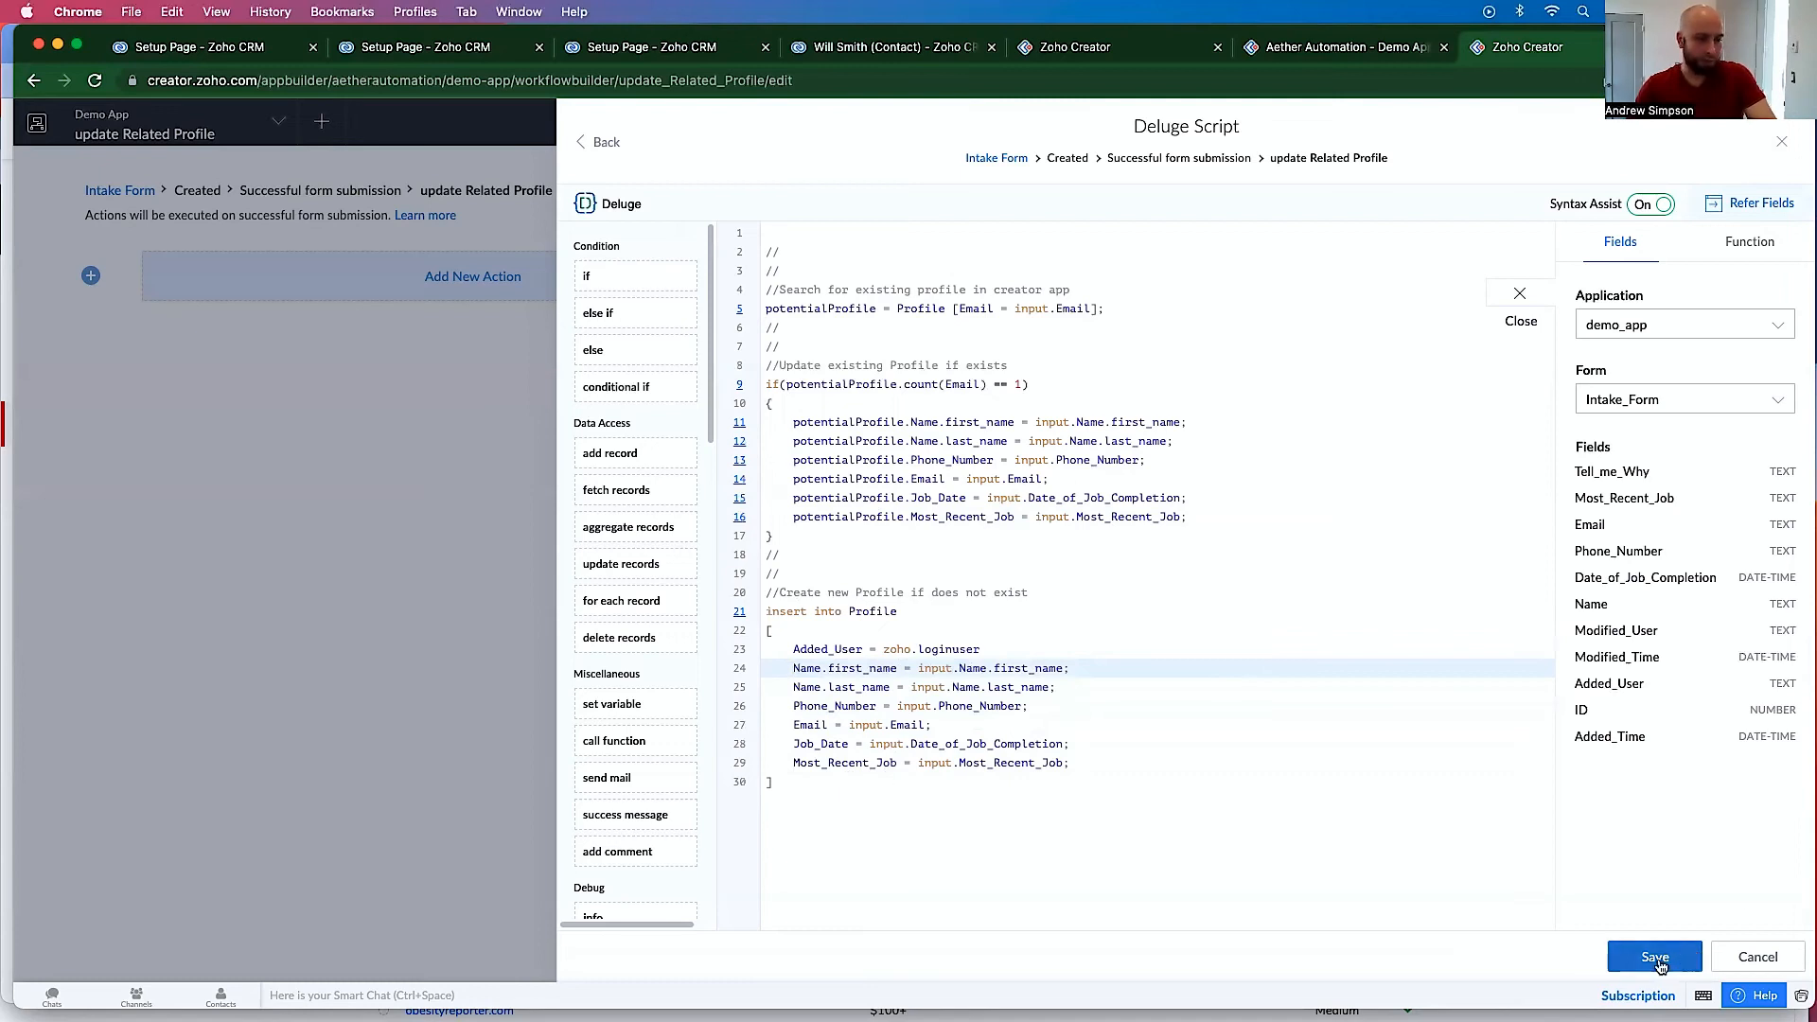
pyautogui.click(1655, 956)
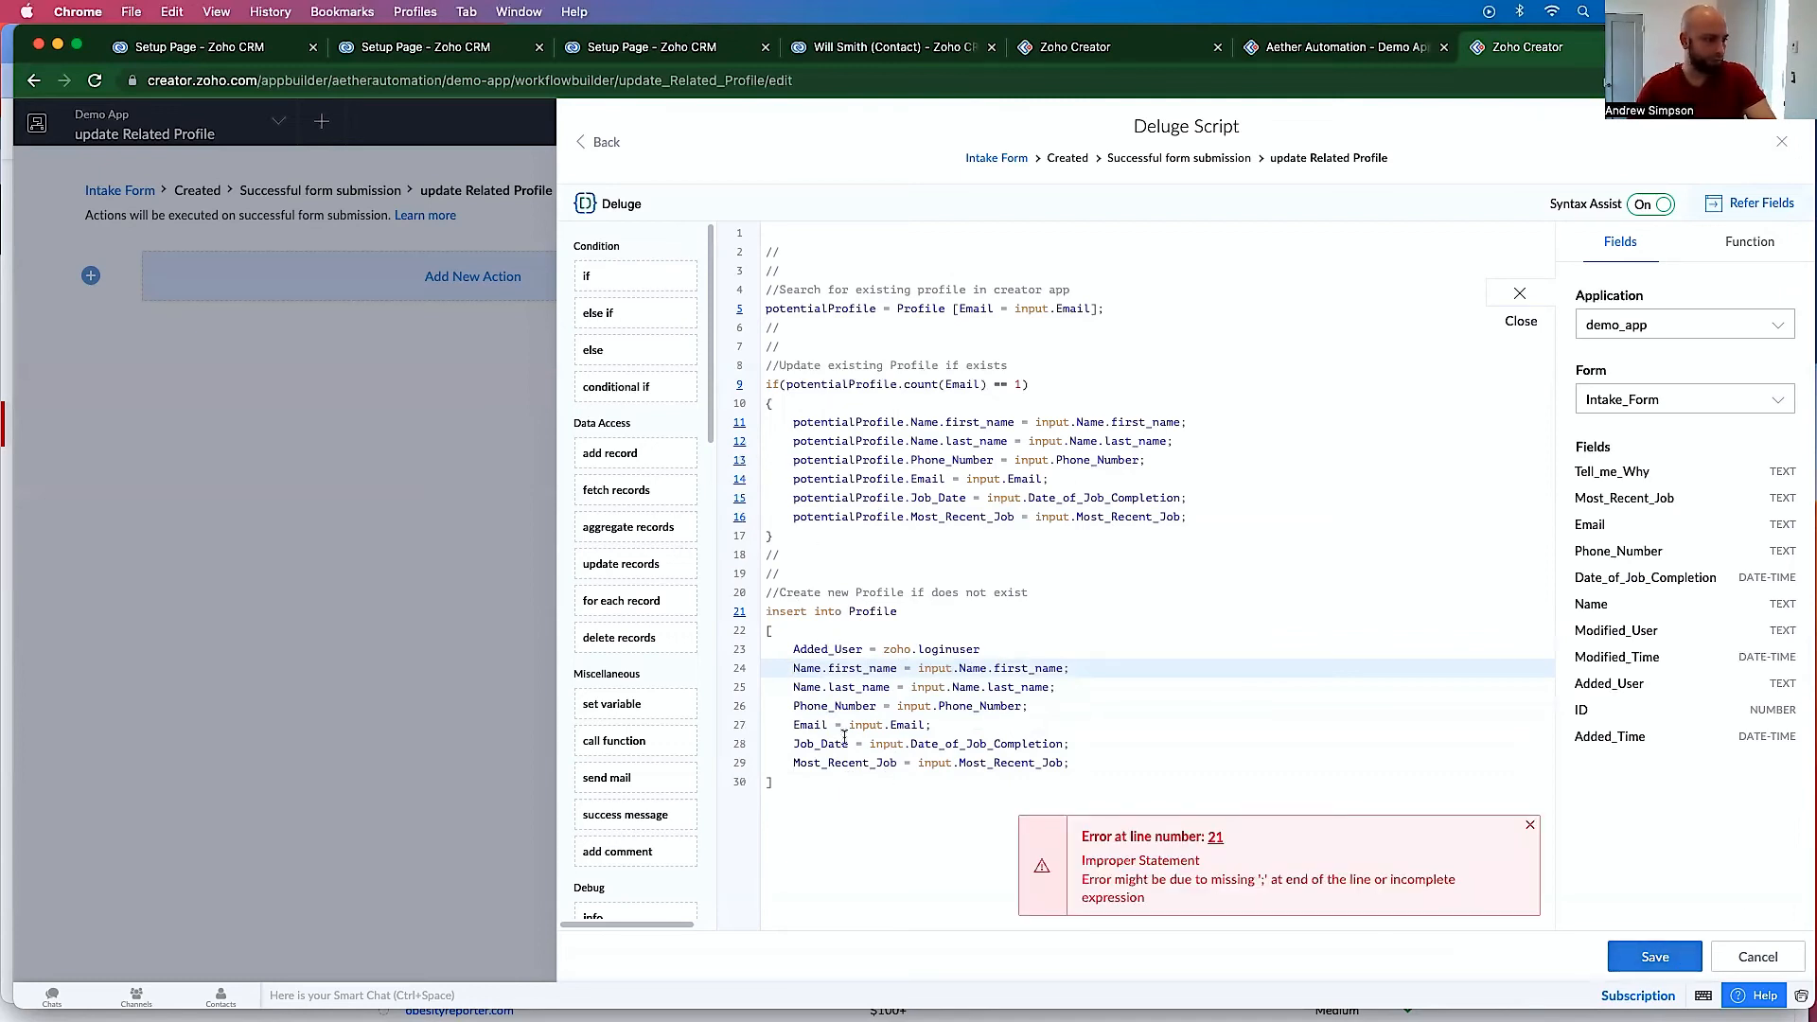
# Remove the trailing semicolons flagged on line 21 and save the script again.
pyautogui.click(776, 782)
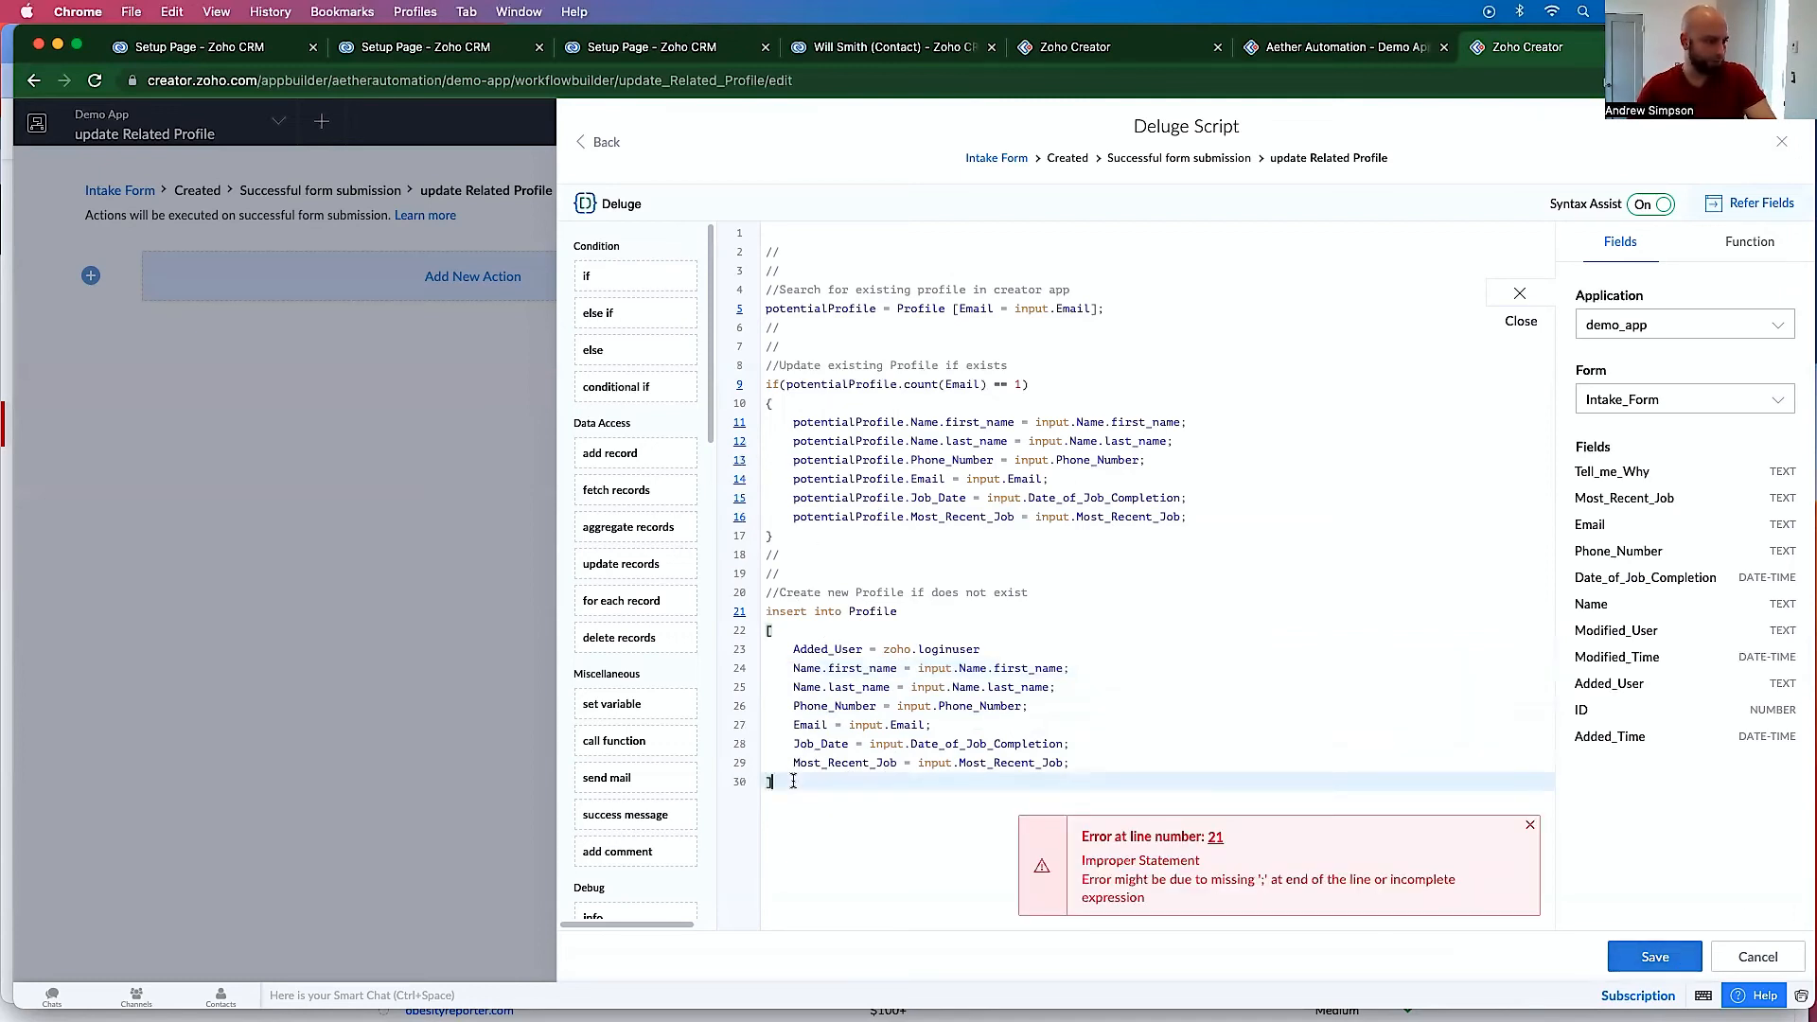
pyautogui.click(1060, 668)
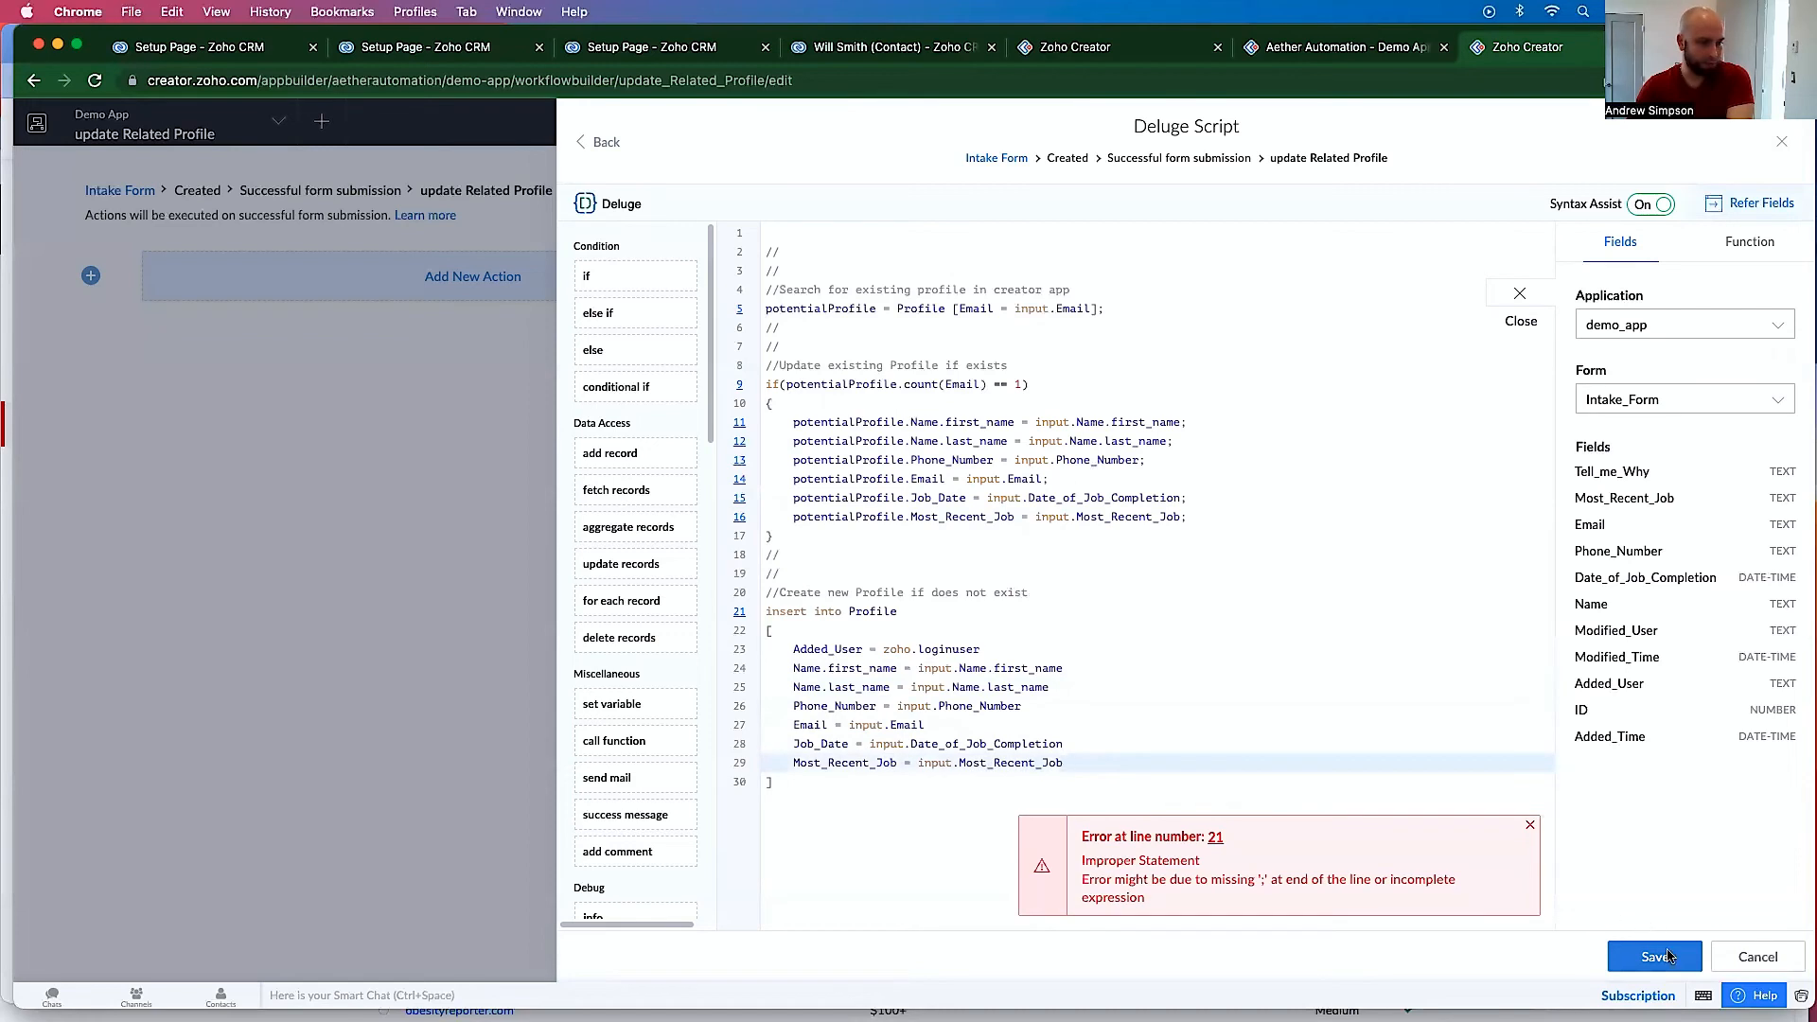
pyautogui.click(1653, 956)
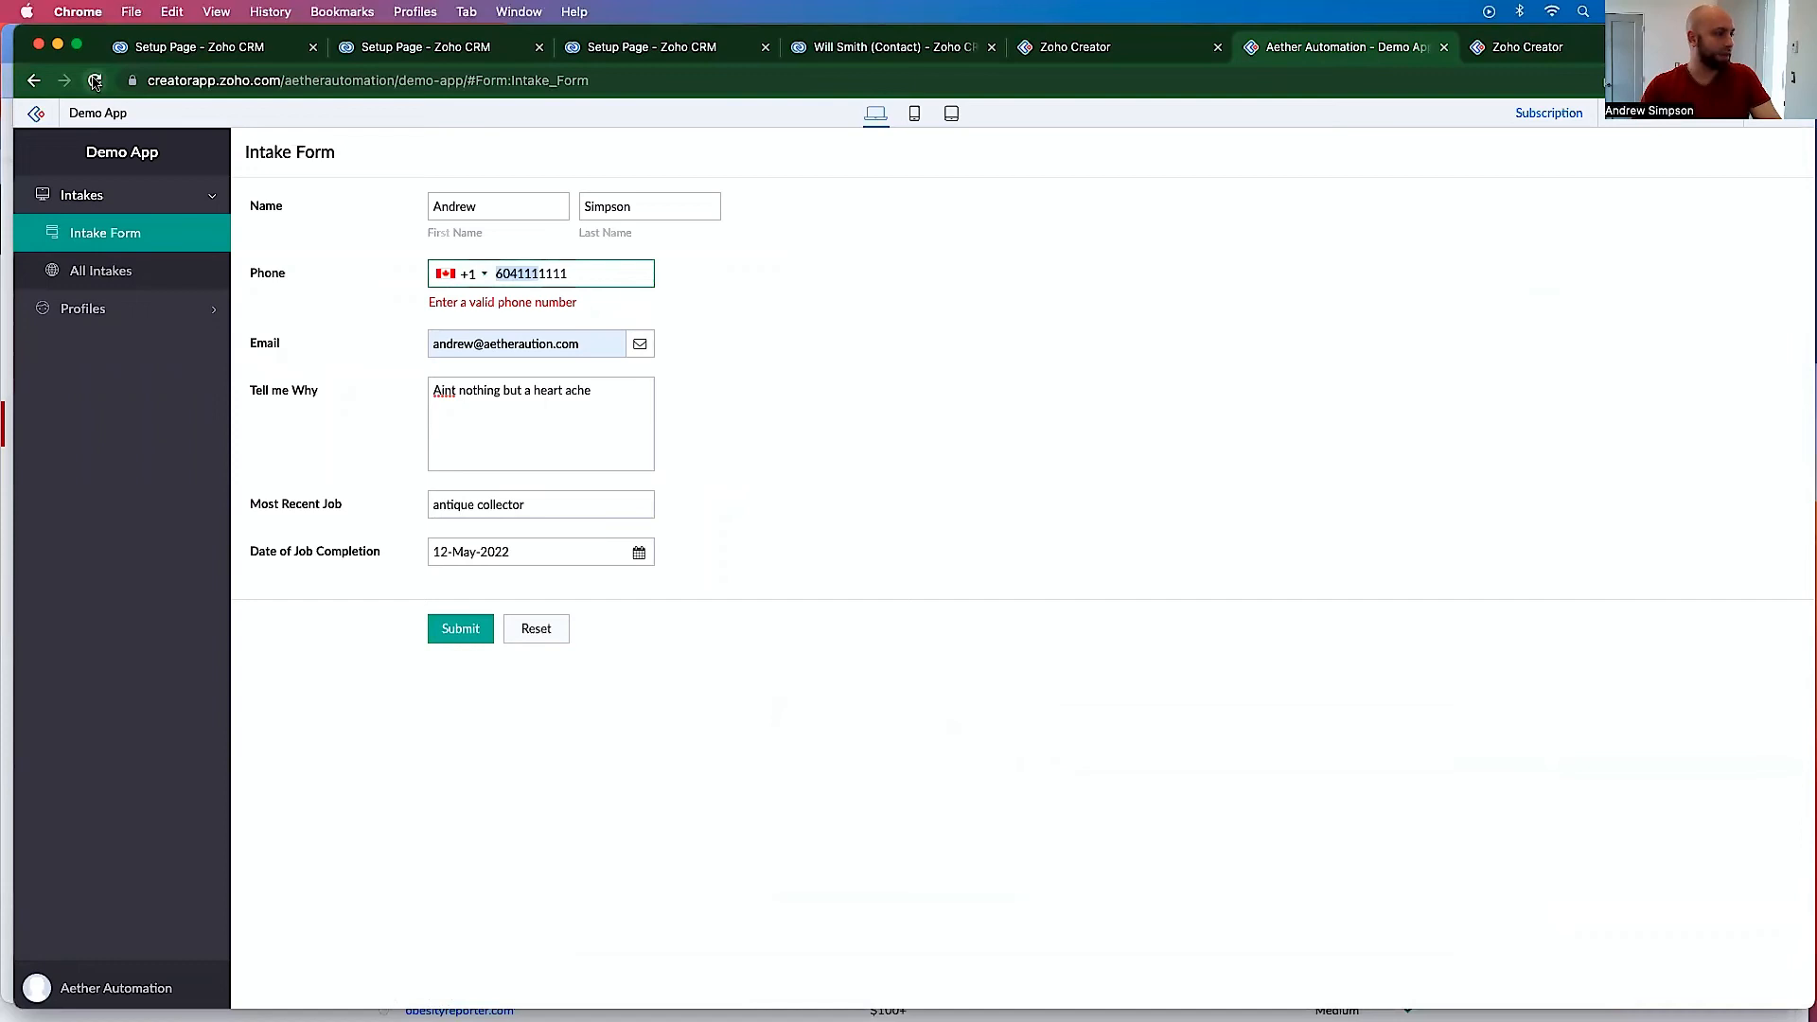
pyautogui.click(536, 606)
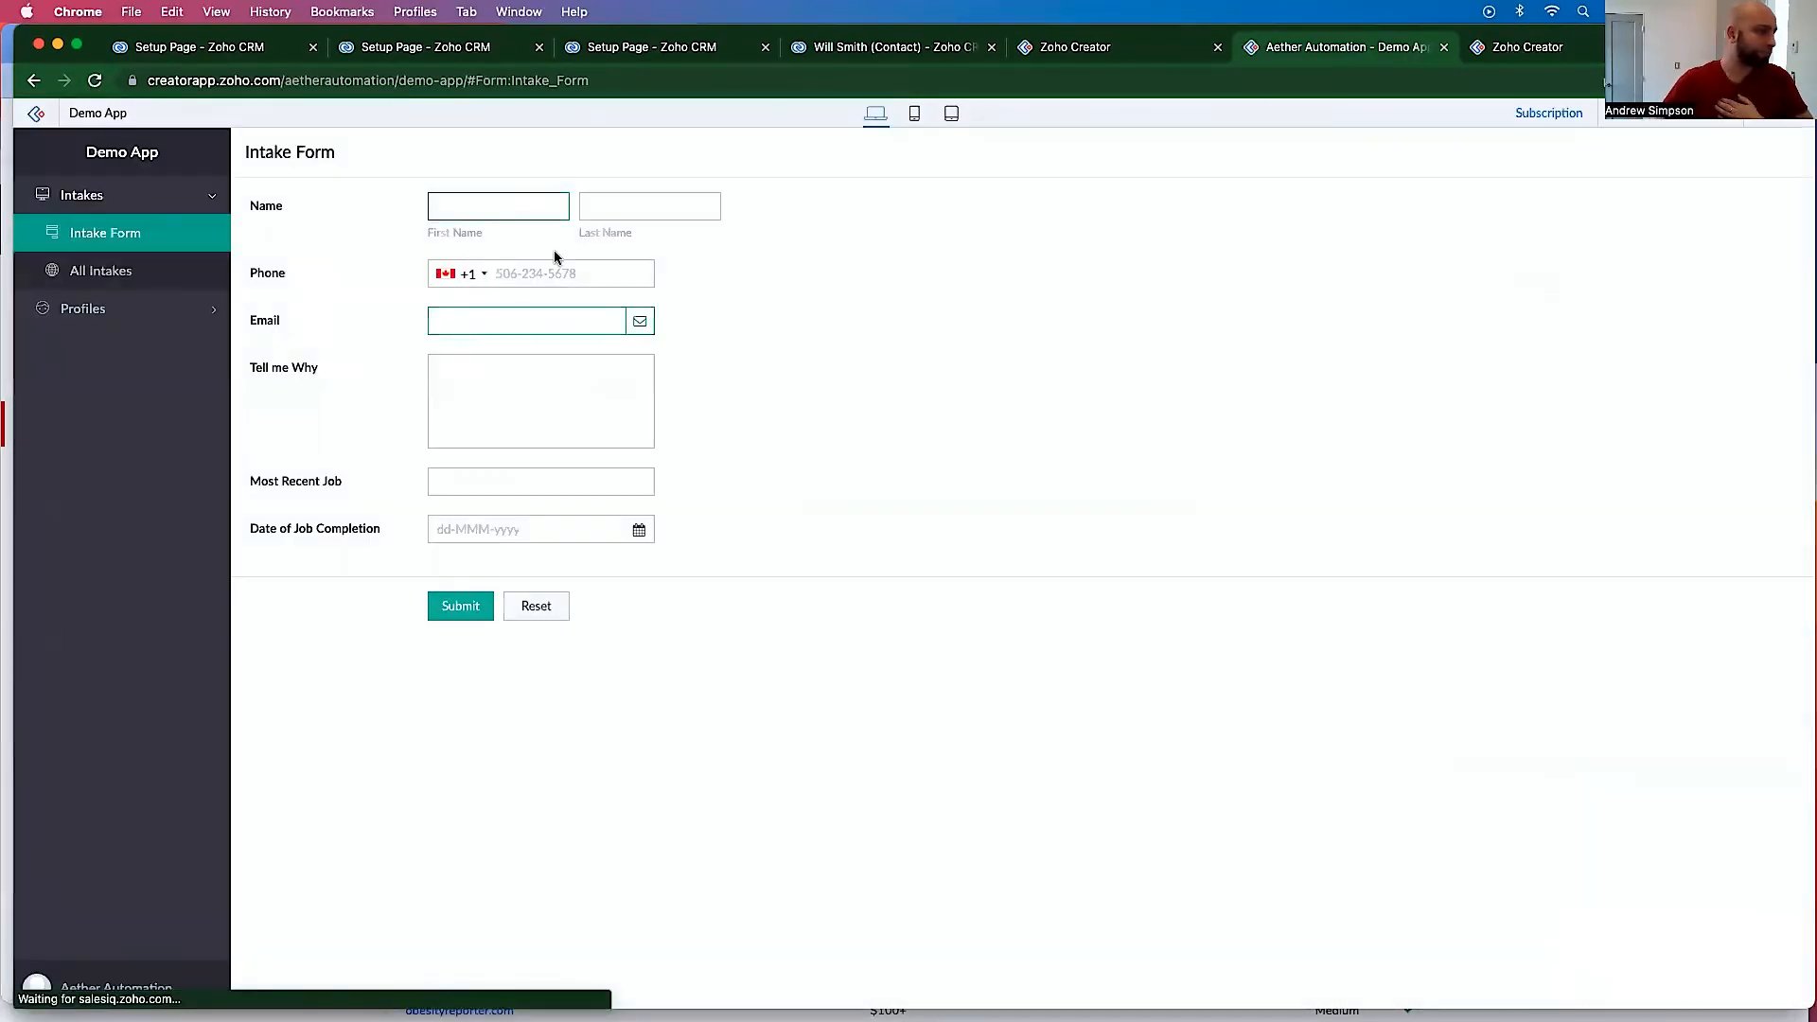
pyautogui.write('Simpson')
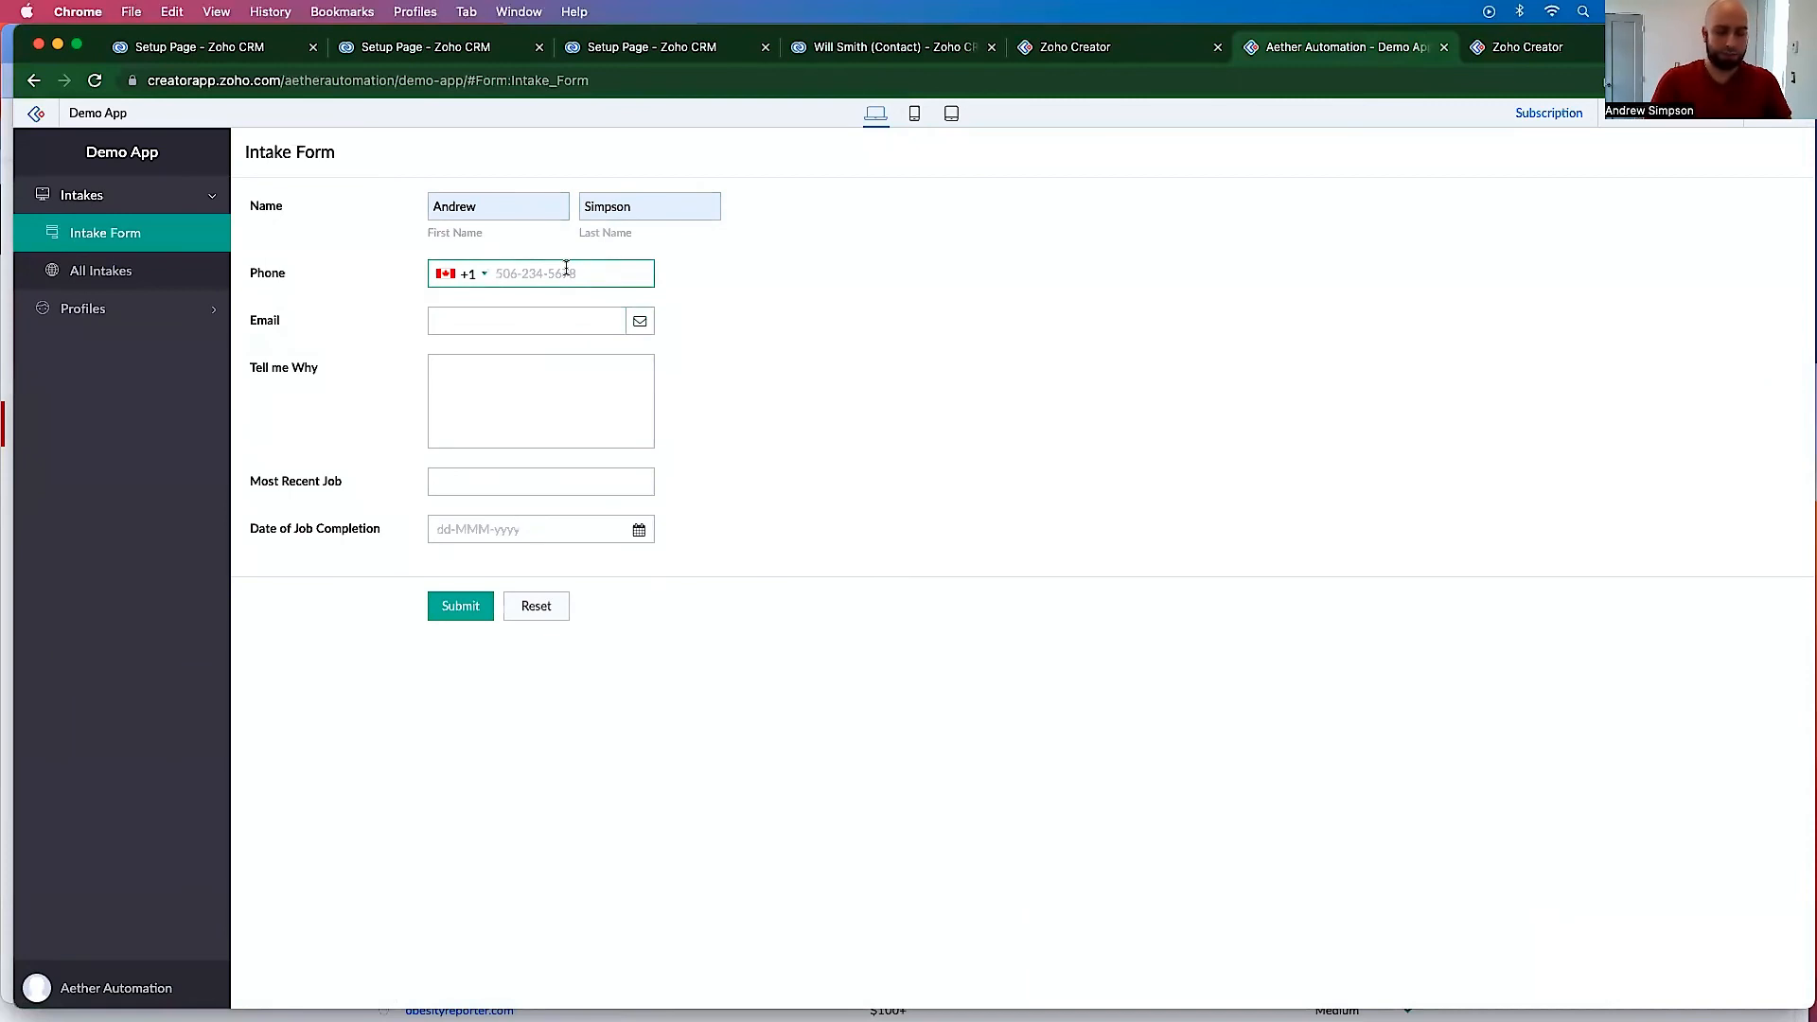
pyautogui.write('111111111')
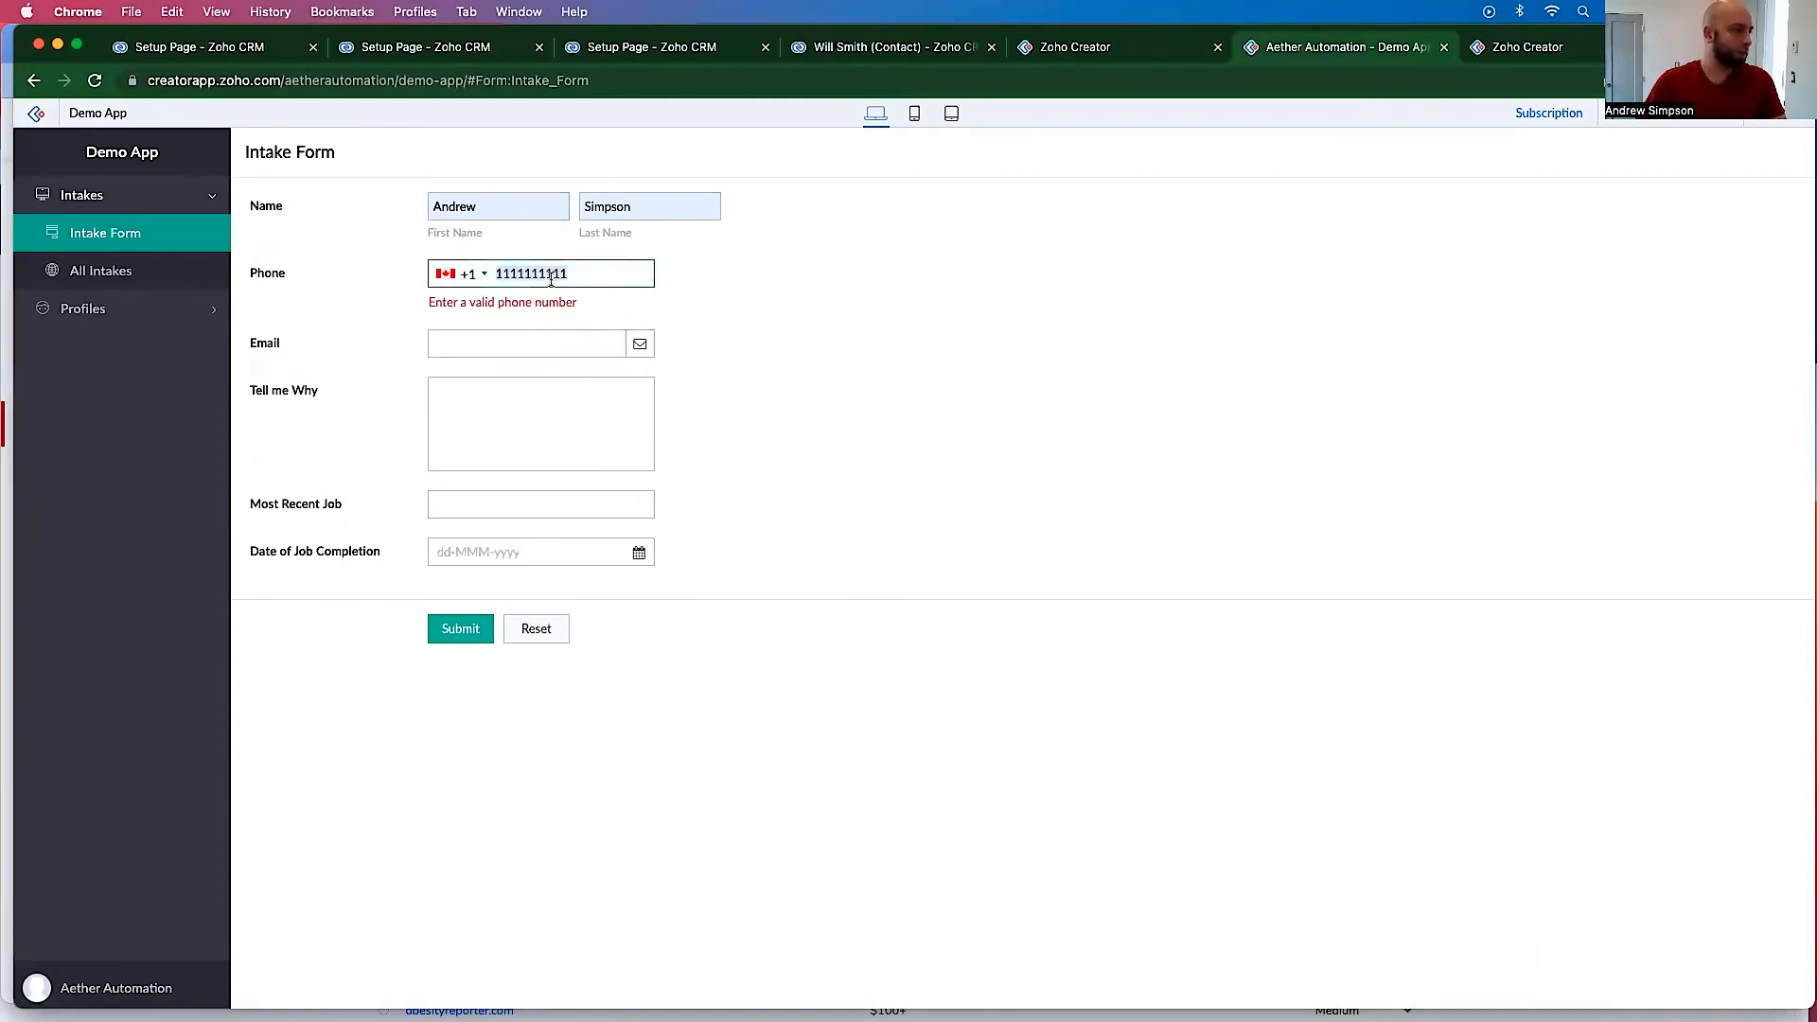
pyautogui.write('1234567889')
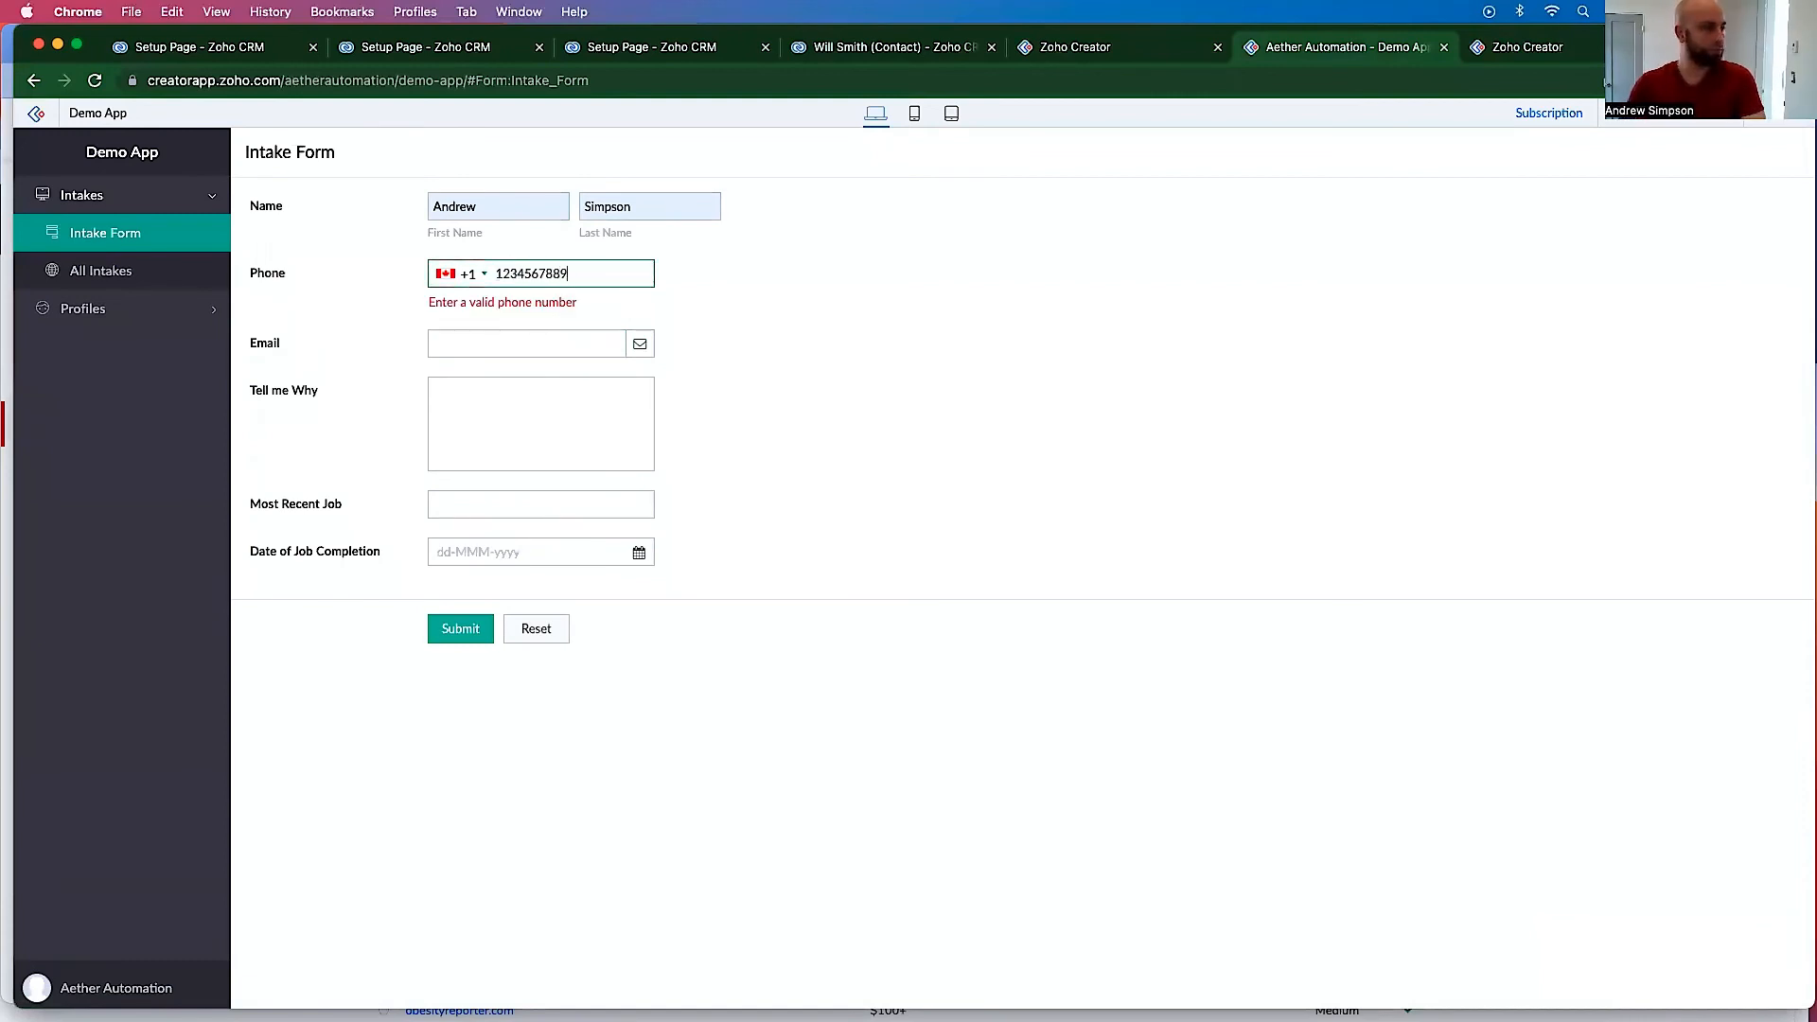
pyautogui.write('04')
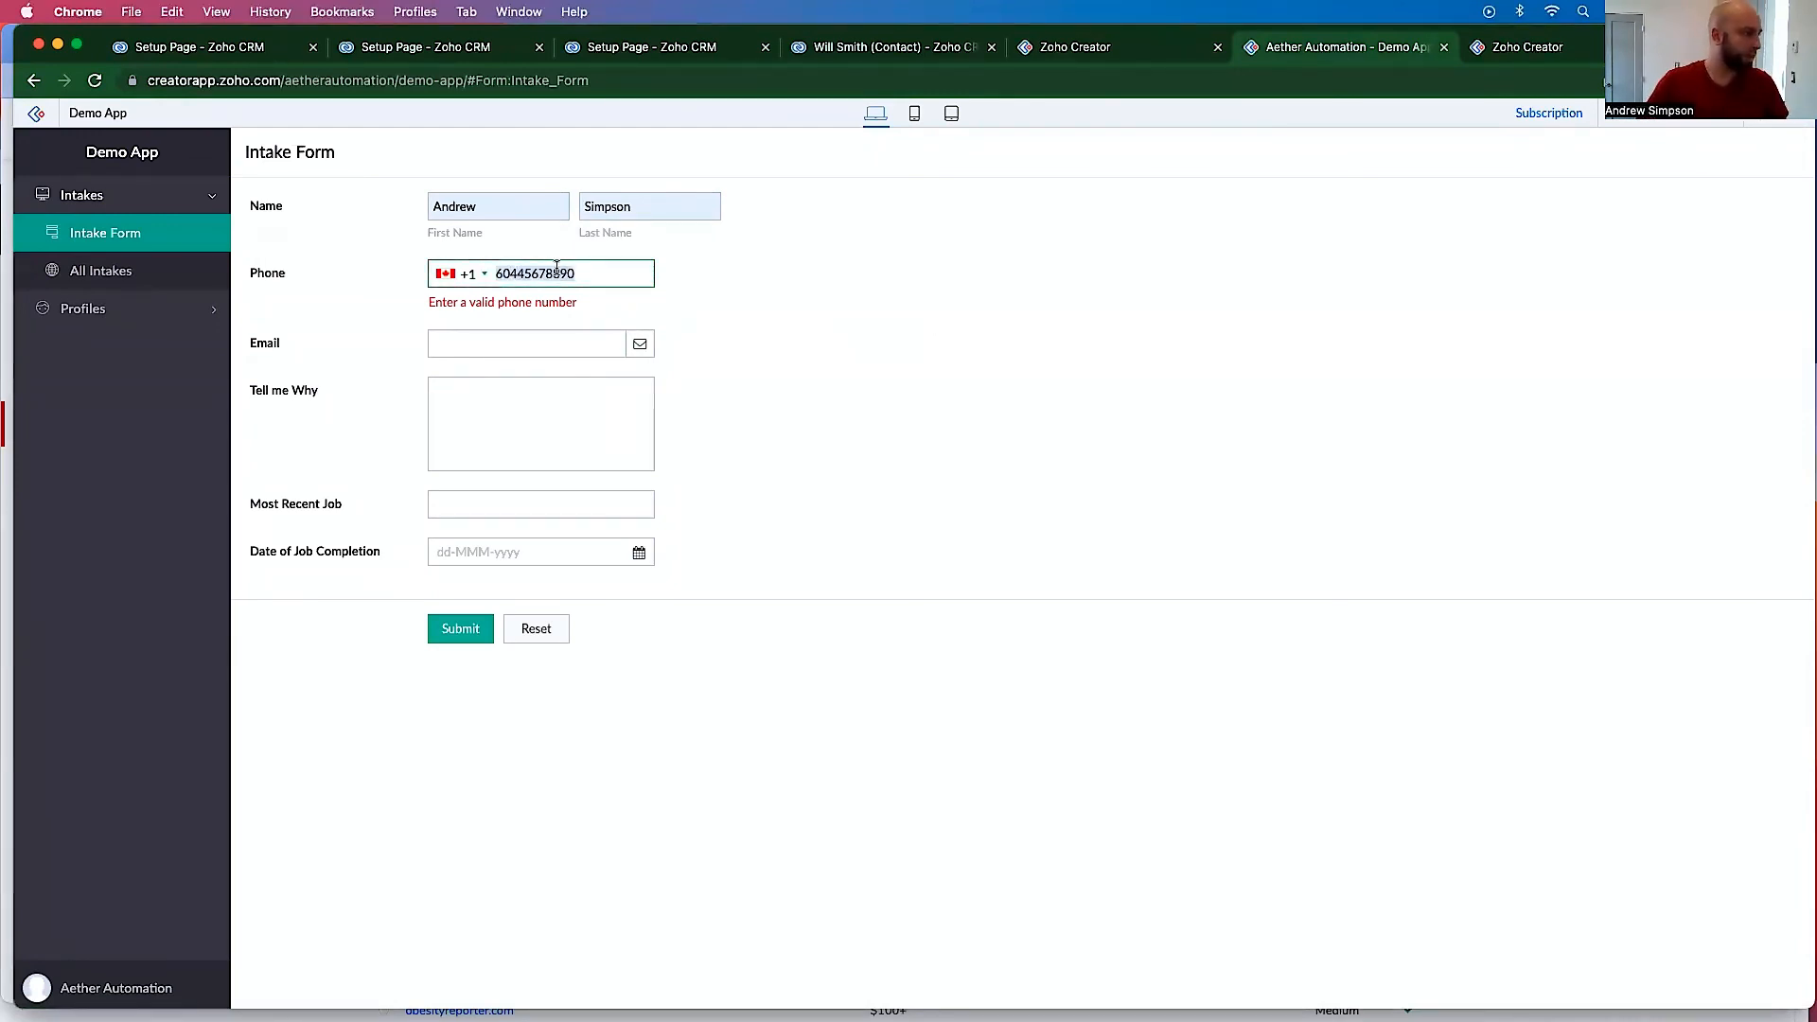
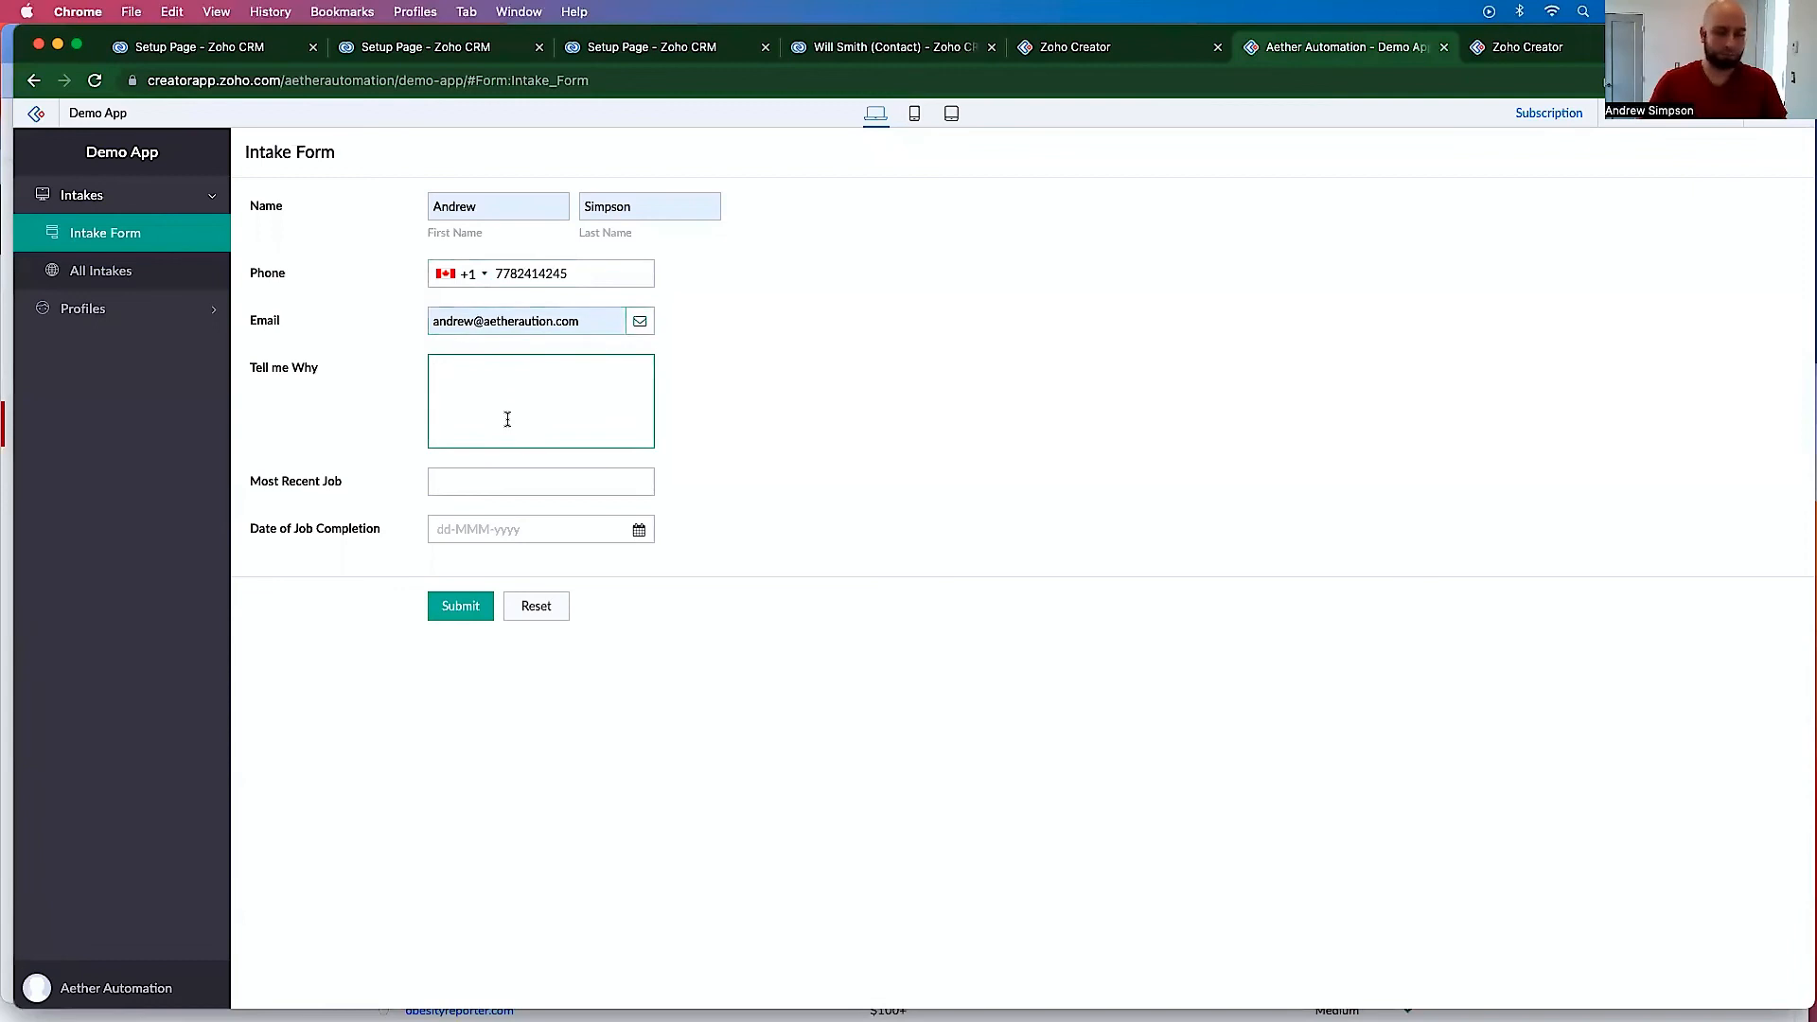
# Fill the reason and Most Recent Job, pick 12 May 2022, submit, and view All Profiles.
pyautogui.write('aint nothing but a heart ache')
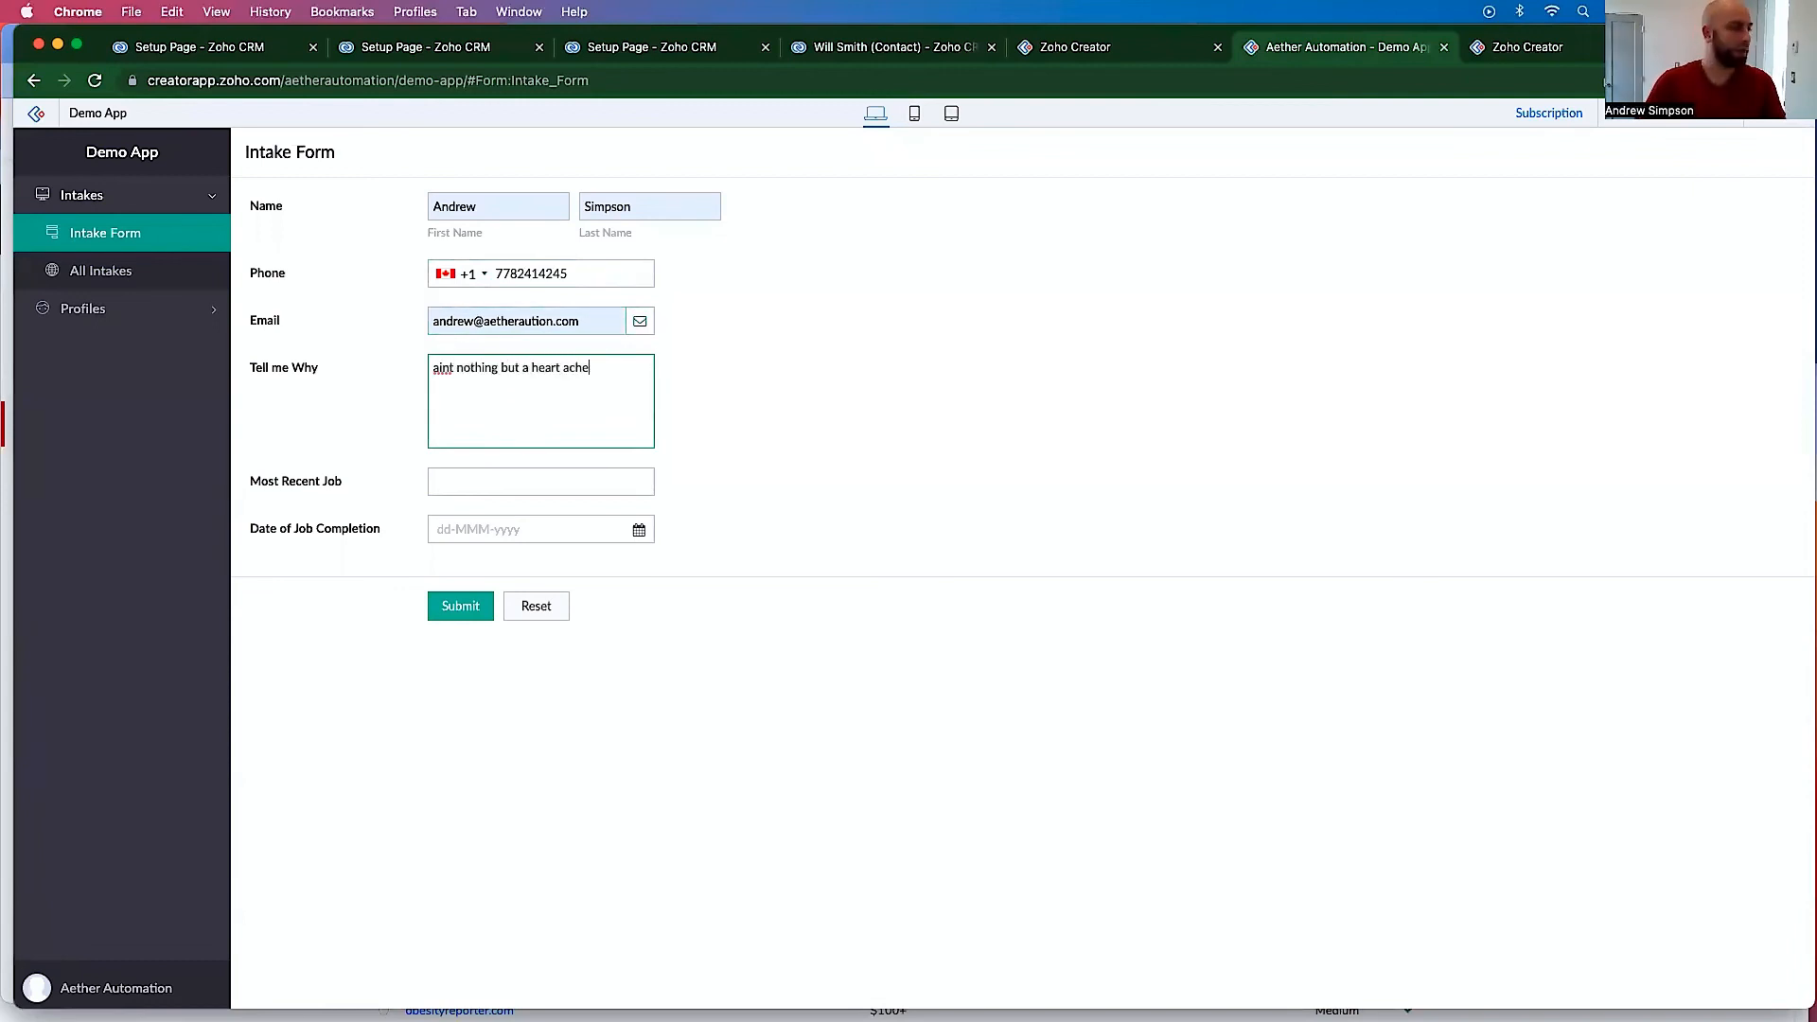
pyautogui.write('antique collector')
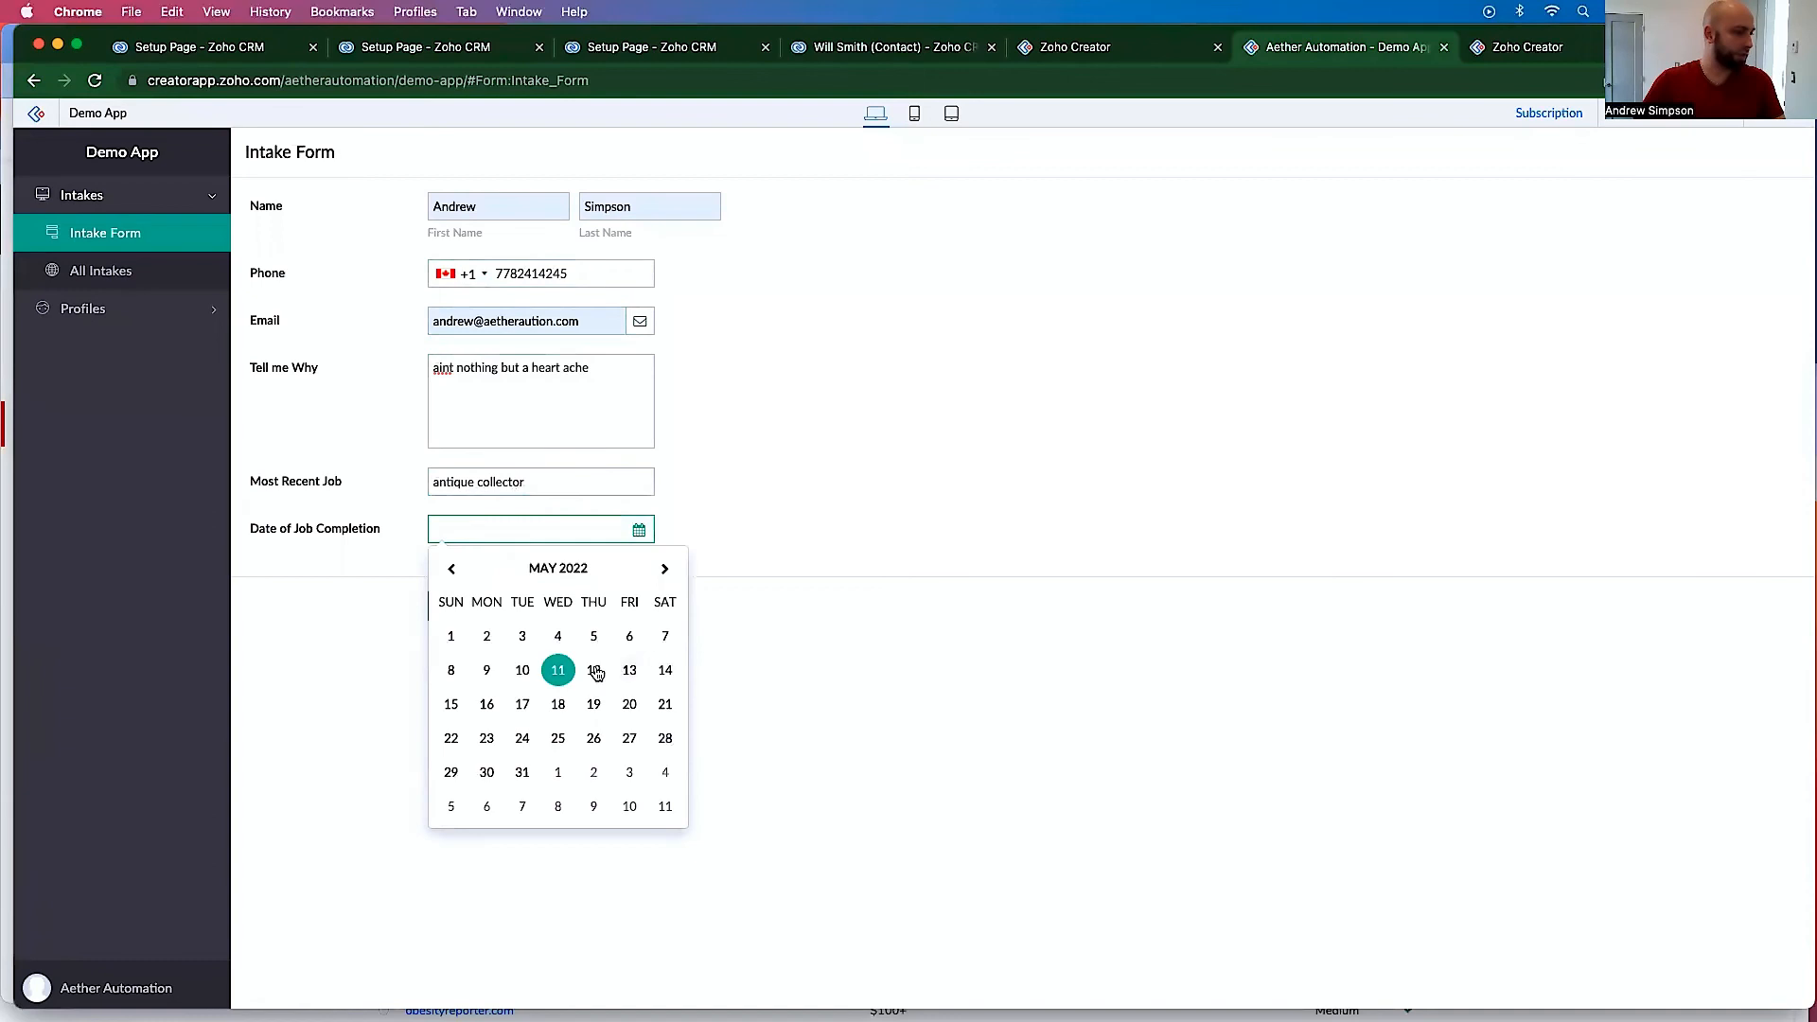
pyautogui.click(593, 670)
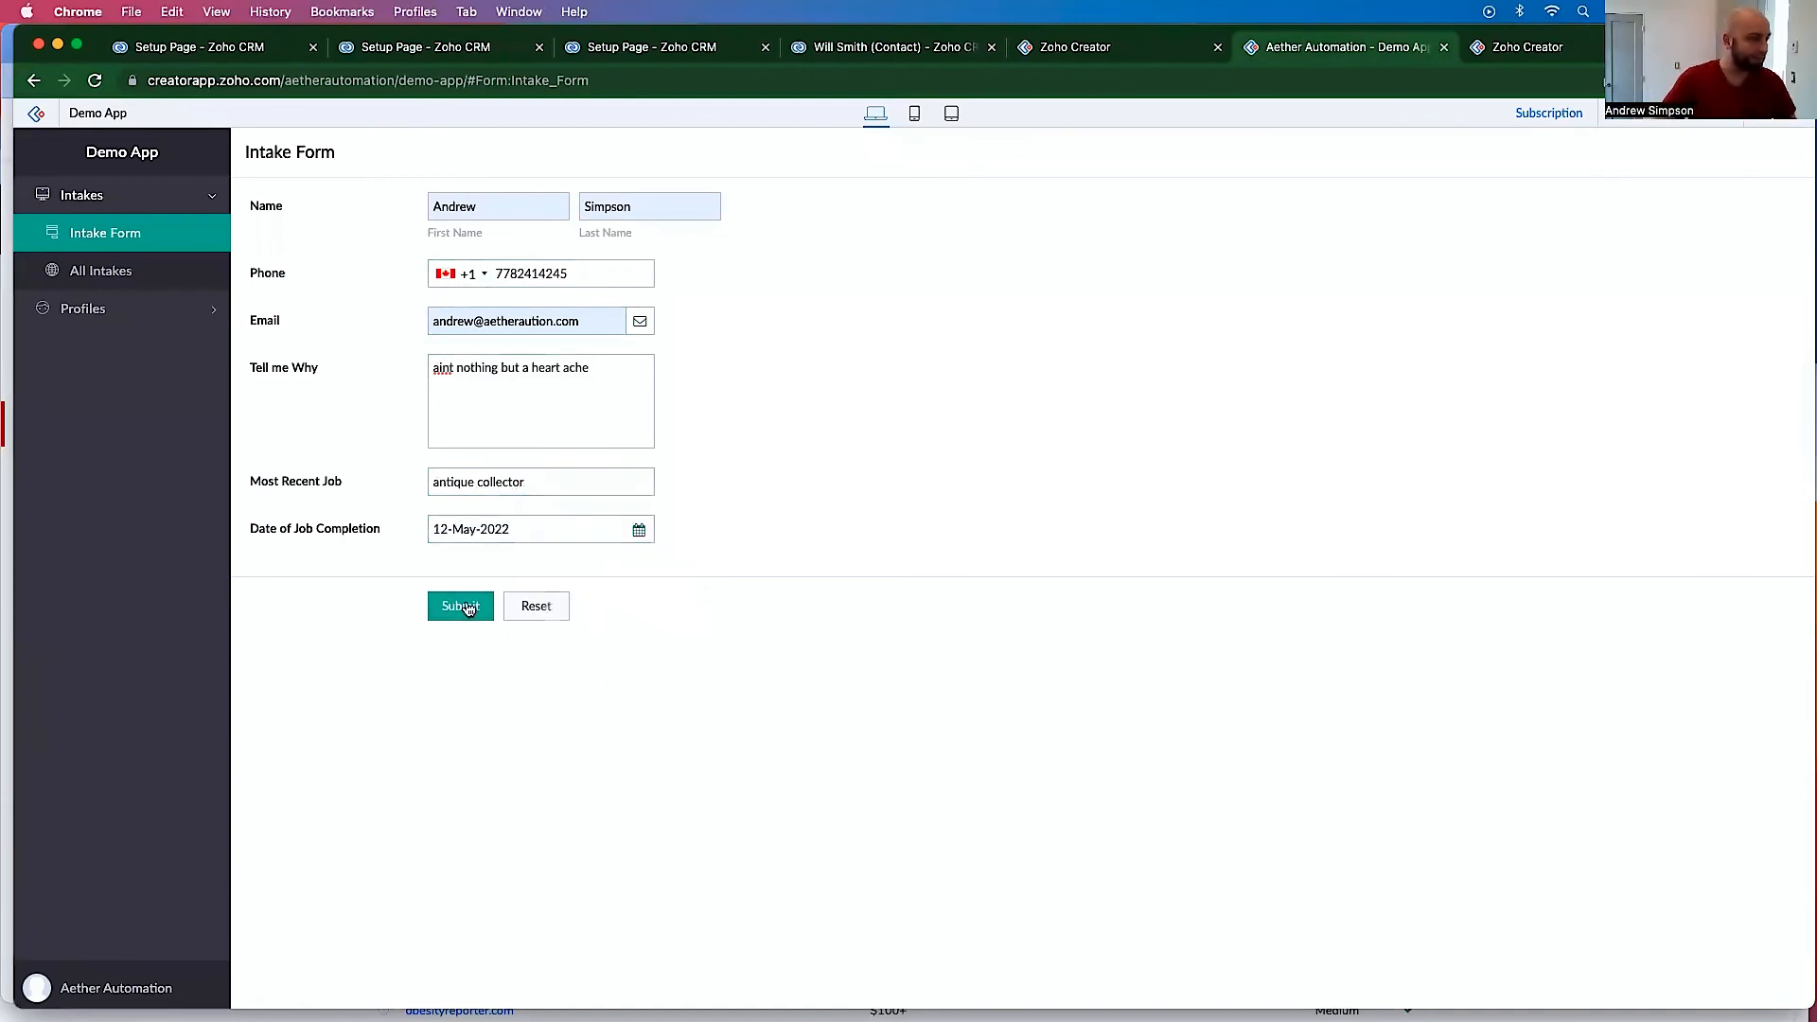
pyautogui.click(460, 605)
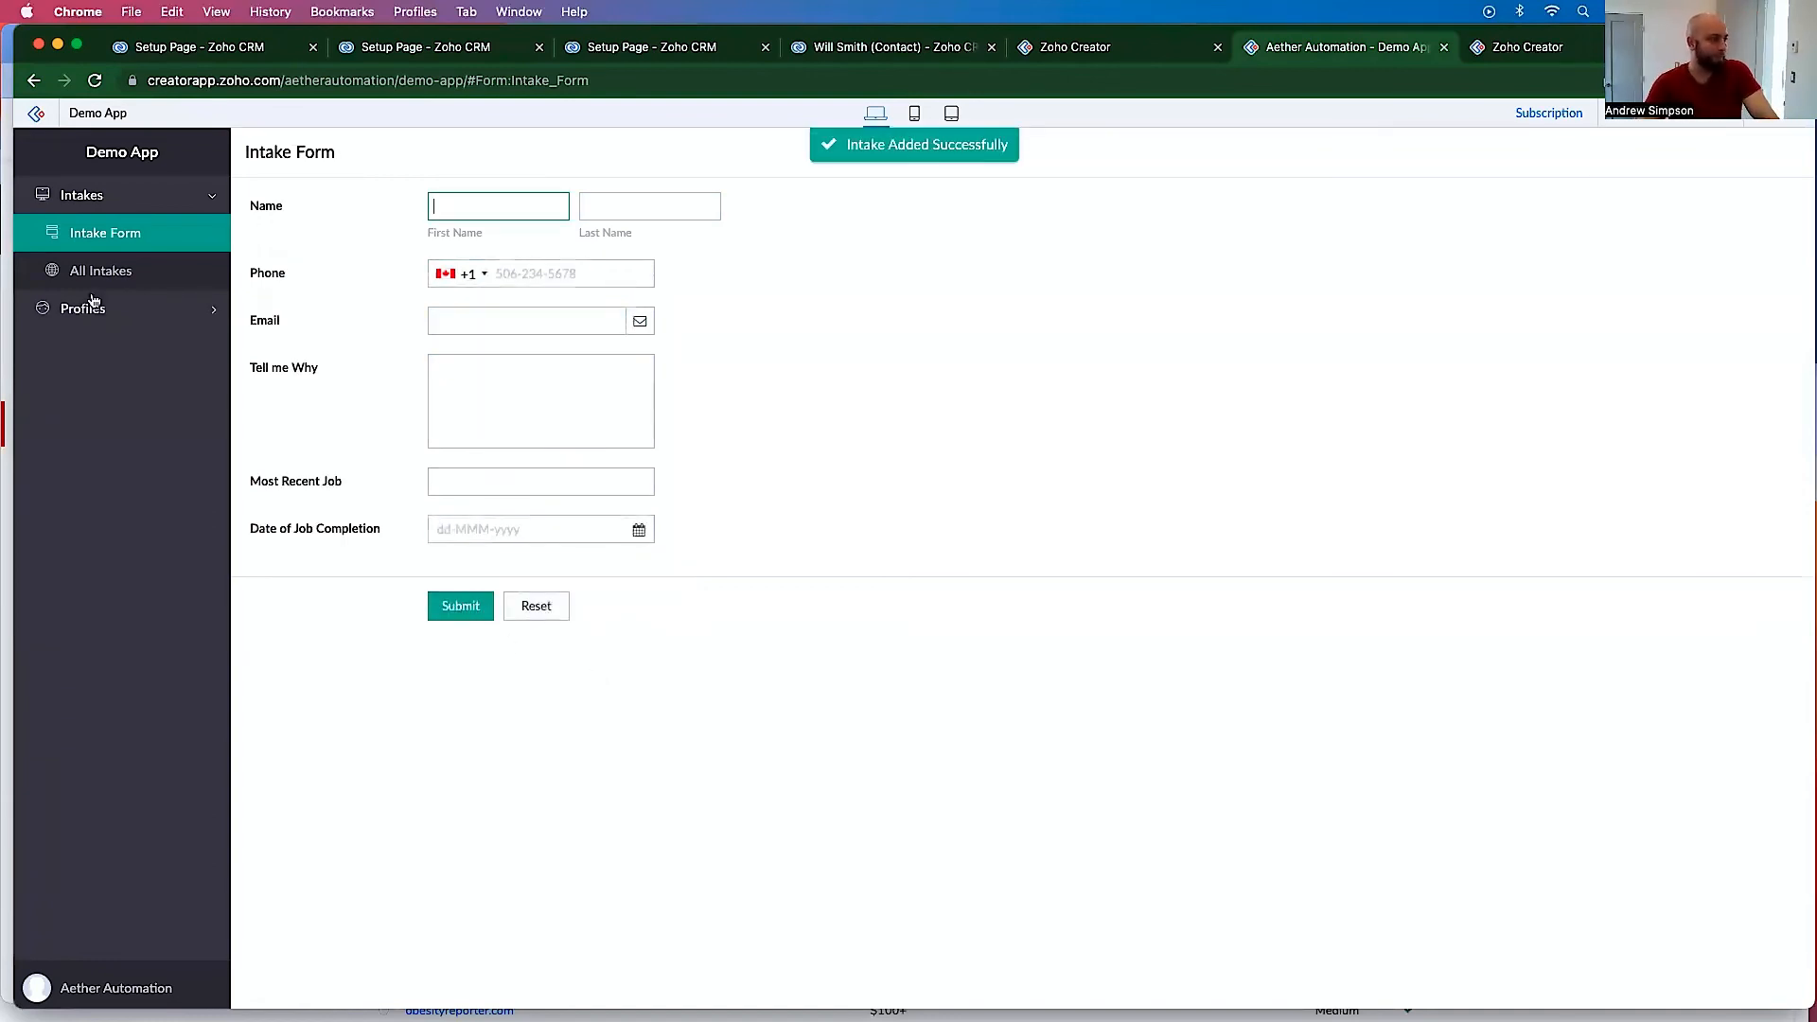
pyautogui.click(100, 307)
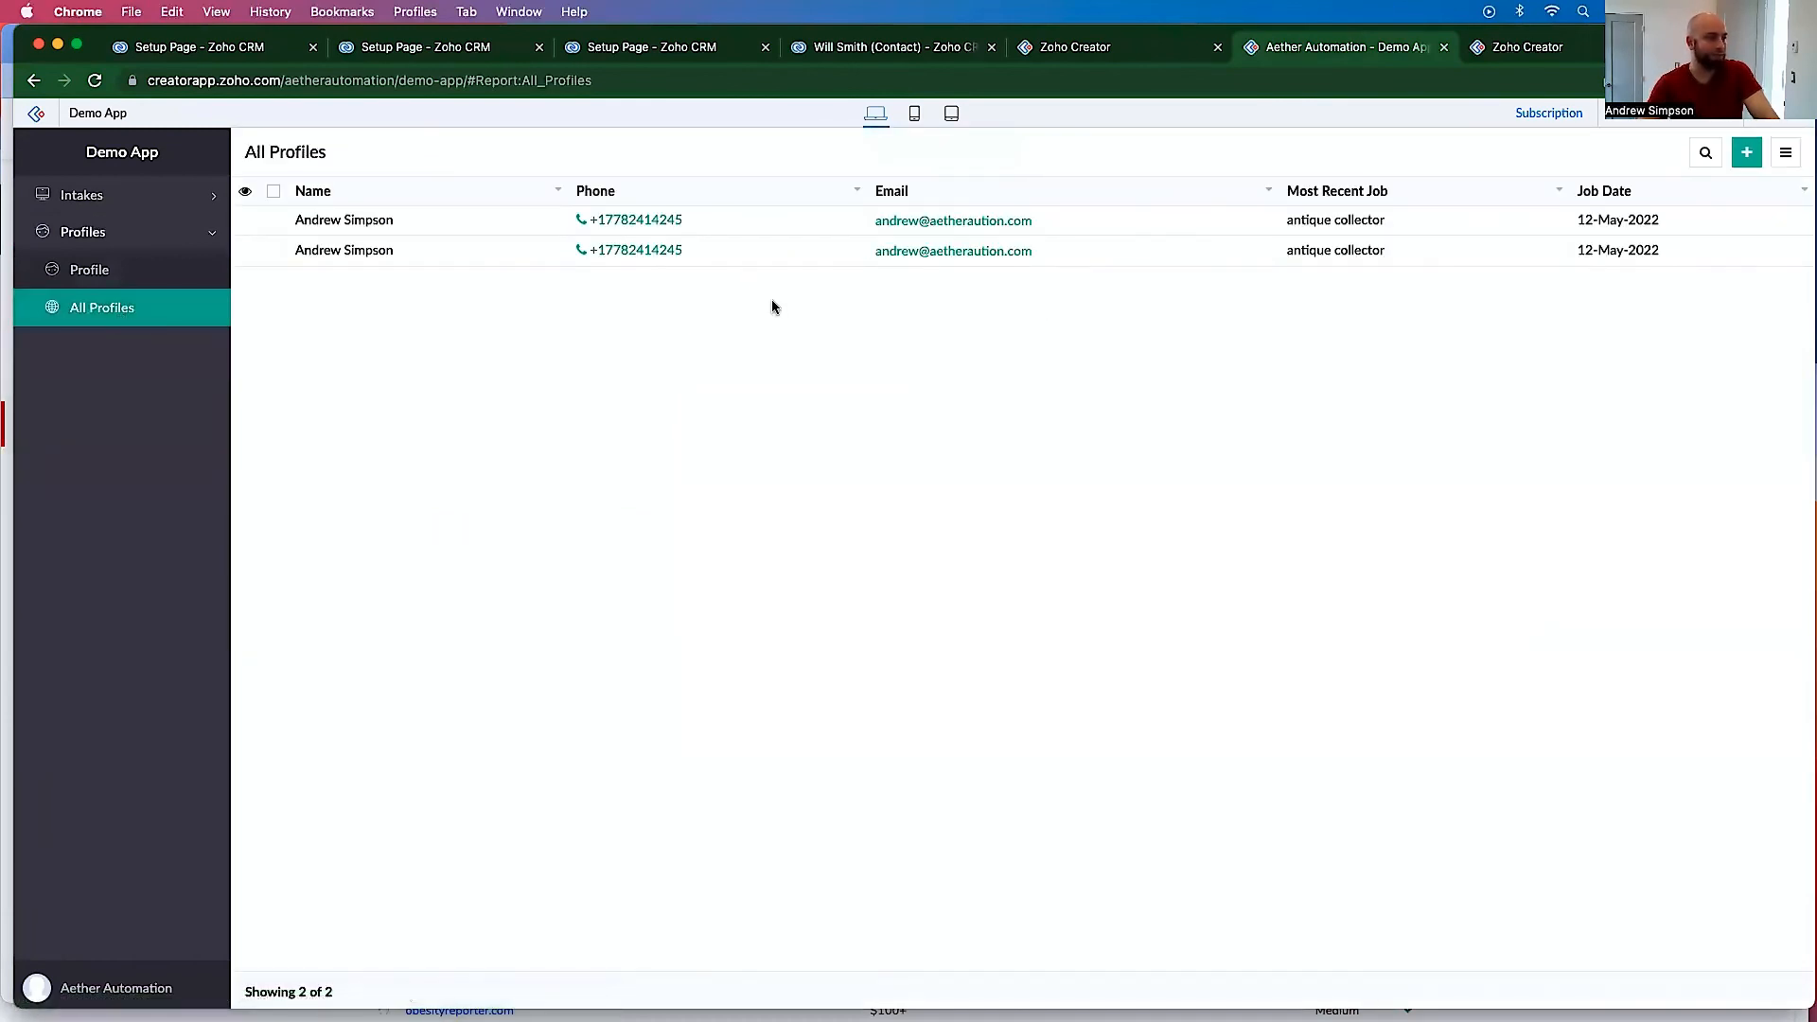
pyautogui.moveTo(819, 282)
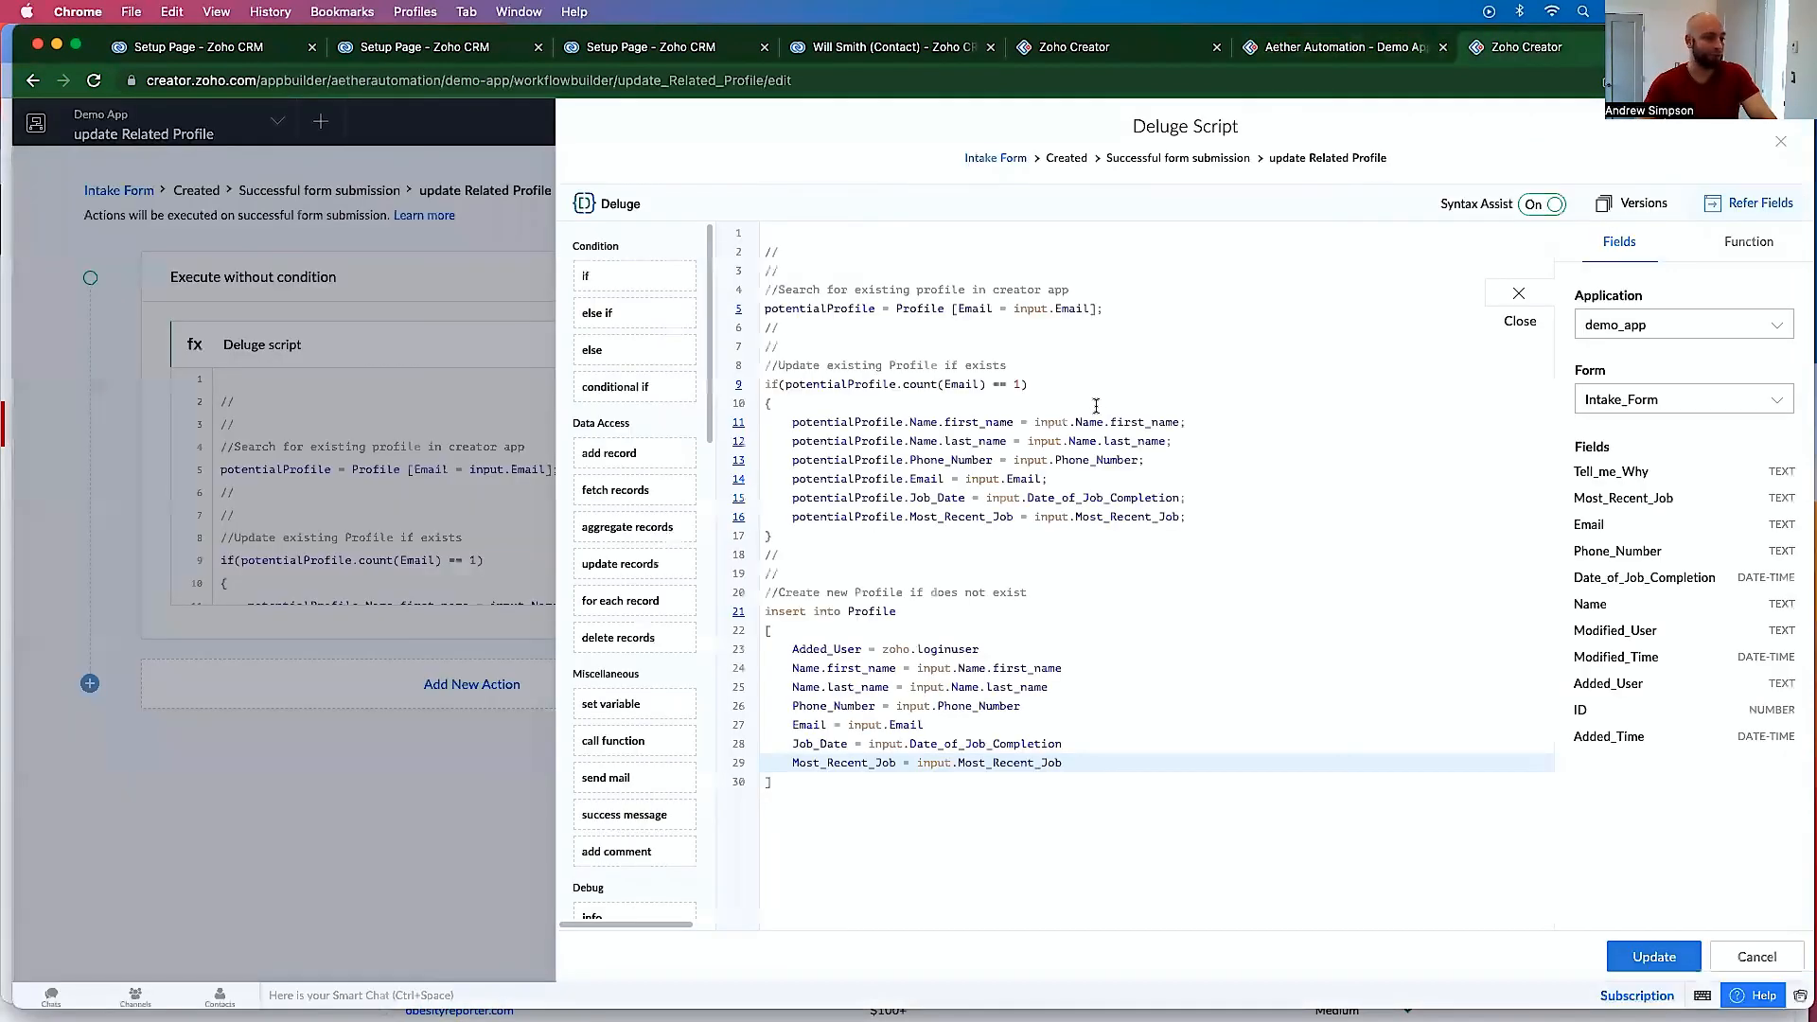
# Wrap the insert in if(potentialProfile.count(Email) == 0) and update the script.
pyautogui.click(1026, 592)
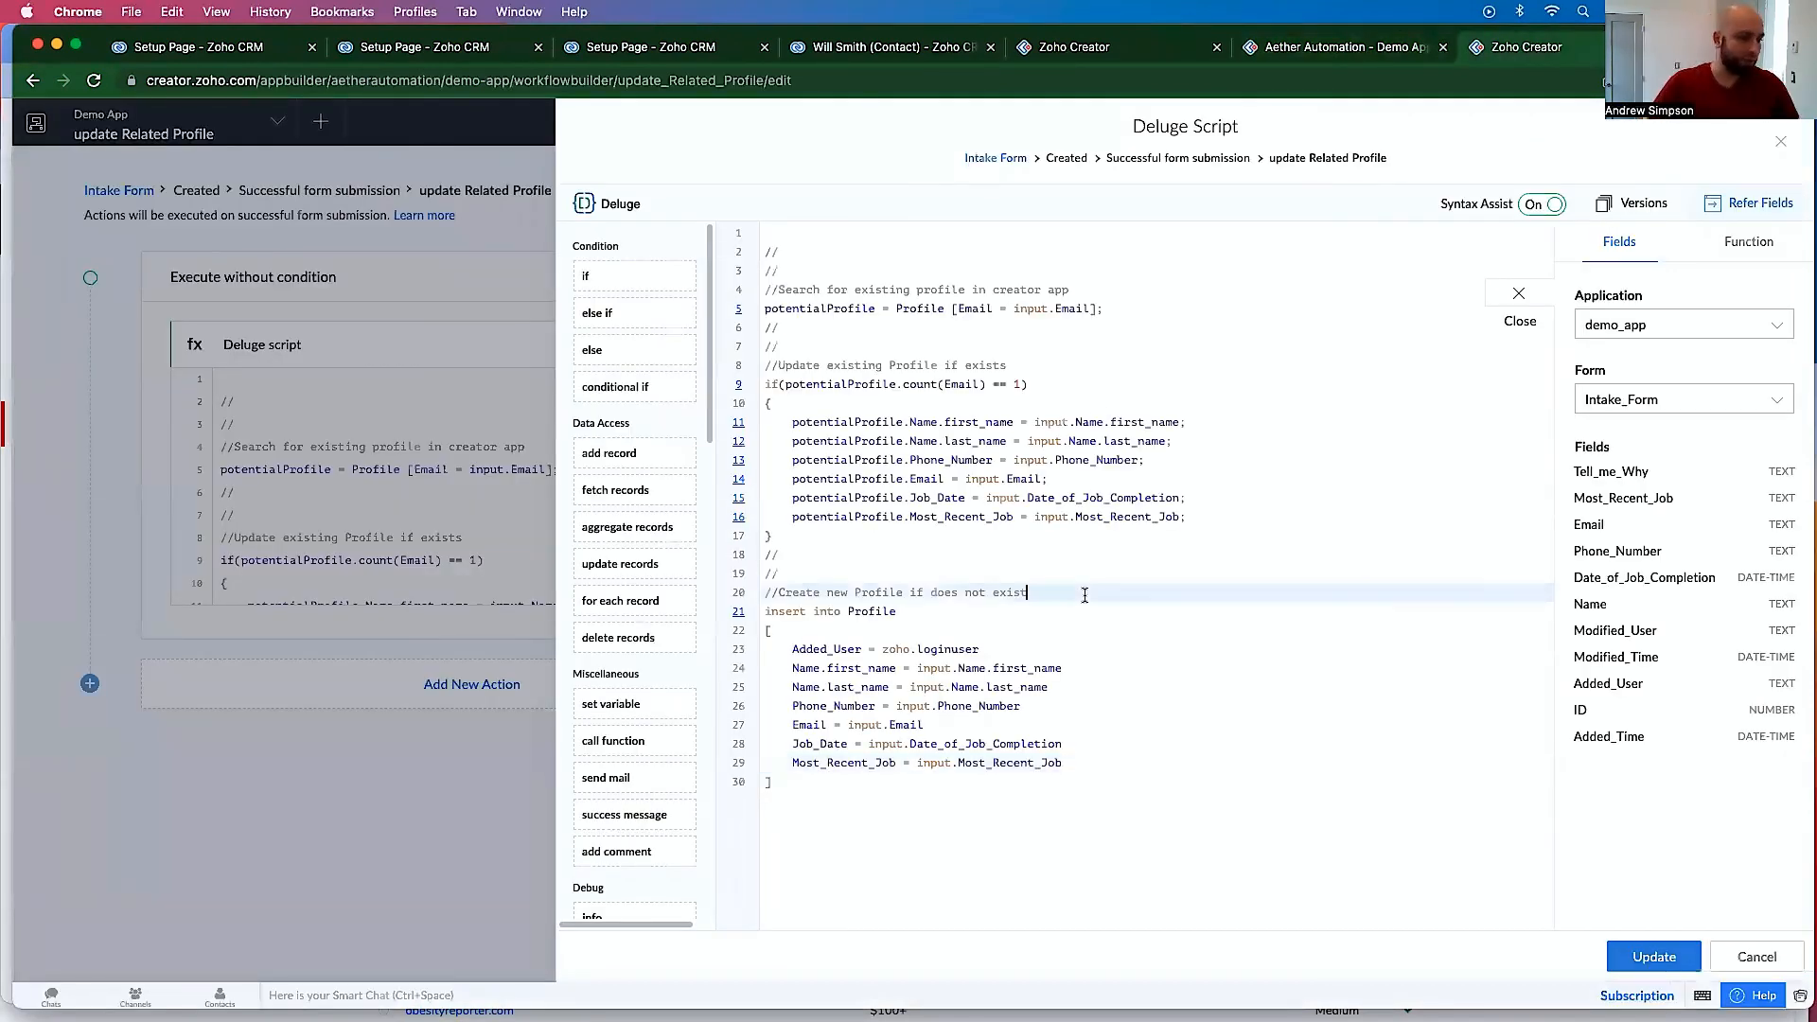
pyautogui.write('if')
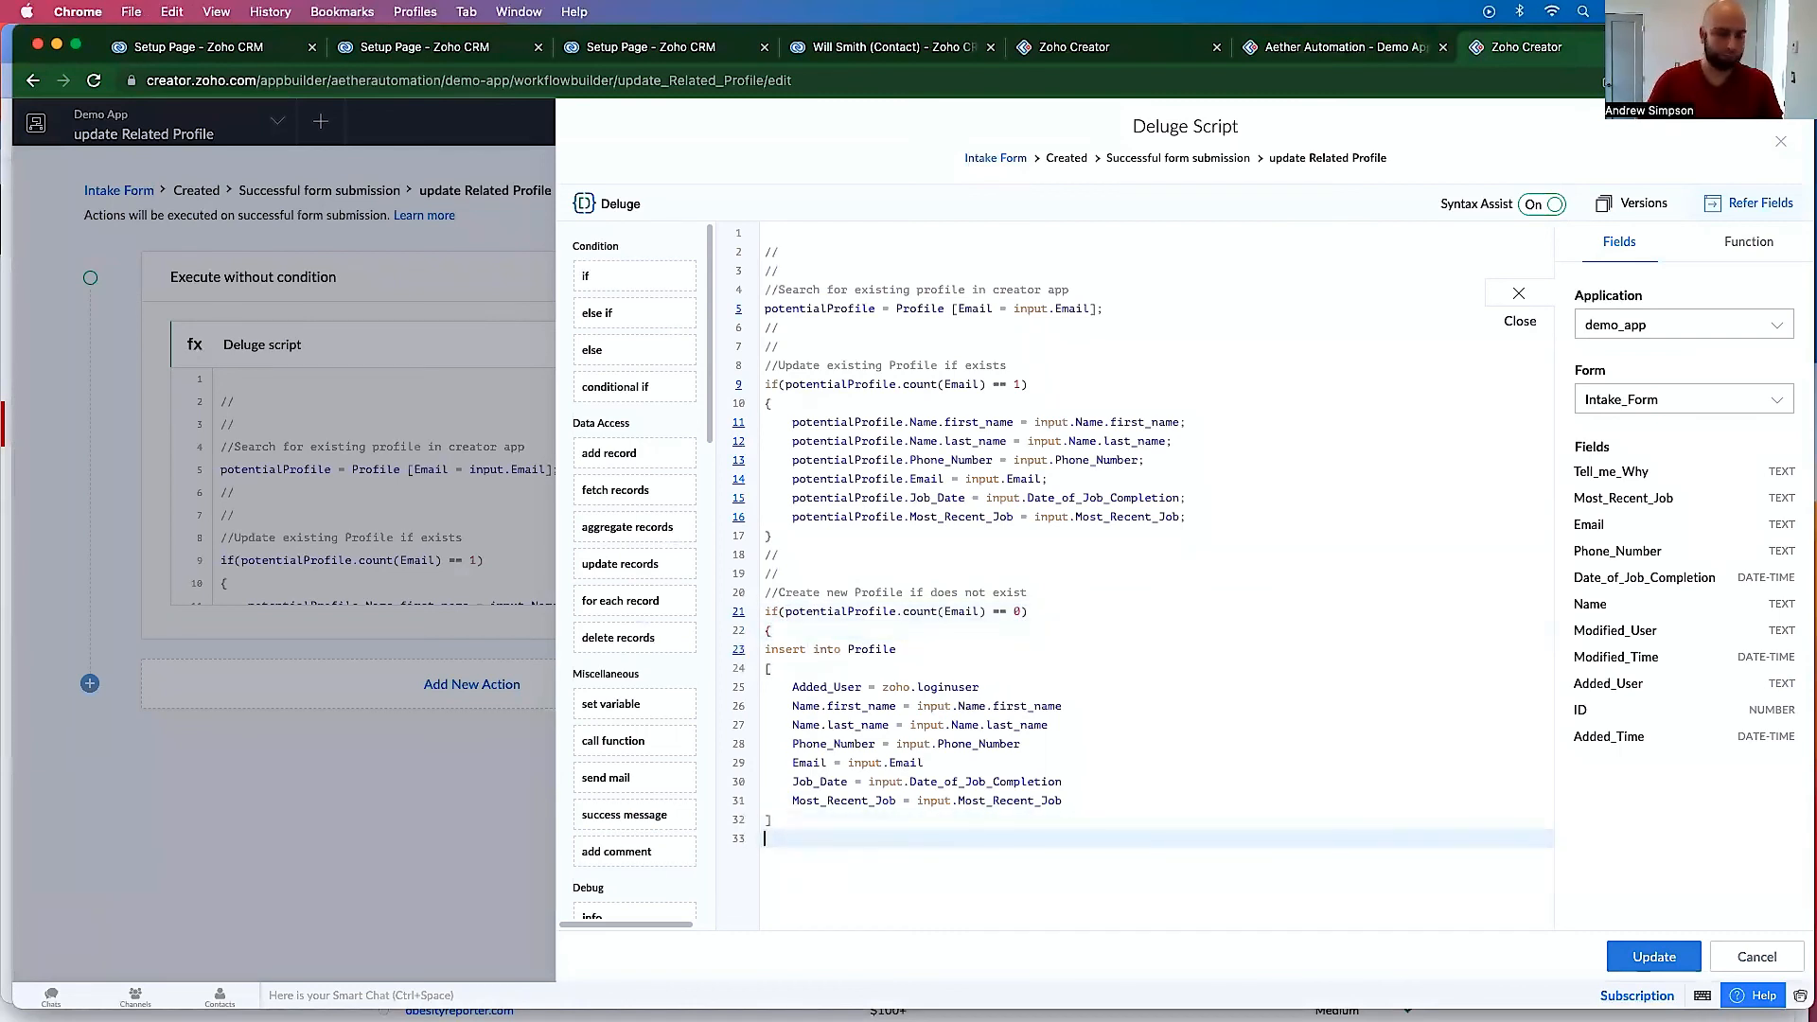
pyautogui.click(1654, 956)
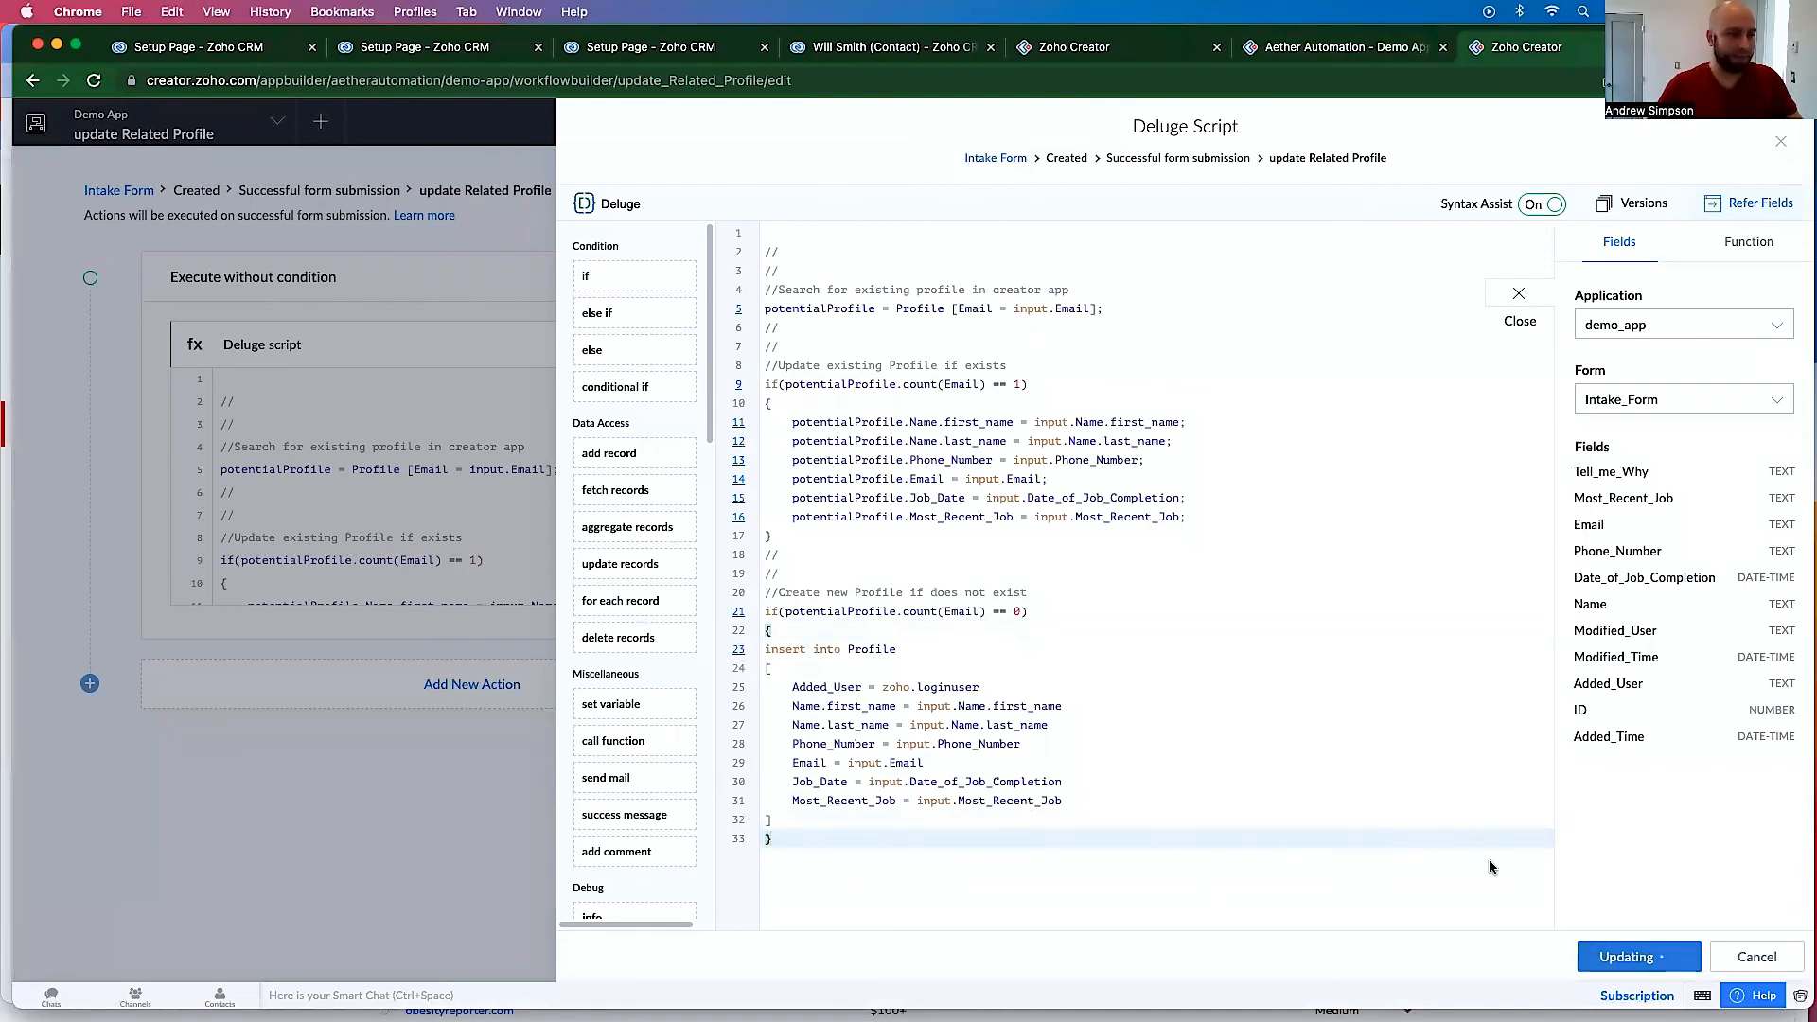
pyautogui.click(1338, 45)
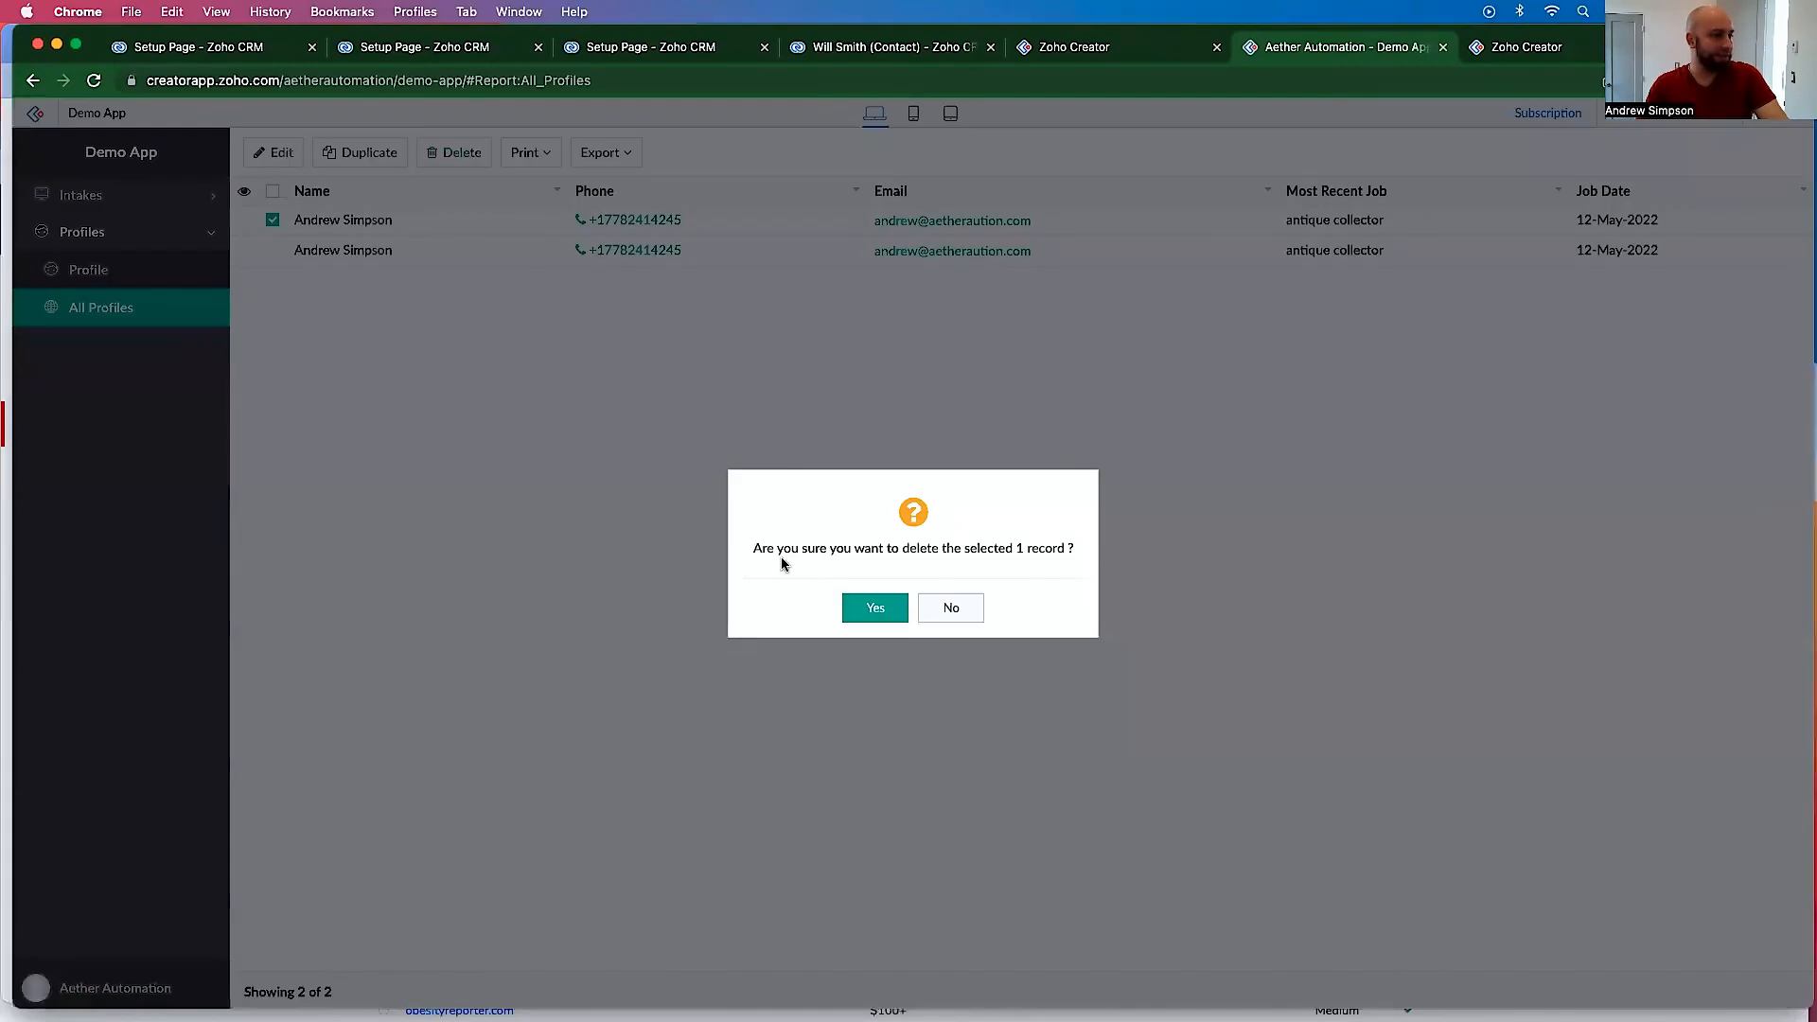
pyautogui.click(875, 608)
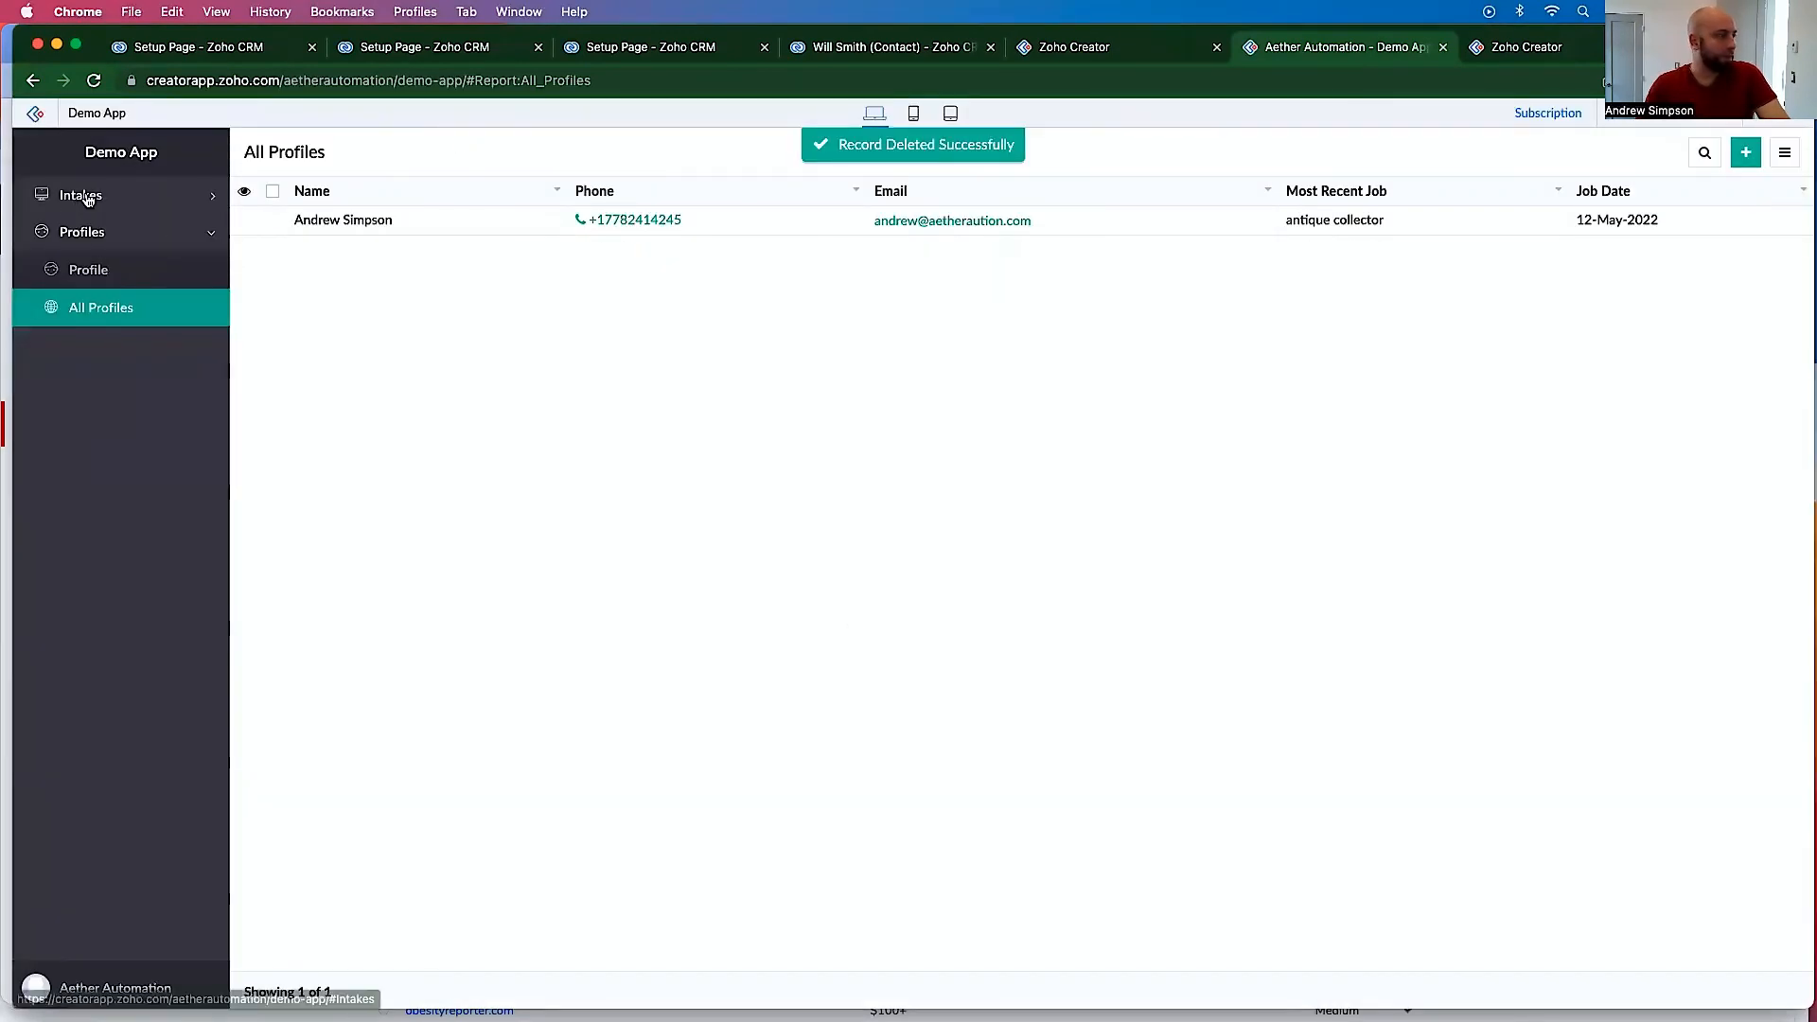
pyautogui.click(80, 195)
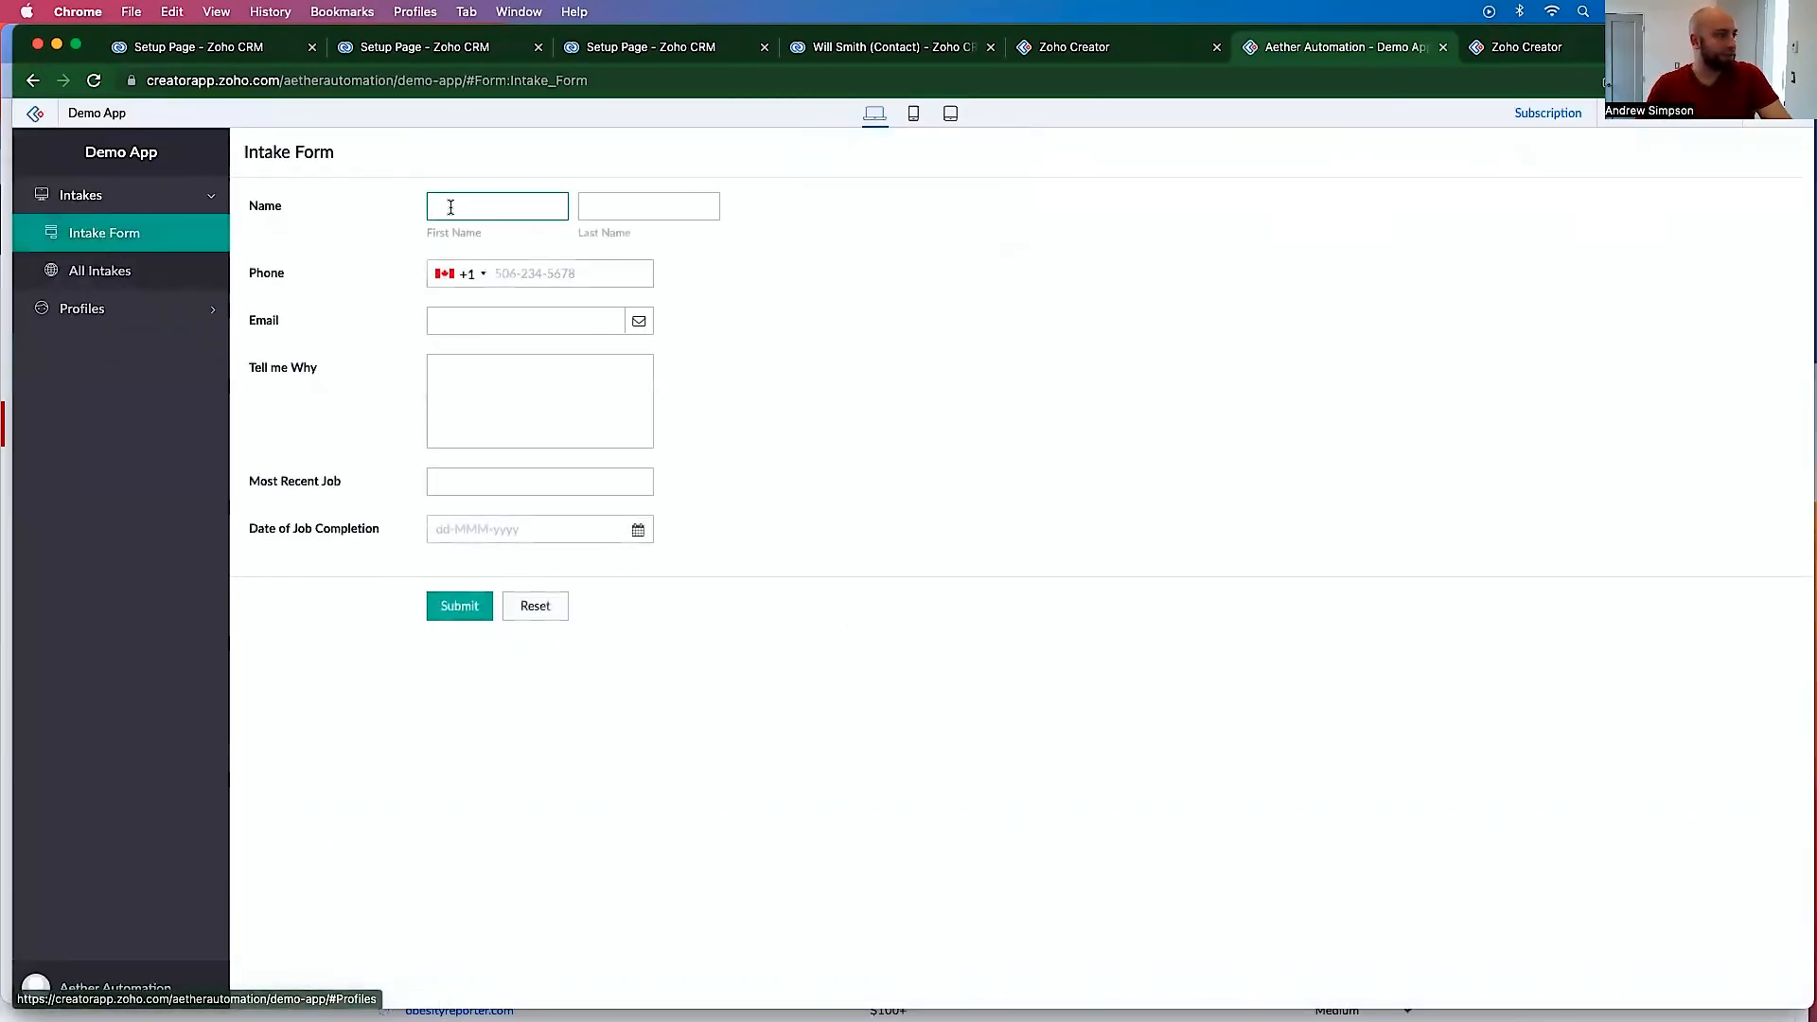
pyautogui.write('Andrew')
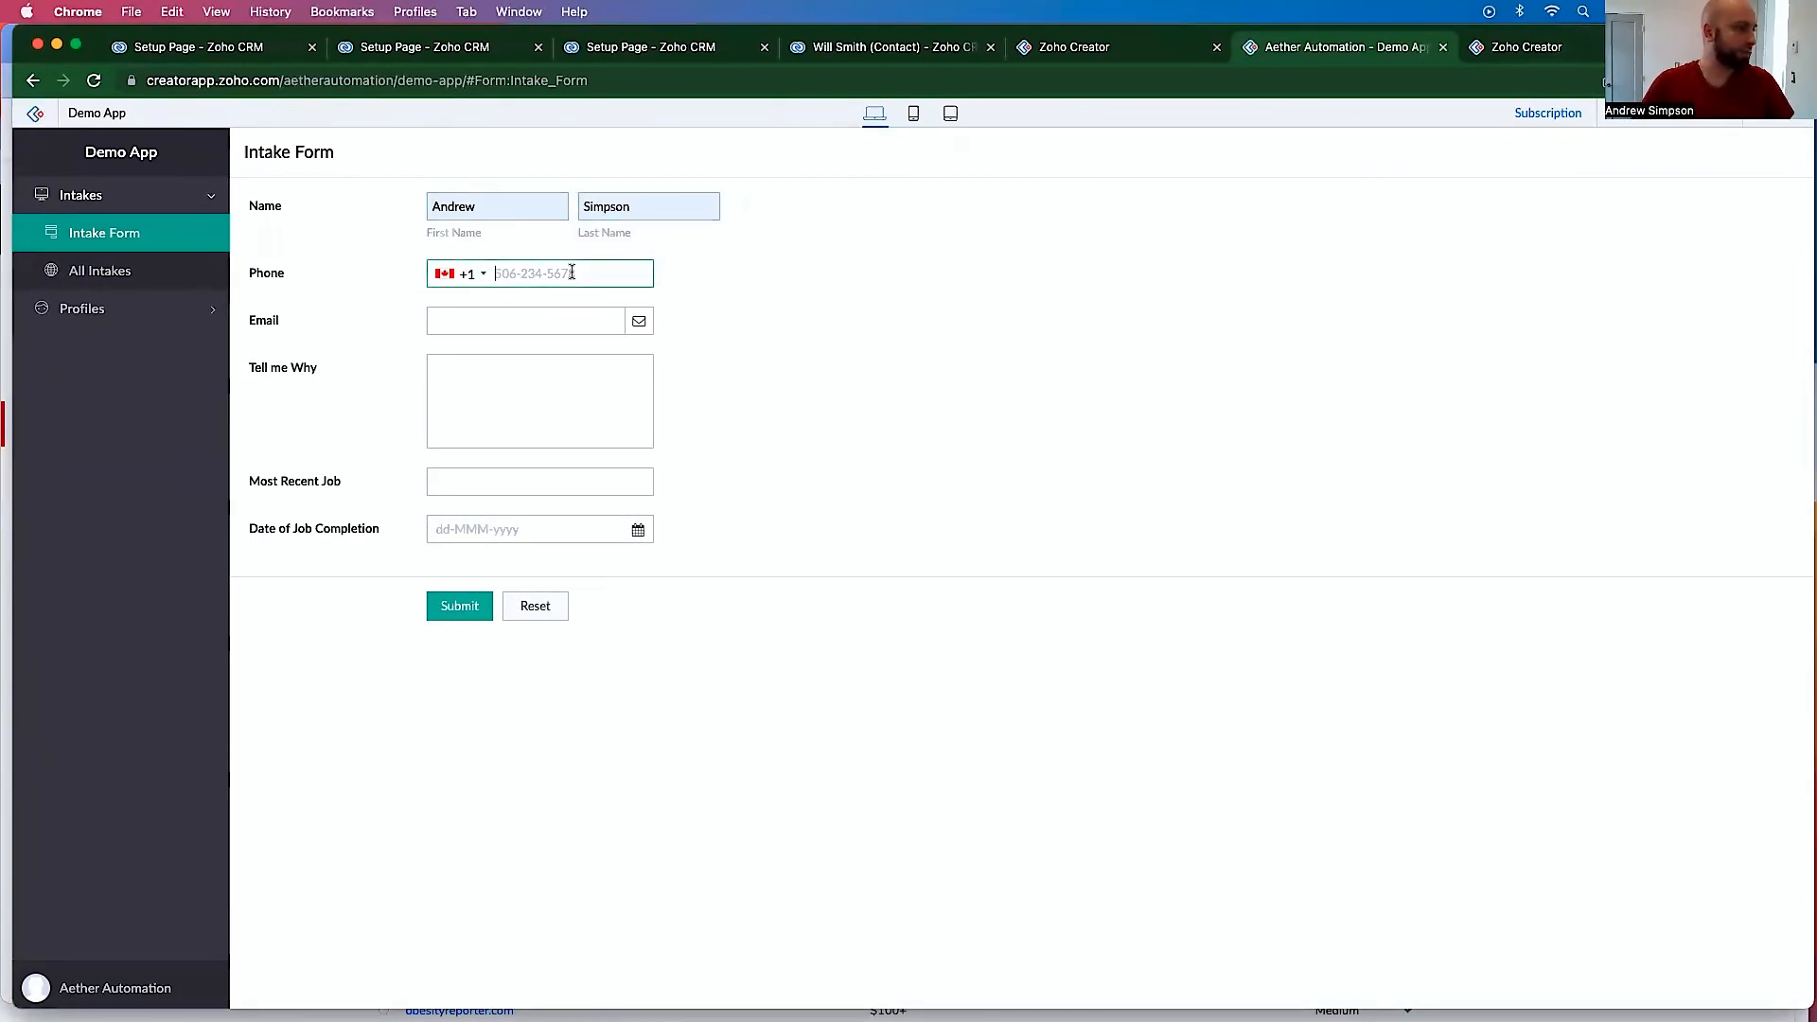
pyautogui.write('778241')
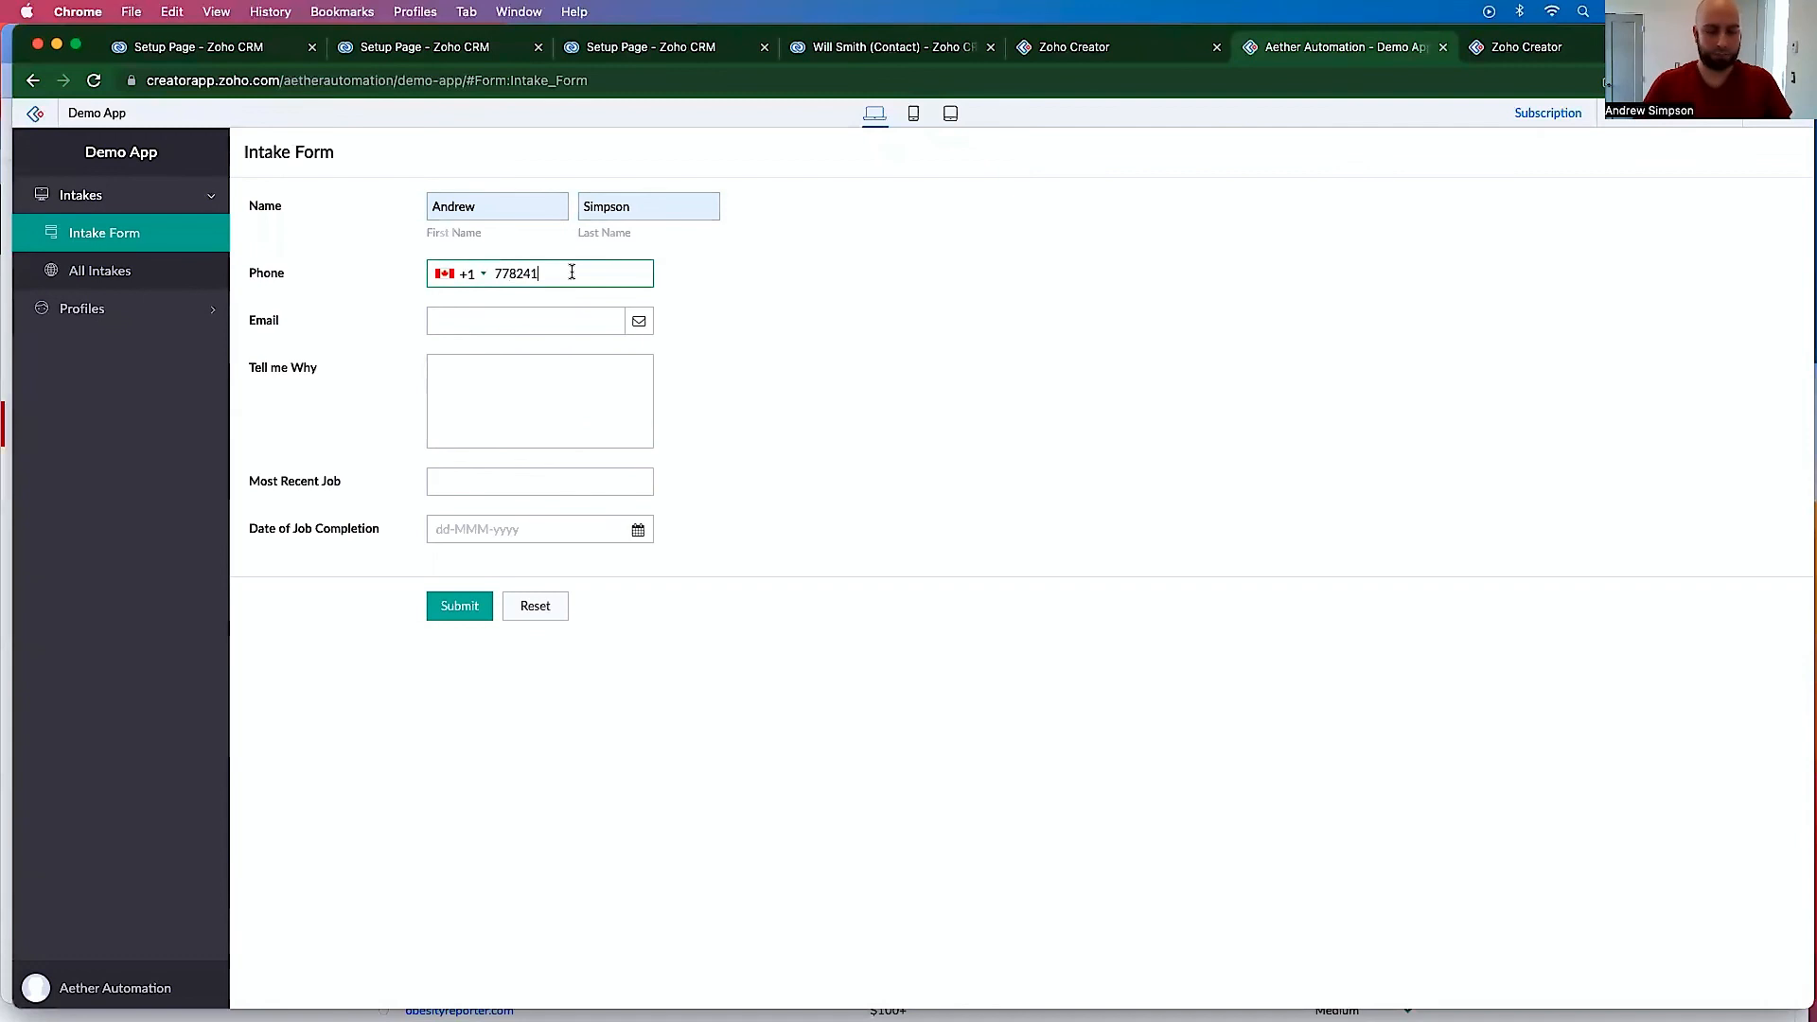
pyautogui.click(524, 322)
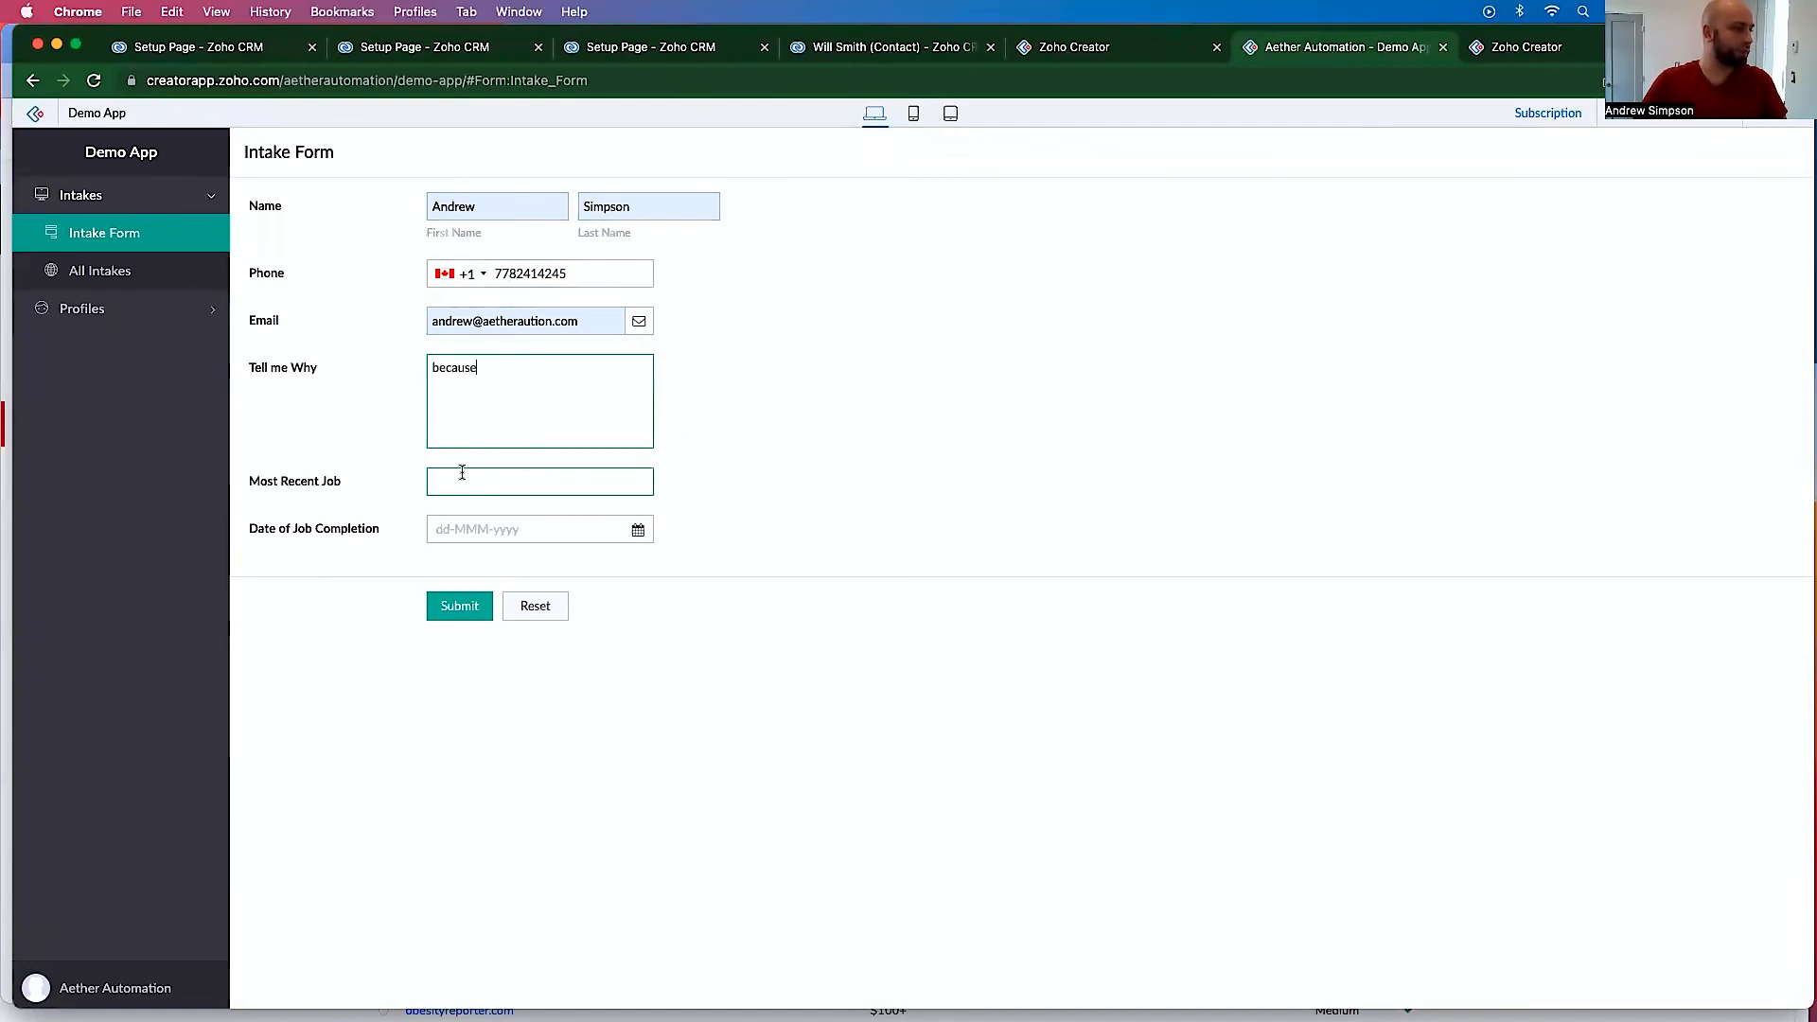
pyautogui.click(539, 481)
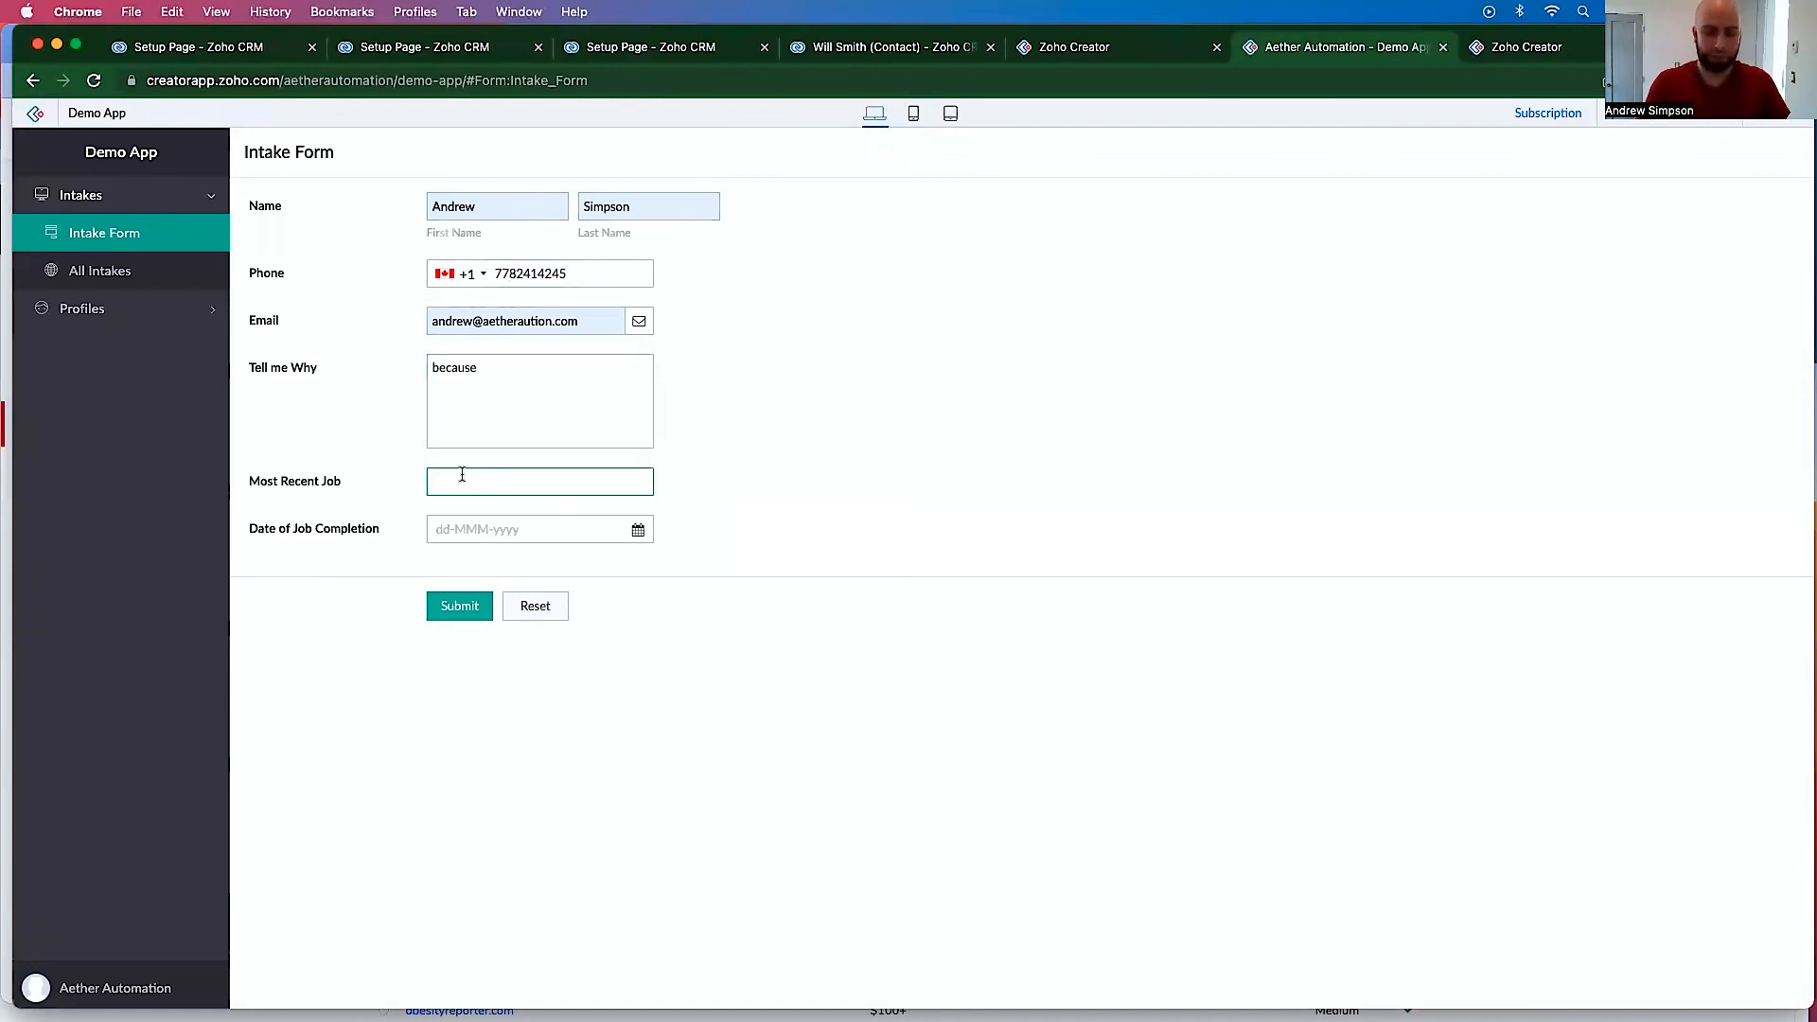
# Enter job bug terminator completed 11 May 2022, submit, and view All Profiles.
pyautogui.write('bug terminal')
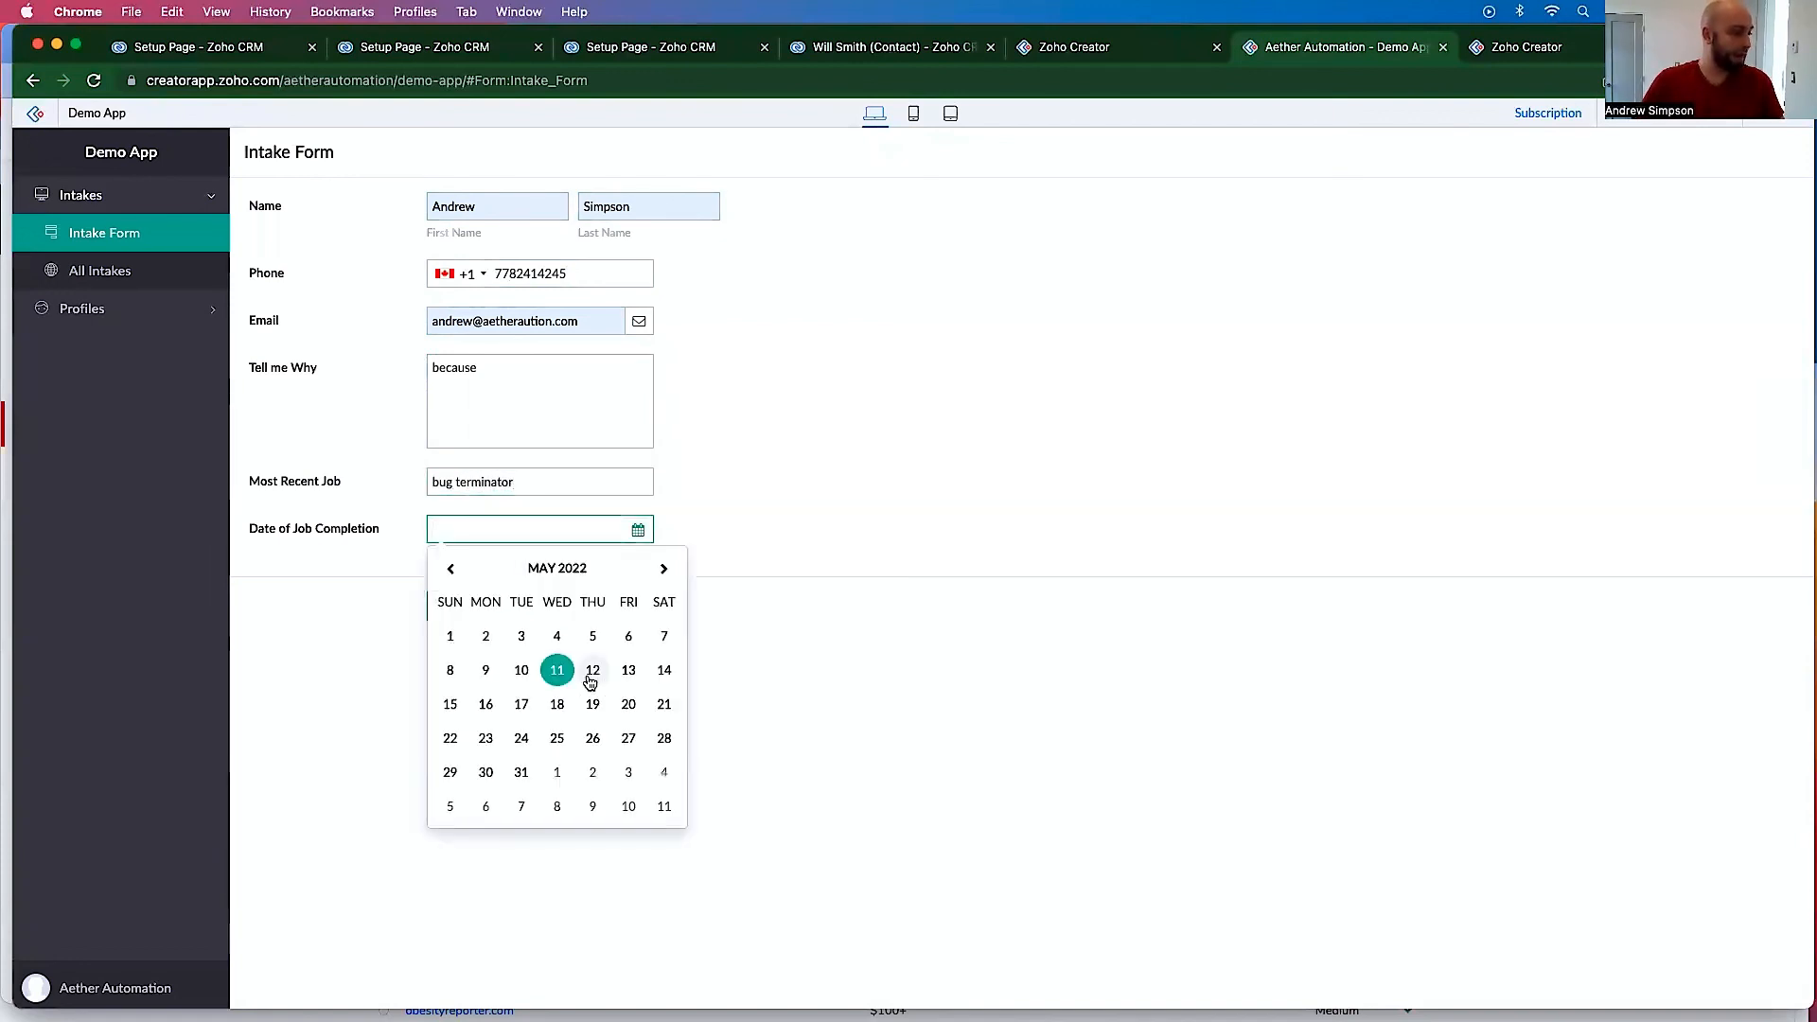
pyautogui.click(556, 671)
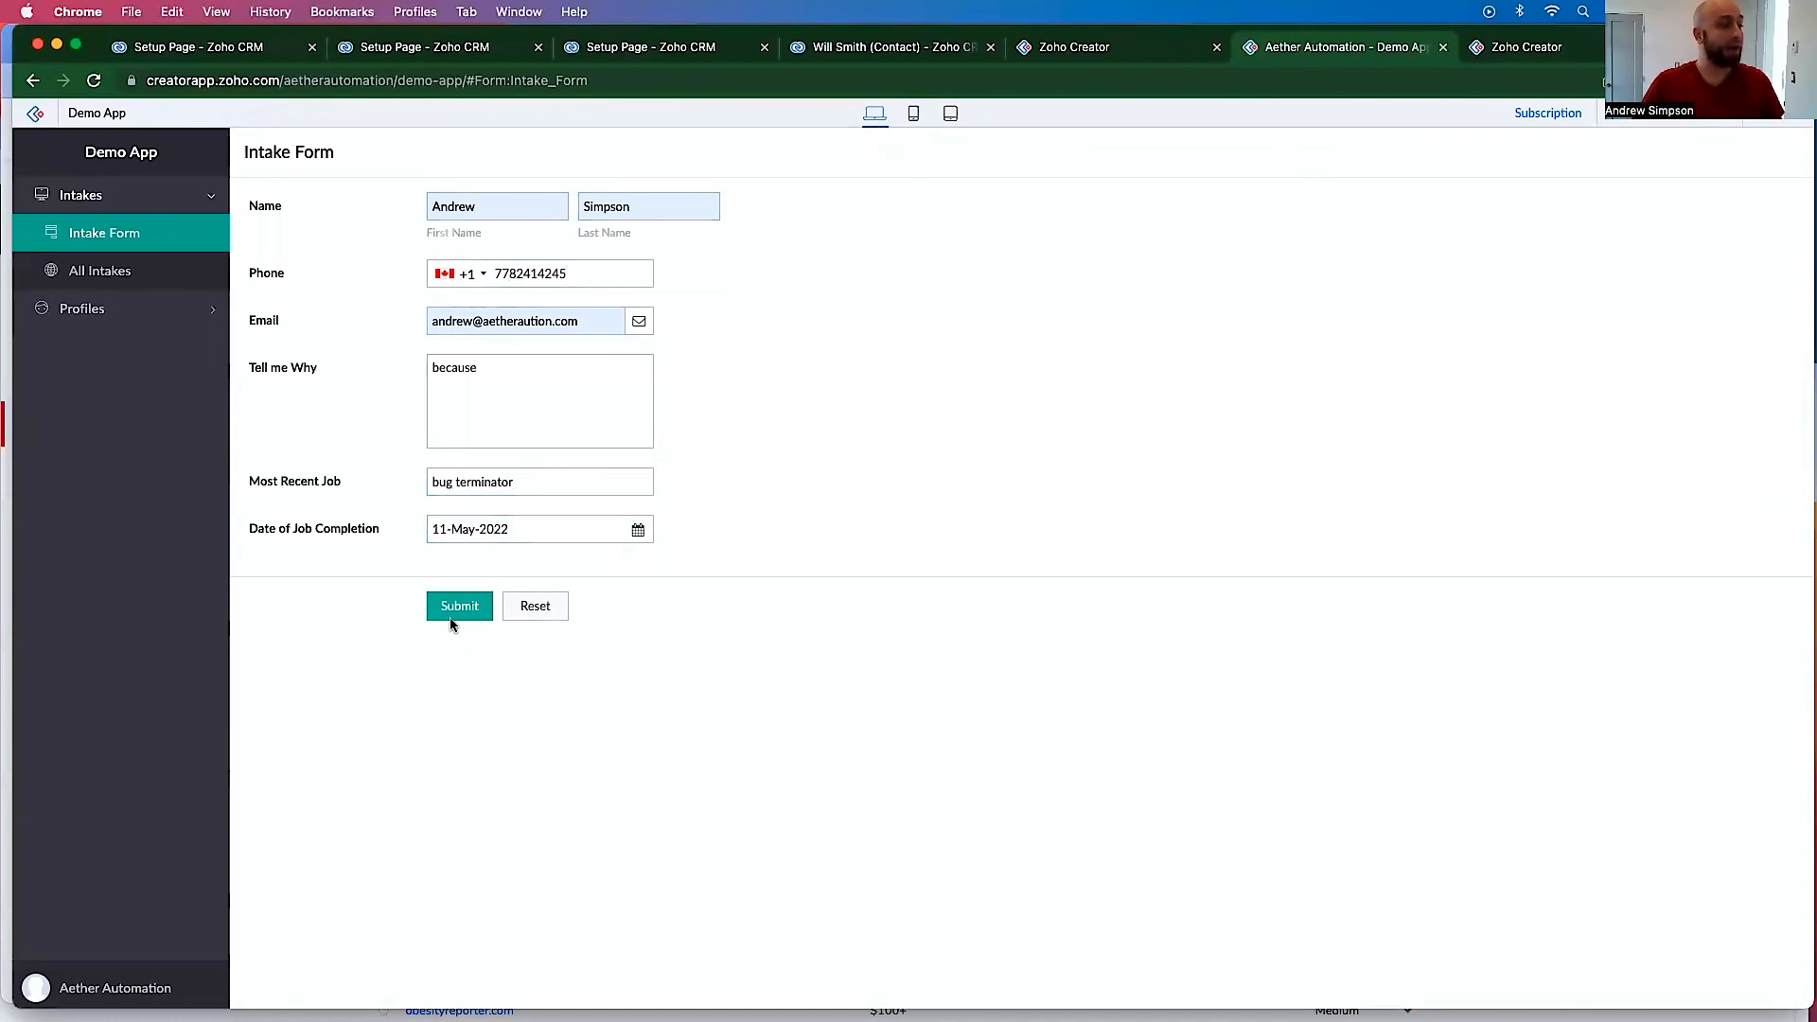
pyautogui.click(458, 606)
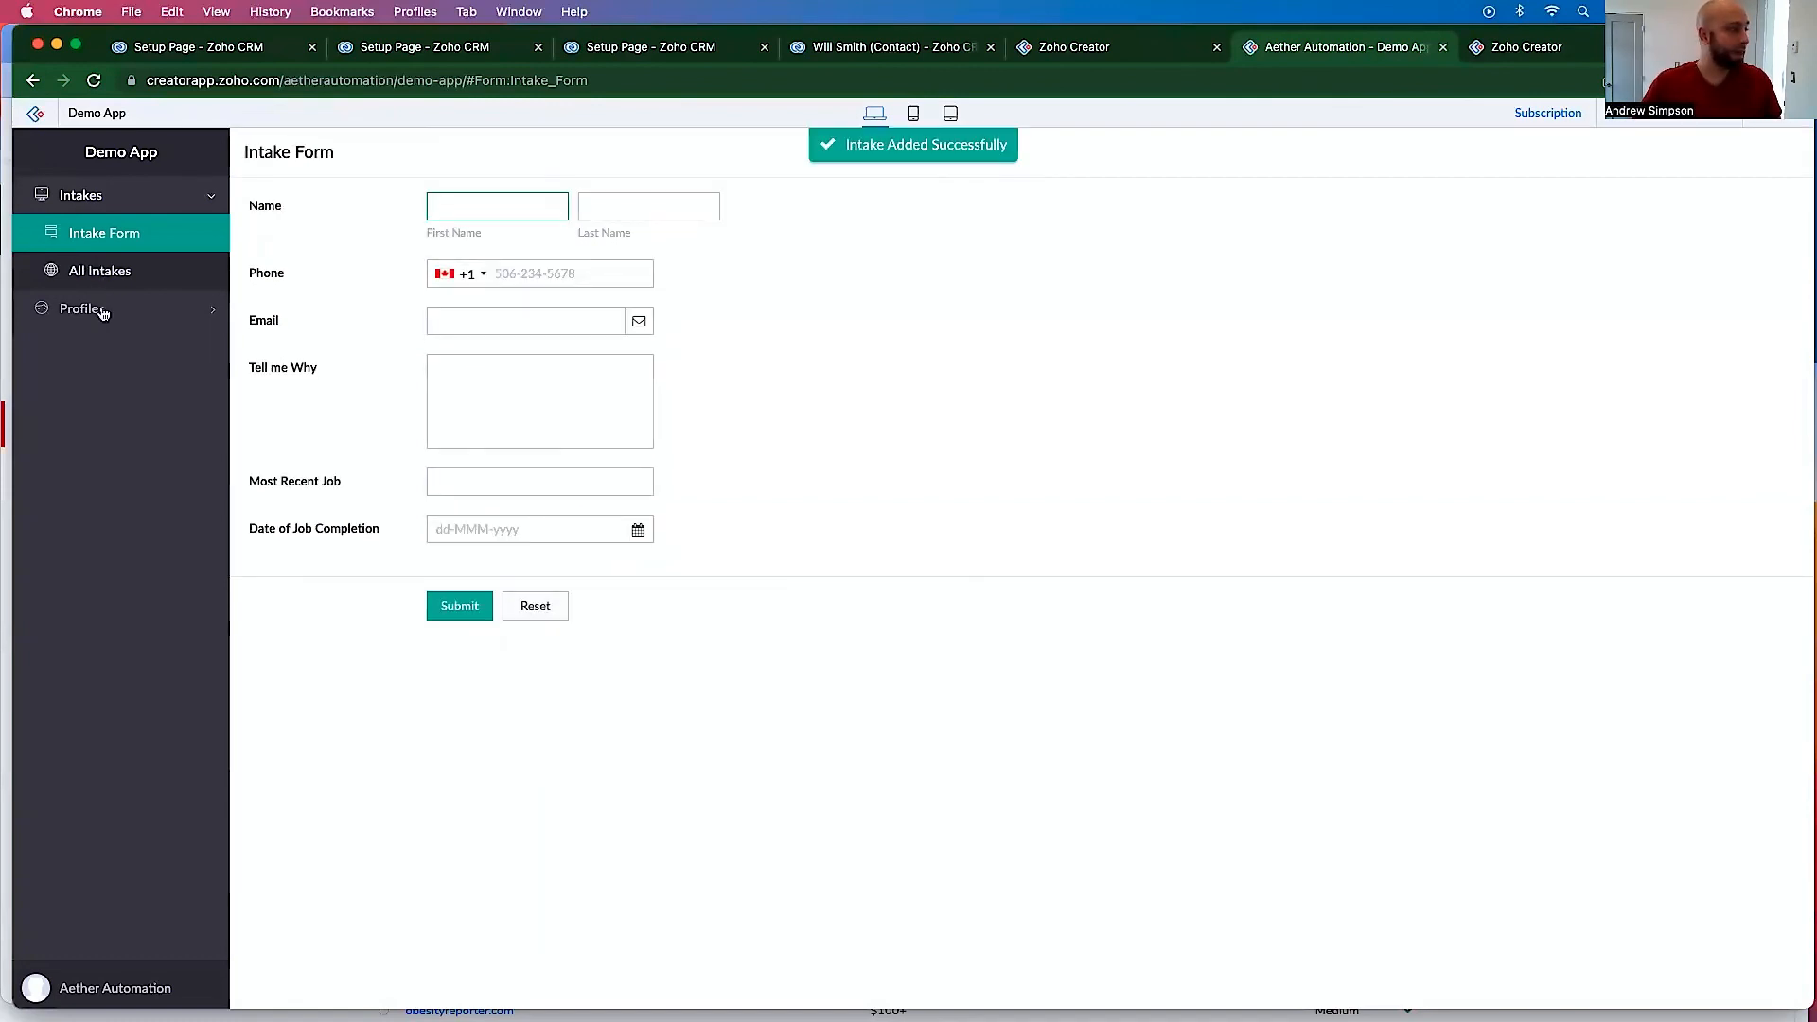
pyautogui.click(82, 309)
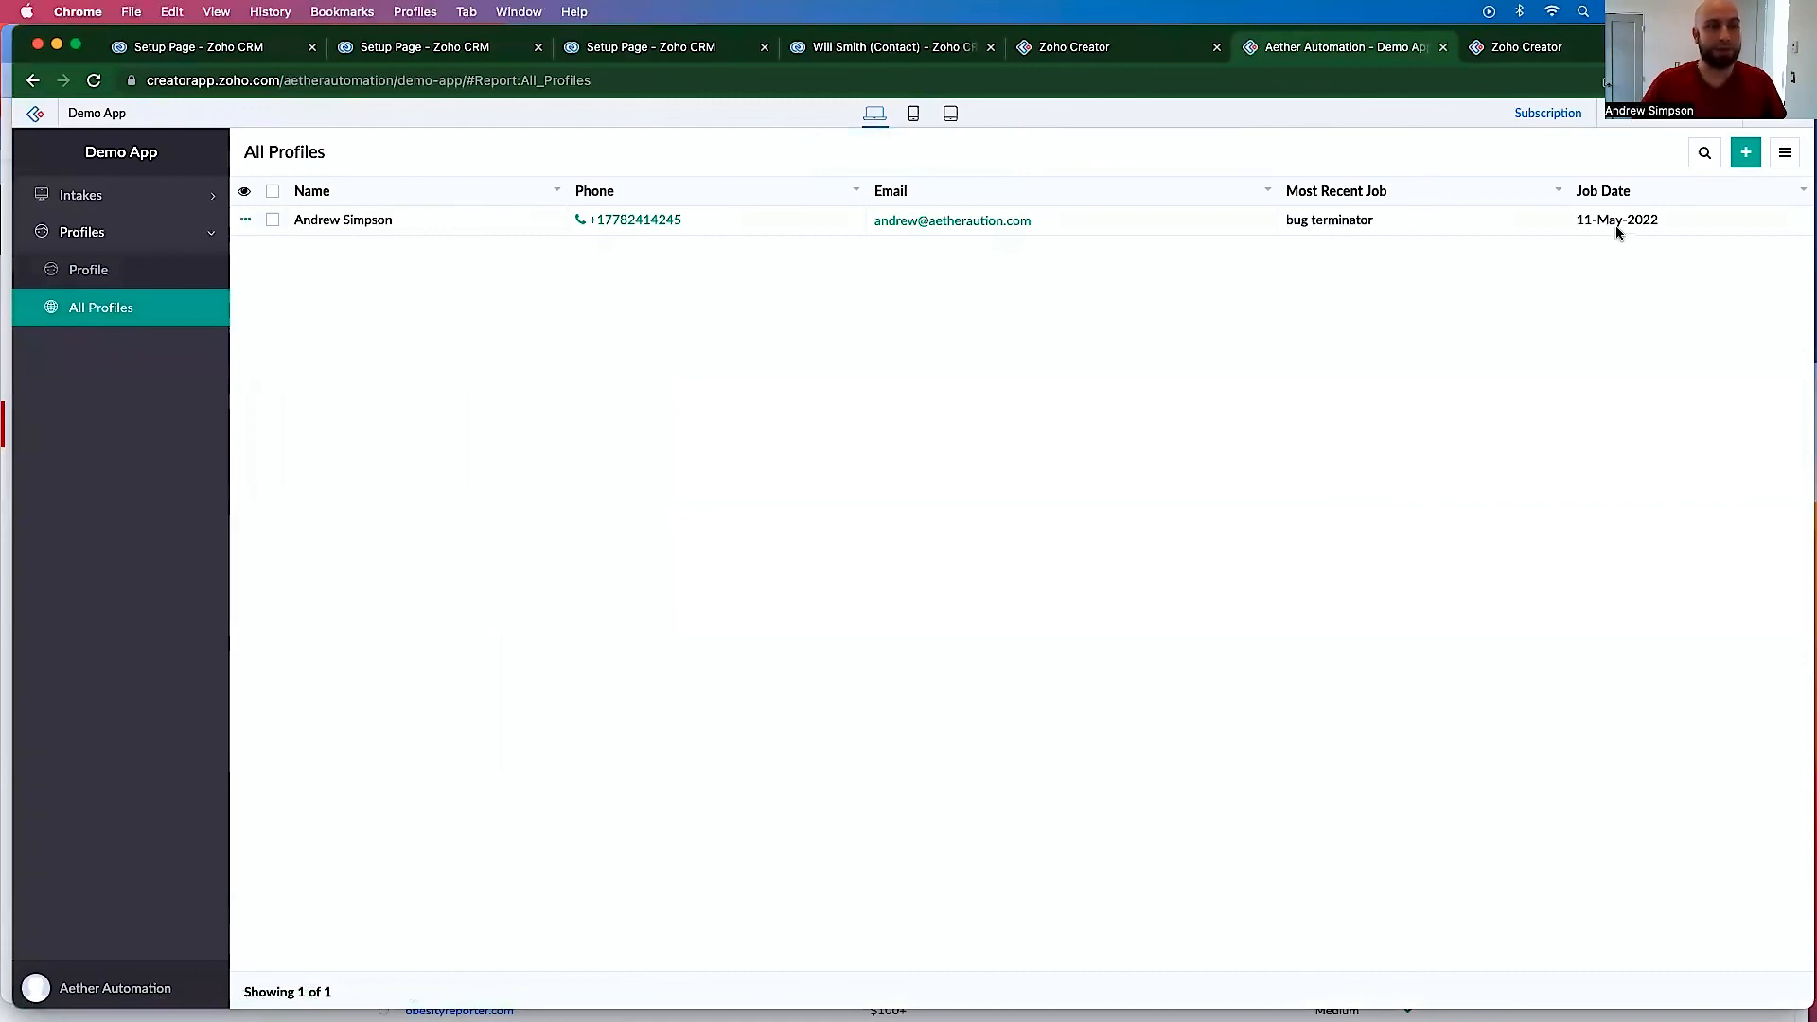
# Switch back to the builder tab with the workflow's Deluge script editor.
pyautogui.click(1526, 45)
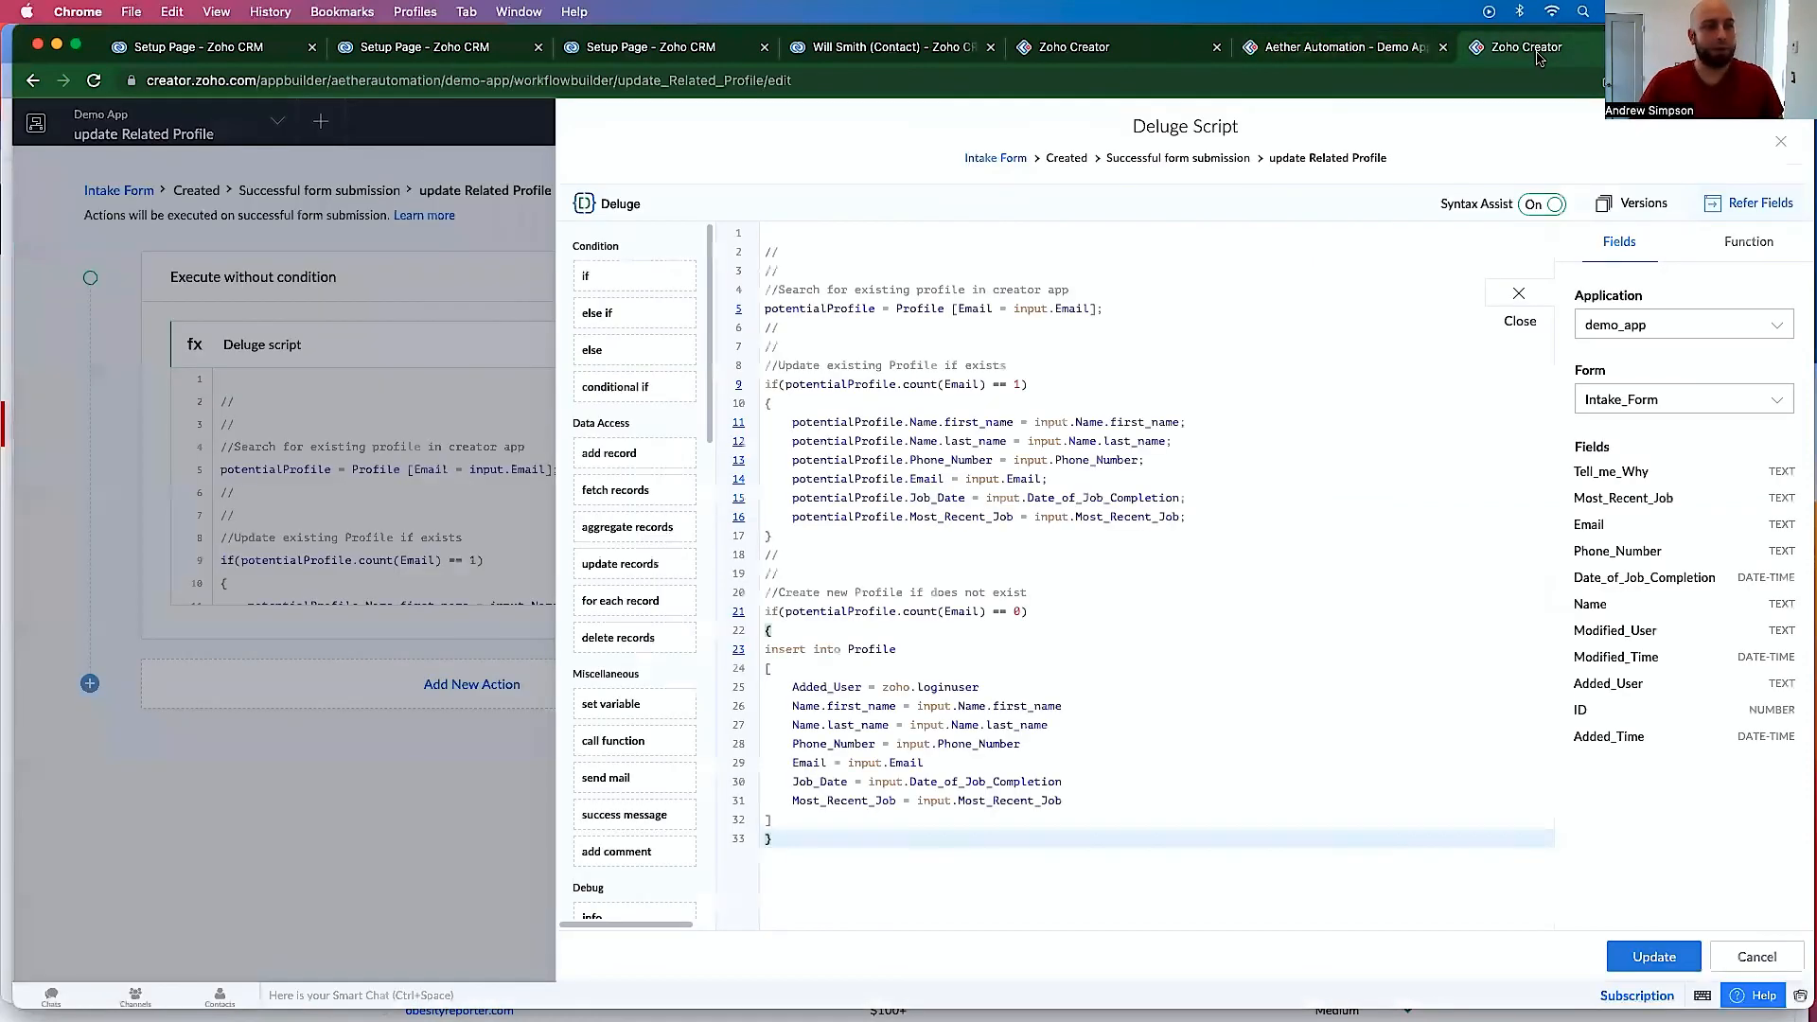